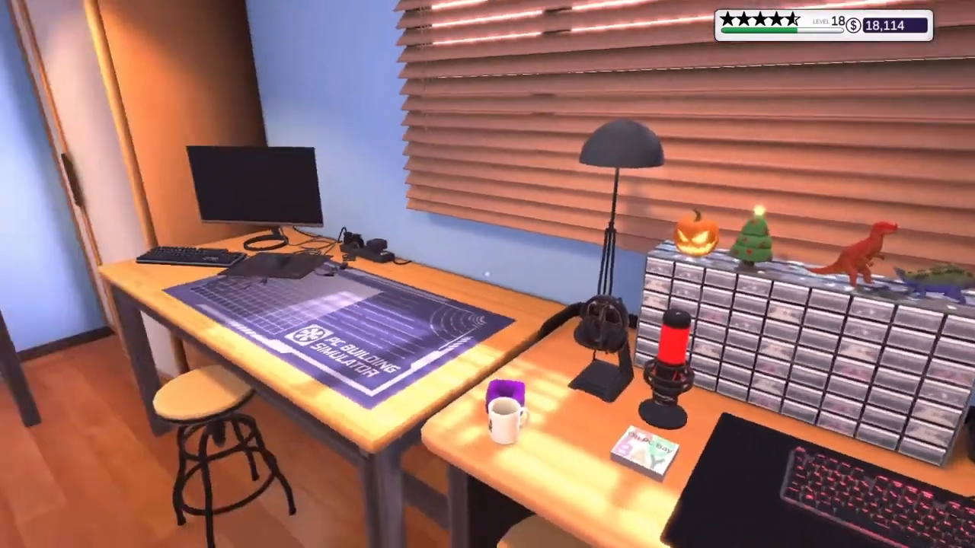
{"action": "mouse_move", "coordinate": [487, 274]}
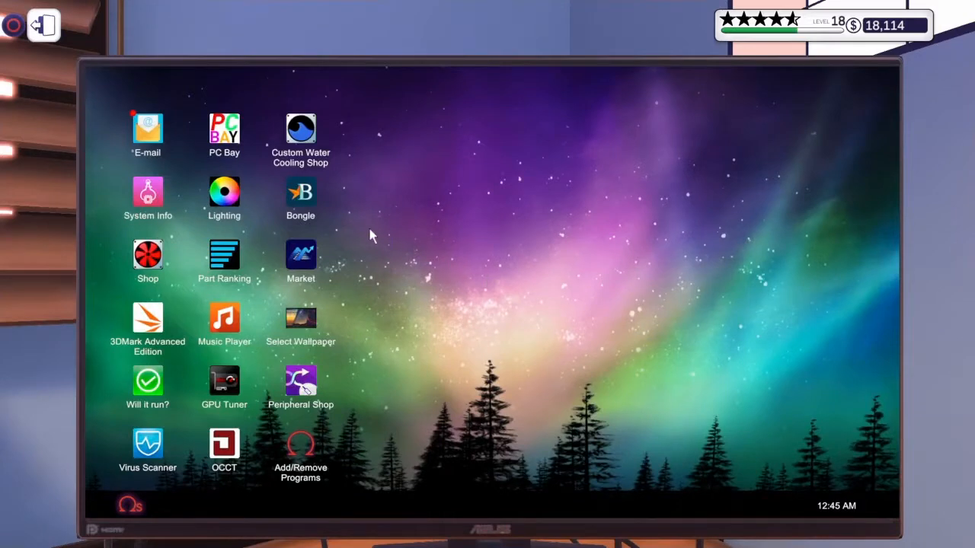
{"action": "mouse_move", "coordinate": [146, 128]}
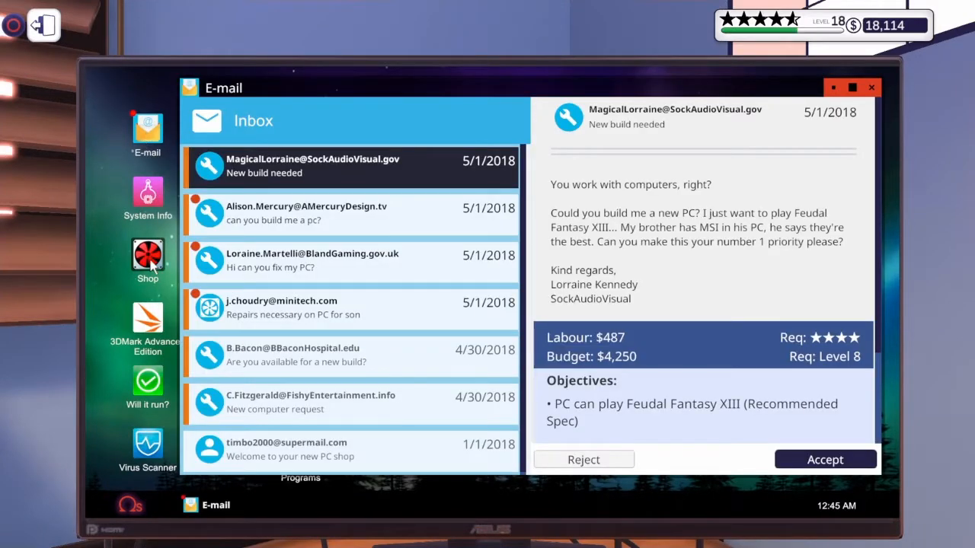
Bring up the parts shop, the graphics card rankings and the PC Bay marketplace.
{"action": "left_click", "coordinate": [146, 256]}
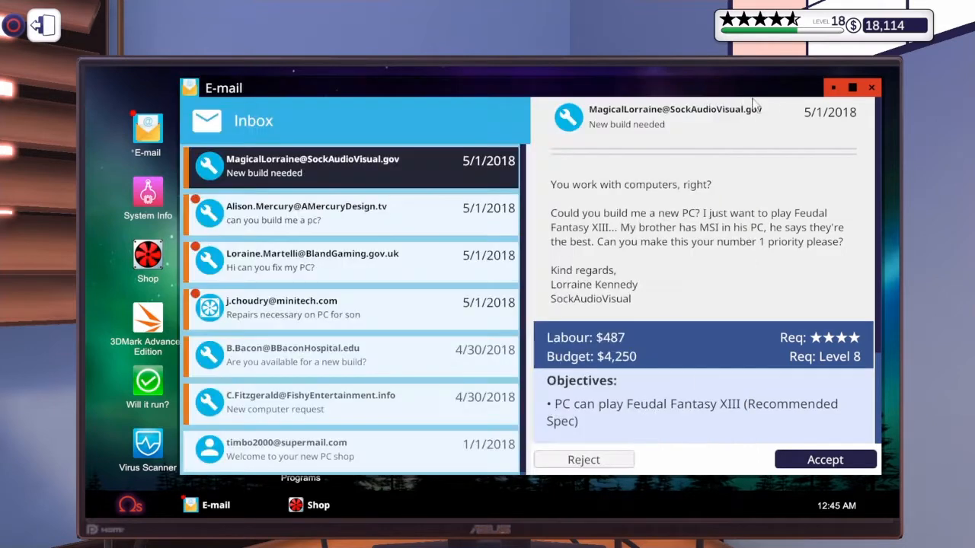
{"action": "left_click", "coordinate": [871, 86]}
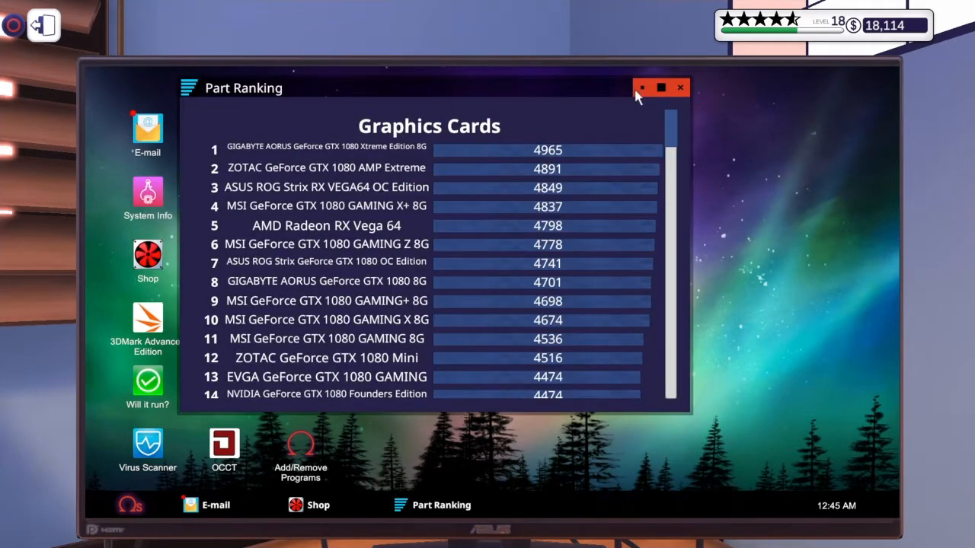
{"action": "left_click", "coordinate": [679, 86]}
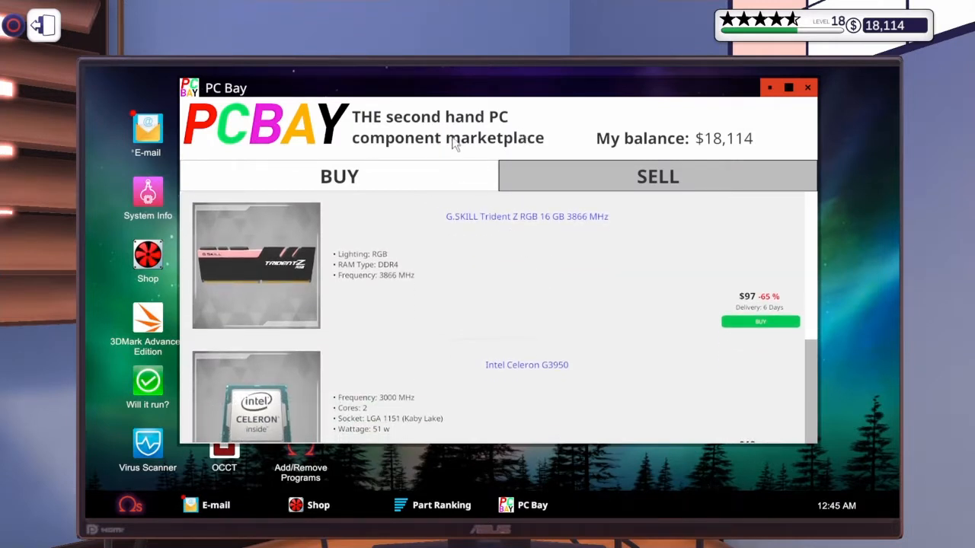
Browse PC Bay's listings down to the PC offered for sale.
{"action": "scroll", "scroll_direction": "down", "scroll_amount": 3}
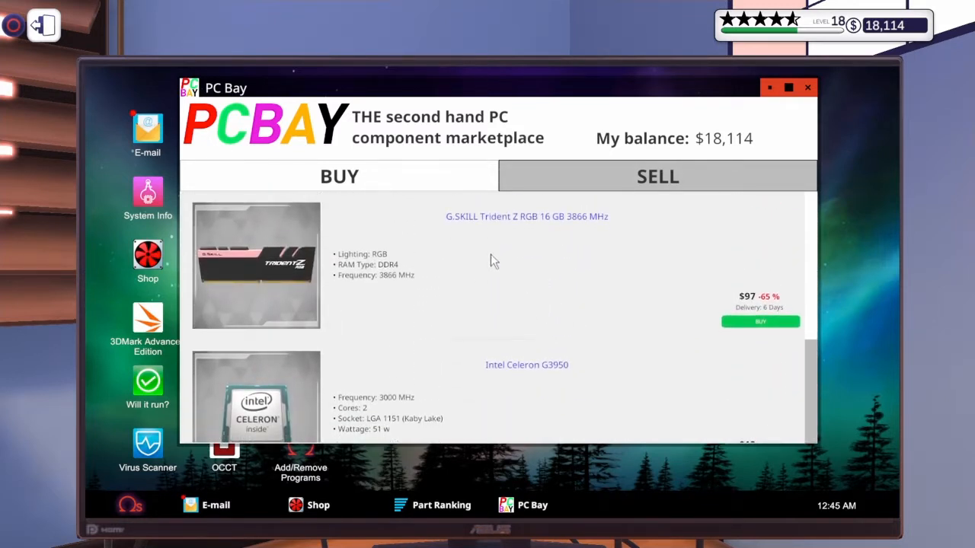
{"action": "scroll", "scroll_direction": "down", "scroll_amount": 3}
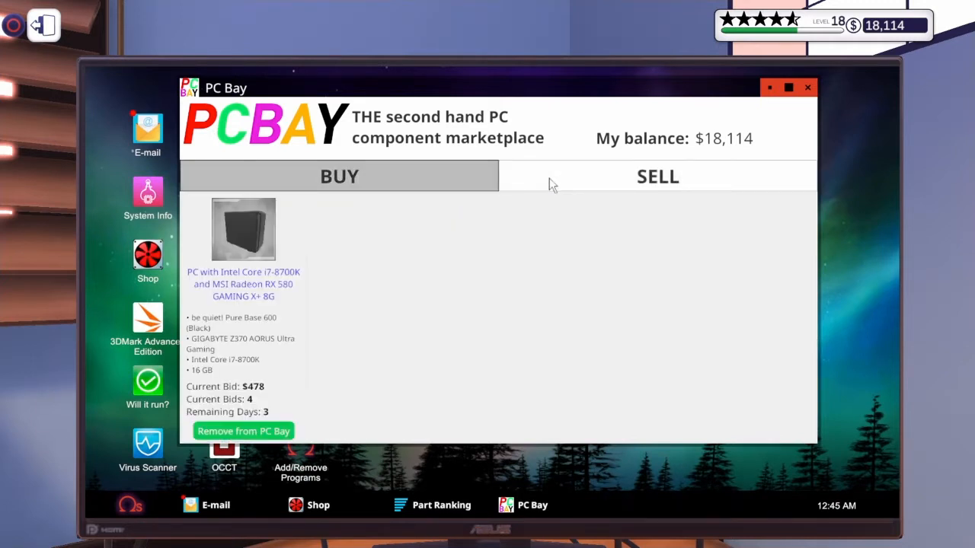
{"action": "mouse_move", "coordinate": [293, 283]}
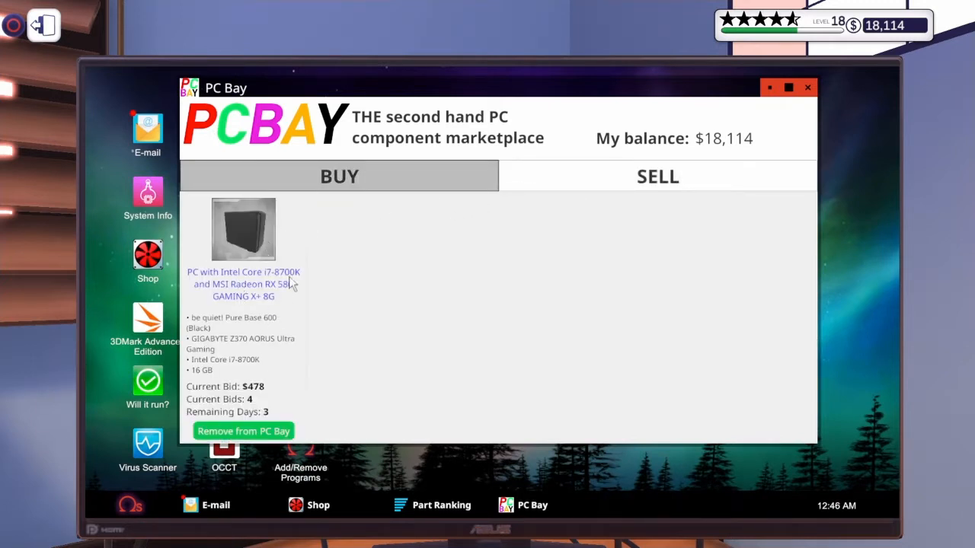
{"action": "left_click", "coordinate": [658, 176]}
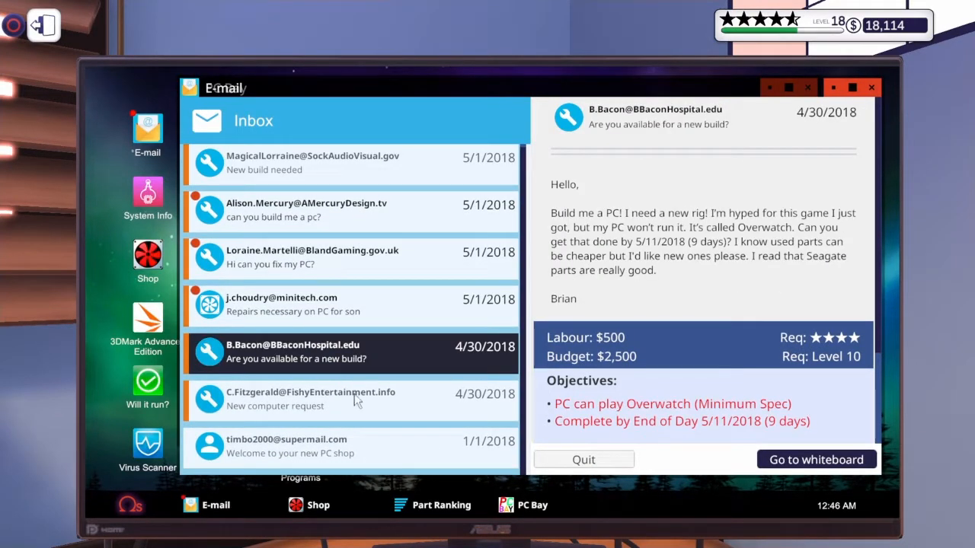
Accept C.Fitzgerald's dual-GPU job (3DMark 6807, $2,750) and remove the case side panel.
{"action": "left_click", "coordinate": [351, 399]}
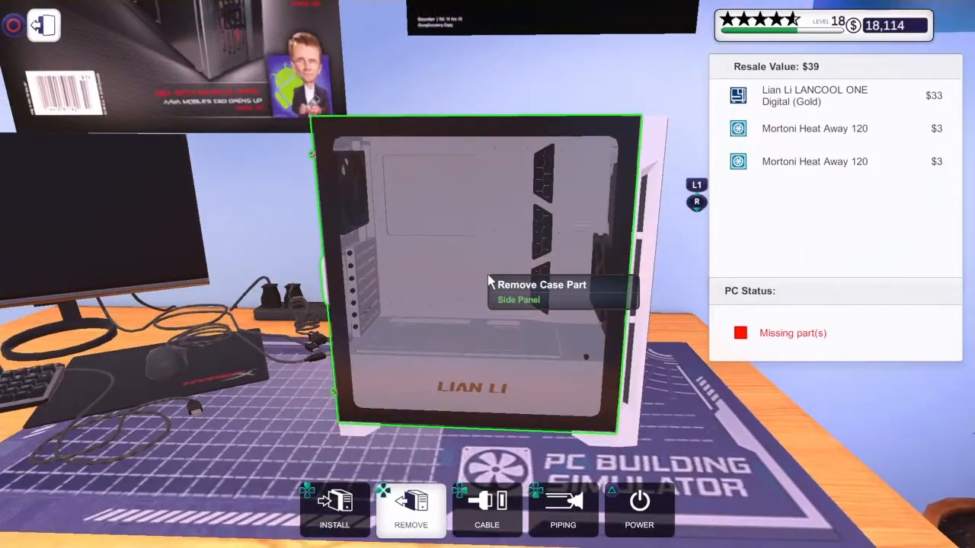
{"action": "left_click", "coordinate": [542, 293]}
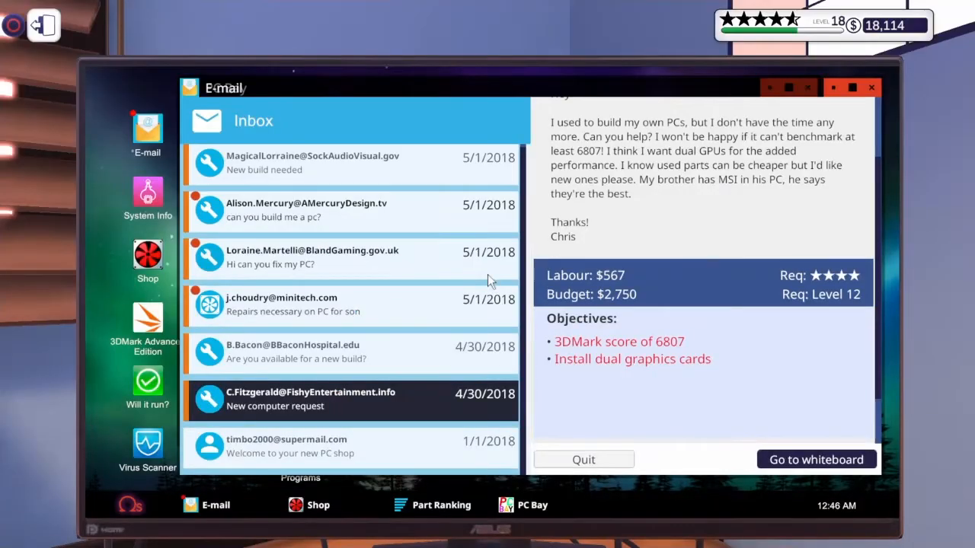
{"action": "left_click", "coordinate": [814, 460]}
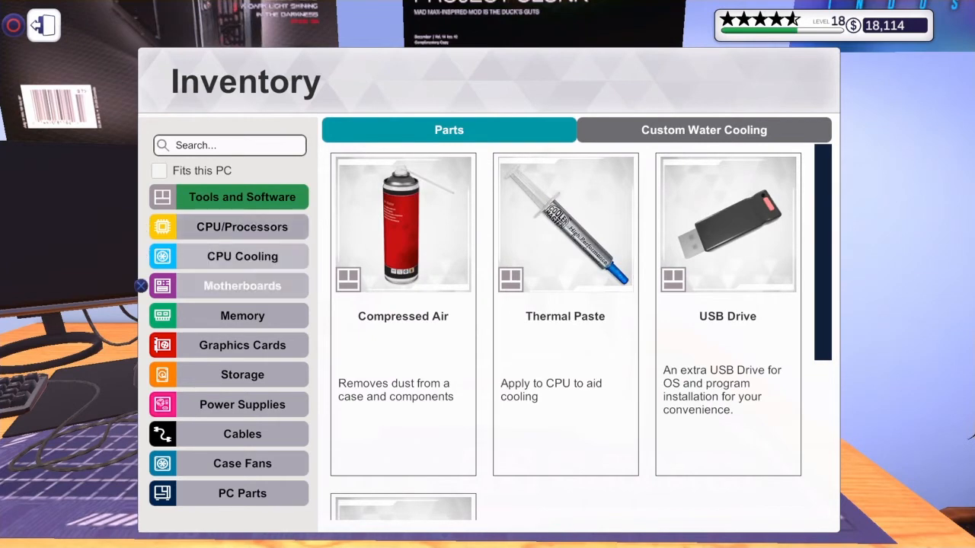
Install the used AMD Ryzen 5 2600X processor from inventory.
{"action": "left_click", "coordinate": [242, 287]}
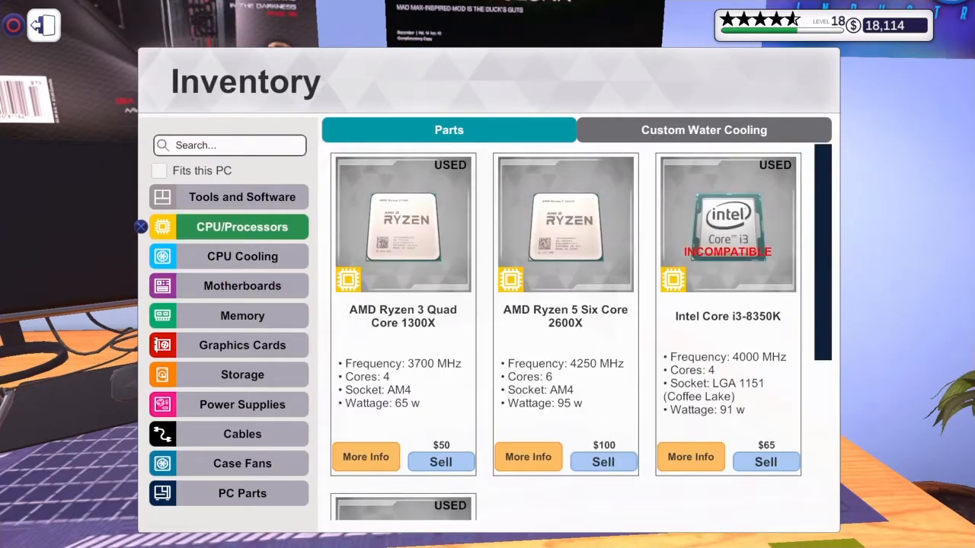
{"action": "left_click", "coordinate": [140, 226]}
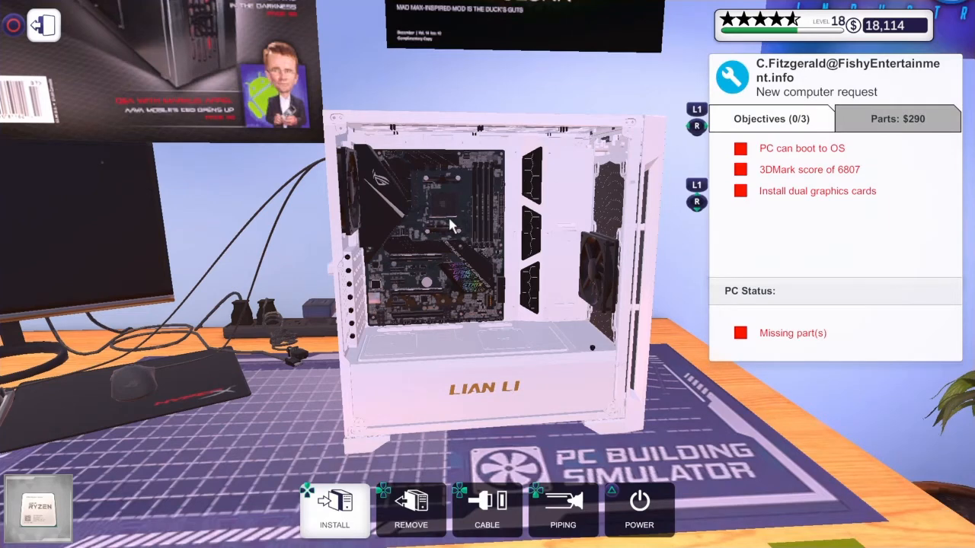
{"action": "mouse_move", "coordinate": [441, 213]}
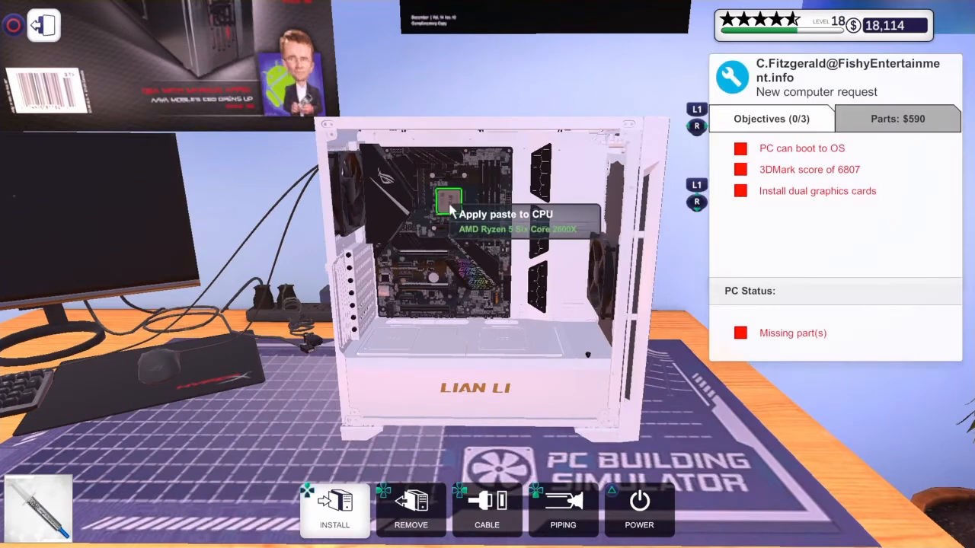
Apply thermal paste to the CPU and fetch a stored CPU cooler.
{"action": "left_click", "coordinate": [335, 510]}
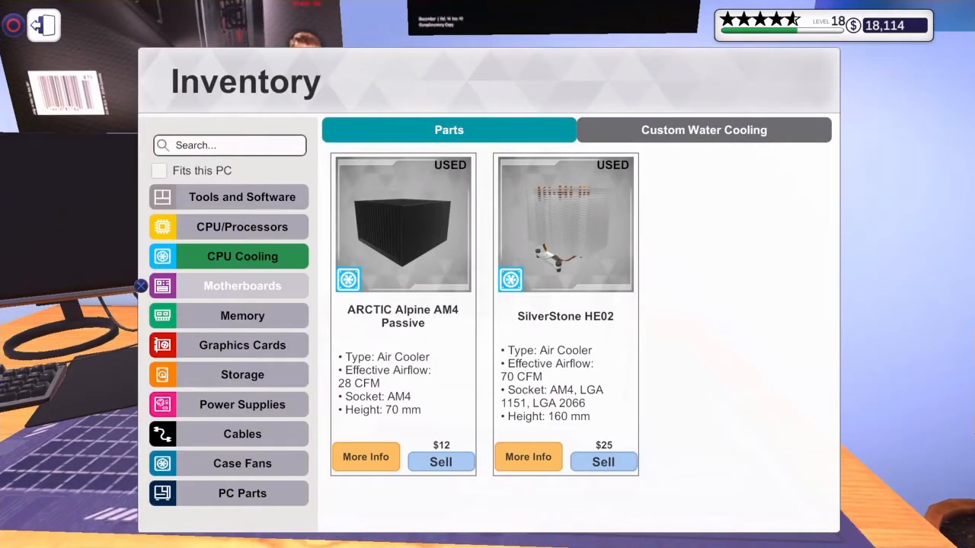
{"action": "left_click", "coordinate": [242, 316]}
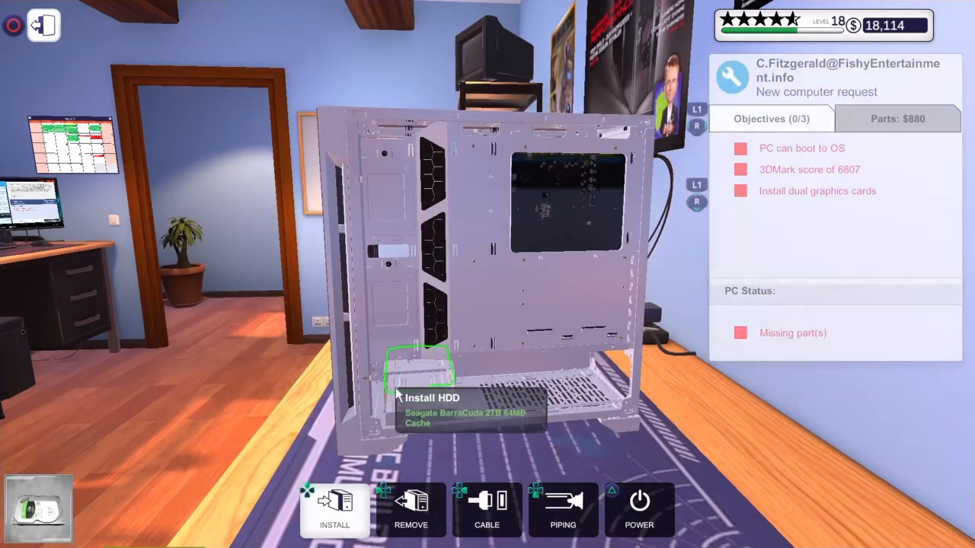
Mount the Seagate BarraCuda 2TB drive in the bay and refit the side panel.
{"action": "left_click", "coordinate": [335, 510]}
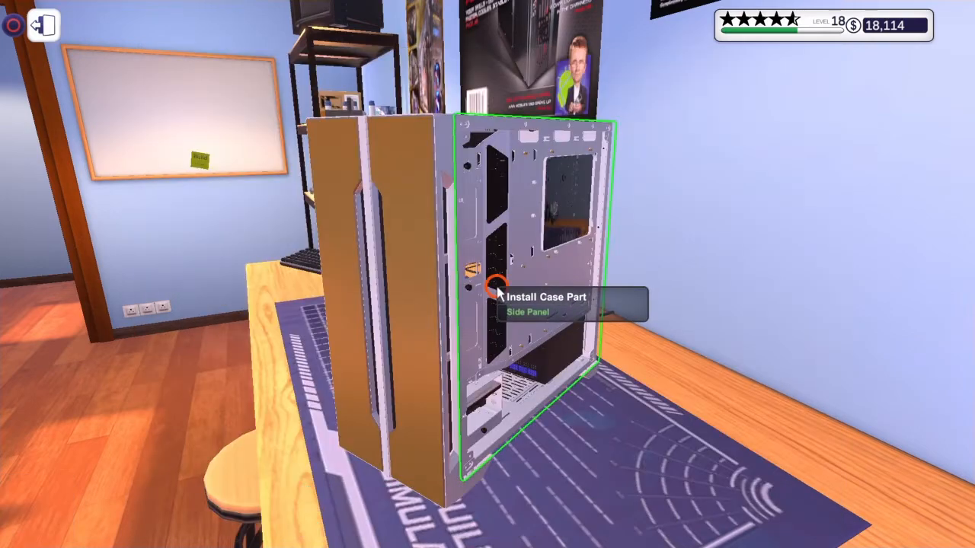
{"action": "left_click", "coordinate": [496, 286]}
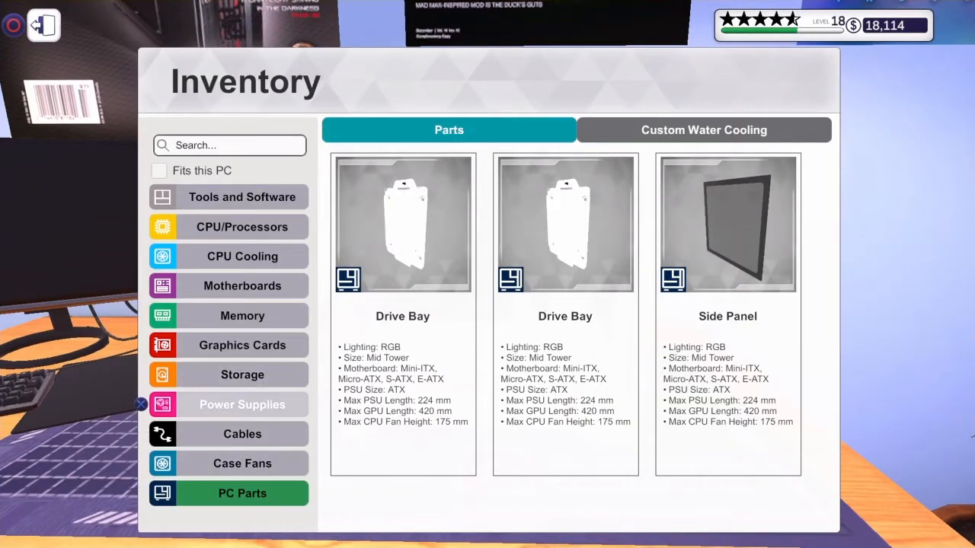
Browse the graphics cards held in inventory.
{"action": "left_click", "coordinate": [242, 375]}
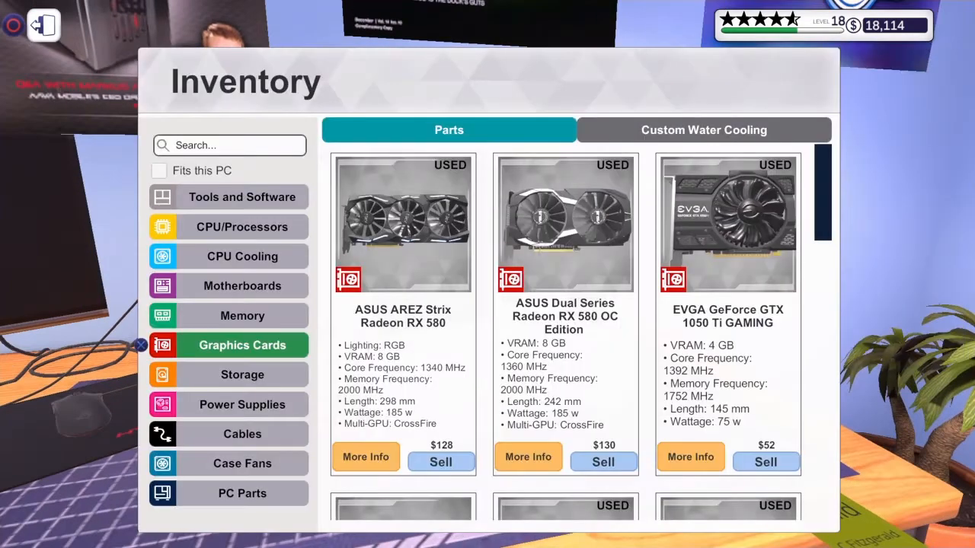
{"action": "scroll", "scroll_direction": "down", "scroll_amount": 3}
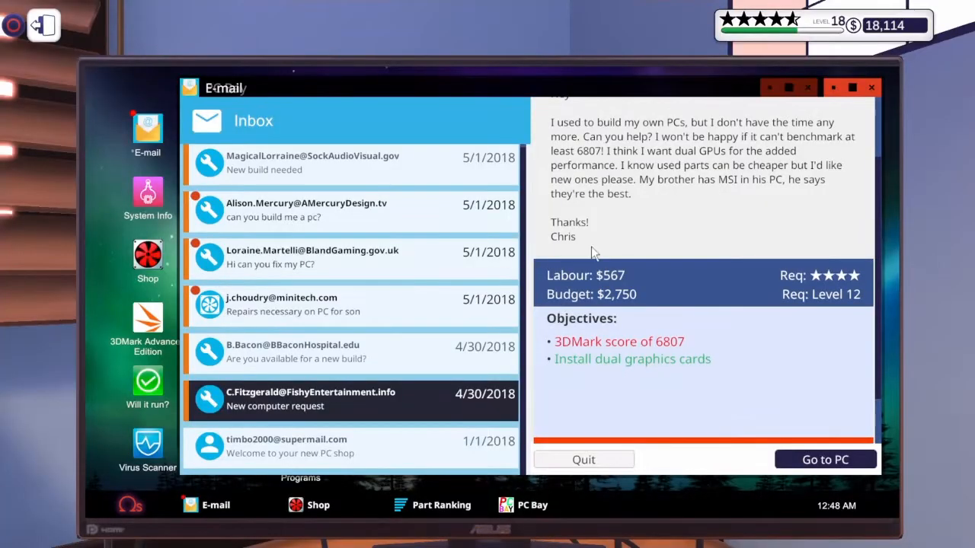
{"action": "mouse_move", "coordinate": [700, 192]}
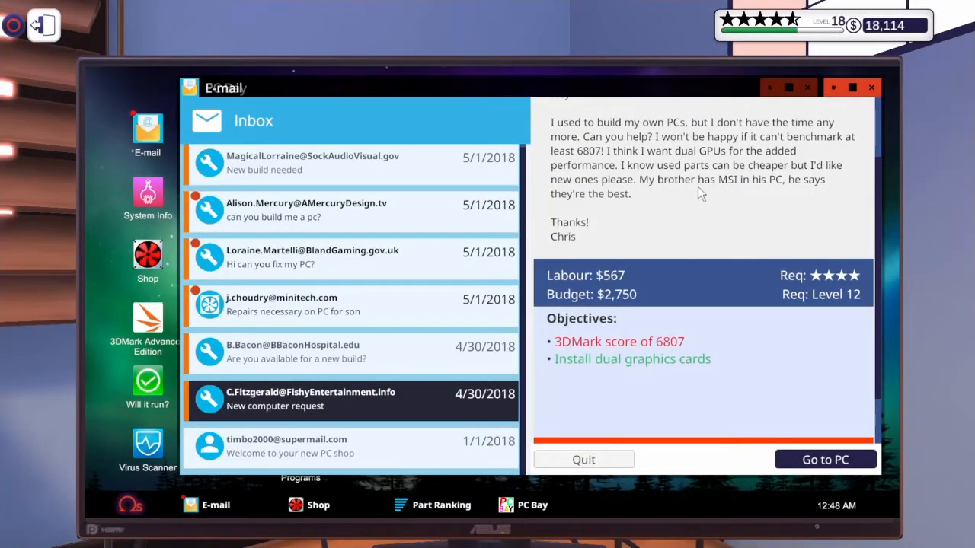
Connect the Seagate hard drive's cable and fetch the OS installation USB drive.
{"action": "left_click", "coordinate": [826, 460]}
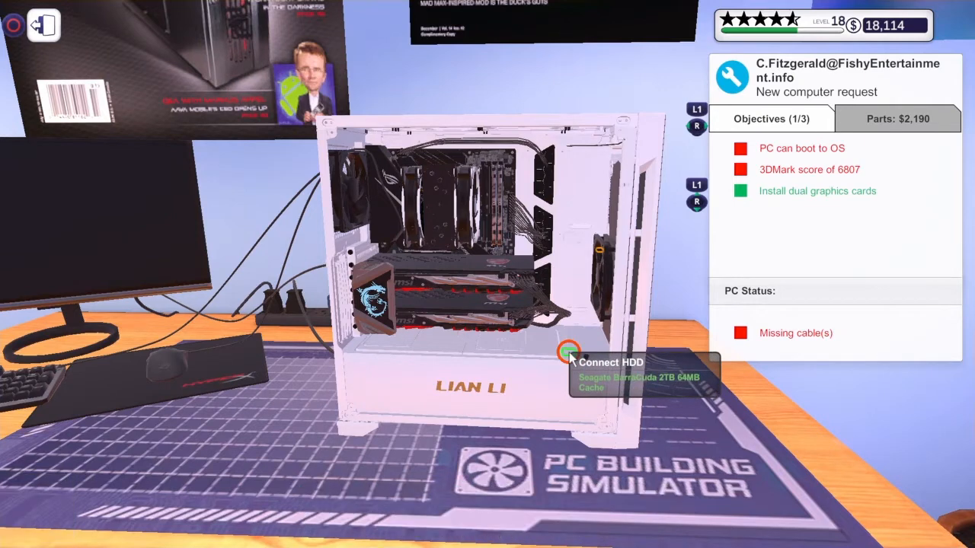
{"action": "left_click", "coordinate": [569, 351]}
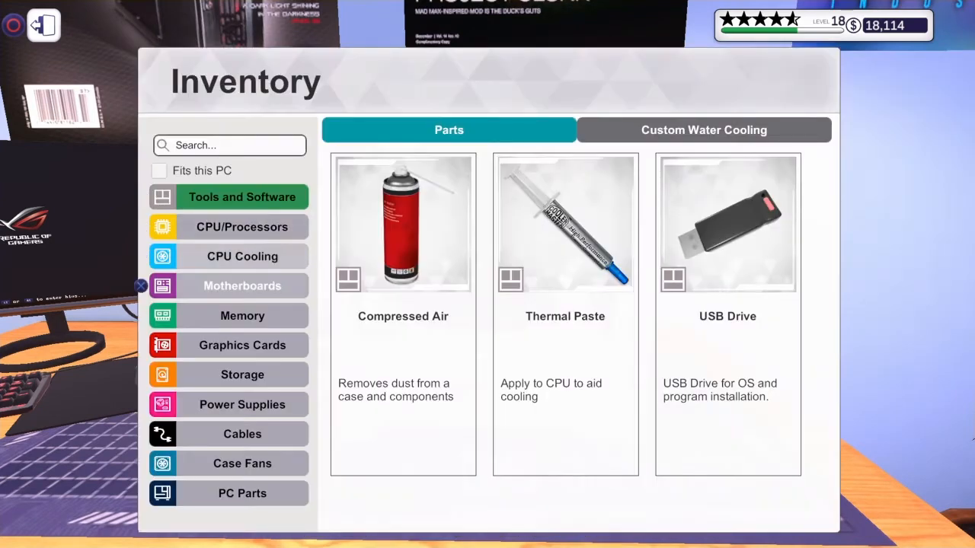
{"action": "left_click", "coordinate": [242, 493]}
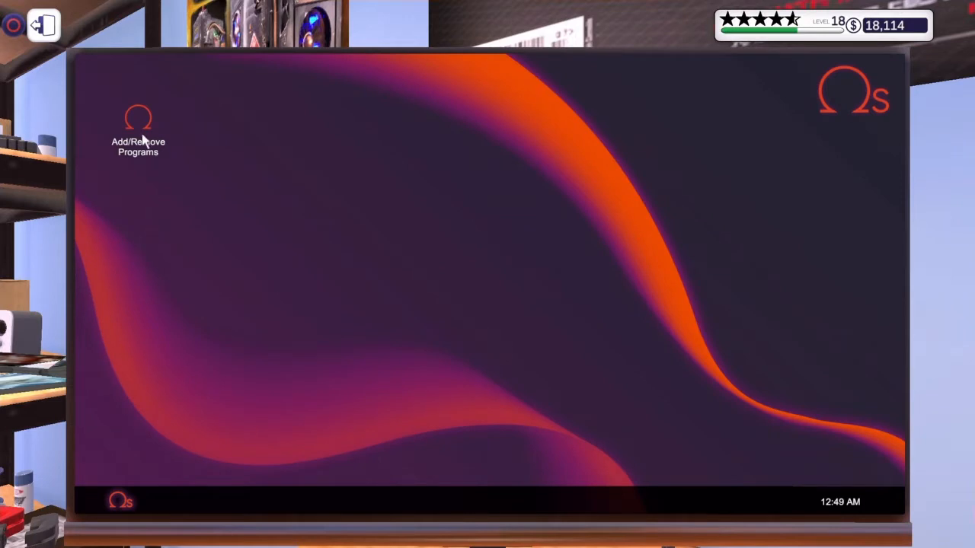
Install 3DMark Advanced Edition via Add/Remove Programs and launch it on the new PC.
{"action": "double_click", "coordinate": [137, 122]}
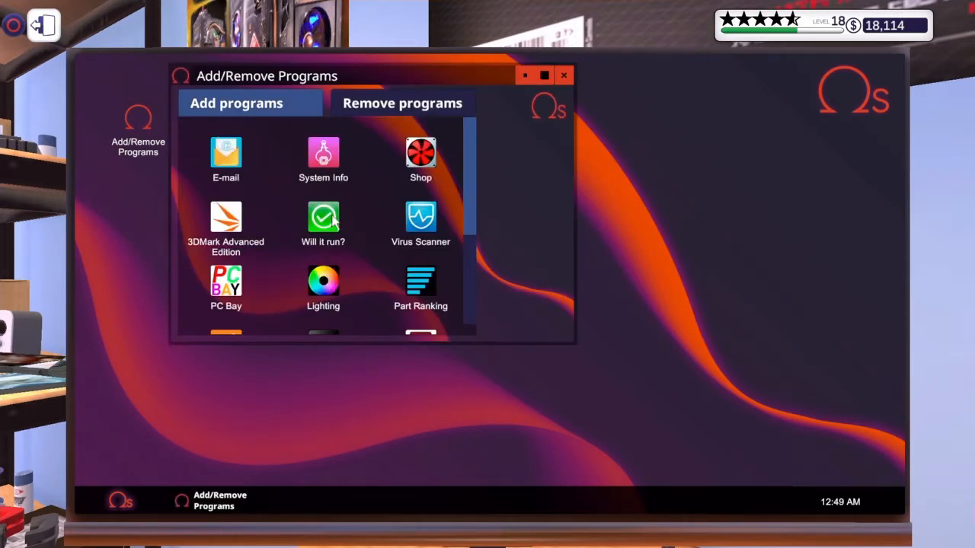
{"action": "left_click", "coordinate": [225, 220]}
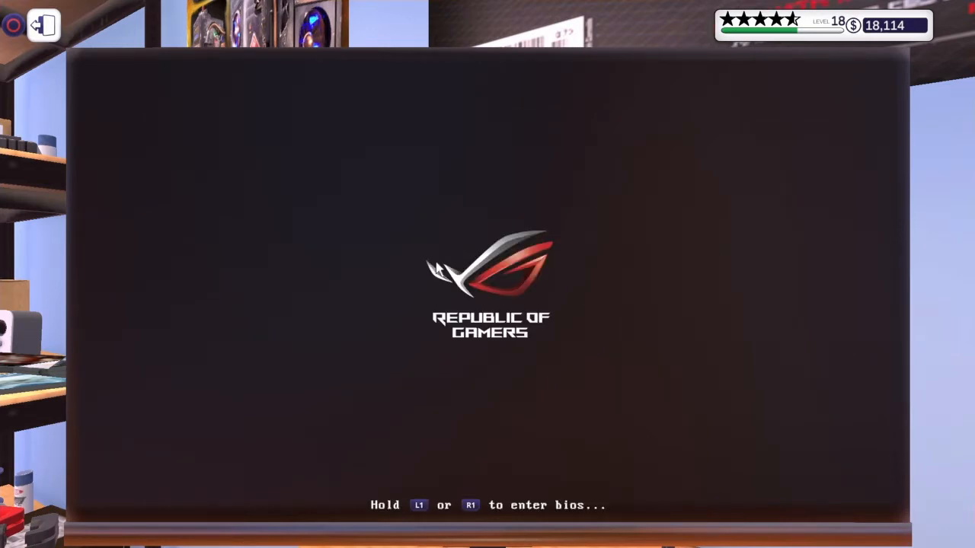
{"action": "mouse_move", "coordinate": [411, 259]}
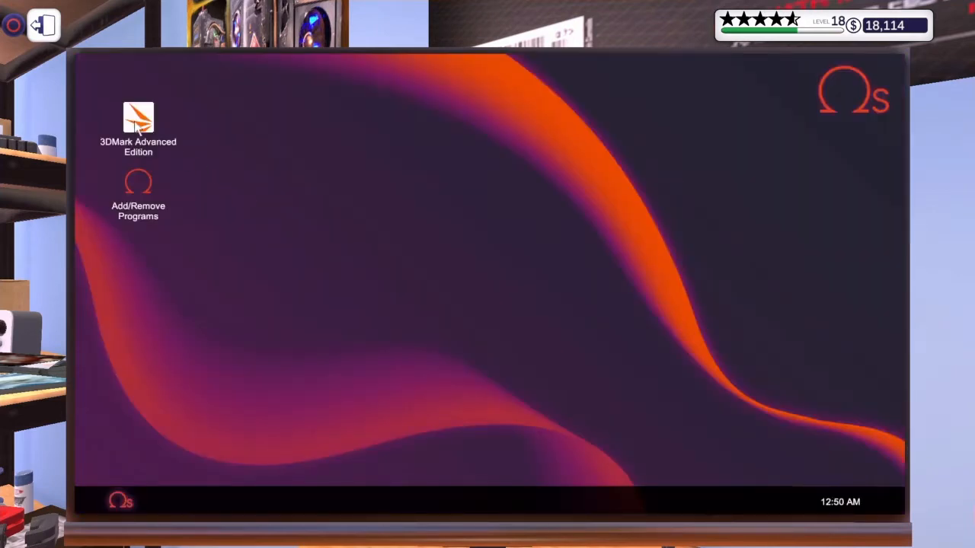
{"action": "double_click", "coordinate": [137, 122]}
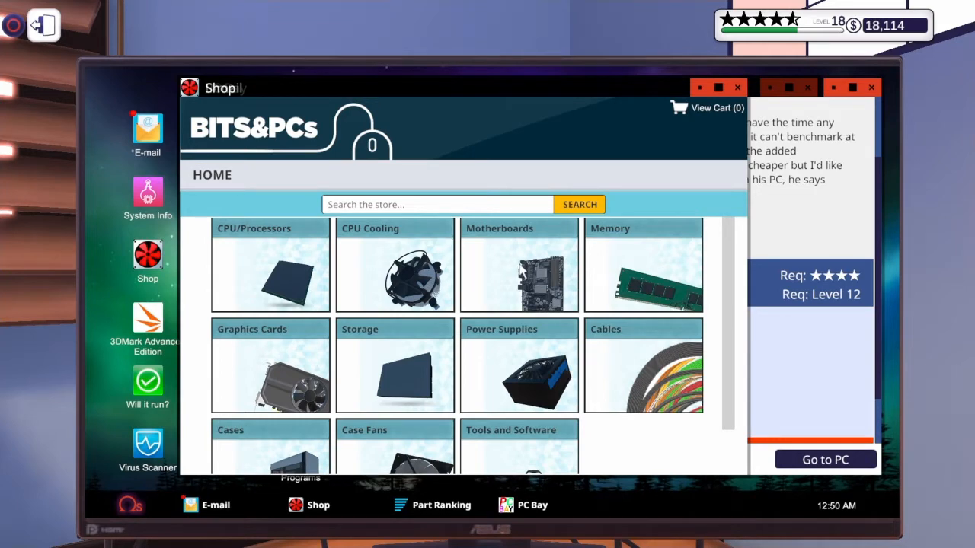
Browse through the BITS&PCs shop's motherboard listings.
{"action": "left_click", "coordinate": [518, 265]}
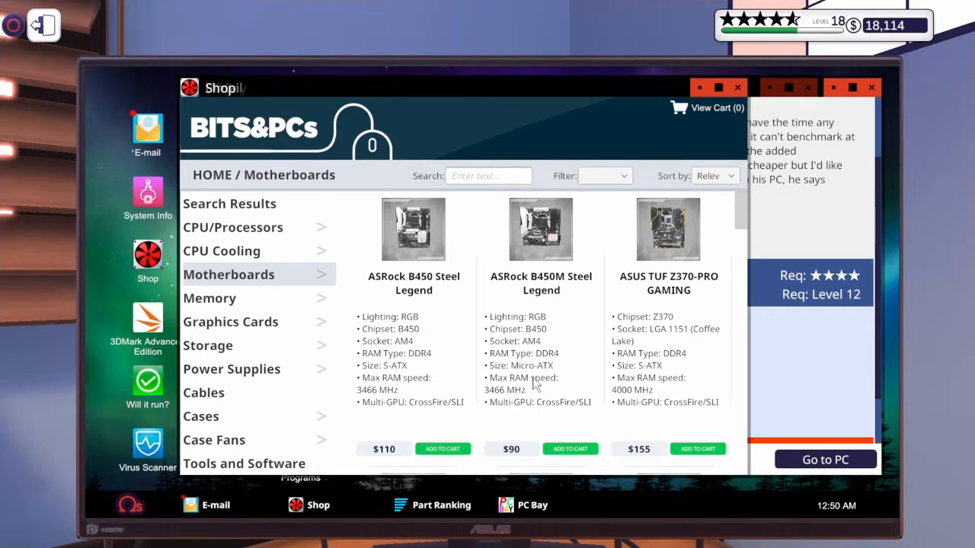
{"action": "scroll", "scroll_direction": "down", "scroll_amount": 3}
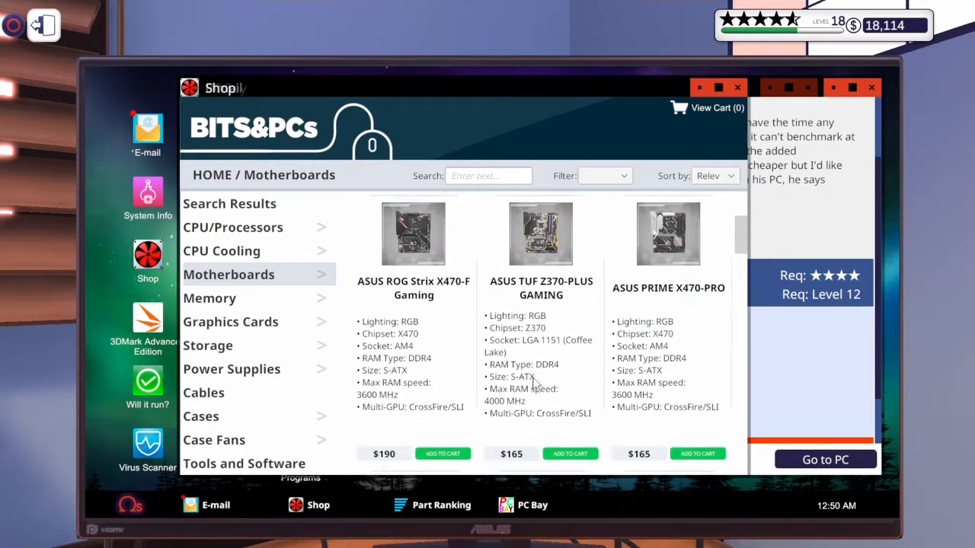
{"action": "scroll", "scroll_direction": "down", "scroll_amount": 3}
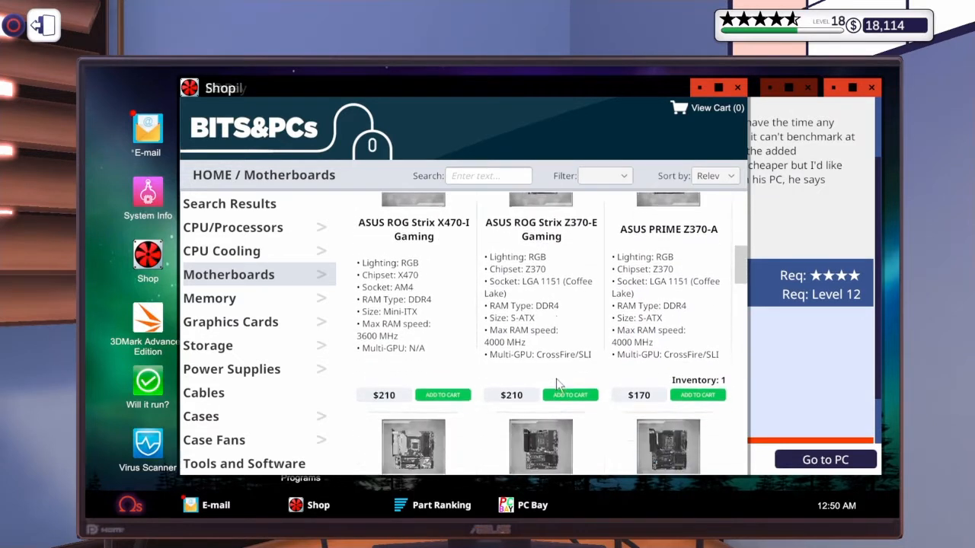
{"action": "scroll", "scroll_direction": "down", "scroll_amount": 3}
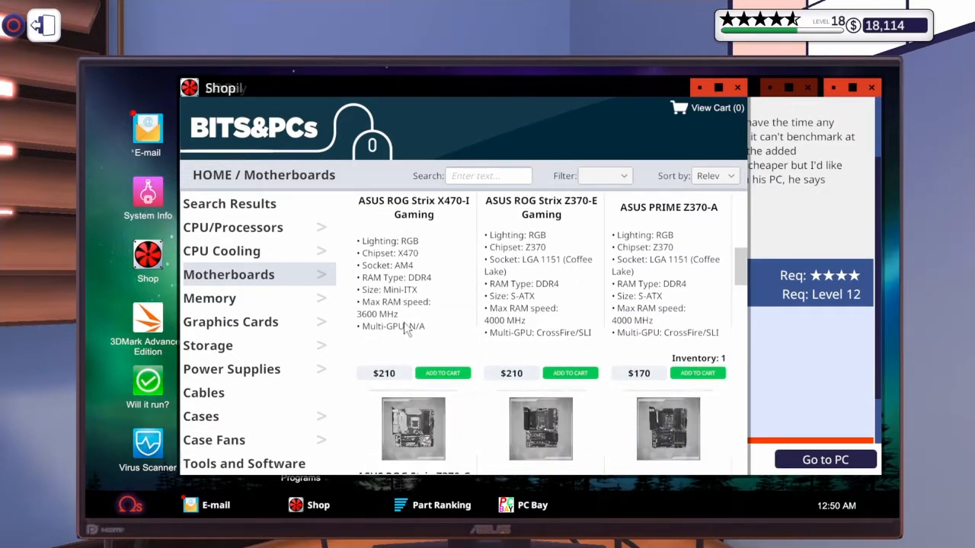
{"action": "scroll", "scroll_direction": "down", "scroll_amount": 3}
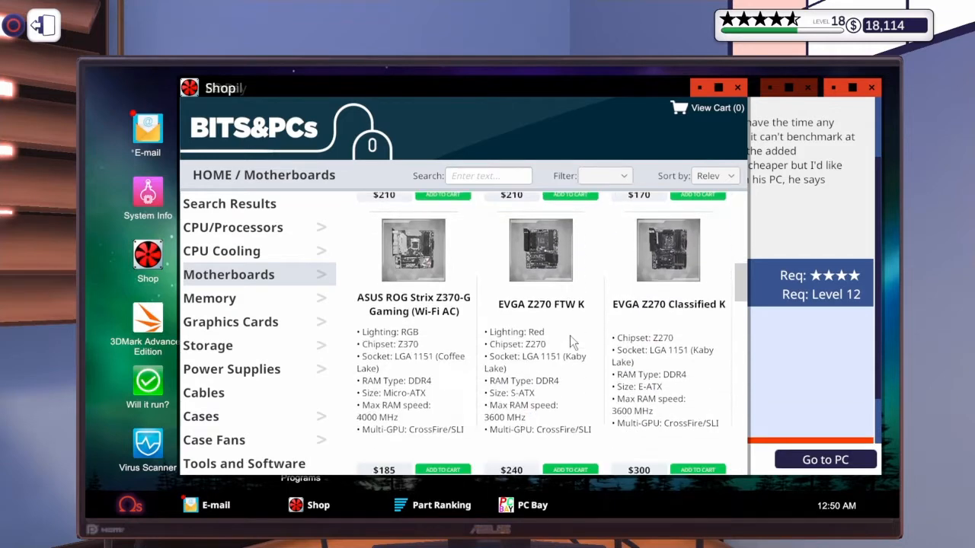
{"action": "scroll", "scroll_direction": "down", "scroll_amount": 3}
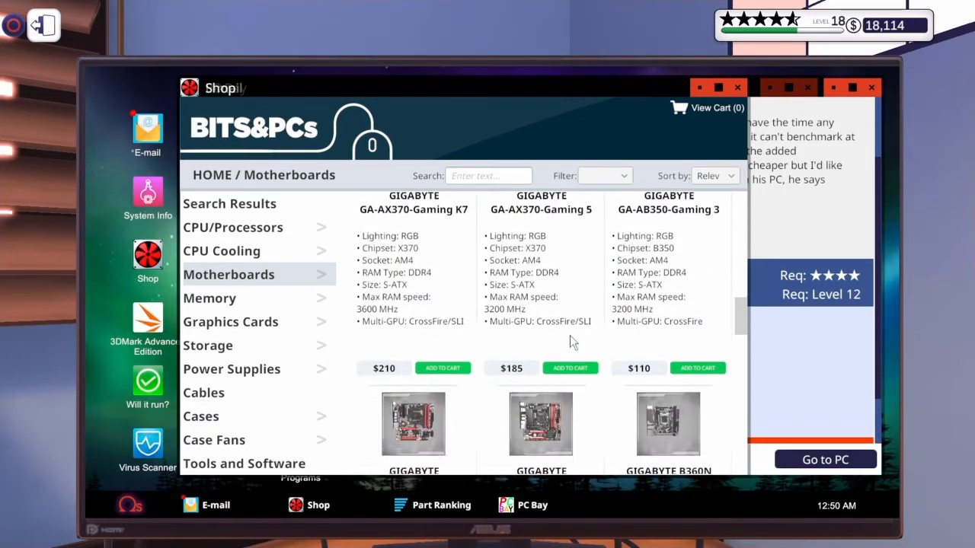
{"action": "scroll", "scroll_direction": "down", "scroll_amount": 3}
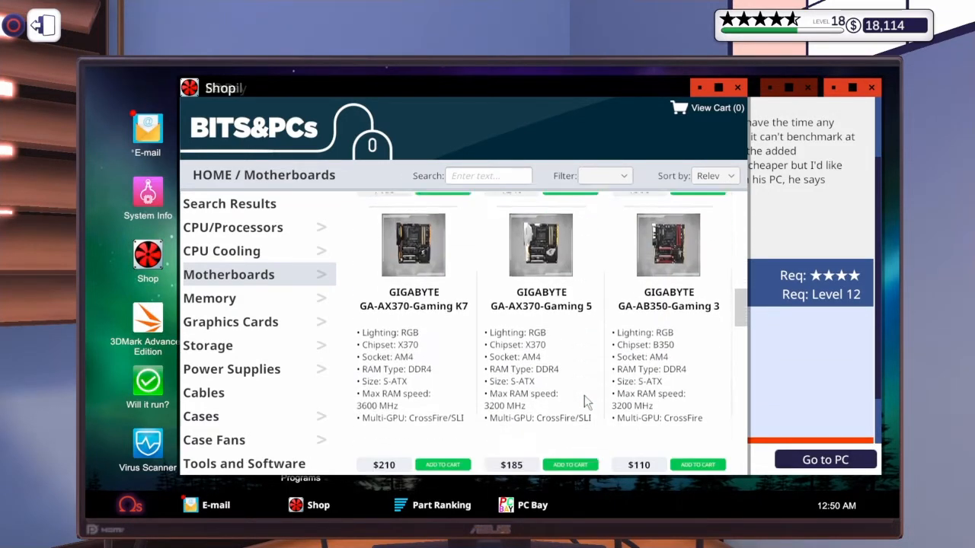
{"action": "scroll", "scroll_direction": "down", "scroll_amount": 3}
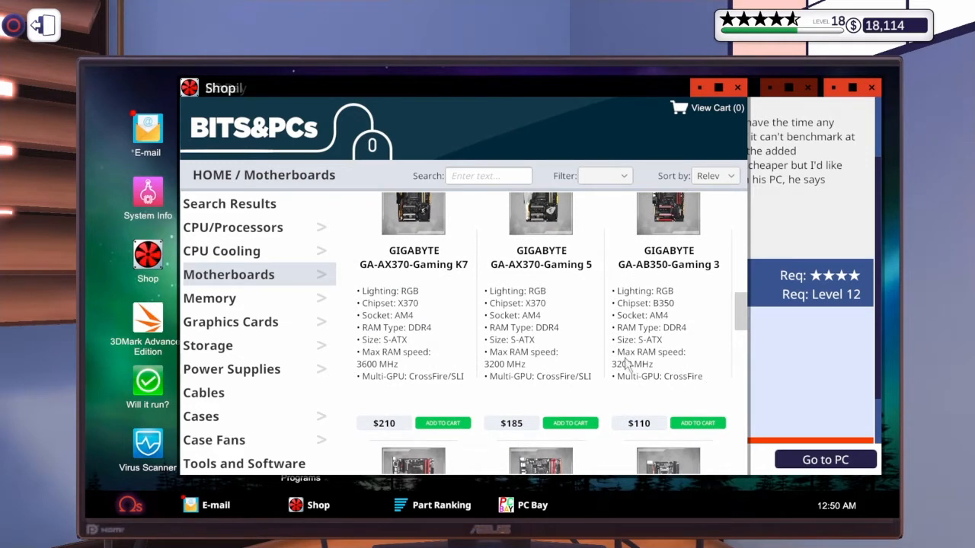
{"action": "mouse_move", "coordinate": [243, 326]}
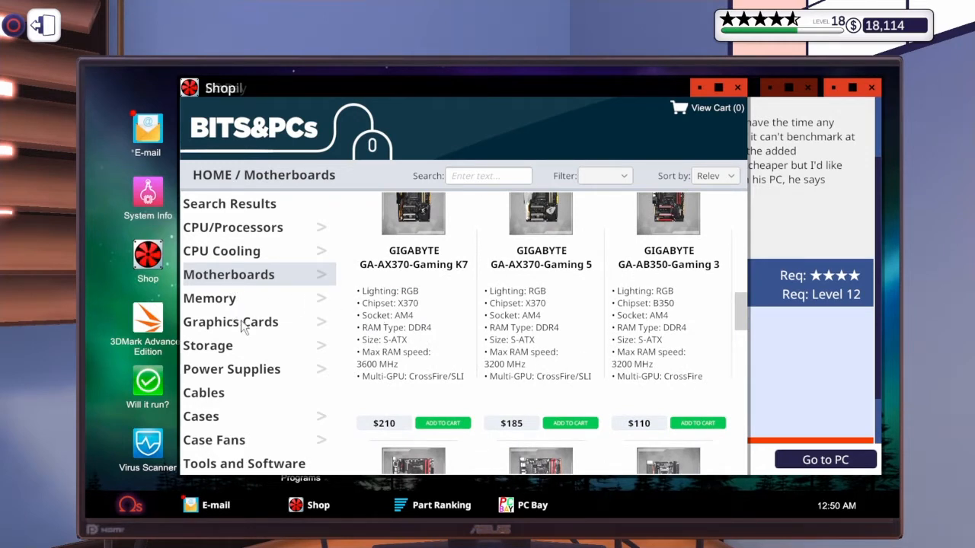
Browse through the shop's graphics card listings.
{"action": "left_click", "coordinate": [232, 321]}
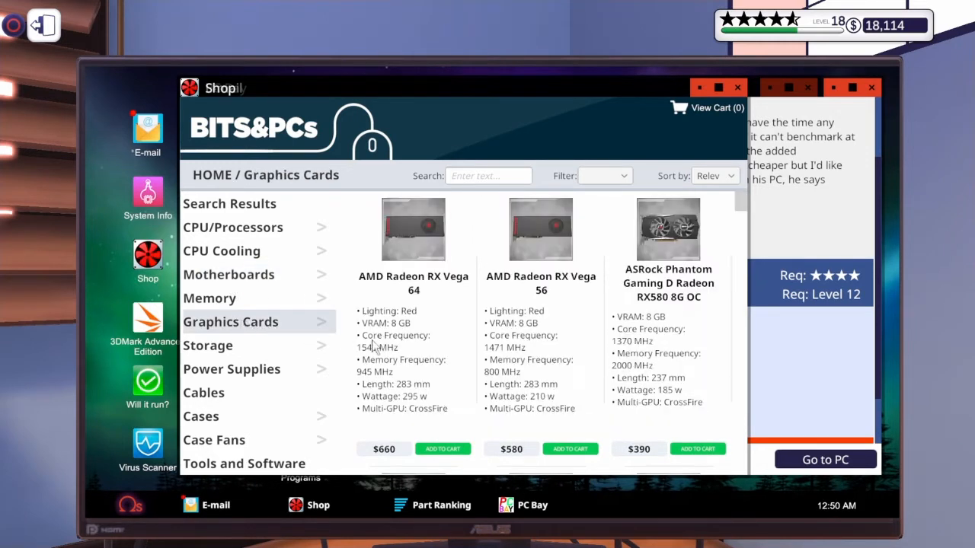
{"action": "mouse_move", "coordinate": [450, 387]}
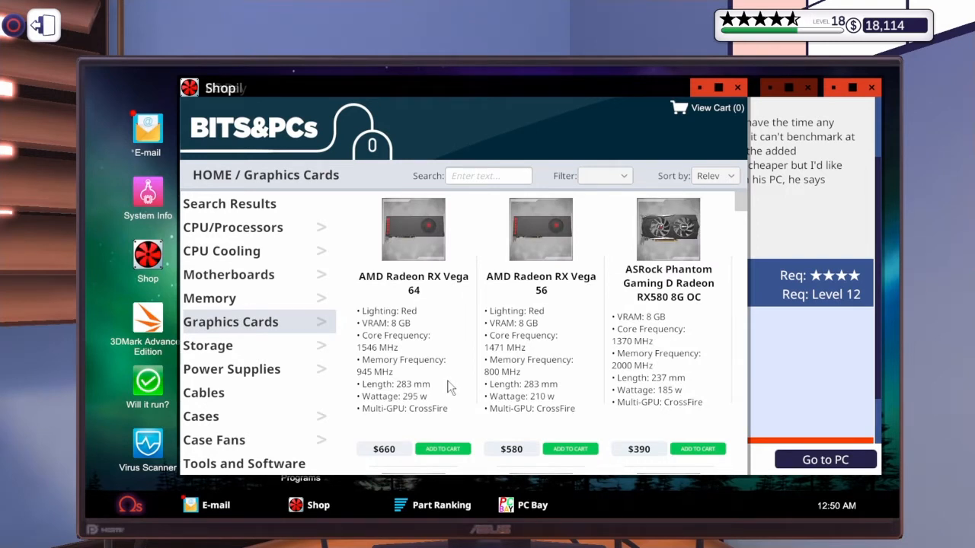
{"action": "scroll", "scroll_direction": "down", "scroll_amount": 3}
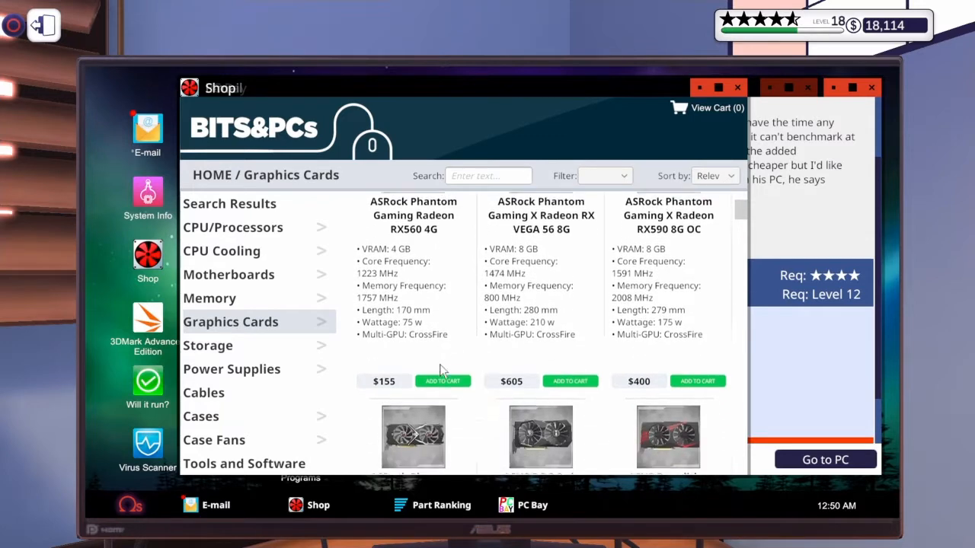
{"action": "scroll", "scroll_direction": "down", "scroll_amount": 3}
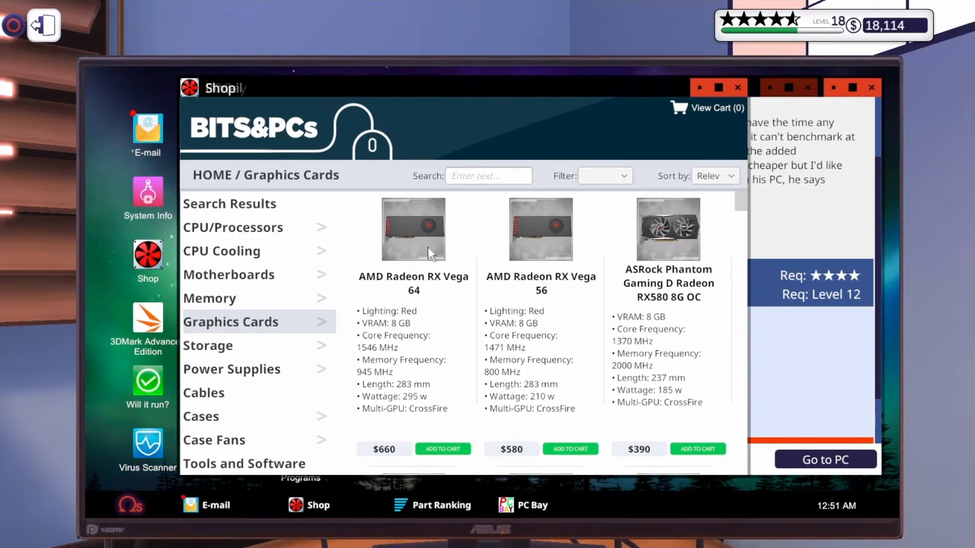
{"action": "mouse_move", "coordinate": [547, 201]}
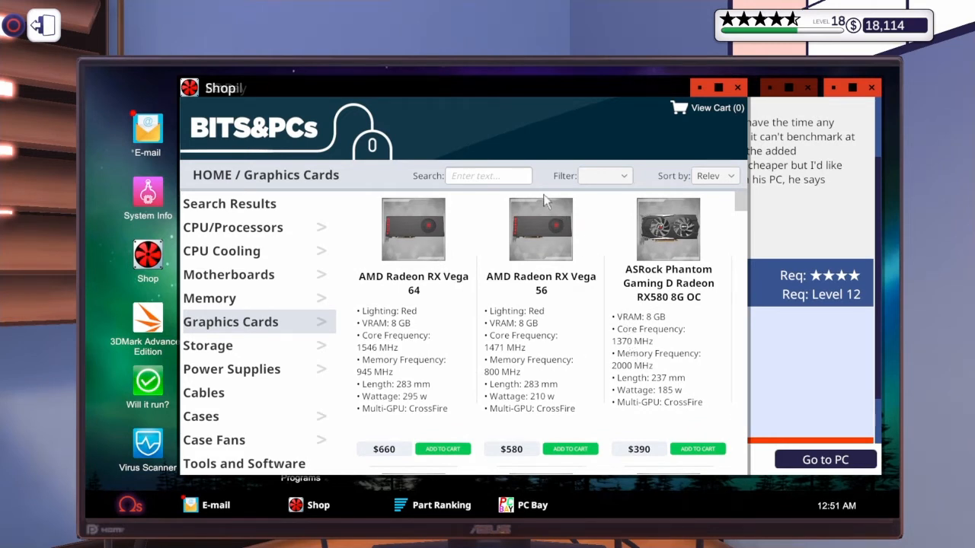
{"action": "scroll", "scroll_direction": "down", "scroll_amount": 3}
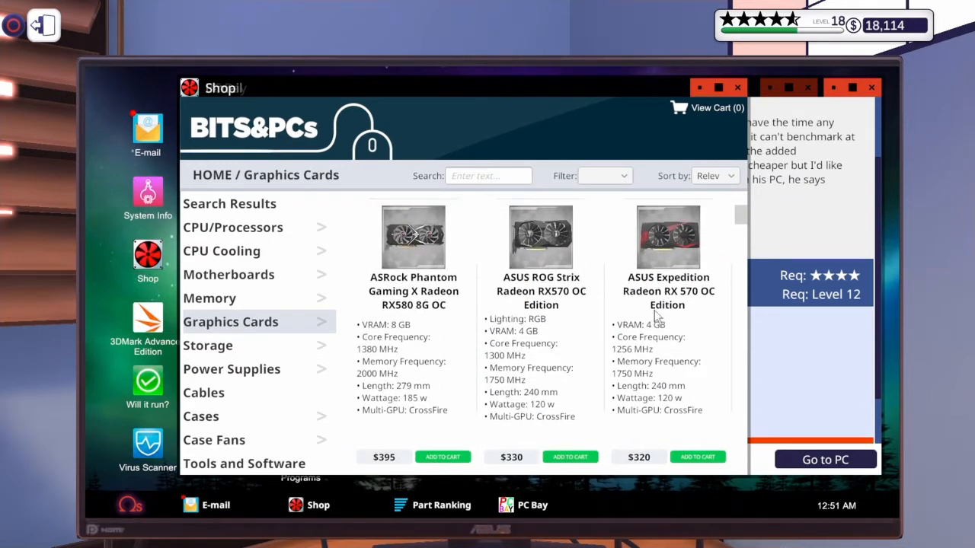
{"action": "scroll", "scroll_direction": "down", "scroll_amount": 3}
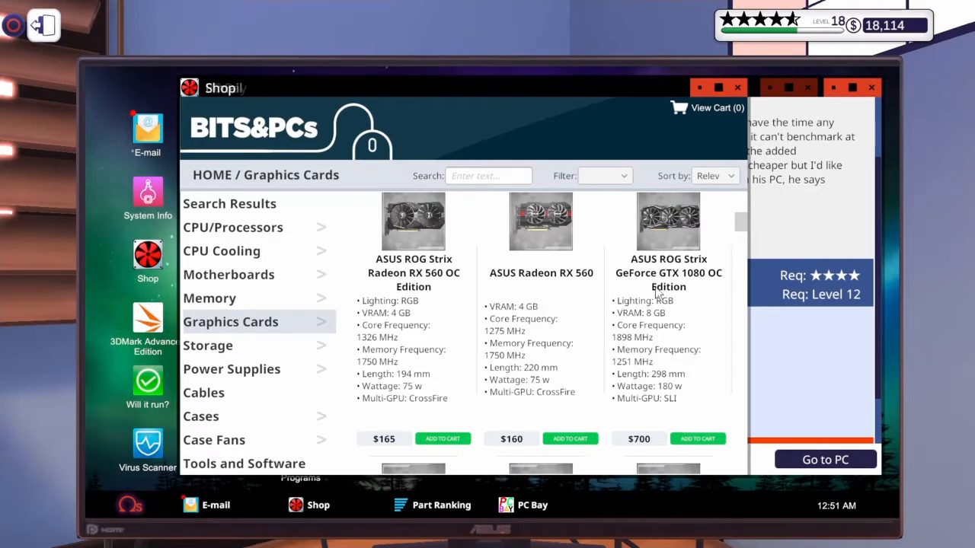
{"action": "scroll", "scroll_direction": "down", "scroll_amount": 3}
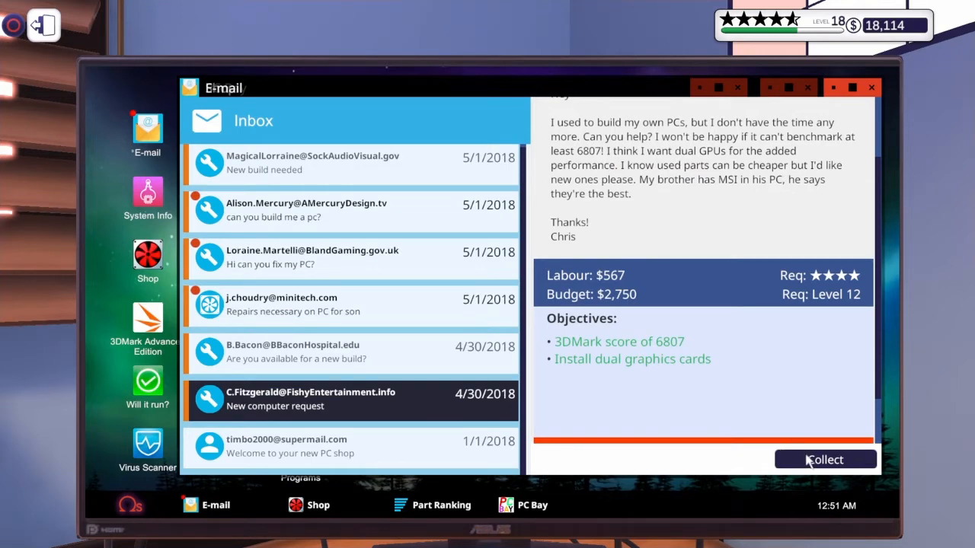
Collect the completed Fishy Entertainment build and accept its invoice and five-star review.
{"action": "left_click", "coordinate": [825, 460]}
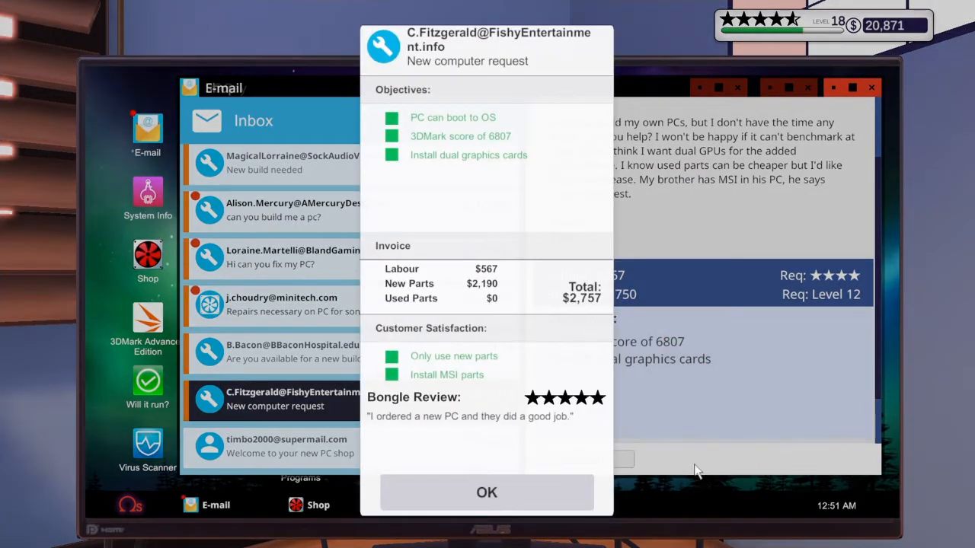
{"action": "left_click", "coordinate": [486, 492]}
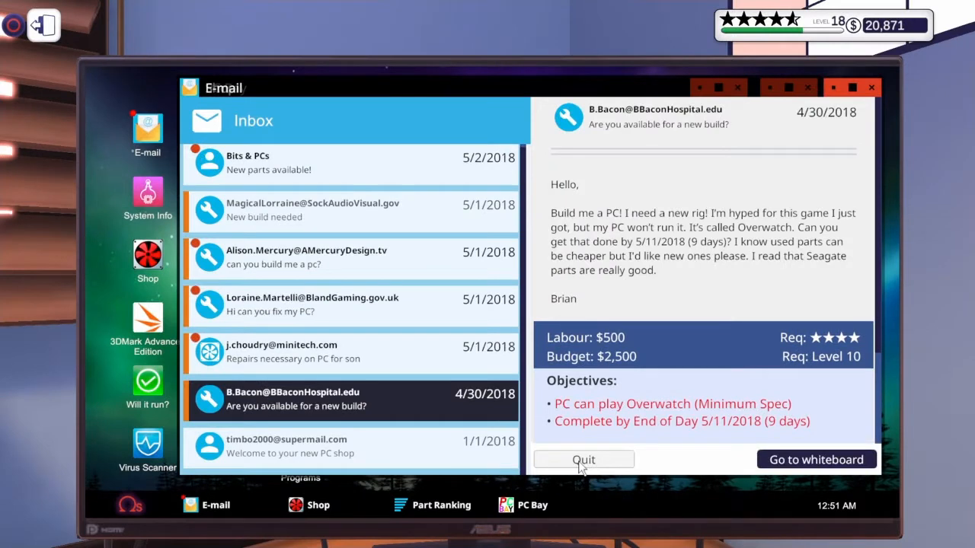
{"action": "mouse_move", "coordinate": [673, 328]}
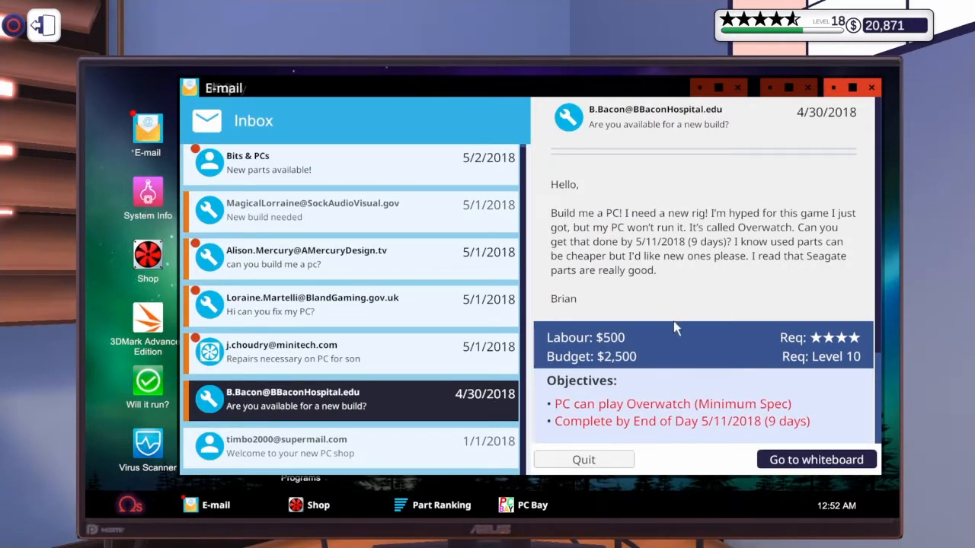
{"action": "mouse_move", "coordinate": [798, 28]}
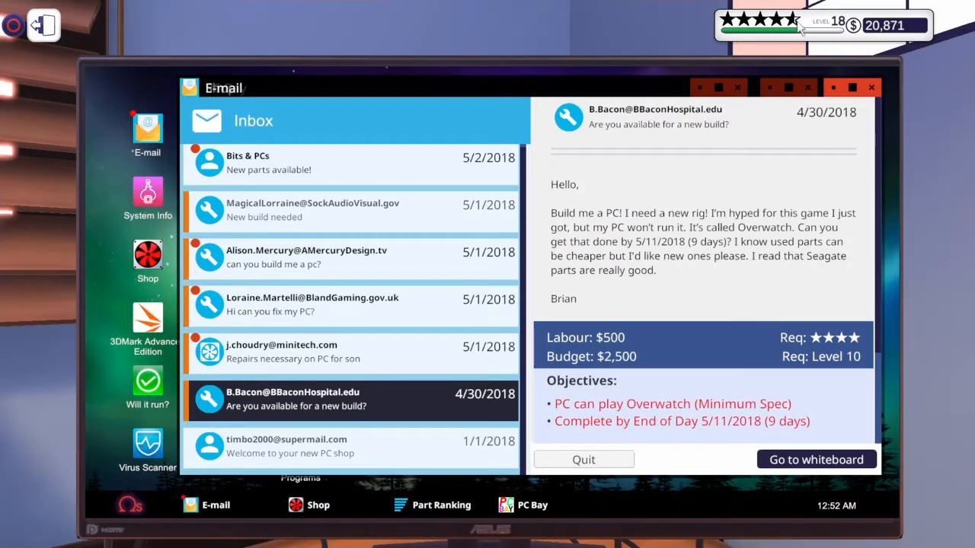
{"action": "mouse_move", "coordinate": [789, 79]}
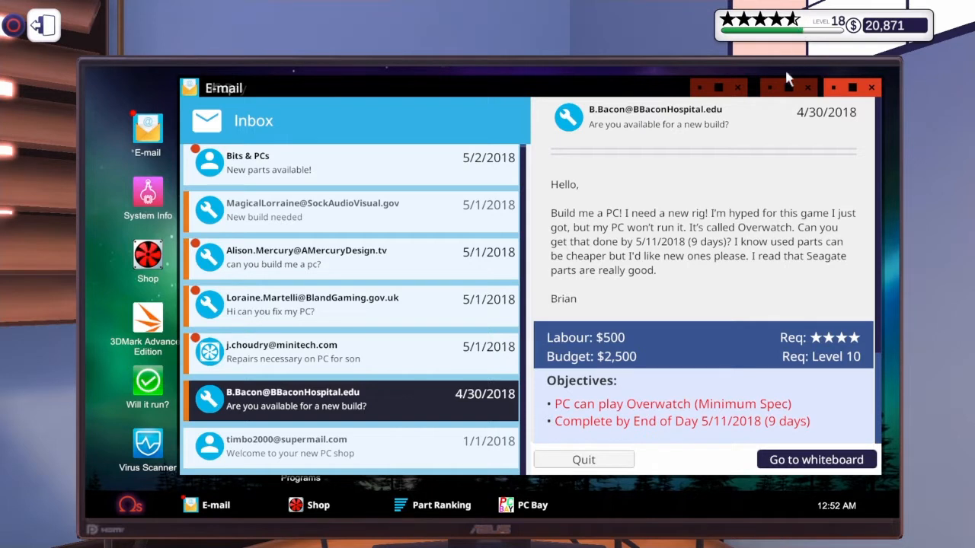
{"action": "mouse_move", "coordinate": [734, 276]}
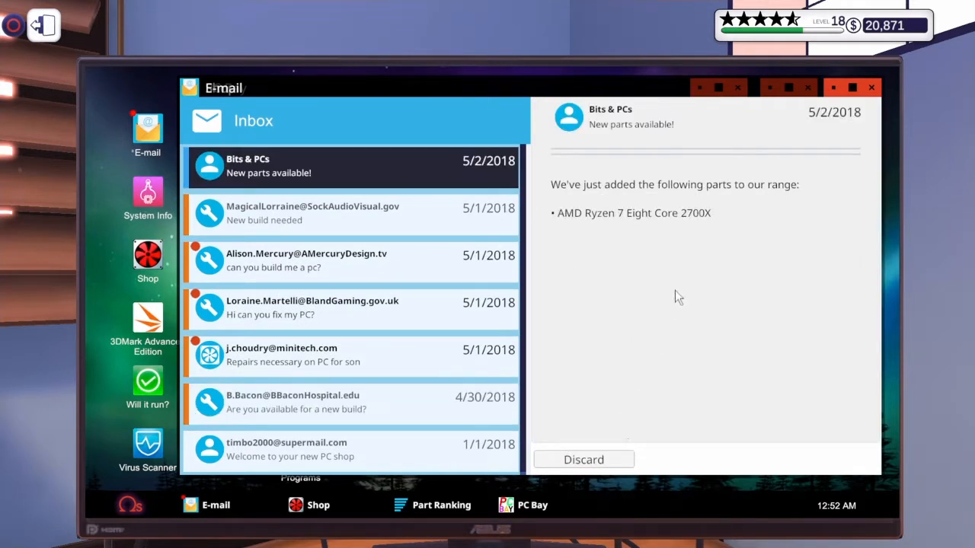
{"action": "mouse_move", "coordinate": [784, 37]}
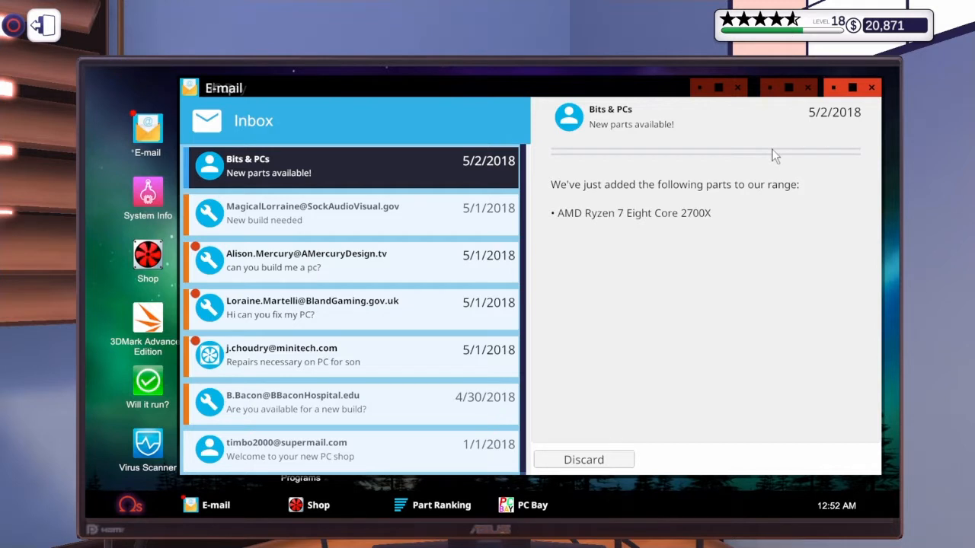
{"action": "mouse_move", "coordinate": [747, 140]}
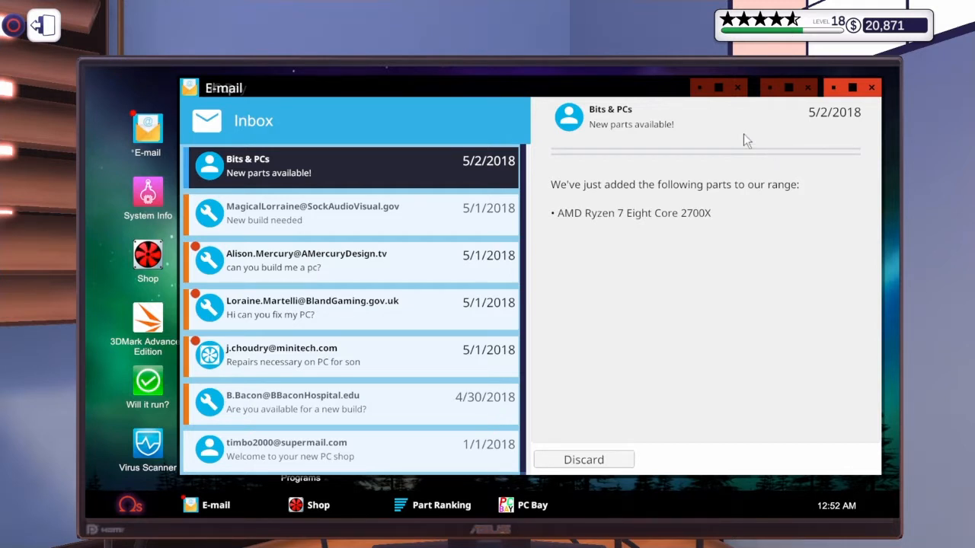
{"action": "mouse_move", "coordinate": [804, 30]}
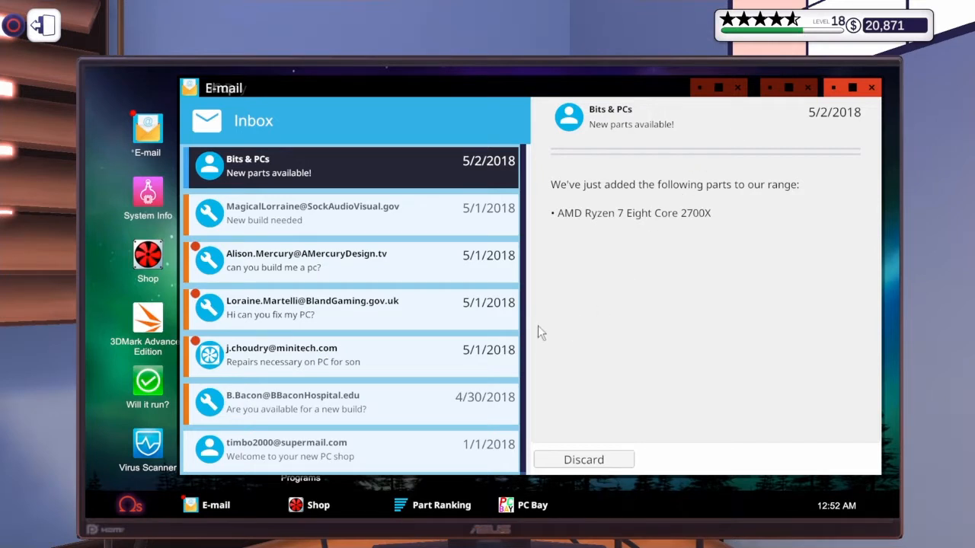
{"action": "mouse_move", "coordinate": [821, 140]}
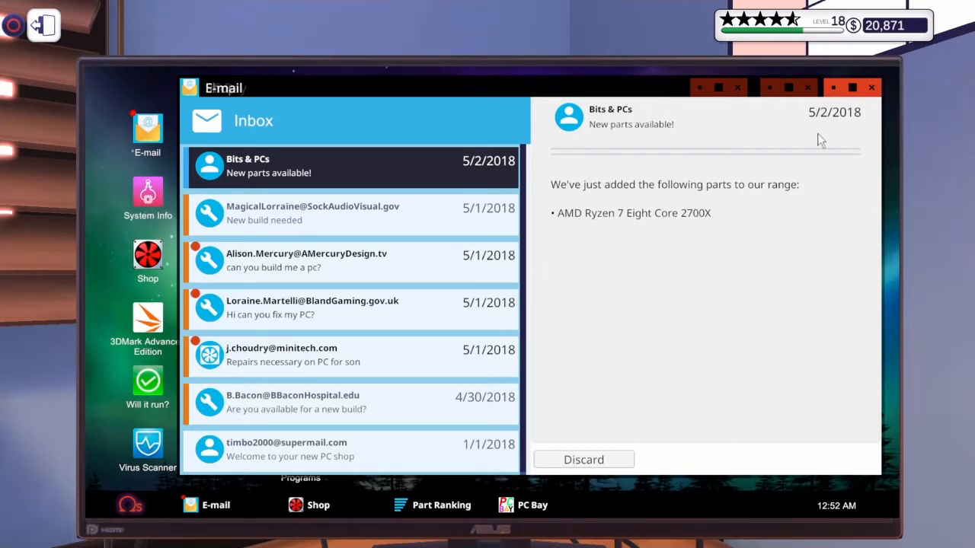
{"action": "mouse_move", "coordinate": [694, 279]}
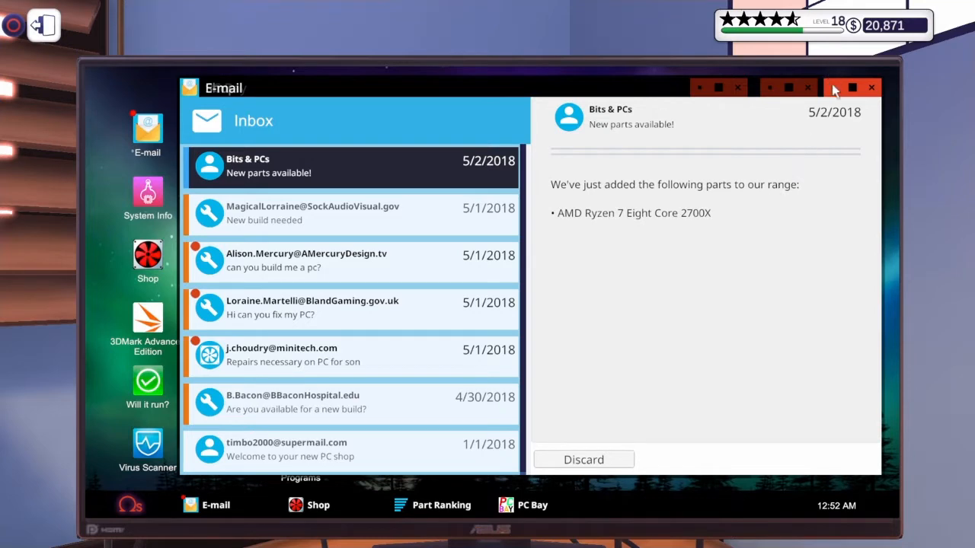
Check Star PC Workshop's five-star Bongle rating over 25 reviews, then return to the desktop.
{"action": "left_click", "coordinate": [522, 506]}
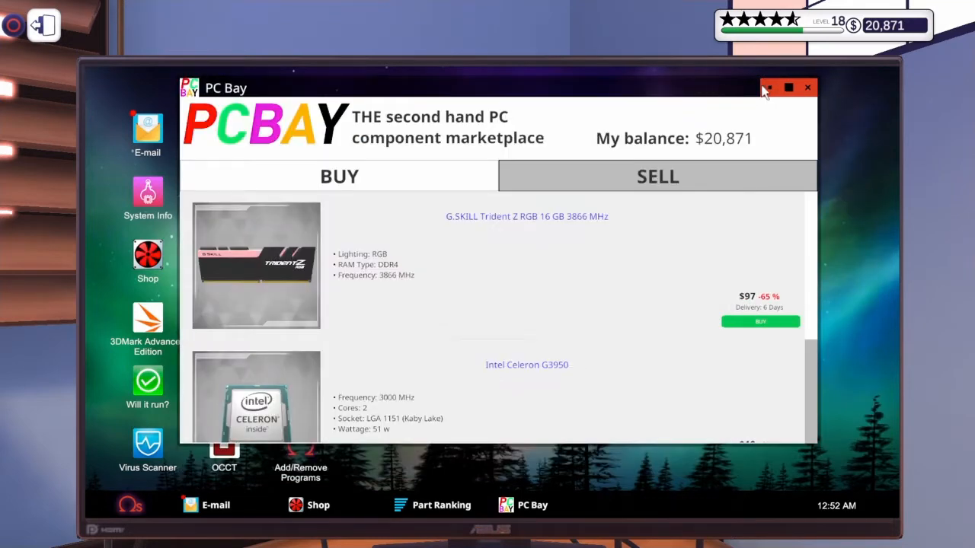
{"action": "left_click", "coordinate": [808, 86]}
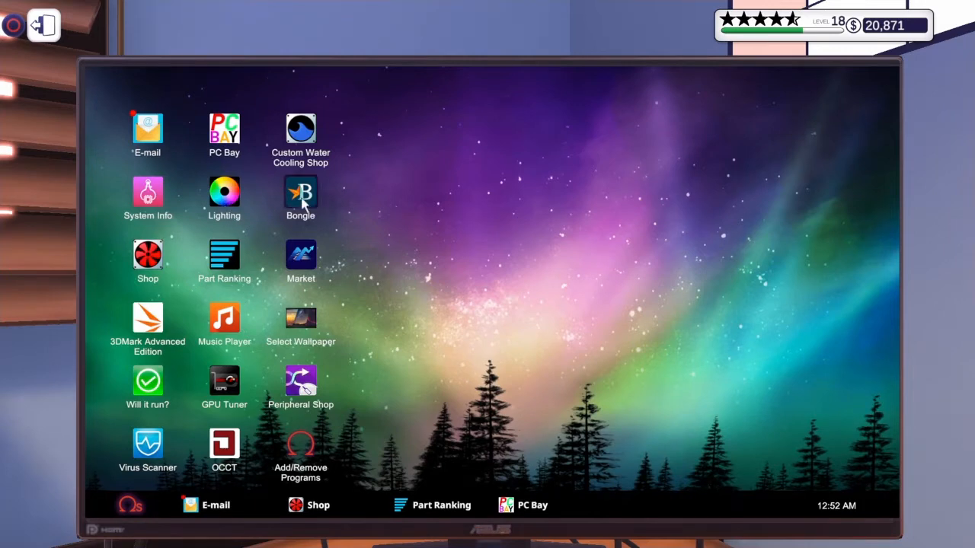
{"action": "double_click", "coordinate": [300, 192]}
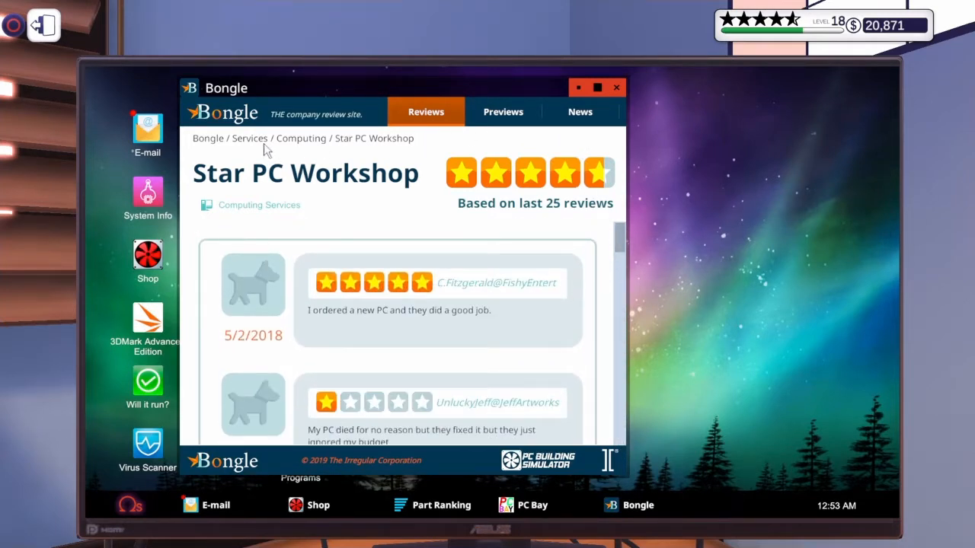
{"action": "mouse_move", "coordinate": [265, 186]}
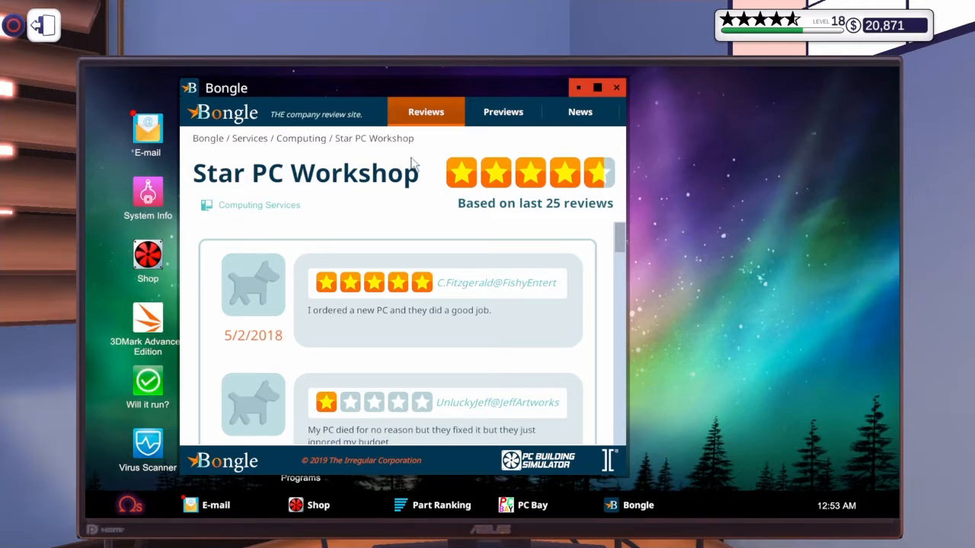
{"action": "mouse_move", "coordinate": [426, 201]}
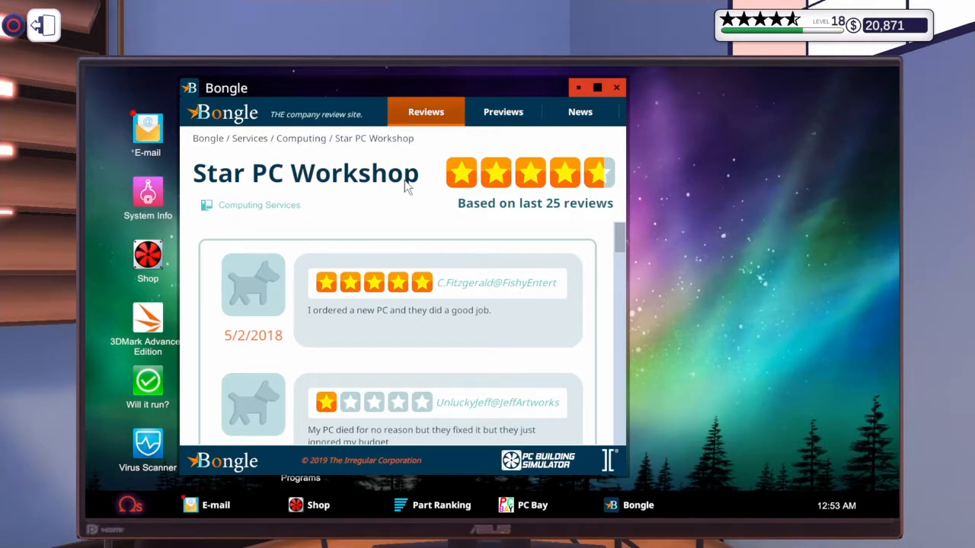
{"action": "mouse_move", "coordinate": [448, 128]}
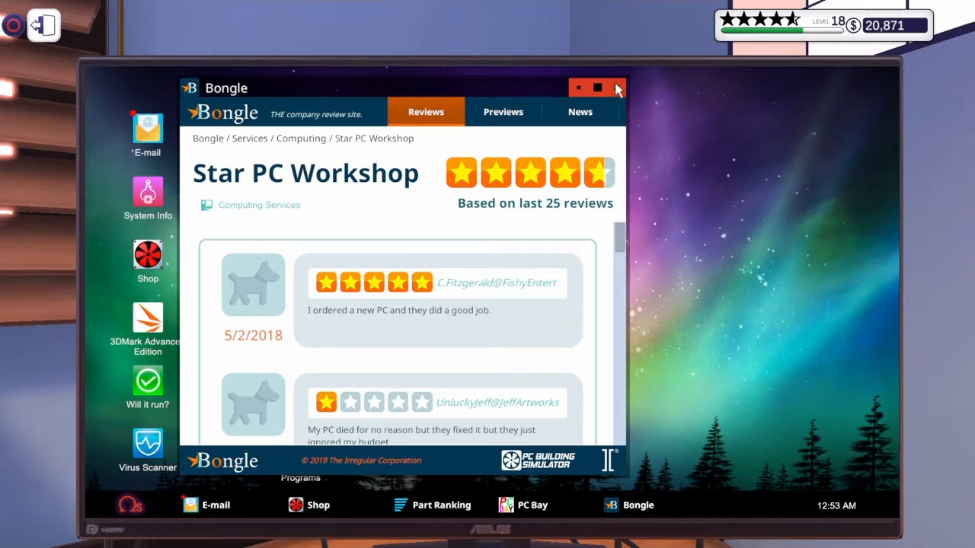
{"action": "left_click", "coordinate": [614, 87]}
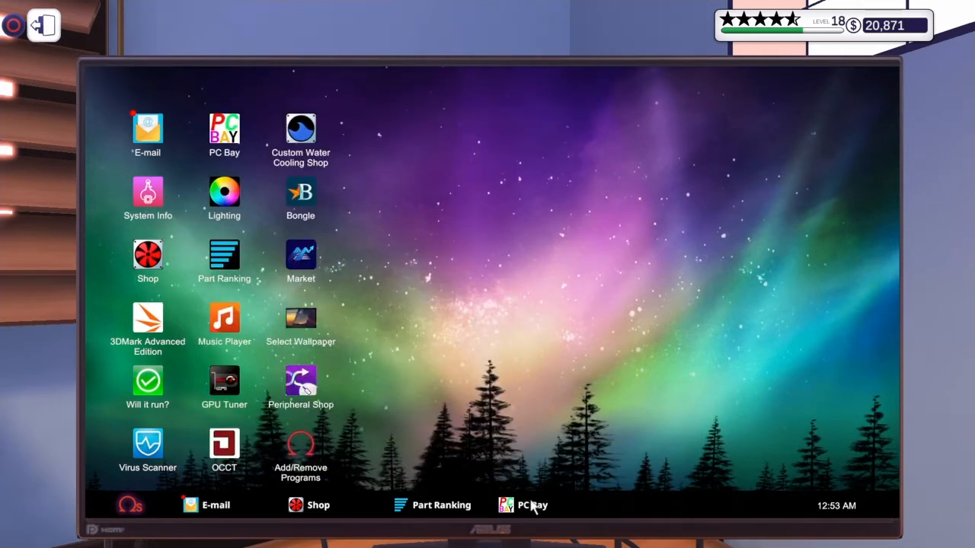
Switch through the taskbar windows to the inbox's Bits & PCs 'New parts available!' email.
{"action": "left_click", "coordinate": [442, 506]}
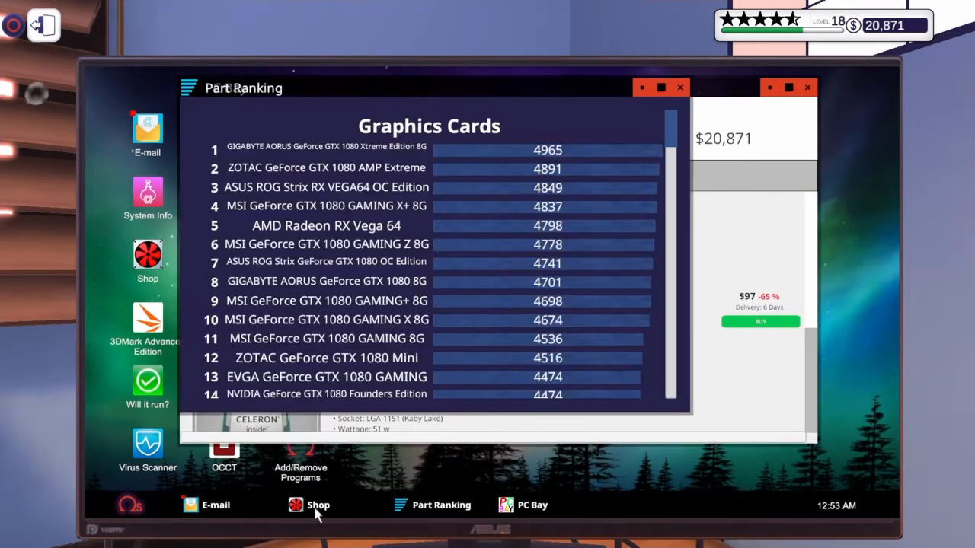
{"action": "left_click", "coordinate": [216, 506]}
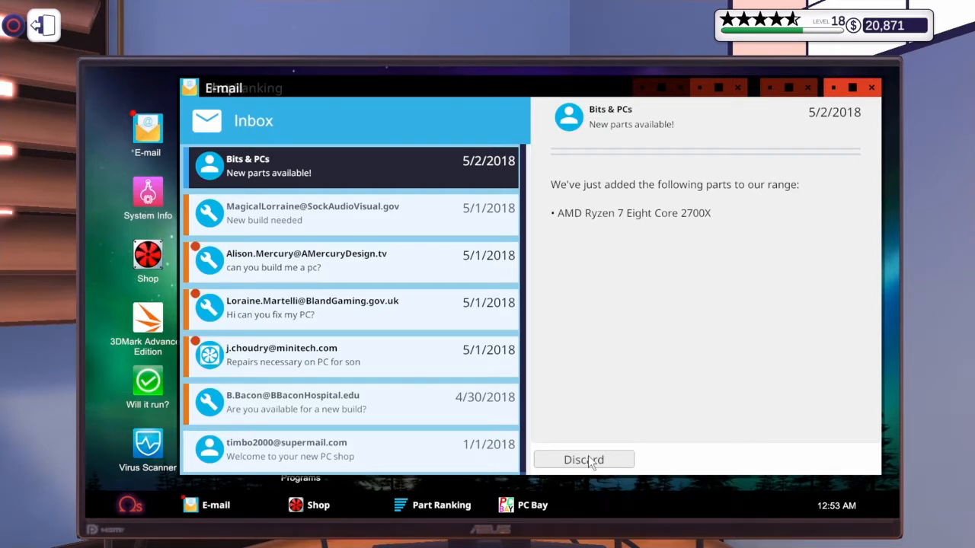
{"action": "mouse_move", "coordinate": [868, 31]}
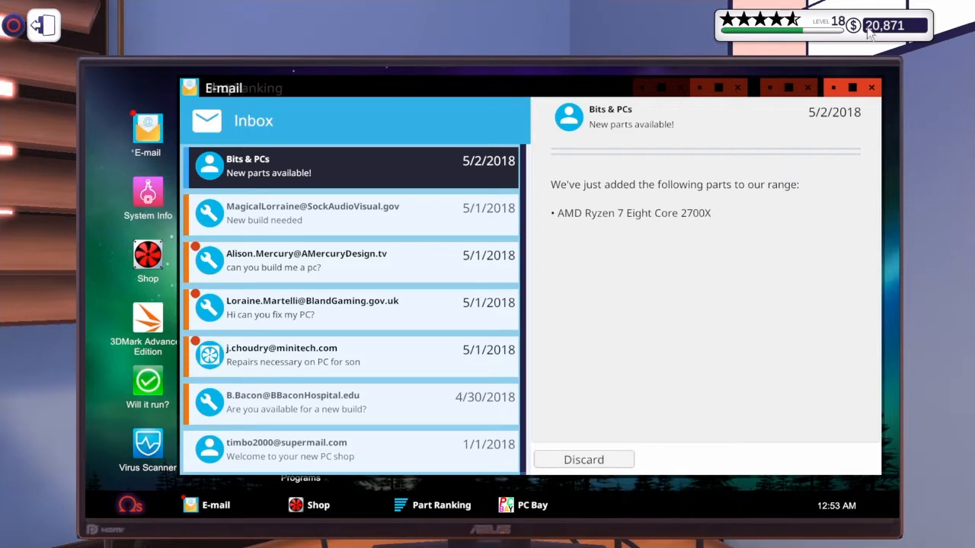
{"action": "mouse_move", "coordinate": [678, 378]}
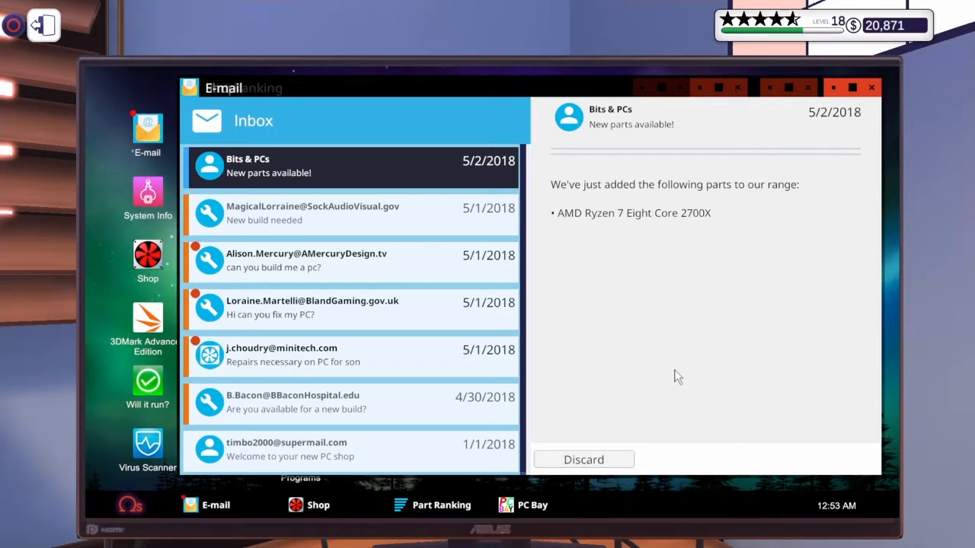
{"action": "mouse_move", "coordinate": [609, 460]}
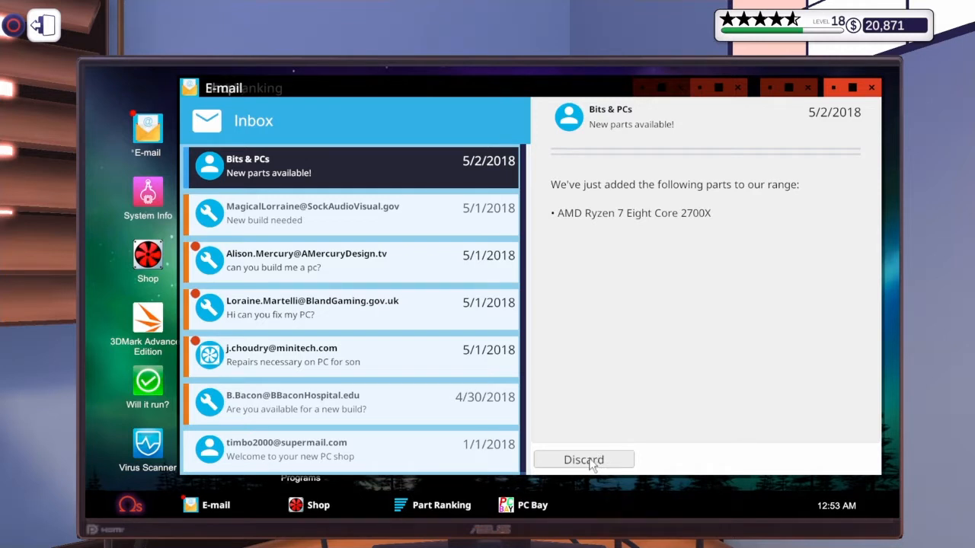
Delete the Bits & PCs new-parts announcement and accept the Feudal Fantasy XIII build job.
{"action": "left_click", "coordinate": [583, 460]}
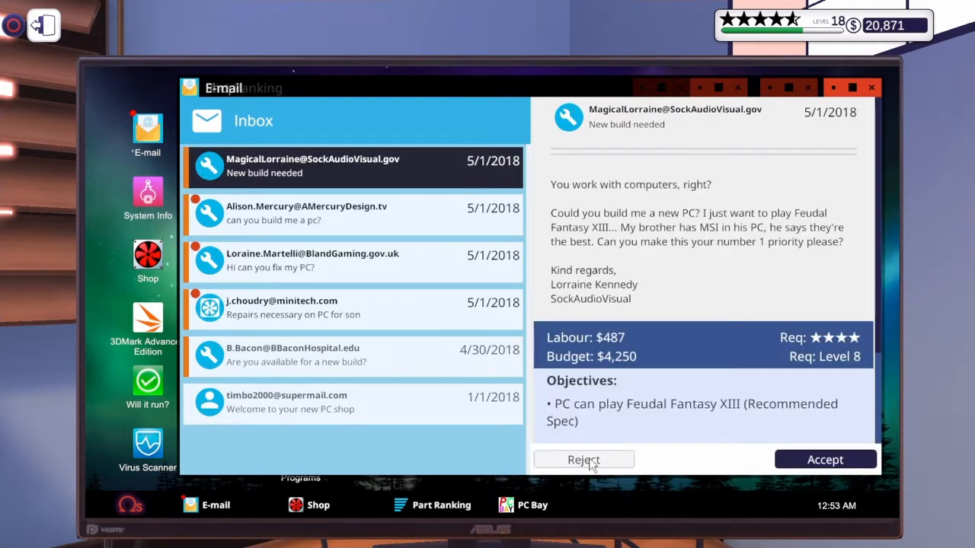
{"action": "mouse_move", "coordinate": [693, 228]}
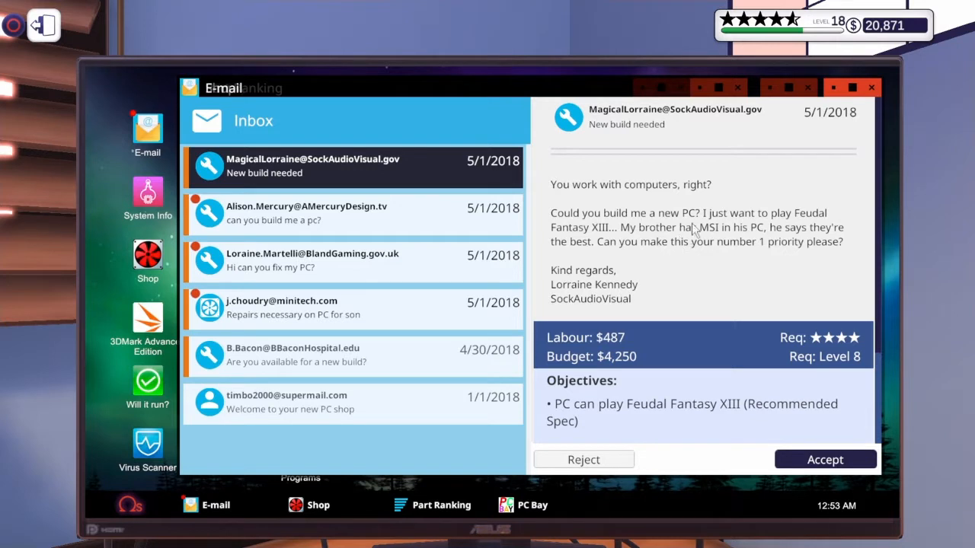
{"action": "scroll", "scroll_direction": "down", "scroll_amount": 3}
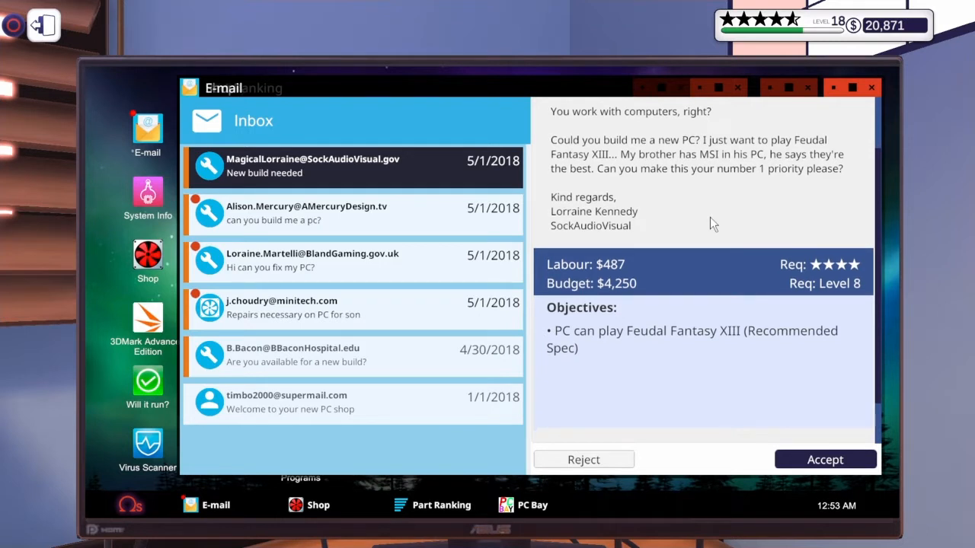
{"action": "mouse_move", "coordinate": [708, 213]}
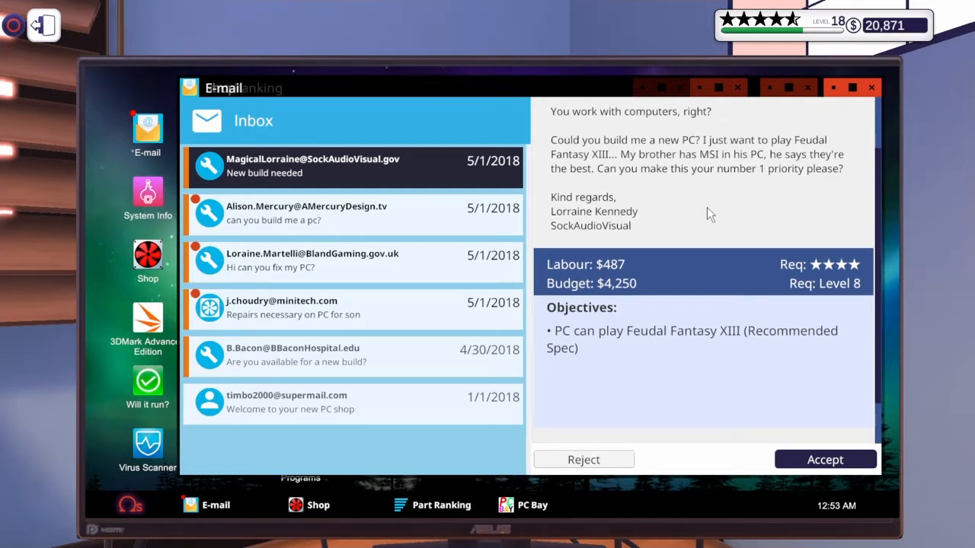
{"action": "mouse_move", "coordinate": [636, 179]}
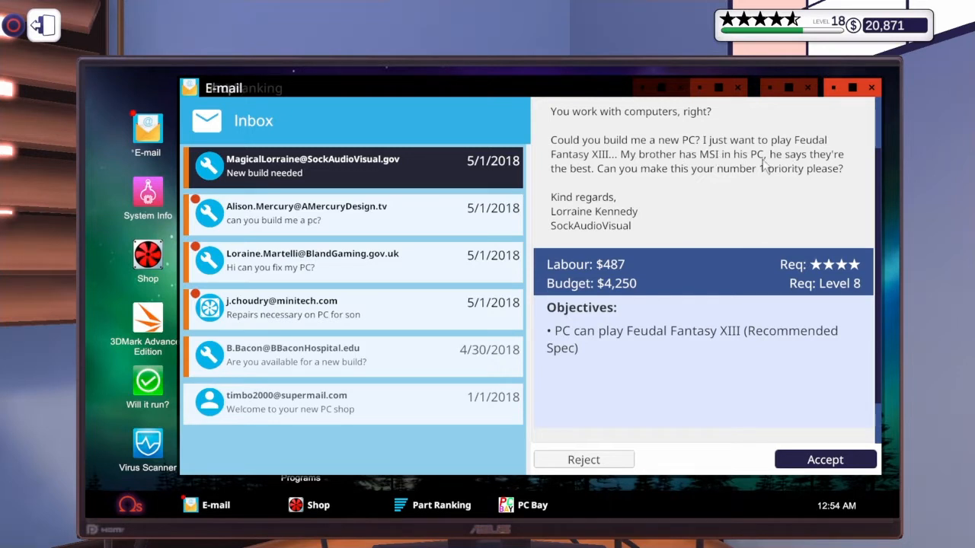
{"action": "mouse_move", "coordinate": [645, 219]}
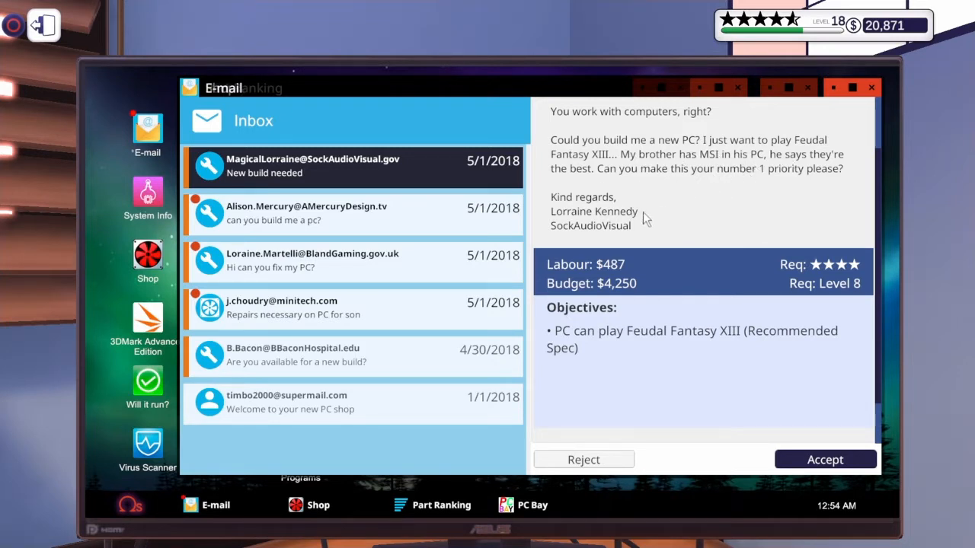
{"action": "mouse_move", "coordinate": [826, 472]}
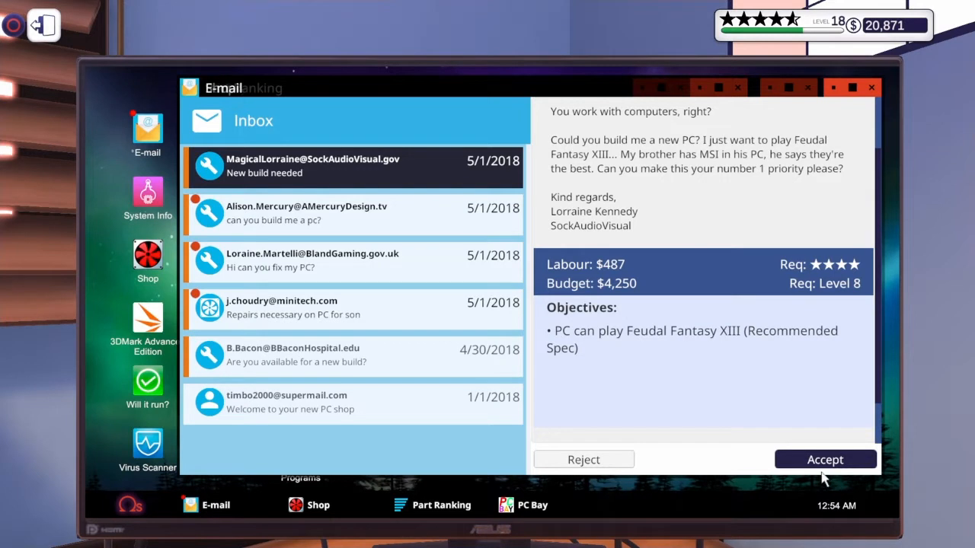
{"action": "left_click", "coordinate": [825, 460]}
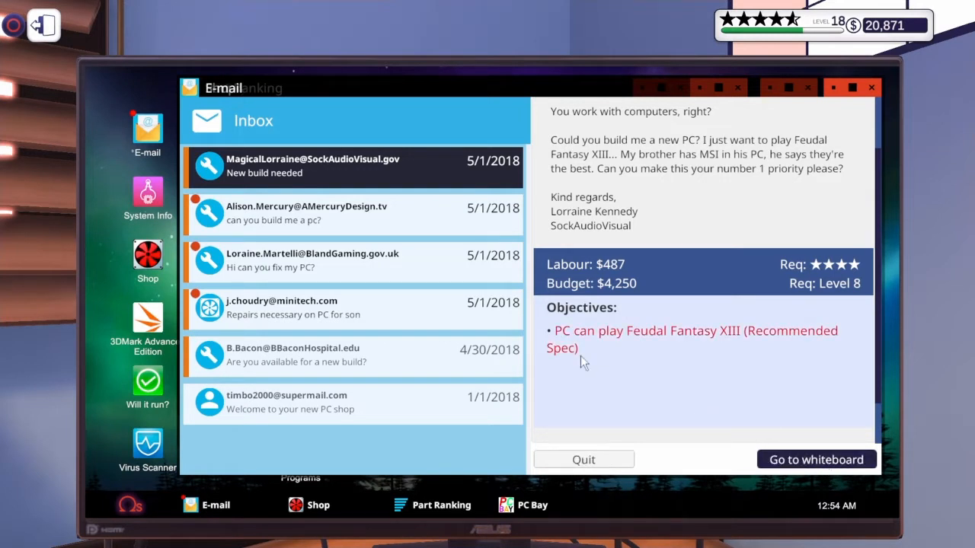
Accept Alison Mercury's overclock job: CPU 4600 MHz, GPU 1678 MHz, $2,000 budget.
{"action": "left_click", "coordinate": [306, 214]}
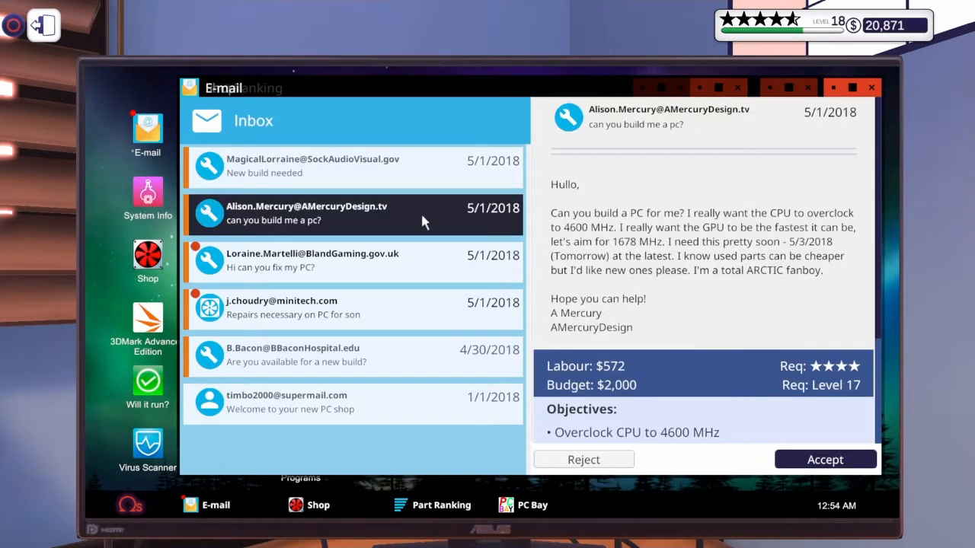
{"action": "mouse_move", "coordinate": [700, 288]}
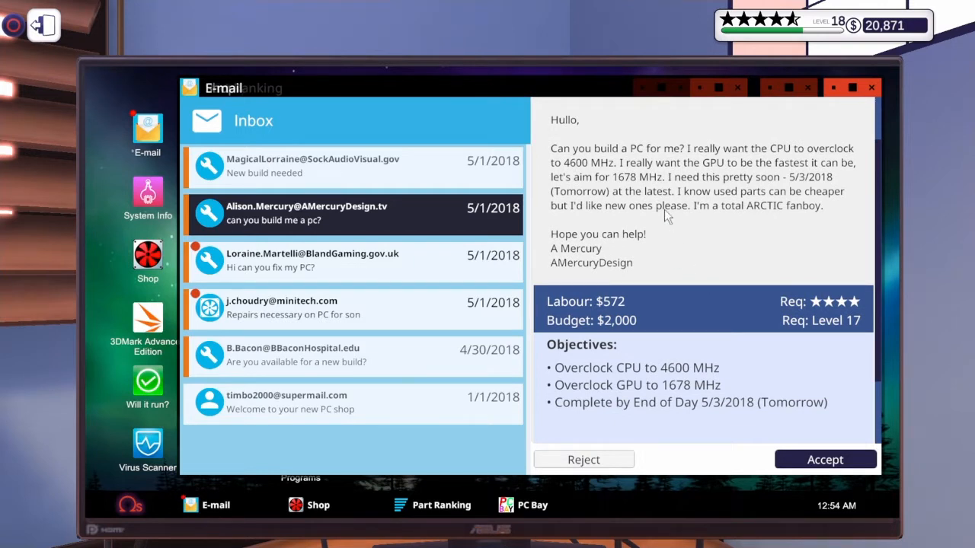
{"action": "mouse_move", "coordinate": [756, 201]}
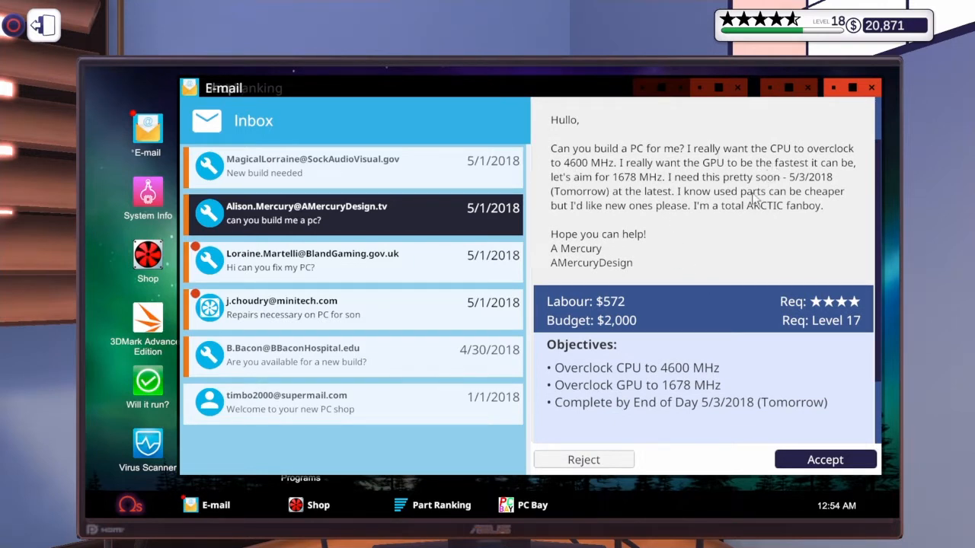
{"action": "scroll", "scroll_direction": "down", "scroll_amount": 3}
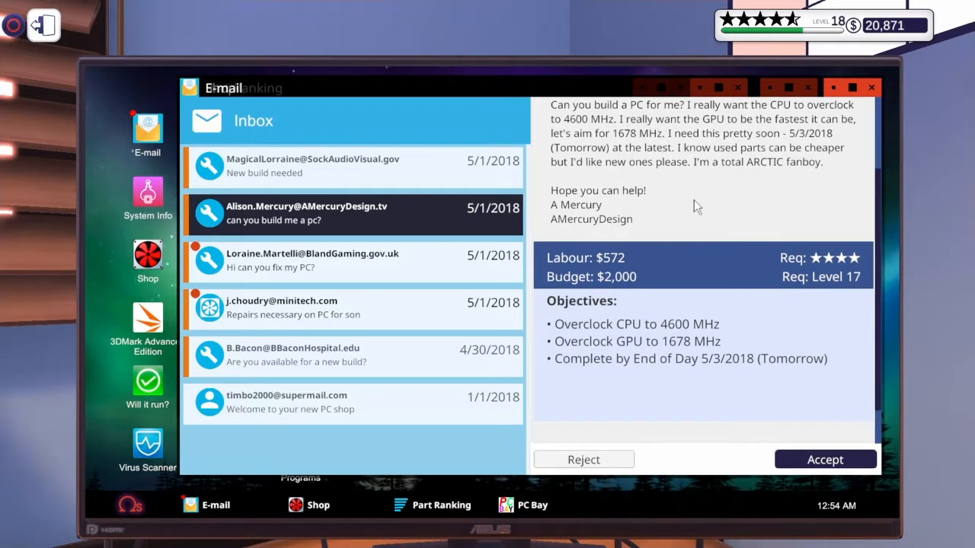
{"action": "mouse_move", "coordinate": [770, 183]}
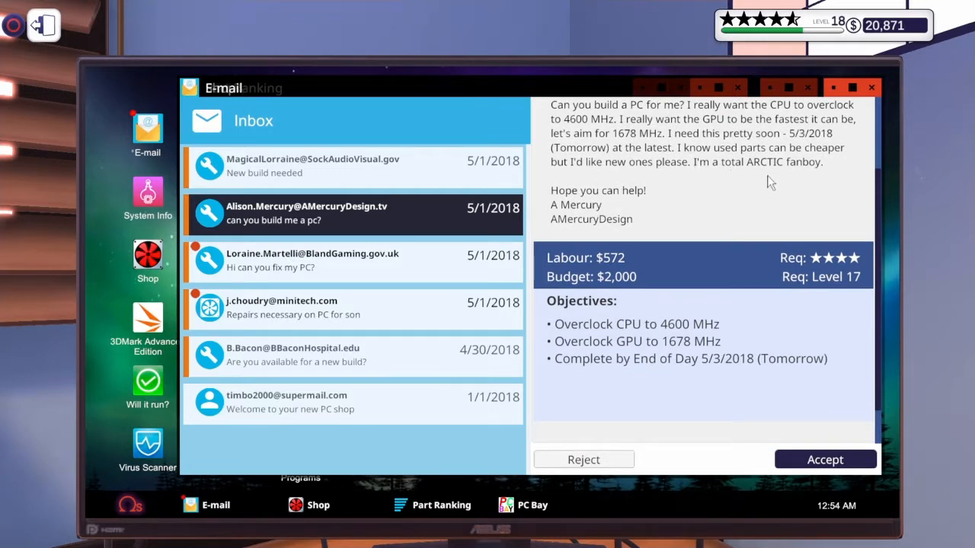
{"action": "mouse_move", "coordinate": [586, 235]}
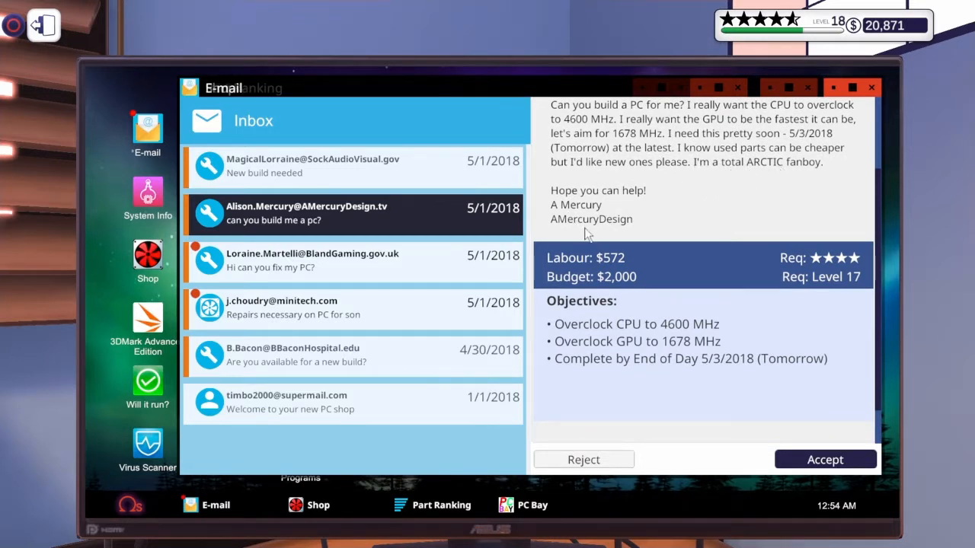
{"action": "left_click", "coordinate": [826, 460]}
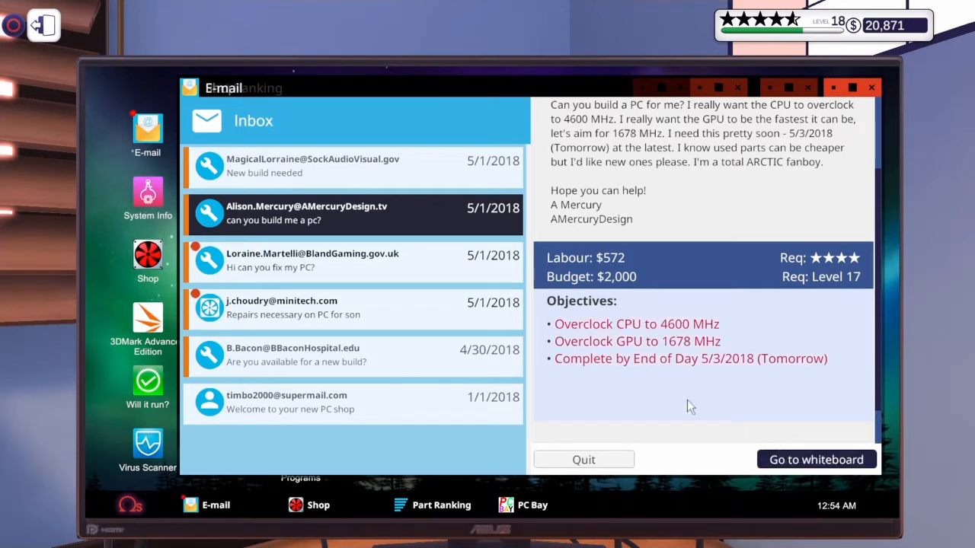
{"action": "left_click", "coordinate": [312, 261]}
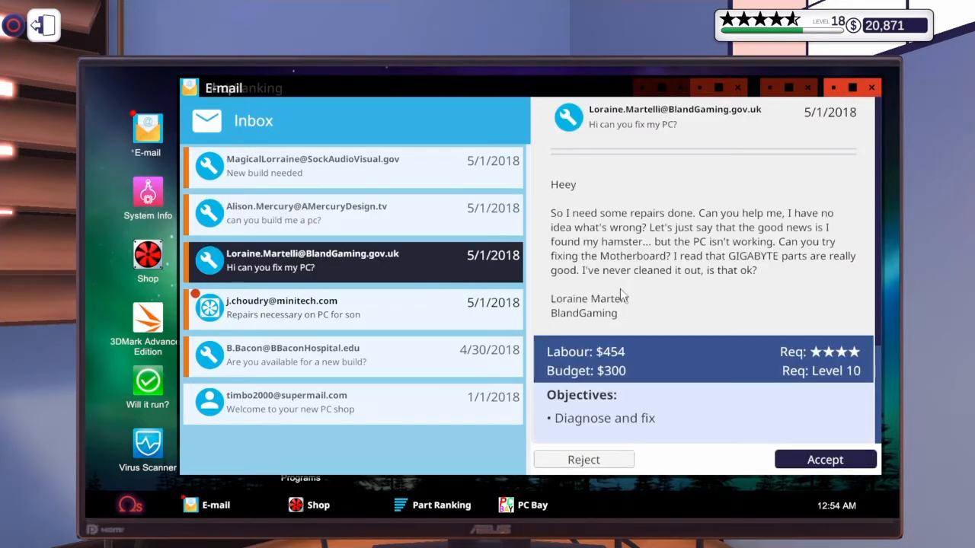
{"action": "mouse_move", "coordinate": [716, 230]}
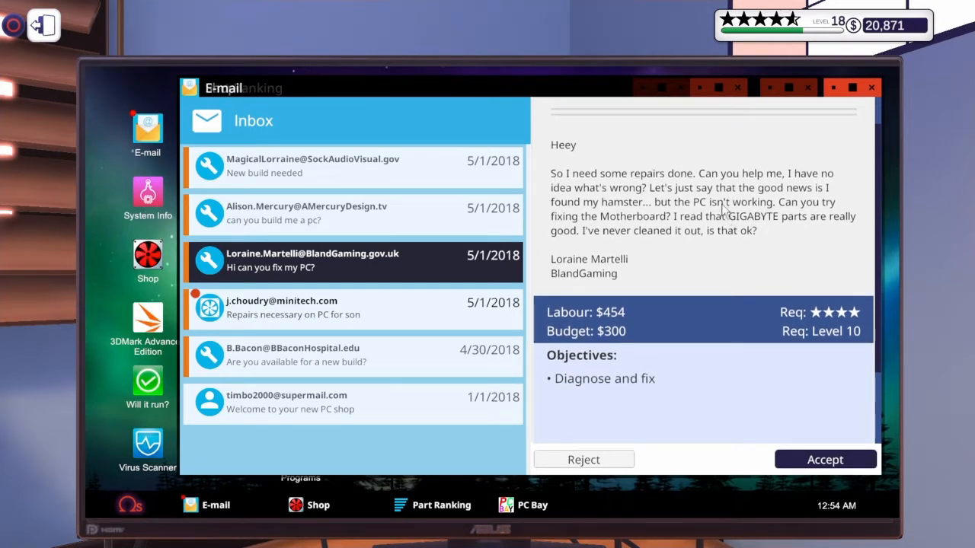
{"action": "mouse_move", "coordinate": [758, 295]}
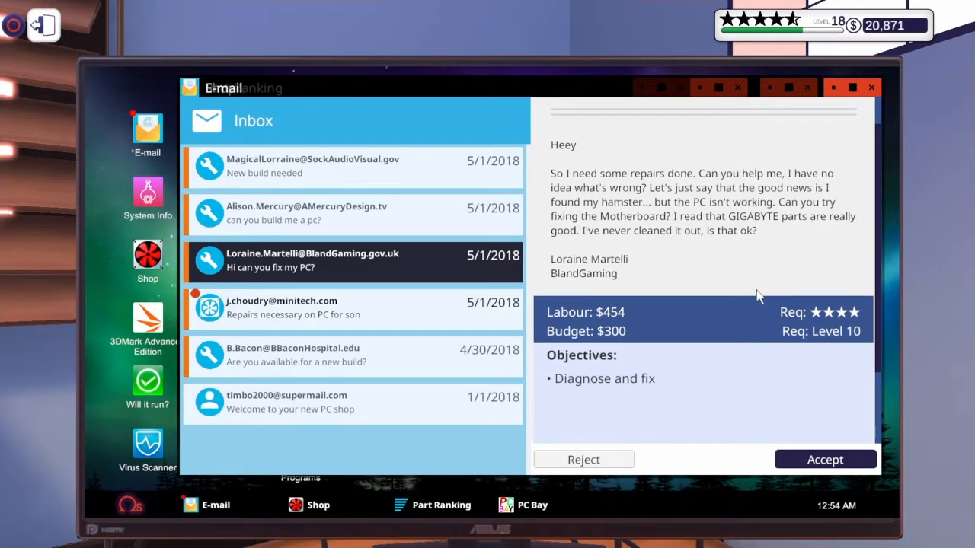
{"action": "mouse_move", "coordinate": [709, 271]}
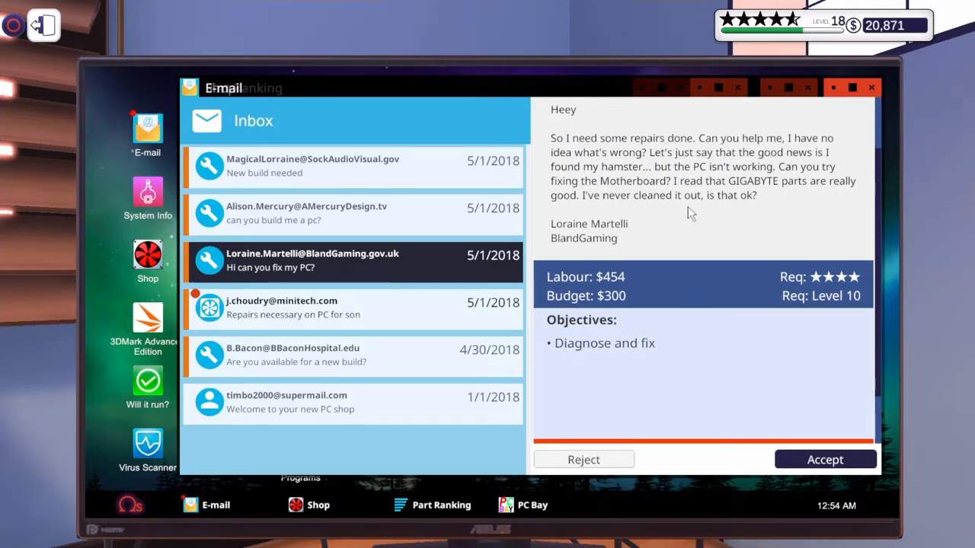
{"action": "mouse_move", "coordinate": [738, 182]}
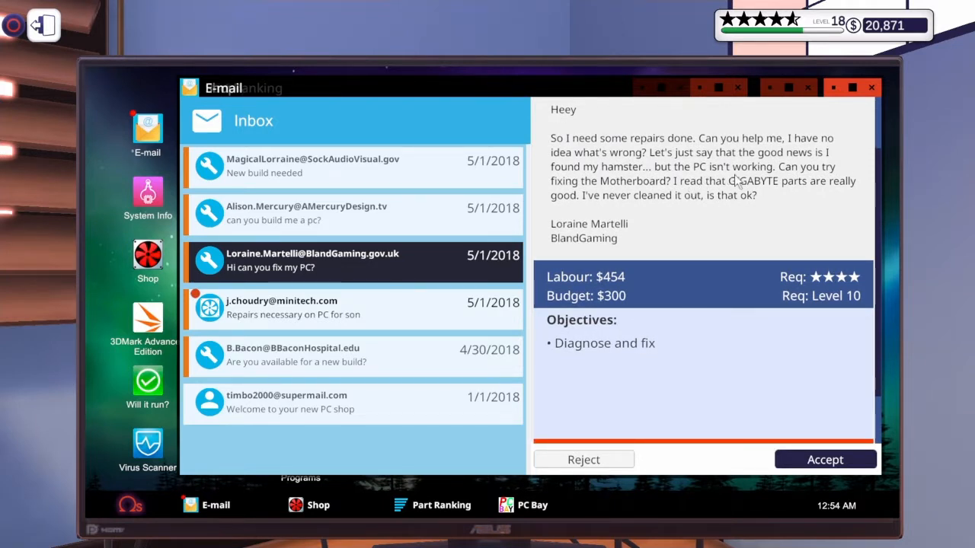
{"action": "mouse_move", "coordinate": [658, 206]}
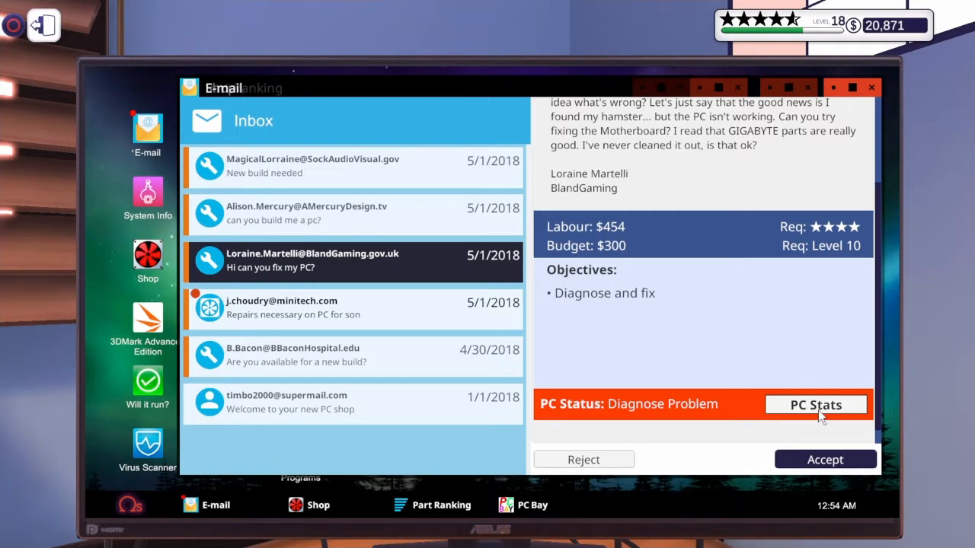
{"action": "left_click", "coordinate": [817, 405]}
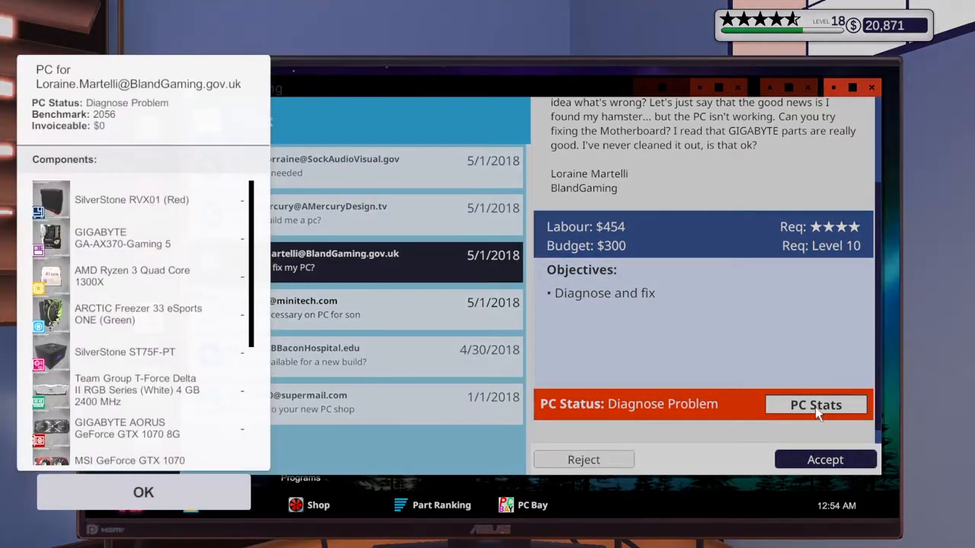
{"action": "mouse_move", "coordinate": [137, 265]}
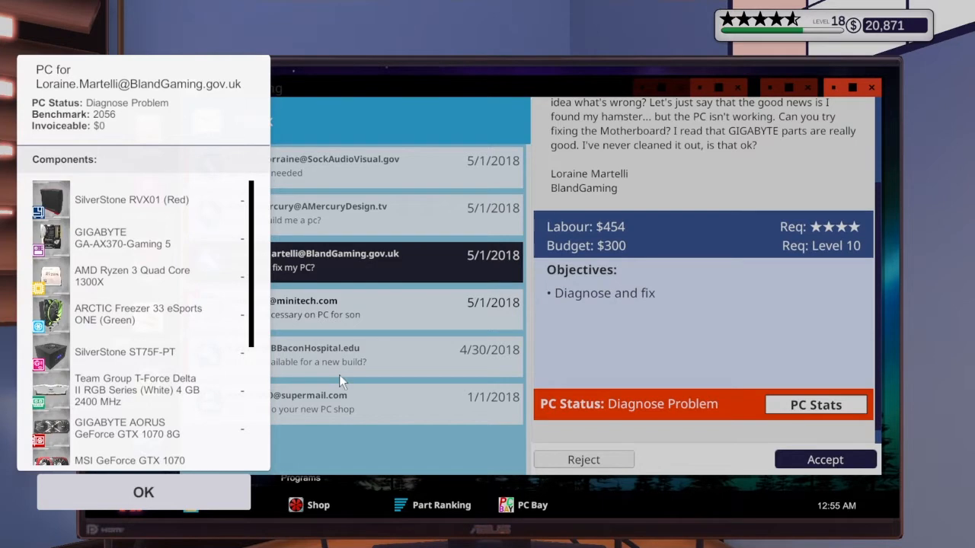
{"action": "left_click", "coordinate": [143, 492]}
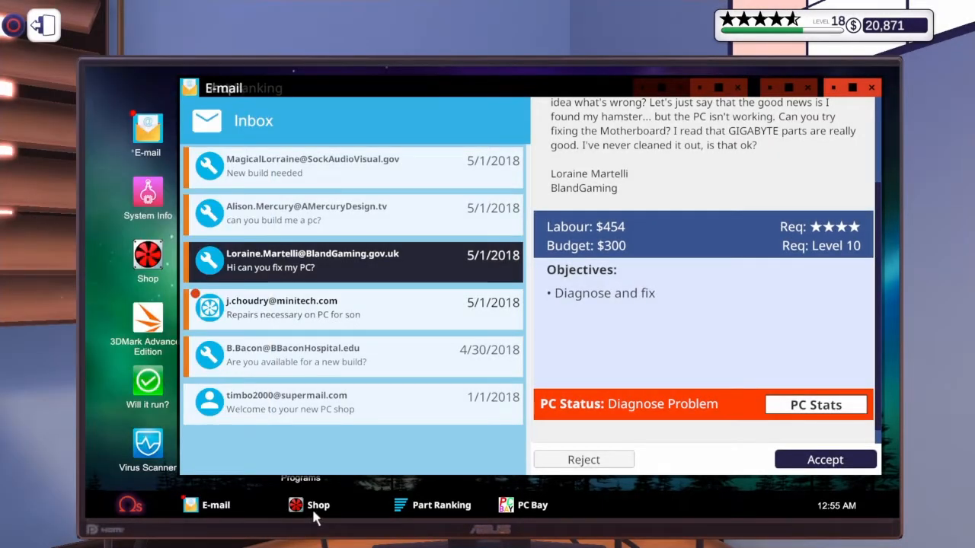
{"action": "left_click", "coordinate": [308, 505]}
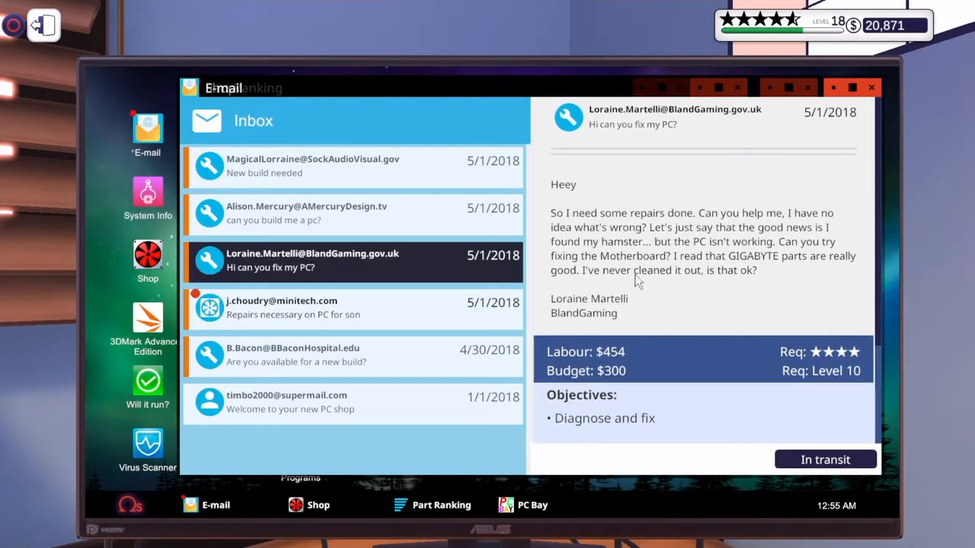
{"action": "left_click", "coordinate": [351, 307]}
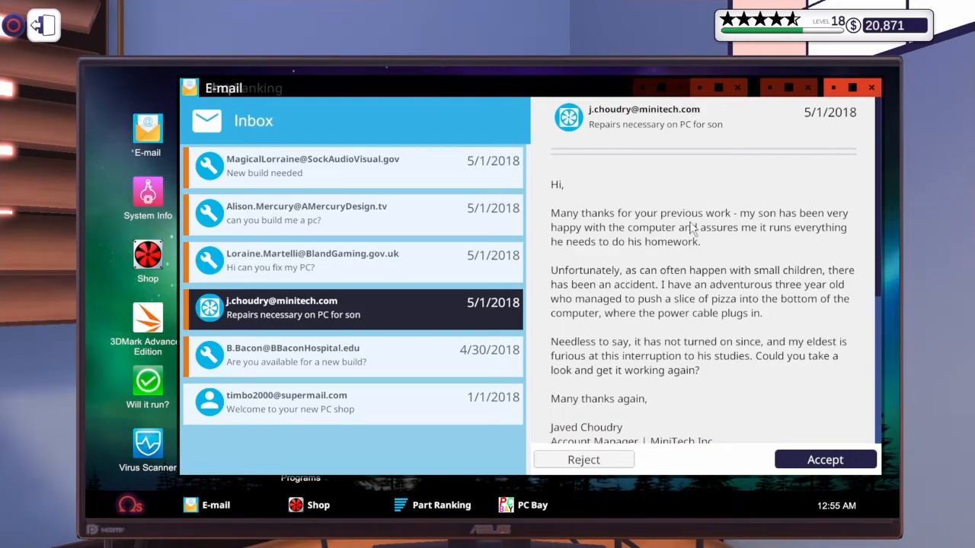
{"action": "mouse_move", "coordinate": [586, 217]}
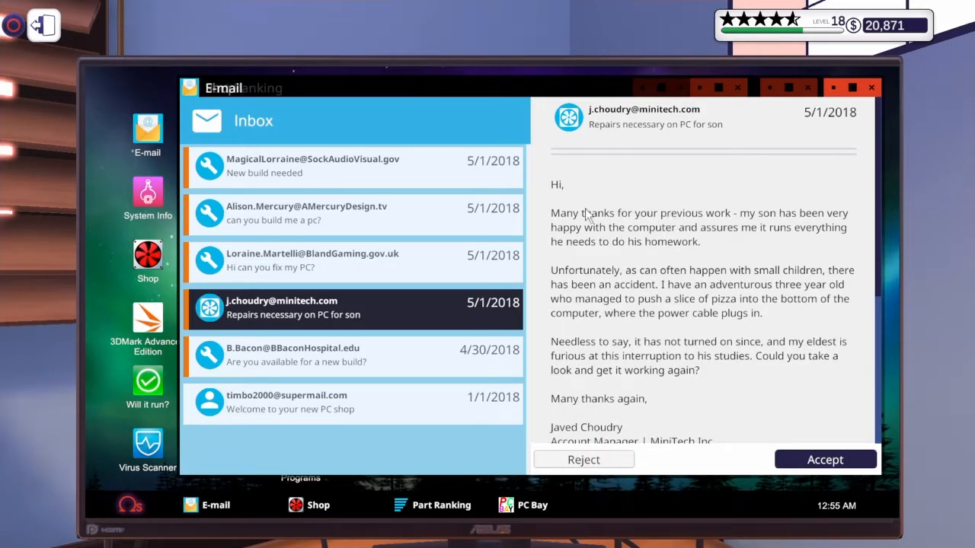
{"action": "mouse_move", "coordinate": [764, 228]}
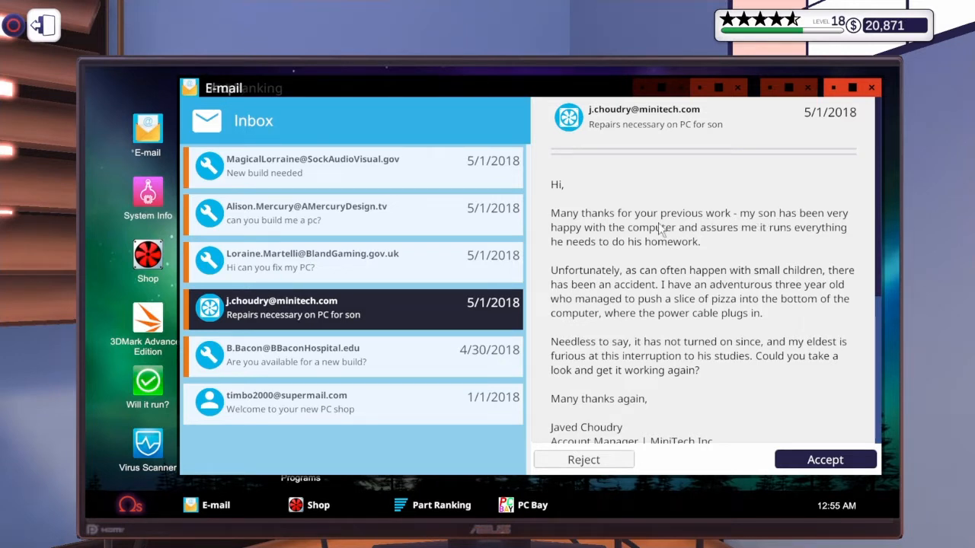
{"action": "mouse_move", "coordinate": [616, 244]}
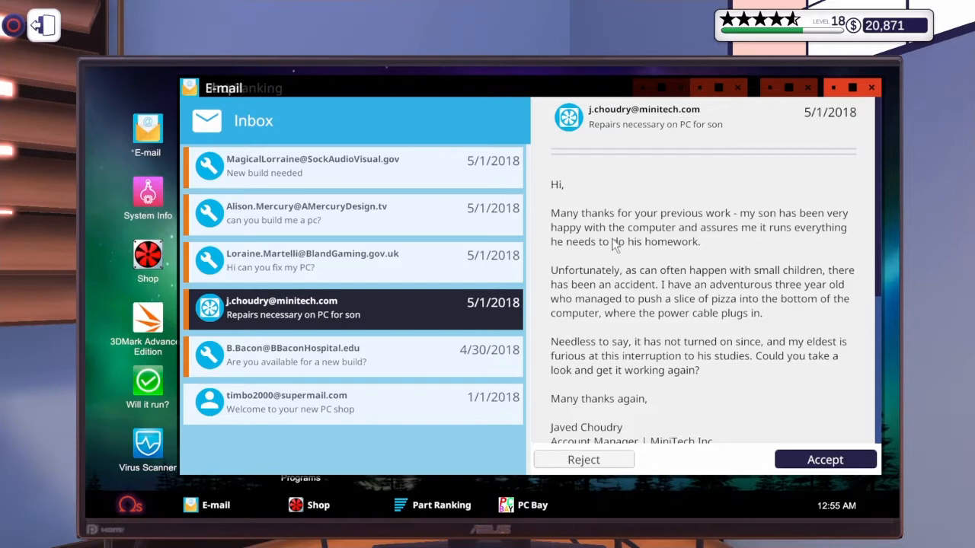
{"action": "scroll", "scroll_direction": "down", "scroll_amount": 3}
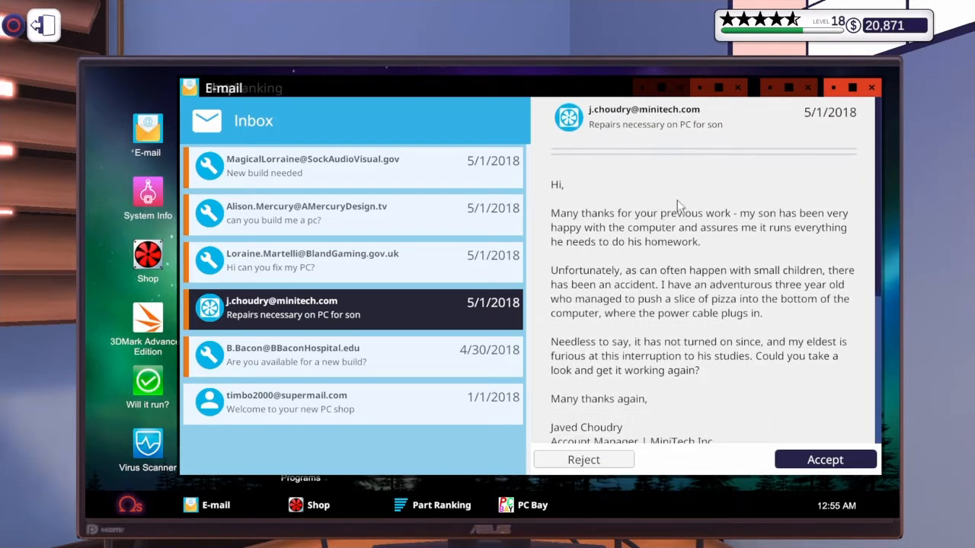
{"action": "mouse_move", "coordinate": [688, 247]}
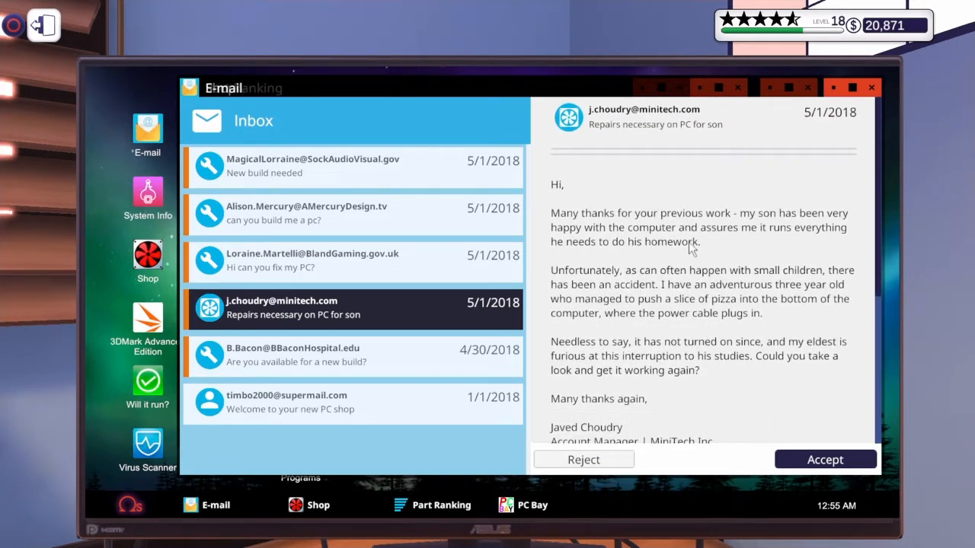
{"action": "mouse_move", "coordinate": [653, 241]}
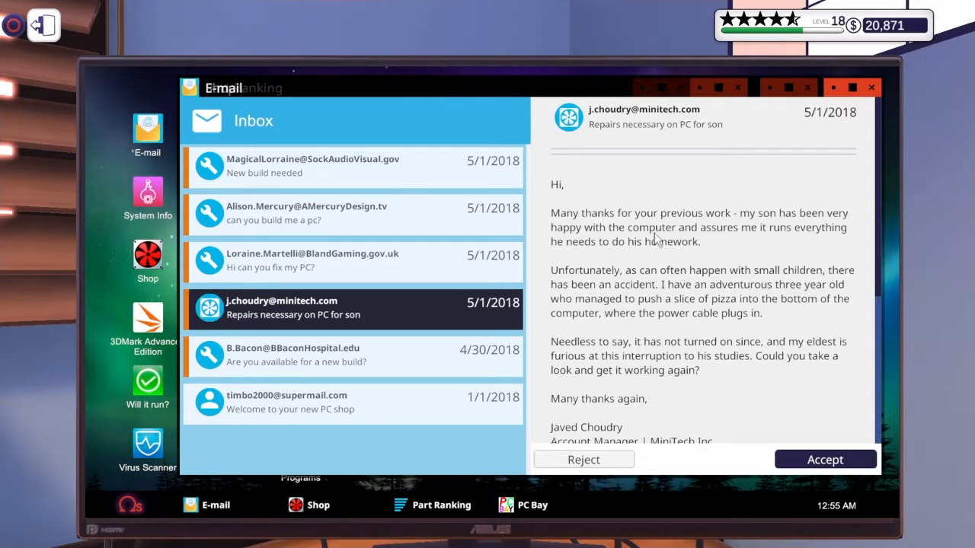
{"action": "mouse_move", "coordinate": [700, 255]}
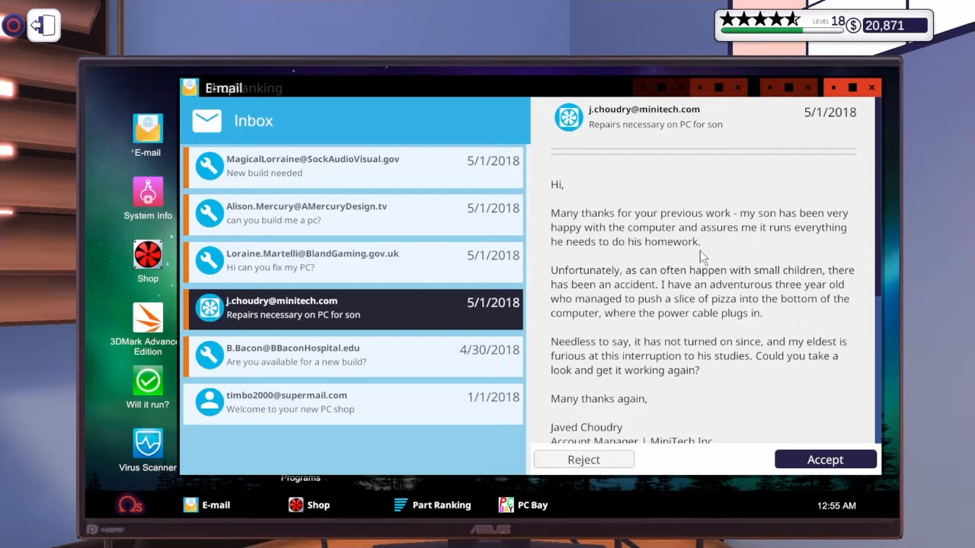
{"action": "scroll", "scroll_direction": "down", "scroll_amount": 3}
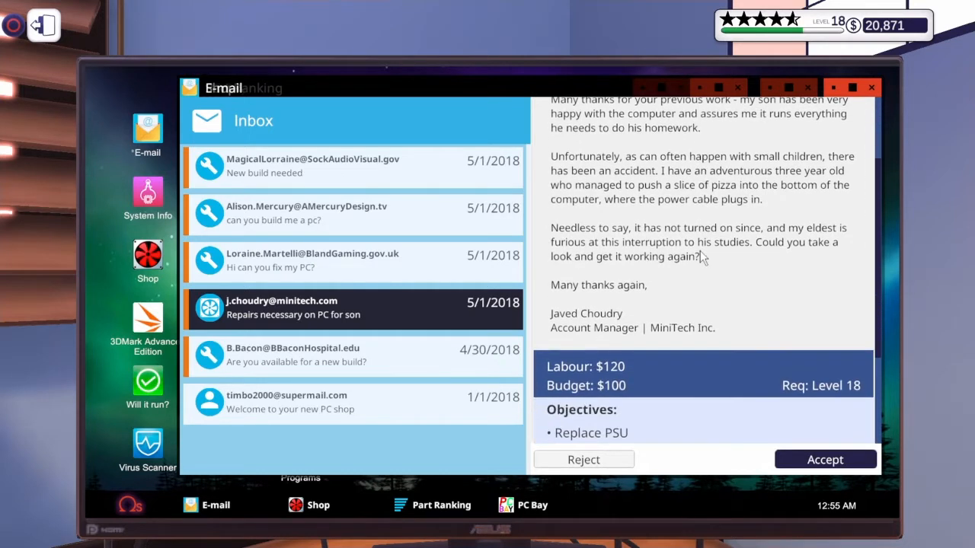
{"action": "scroll", "scroll_direction": "down", "scroll_amount": 3}
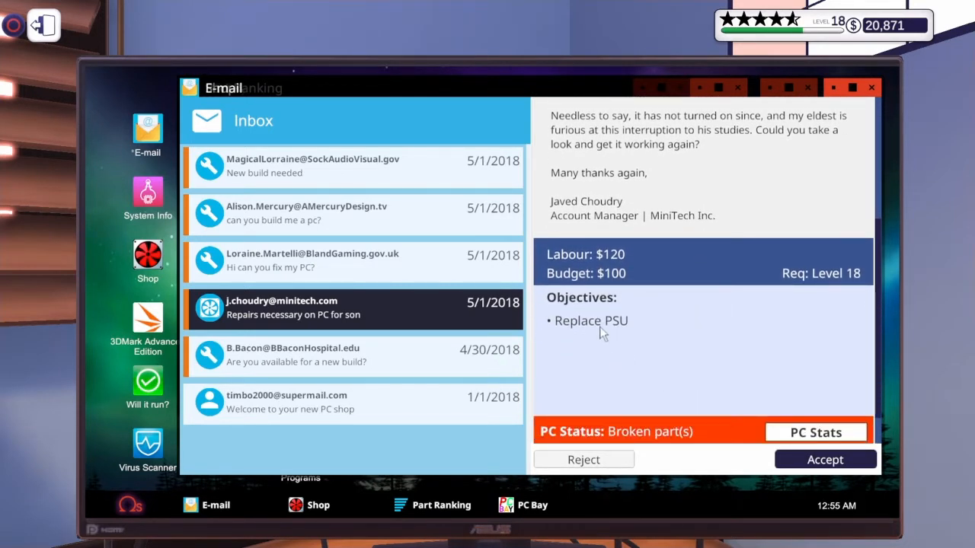
{"action": "mouse_move", "coordinate": [703, 332]}
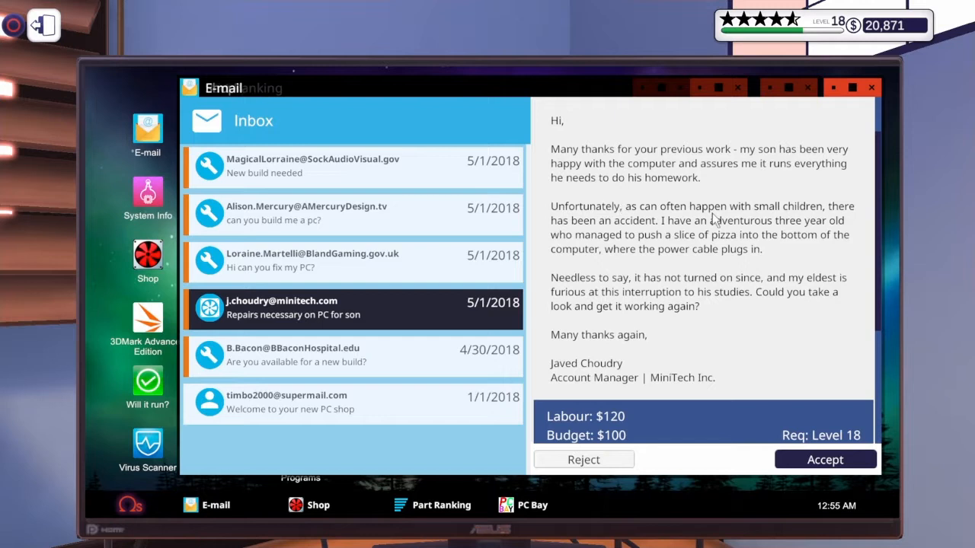
{"action": "mouse_move", "coordinate": [758, 226]}
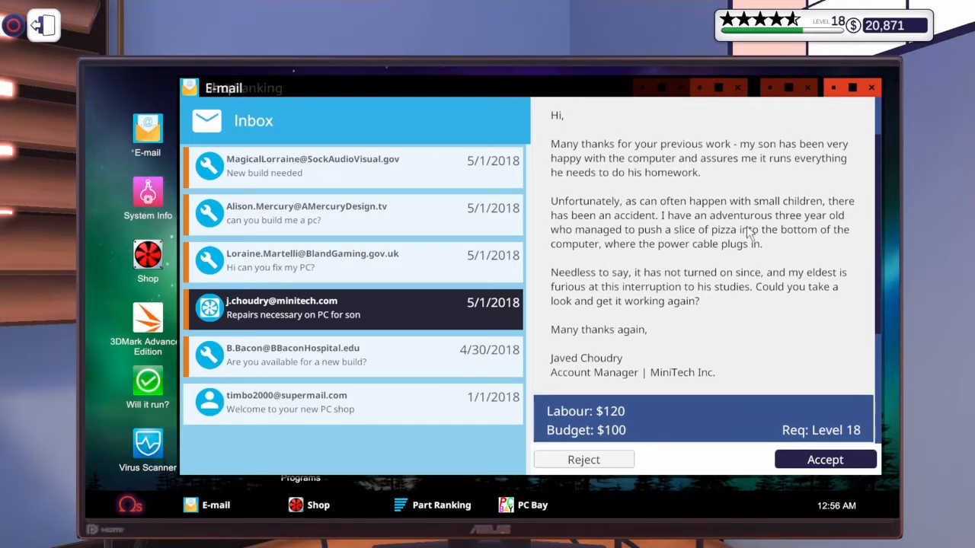
{"action": "scroll", "scroll_direction": "down", "scroll_amount": 3}
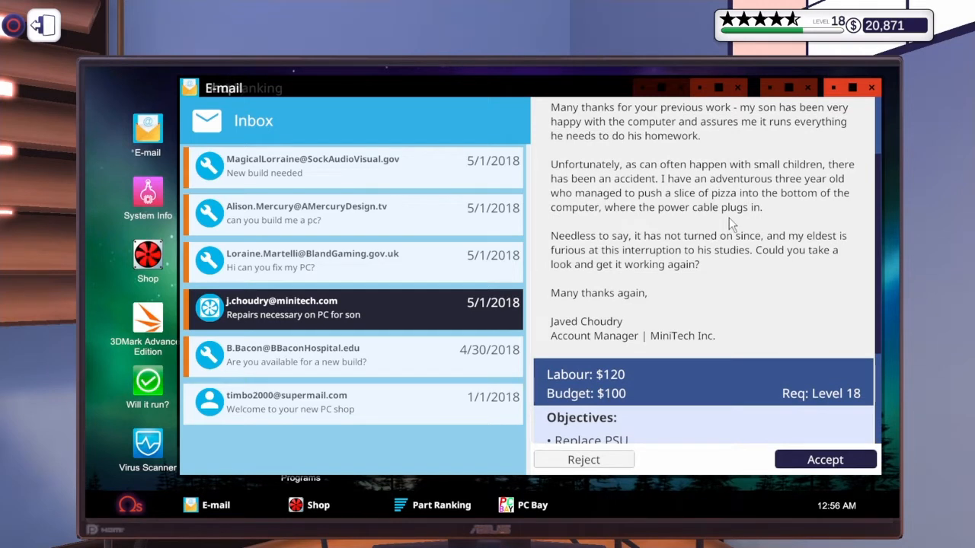
{"action": "mouse_move", "coordinate": [673, 222]}
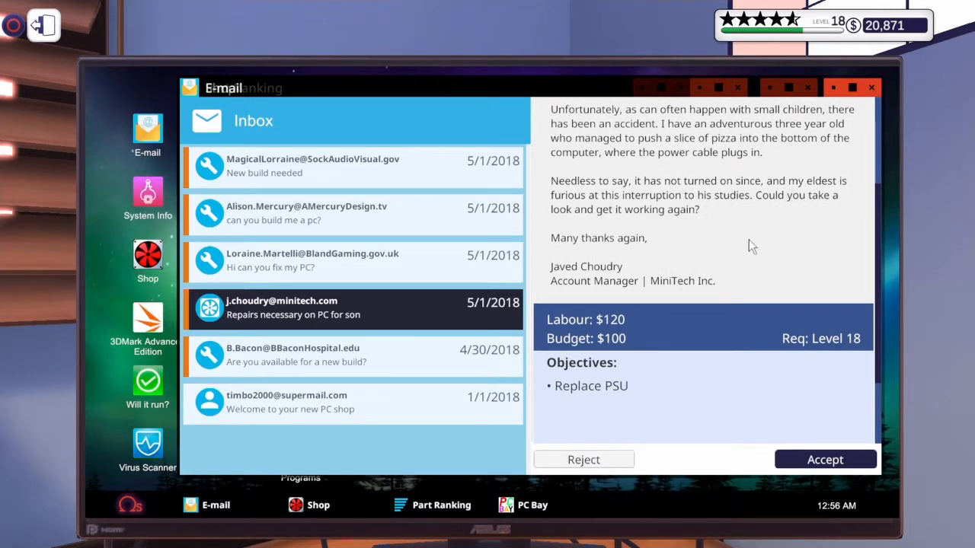
{"action": "mouse_move", "coordinate": [701, 220]}
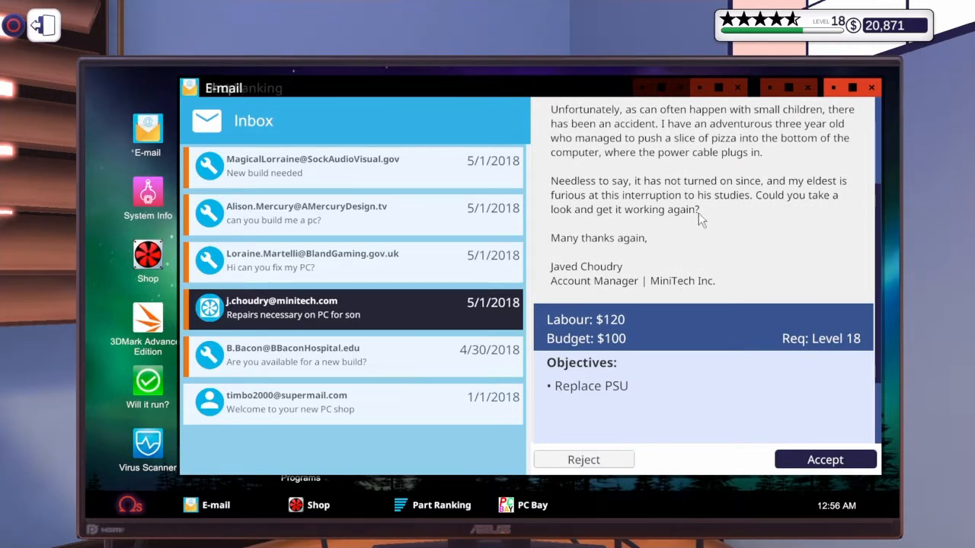
{"action": "mouse_move", "coordinate": [785, 195]}
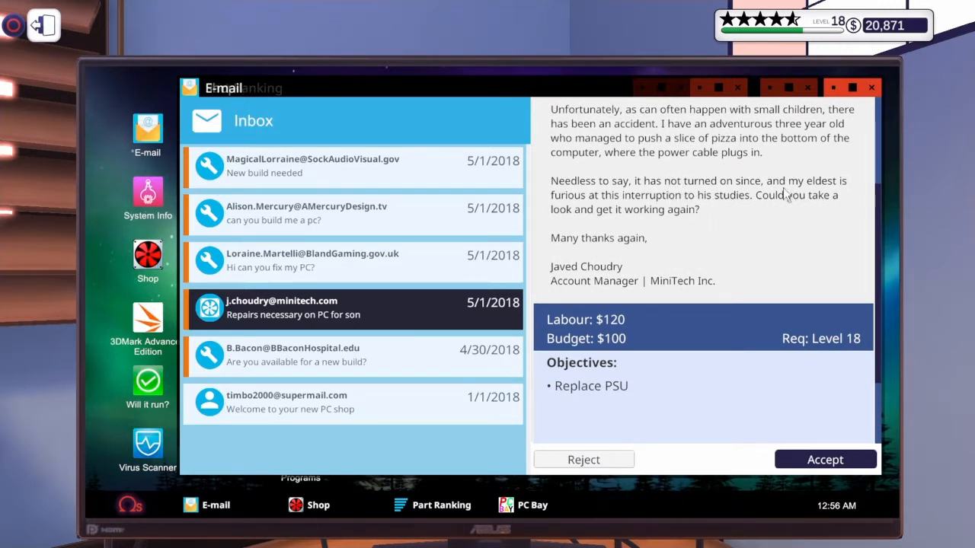
{"action": "mouse_move", "coordinate": [743, 207]}
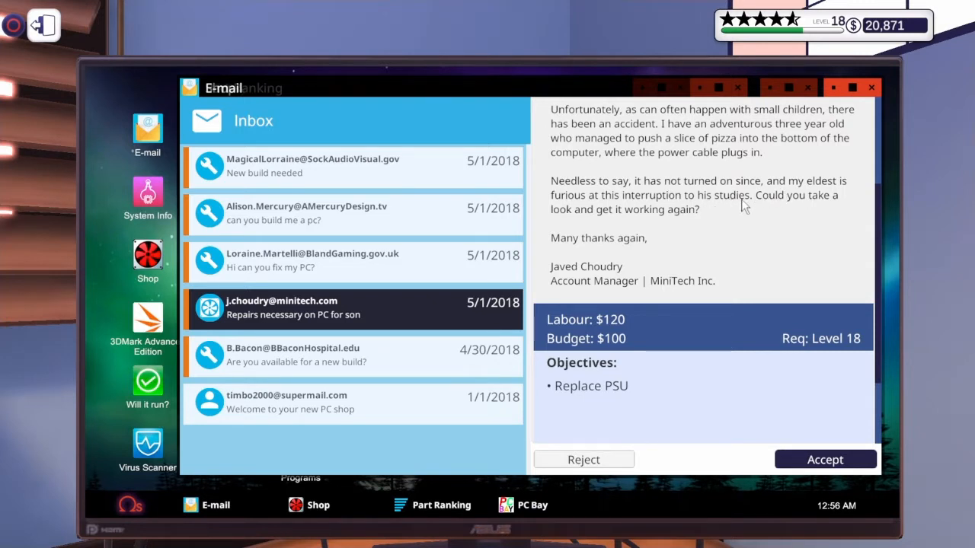
{"action": "scroll", "scroll_direction": "down", "scroll_amount": 3}
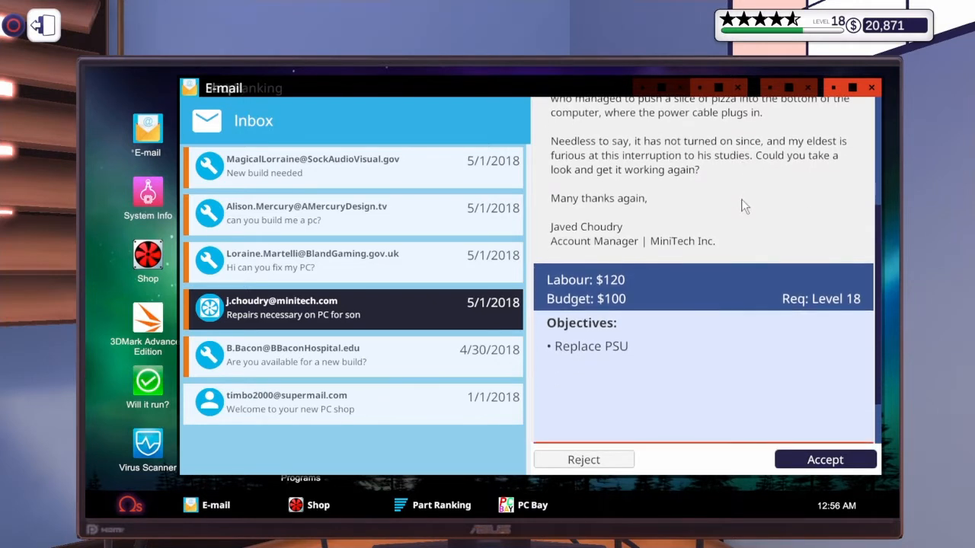
{"action": "scroll", "scroll_direction": "down", "scroll_amount": 3}
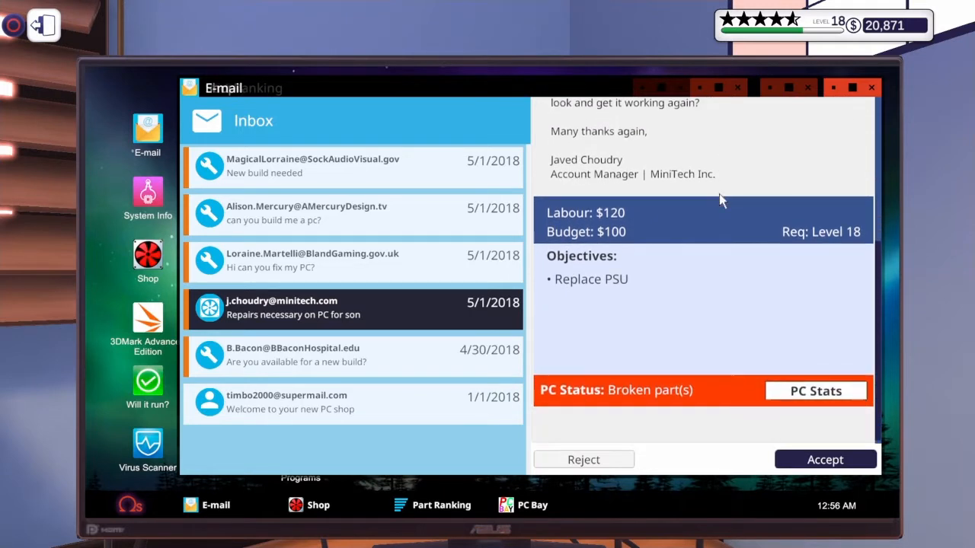
{"action": "mouse_move", "coordinate": [767, 384]}
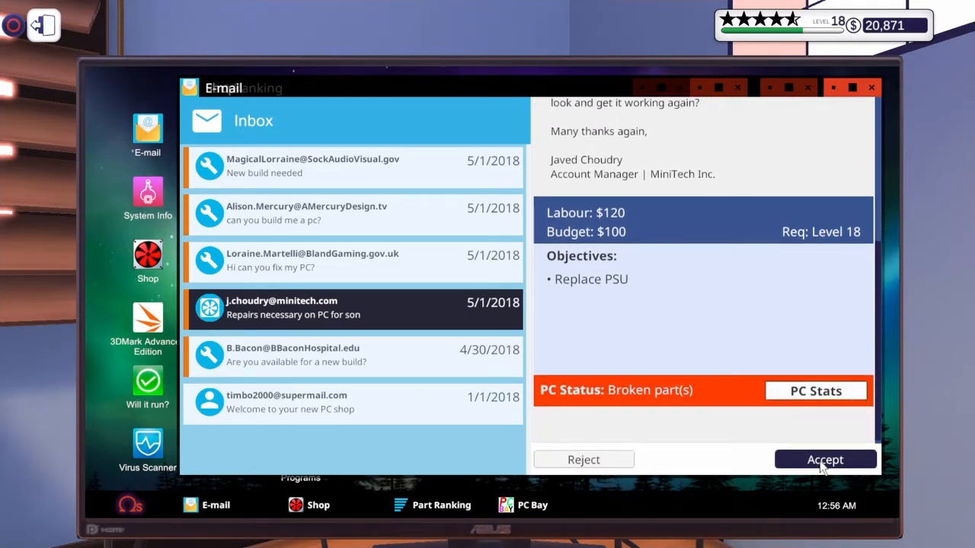
{"action": "left_click", "coordinate": [825, 460]}
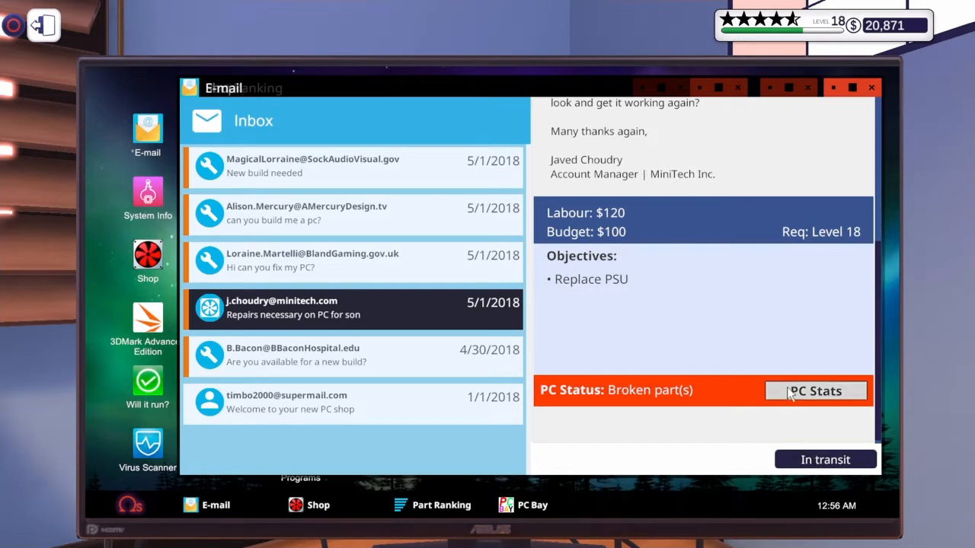
Check the PC Stats of the son's broken PC and close the overview.
{"action": "left_click", "coordinate": [816, 390]}
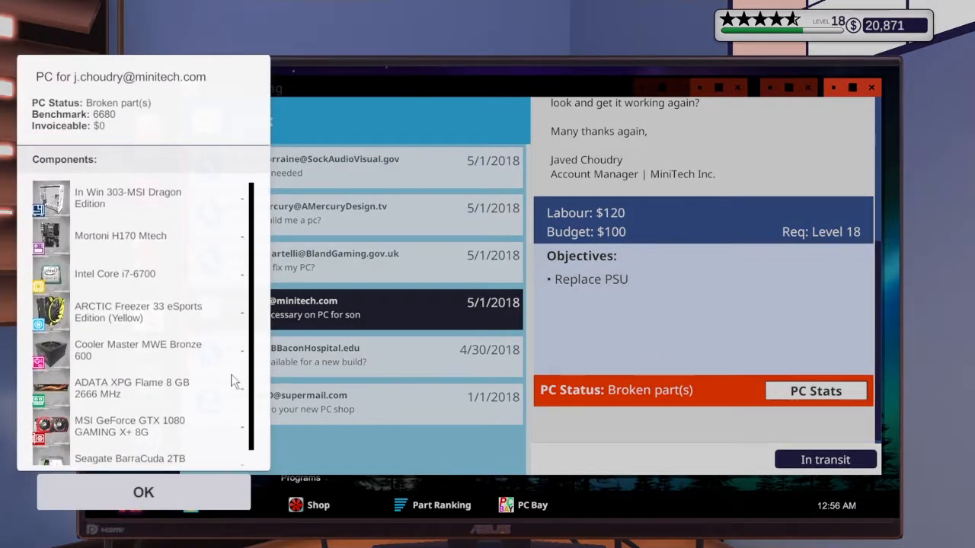
{"action": "left_click", "coordinate": [143, 492]}
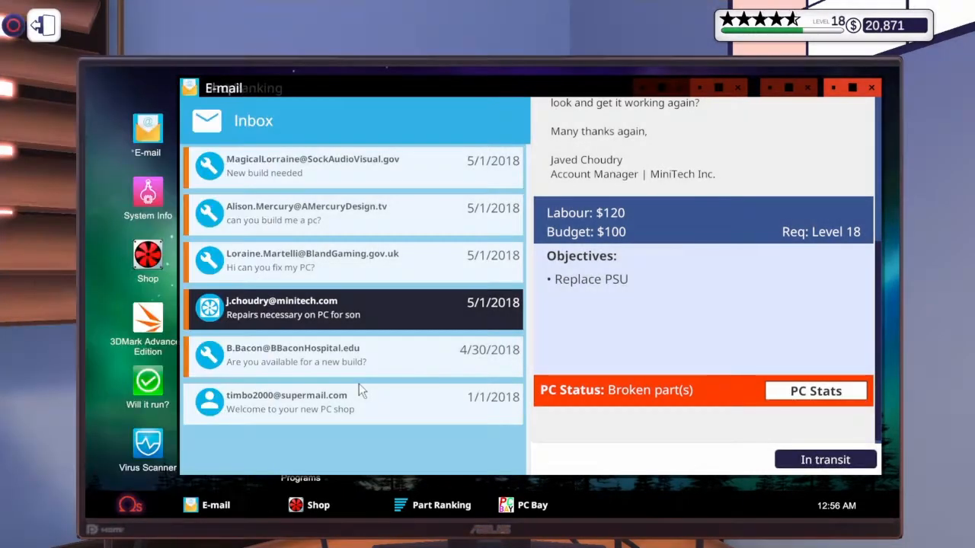
Add the $65 Cooler Master MWE Bronze 600 power supply to the cart and return to email.
{"action": "left_click", "coordinate": [146, 256]}
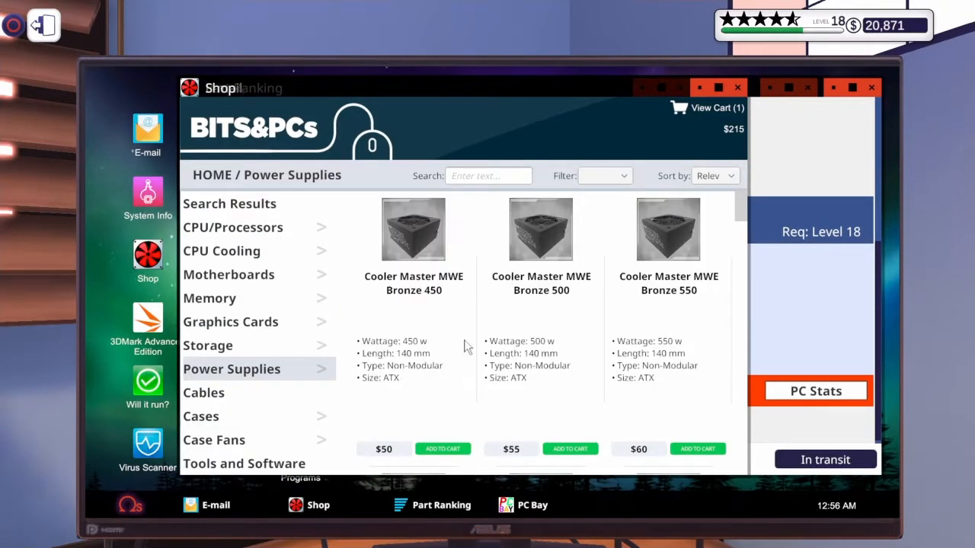
{"action": "scroll", "scroll_direction": "down", "scroll_amount": 3}
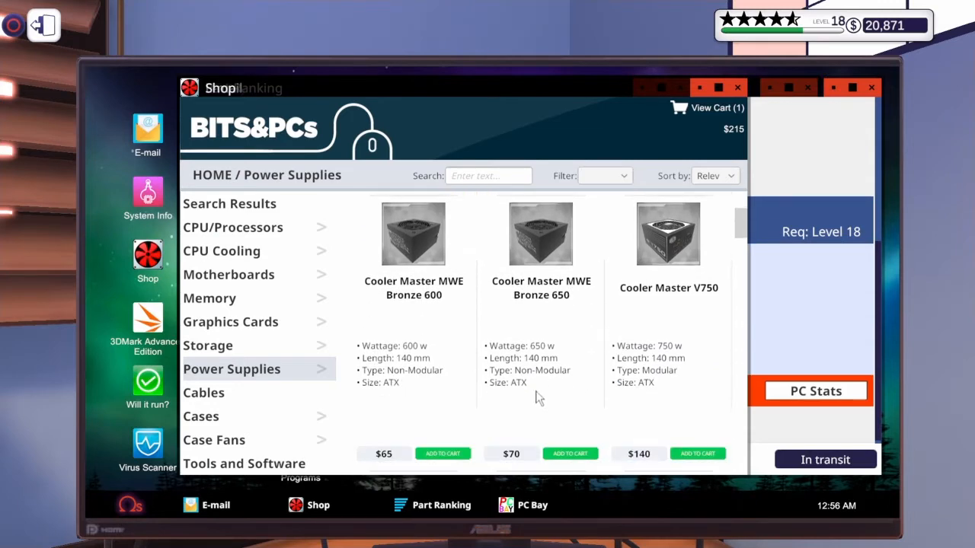
{"action": "left_click", "coordinate": [442, 454]}
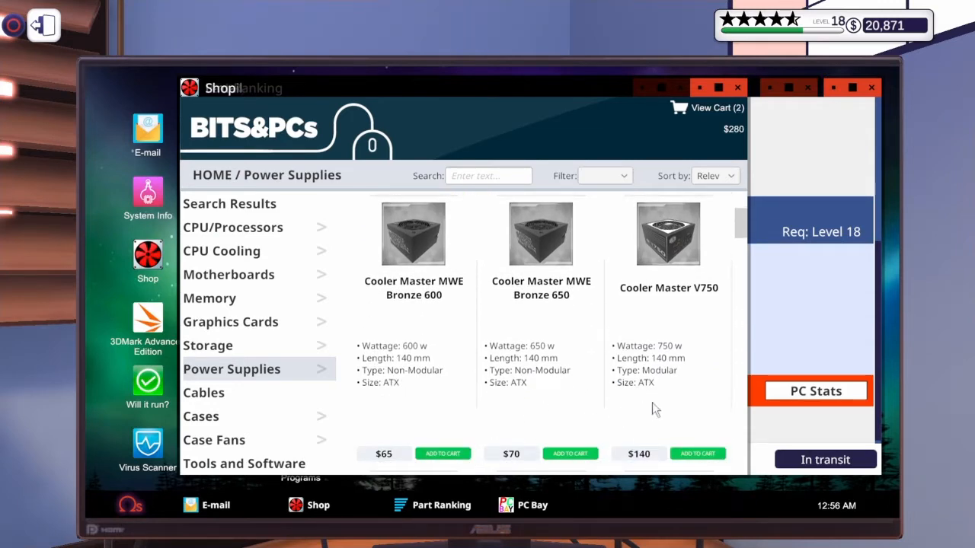
{"action": "left_click", "coordinate": [146, 134]}
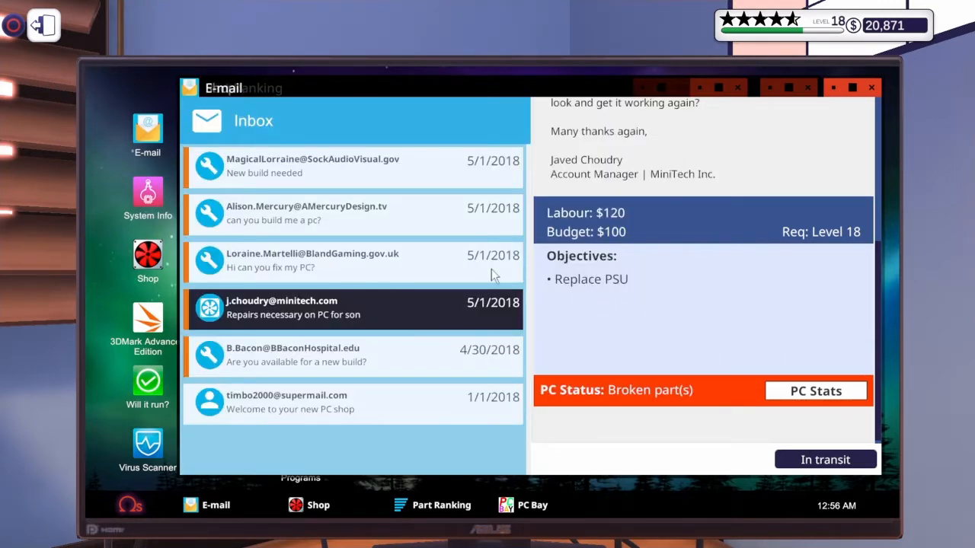
{"action": "mouse_move", "coordinate": [364, 357]}
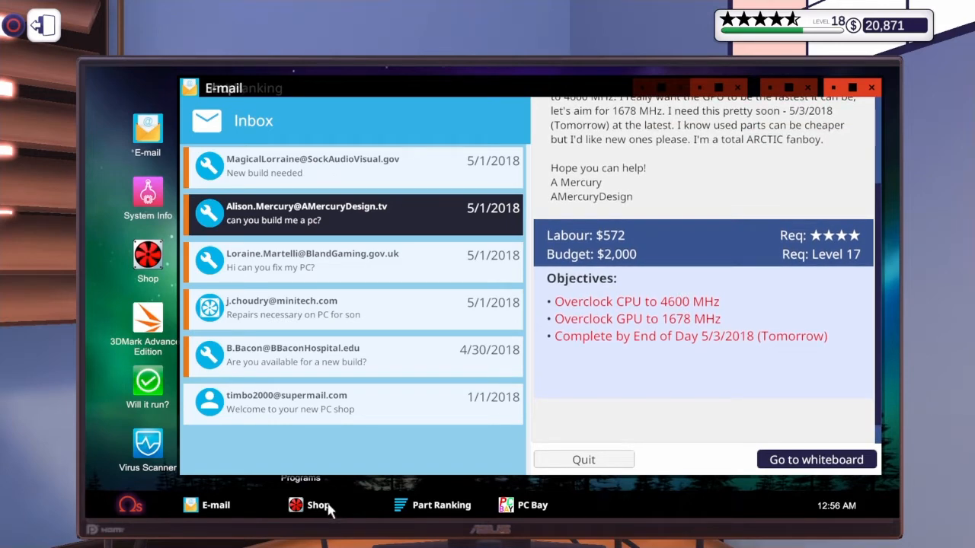
Add the $160 In Win 303-MSI Dragon Edition case to the cart and return to the job email.
{"action": "left_click", "coordinate": [316, 506]}
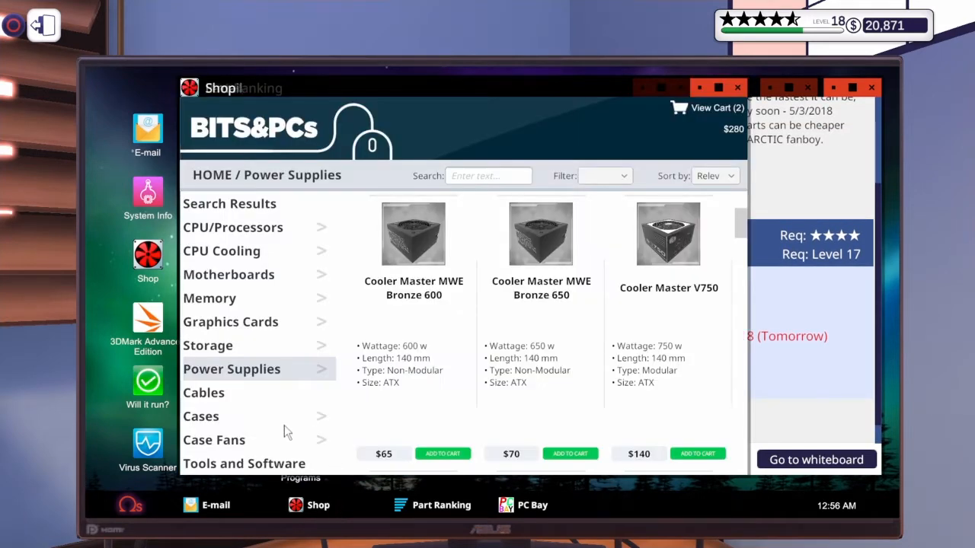
{"action": "left_click", "coordinate": [201, 416]}
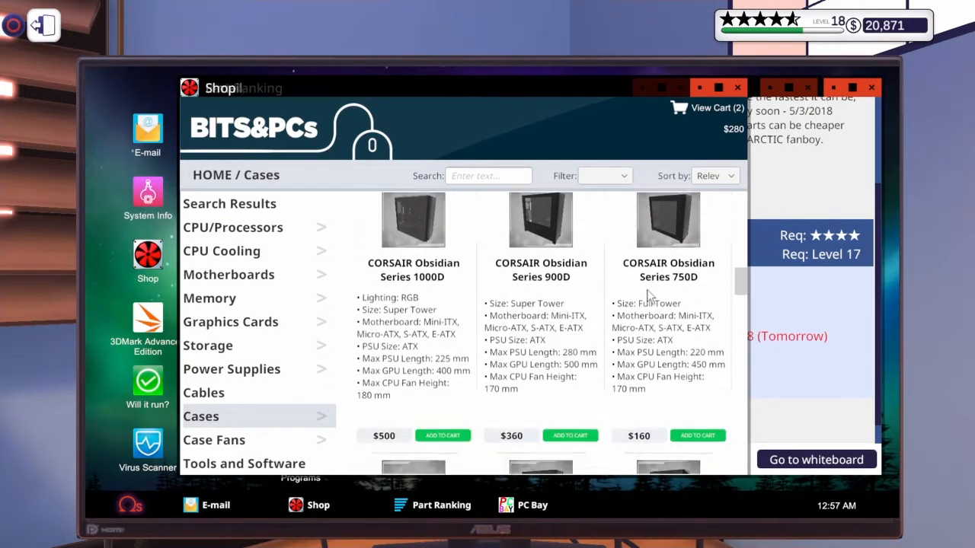
{"action": "scroll", "scroll_direction": "down", "scroll_amount": 3}
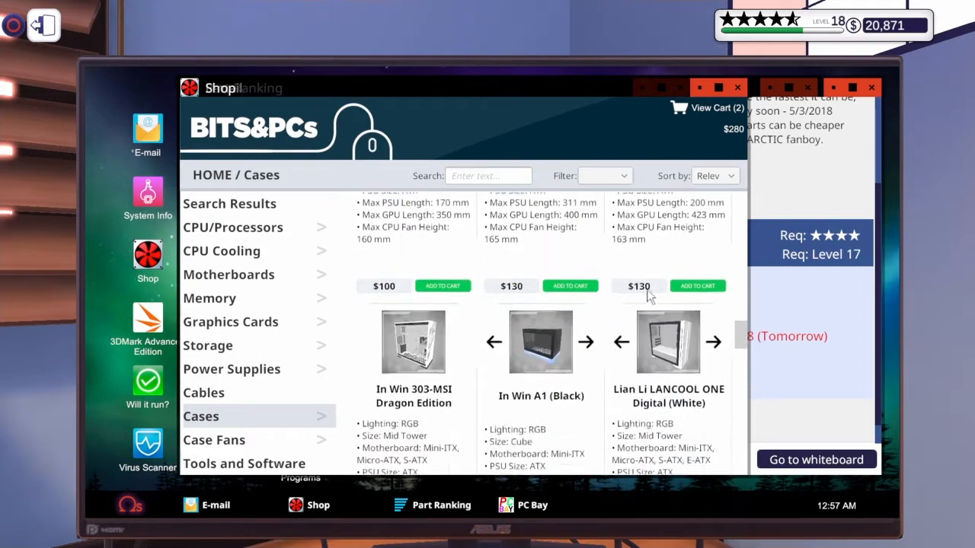
{"action": "scroll", "scroll_direction": "down", "scroll_amount": 3}
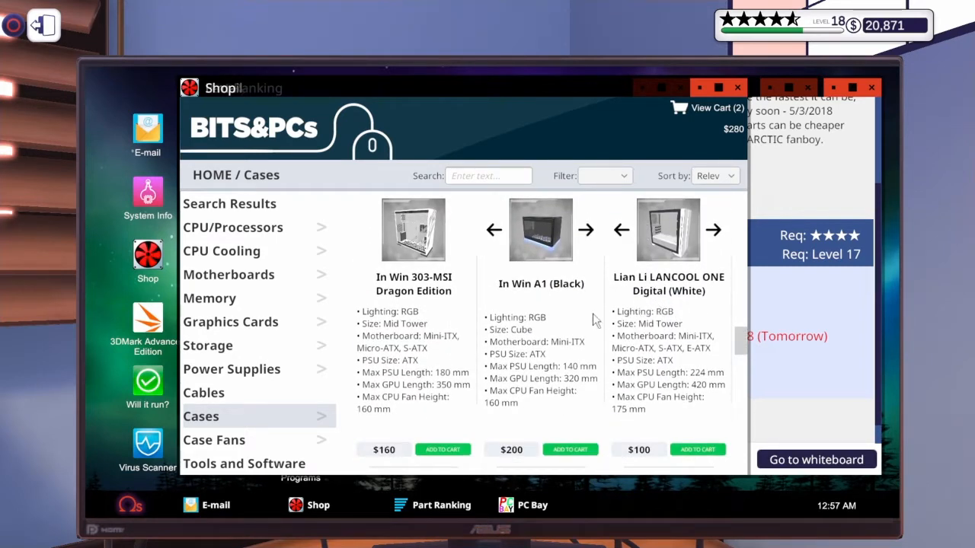
{"action": "mouse_move", "coordinate": [415, 302]}
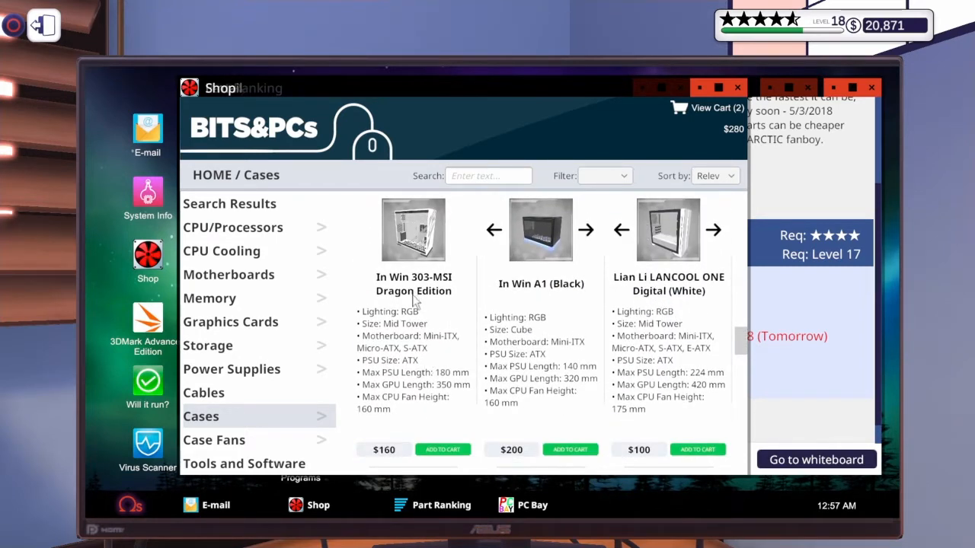
{"action": "mouse_move", "coordinate": [429, 404]}
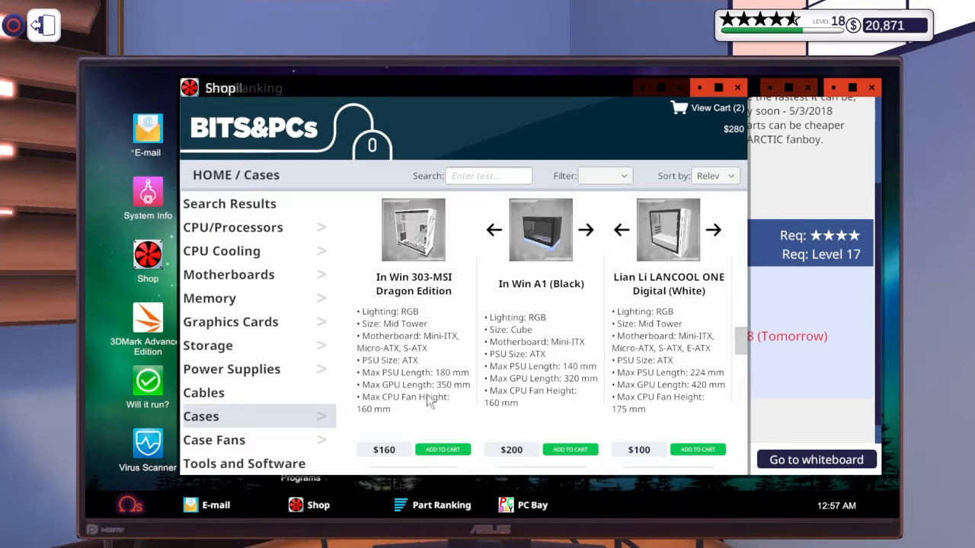
{"action": "left_click", "coordinate": [442, 449]}
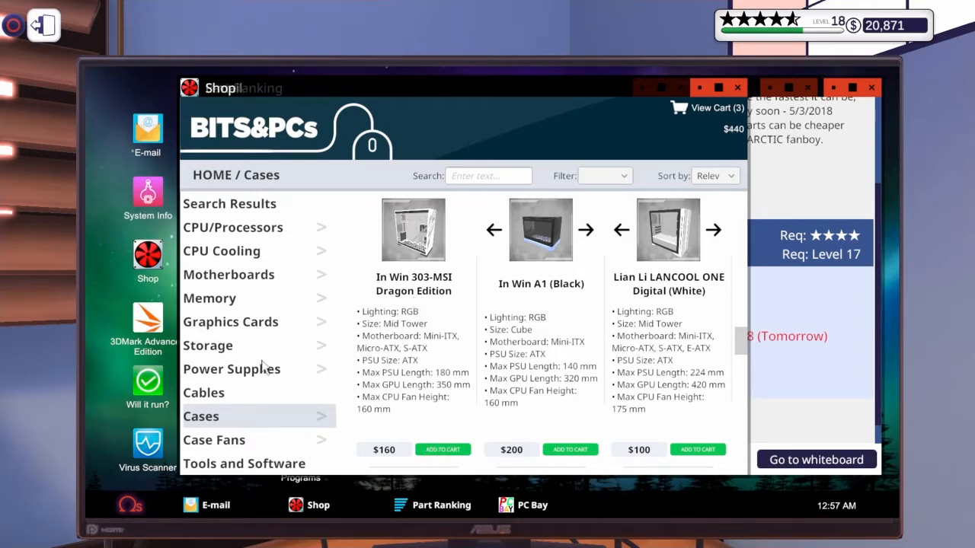
{"action": "left_click", "coordinate": [231, 368]}
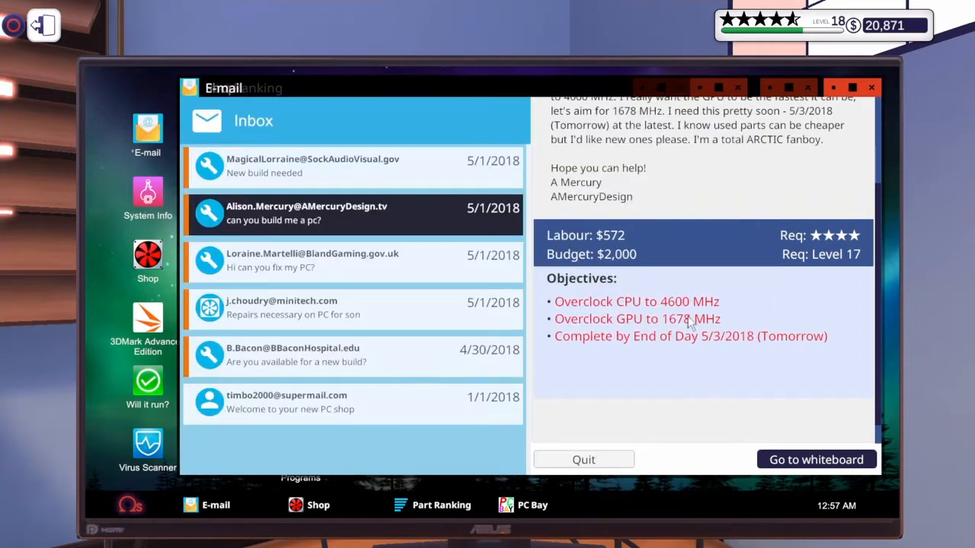
{"action": "mouse_move", "coordinate": [332, 511]}
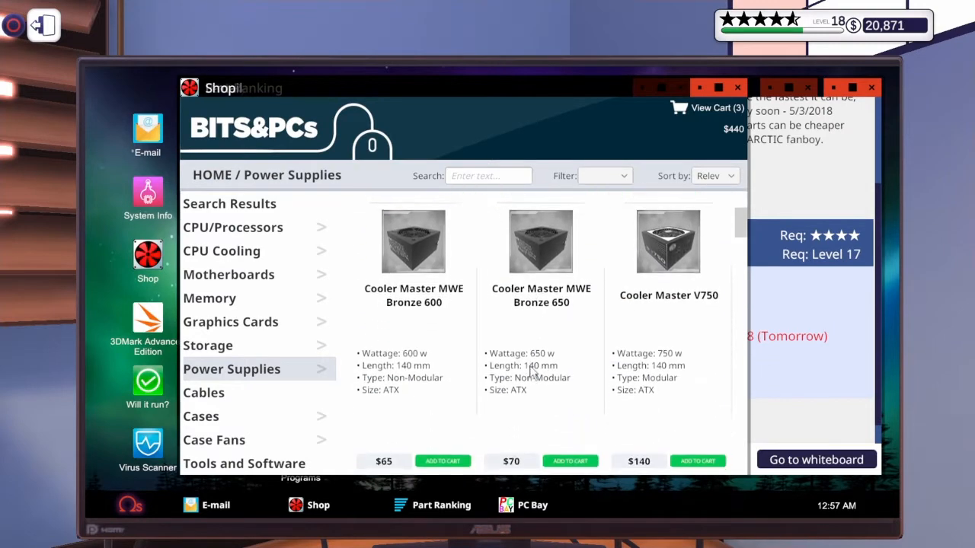
Add a $140 power supply and the $70 Seagate BarraCuda 2TB drive, bringing the cart to $650.
{"action": "scroll", "scroll_direction": "down", "scroll_amount": 3}
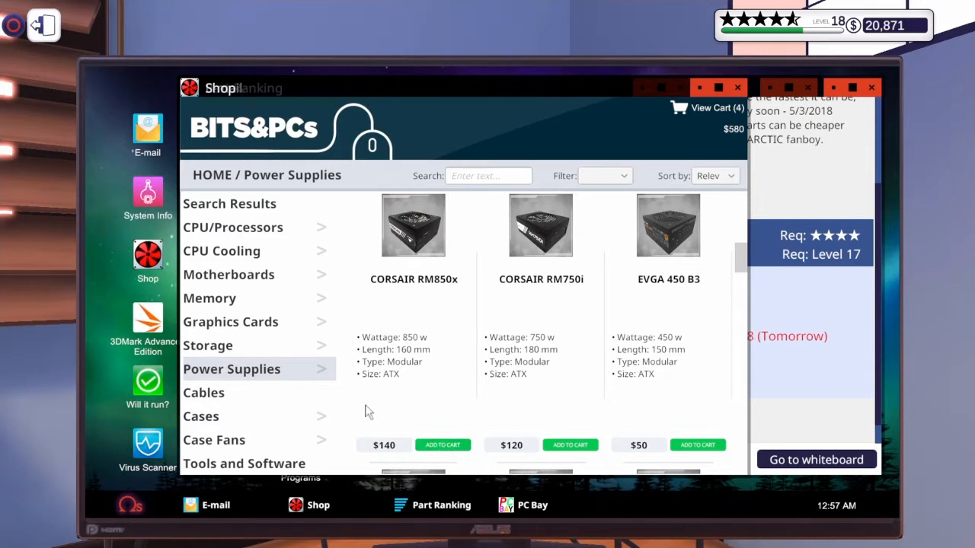
{"action": "left_click", "coordinate": [207, 345]}
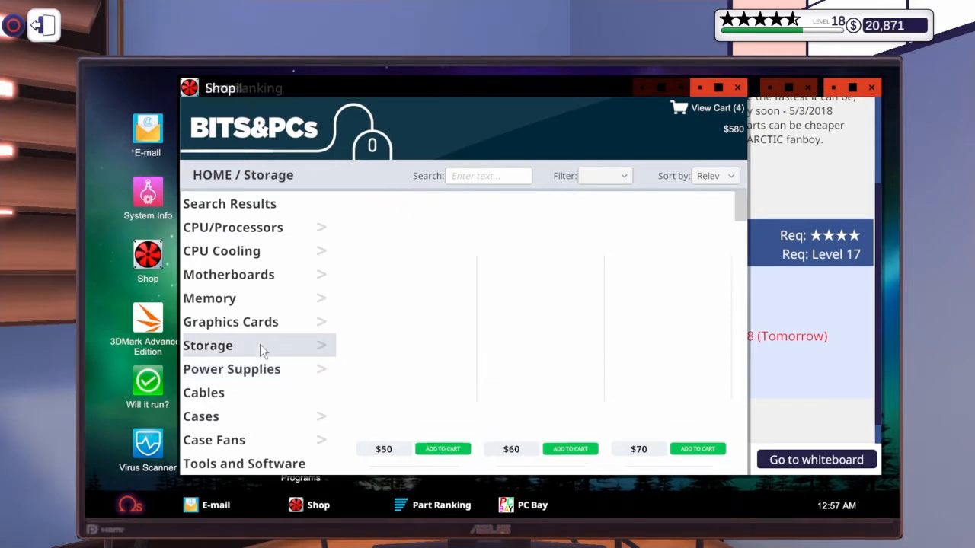
{"action": "left_click", "coordinate": [207, 344]}
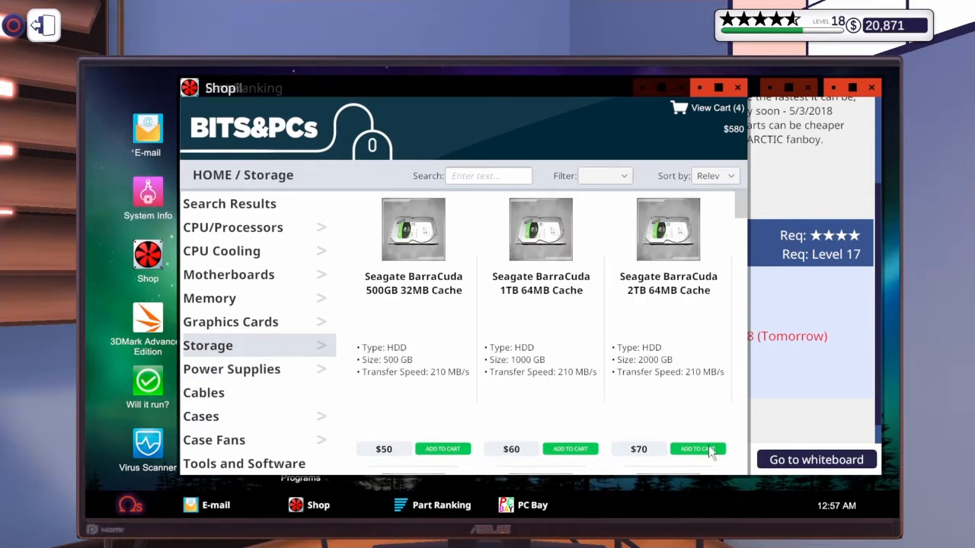
{"action": "left_click", "coordinate": [698, 447]}
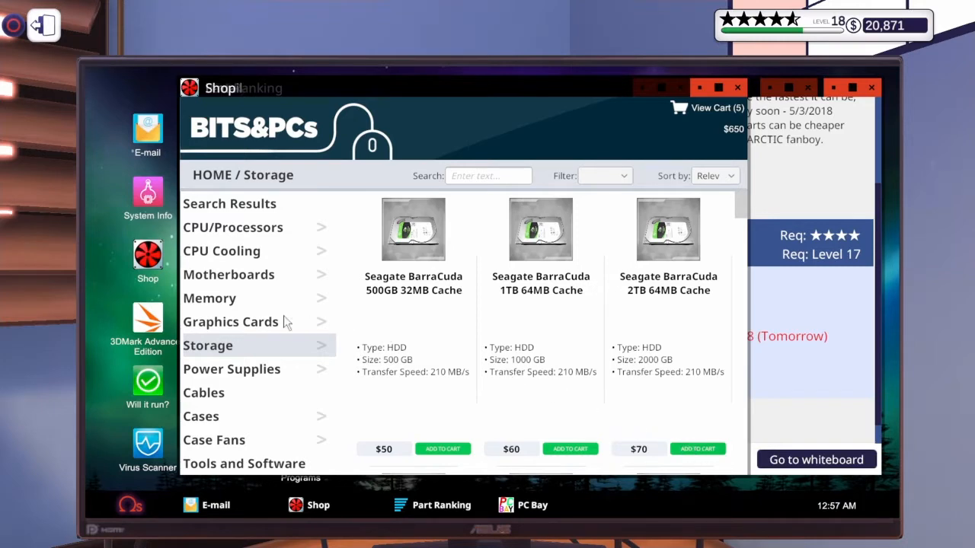
{"action": "left_click", "coordinate": [231, 227]}
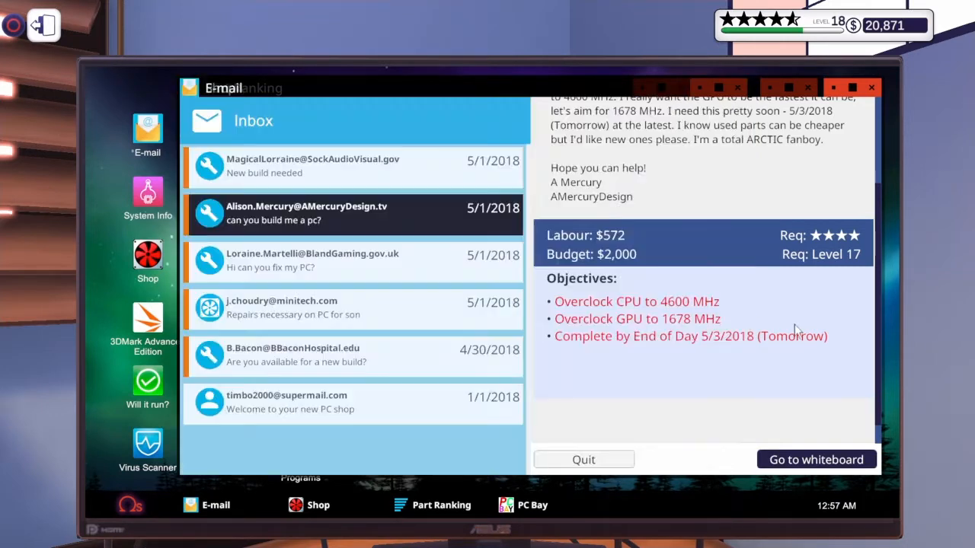
{"action": "mouse_move", "coordinate": [617, 329]}
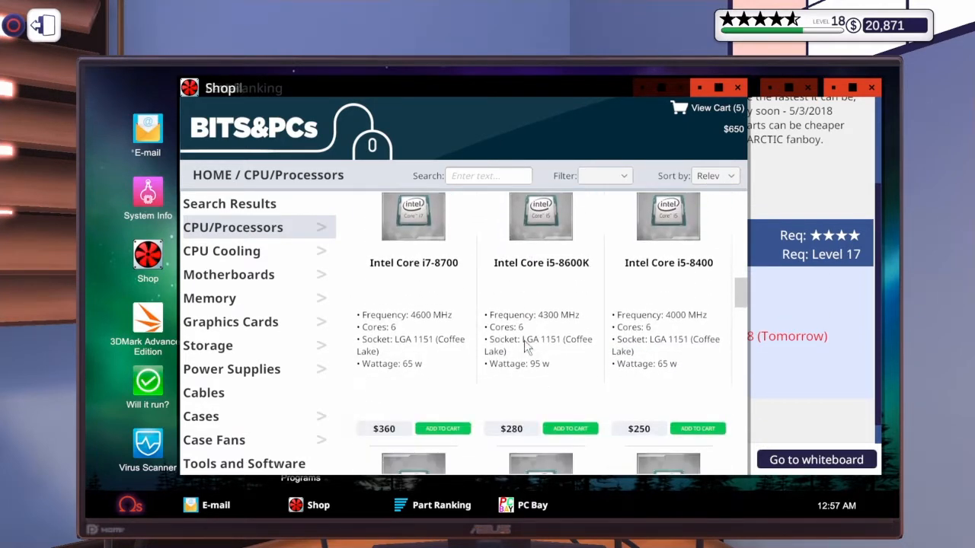
Compare the available processors in the CPU listings.
{"action": "scroll", "scroll_direction": "down", "scroll_amount": 3}
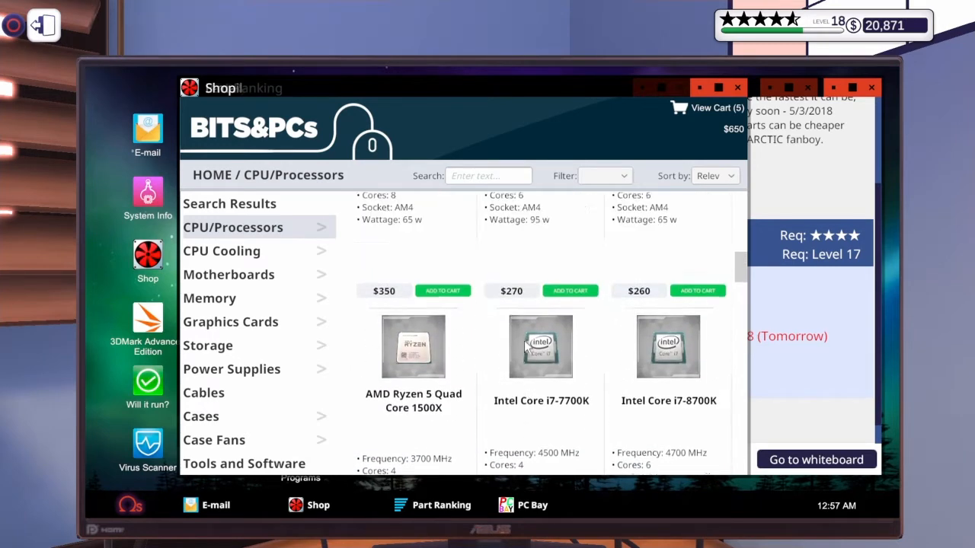
{"action": "scroll", "scroll_direction": "down", "scroll_amount": 3}
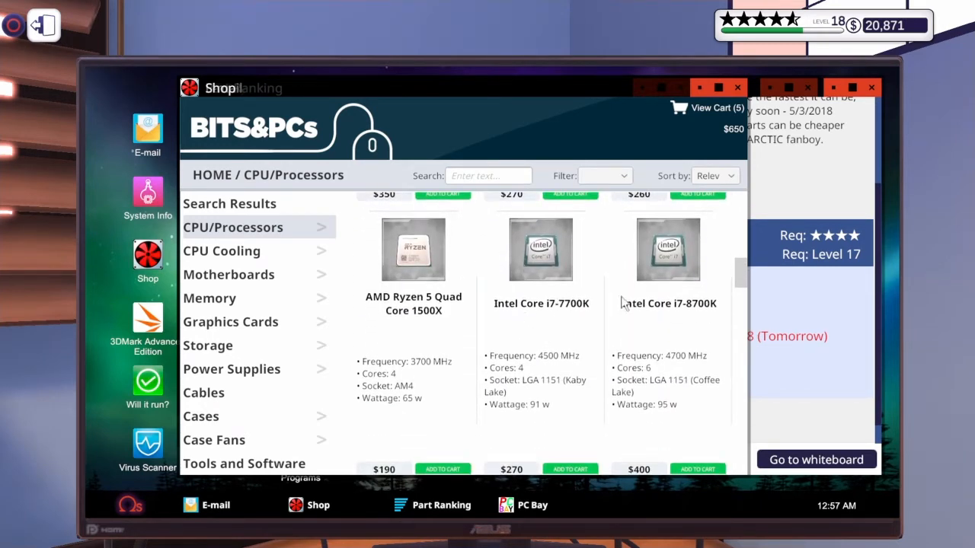
{"action": "scroll", "scroll_direction": "down", "scroll_amount": 3}
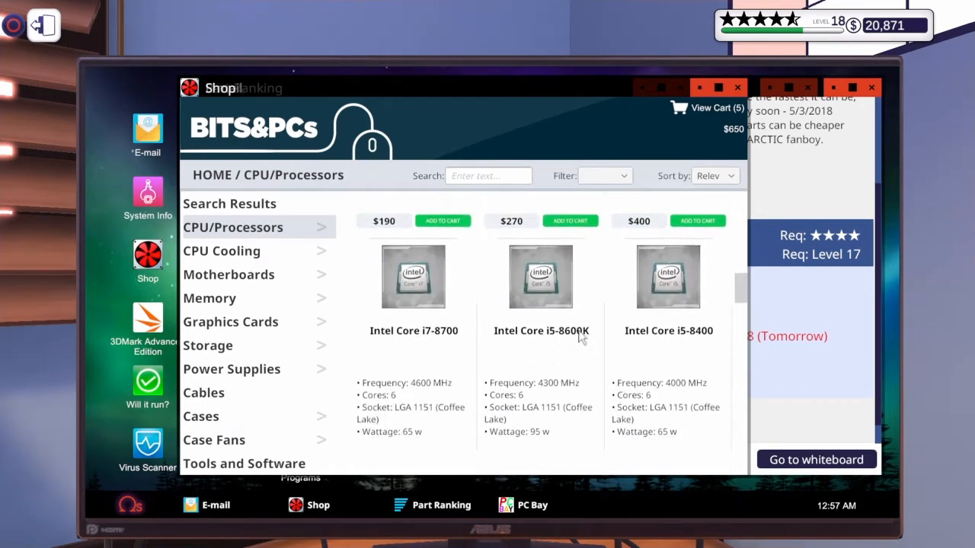
{"action": "scroll", "scroll_direction": "down", "scroll_amount": 3}
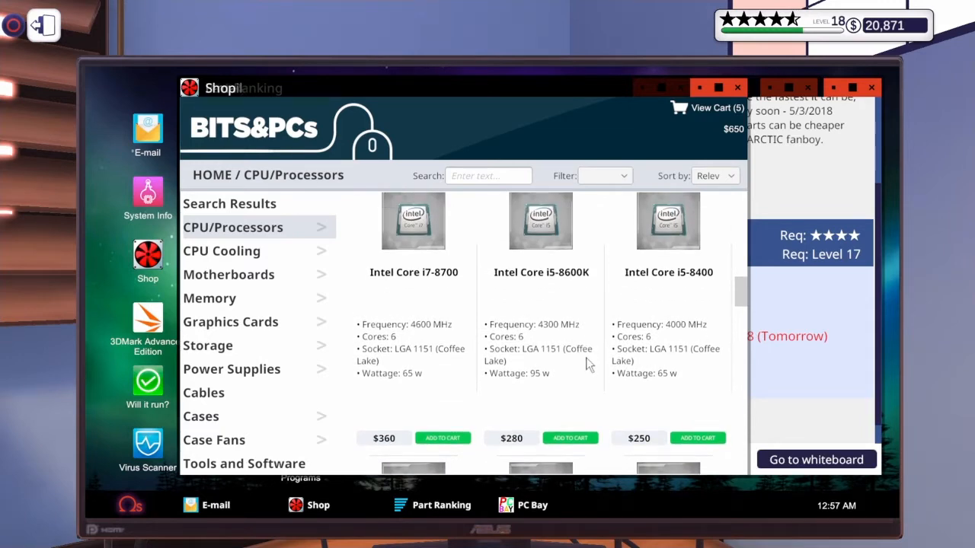
{"action": "scroll", "scroll_direction": "down", "scroll_amount": 3}
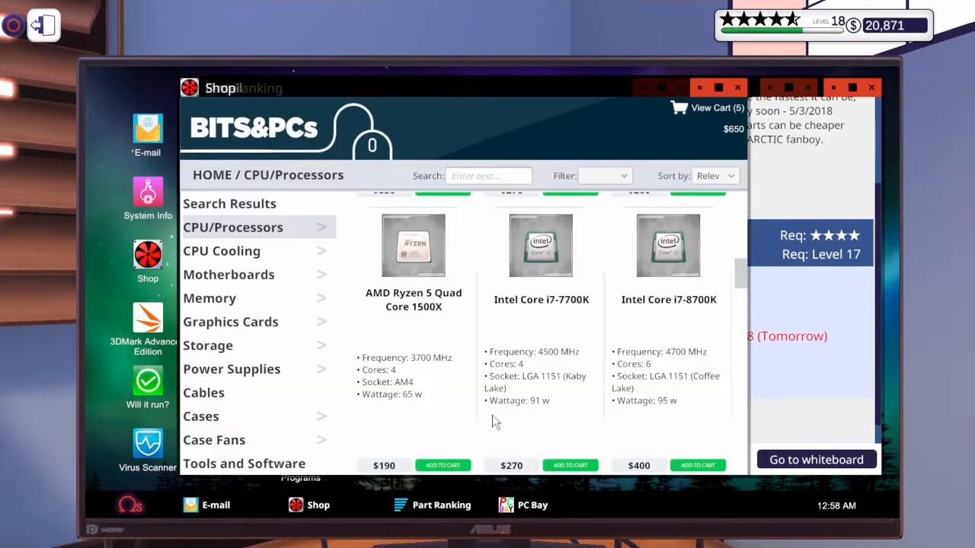
{"action": "scroll", "scroll_direction": "down", "scroll_amount": 3}
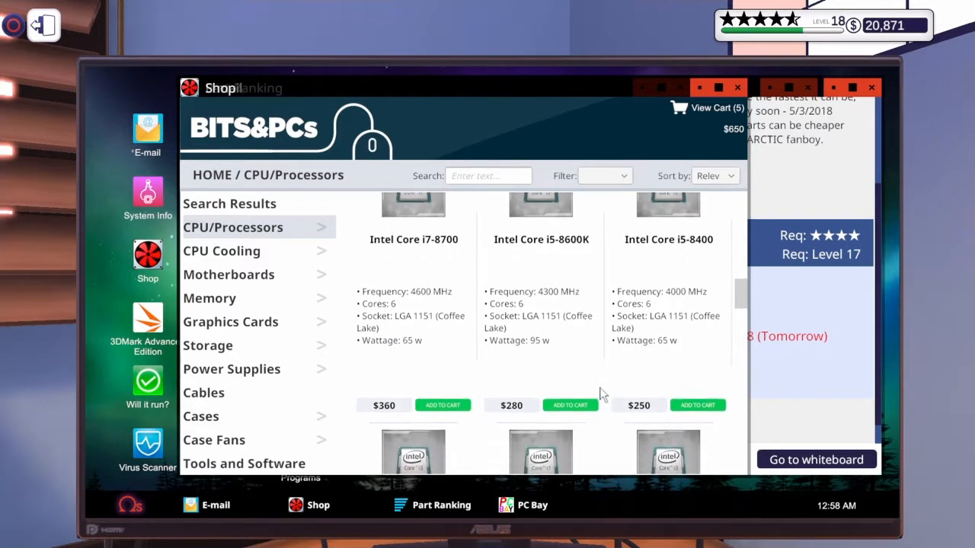
{"action": "scroll", "scroll_direction": "down", "scroll_amount": 3}
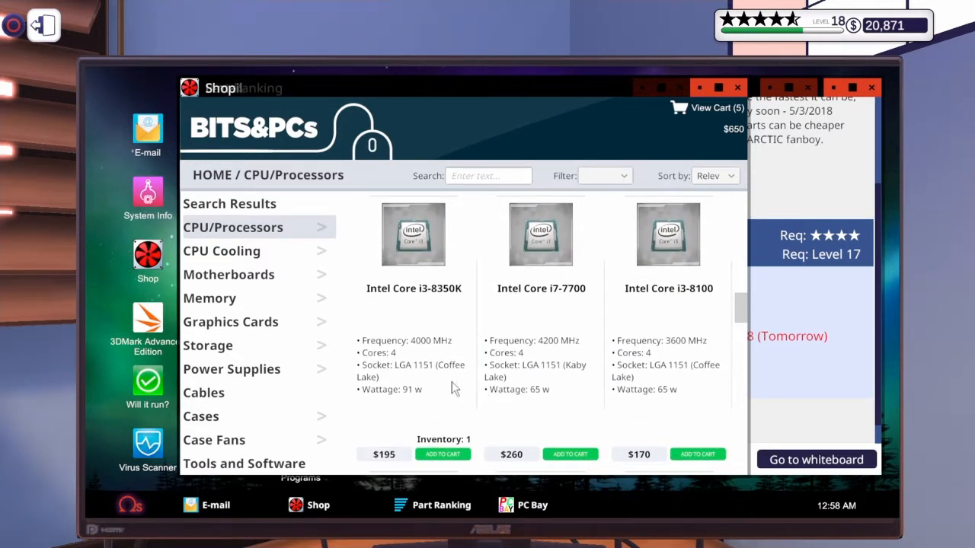
{"action": "mouse_move", "coordinate": [472, 384]}
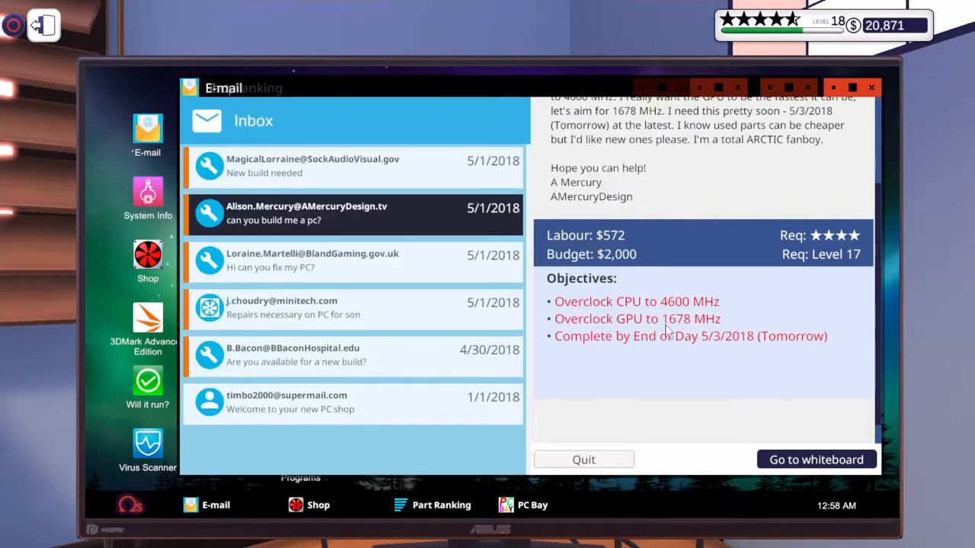
Add the $280 Intel Core i5-8600K processor to the cart.
{"action": "left_click", "coordinate": [319, 506]}
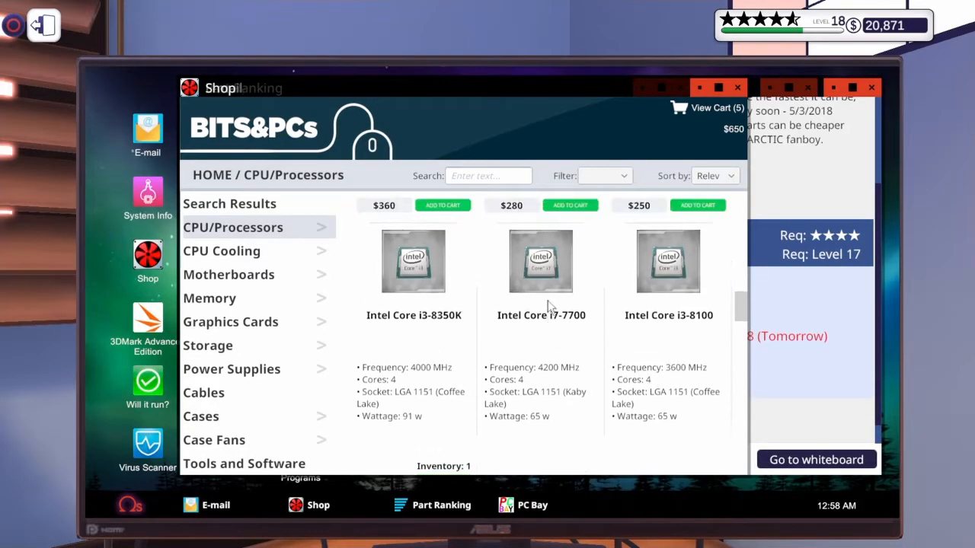
{"action": "scroll", "scroll_direction": "down", "scroll_amount": 3}
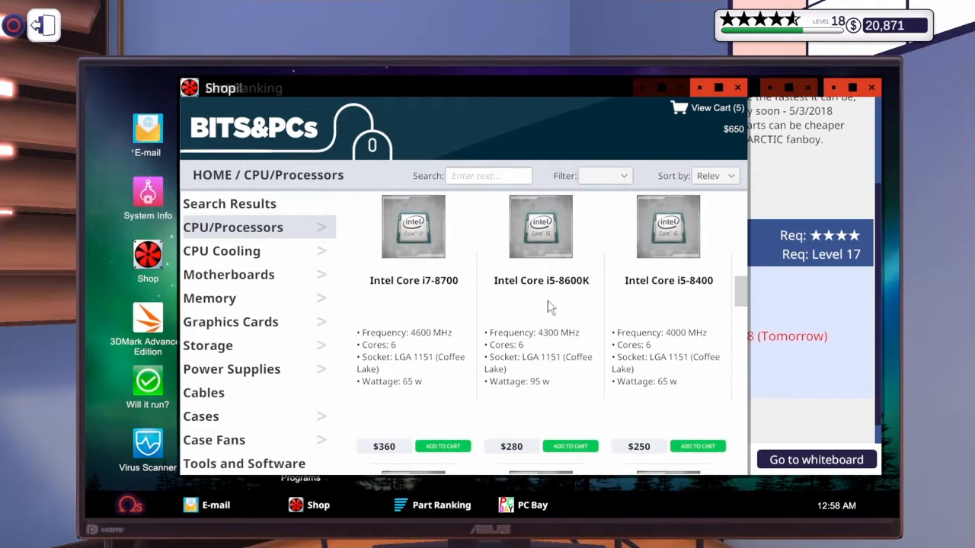
{"action": "mouse_move", "coordinate": [566, 402]}
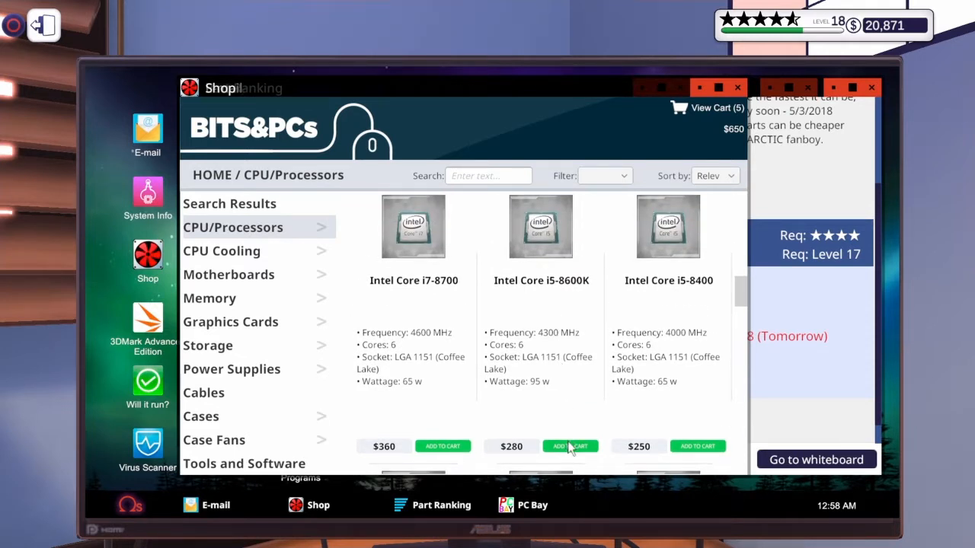
{"action": "left_click", "coordinate": [569, 446]}
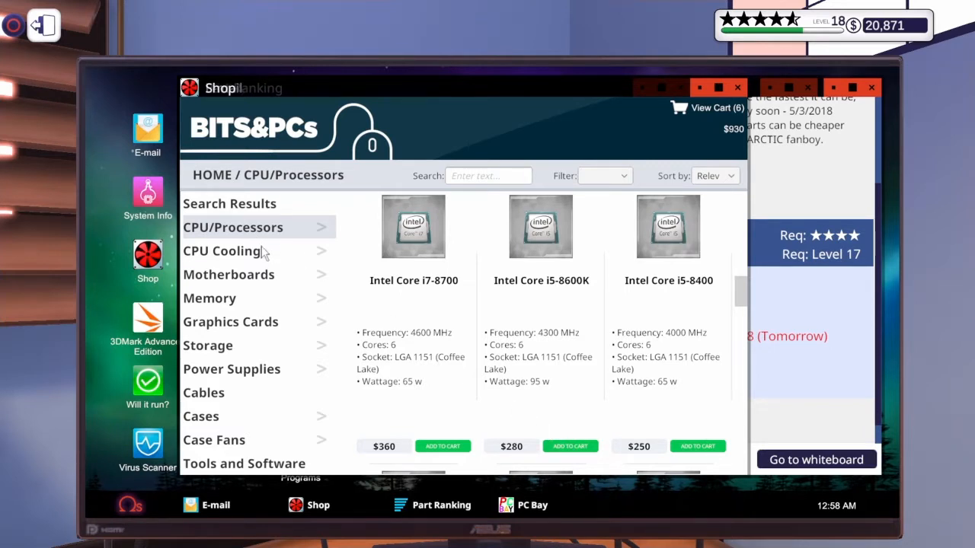
Filter CPU coolers by airflow and add the $50 white ARCTIC Freezer 33 eSports Edition.
{"action": "left_click", "coordinate": [222, 249]}
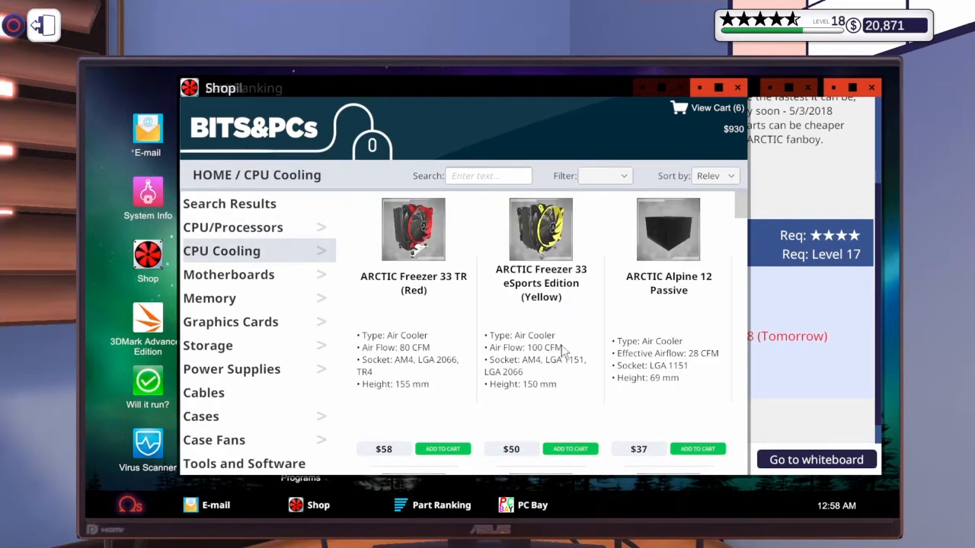
{"action": "scroll", "scroll_direction": "down", "scroll_amount": 3}
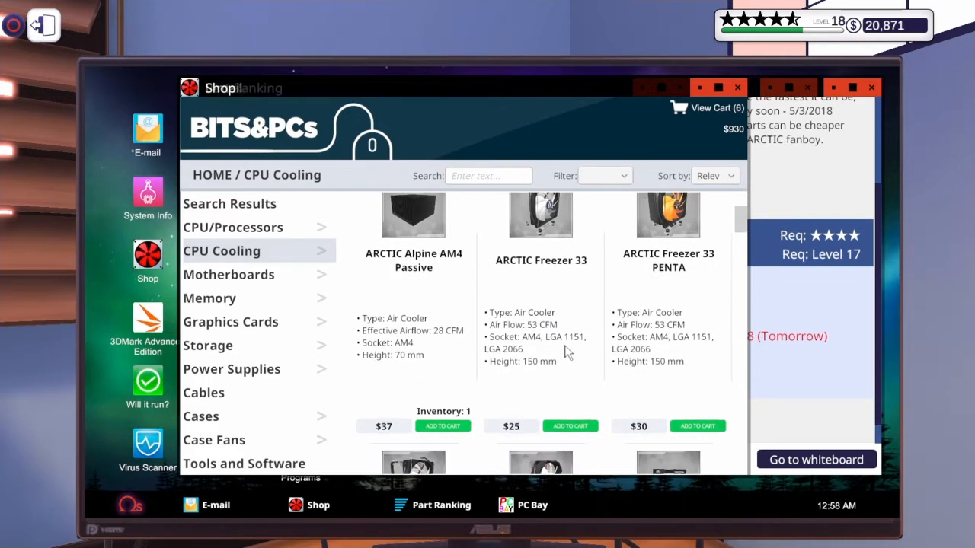
{"action": "scroll", "scroll_direction": "down", "scroll_amount": 3}
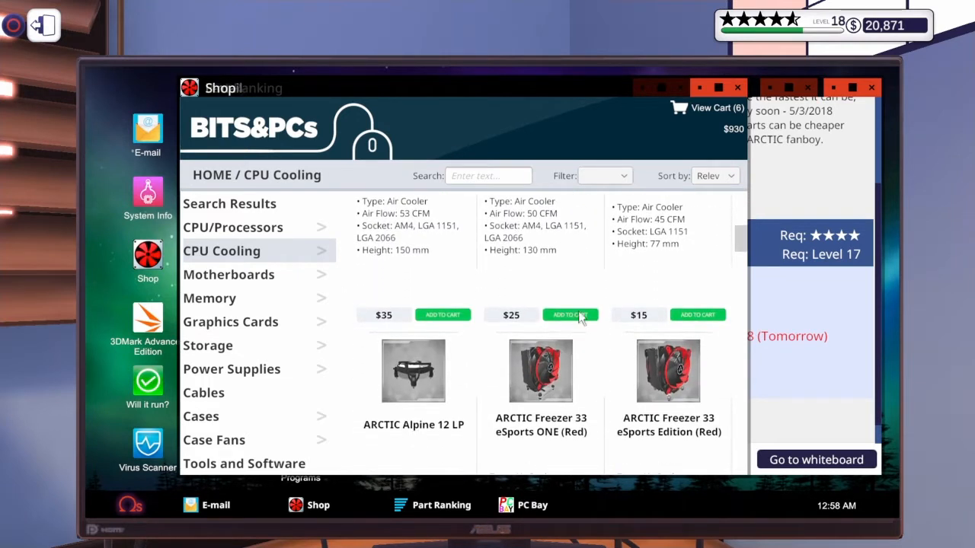
{"action": "left_click", "coordinate": [603, 175]}
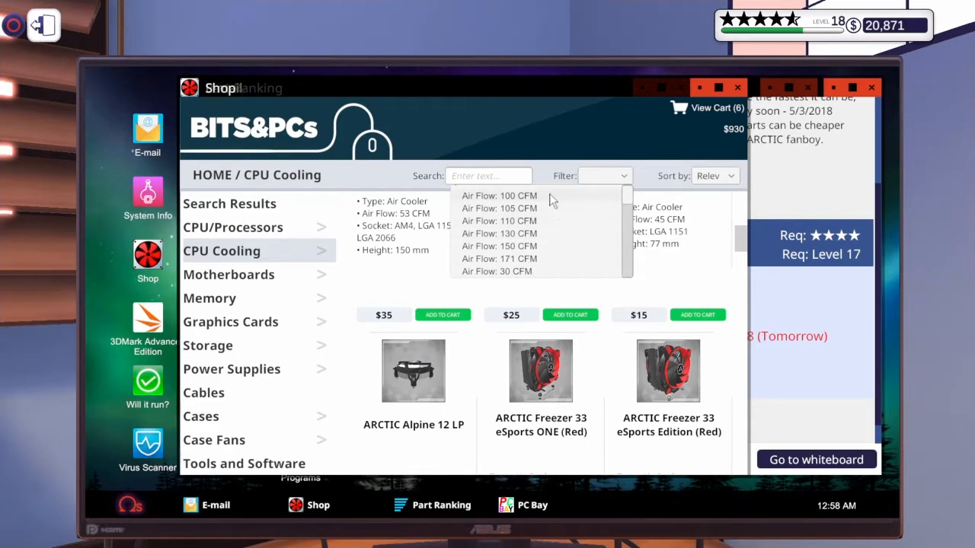
{"action": "left_click", "coordinate": [500, 195]}
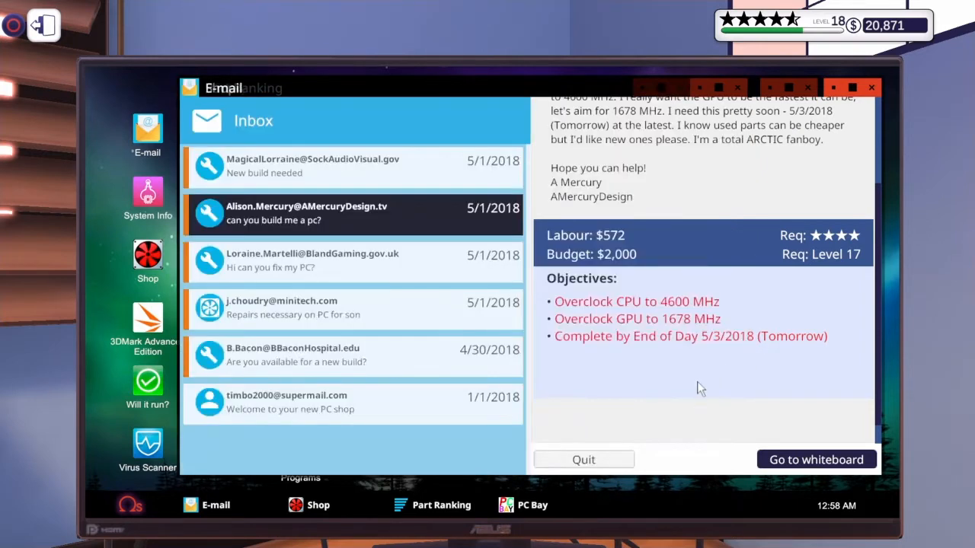
{"action": "left_click", "coordinate": [147, 256]}
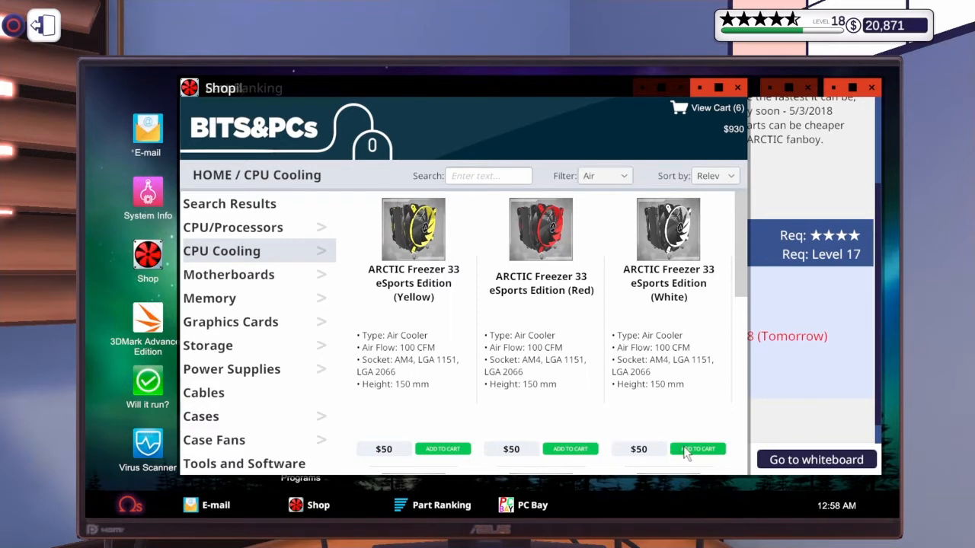
{"action": "left_click", "coordinate": [697, 447]}
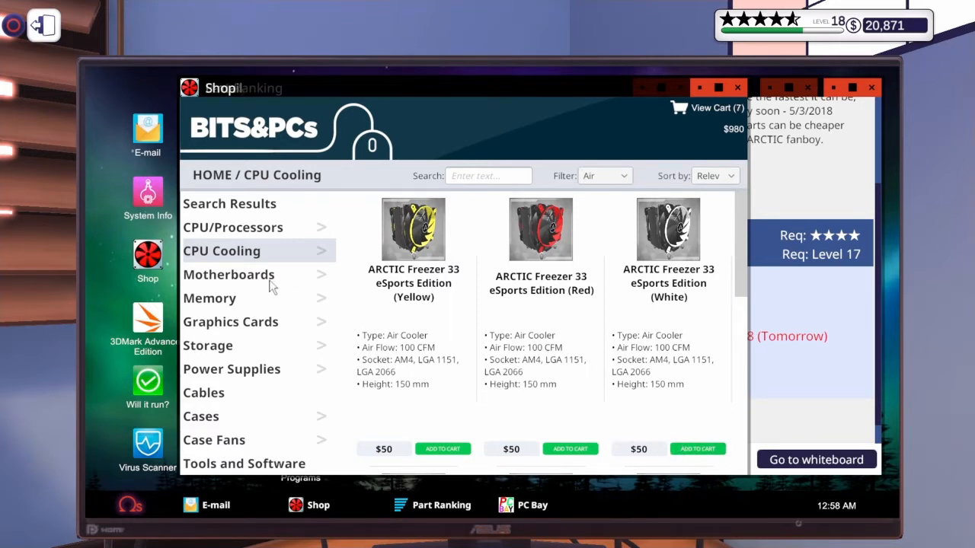
Browse the Intel Core i5 and i3 processor listings in the BITS&PCs shop.
{"action": "left_click", "coordinate": [233, 227]}
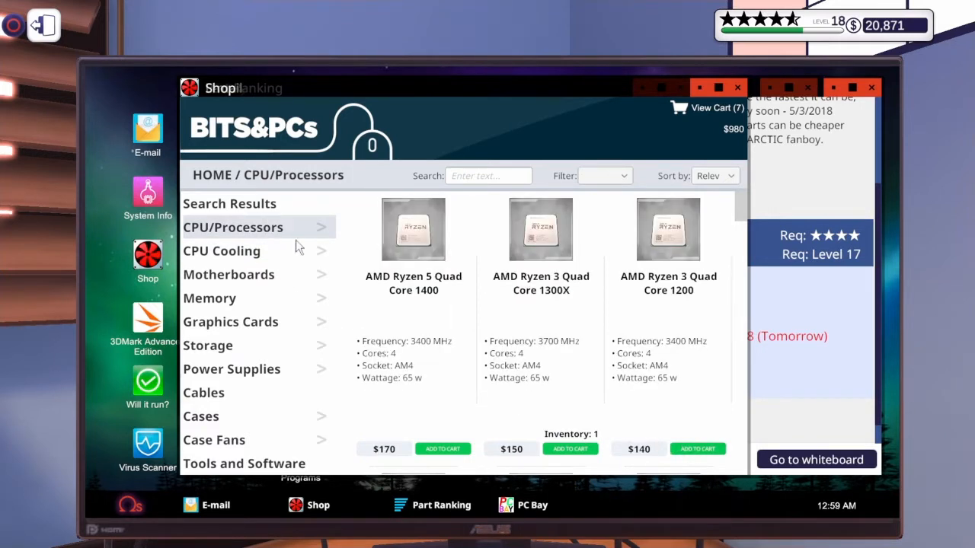
{"action": "scroll", "scroll_direction": "down", "scroll_amount": 3}
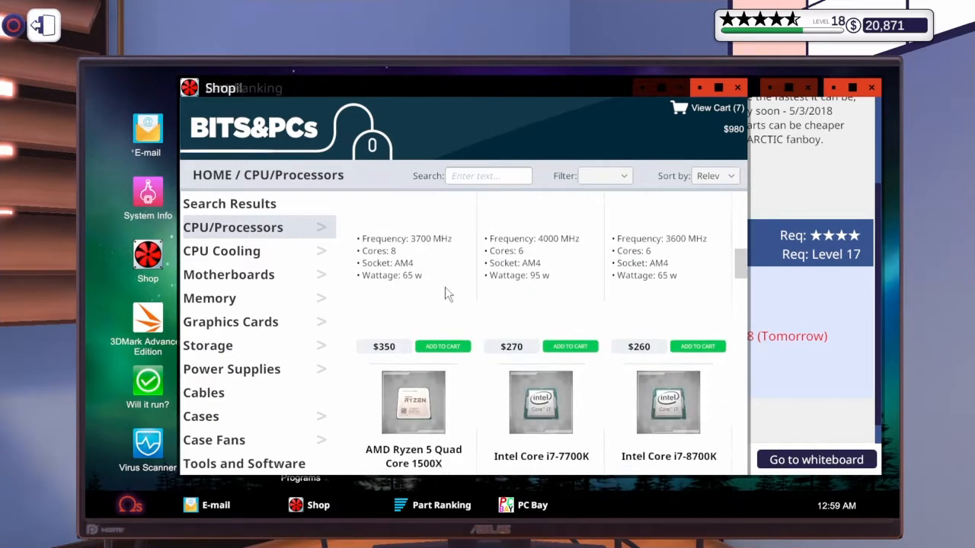
{"action": "scroll", "scroll_direction": "down", "scroll_amount": 3}
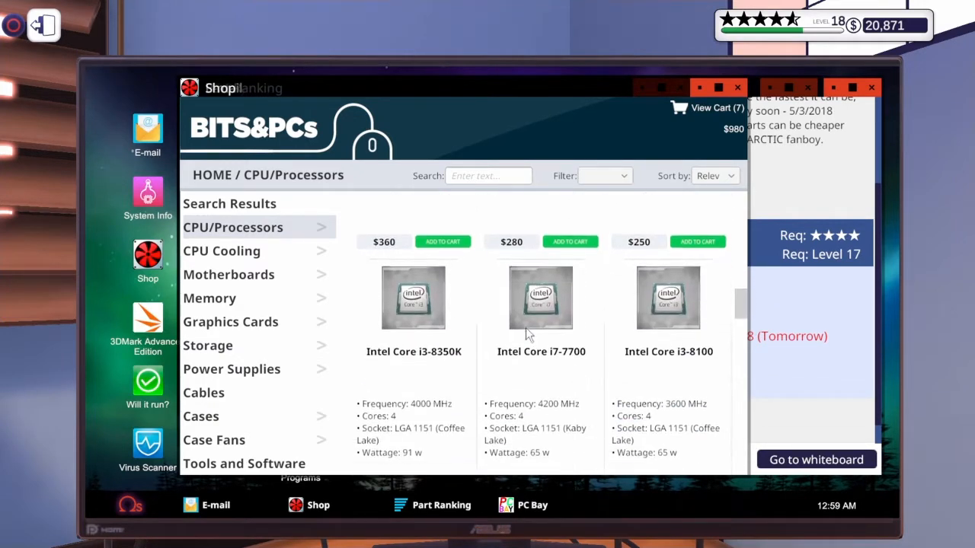
{"action": "scroll", "scroll_direction": "down", "scroll_amount": 3}
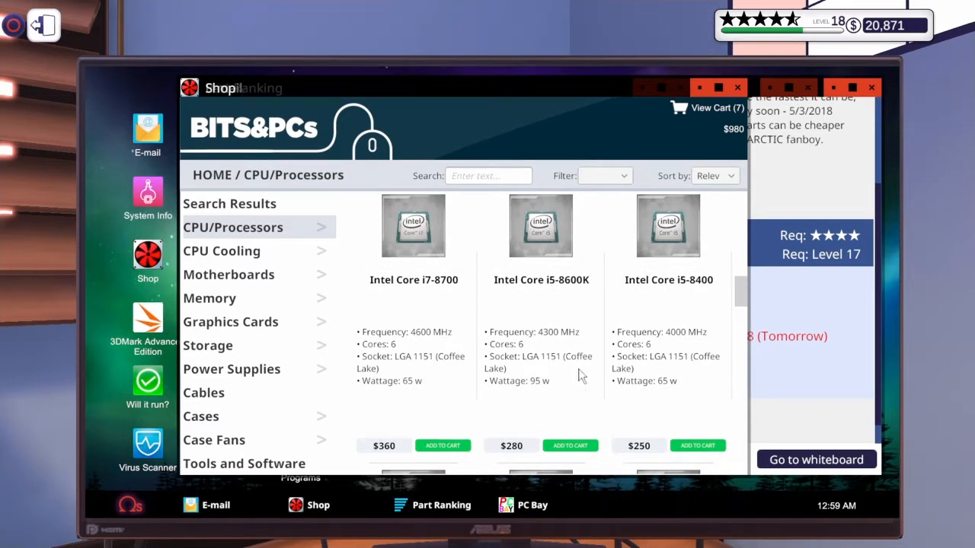
{"action": "mouse_move", "coordinate": [542, 359]}
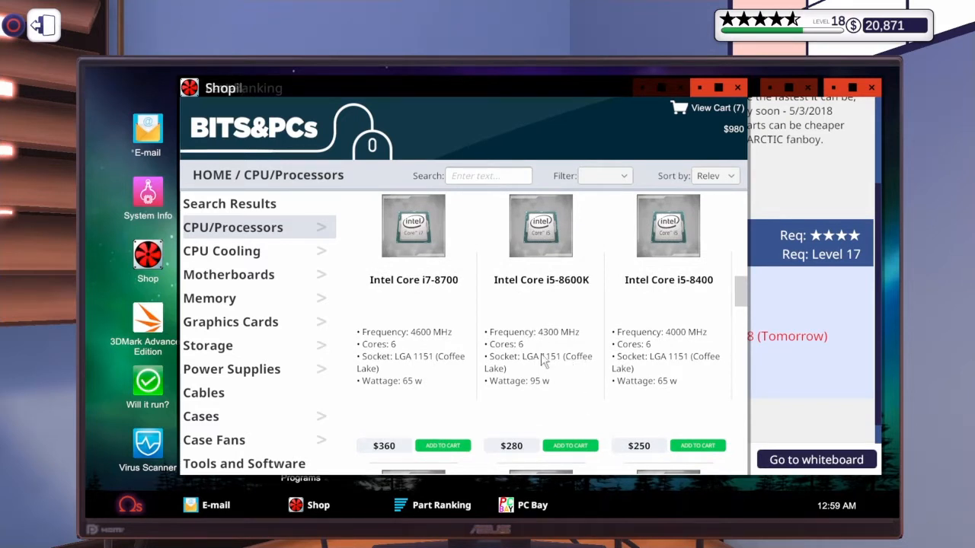
{"action": "scroll", "scroll_direction": "down", "scroll_amount": 3}
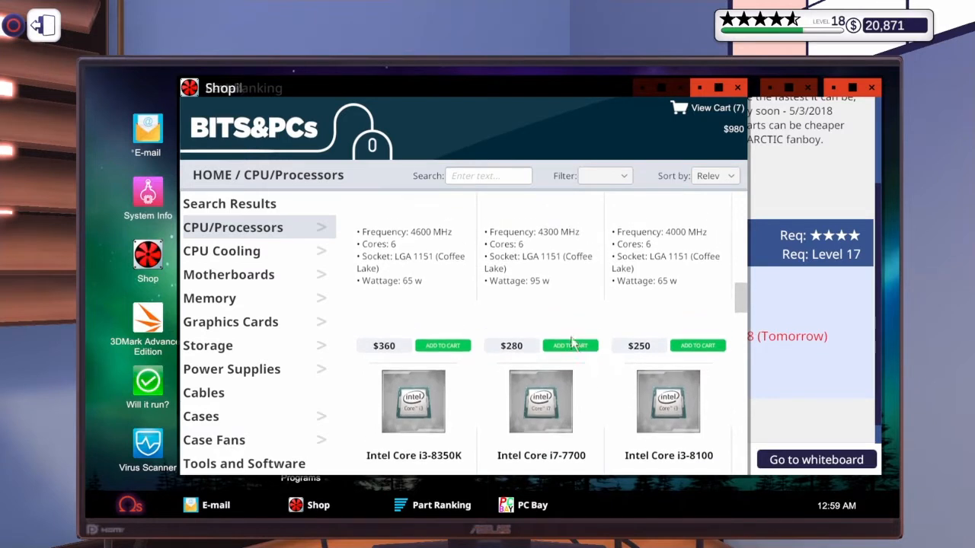
{"action": "scroll", "scroll_direction": "down", "scroll_amount": 3}
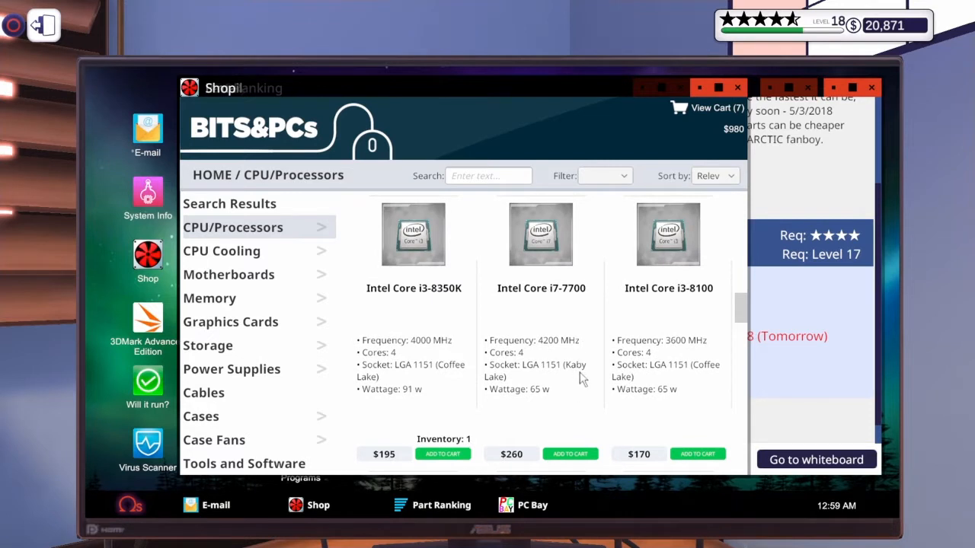
{"action": "scroll", "scroll_direction": "down", "scroll_amount": 3}
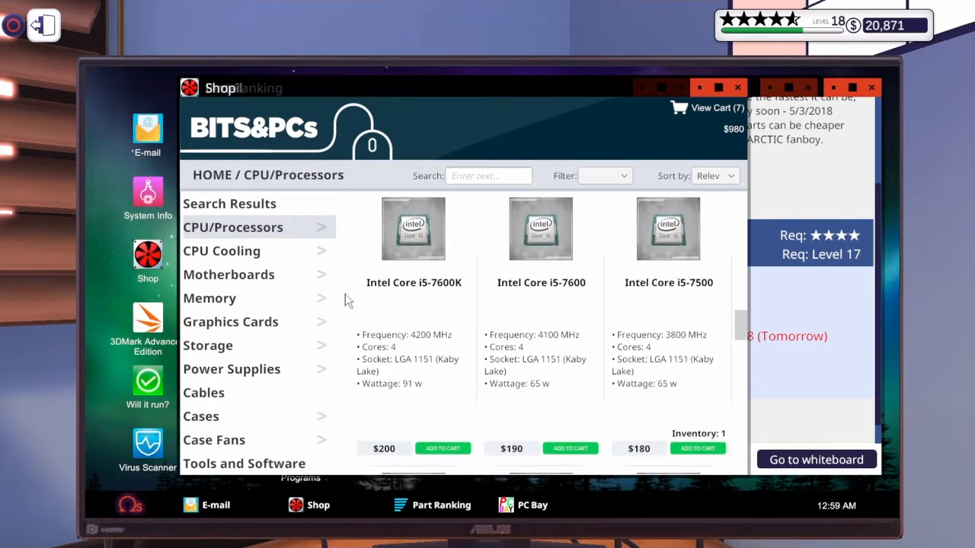
Add the $155 ASUS TUF Z370-PRO GAMING motherboard, bringing the cart to $1,135.
{"action": "left_click", "coordinate": [229, 274]}
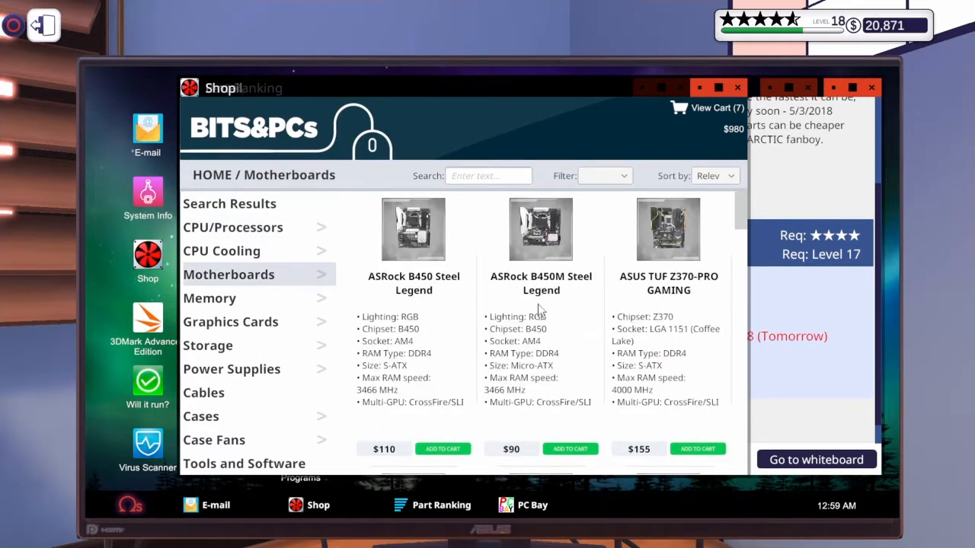
{"action": "scroll", "scroll_direction": "down", "scroll_amount": 3}
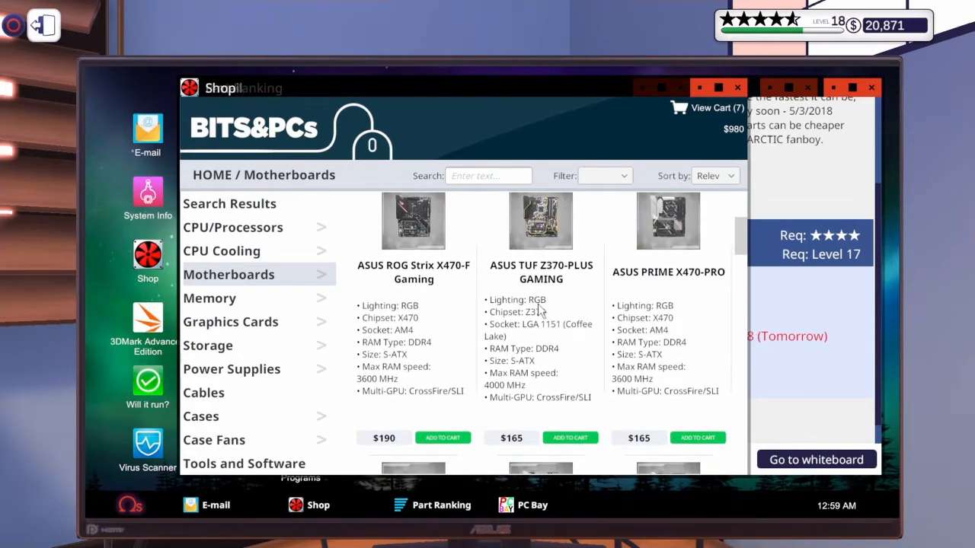
{"action": "scroll", "scroll_direction": "down", "scroll_amount": 3}
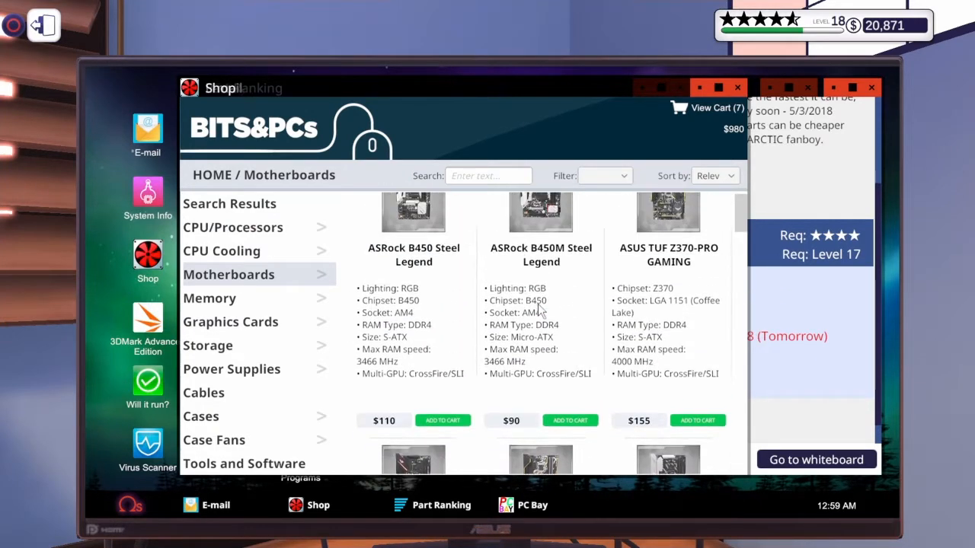
{"action": "scroll", "scroll_direction": "down", "scroll_amount": 3}
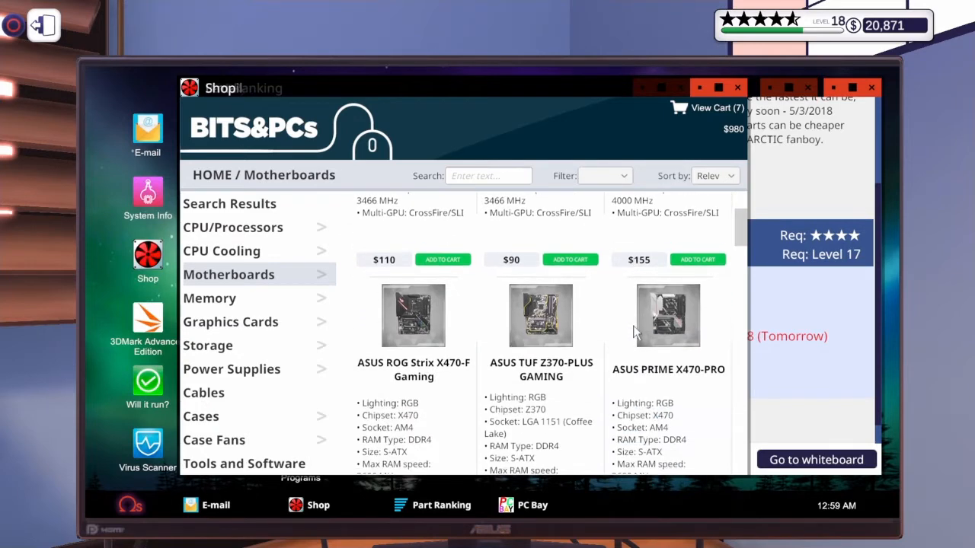
{"action": "scroll", "scroll_direction": "down", "scroll_amount": 3}
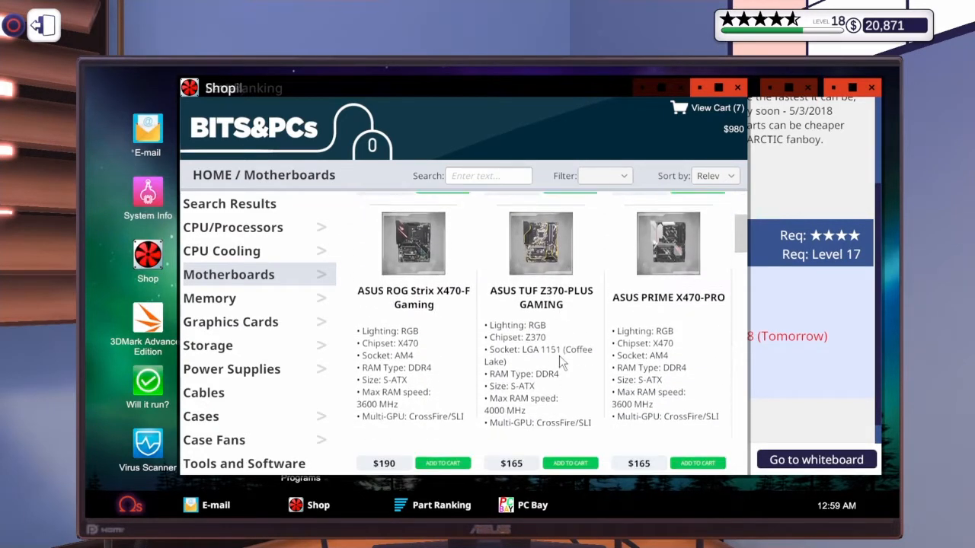
{"action": "scroll", "scroll_direction": "down", "scroll_amount": 3}
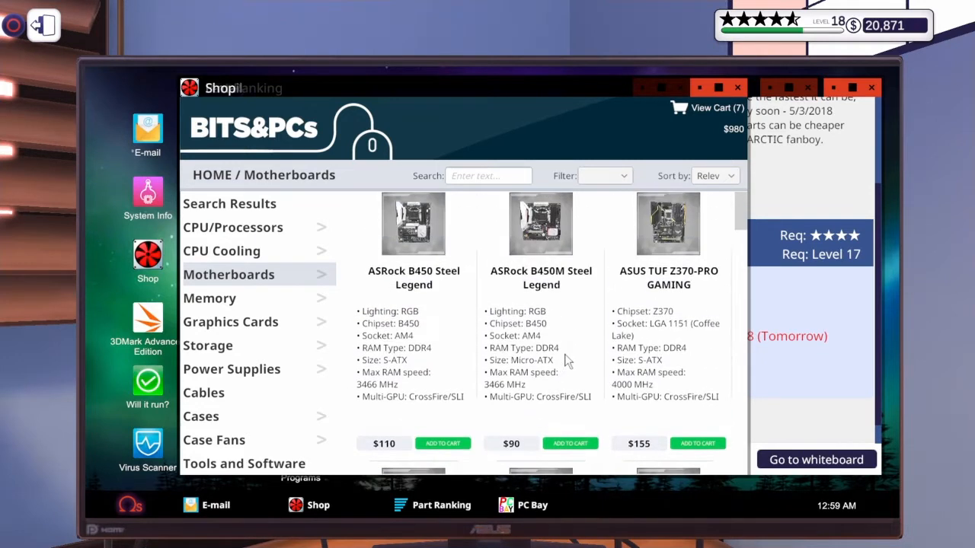
{"action": "left_click", "coordinate": [697, 443]}
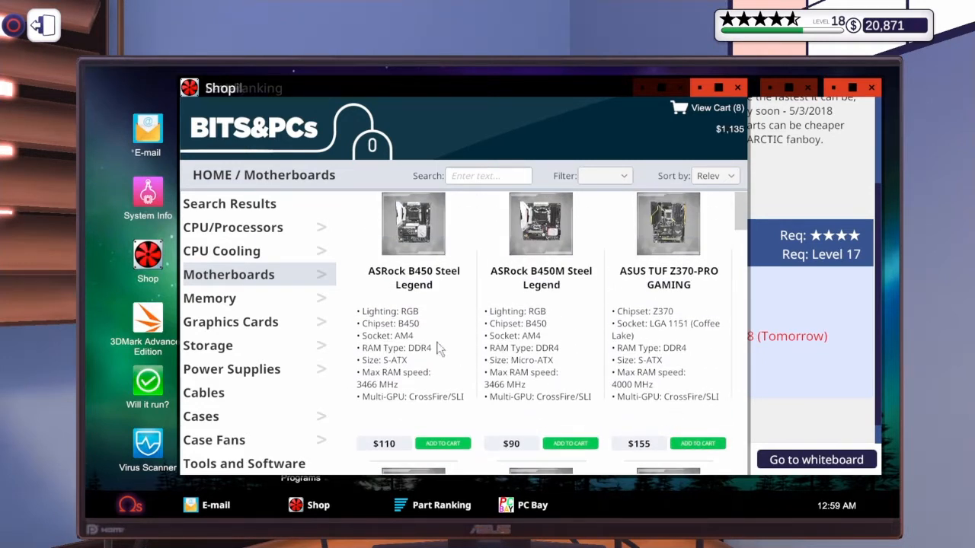
Recheck the build job's overclocking objectives and return to the shop.
{"action": "left_click", "coordinate": [210, 297]}
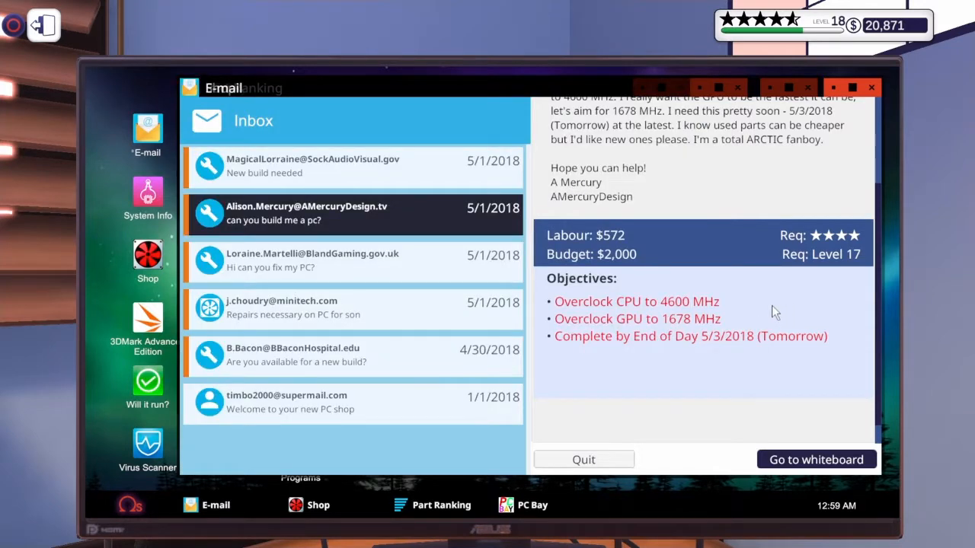
{"action": "left_click", "coordinate": [316, 506]}
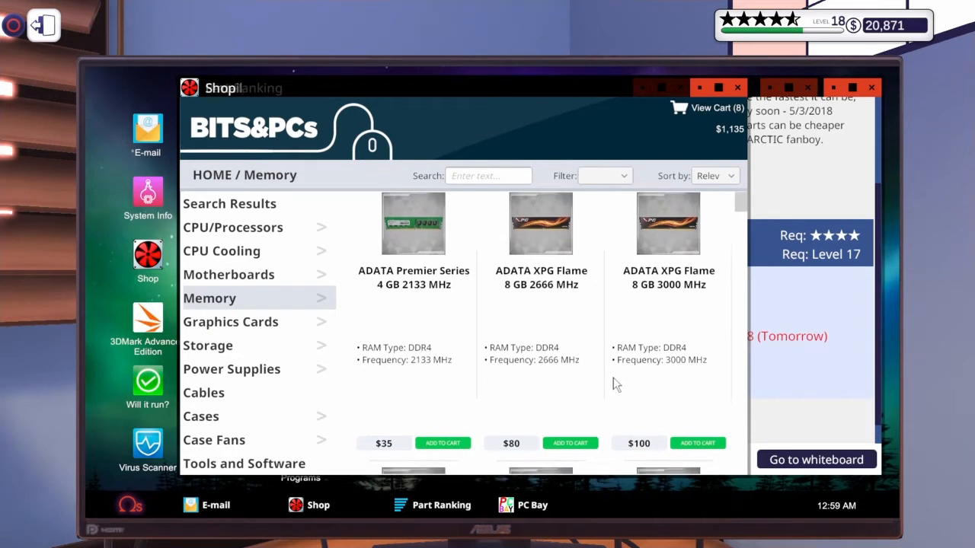
Add the $190 ADATA XPG Flame 16 GB 3000 MHz kit to the cart.
{"action": "scroll", "scroll_direction": "down", "scroll_amount": 3}
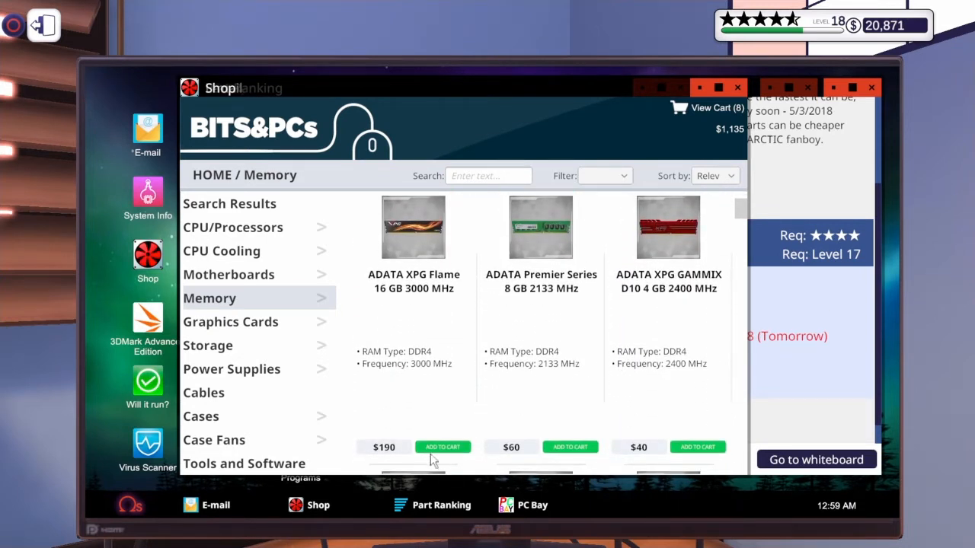
{"action": "left_click", "coordinate": [442, 448]}
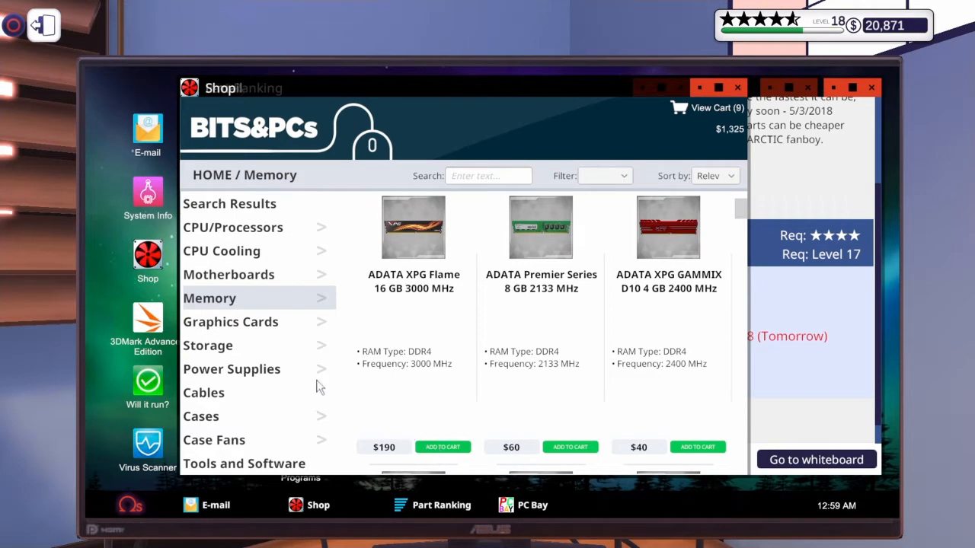
{"action": "mouse_move", "coordinate": [262, 322]}
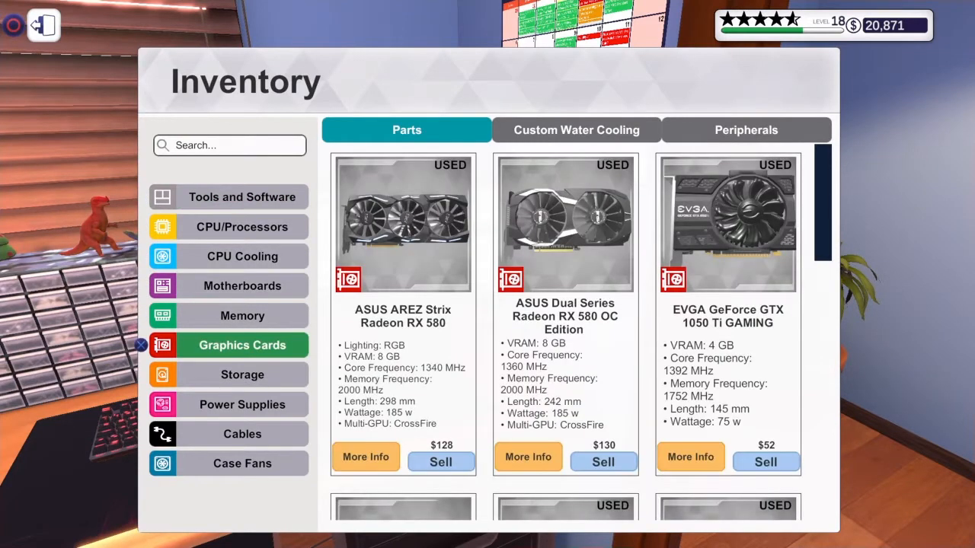
Scroll the stored graphics cards, then view the processors held in inventory.
{"action": "scroll", "scroll_direction": "down", "scroll_amount": 3}
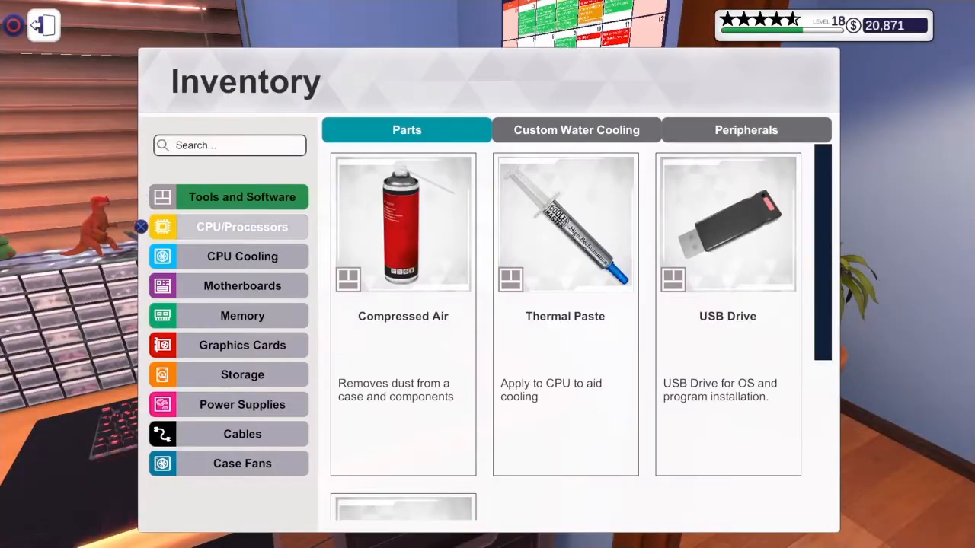
{"action": "left_click", "coordinate": [242, 344]}
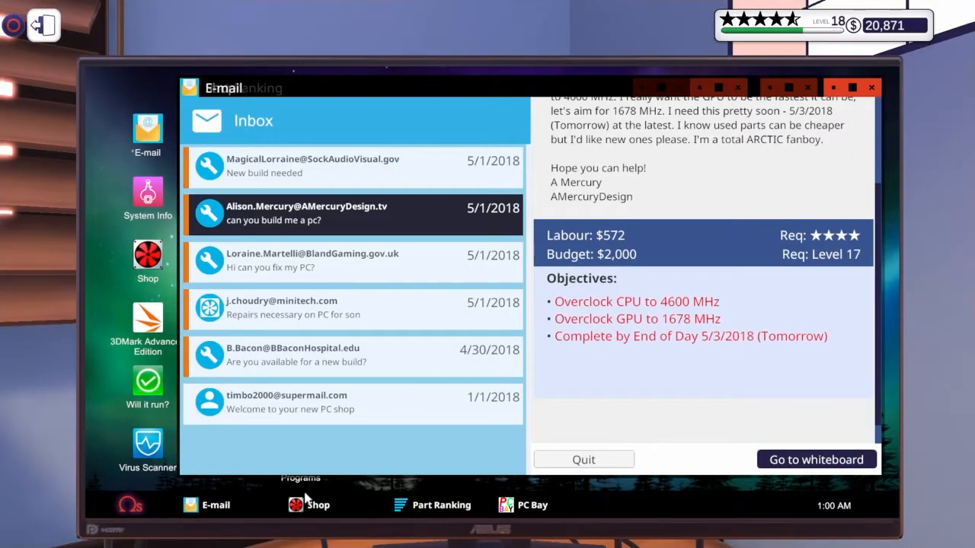
Reread the fix-a-PC and custom build requests, returning to the parts shop.
{"action": "left_click", "coordinate": [317, 505]}
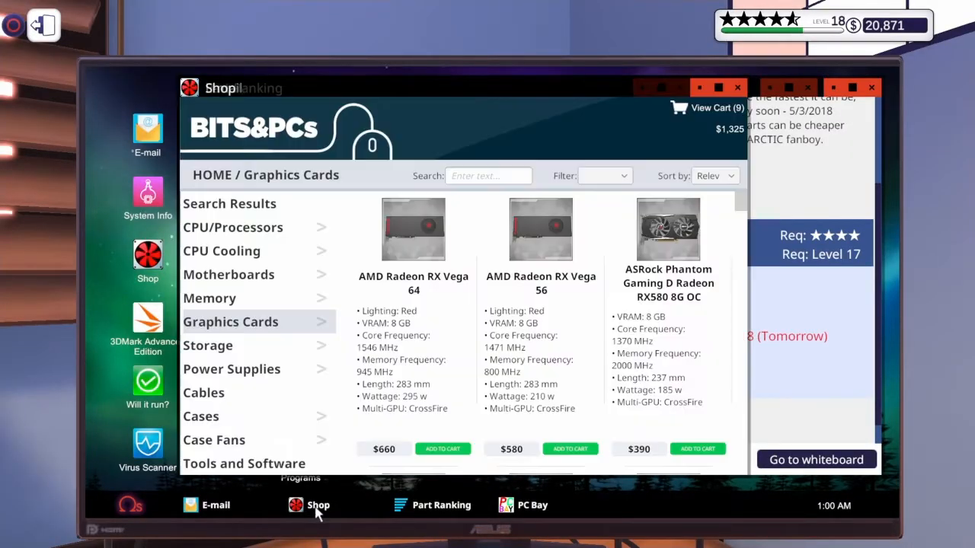
{"action": "mouse_move", "coordinate": [327, 305]}
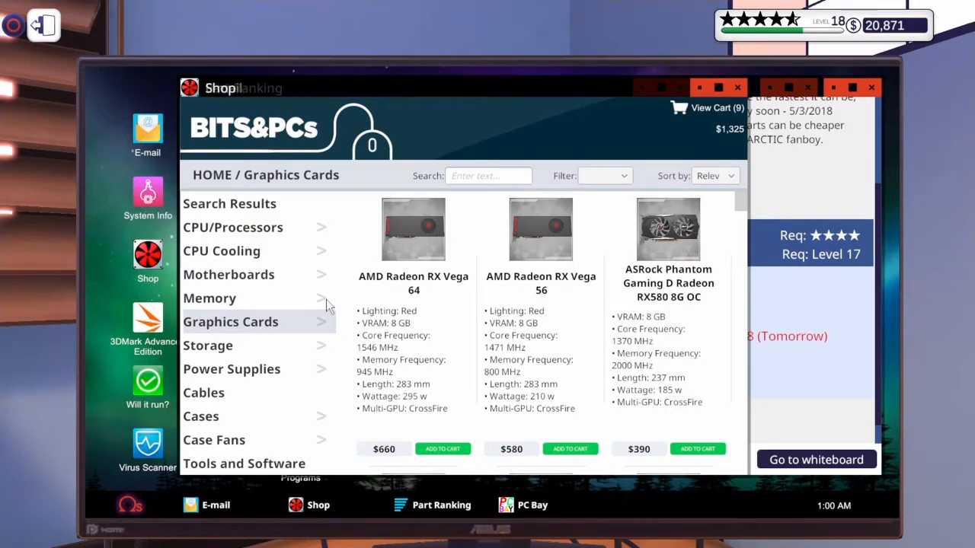
{"action": "mouse_move", "coordinate": [536, 271]}
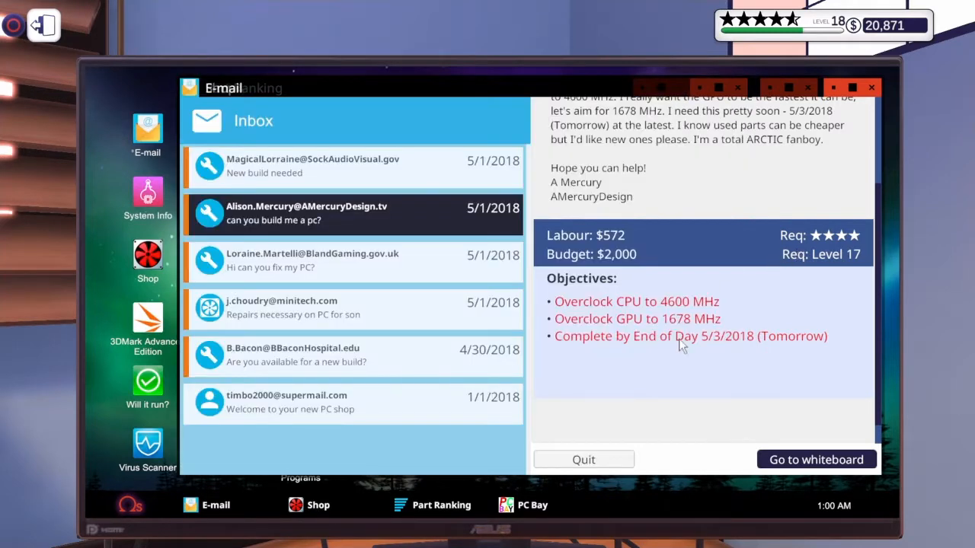
{"action": "mouse_move", "coordinate": [729, 413]}
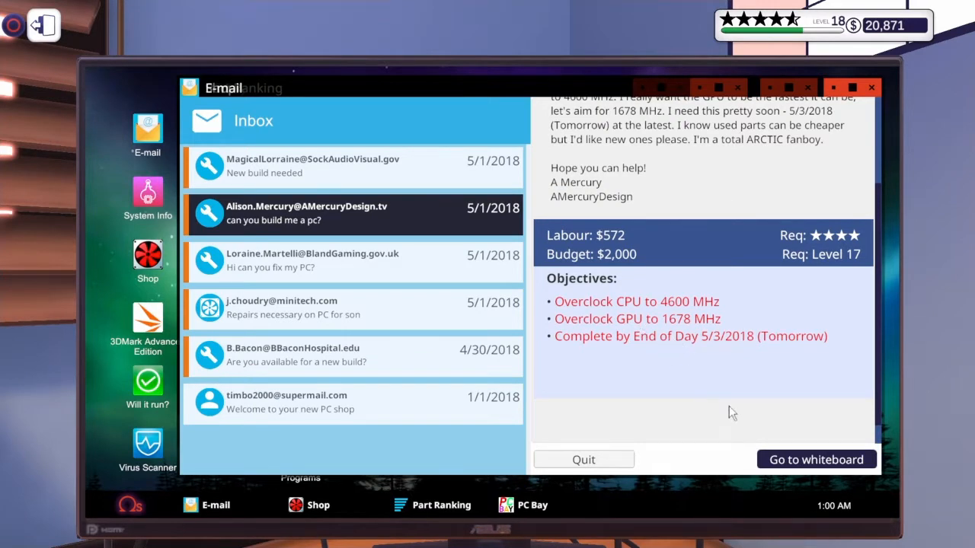
{"action": "left_click", "coordinate": [312, 260]}
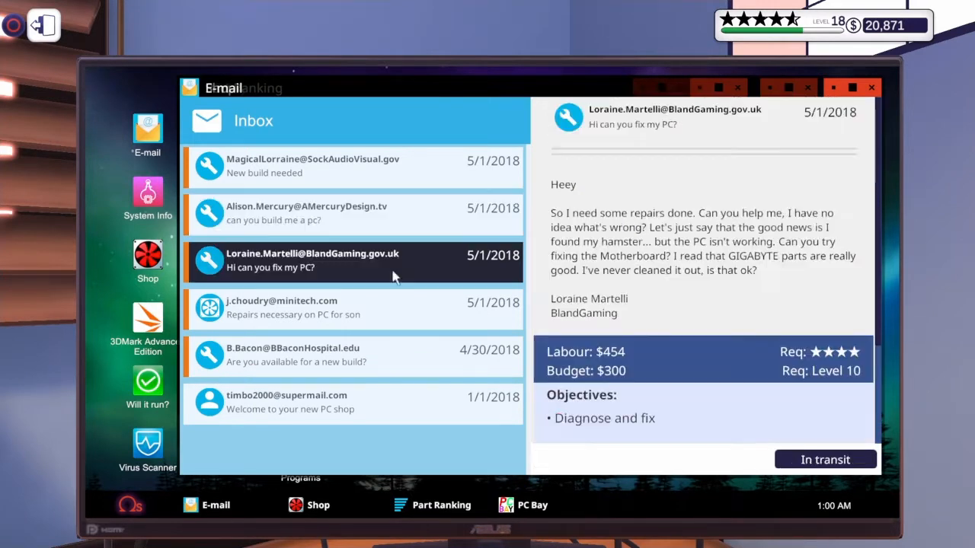
{"action": "left_click", "coordinate": [308, 213]}
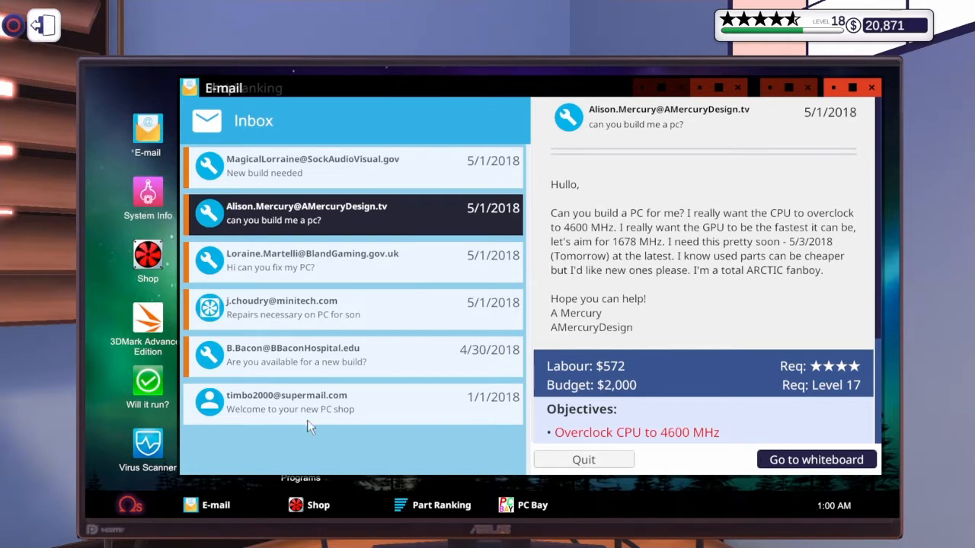
{"action": "left_click", "coordinate": [319, 506]}
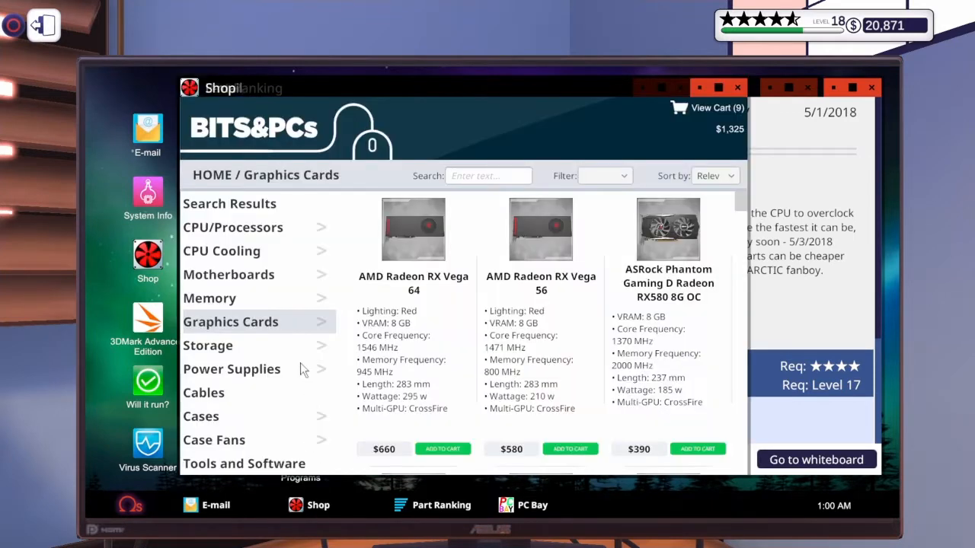
{"action": "mouse_move", "coordinate": [700, 118]}
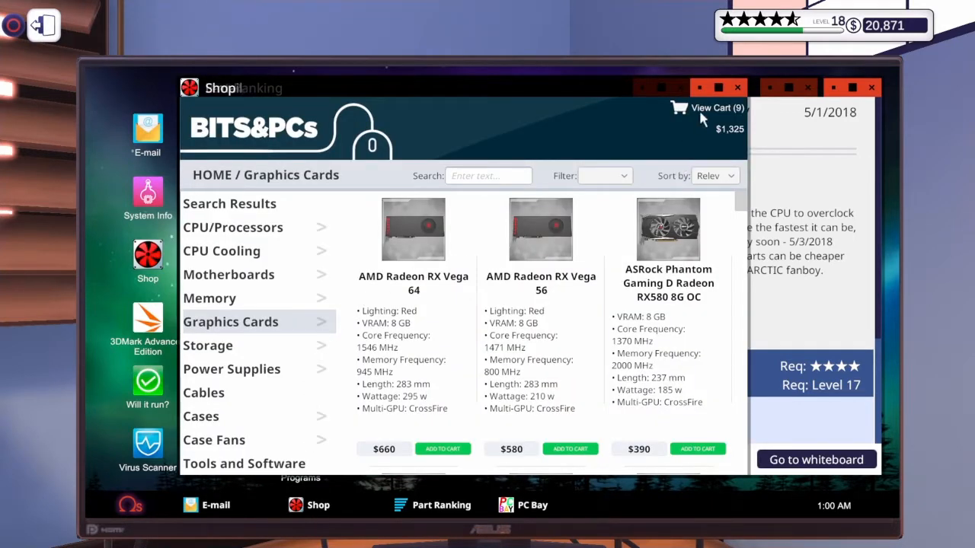
Read the Overwatch and Feudal Fantasy XIII build requests in the inbox.
{"action": "left_click", "coordinate": [707, 107]}
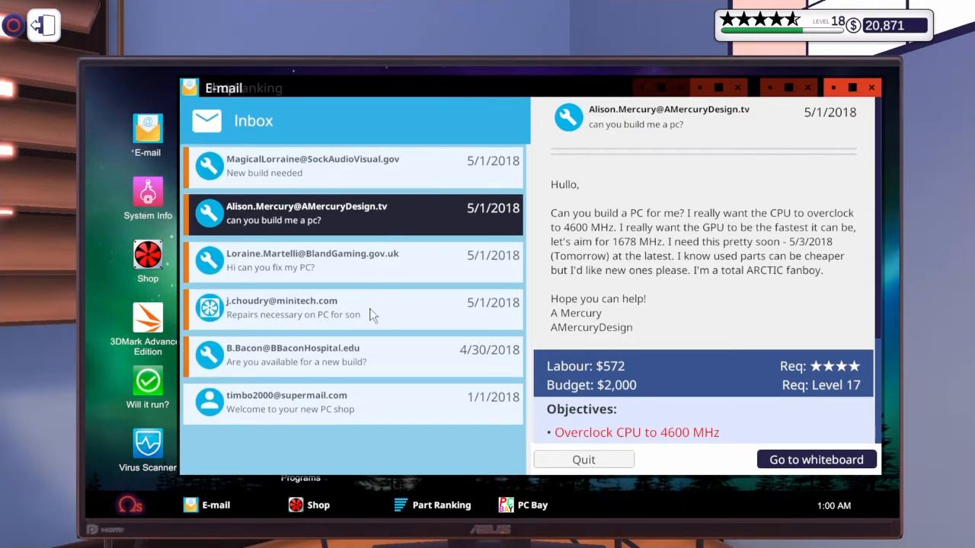
{"action": "left_click", "coordinate": [350, 355]}
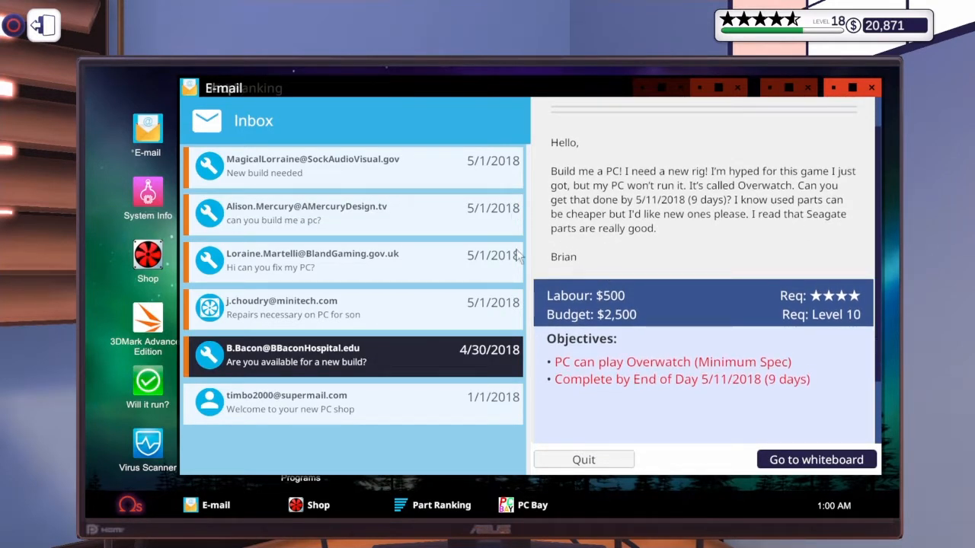
{"action": "mouse_move", "coordinate": [560, 316]}
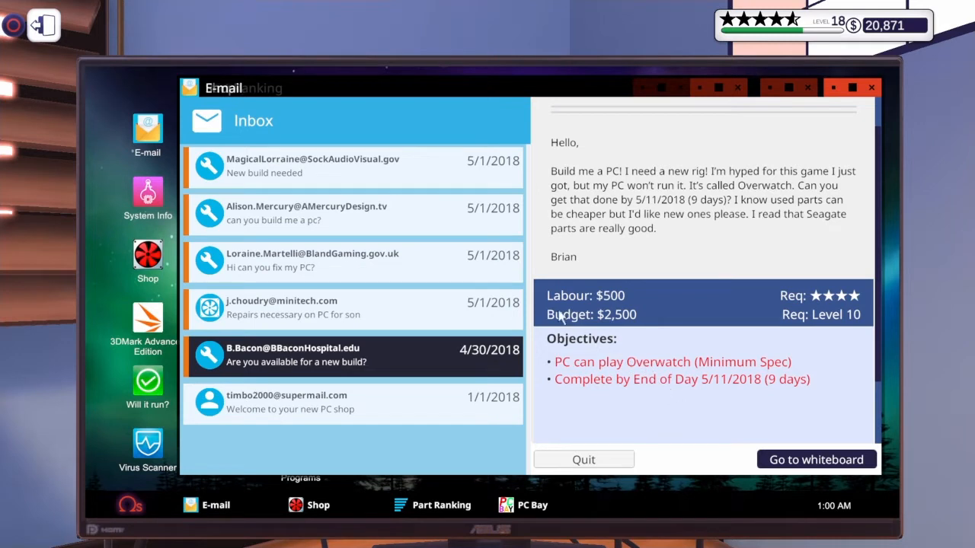
{"action": "left_click", "coordinate": [312, 166]}
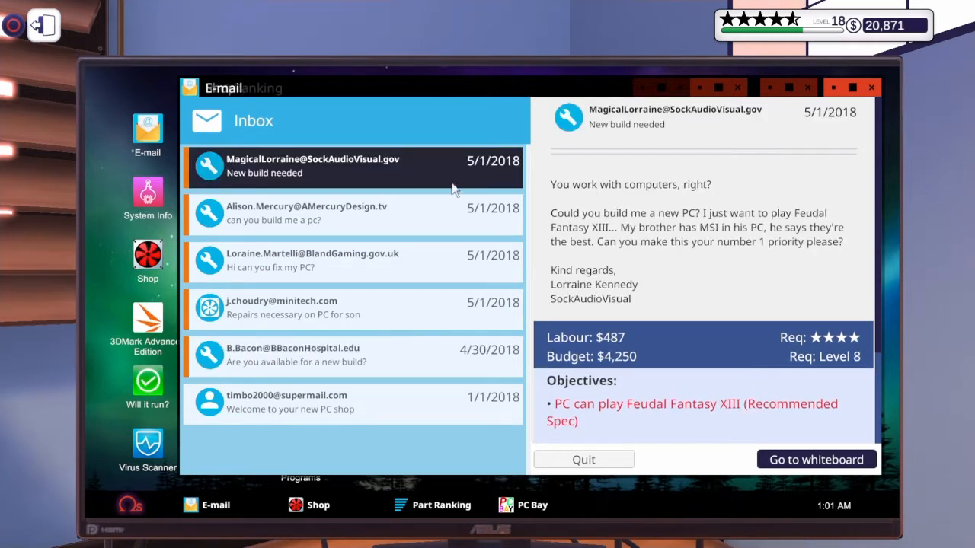
{"action": "scroll", "scroll_direction": "down", "scroll_amount": 3}
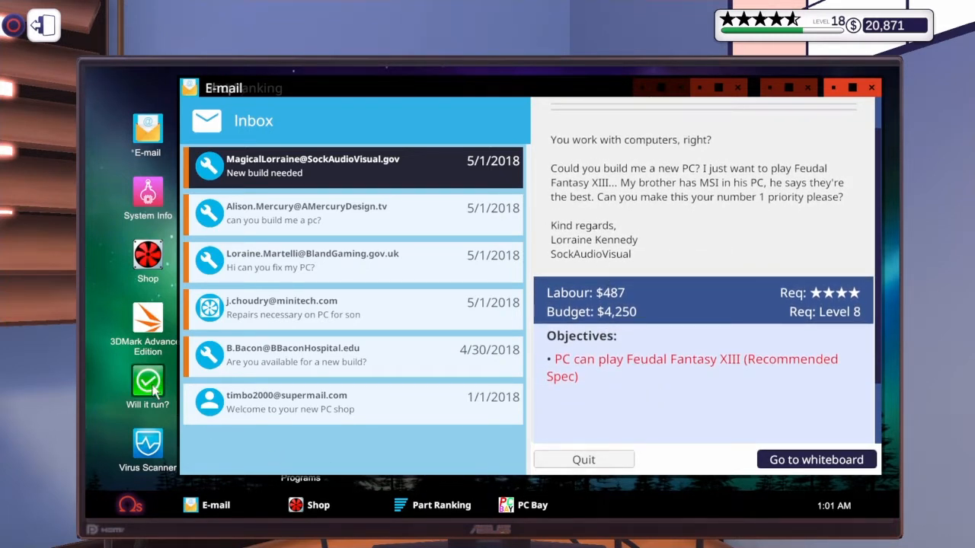
Check the current PC against Feudal Fantasy XIII's recommended spec in Will it run?
{"action": "left_click", "coordinate": [146, 381]}
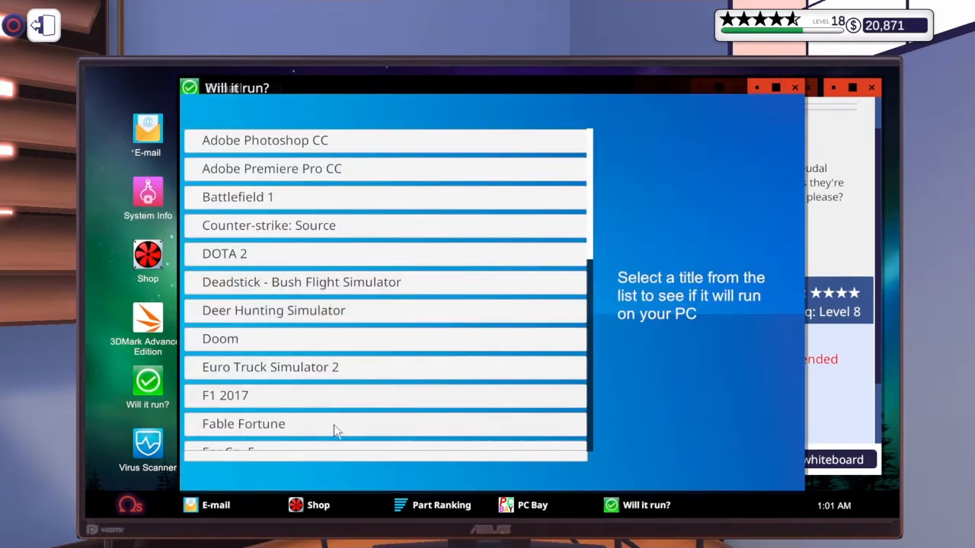
{"action": "scroll", "scroll_direction": "down", "scroll_amount": 3}
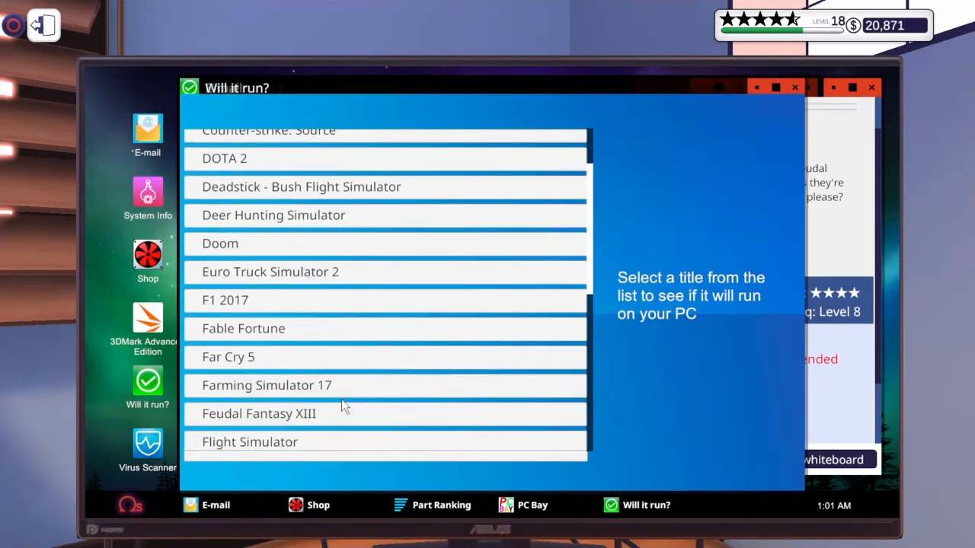
{"action": "left_click", "coordinate": [259, 414]}
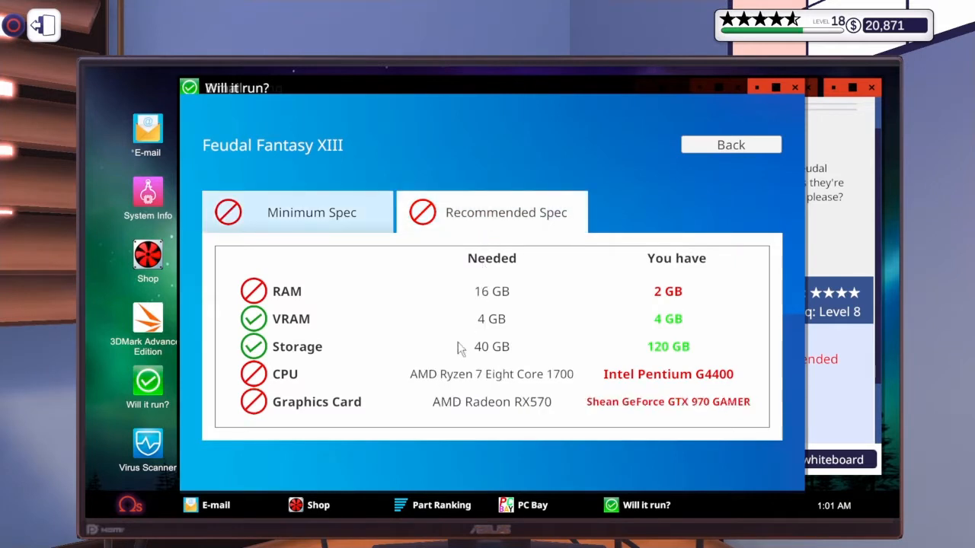
{"action": "mouse_move", "coordinate": [469, 408]}
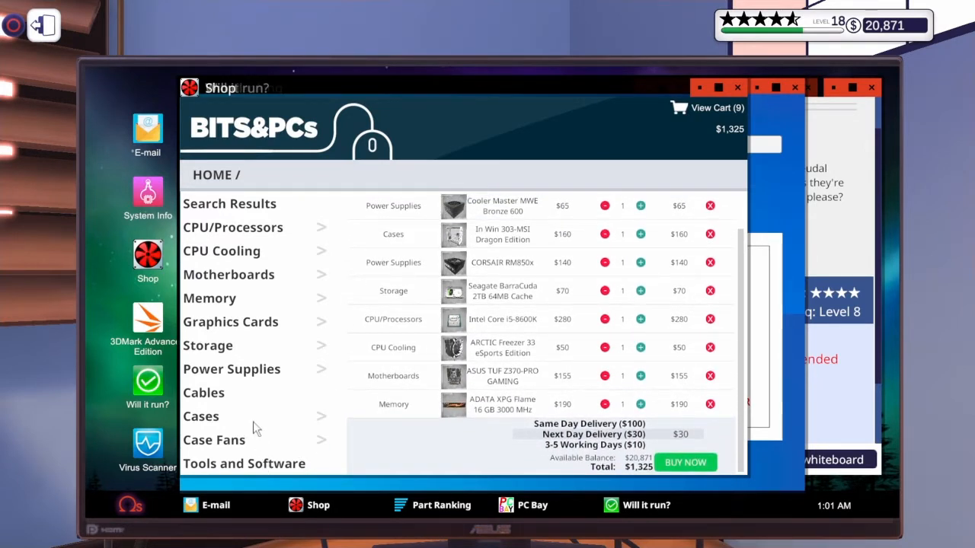
Browse the computer cases on sale in the shop.
{"action": "left_click", "coordinate": [201, 416]}
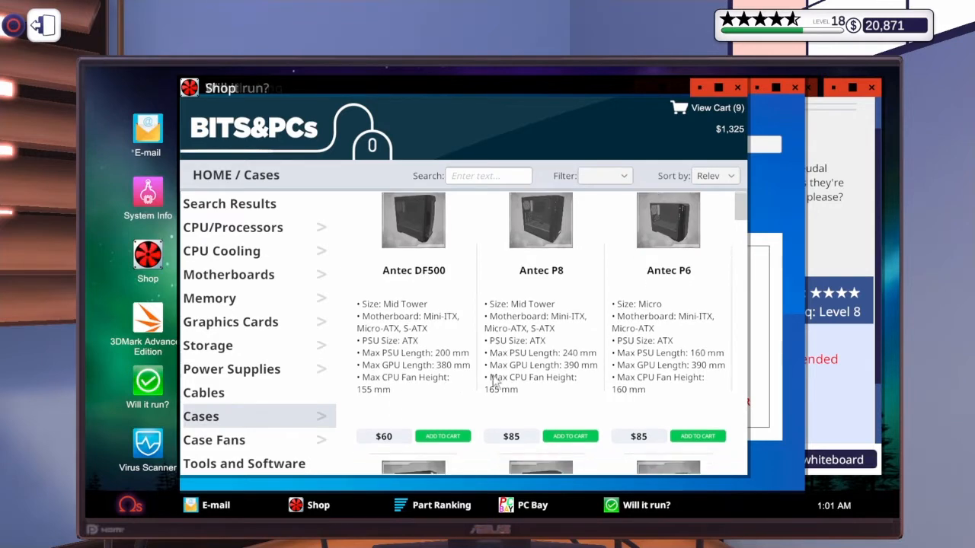
{"action": "scroll", "scroll_direction": "down", "scroll_amount": 3}
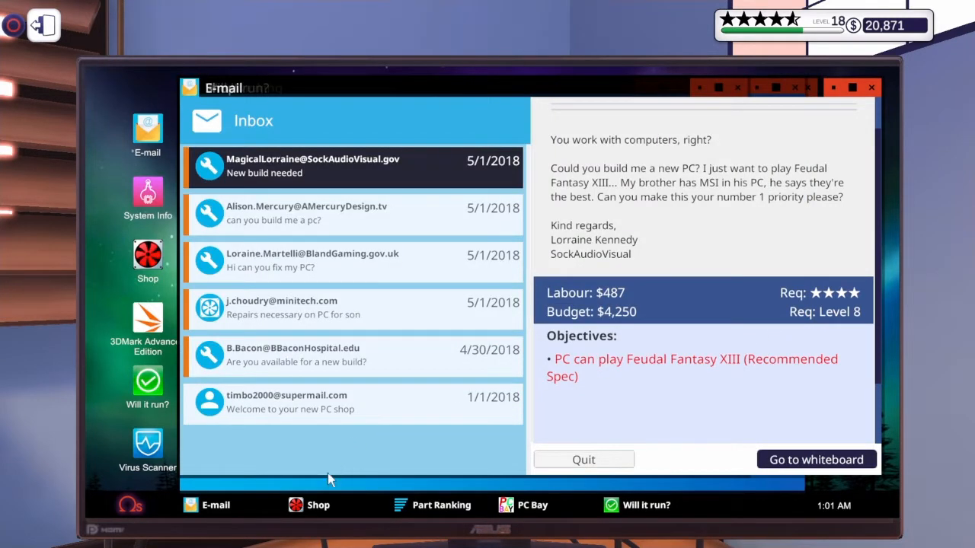
{"action": "mouse_move", "coordinate": [328, 510]}
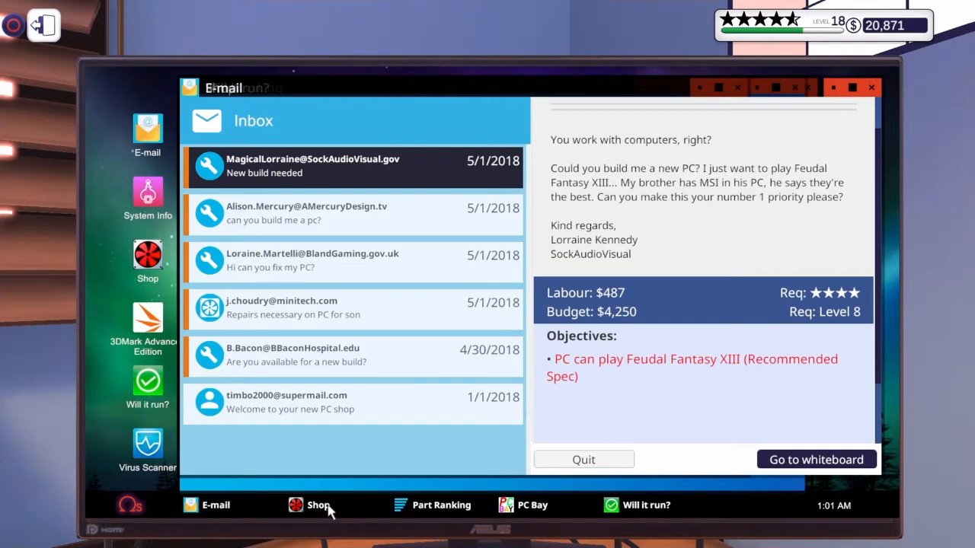
{"action": "left_click", "coordinate": [317, 506]}
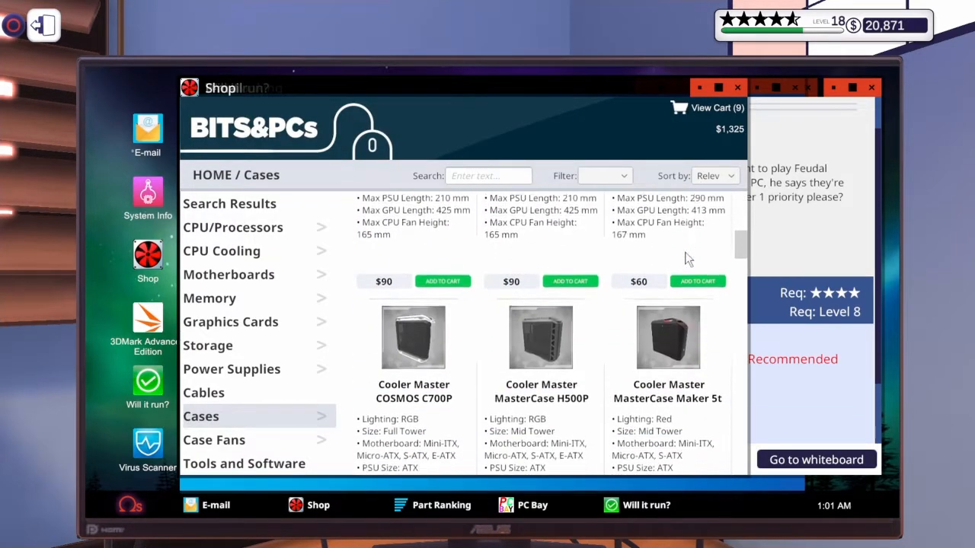
{"action": "scroll", "scroll_direction": "down", "scroll_amount": 3}
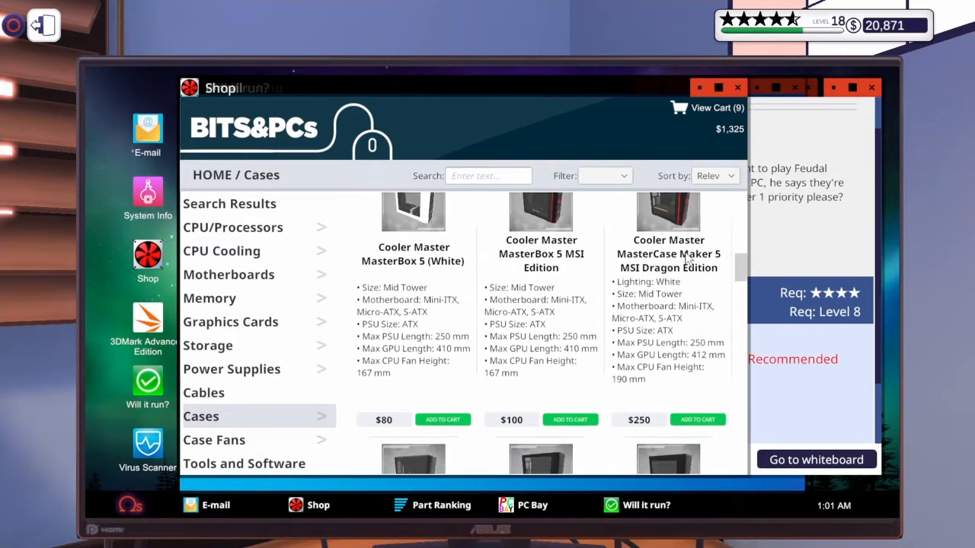
Add the $140 Raijintek Asterion Plus case to the cart.
{"action": "scroll", "scroll_direction": "down", "scroll_amount": 3}
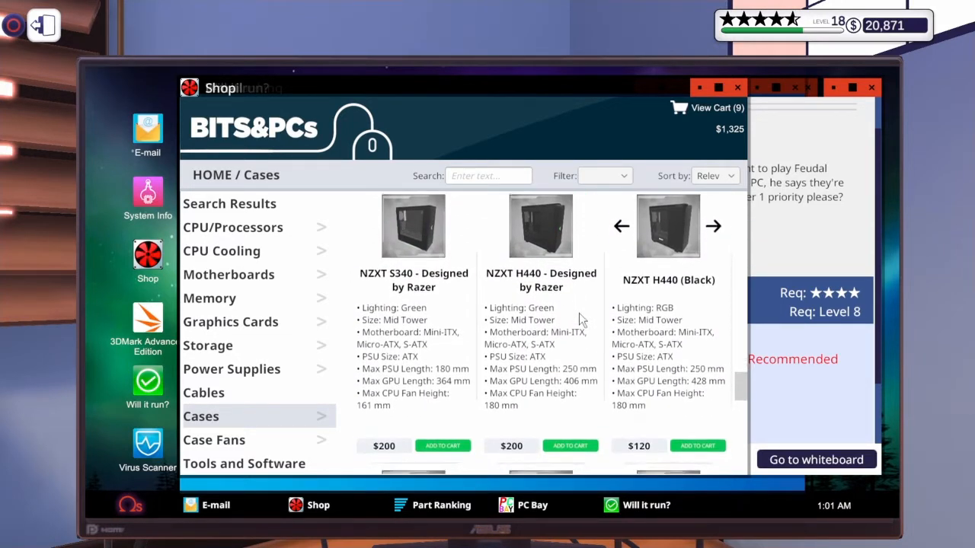
{"action": "left_click", "coordinate": [713, 226]}
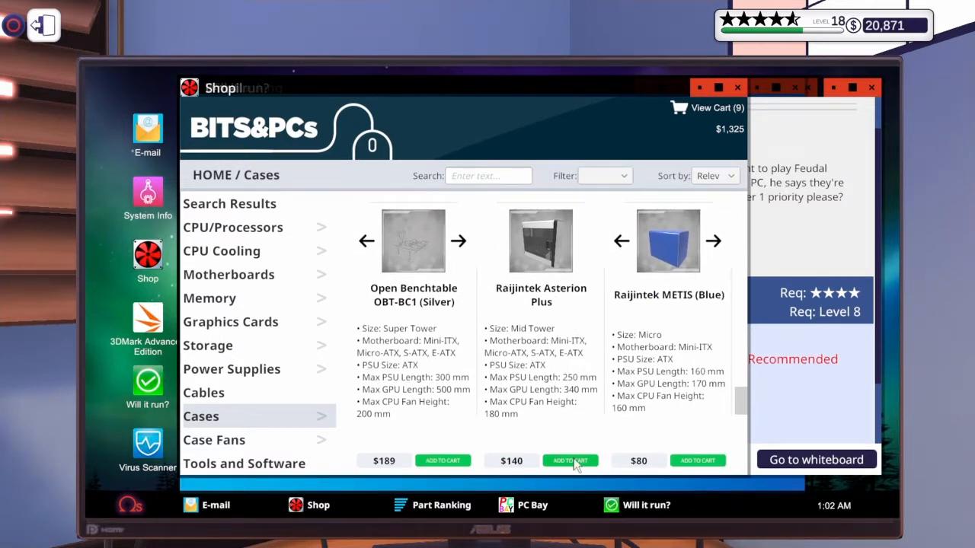
{"action": "left_click", "coordinate": [569, 460]}
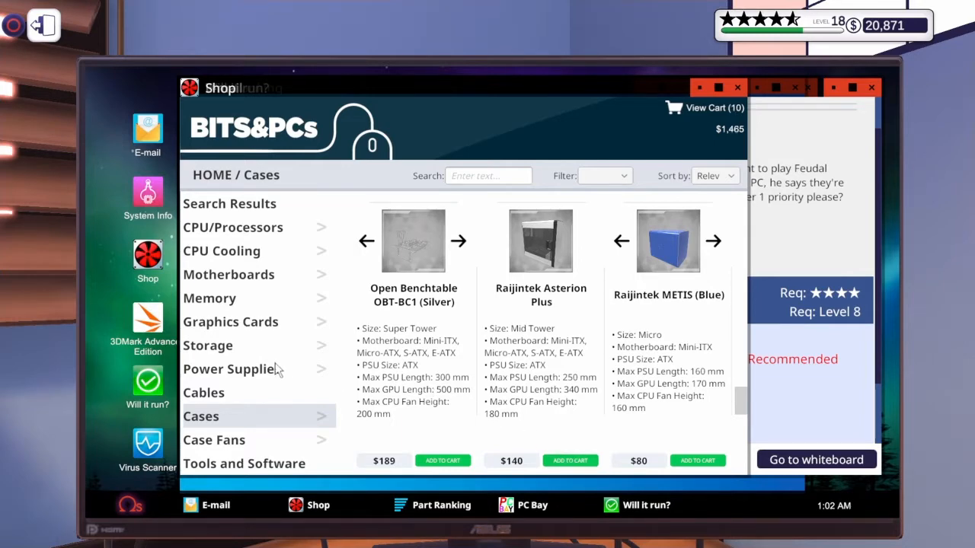
Add a Corsair TX750M power supply and a 2TB Seagate BarraCuda drive to the cart.
{"action": "left_click", "coordinate": [232, 369]}
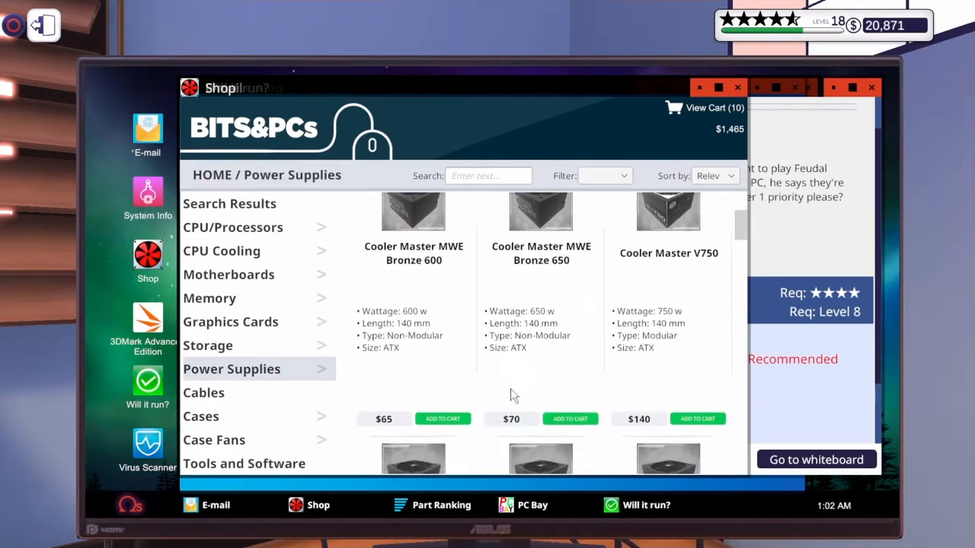
{"action": "scroll", "scroll_direction": "down", "scroll_amount": 3}
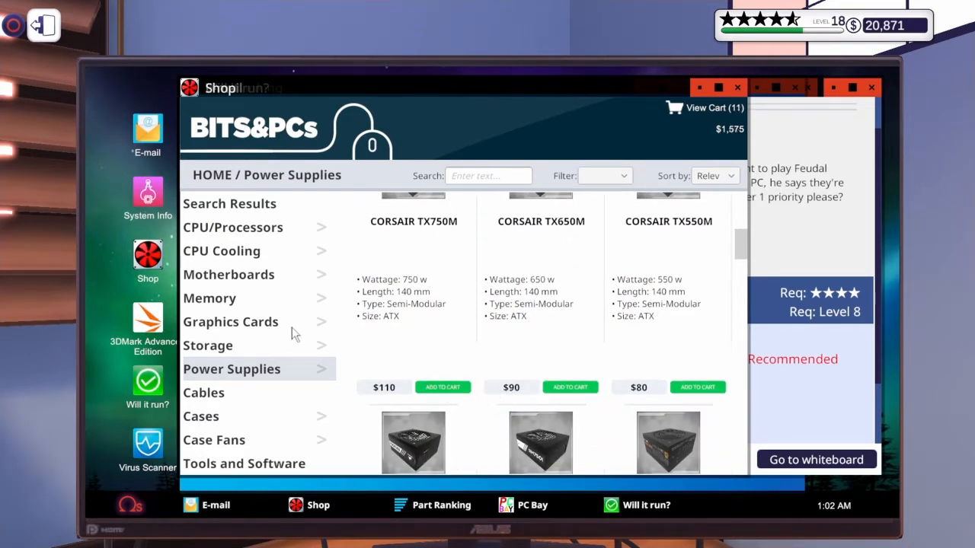
{"action": "left_click", "coordinate": [207, 344]}
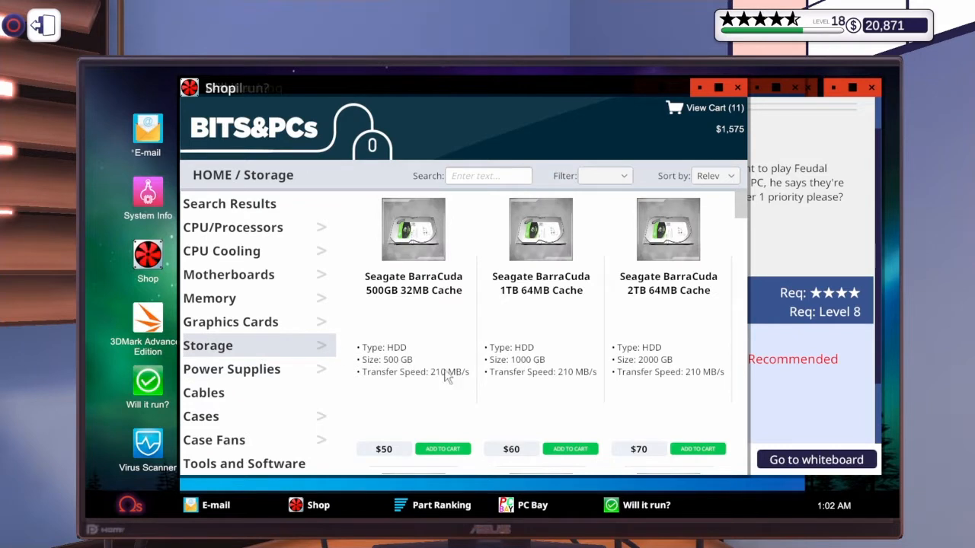
{"action": "left_click", "coordinate": [570, 448]}
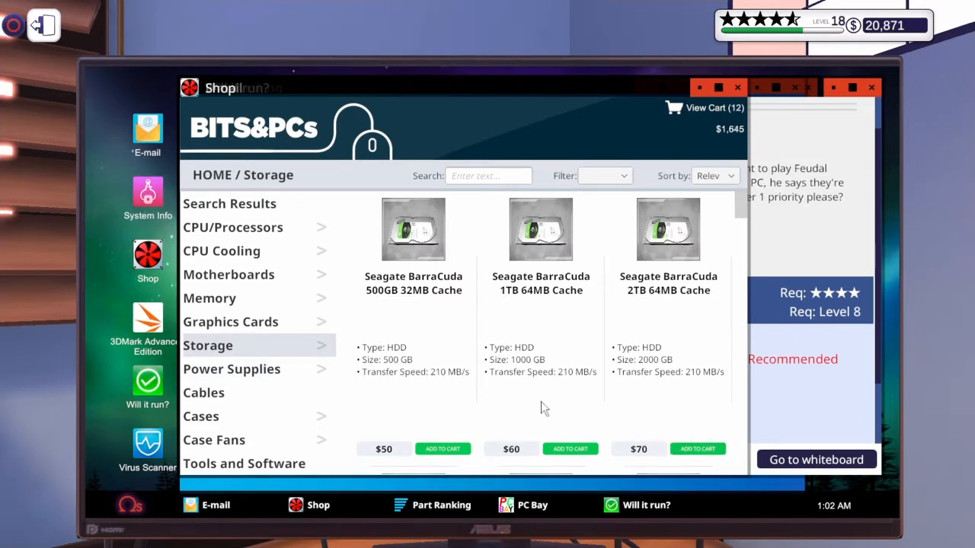
{"action": "left_click", "coordinate": [232, 226]}
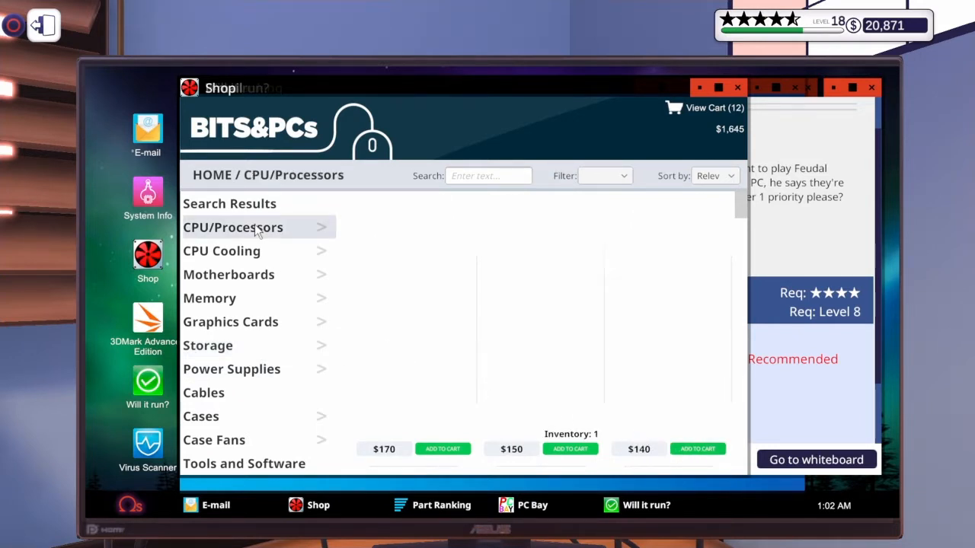
Recheck the game's CPU requirement and add an AMD Ryzen 7 Eight Core 1700 to the cart.
{"action": "left_click", "coordinate": [645, 505]}
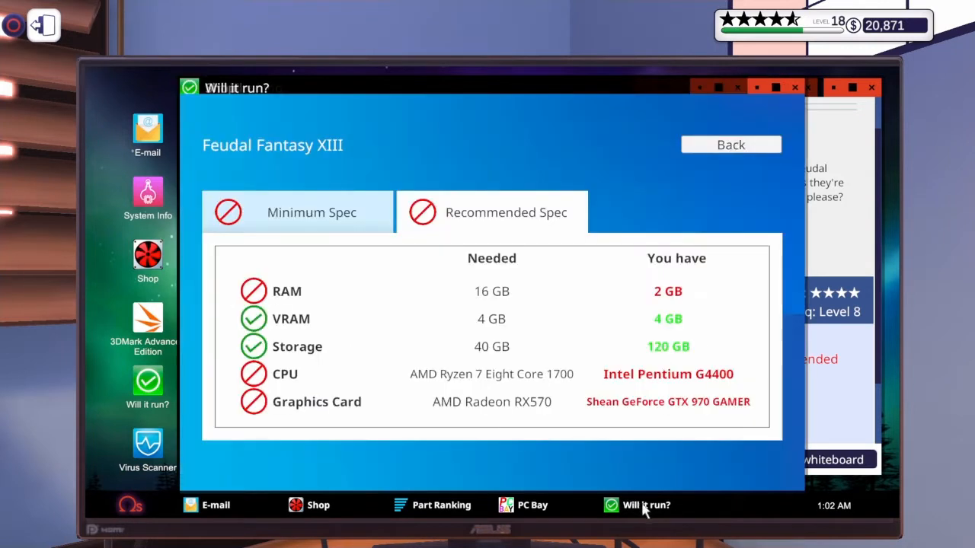
{"action": "mouse_move", "coordinate": [471, 390]}
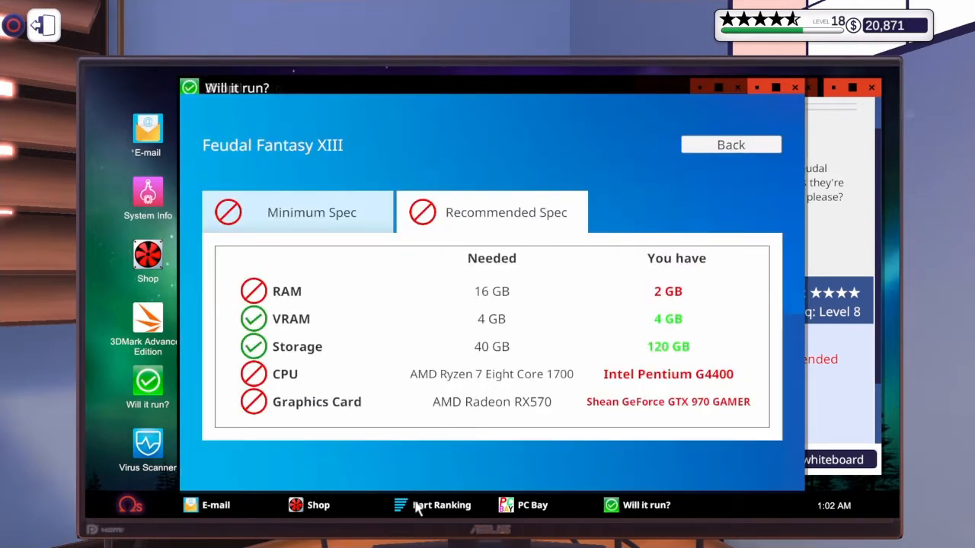
{"action": "left_click", "coordinate": [308, 505]}
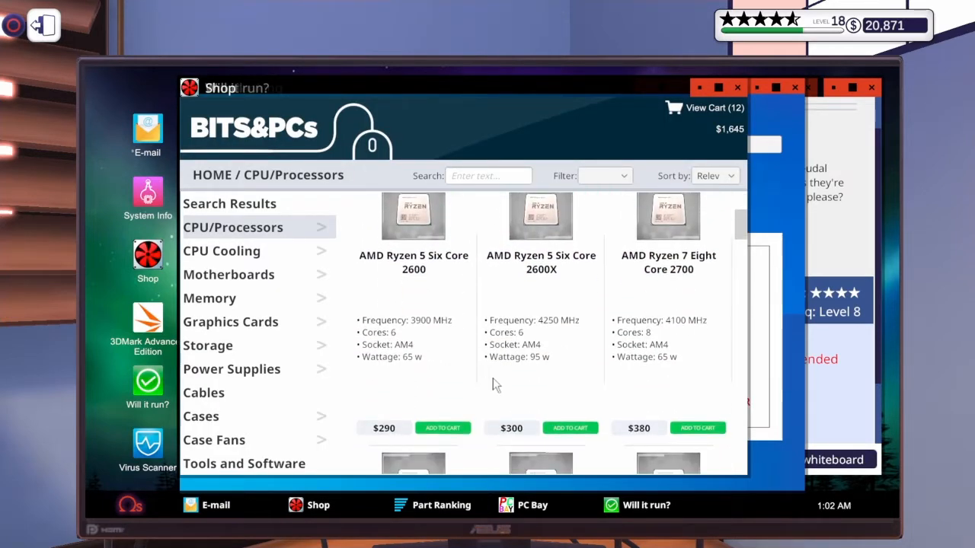
{"action": "scroll", "scroll_direction": "down", "scroll_amount": 3}
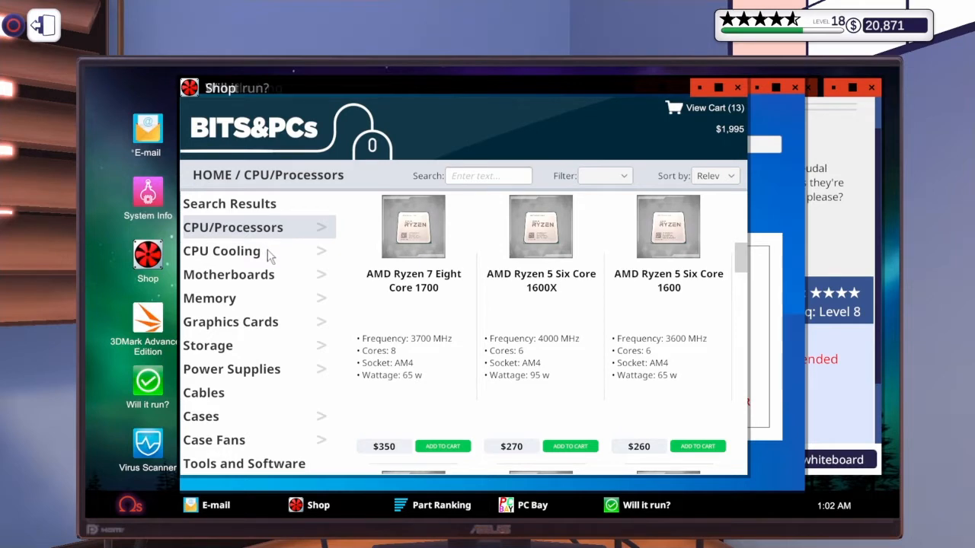
{"action": "left_click", "coordinate": [222, 250]}
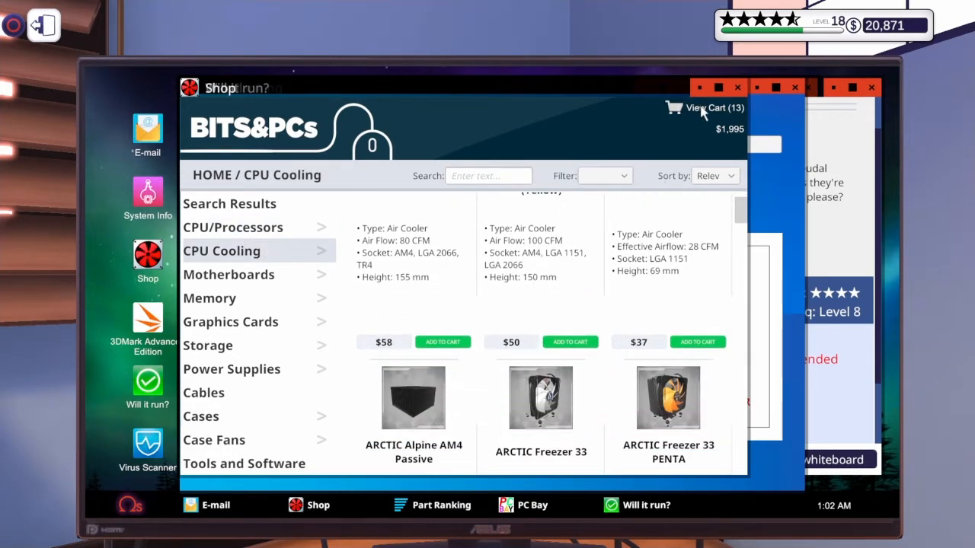
Review the cart and raise the ARCTIC Freezer 33 cooler to two, fourteen items at $2,045.
{"action": "left_click", "coordinate": [704, 107]}
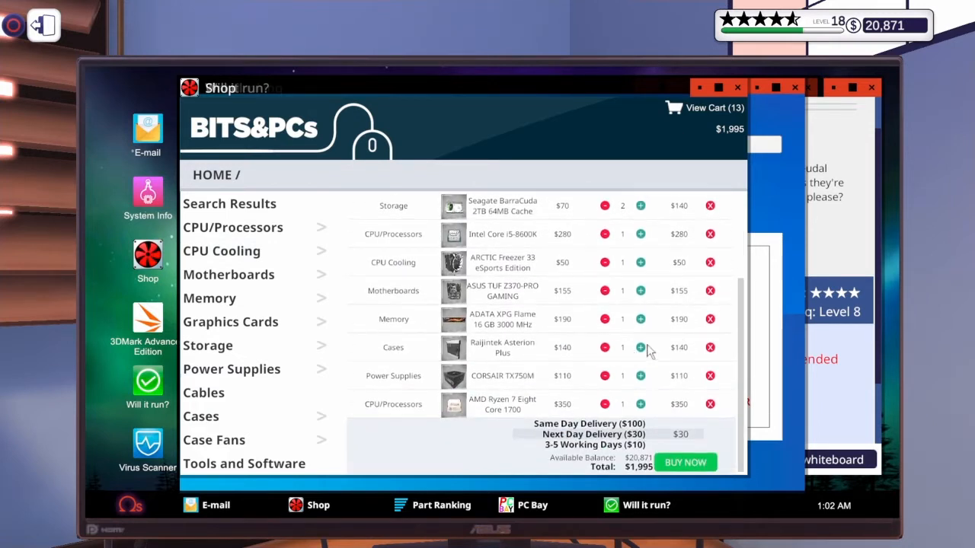
{"action": "mouse_move", "coordinate": [716, 236]}
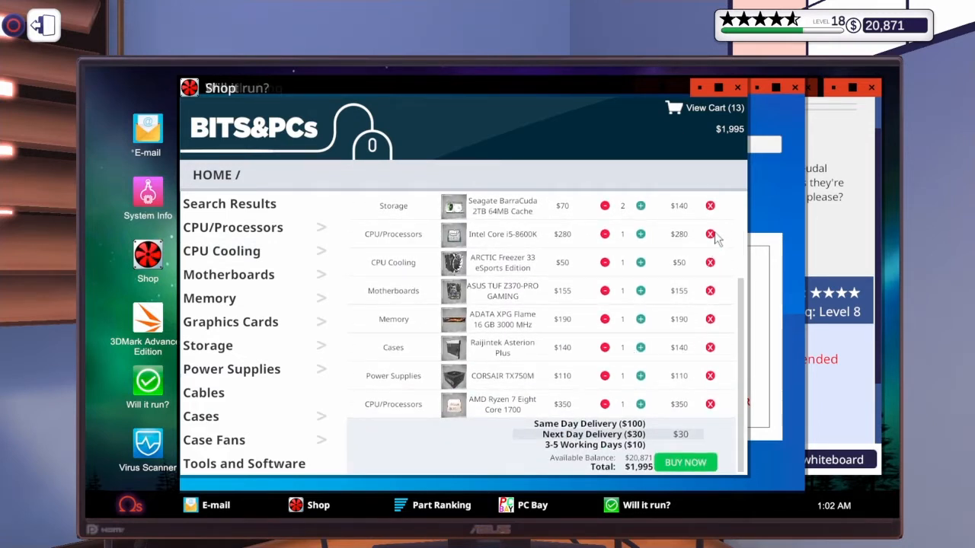
{"action": "left_click", "coordinate": [640, 262]}
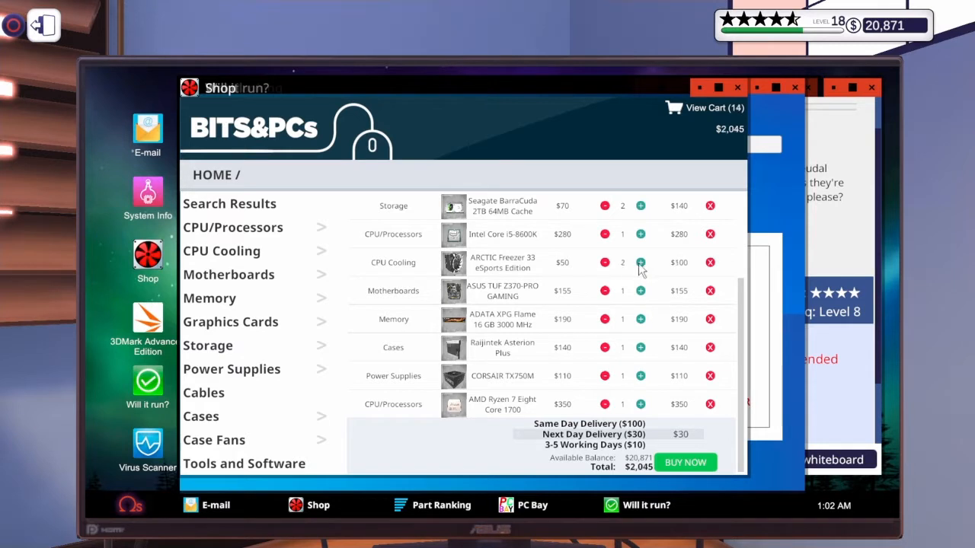
{"action": "mouse_move", "coordinate": [292, 296]}
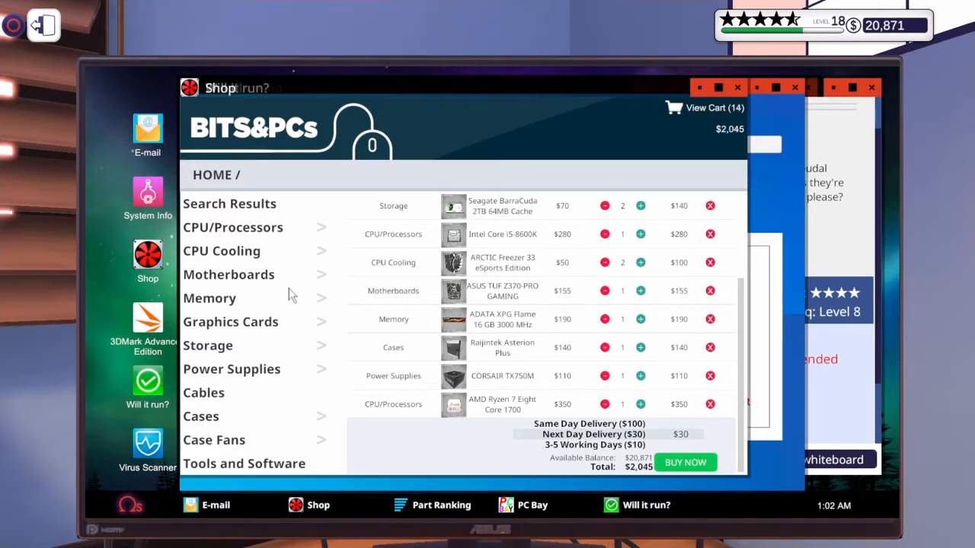
Add the ASRock B450 Steel Legend motherboard to the cart.
{"action": "left_click", "coordinate": [228, 274]}
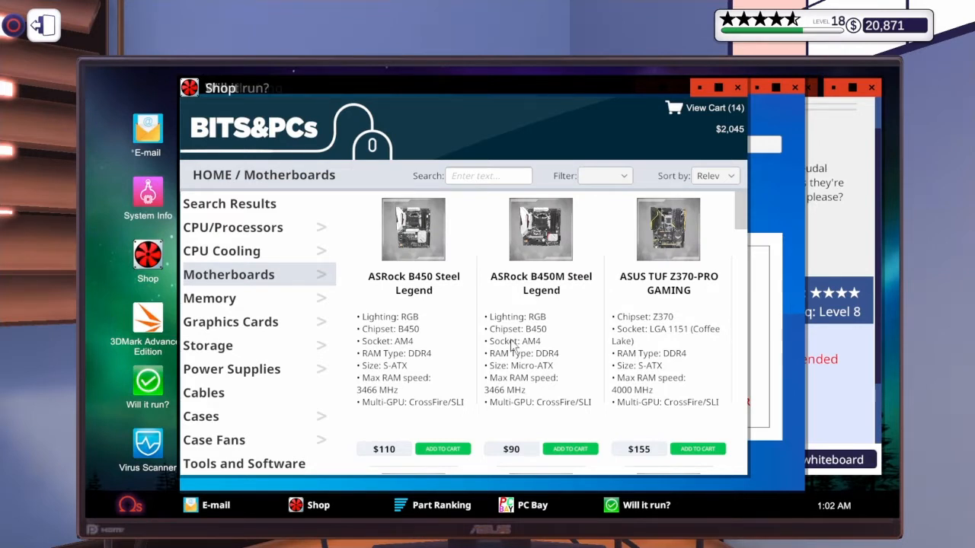
{"action": "mouse_move", "coordinate": [439, 460]}
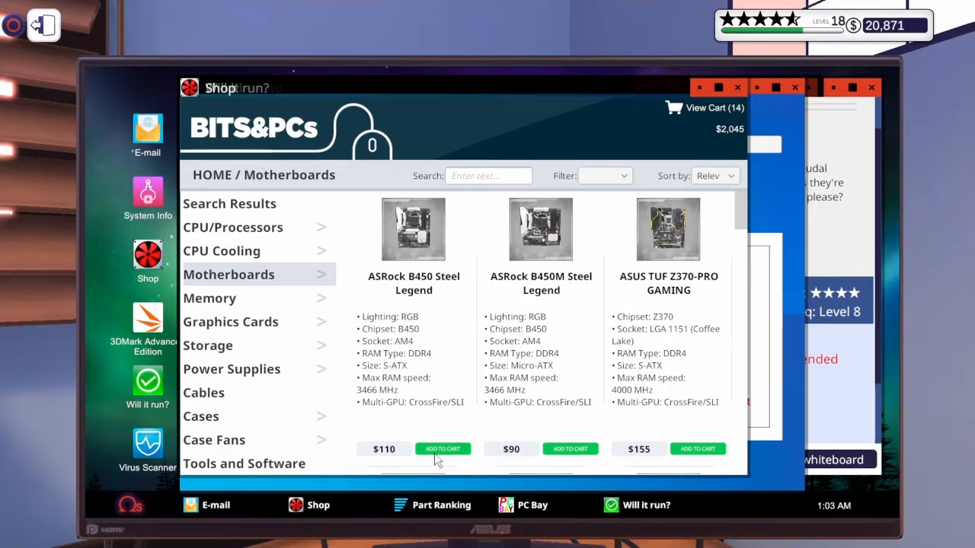
{"action": "left_click", "coordinate": [441, 447]}
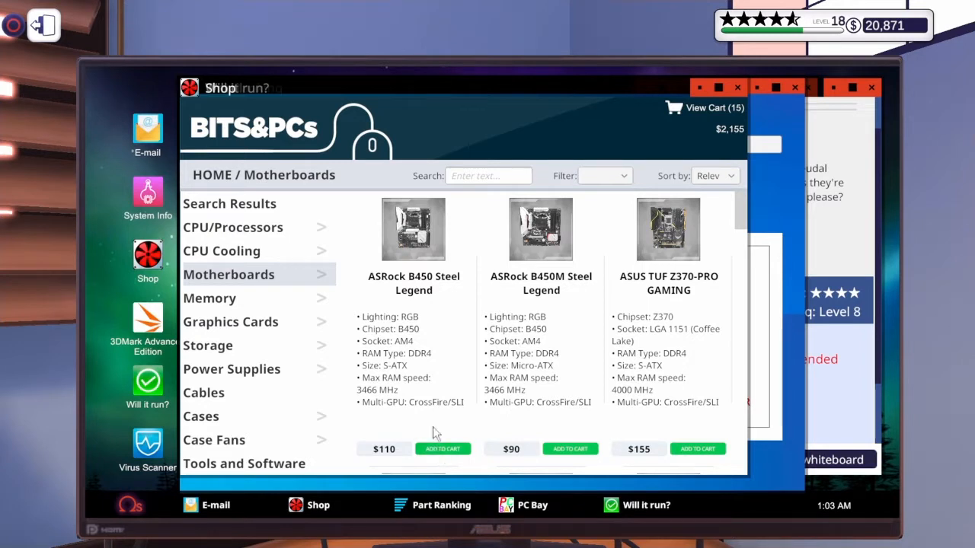
{"action": "mouse_move", "coordinate": [419, 348]}
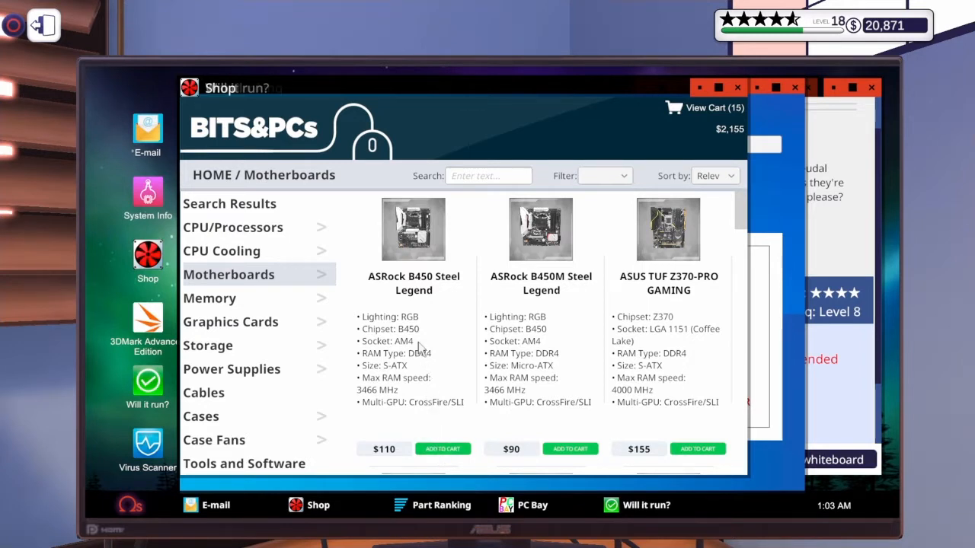
{"action": "mouse_move", "coordinate": [283, 312]}
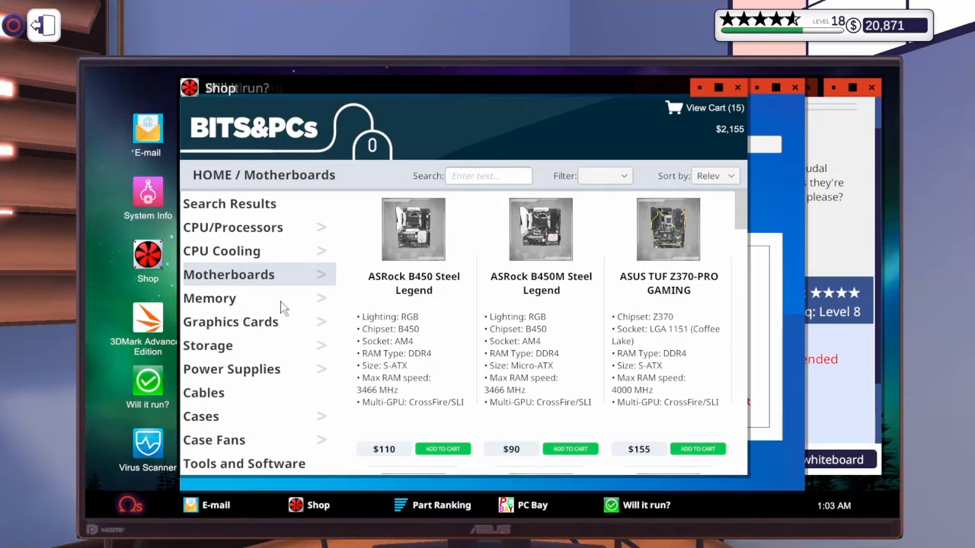
{"action": "left_click", "coordinate": [211, 297]}
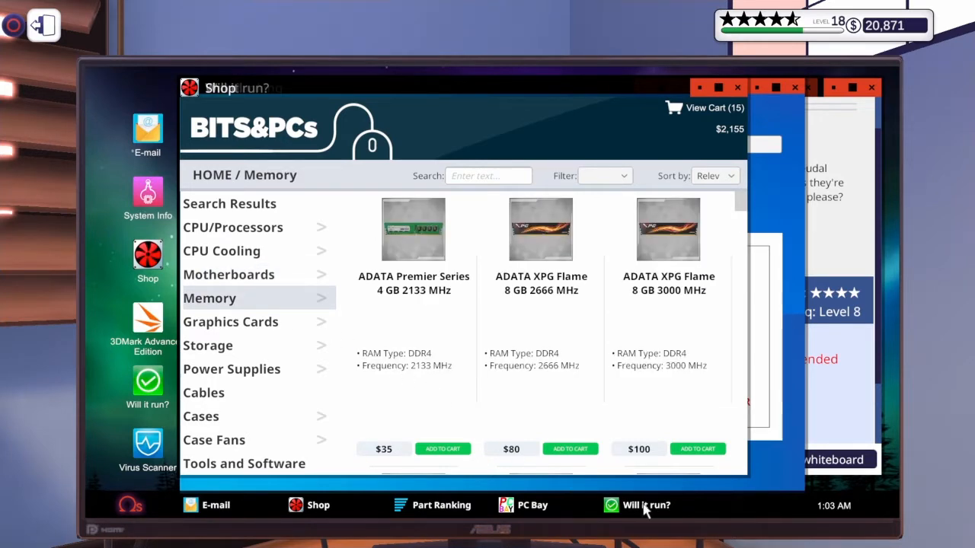
{"action": "left_click", "coordinate": [646, 506]}
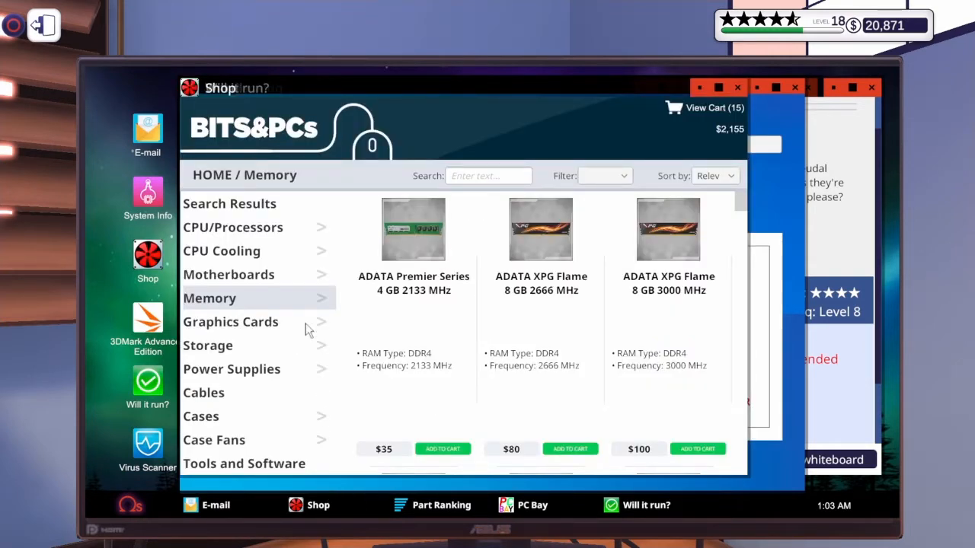
{"action": "left_click", "coordinate": [228, 274]}
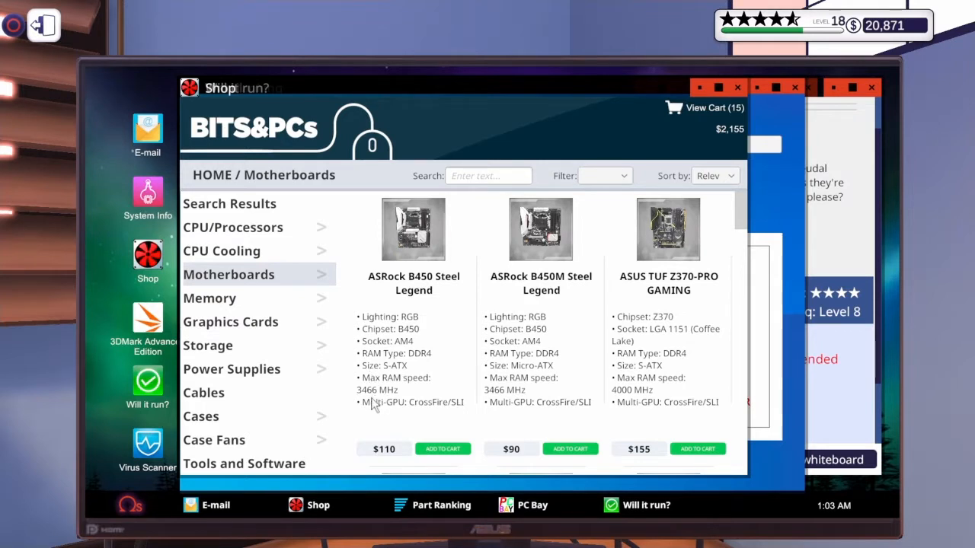
{"action": "mouse_move", "coordinate": [272, 325]}
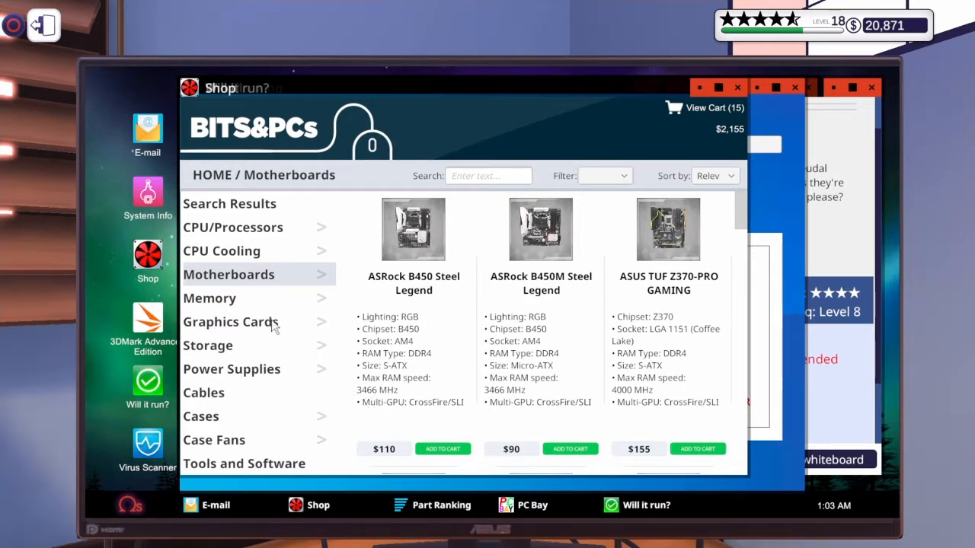
Filter memory to 3400 MHz and add the black G.SKILL Ripjaws V 16 GB kit.
{"action": "left_click", "coordinate": [210, 297]}
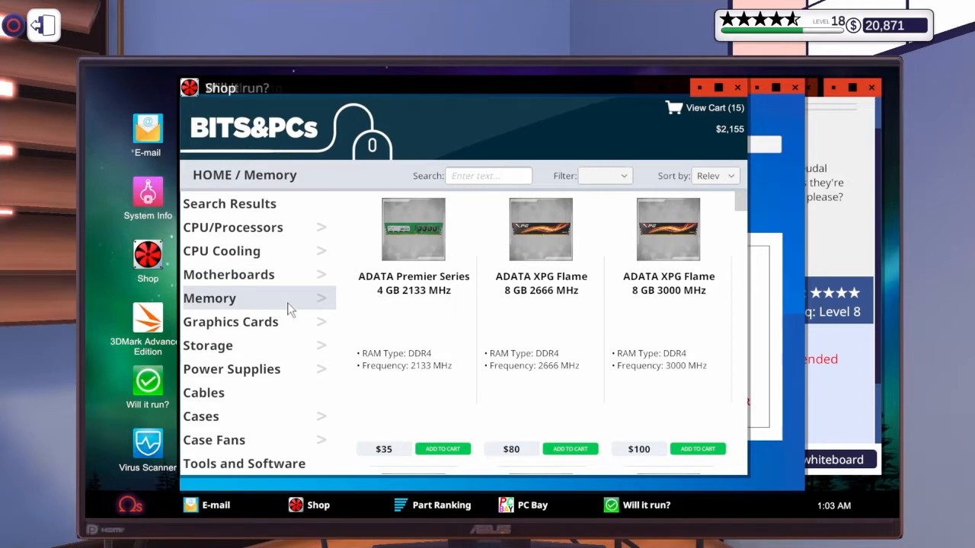
{"action": "left_click", "coordinate": [603, 175]}
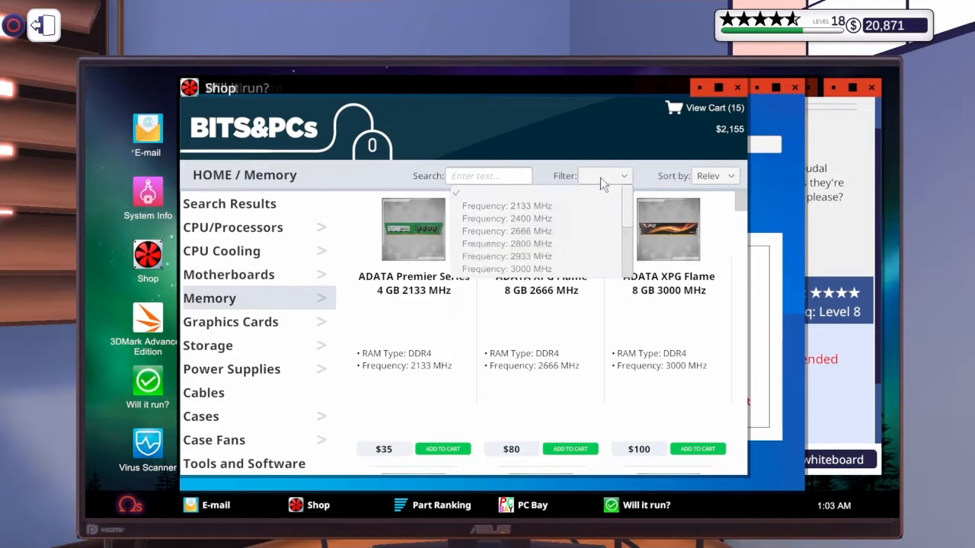
{"action": "scroll", "scroll_direction": "down", "scroll_amount": 3}
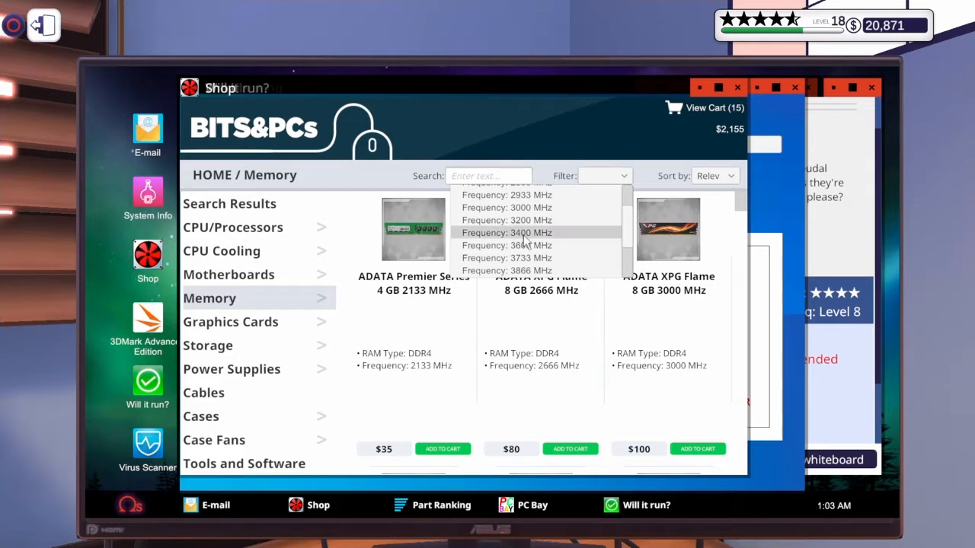
{"action": "left_click", "coordinate": [505, 231]}
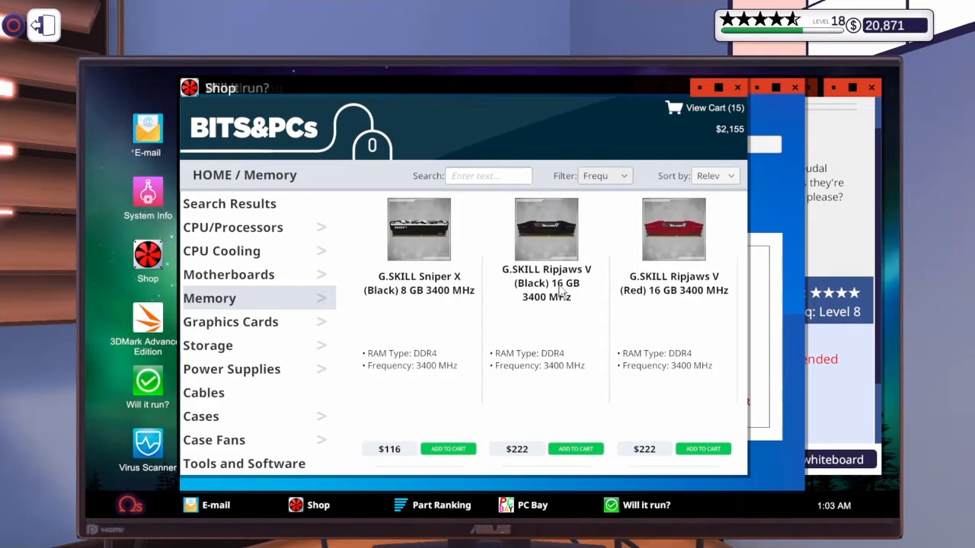
{"action": "mouse_move", "coordinate": [603, 475]}
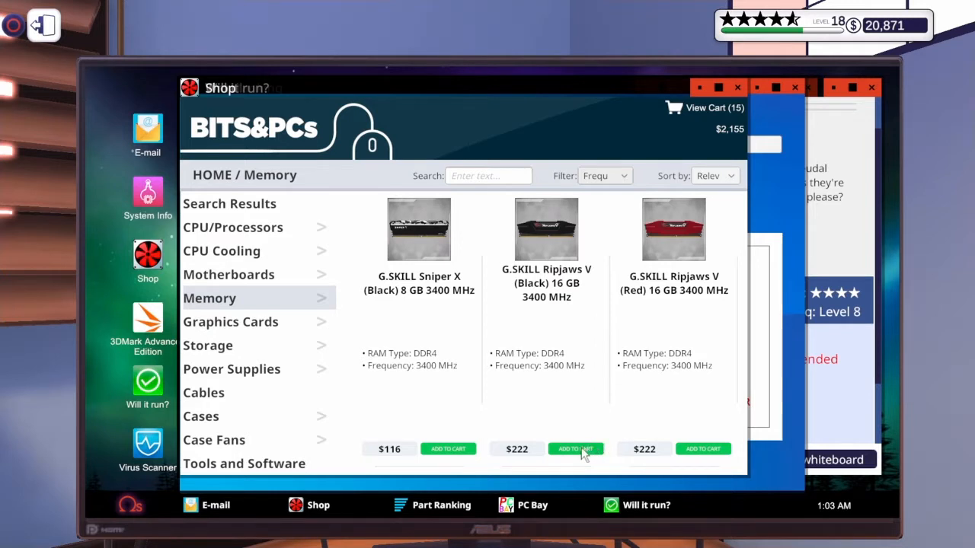
{"action": "left_click", "coordinate": [576, 448]}
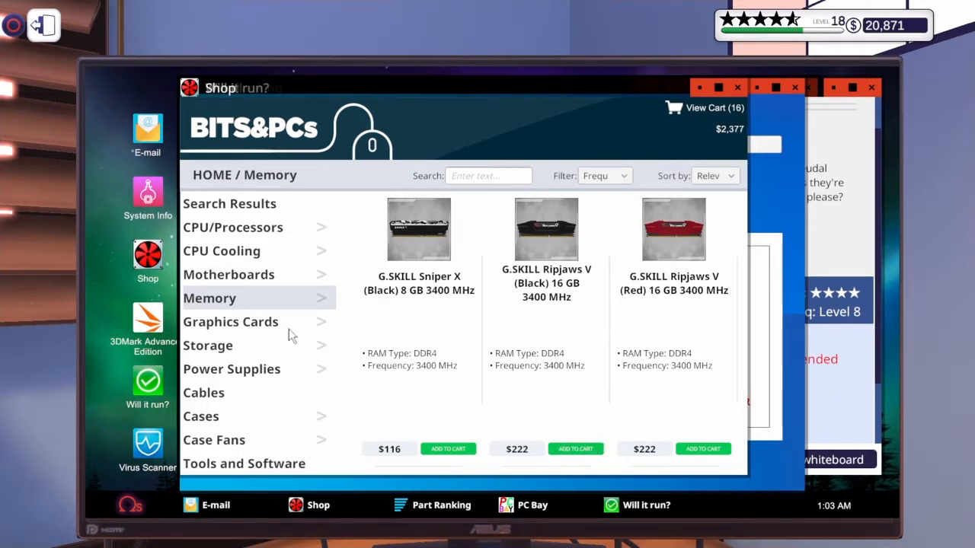
Compare the build against Feudal Fantasy XIII's recommended GPU and return to the graphics cards listing.
{"action": "left_click", "coordinate": [231, 322]}
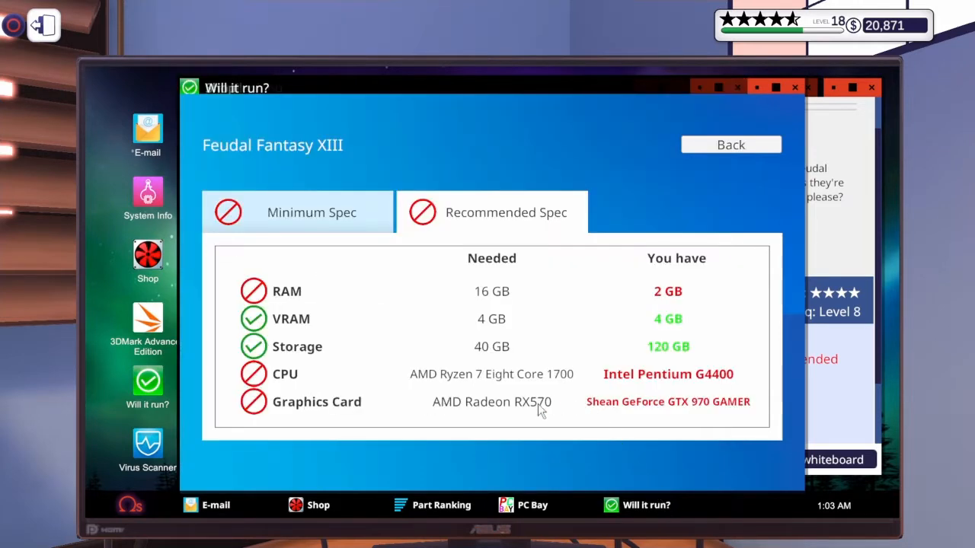
{"action": "mouse_move", "coordinate": [342, 511]}
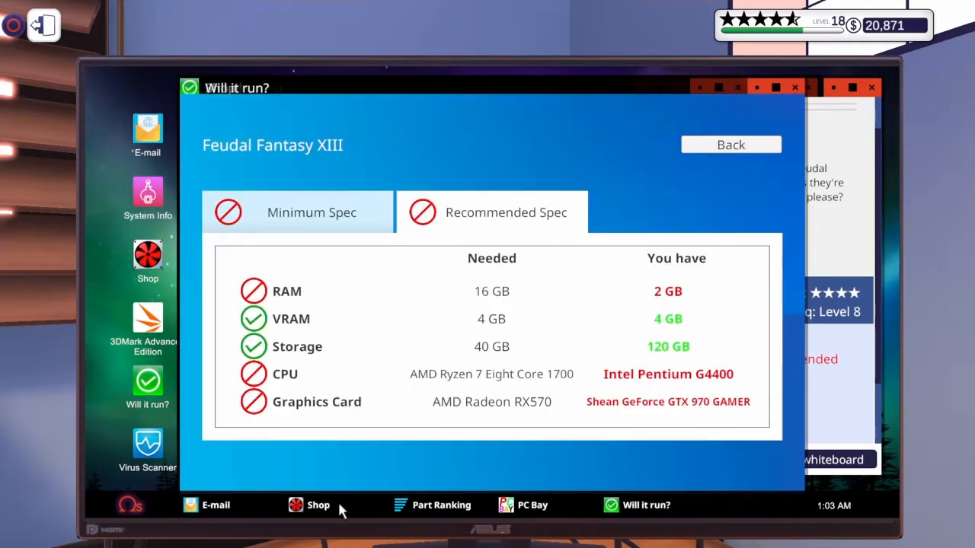
{"action": "left_click", "coordinate": [307, 506]}
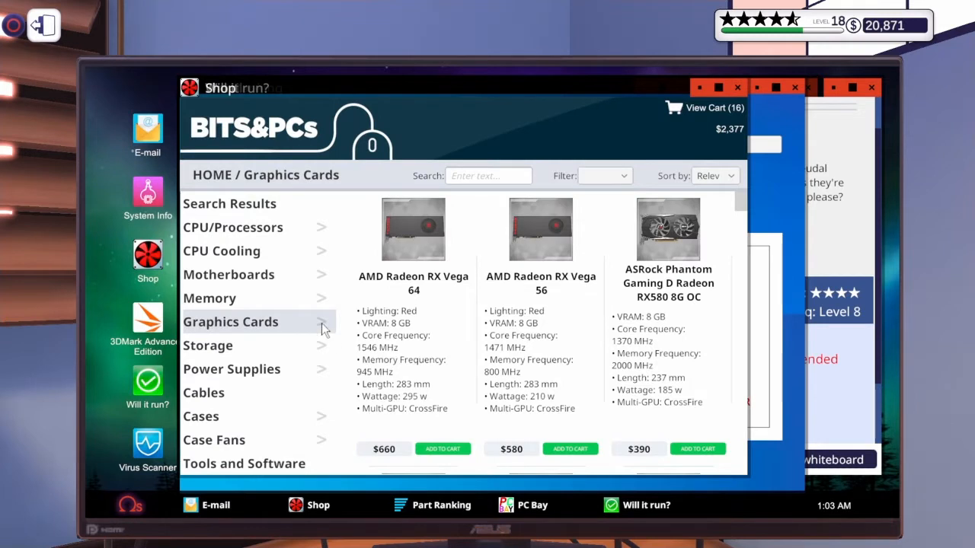
{"action": "mouse_move", "coordinate": [636, 516]}
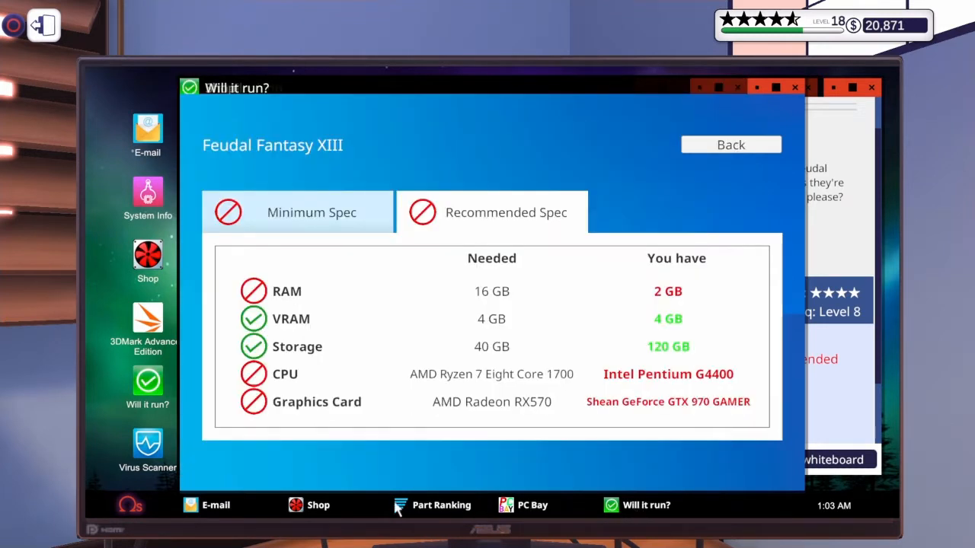
{"action": "left_click", "coordinate": [308, 506]}
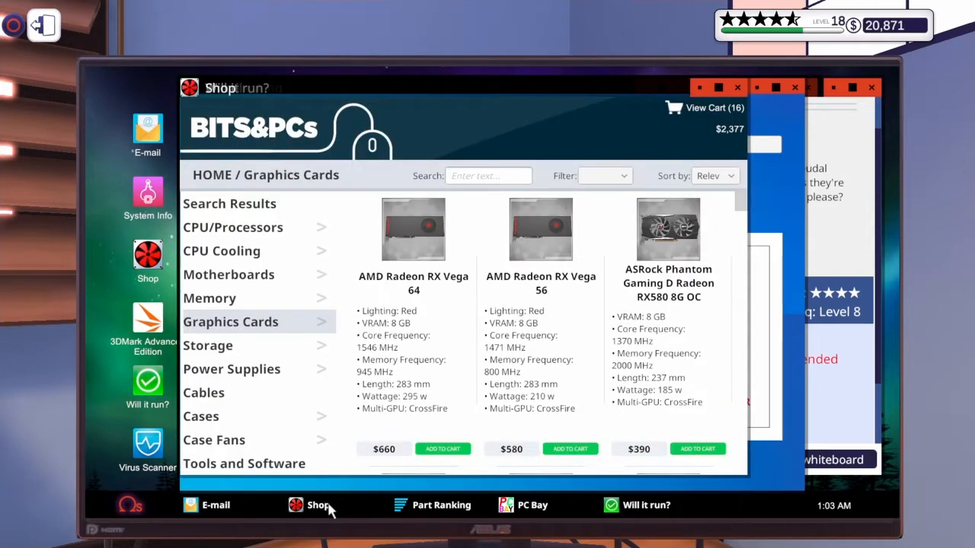
{"action": "mouse_move", "coordinate": [320, 325]}
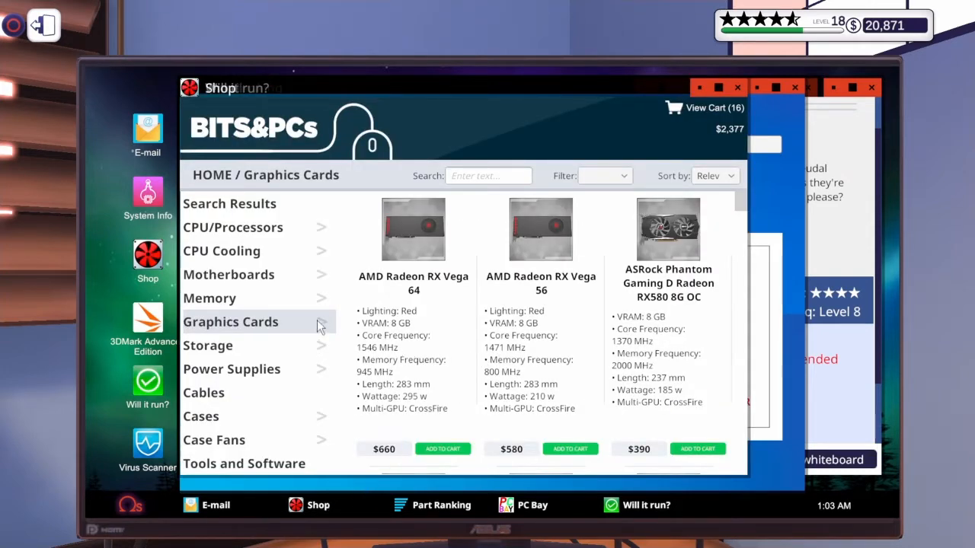
{"action": "left_click", "coordinate": [230, 321]}
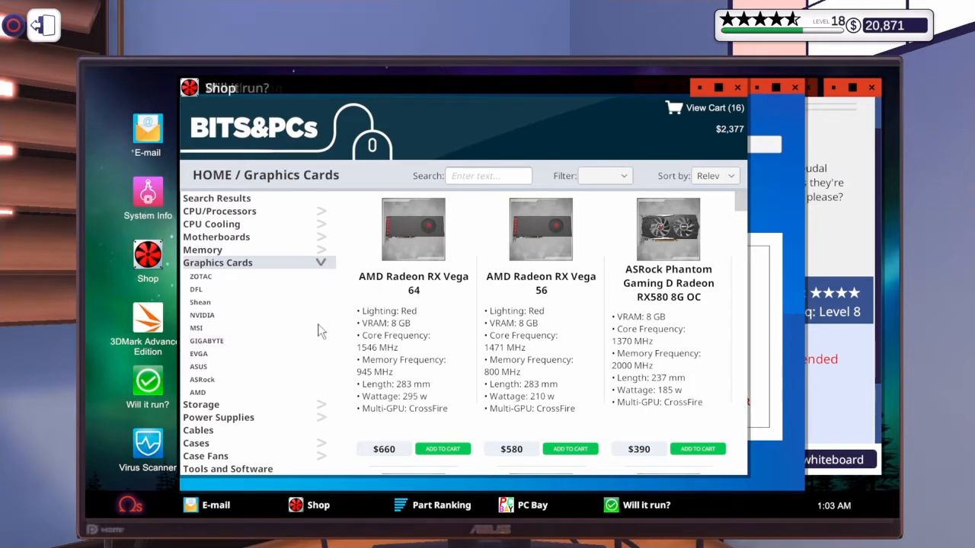
{"action": "mouse_move", "coordinate": [213, 411]}
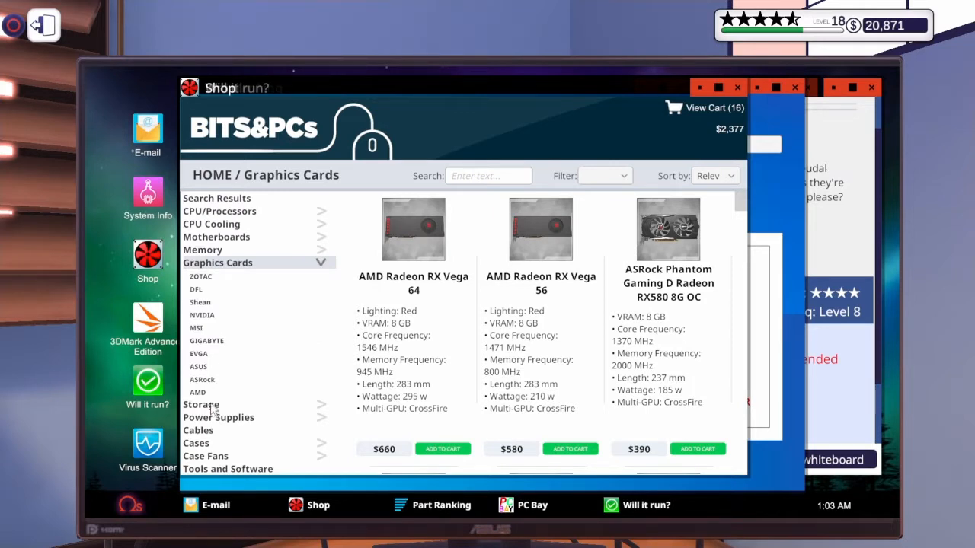
Search the graphics cards for '570' to list the Radeon RX 570 models.
{"action": "left_click", "coordinate": [198, 393]}
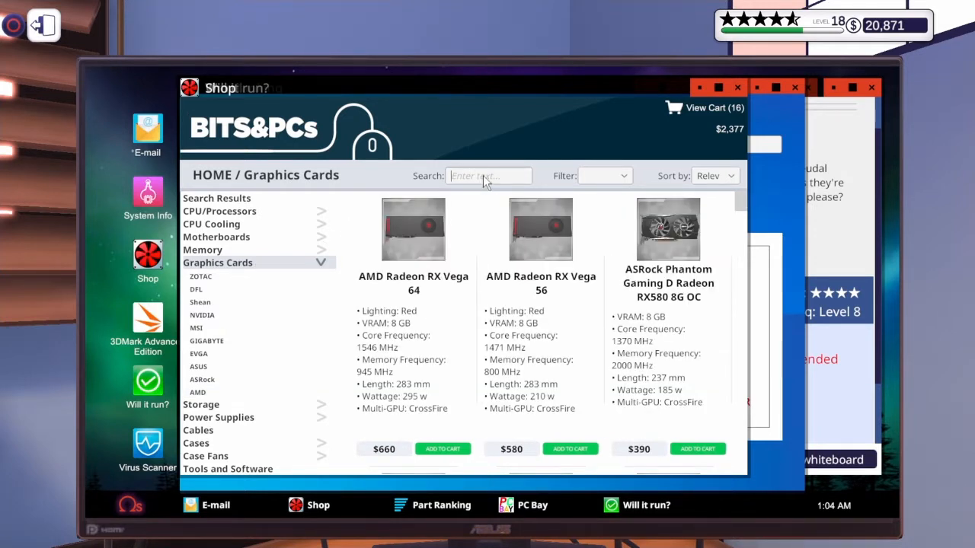
{"action": "type", "text": "570"}
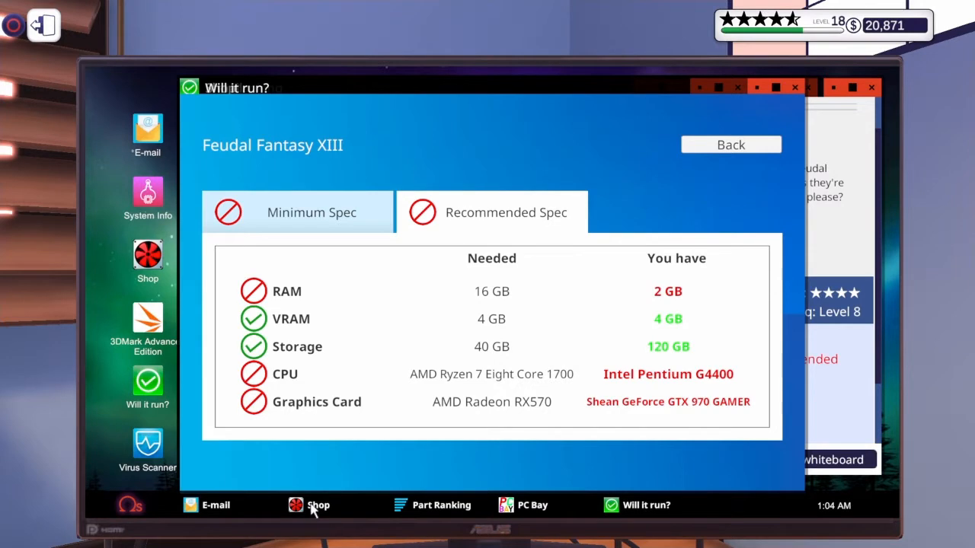
{"action": "left_click", "coordinate": [316, 506]}
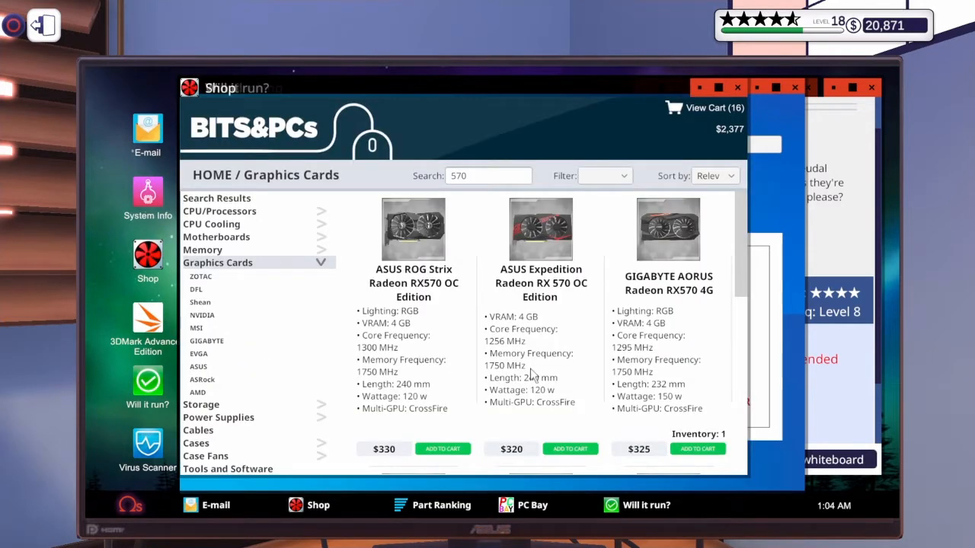
{"action": "scroll", "scroll_direction": "down", "scroll_amount": 3}
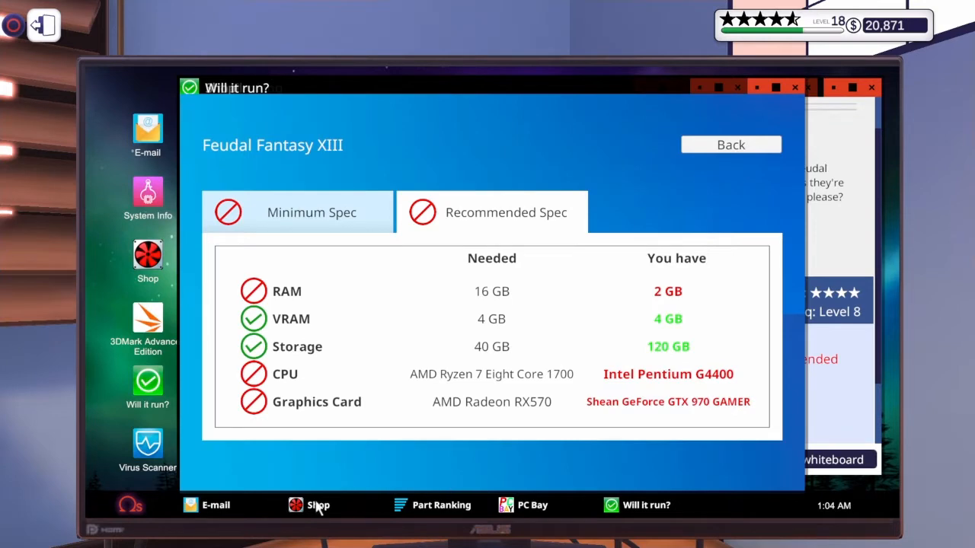
Reread the client's email and recheck which graphics card Feudal Fantasy XIII needs.
{"action": "left_click", "coordinate": [317, 505]}
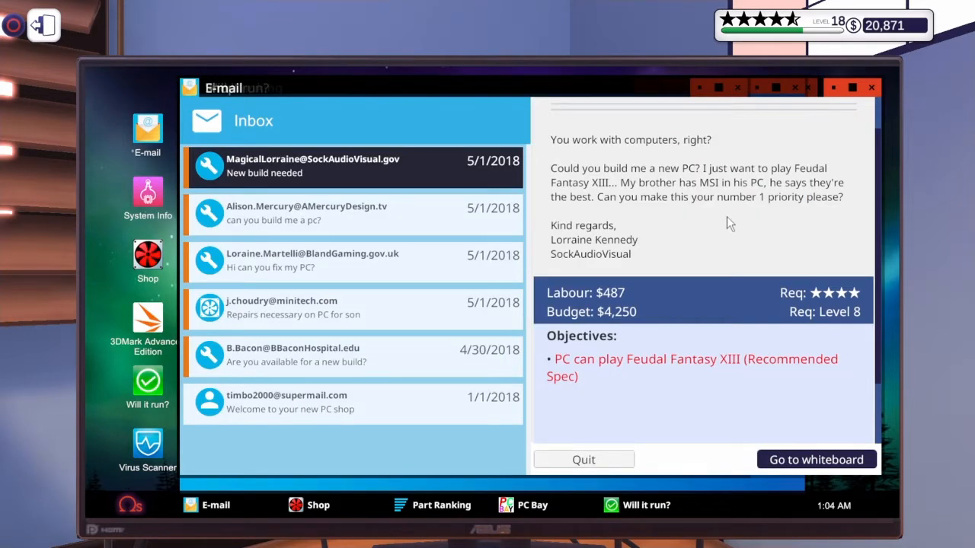
{"action": "mouse_move", "coordinate": [359, 500]}
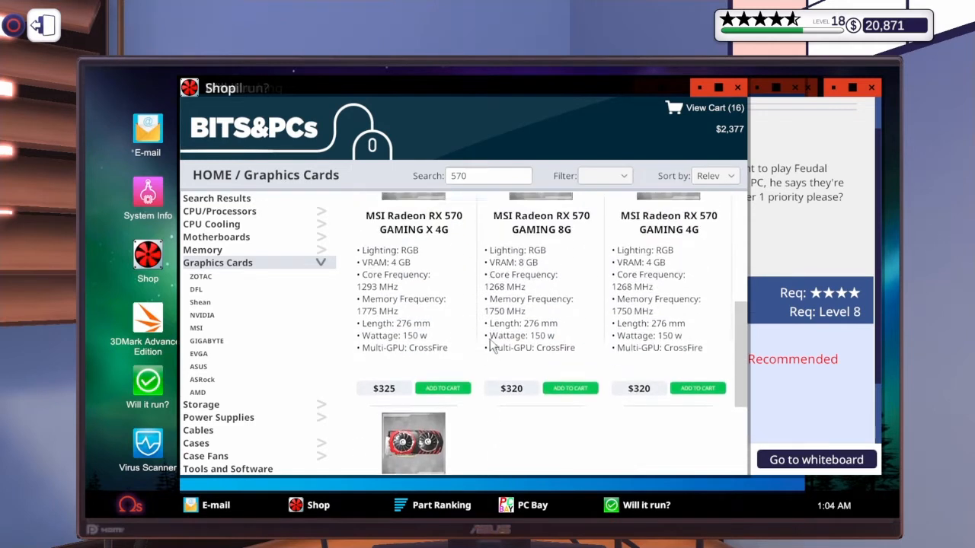
{"action": "scroll", "scroll_direction": "down", "scroll_amount": 3}
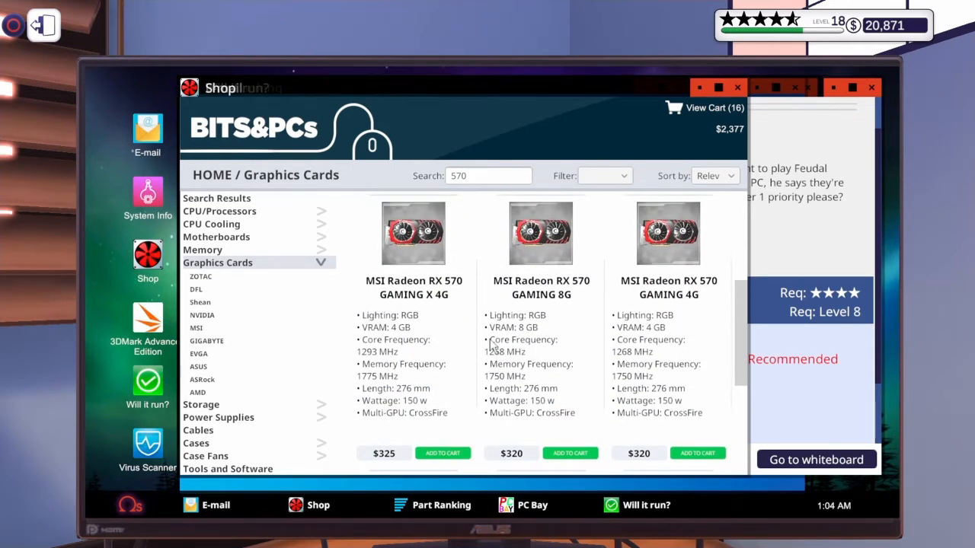
{"action": "mouse_move", "coordinate": [454, 444]}
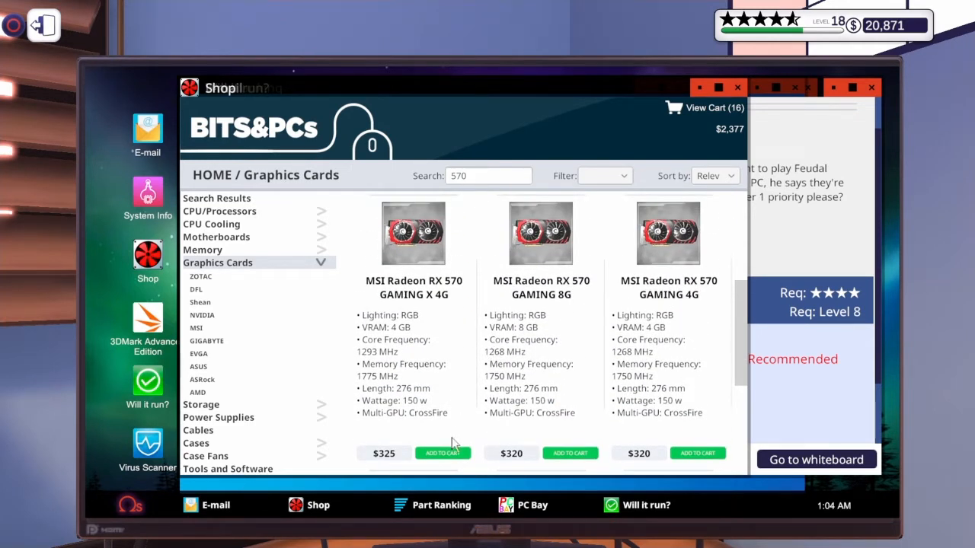
{"action": "left_click", "coordinate": [441, 454]}
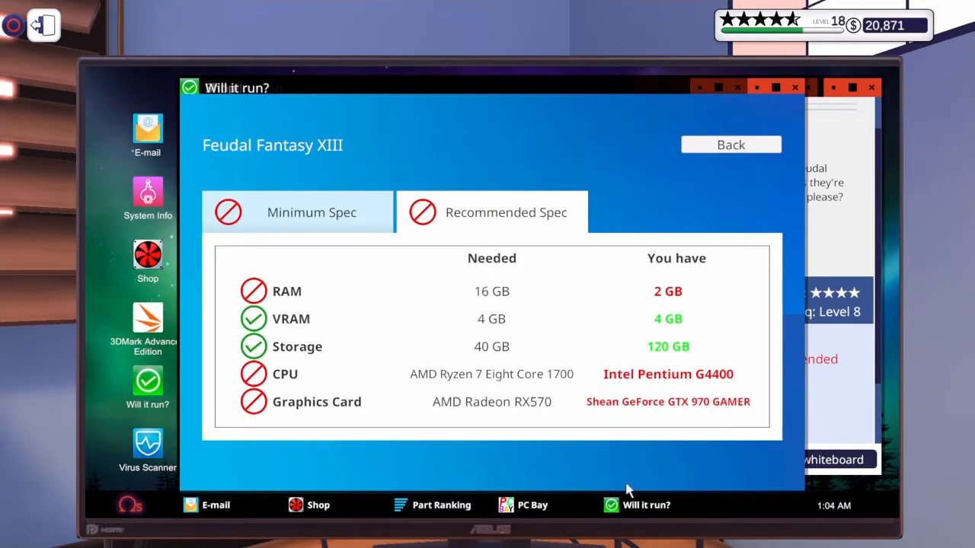
{"action": "mouse_move", "coordinate": [539, 417]}
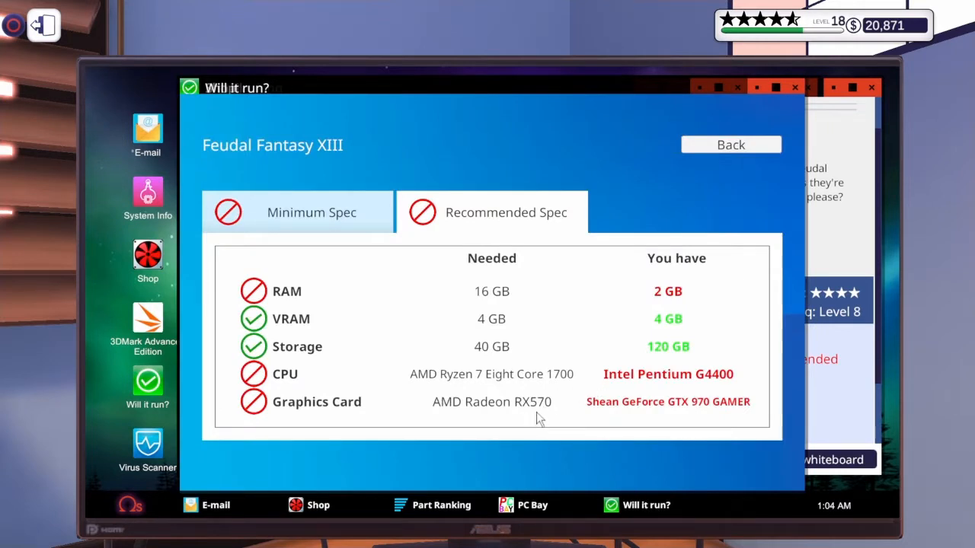
{"action": "mouse_move", "coordinate": [556, 402]}
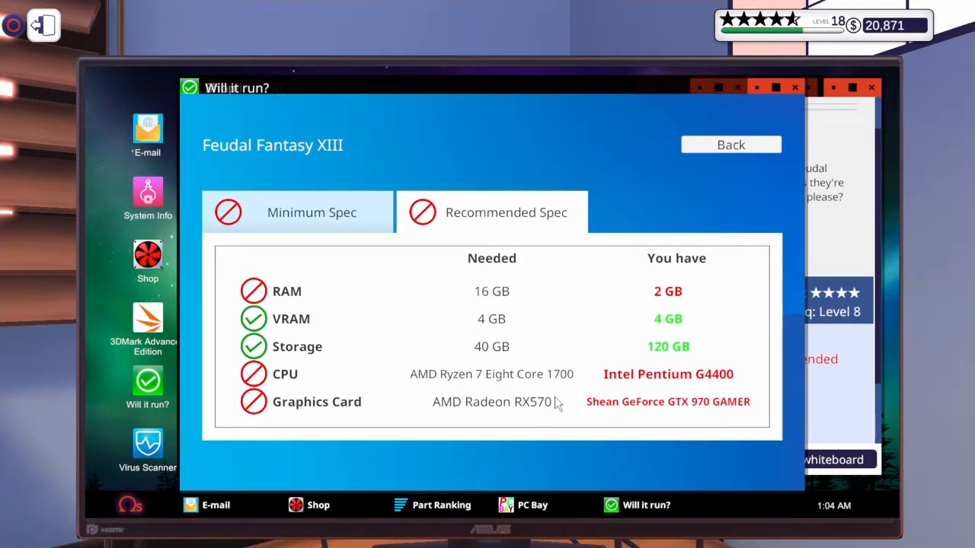
{"action": "mouse_move", "coordinate": [536, 414]}
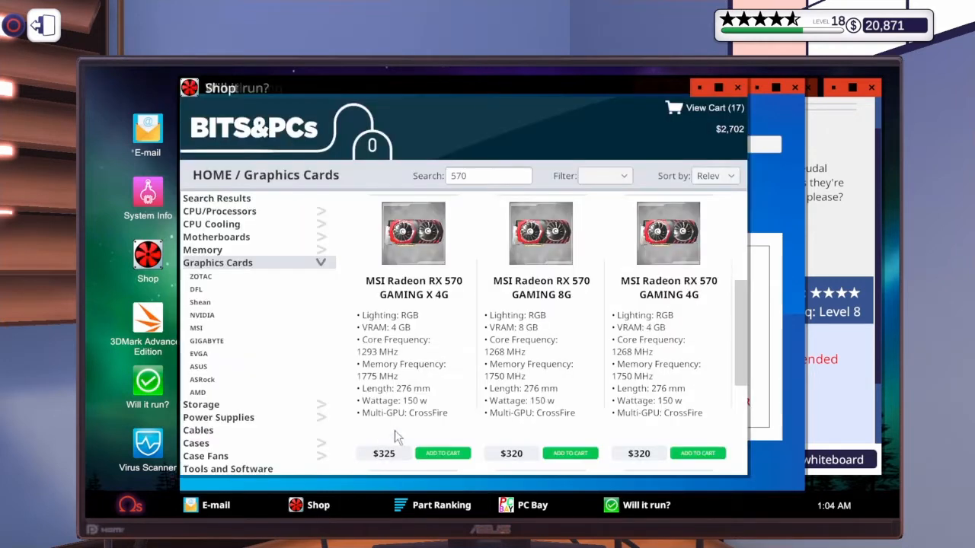
{"action": "mouse_move", "coordinate": [709, 297]}
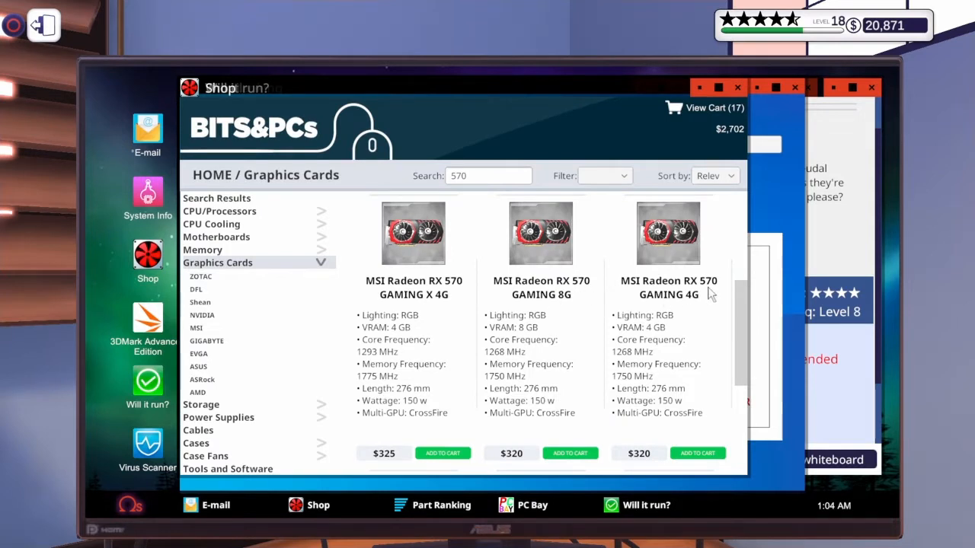
{"action": "mouse_move", "coordinate": [771, 208]}
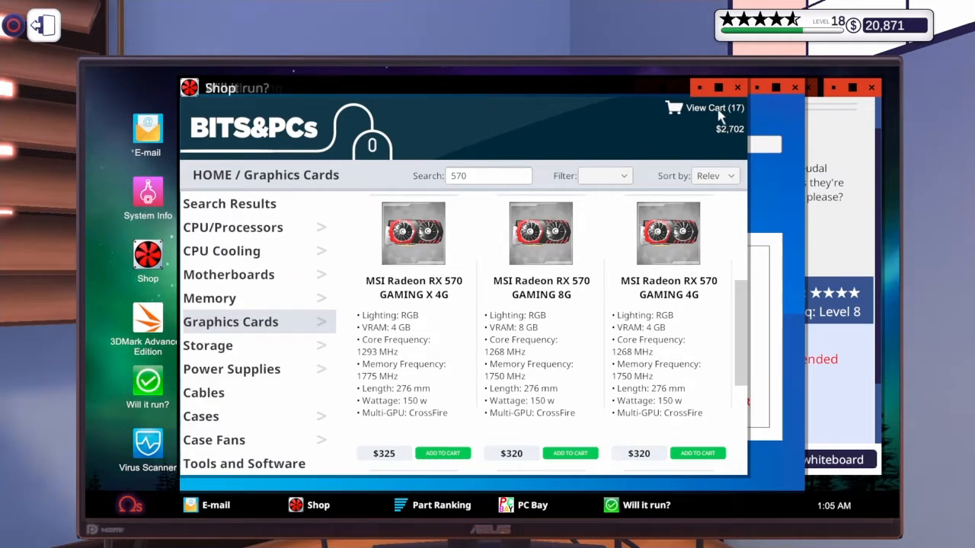
Buy the 17-item BITS&PCs cart for $2,702 and return to the workshop.
{"action": "left_click", "coordinate": [704, 106]}
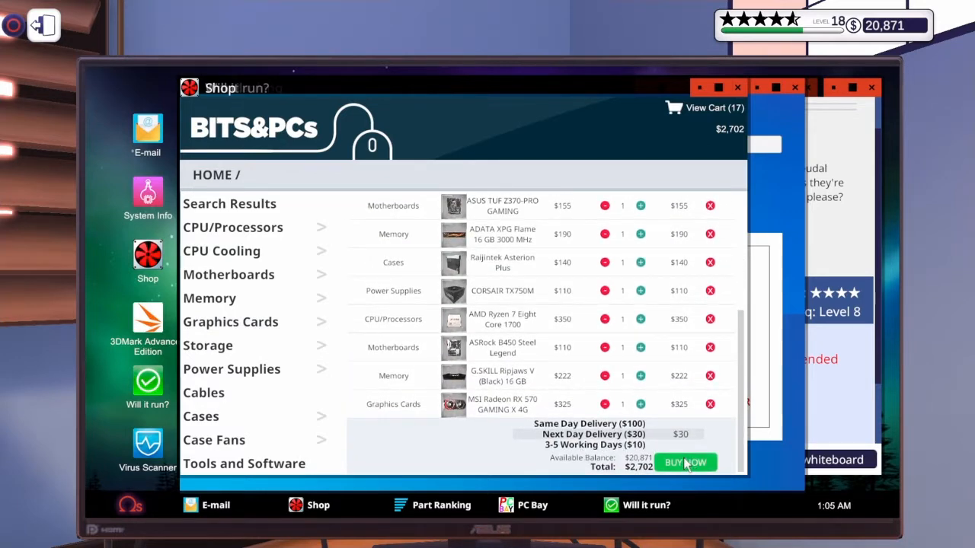
{"action": "left_click", "coordinate": [685, 463]}
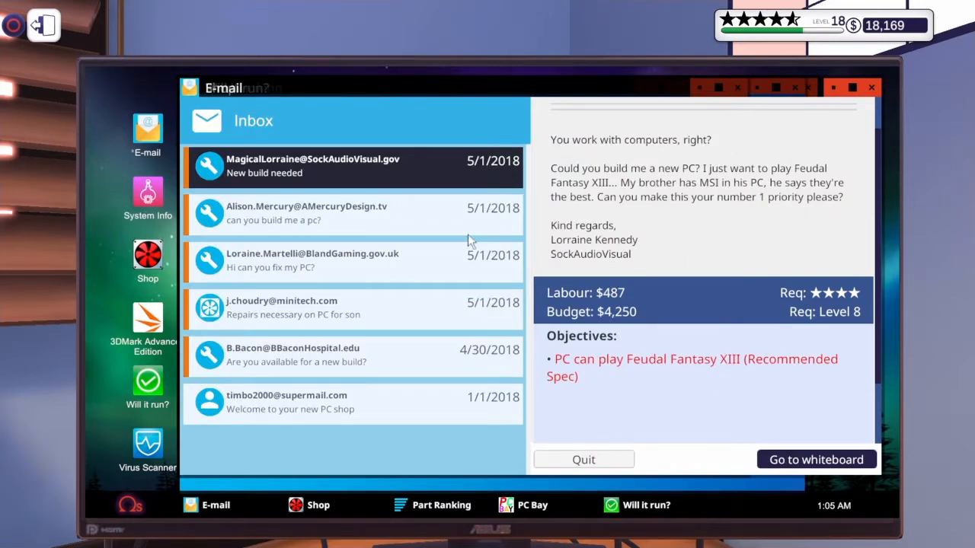
{"action": "left_click", "coordinate": [353, 213]}
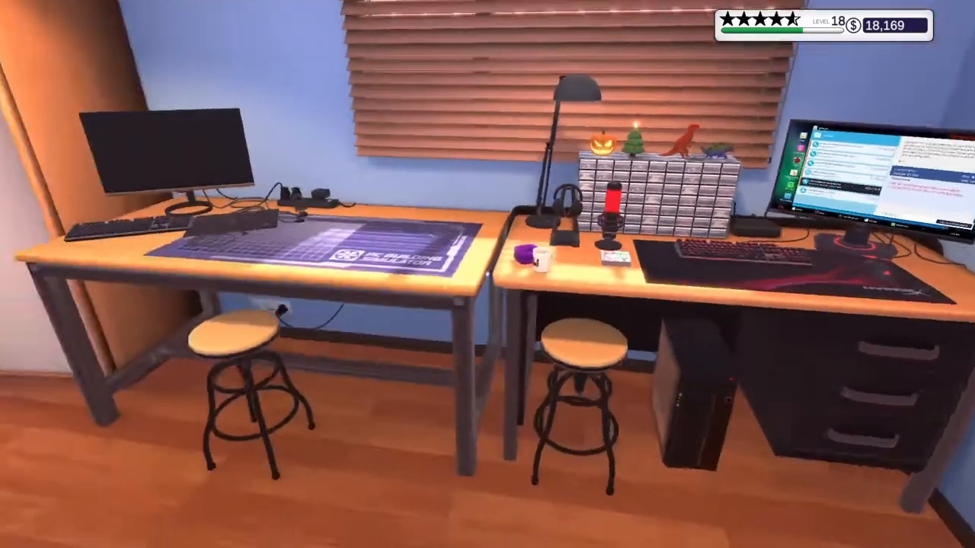
{"action": "mouse_move", "coordinate": [487, 274]}
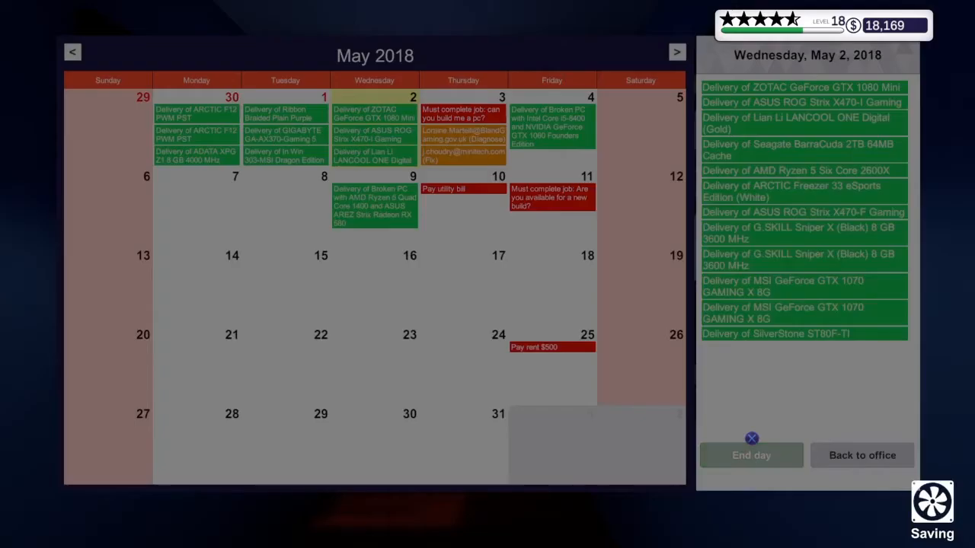
End the day and go to work on Thursday, May 3, 2018.
{"action": "left_click", "coordinate": [750, 454]}
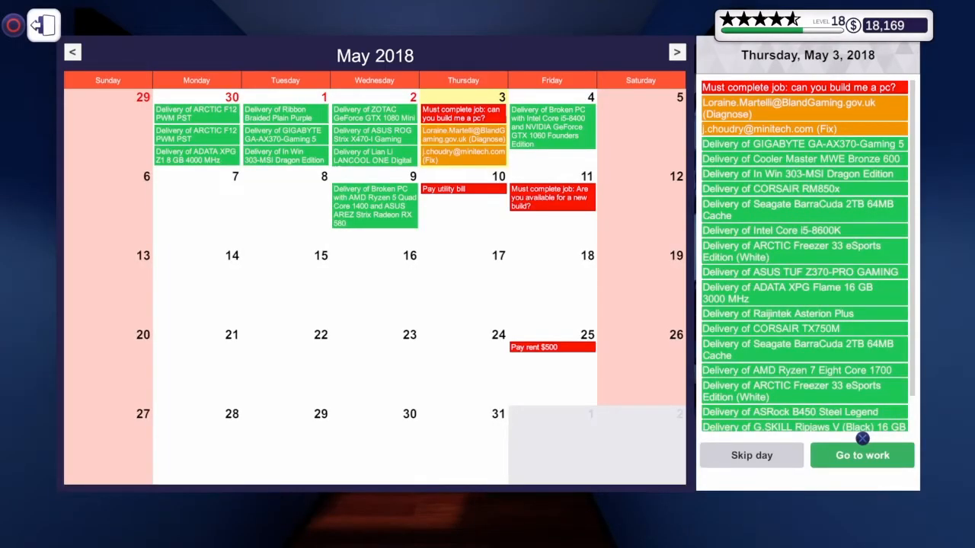
{"action": "left_click", "coordinate": [862, 455]}
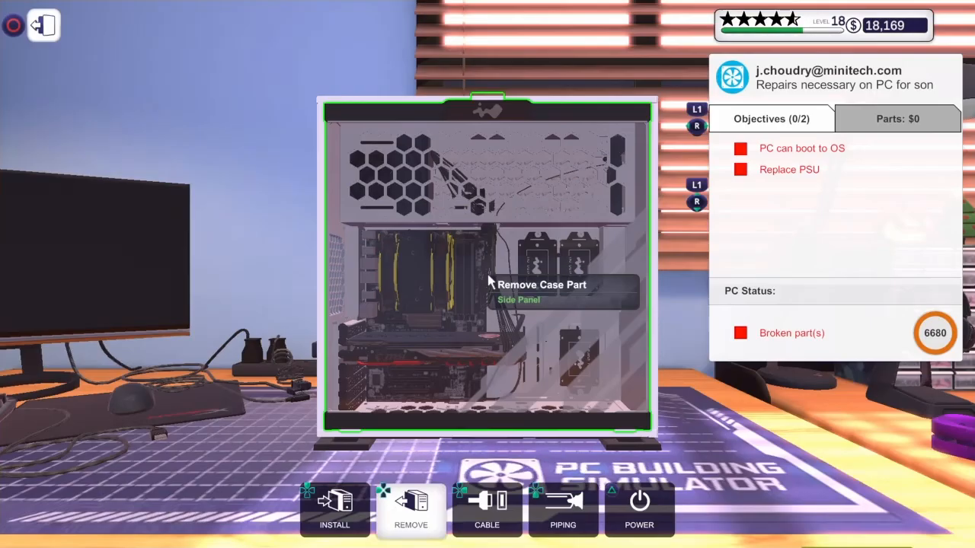
{"action": "left_click", "coordinate": [488, 297]}
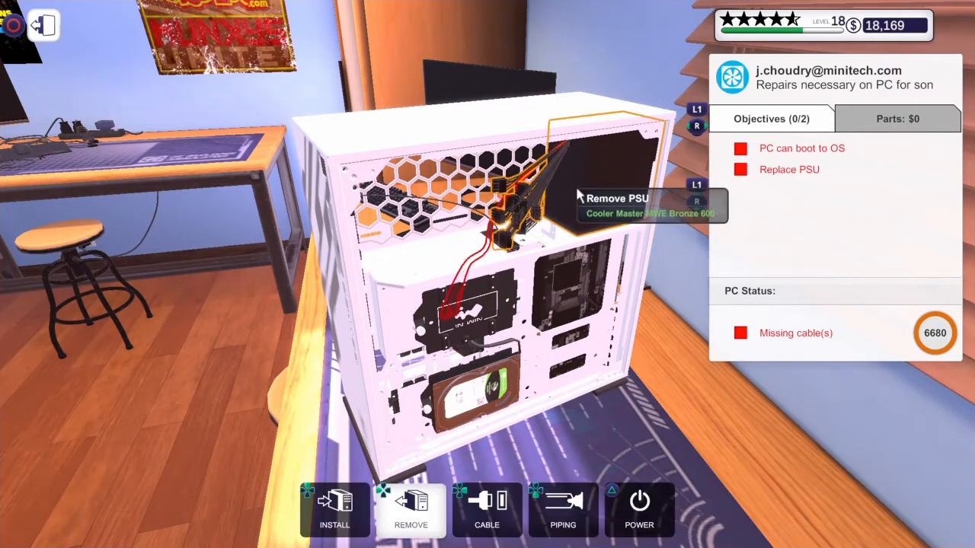
{"action": "mouse_move", "coordinate": [472, 259]}
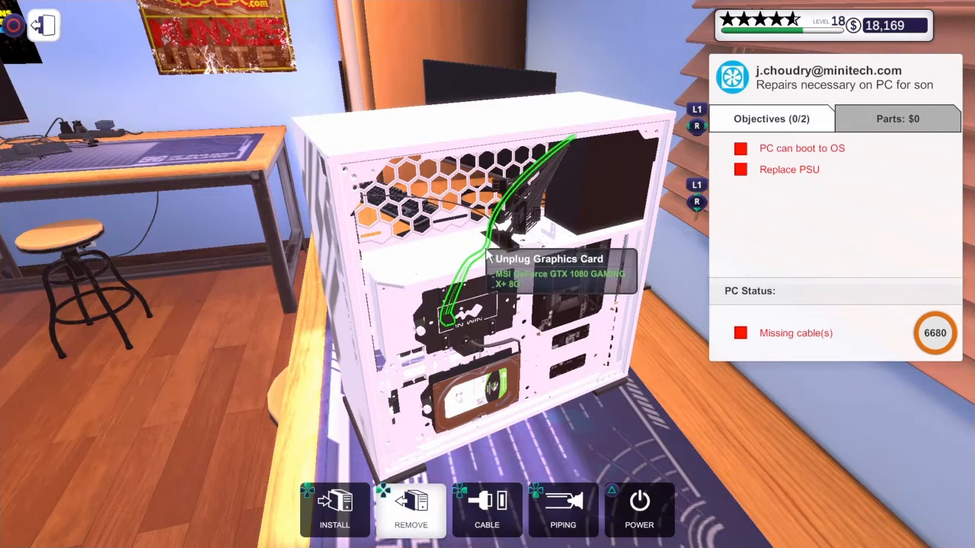
{"action": "mouse_move", "coordinate": [602, 199]}
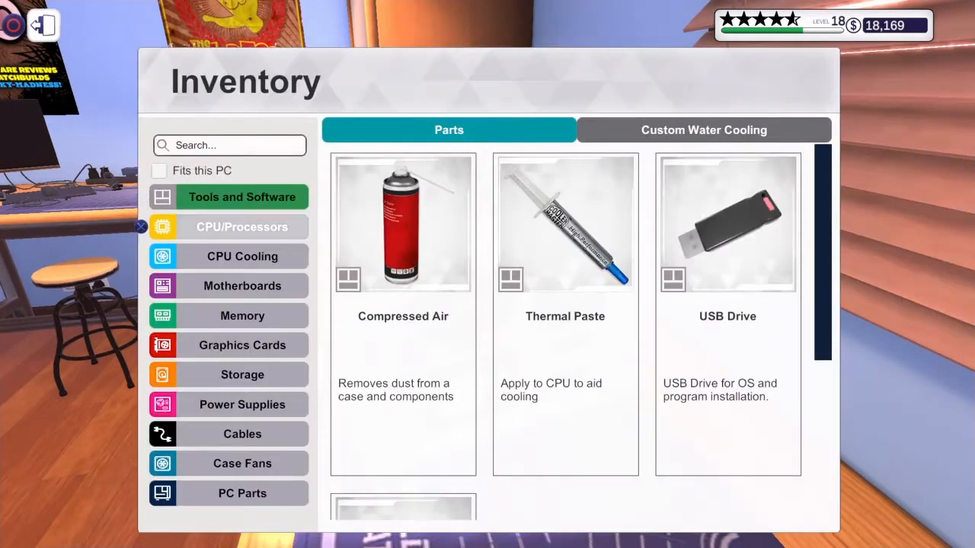
{"action": "left_click", "coordinate": [242, 406]}
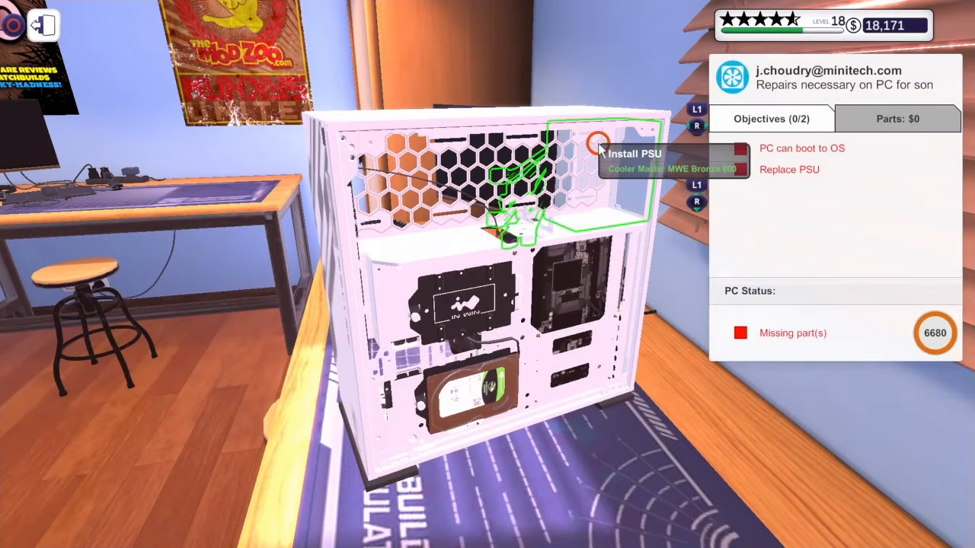
{"action": "left_click", "coordinate": [601, 140]}
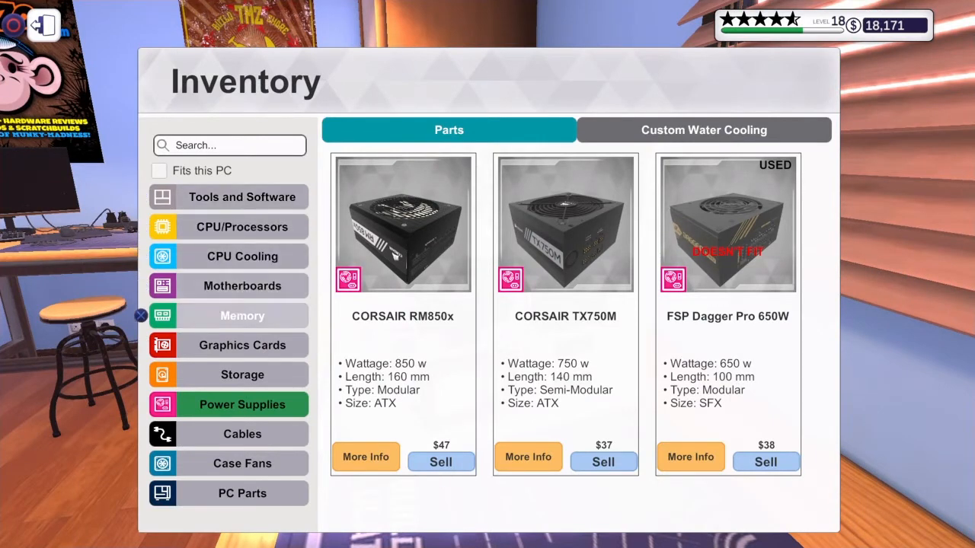
{"action": "left_click", "coordinate": [242, 493]}
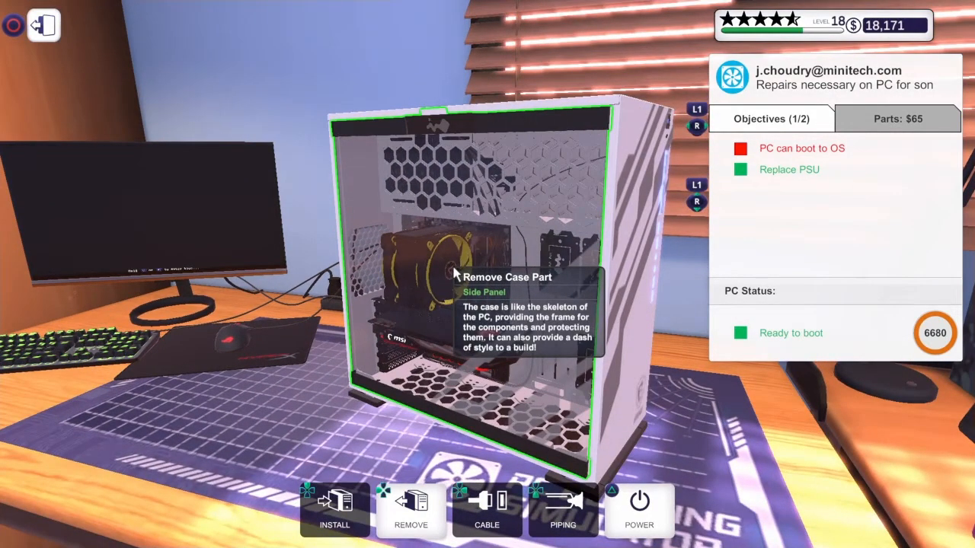
{"action": "left_click", "coordinate": [639, 506]}
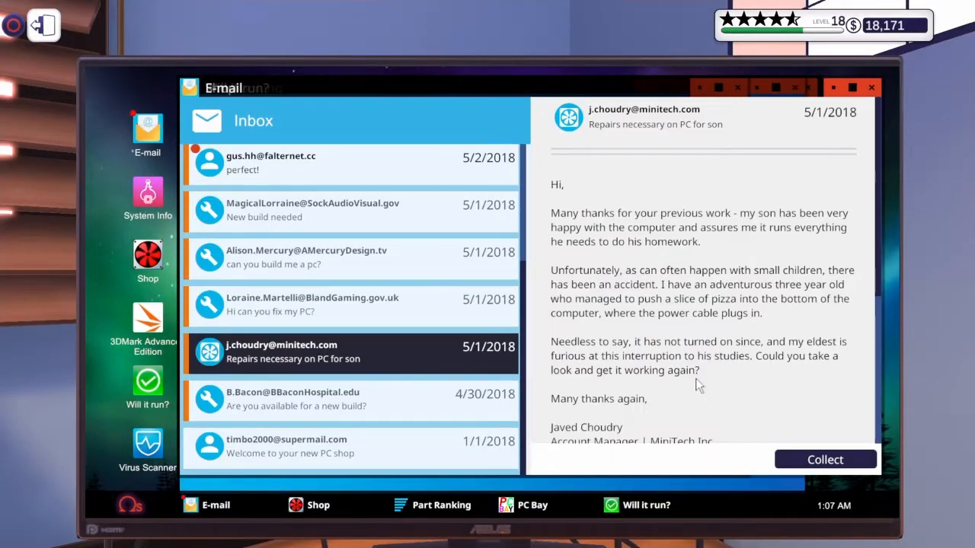
Collect Javed Choudry's PSU repair with a five-star review, then take Loraine Martelli's 'fix my PC' job to the workbench.
{"action": "left_click", "coordinate": [826, 460]}
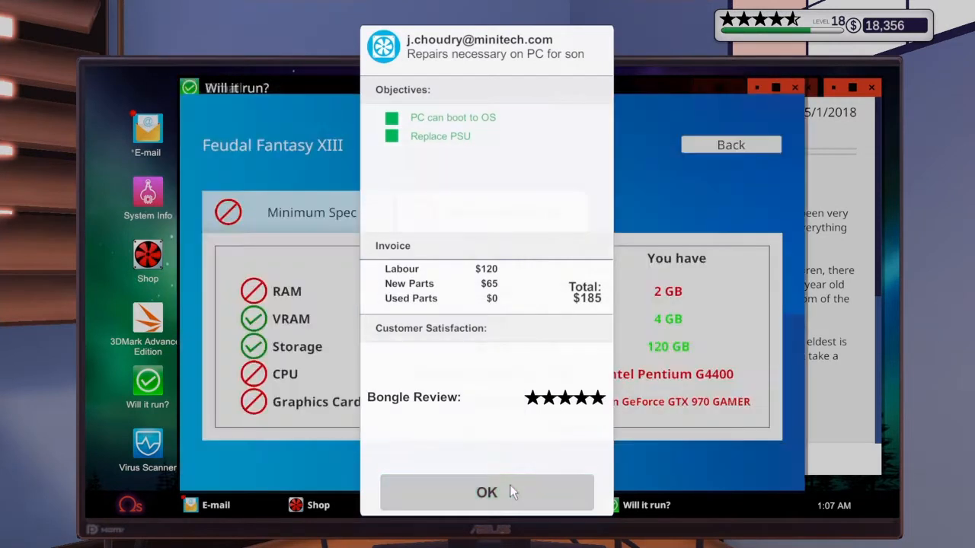
{"action": "left_click", "coordinate": [487, 492]}
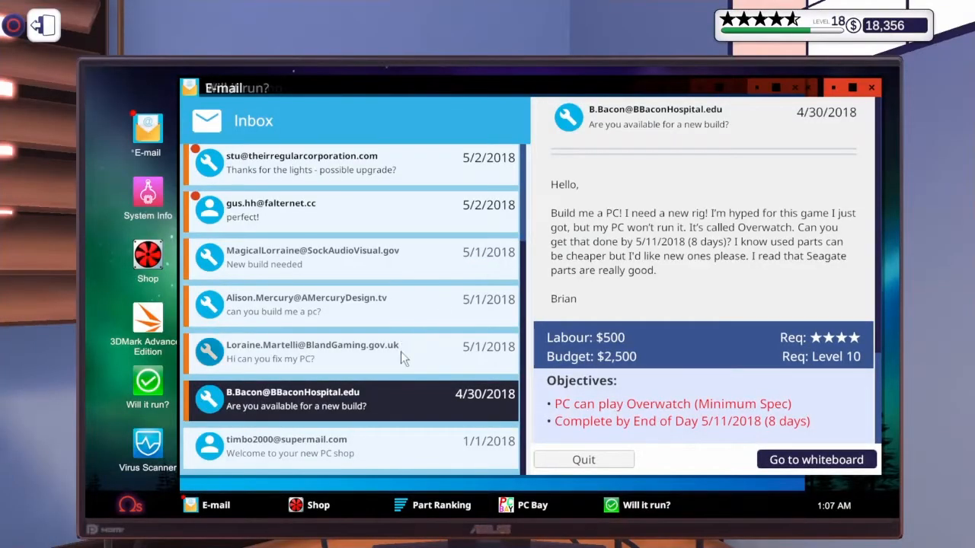
{"action": "left_click", "coordinate": [312, 353]}
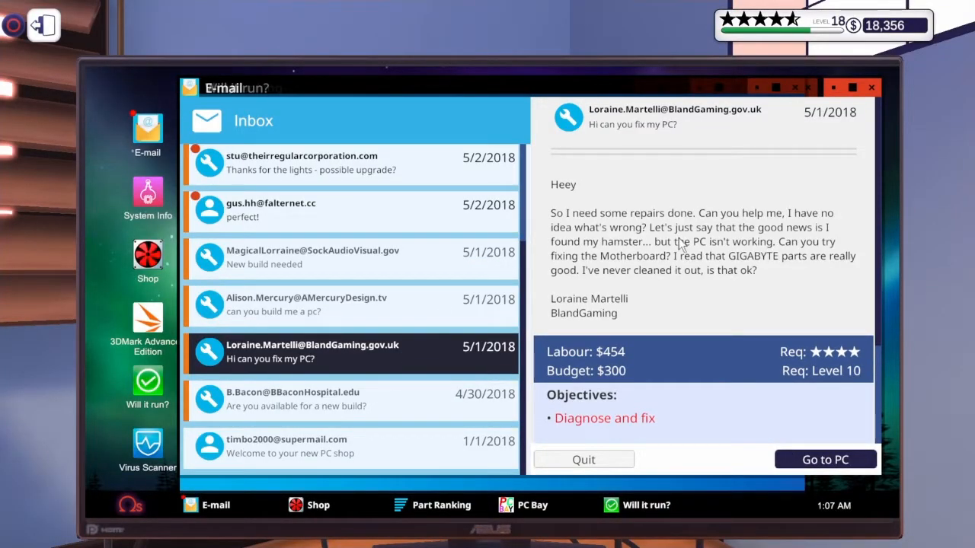
{"action": "scroll", "scroll_direction": "down", "scroll_amount": 3}
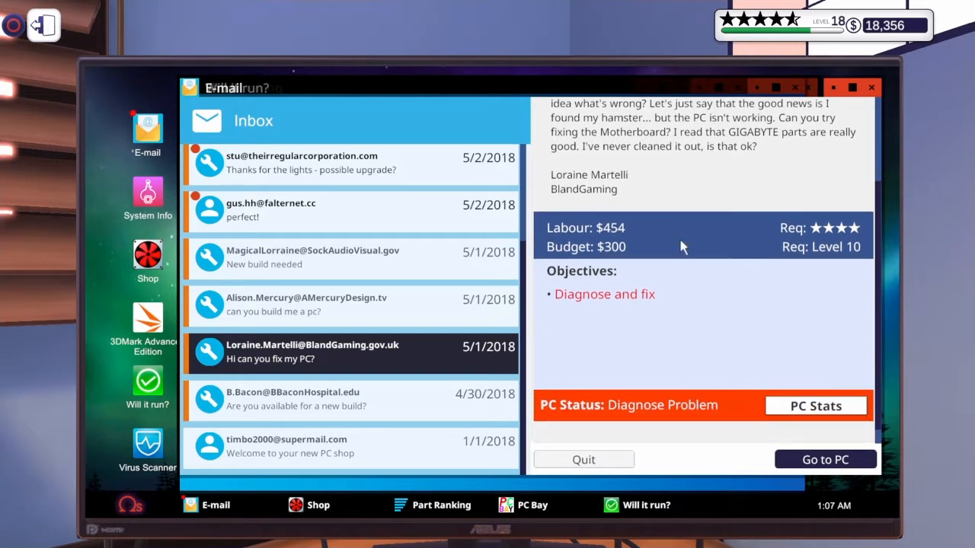
{"action": "left_click", "coordinate": [826, 460]}
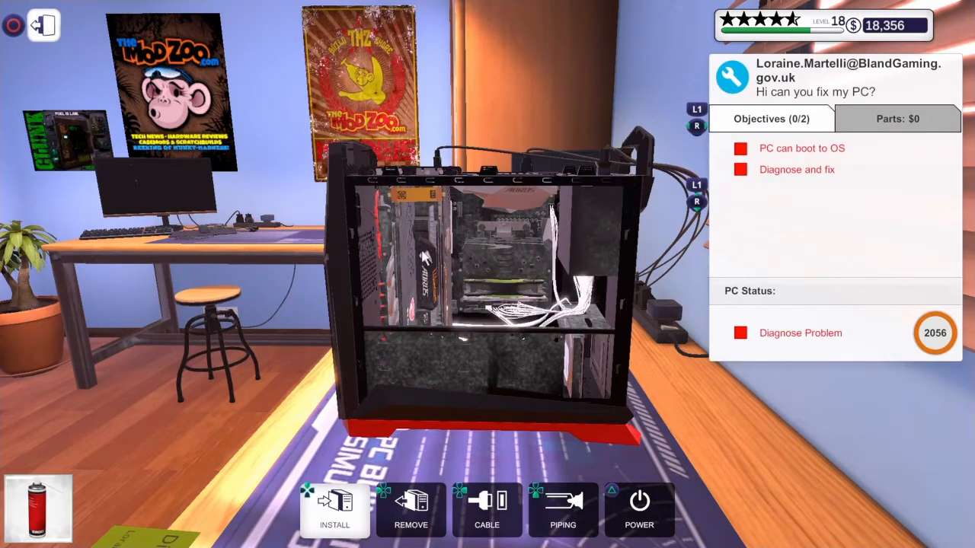
{"action": "mouse_move", "coordinate": [510, 377]}
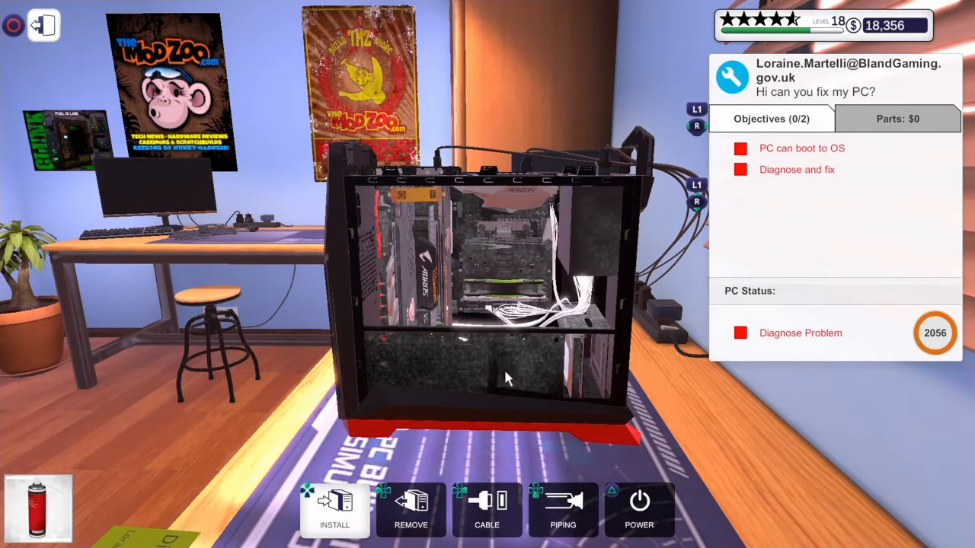
{"action": "mouse_move", "coordinate": [510, 271]}
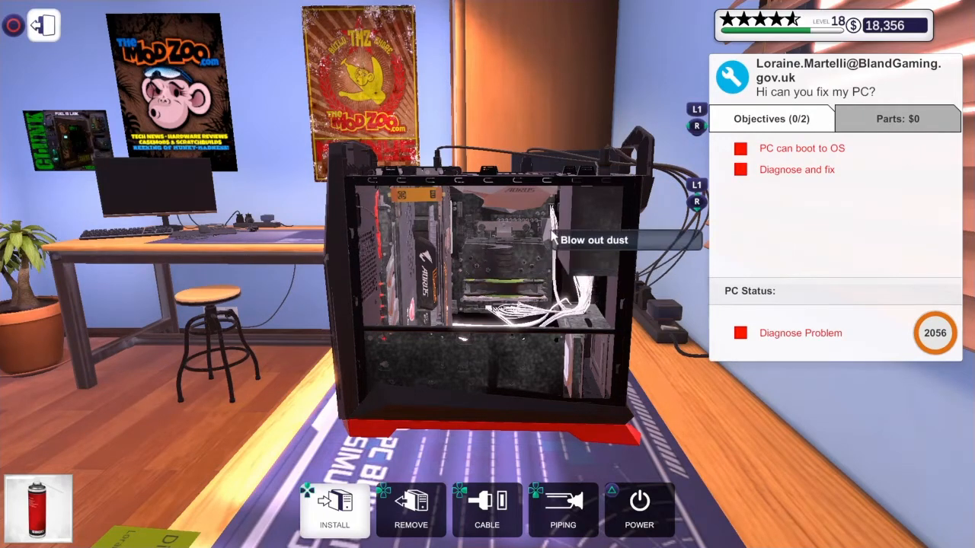
{"action": "mouse_move", "coordinate": [587, 370]}
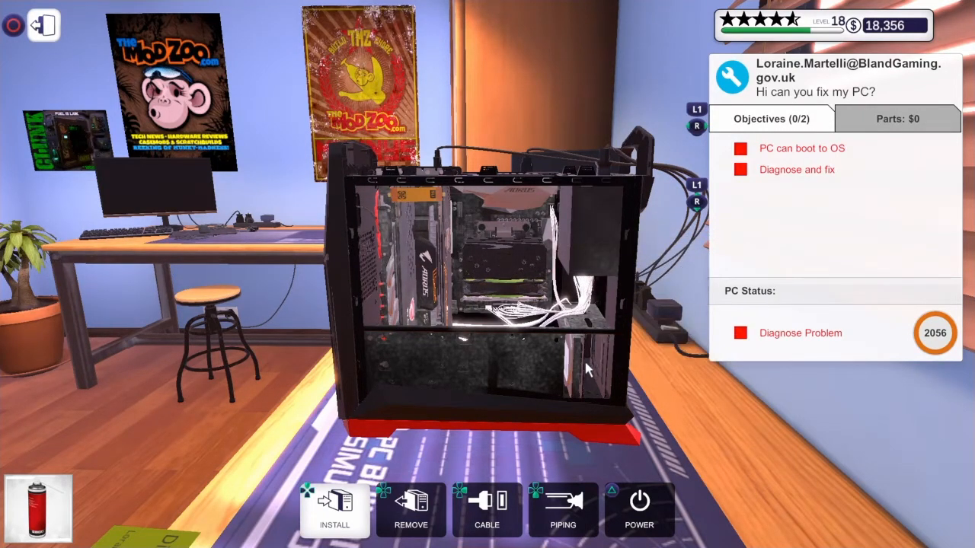
{"action": "mouse_move", "coordinate": [525, 353]}
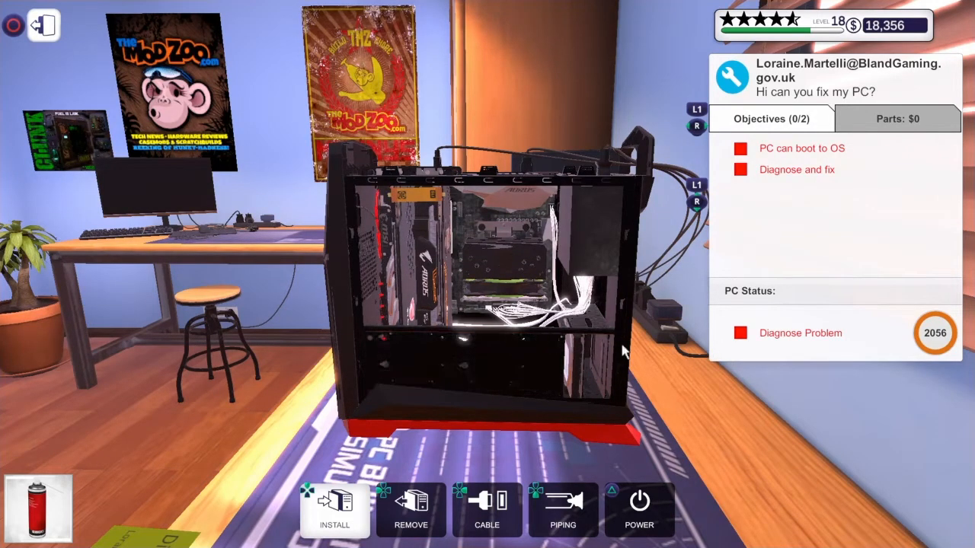
{"action": "mouse_move", "coordinate": [556, 232]}
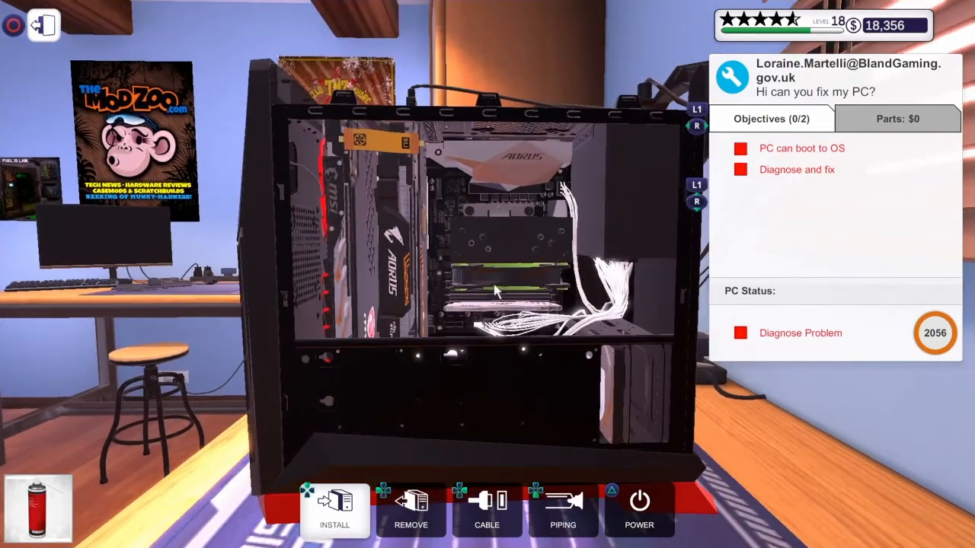
{"action": "mouse_move", "coordinate": [616, 394]}
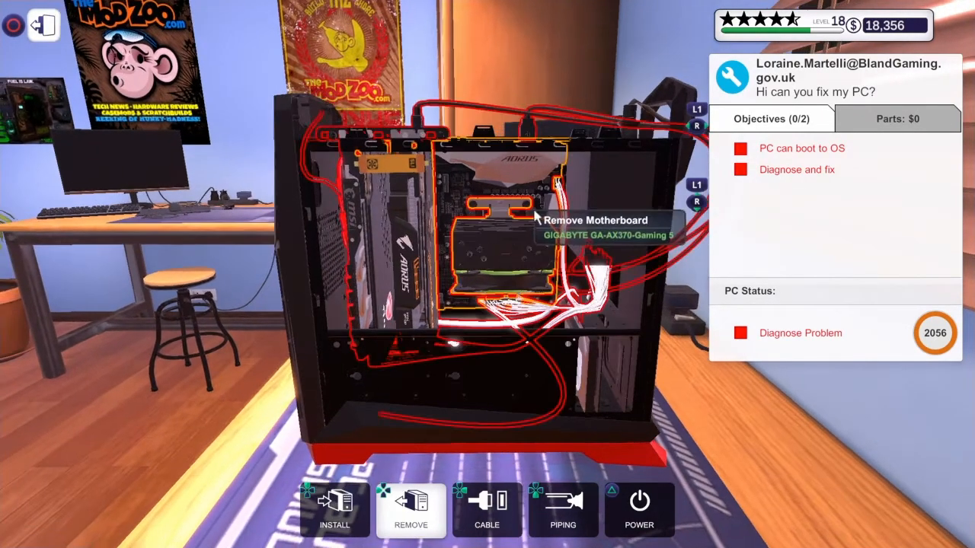
{"action": "mouse_move", "coordinate": [545, 259]}
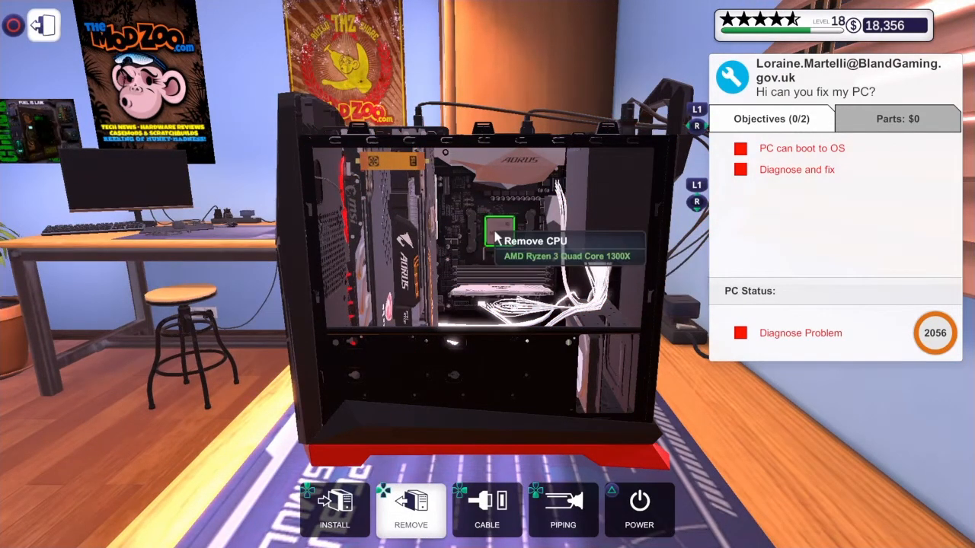
{"action": "mouse_move", "coordinate": [550, 296]}
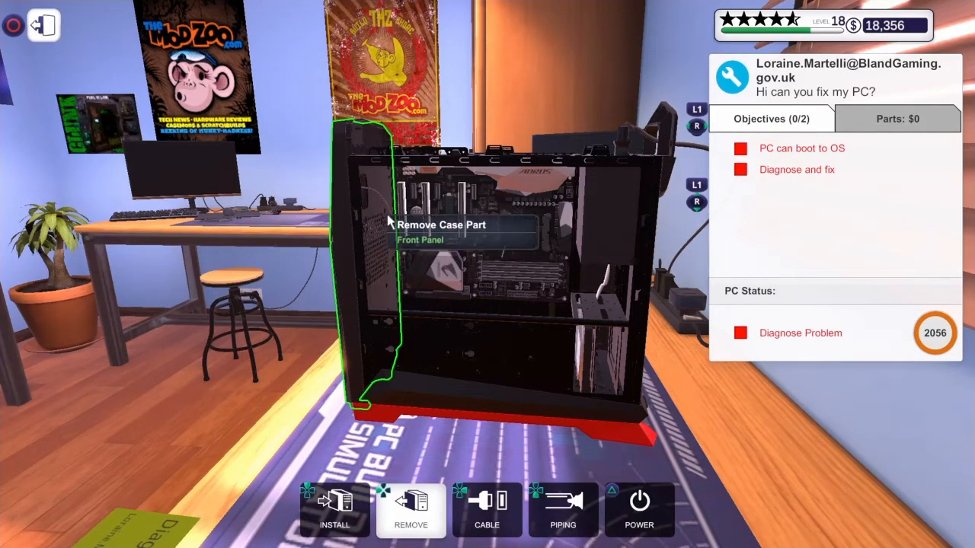
{"action": "mouse_move", "coordinate": [444, 228]}
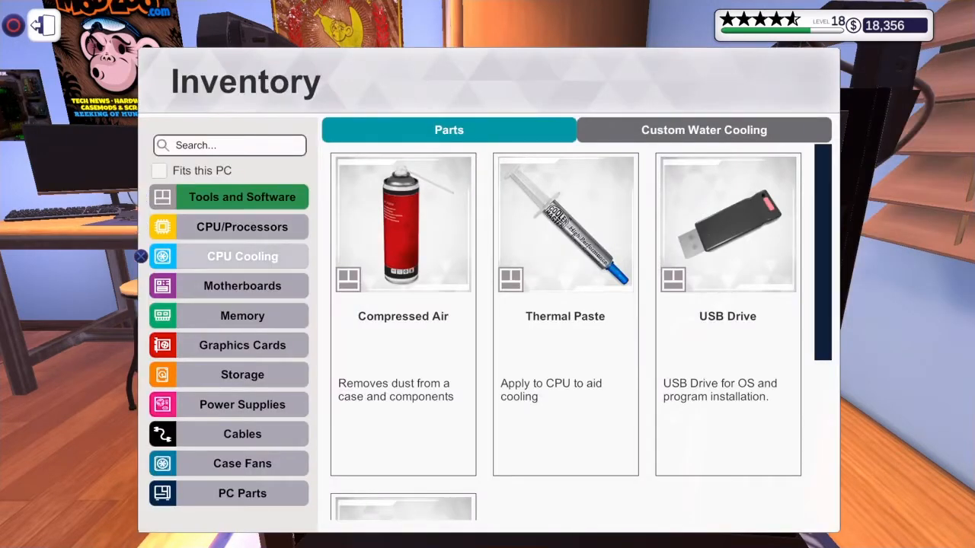
Fit the AMD Ryzen processor into the socket and browse CPU coolers for the ARCTIC Alpine AM4 Passive.
{"action": "left_click", "coordinate": [242, 287]}
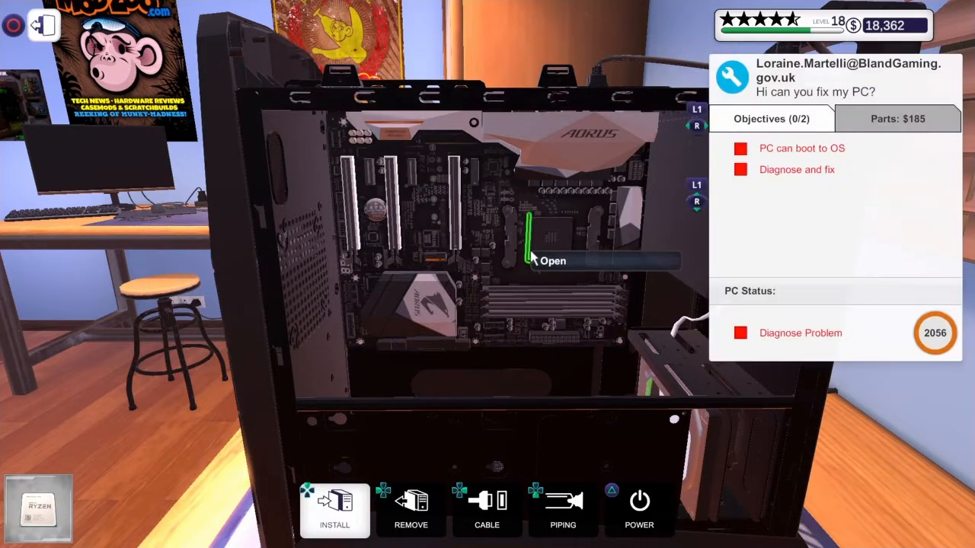
{"action": "left_click", "coordinate": [411, 510]}
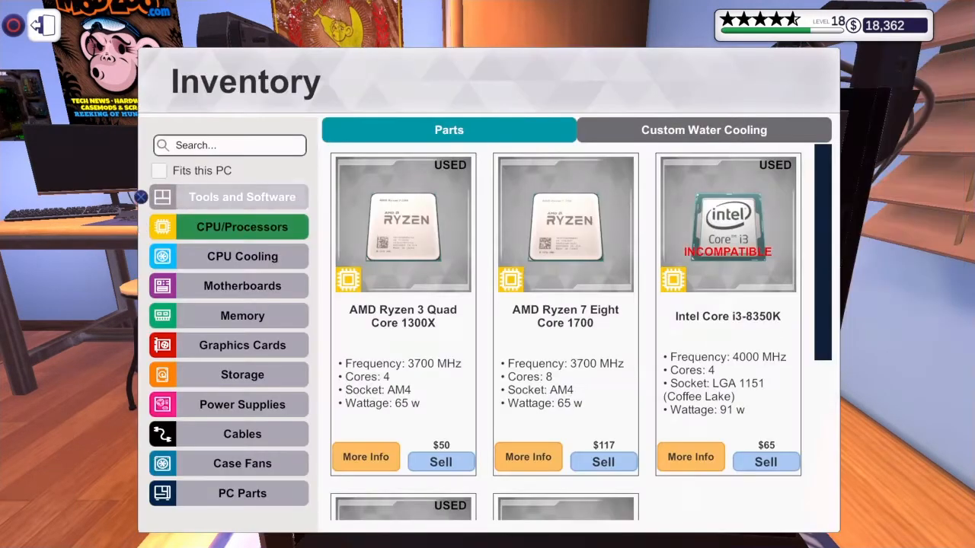
{"action": "left_click", "coordinate": [240, 196]}
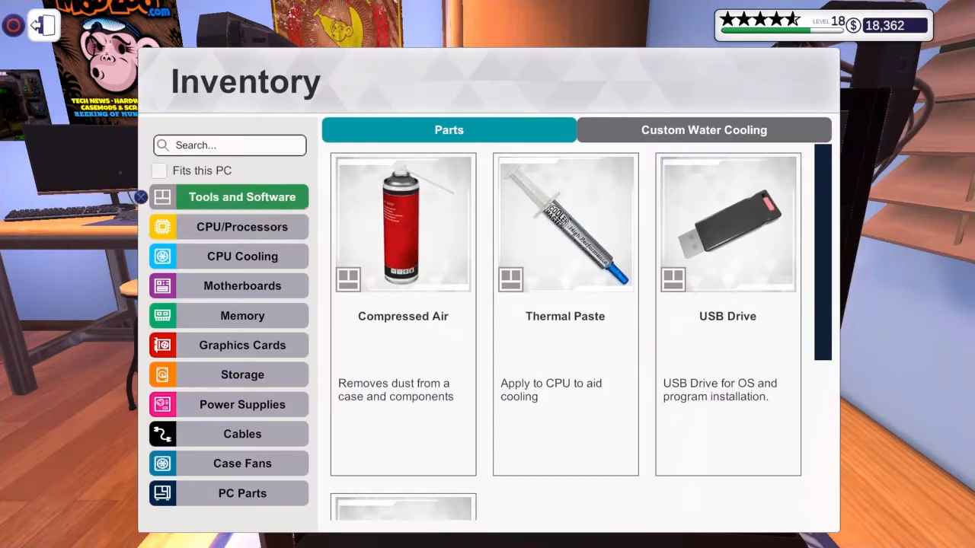
{"action": "left_click", "coordinate": [242, 255]}
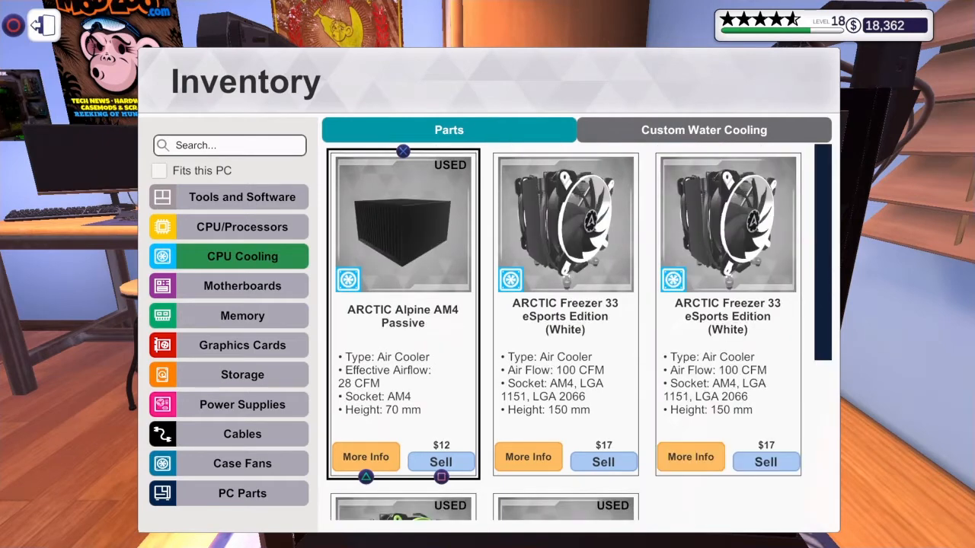
{"action": "scroll", "scroll_direction": "down", "scroll_amount": 3}
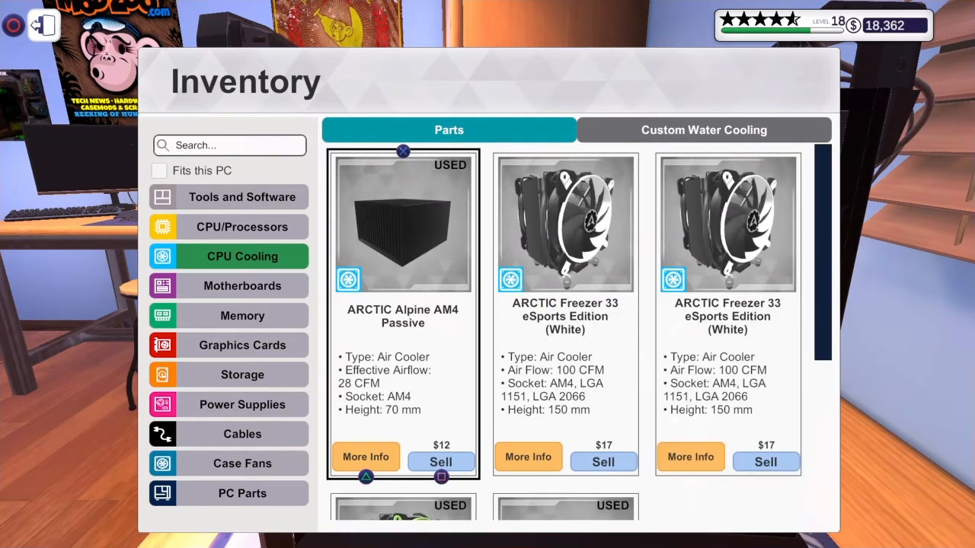
{"action": "scroll", "scroll_direction": "down", "scroll_amount": 3}
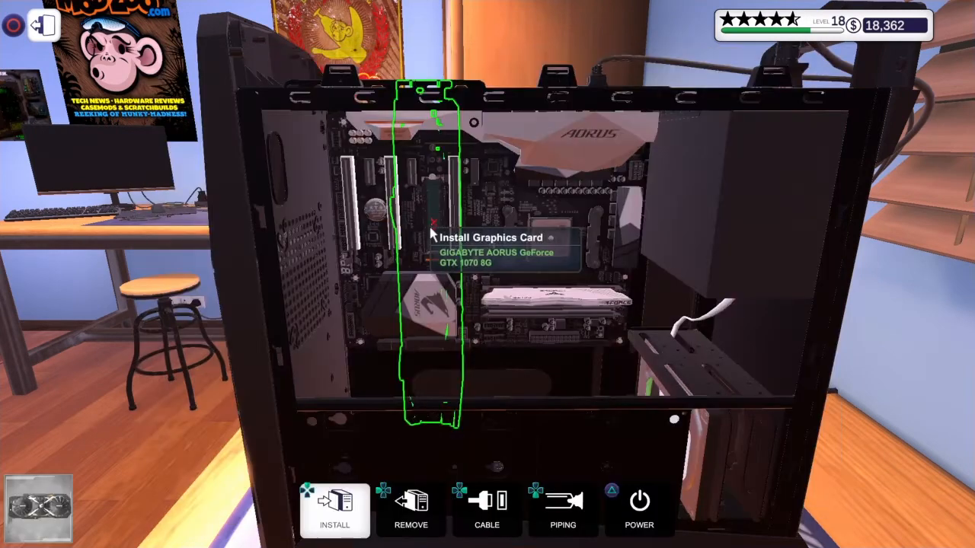
{"action": "left_click", "coordinate": [335, 510]}
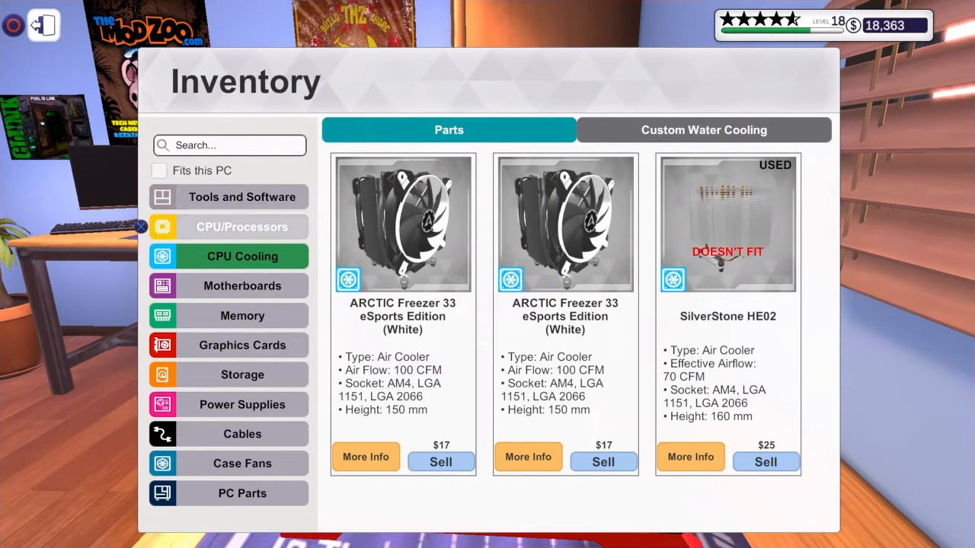
{"action": "left_click", "coordinate": [243, 493]}
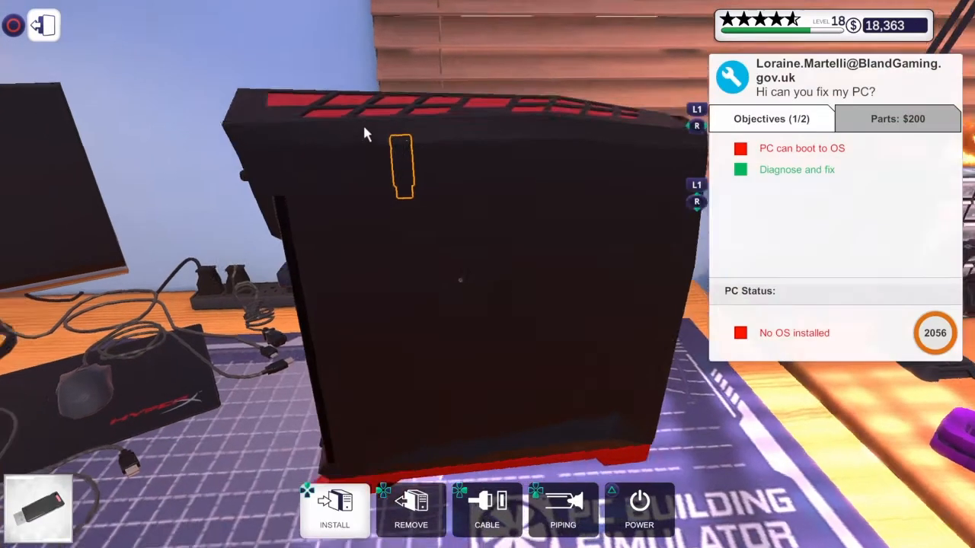
{"action": "left_click", "coordinate": [335, 510]}
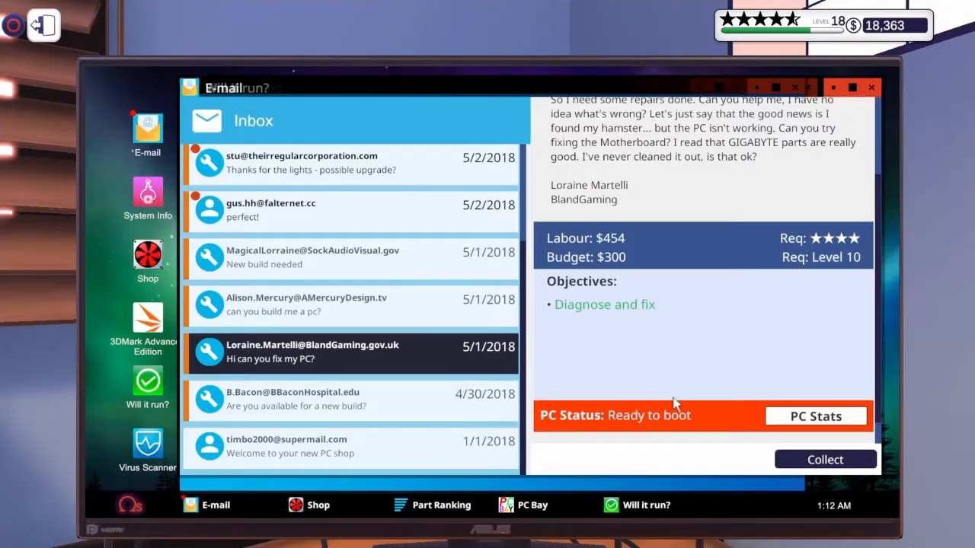
{"action": "left_click", "coordinate": [825, 460]}
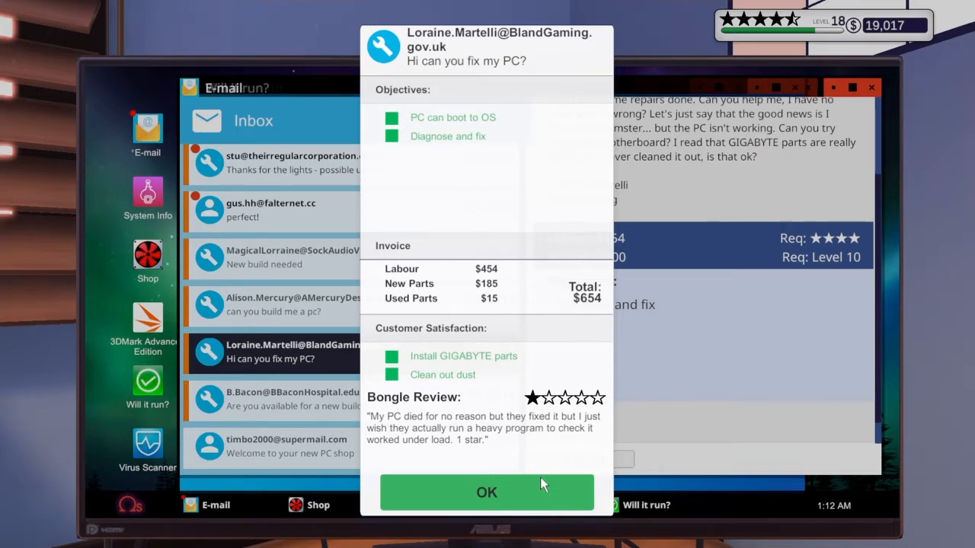
{"action": "left_click", "coordinate": [487, 492]}
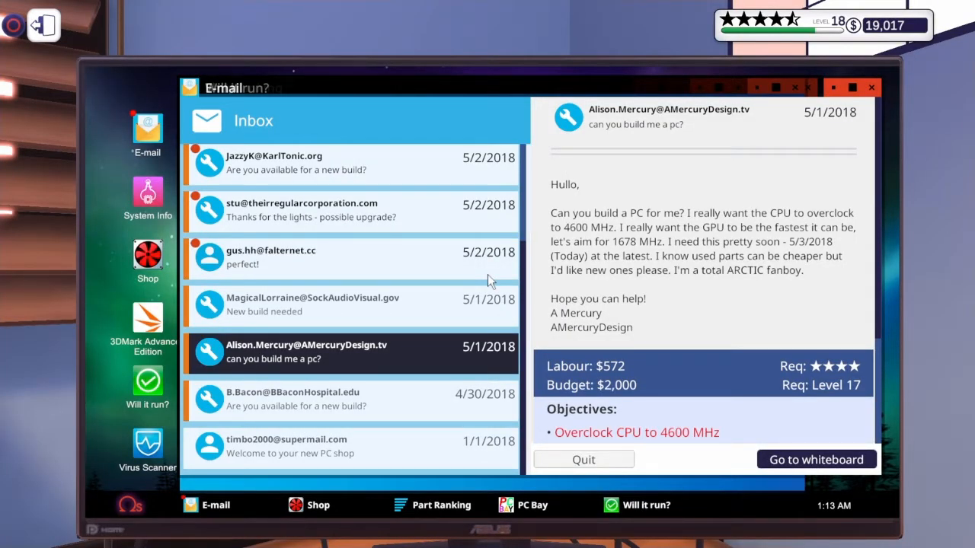
{"action": "mouse_move", "coordinate": [581, 281]}
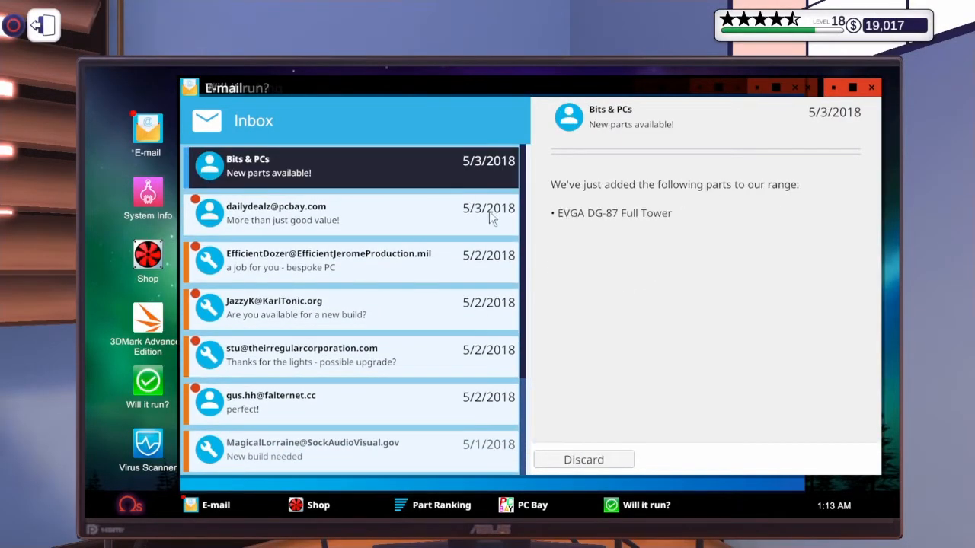
Discard the Bits & PCs announcement, browse PC Bay deals and the listed PC's $625 bid, then return to email.
{"action": "left_click", "coordinate": [581, 460]}
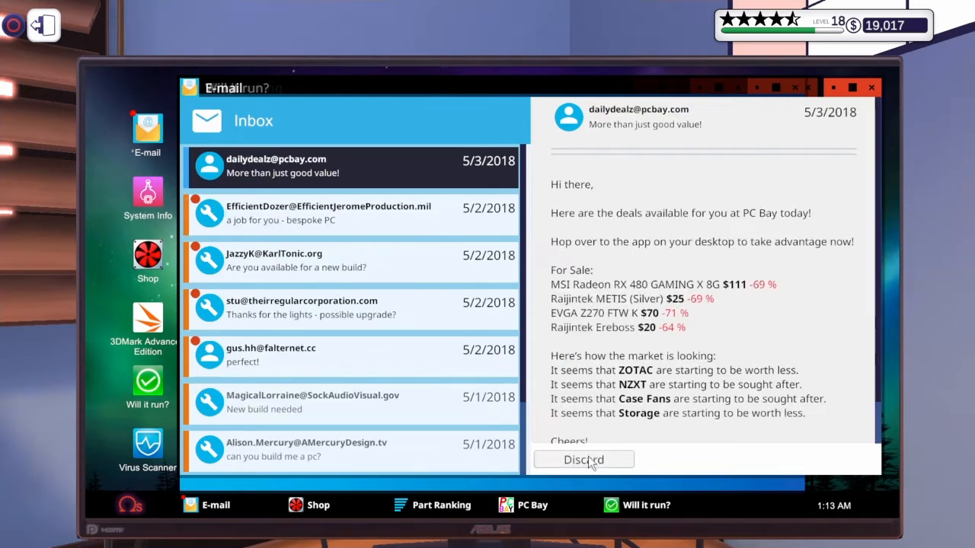
{"action": "left_click", "coordinate": [530, 505]}
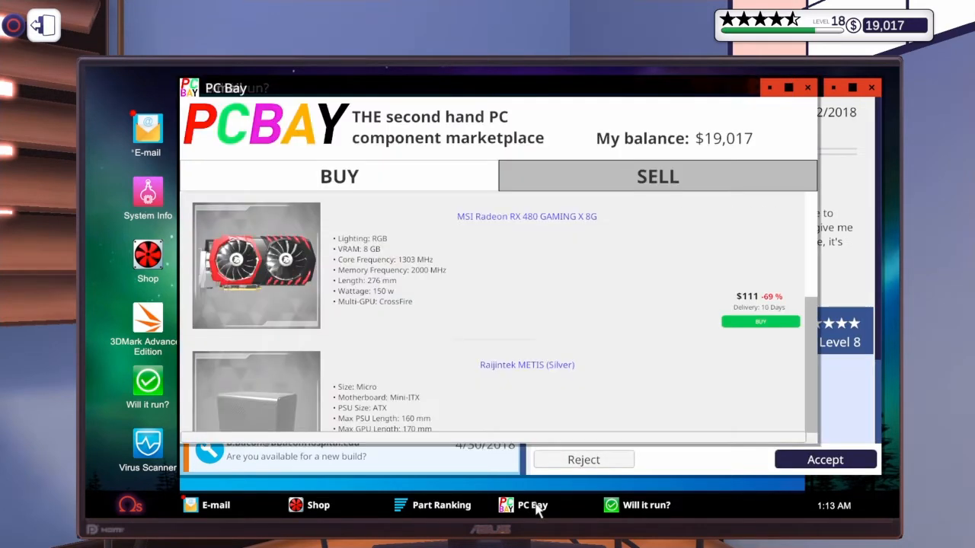
{"action": "scroll", "scroll_direction": "down", "scroll_amount": 3}
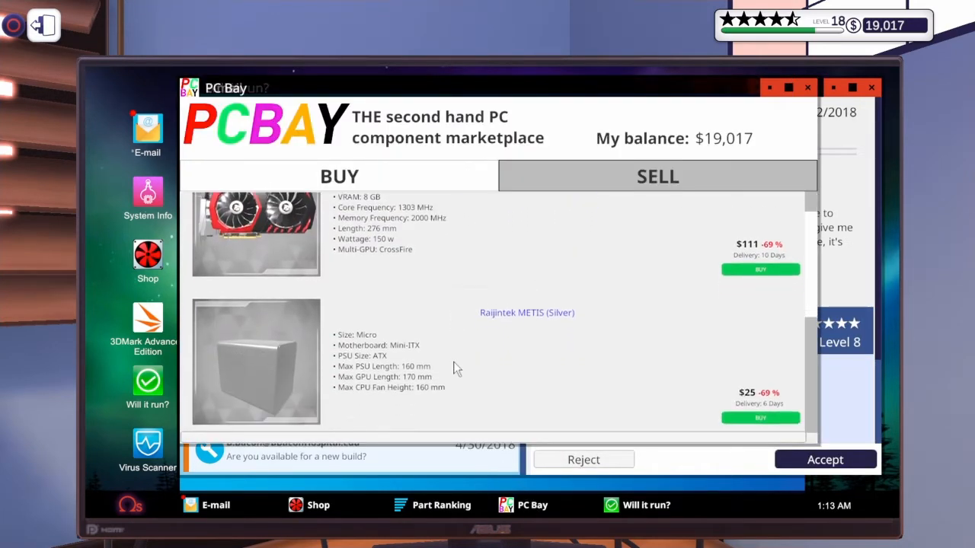
{"action": "scroll", "scroll_direction": "down", "scroll_amount": 3}
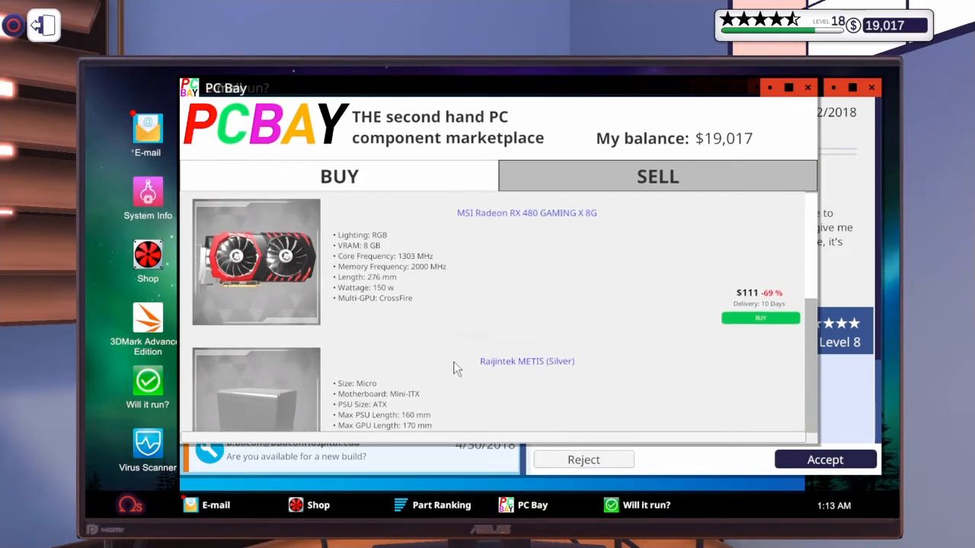
{"action": "left_click", "coordinate": [338, 177]}
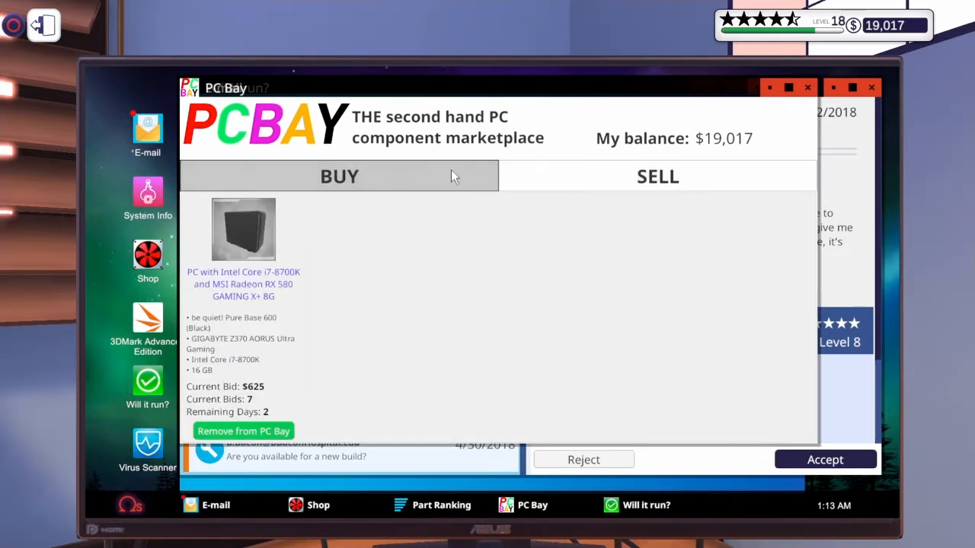
{"action": "left_click", "coordinate": [656, 176]}
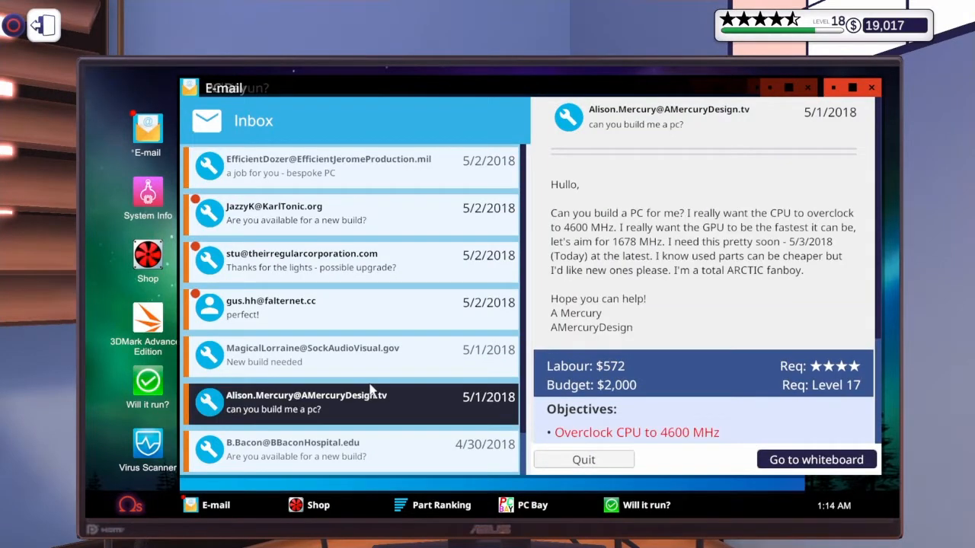
Review Alison Mercury's overclock job email and check inventory, showing the PC as missing parts.
{"action": "scroll", "scroll_direction": "down", "scroll_amount": 3}
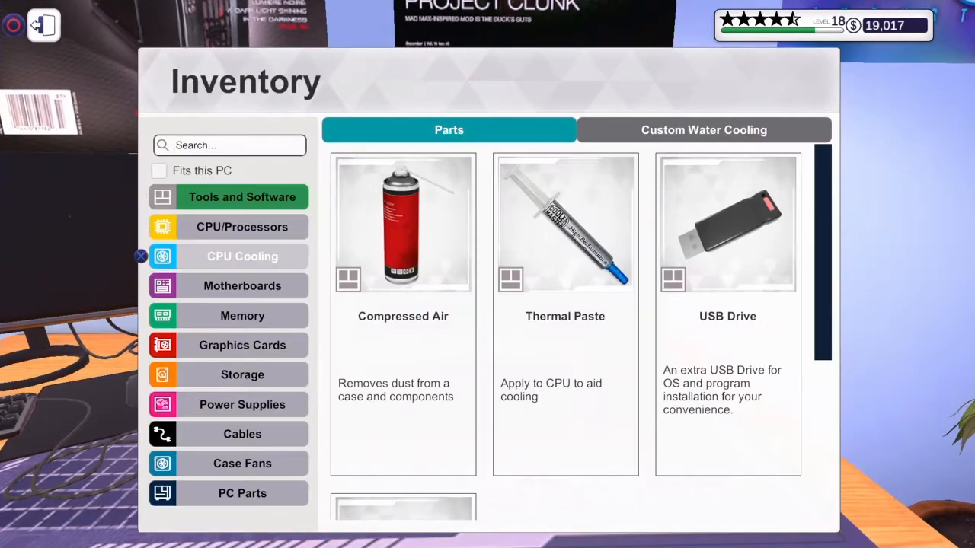
{"action": "left_click", "coordinate": [242, 286]}
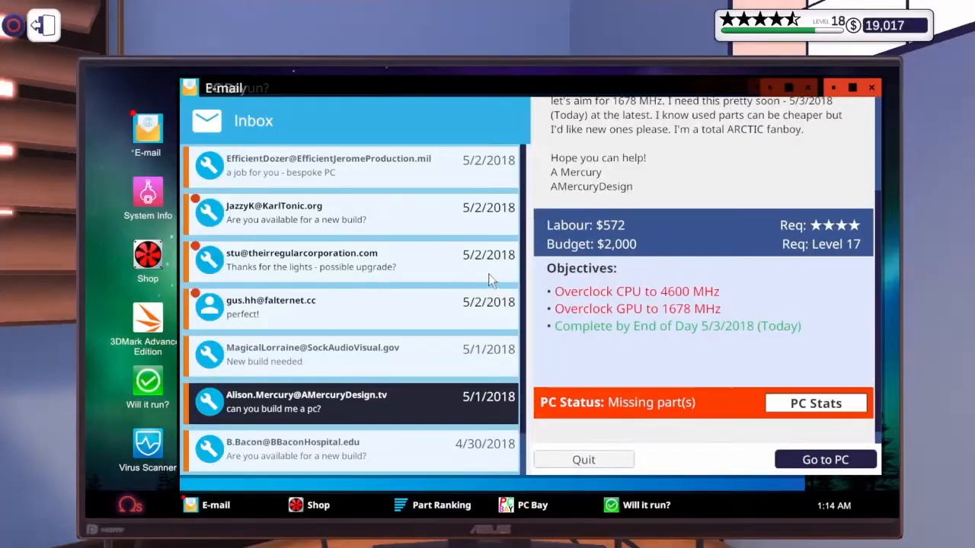
{"action": "mouse_move", "coordinate": [700, 170]}
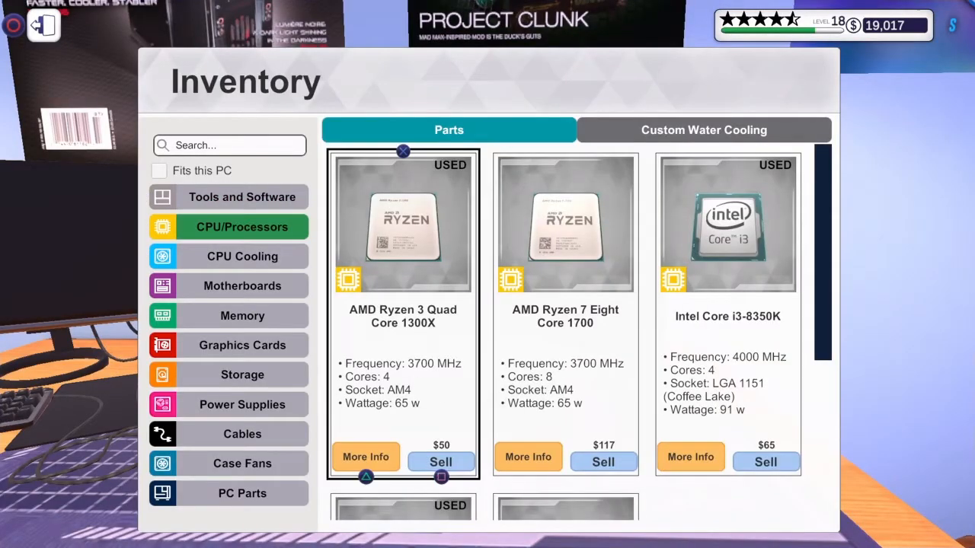
Browse coolers and motherboards in inventory and select the ASUS TUF Z370-PRO GAMING board.
{"action": "left_click", "coordinate": [242, 256]}
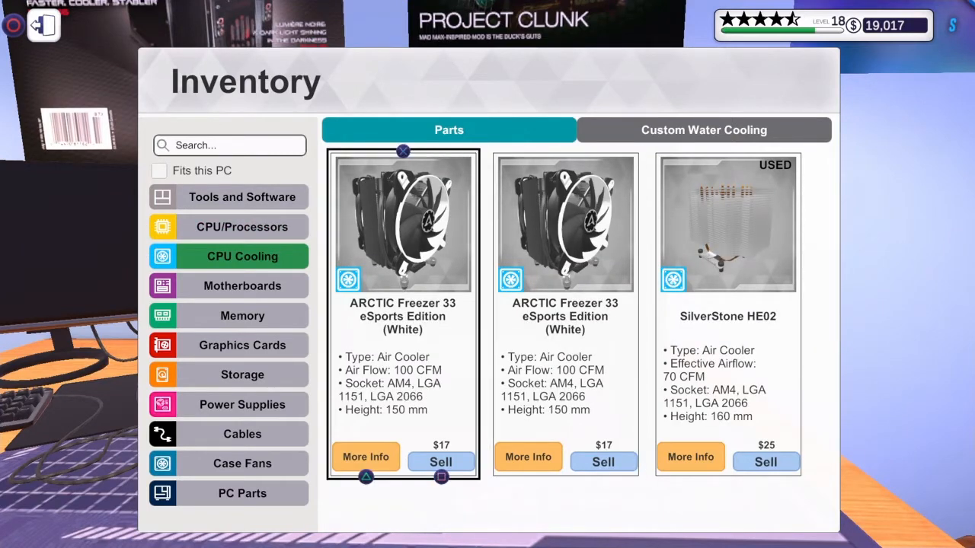
{"action": "left_click", "coordinate": [242, 286]}
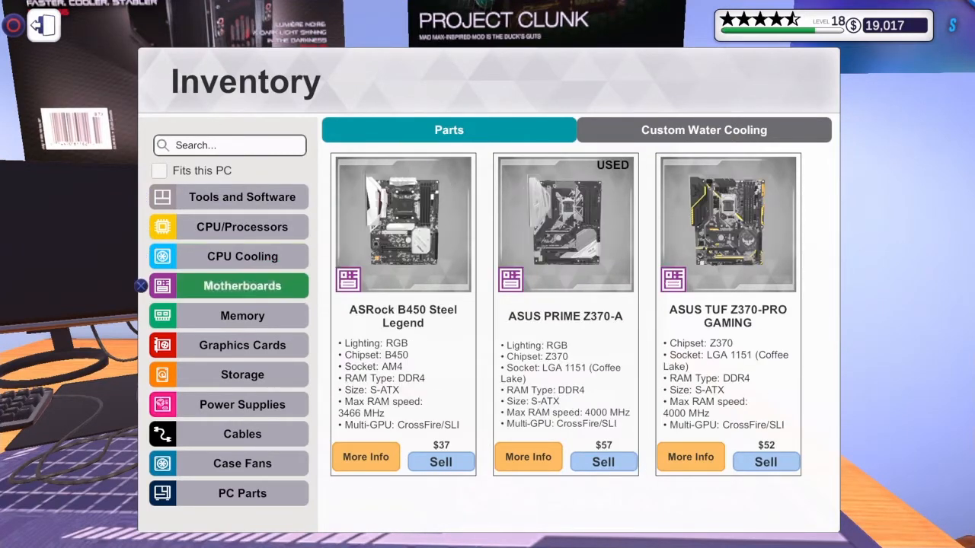
{"action": "left_click", "coordinate": [728, 222]}
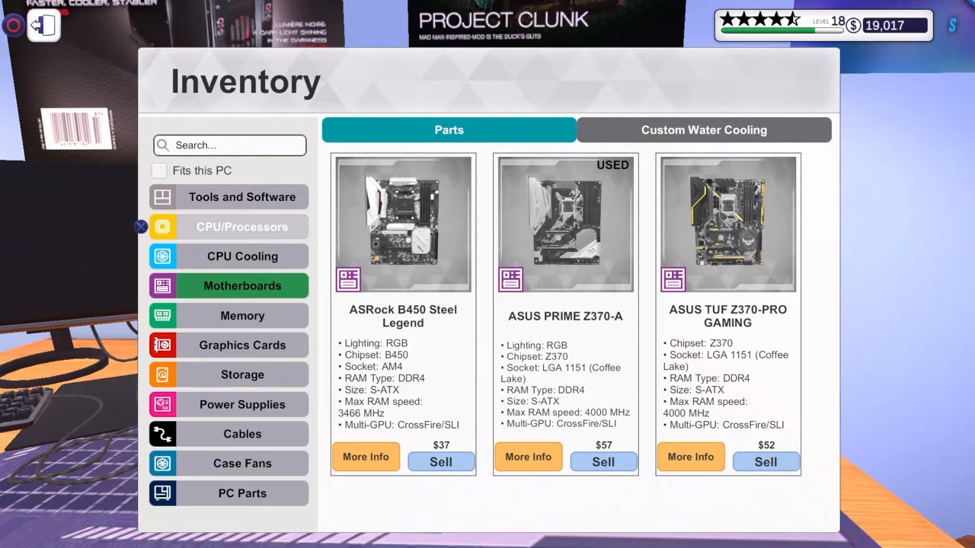
Return through processors and coolers, then install the ASUS TUF Z370-PRO GAMING motherboard in the case.
{"action": "left_click", "coordinate": [242, 225]}
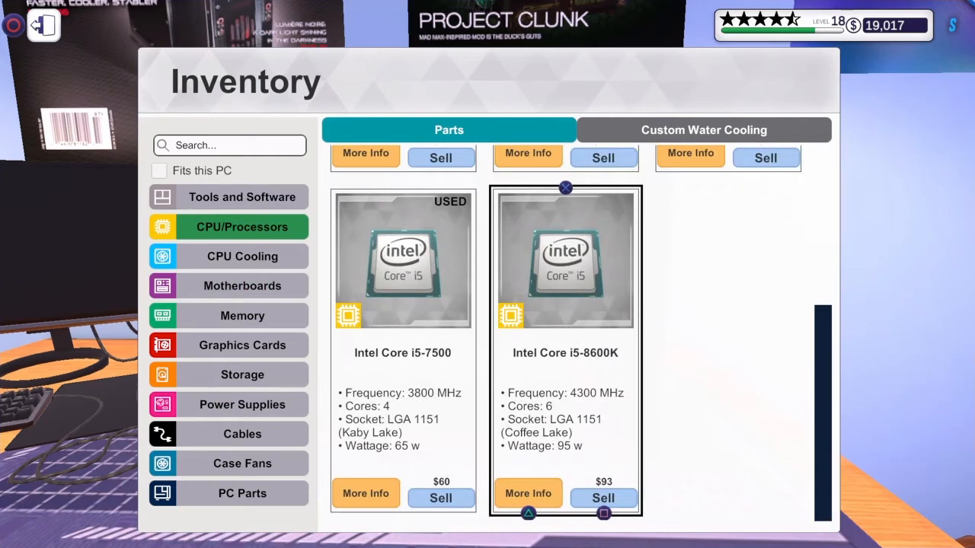
{"action": "scroll", "scroll_direction": "down", "scroll_amount": 3}
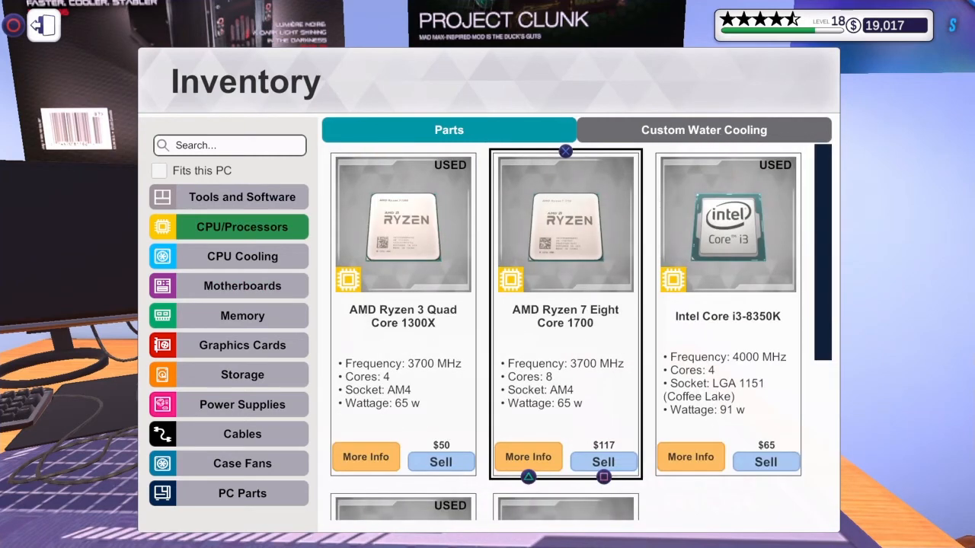
{"action": "scroll", "scroll_direction": "down", "scroll_amount": 3}
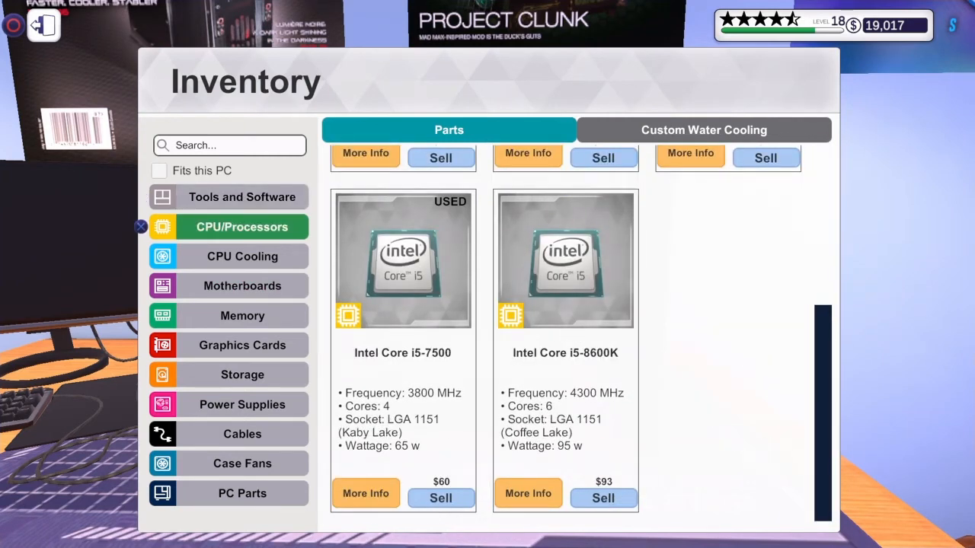
{"action": "left_click", "coordinate": [242, 256]}
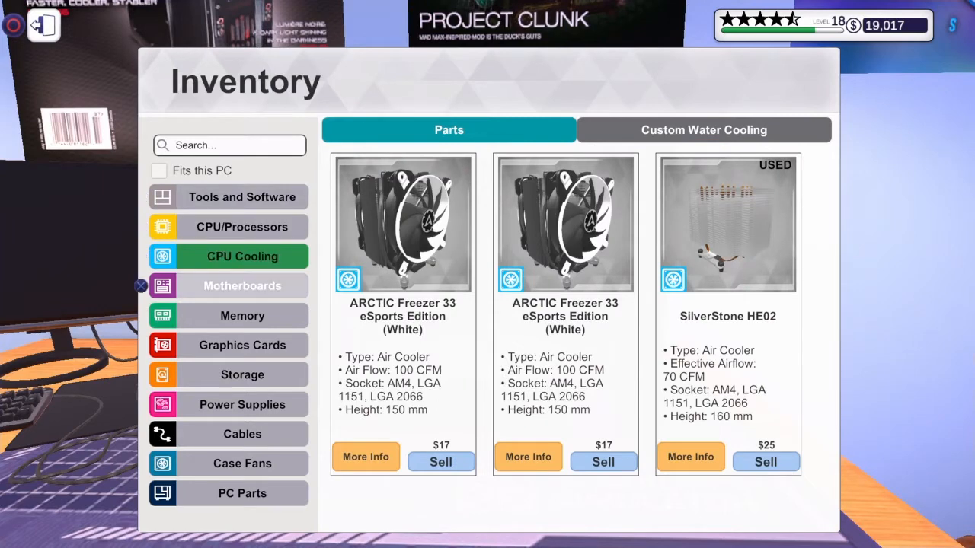
{"action": "left_click", "coordinate": [242, 286]}
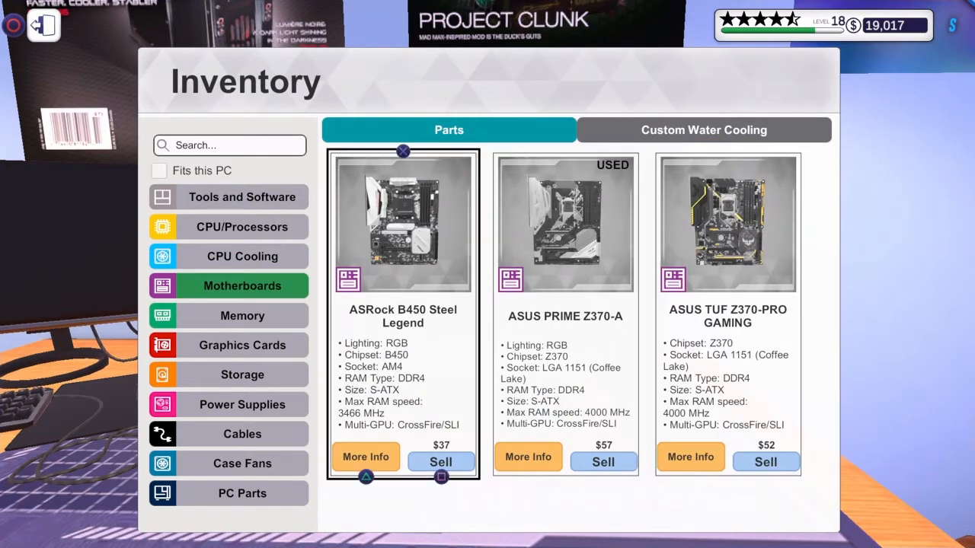
{"action": "left_click", "coordinate": [728, 223]}
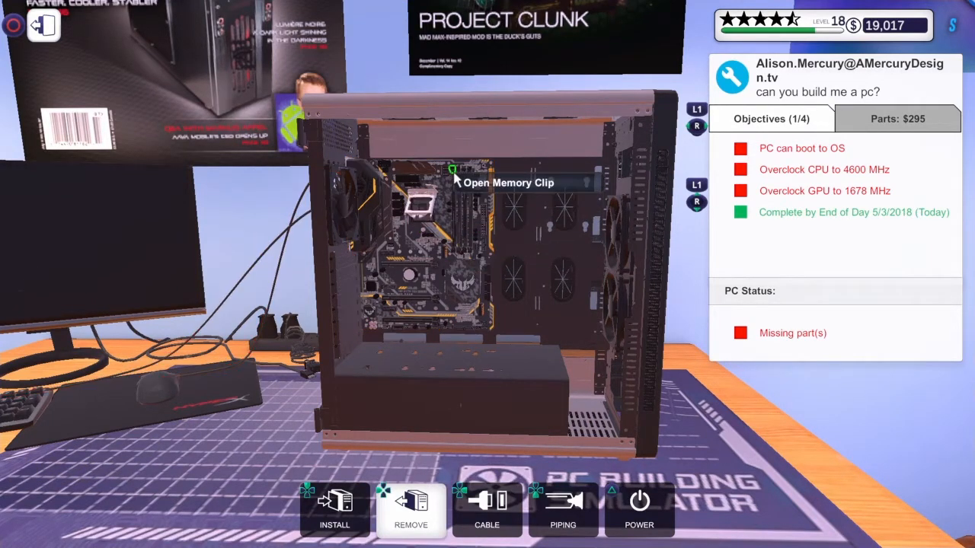
{"action": "mouse_move", "coordinate": [457, 236]}
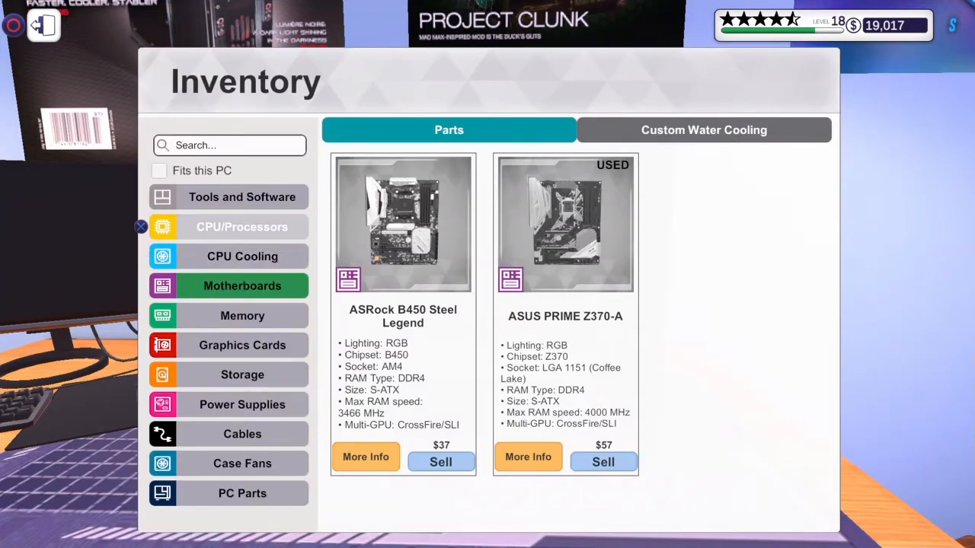
Install the Intel processor, then mount a tower CPU cooler on it from inventory.
{"action": "left_click", "coordinate": [242, 225]}
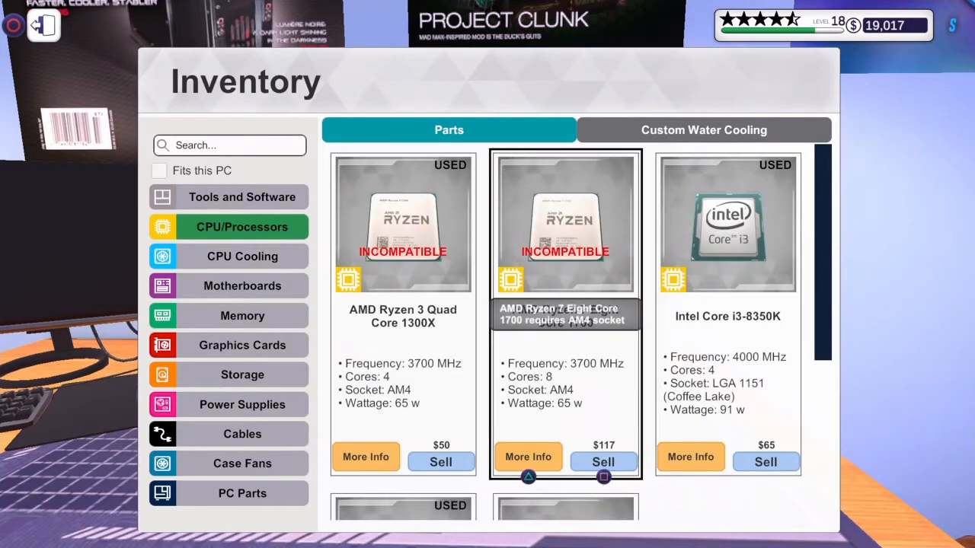
{"action": "scroll", "scroll_direction": "down", "scroll_amount": 3}
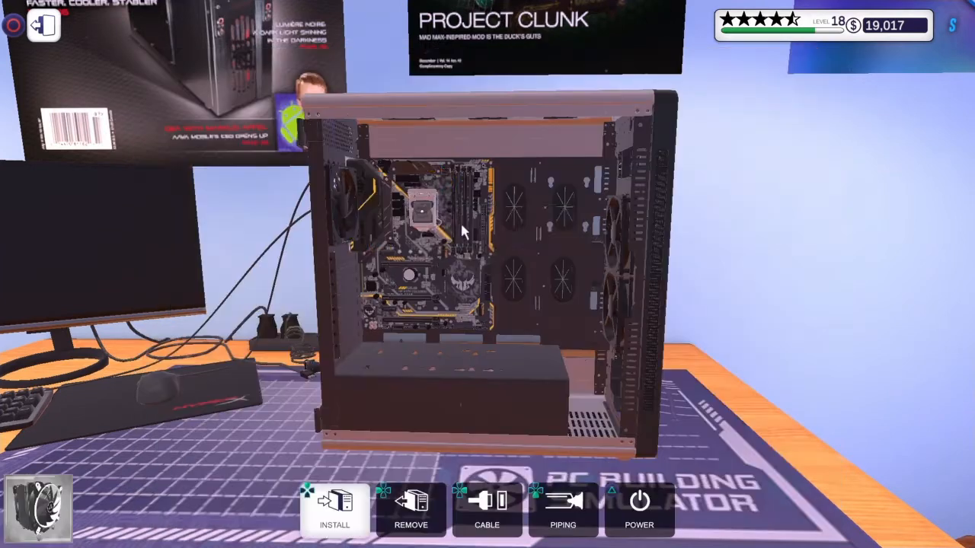
{"action": "left_click", "coordinate": [335, 510]}
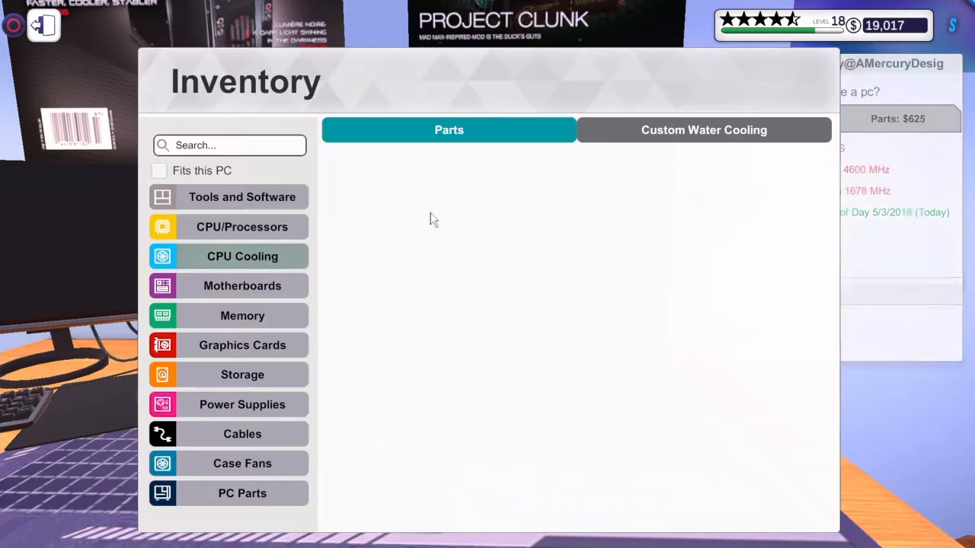
{"action": "left_click", "coordinate": [242, 315]}
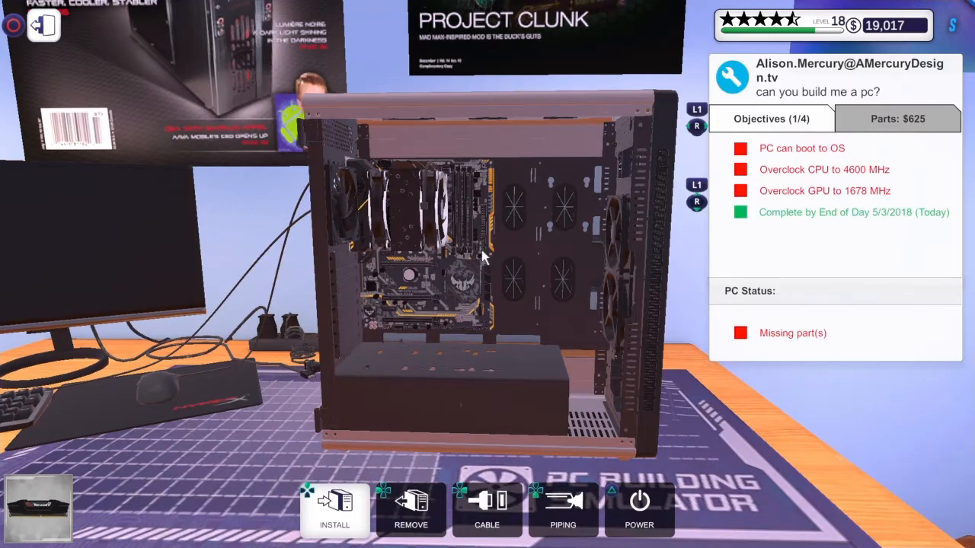
{"action": "mouse_move", "coordinate": [449, 232]}
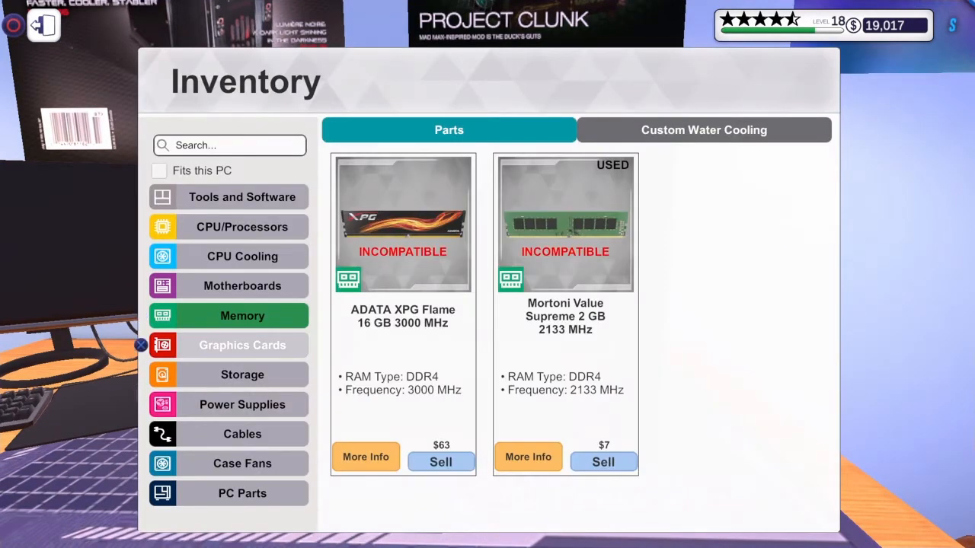
Install the memory and remaining parts, bringing the build value to $1,357.
{"action": "left_click", "coordinate": [242, 344]}
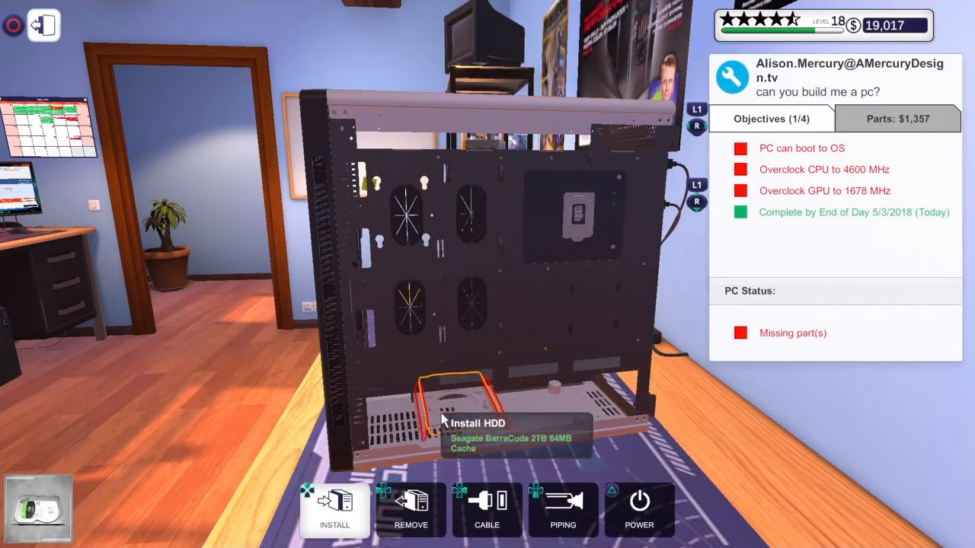
Mount the Seagate BarraCuda 2TB drive in the lower bay and bring up the stored power supplies.
{"action": "left_click", "coordinate": [449, 411]}
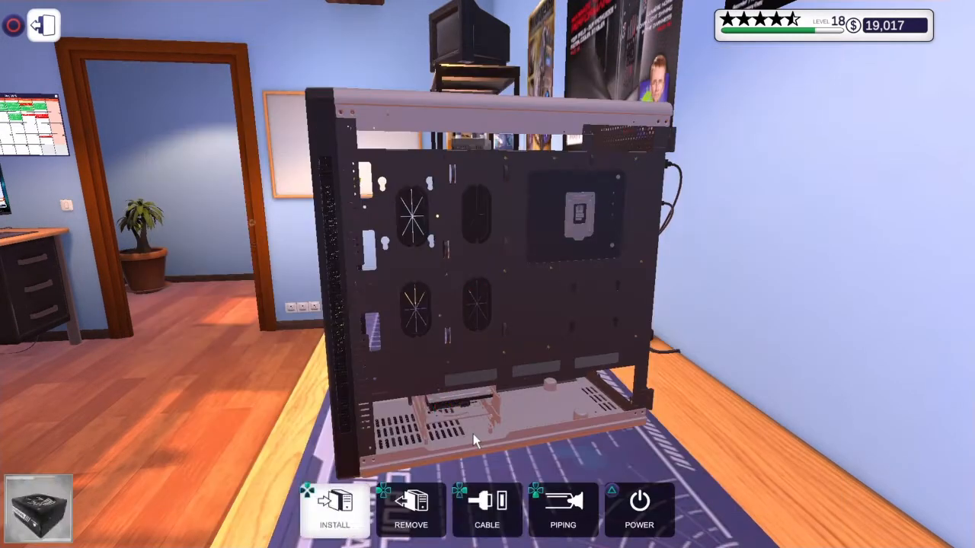
{"action": "left_click", "coordinate": [488, 510]}
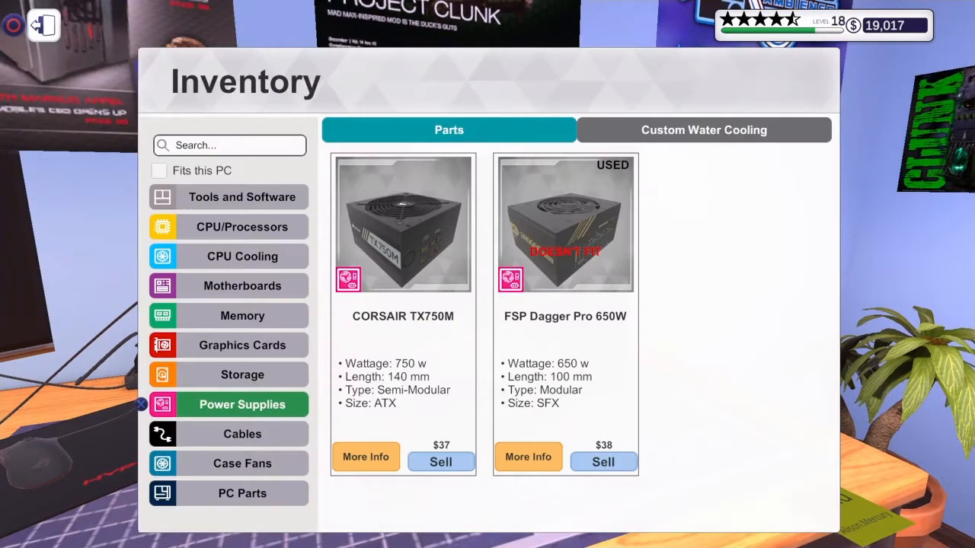
Install the power supply and secure the EVGA graphics card with the PCI lock, value $1,567.
{"action": "left_click", "coordinate": [243, 494]}
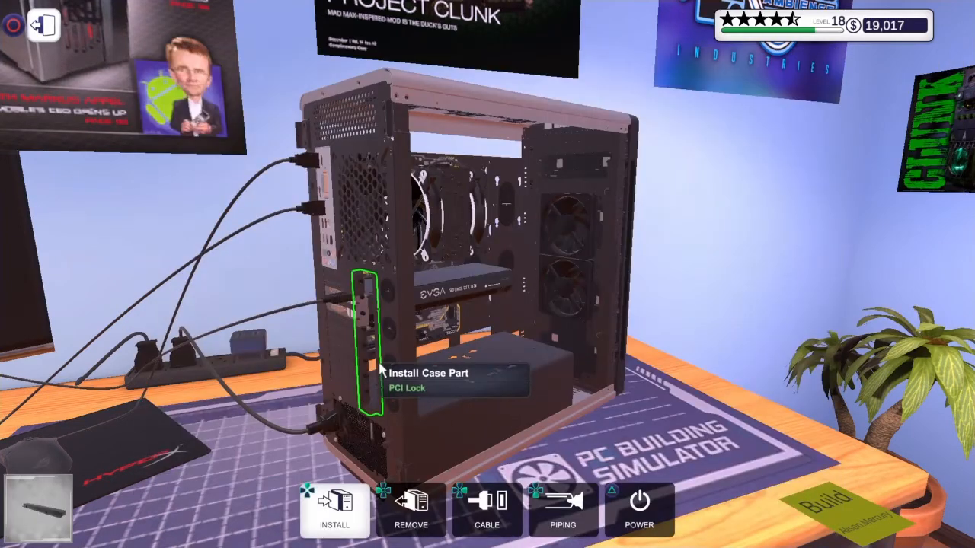
{"action": "left_click", "coordinate": [335, 509]}
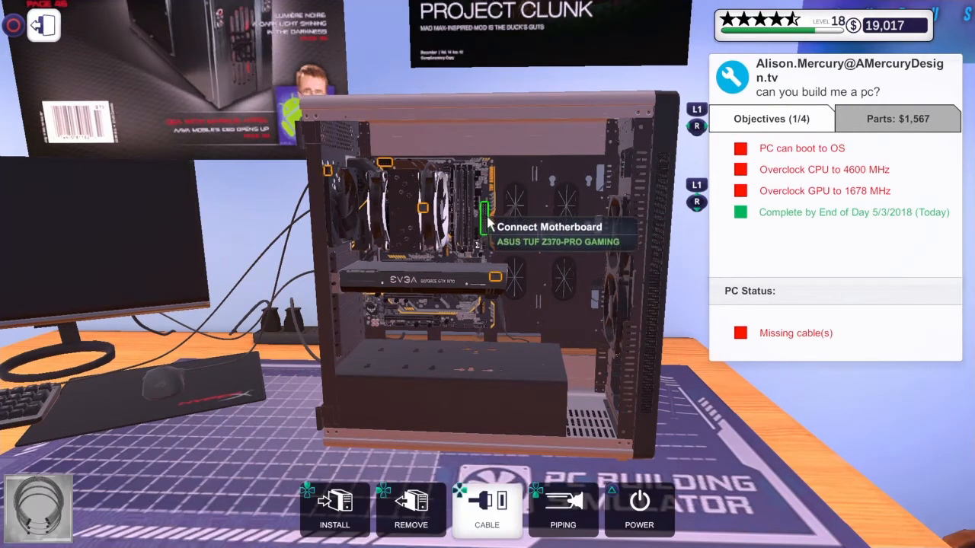
{"action": "mouse_move", "coordinate": [494, 277]}
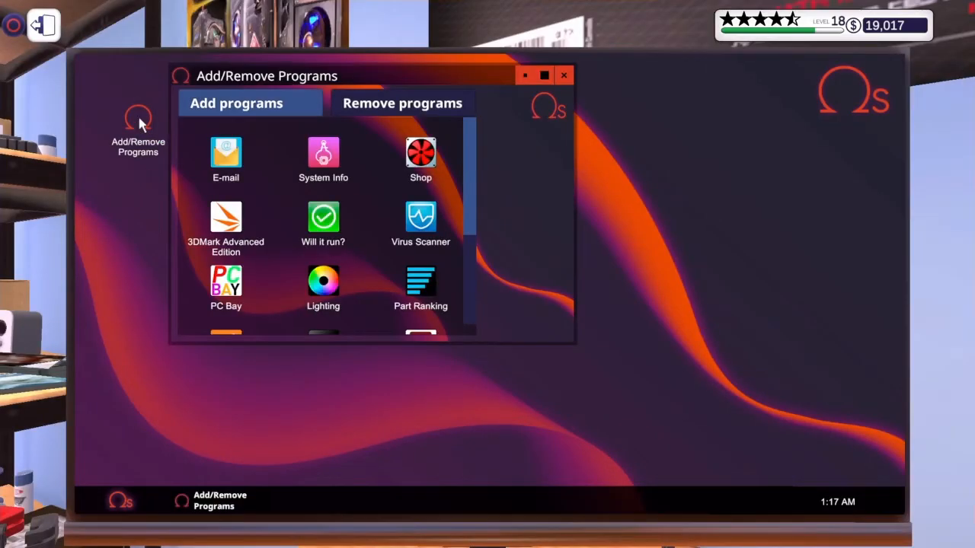
{"action": "mouse_move", "coordinate": [320, 288]}
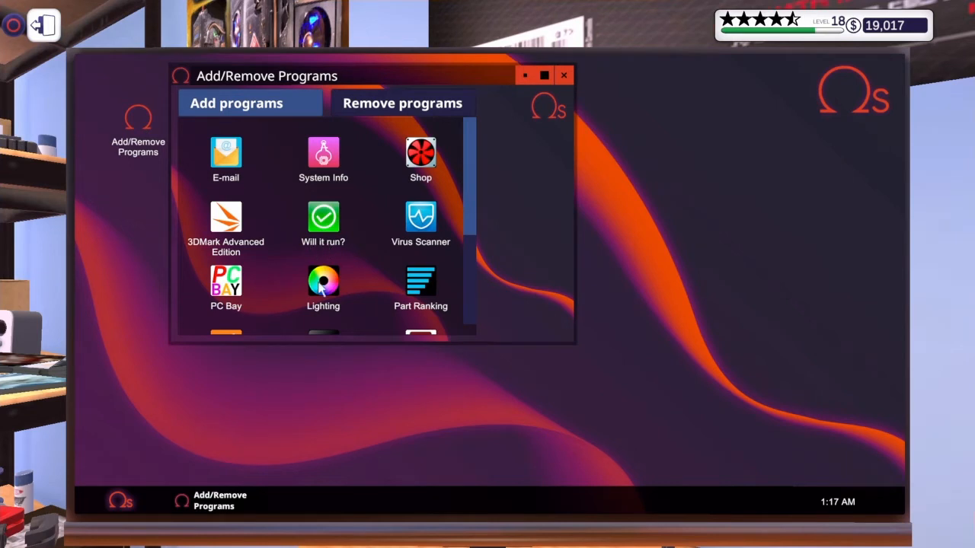
Add OCCT from Add/Remove Programs and accept the restart into BIOS.
{"action": "scroll", "scroll_direction": "down", "scroll_amount": 3}
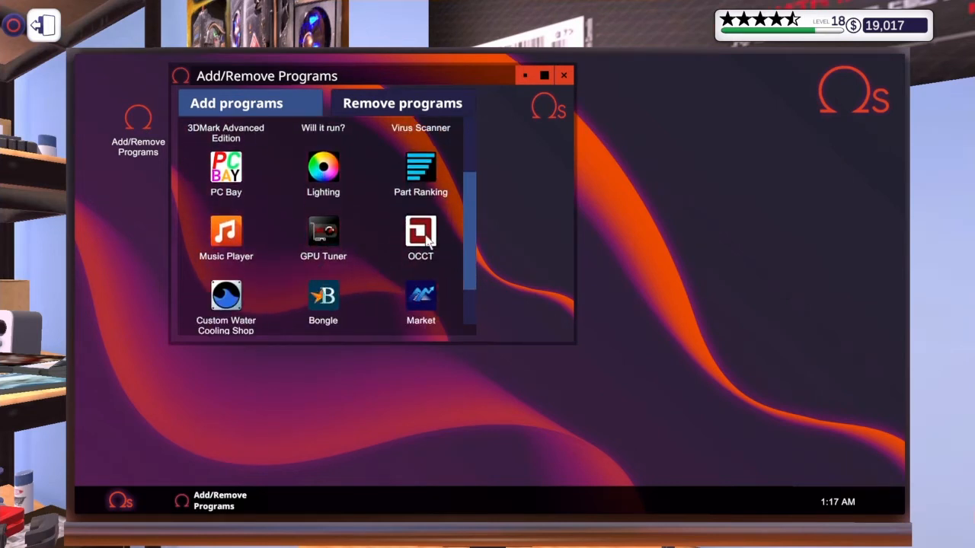
{"action": "left_click", "coordinate": [421, 236]}
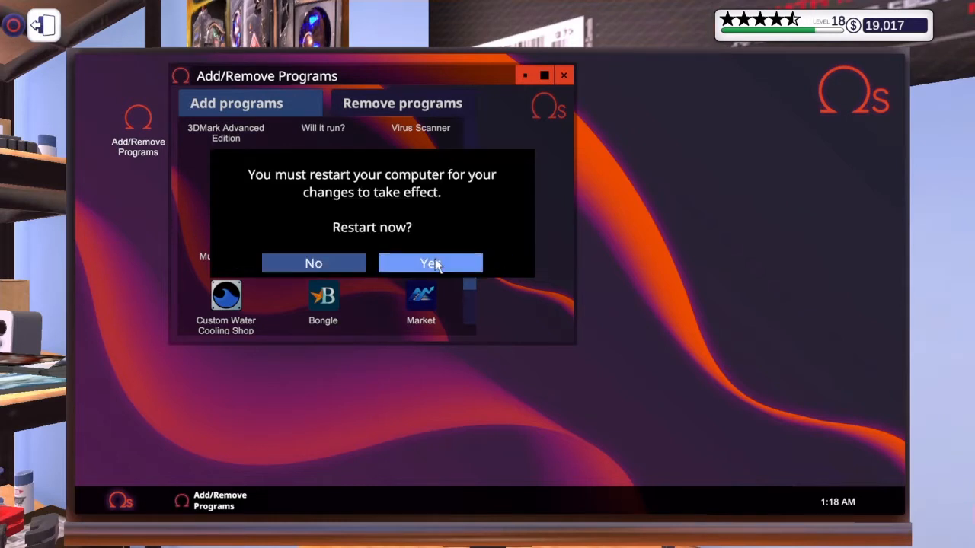
{"action": "left_click", "coordinate": [429, 262]}
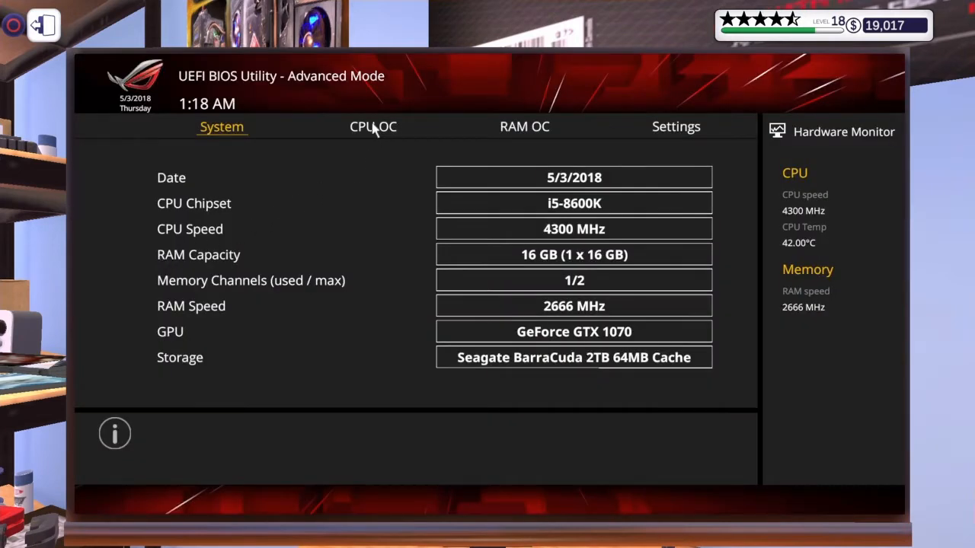
Set the CPU ratio to x46 for 4600 MHz and raise voltage to 1.70 V.
{"action": "left_click", "coordinate": [374, 126]}
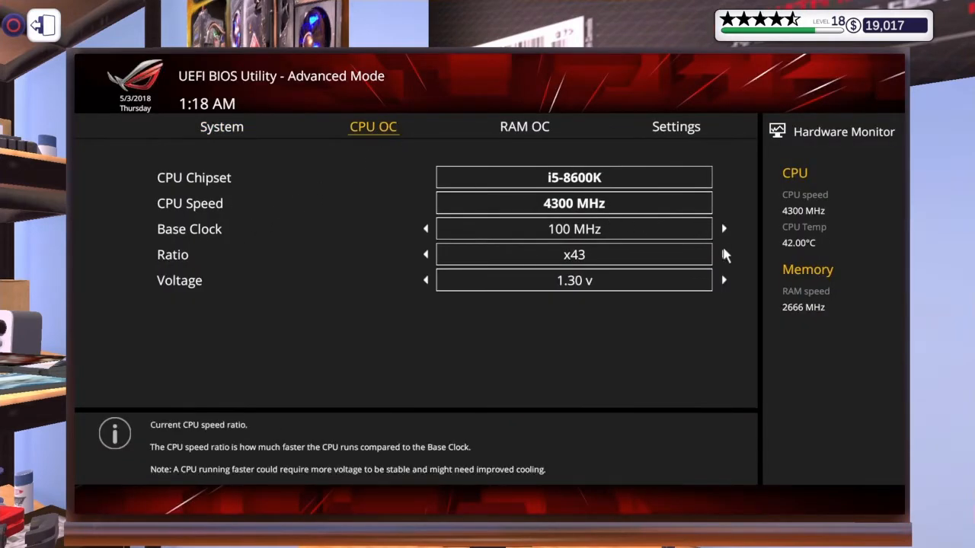
{"action": "left_click", "coordinate": [723, 254]}
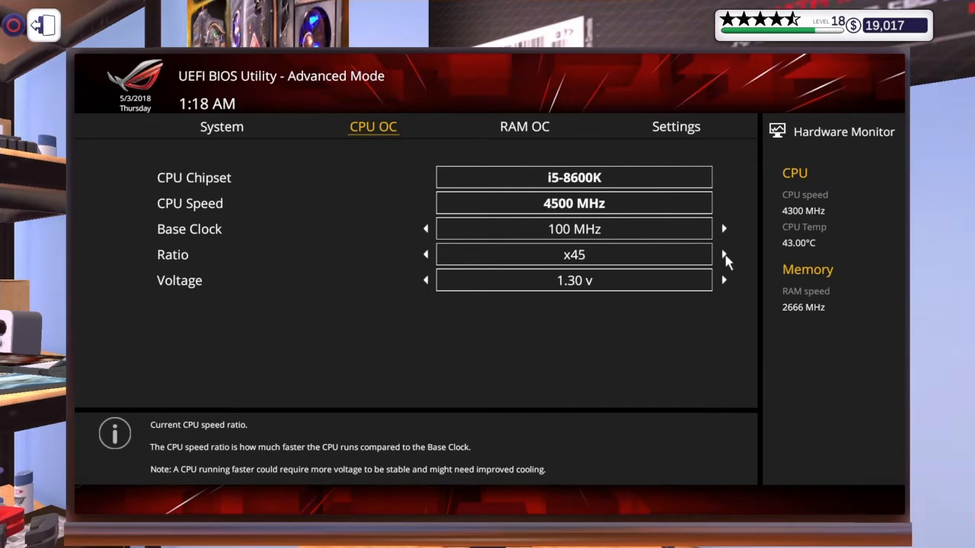
{"action": "left_click", "coordinate": [722, 254]}
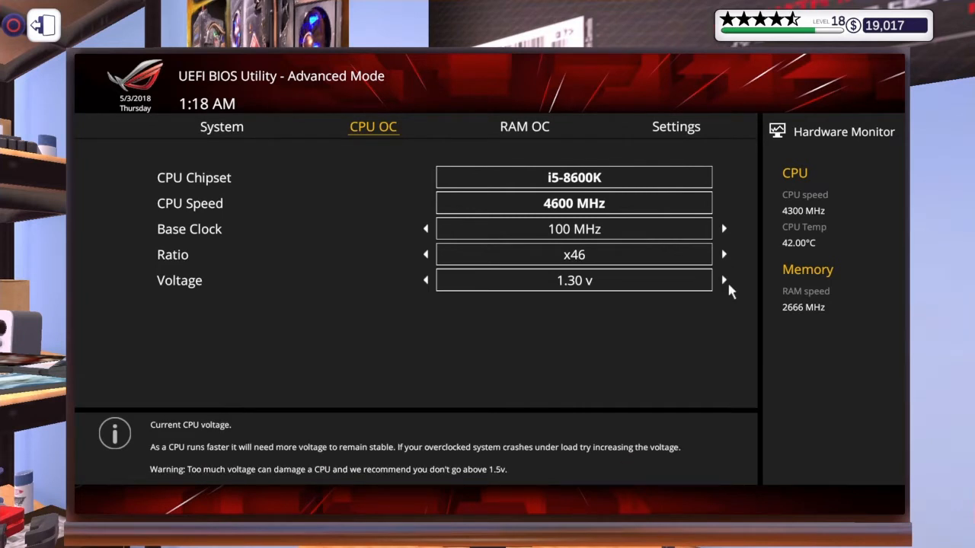
{"action": "left_click", "coordinate": [721, 280]}
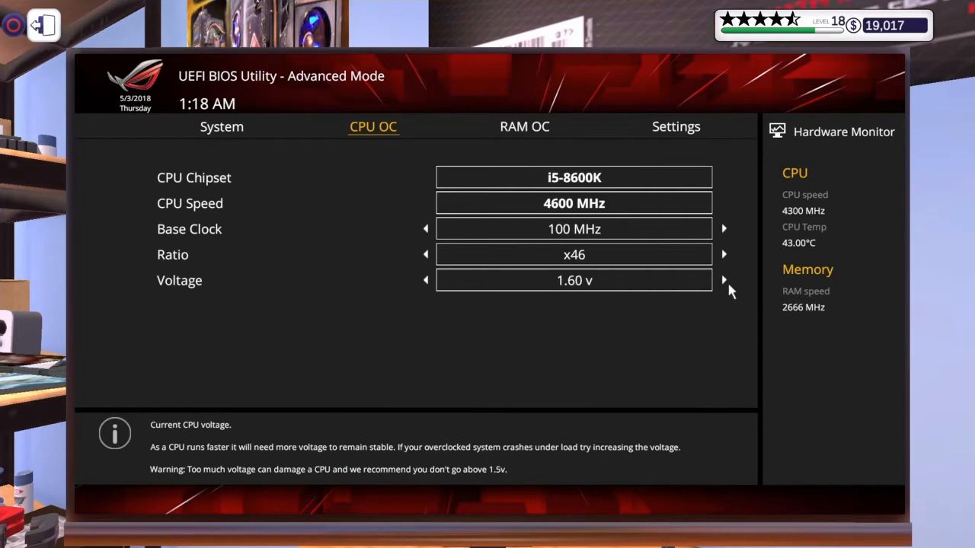
{"action": "left_click", "coordinate": [722, 280]}
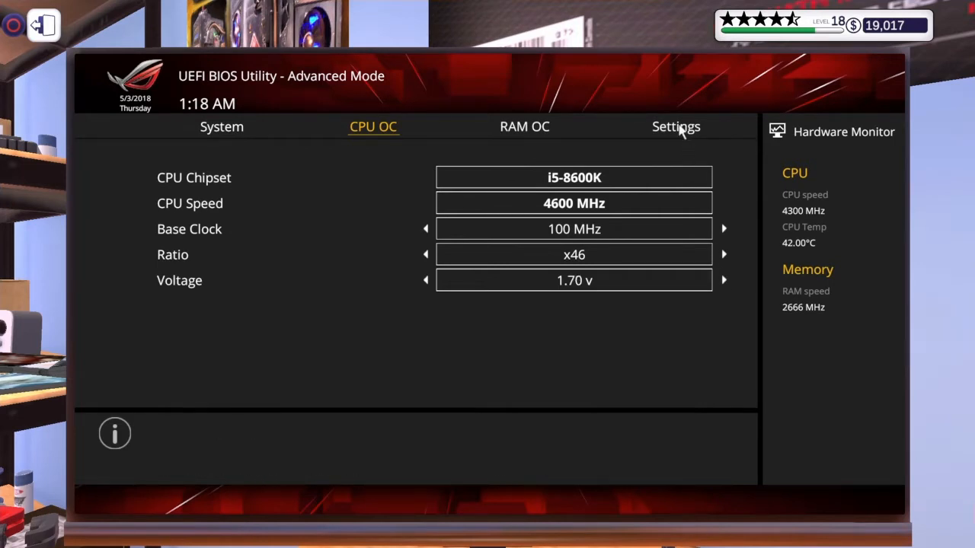
Apply the overclock changes and confirm restarting the PC.
{"action": "left_click", "coordinate": [676, 126]}
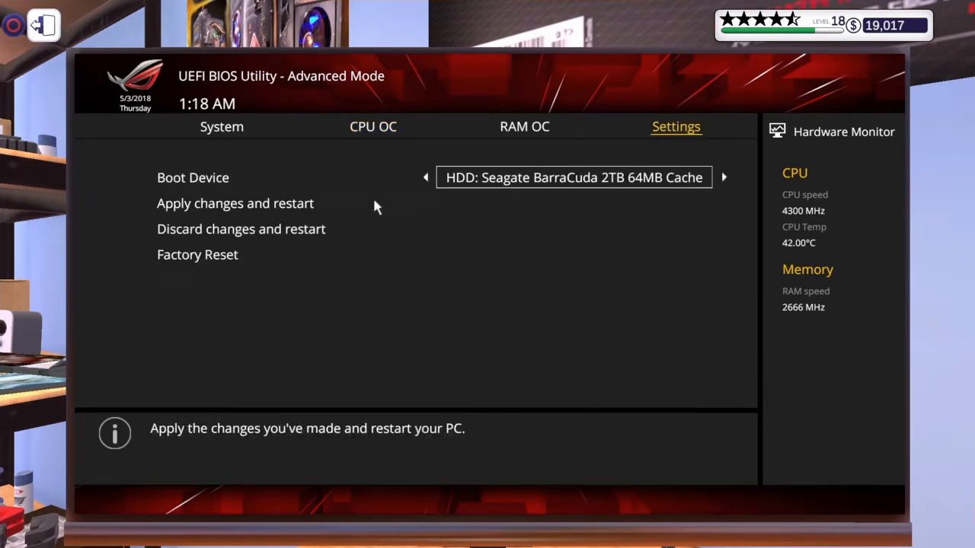
{"action": "left_click", "coordinate": [234, 204]}
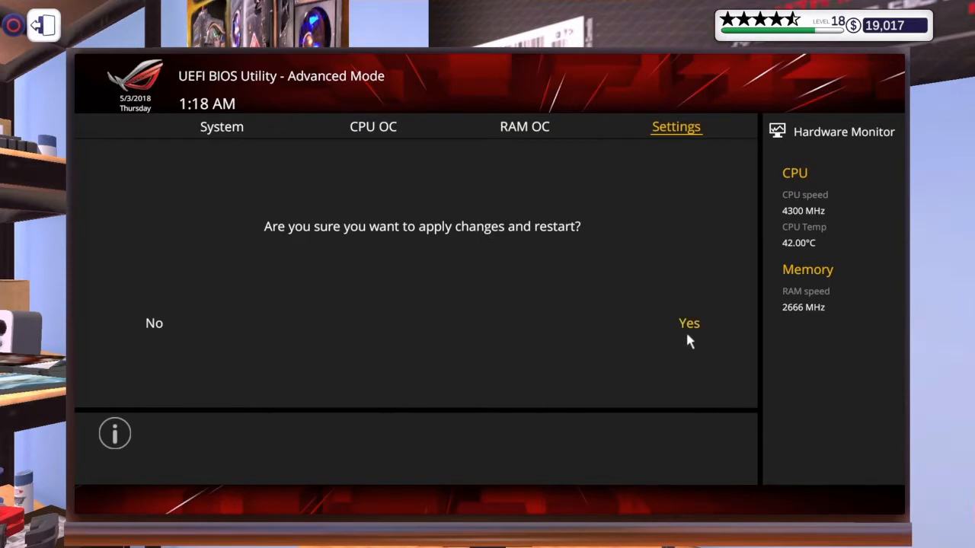
{"action": "left_click", "coordinate": [688, 322]}
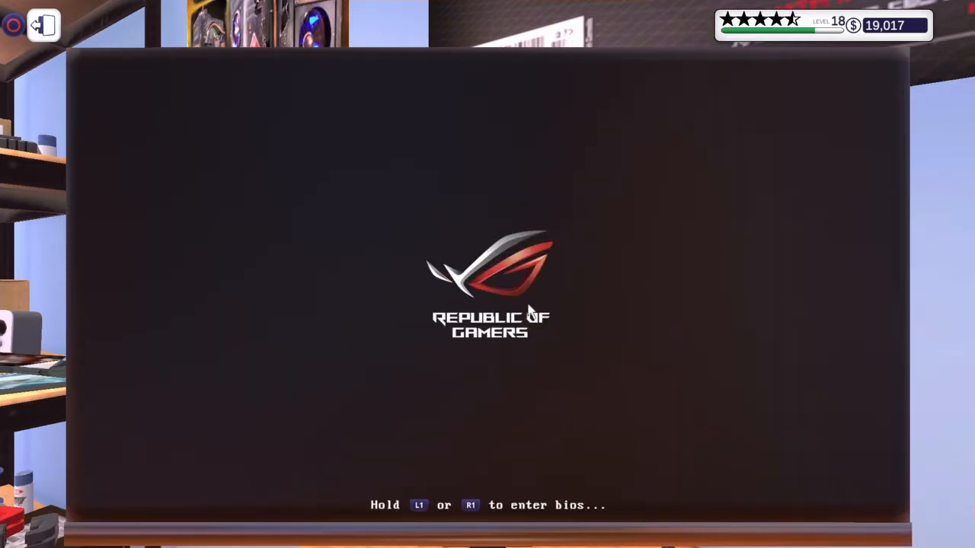
{"action": "mouse_move", "coordinate": [345, 249]}
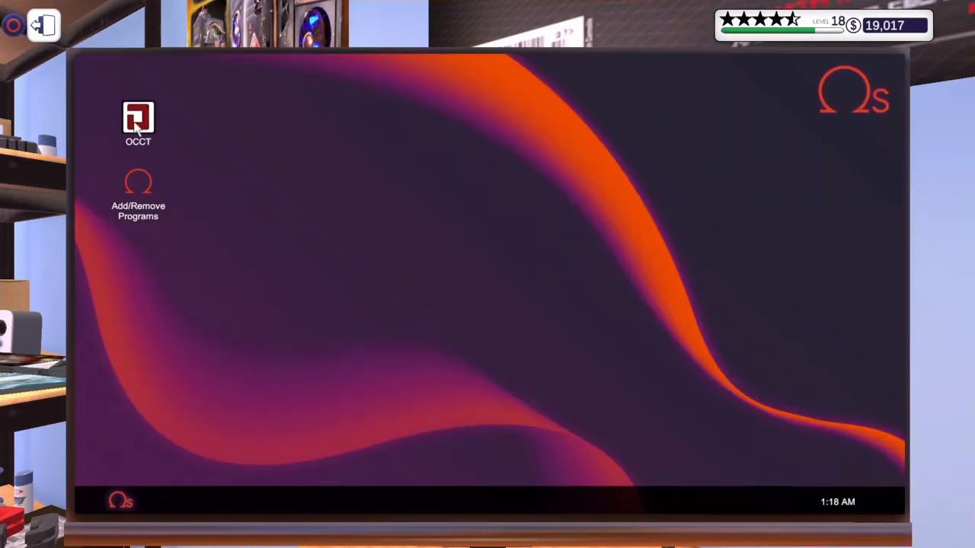
{"action": "double_click", "coordinate": [137, 120]}
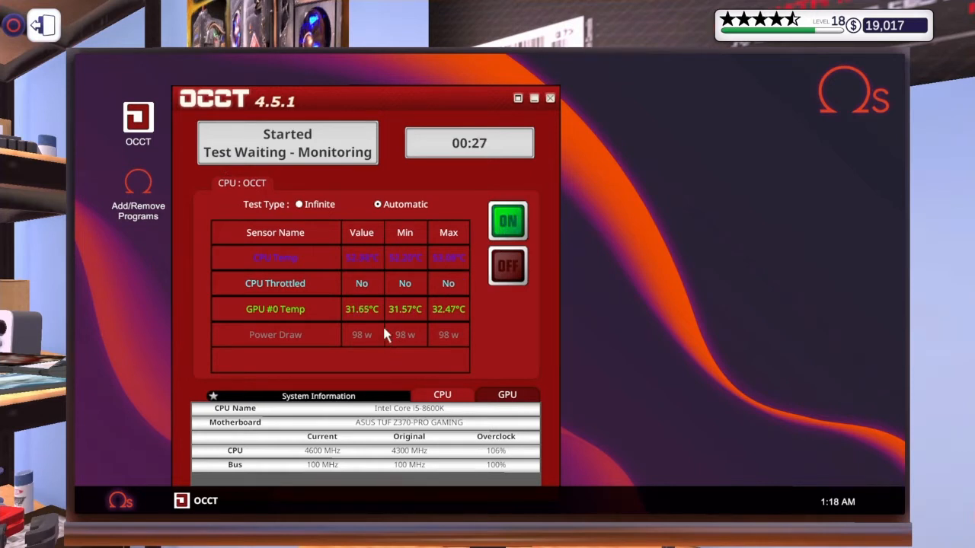
{"action": "mouse_move", "coordinate": [358, 292]}
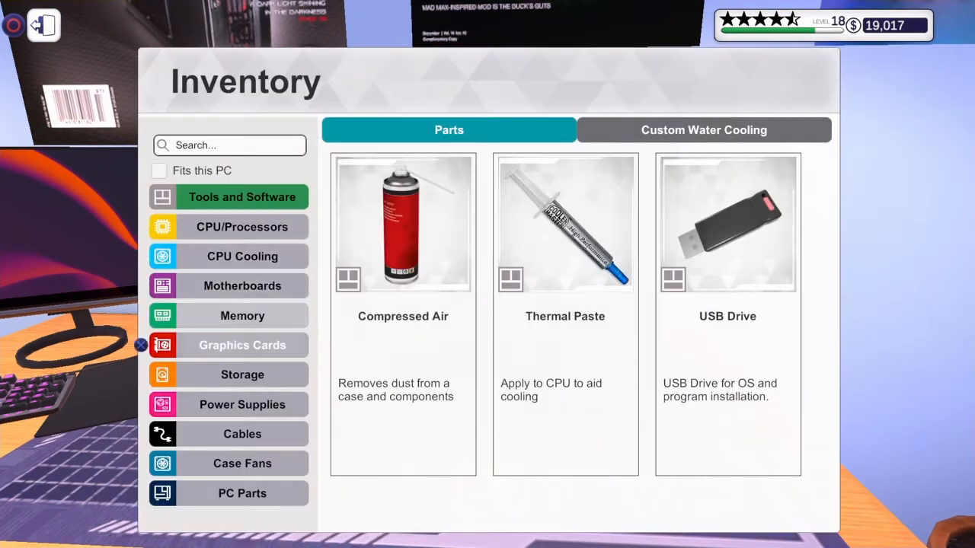
{"action": "left_click", "coordinate": [242, 493]}
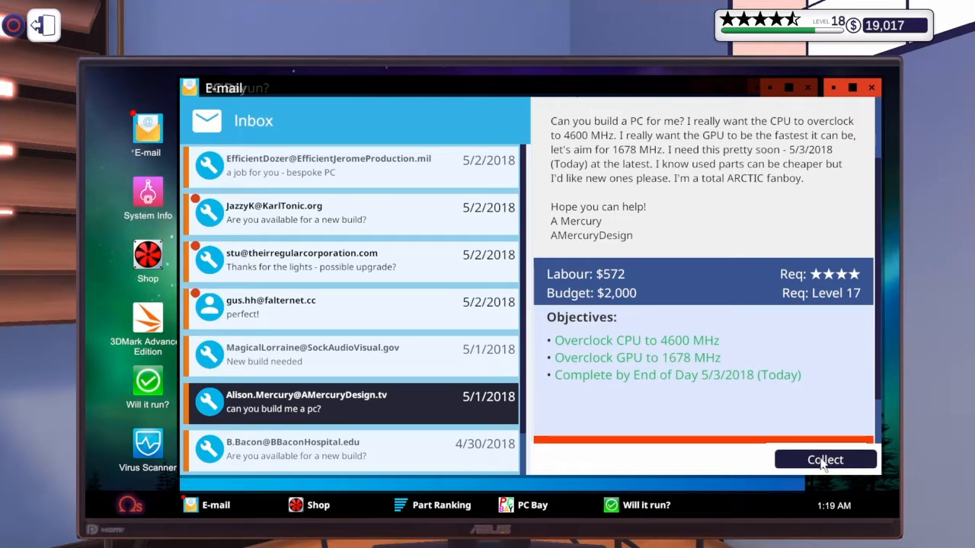
Collect Alison Mercury's job for $2,139 with a five-star review and close the summary.
{"action": "left_click", "coordinate": [825, 460]}
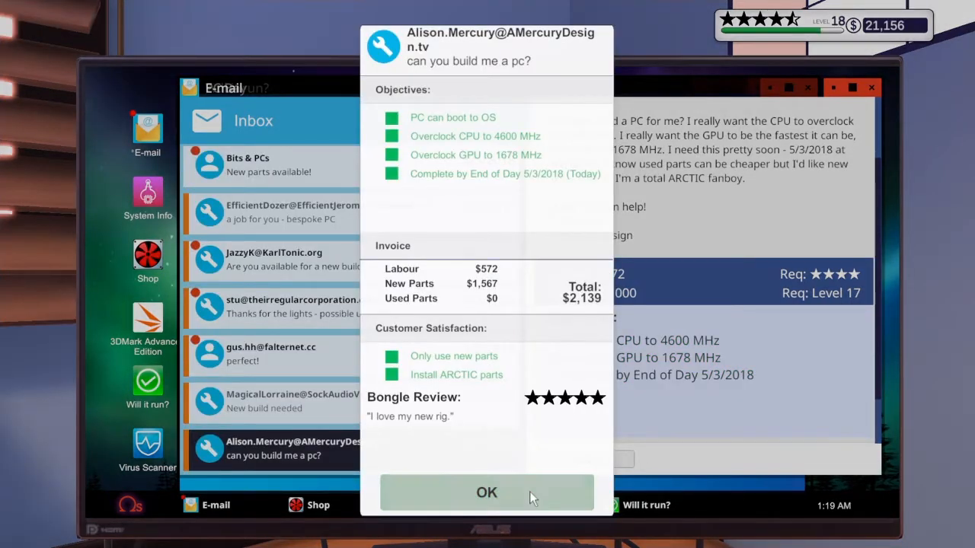
{"action": "left_click", "coordinate": [486, 492]}
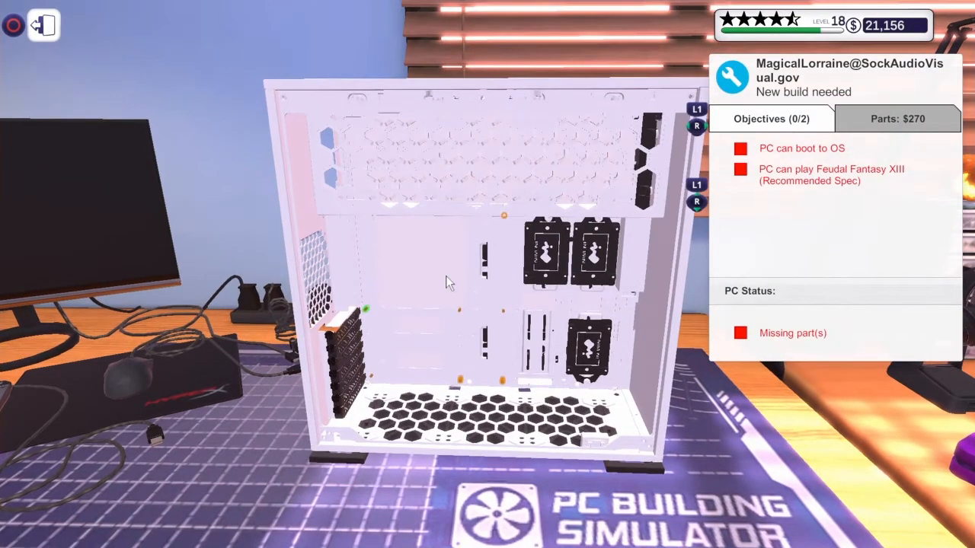
Browse stored motherboards, coolers, memory and power supplies, ending on spare case parts.
{"action": "left_click", "coordinate": [445, 281]}
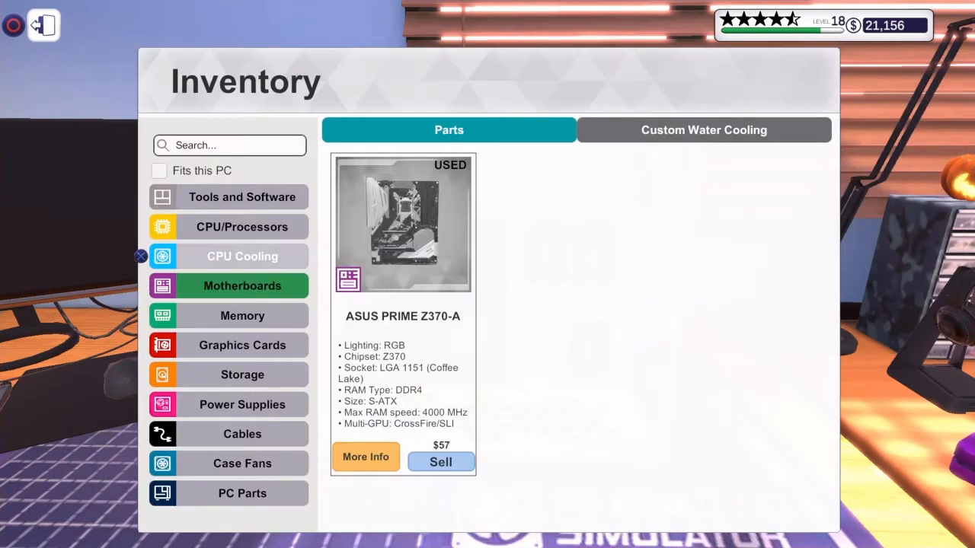
{"action": "left_click", "coordinate": [242, 226]}
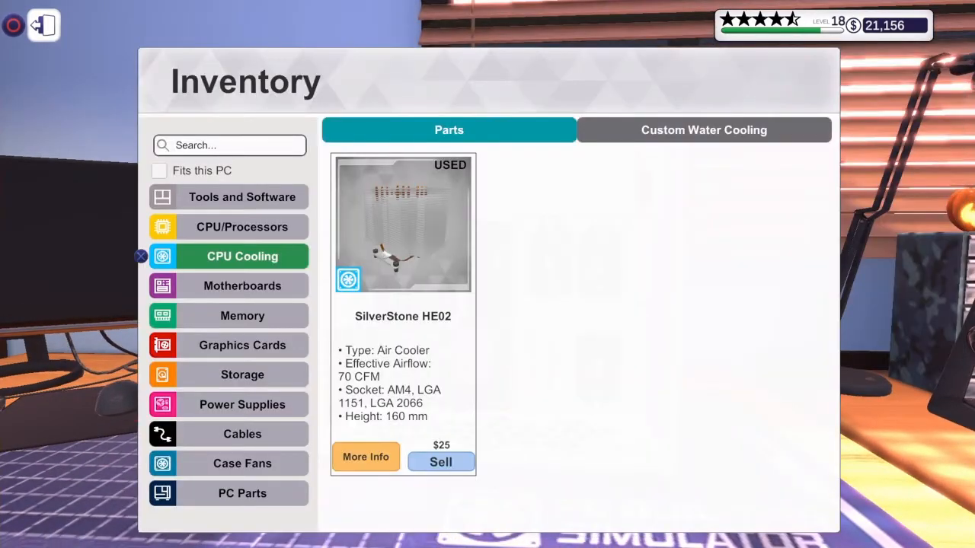
{"action": "mouse_move", "coordinate": [242, 287]}
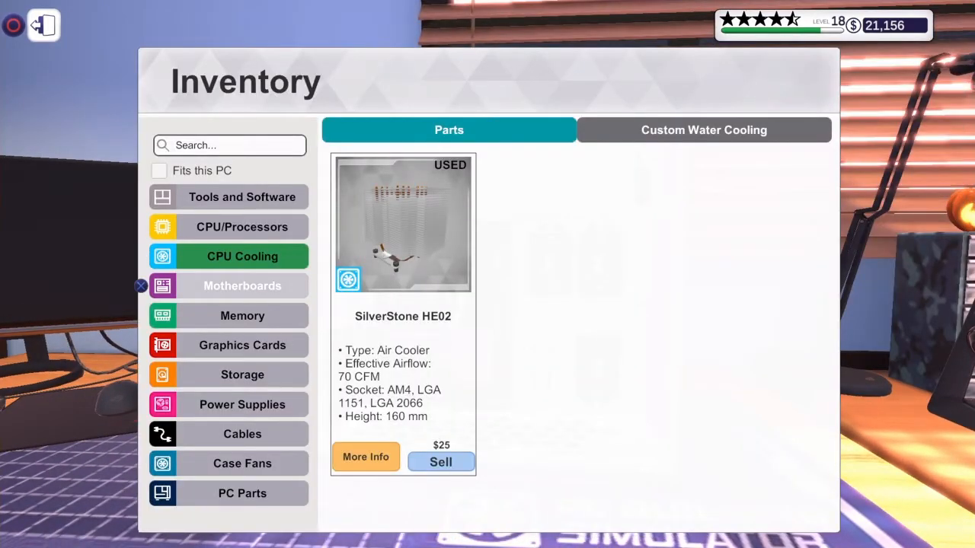
{"action": "left_click", "coordinate": [242, 315]}
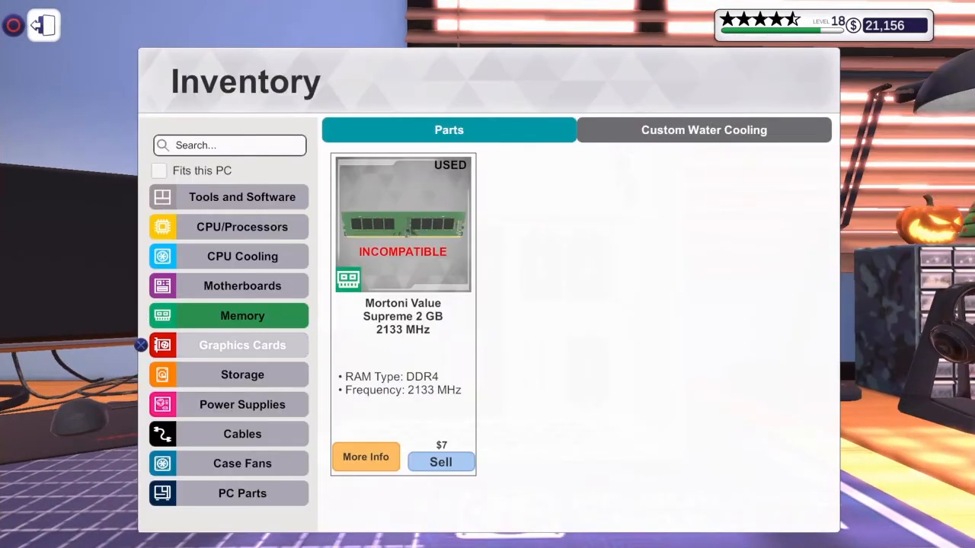
{"action": "left_click", "coordinate": [242, 344]}
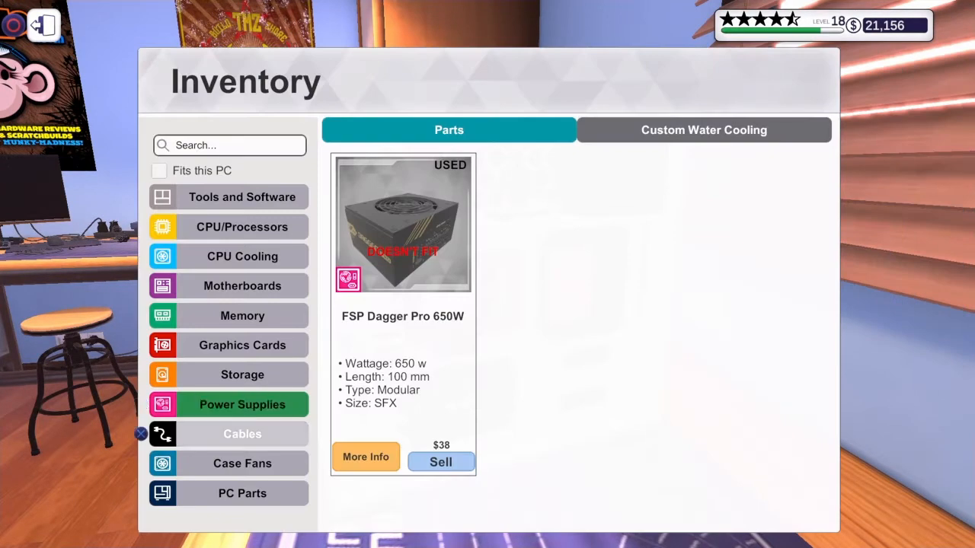
{"action": "left_click", "coordinate": [242, 493]}
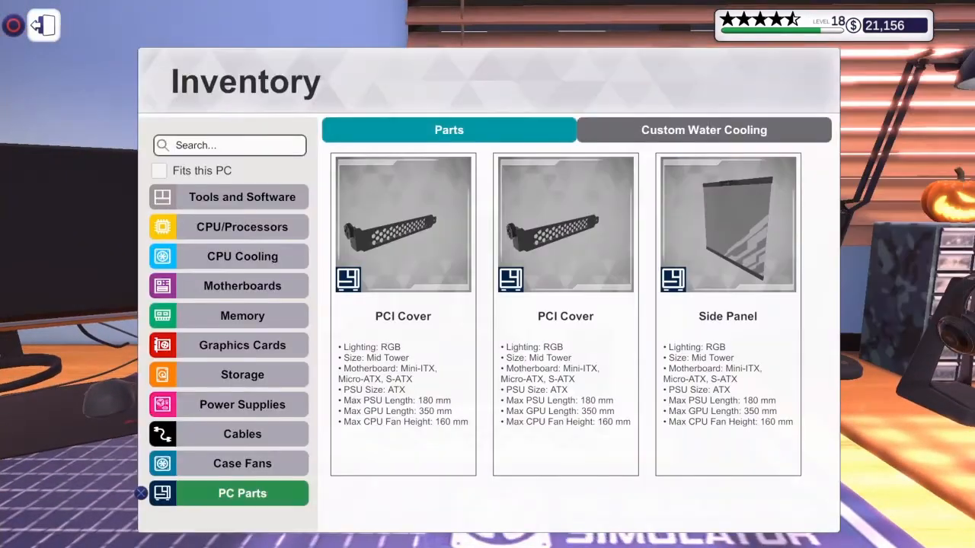
Browse the braided cables in Inventory, then return to the Feudal Fantasy XIII case in Cable mode.
{"action": "left_click", "coordinate": [242, 434]}
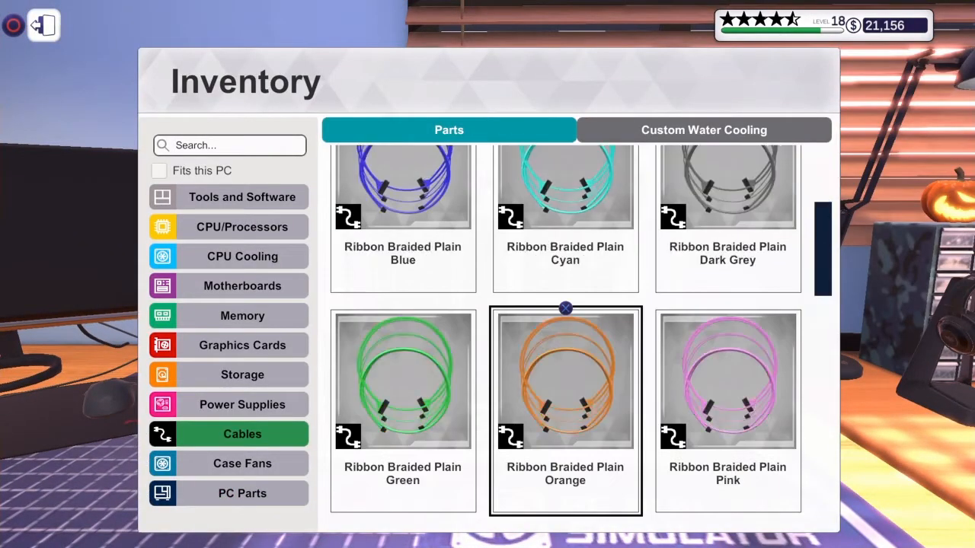
{"action": "scroll", "scroll_direction": "down", "scroll_amount": 3}
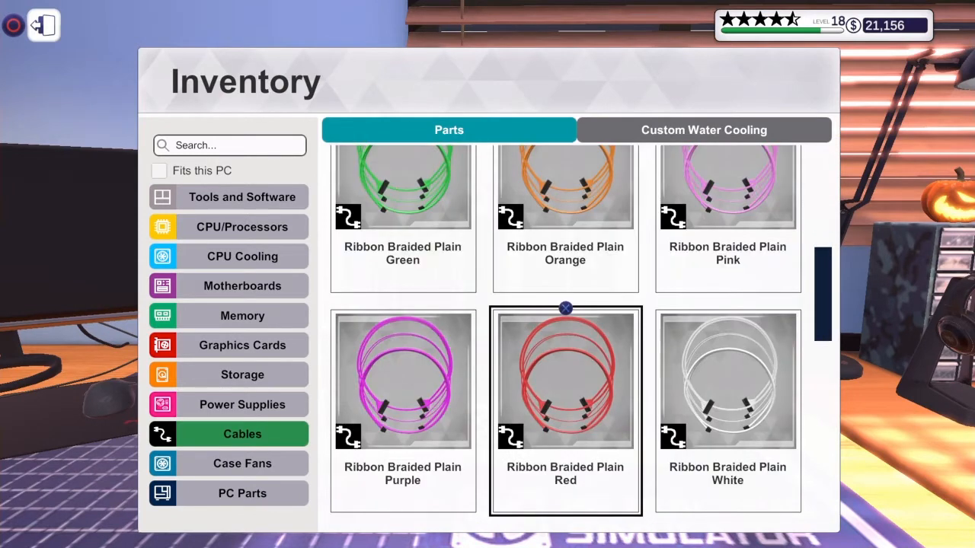
{"action": "scroll", "scroll_direction": "down", "scroll_amount": 3}
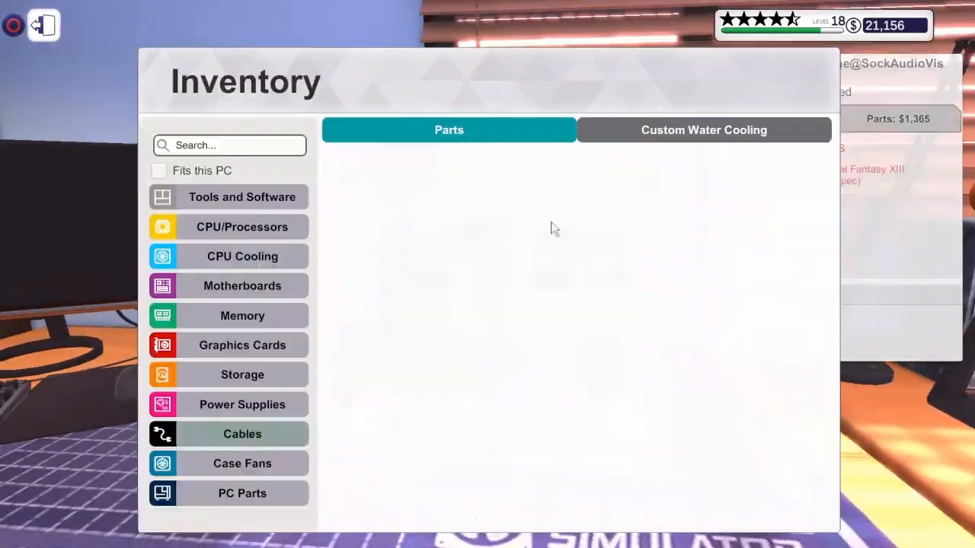
{"action": "left_click", "coordinate": [242, 434]}
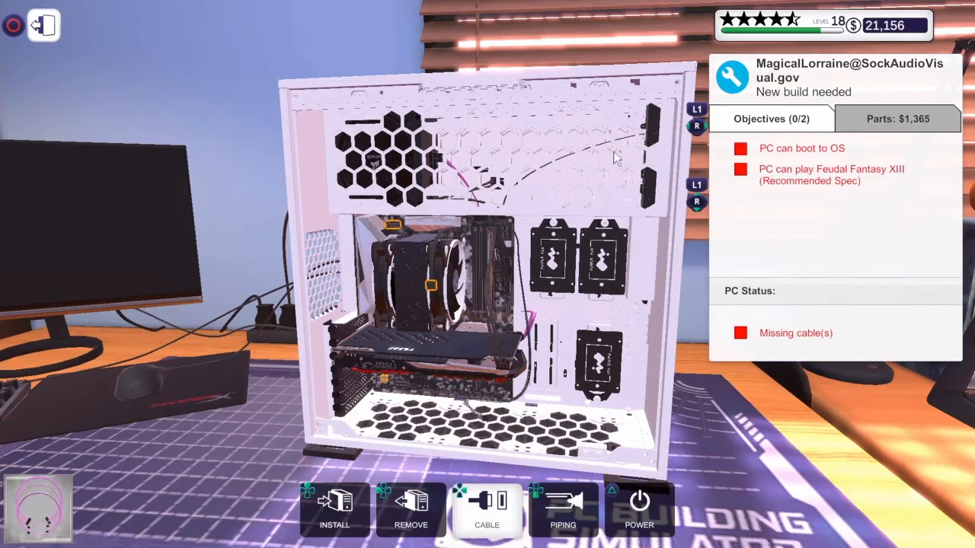
{"action": "mouse_move", "coordinate": [396, 230]}
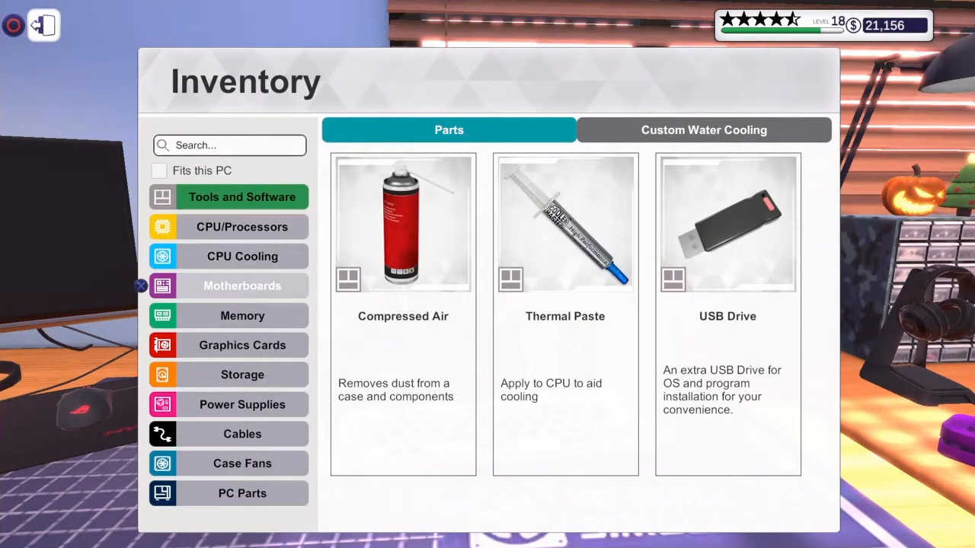
Bring up Lorraine Kennedy's Feudal Fantasy XIII job email, now ready for collection.
{"action": "left_click", "coordinate": [240, 493]}
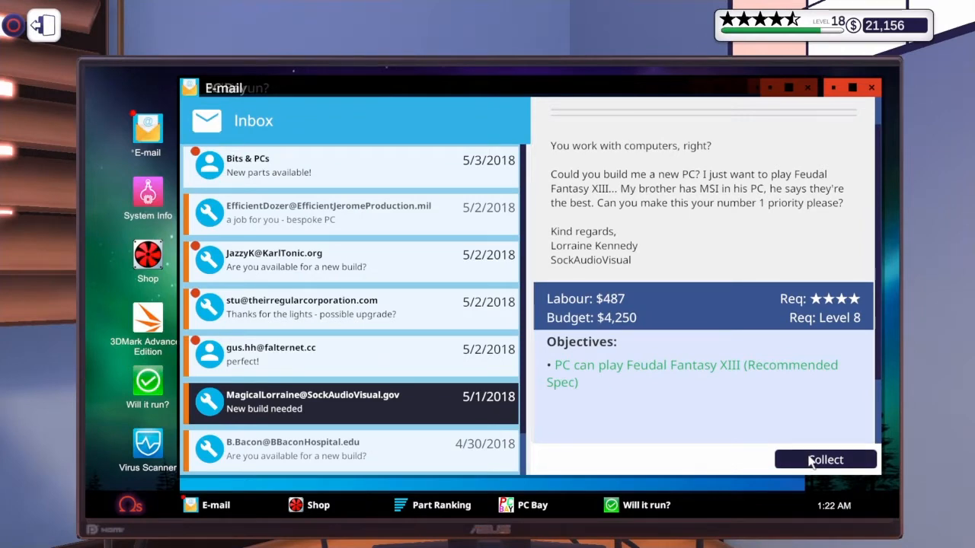
Collect Lorraine Kennedy's build for payment and a five-star review, dismissing the invoice.
{"action": "left_click", "coordinate": [825, 459]}
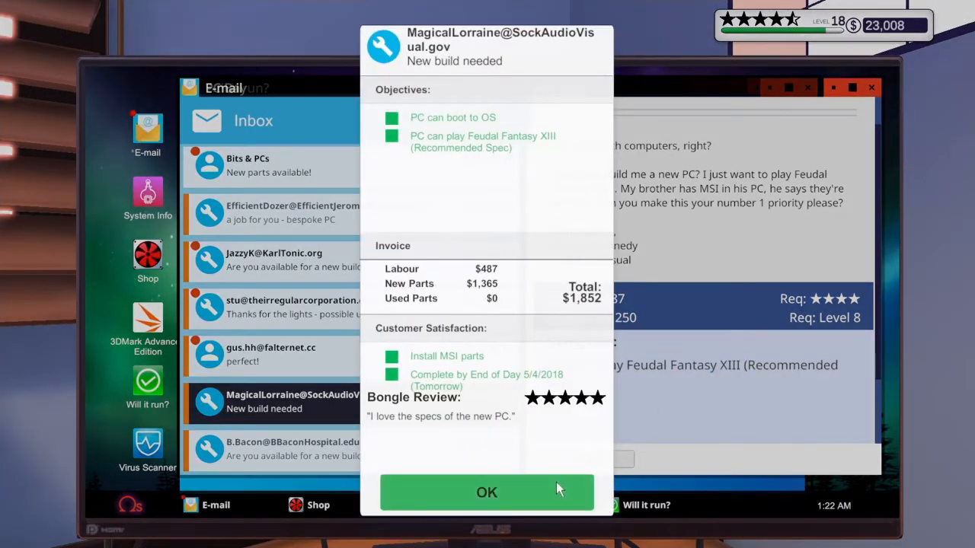
{"action": "left_click", "coordinate": [485, 492]}
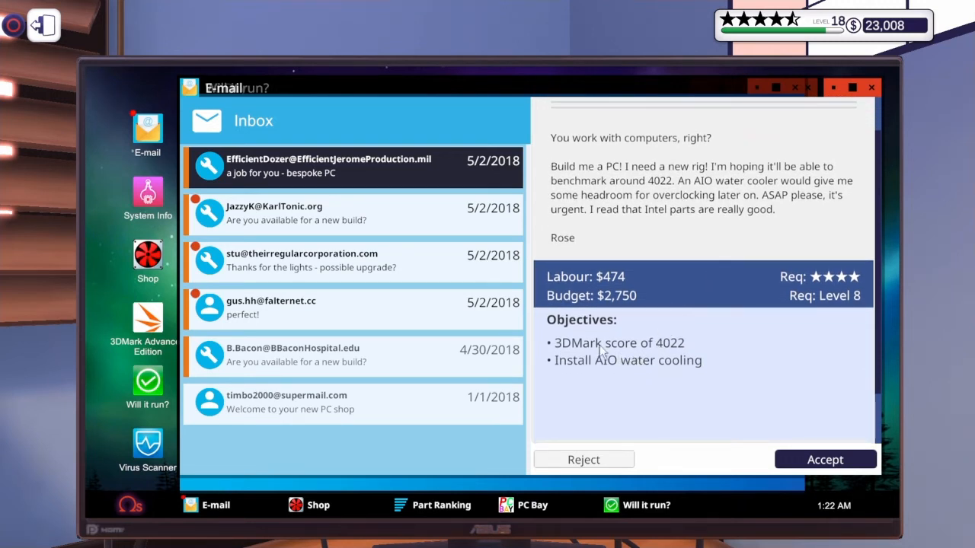
{"action": "mouse_move", "coordinate": [667, 353]}
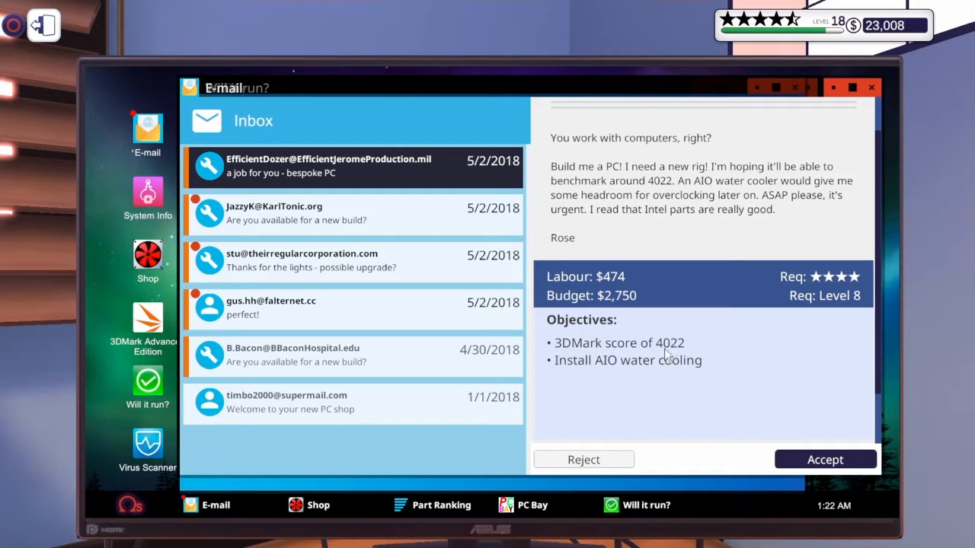
{"action": "mouse_move", "coordinate": [585, 344]}
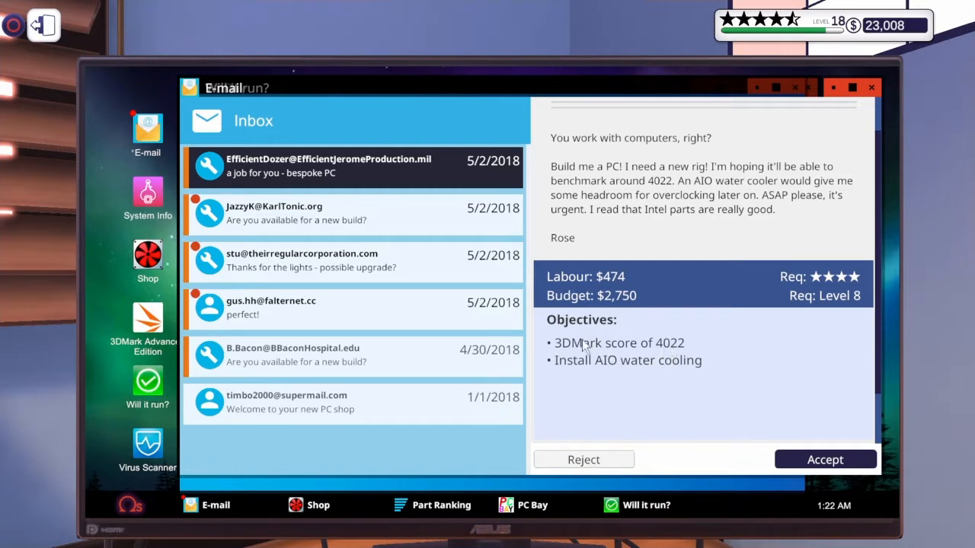
Read through Stuart's $140 Battlegrounds upgrade job objectives from the Irregular Corporation.
{"action": "left_click", "coordinate": [825, 460]}
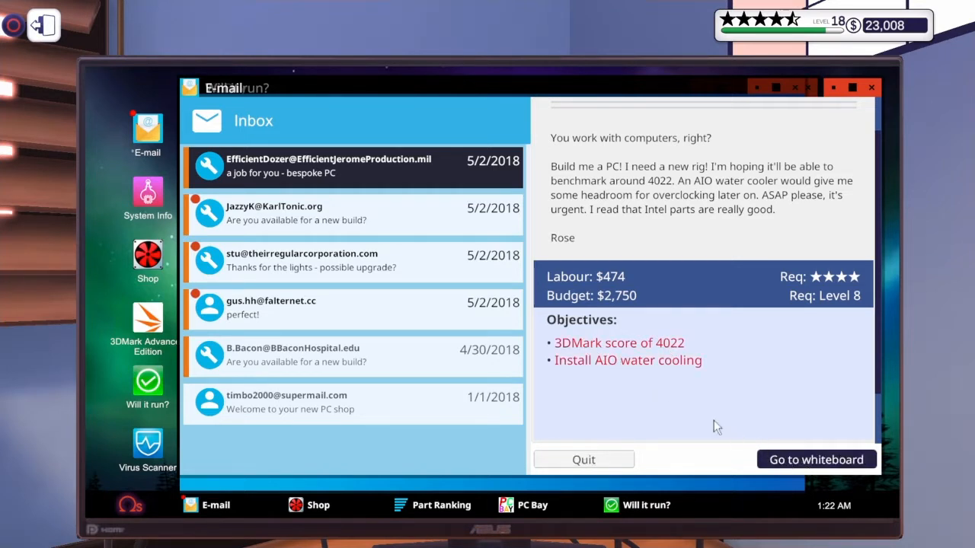
{"action": "left_click", "coordinate": [350, 214]}
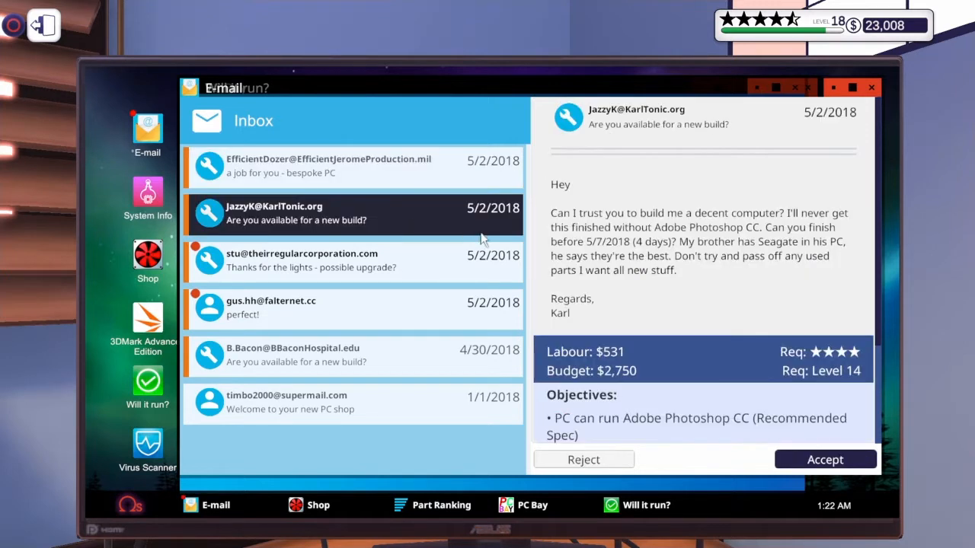
{"action": "mouse_move", "coordinate": [707, 306]}
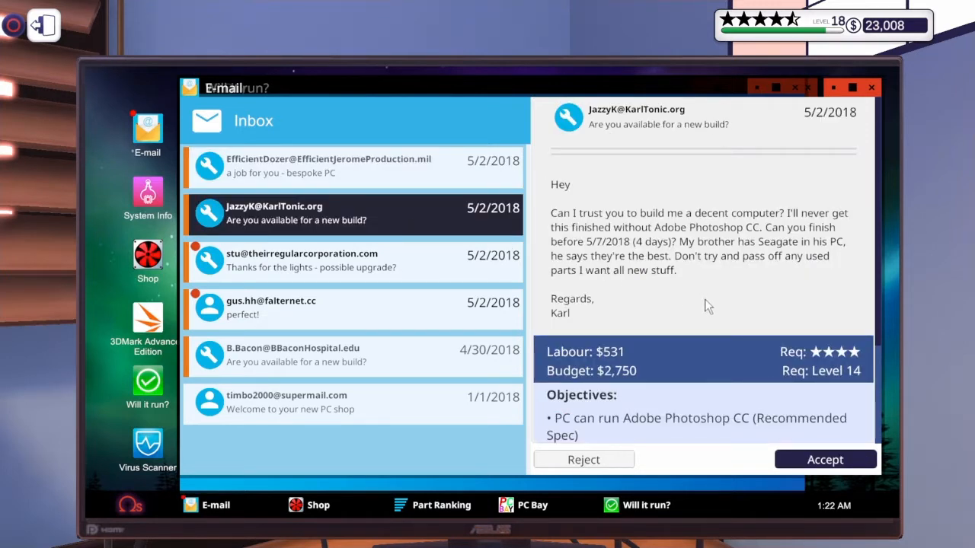
{"action": "mouse_move", "coordinate": [697, 250]}
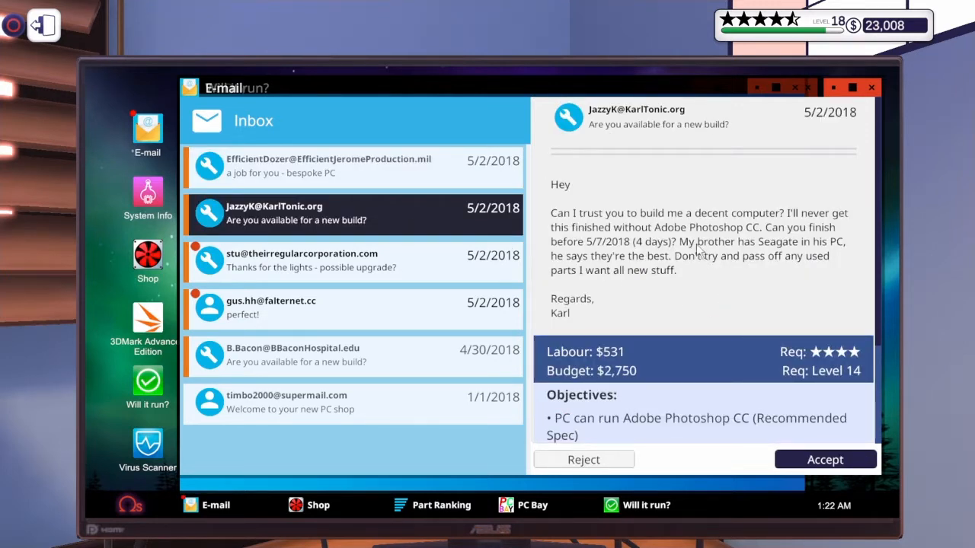
{"action": "scroll", "scroll_direction": "down", "scroll_amount": 3}
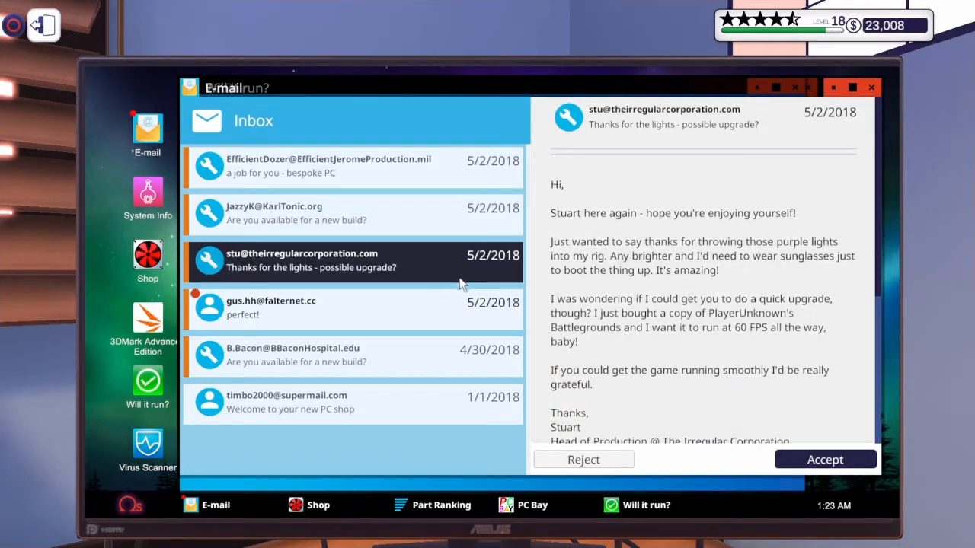
{"action": "mouse_move", "coordinate": [682, 290]}
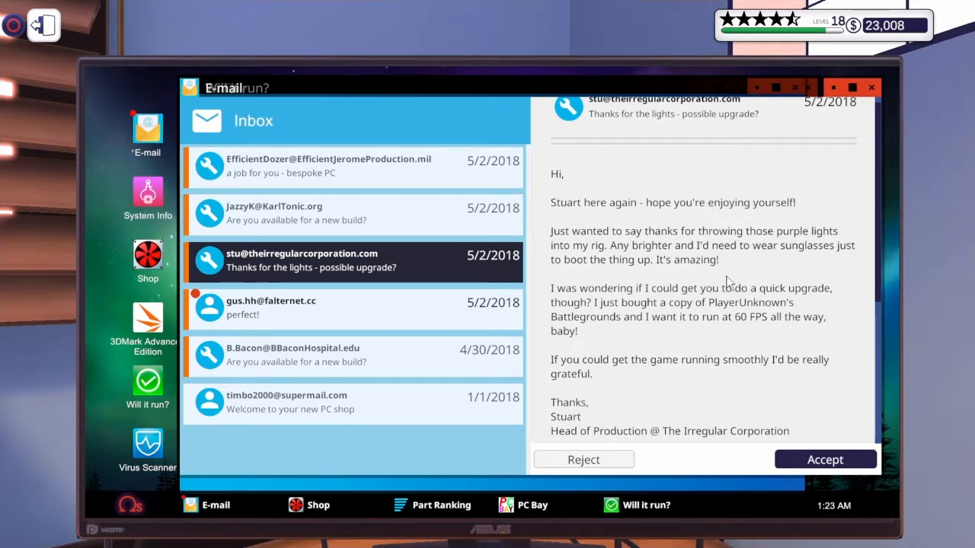
{"action": "scroll", "scroll_direction": "down", "scroll_amount": 3}
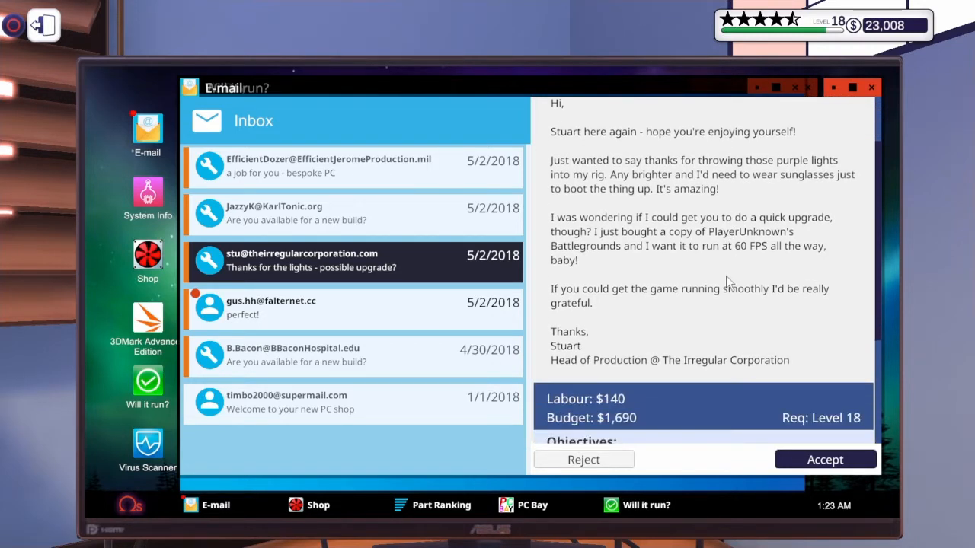
{"action": "mouse_move", "coordinate": [704, 271]}
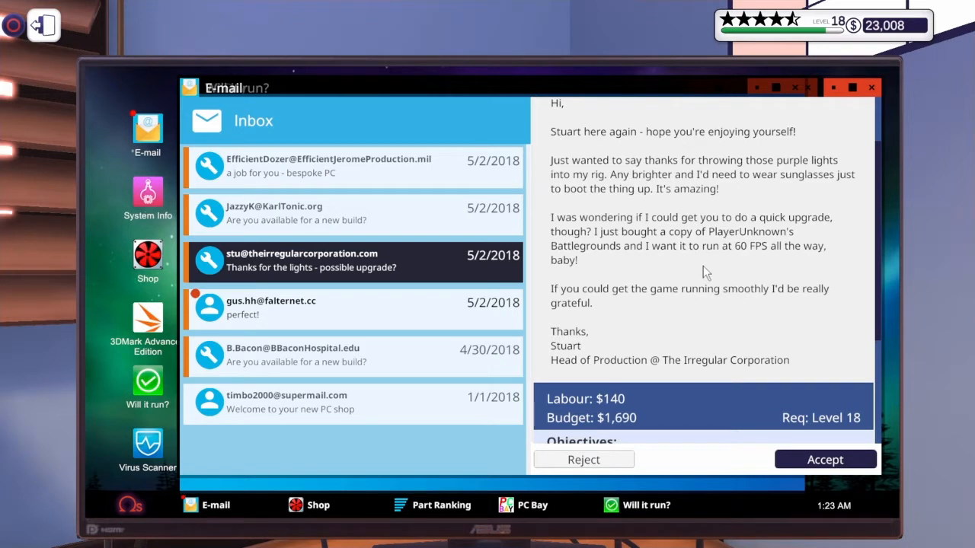
{"action": "mouse_move", "coordinate": [717, 207]}
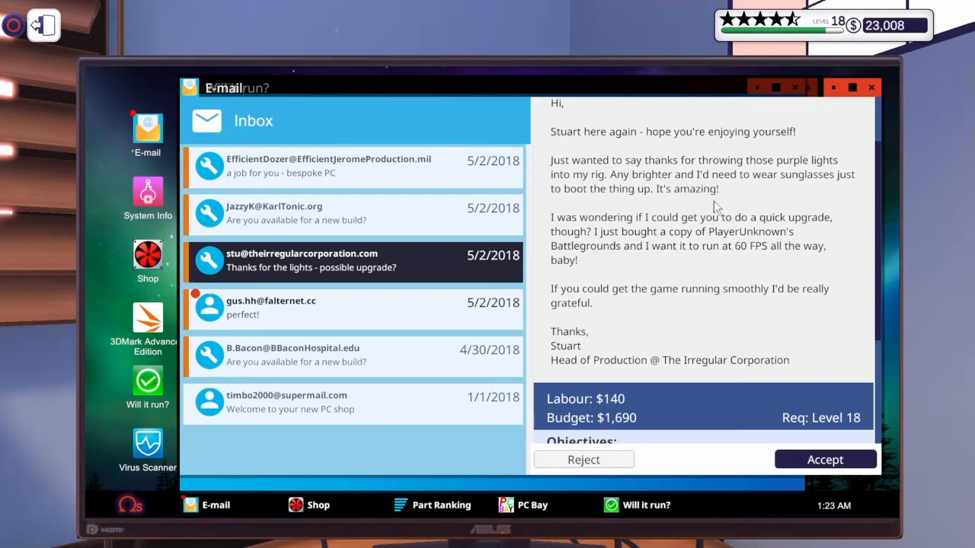
{"action": "mouse_move", "coordinate": [684, 261]}
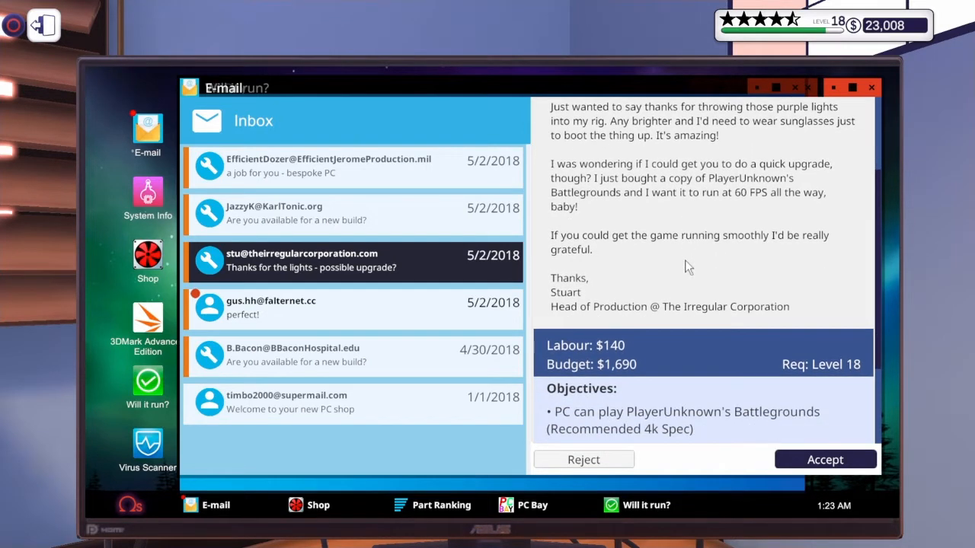
{"action": "scroll", "scroll_direction": "down", "scroll_amount": 3}
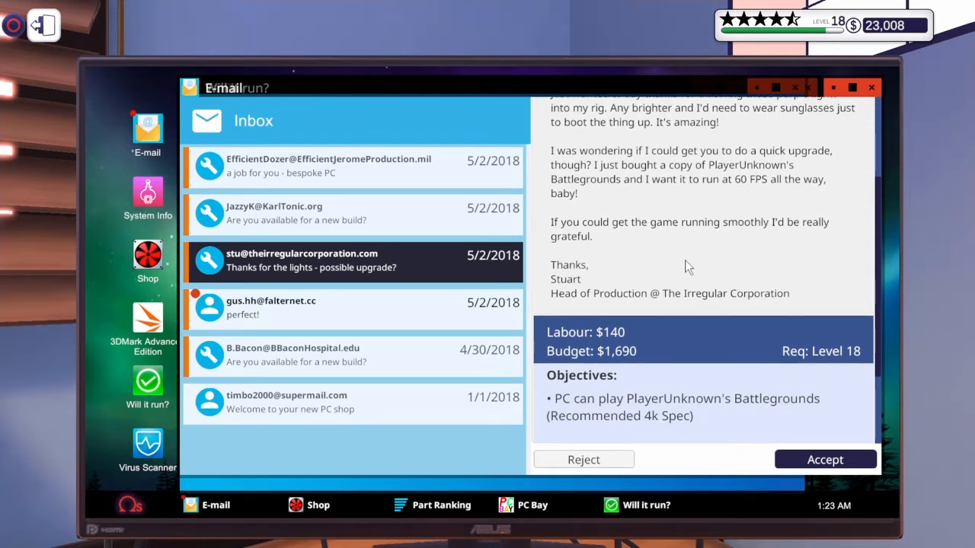
{"action": "scroll", "scroll_direction": "down", "scroll_amount": 3}
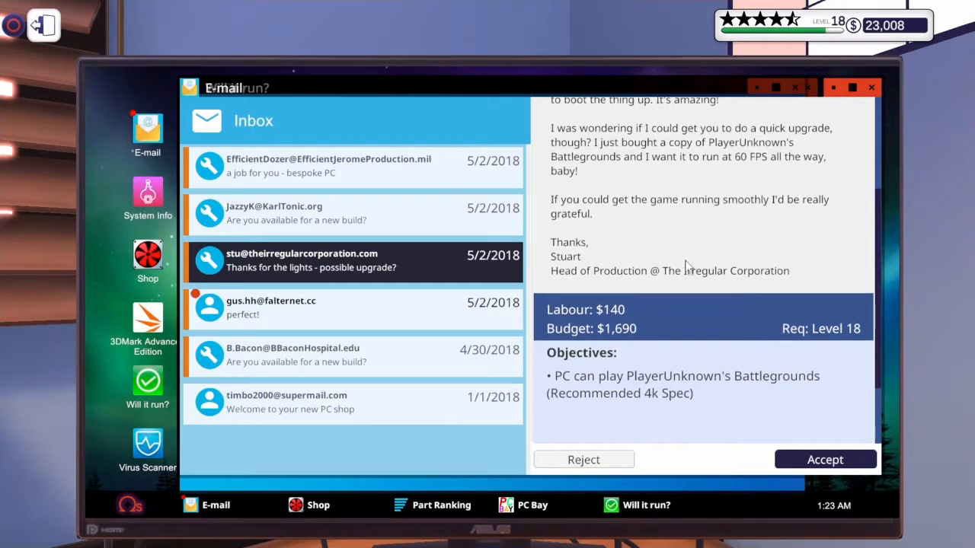
{"action": "scroll", "scroll_direction": "down", "scroll_amount": 3}
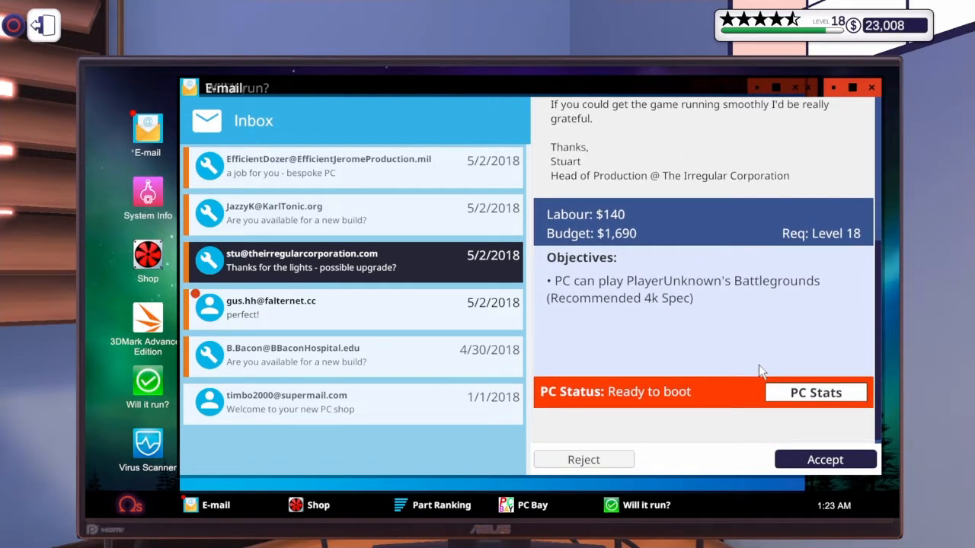
Accept the Battlegrounds upgrade job and bring up Gus's 'perfect!' thank-you email.
{"action": "left_click", "coordinate": [826, 460]}
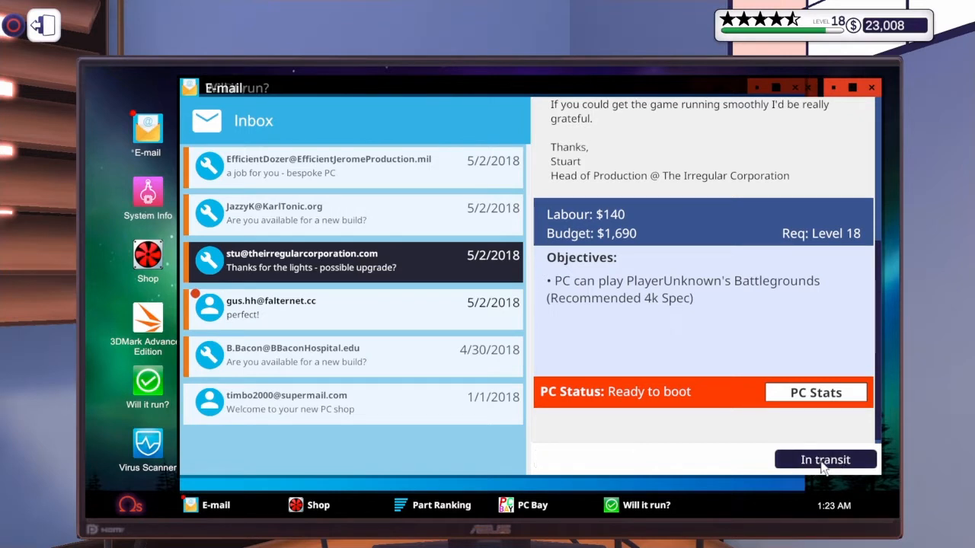
{"action": "mouse_move", "coordinate": [417, 312]}
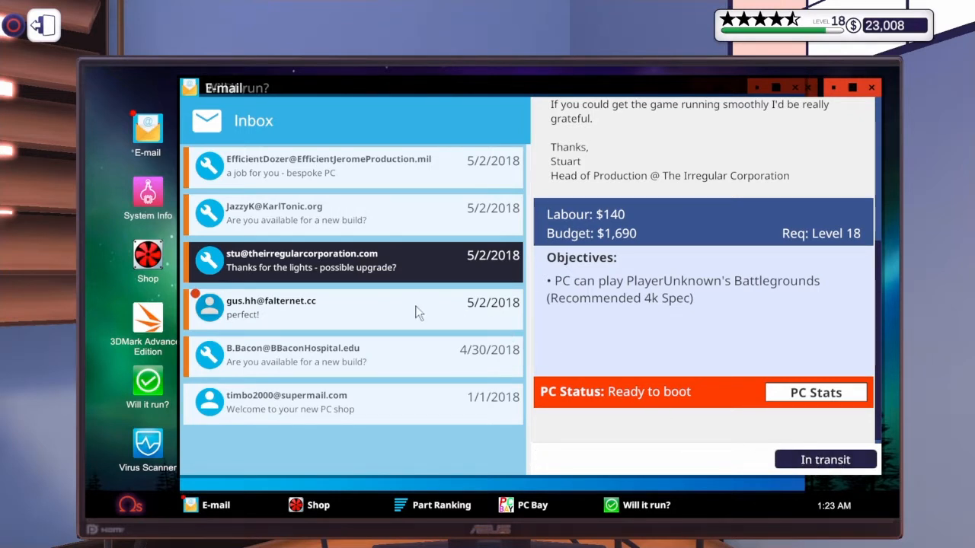
{"action": "left_click", "coordinate": [350, 308]}
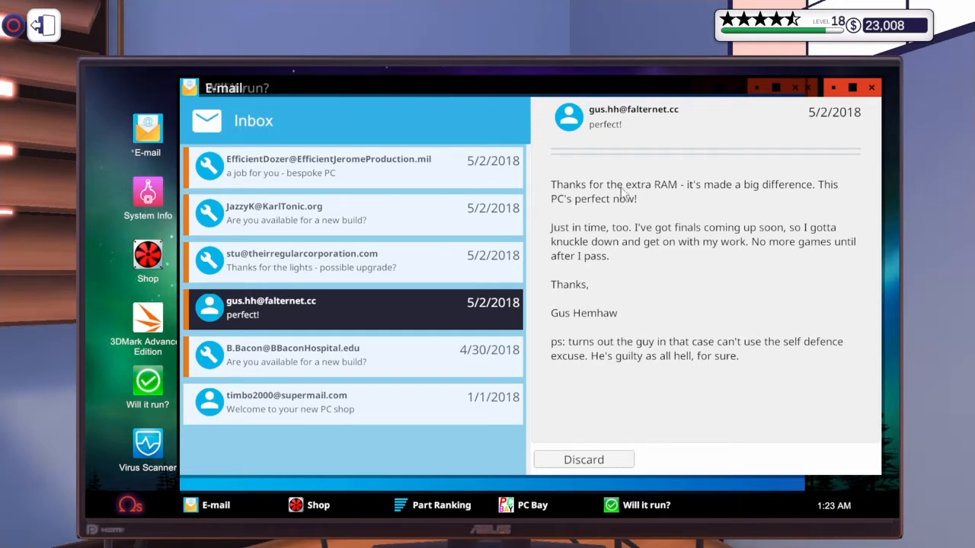
{"action": "mouse_move", "coordinate": [649, 277]}
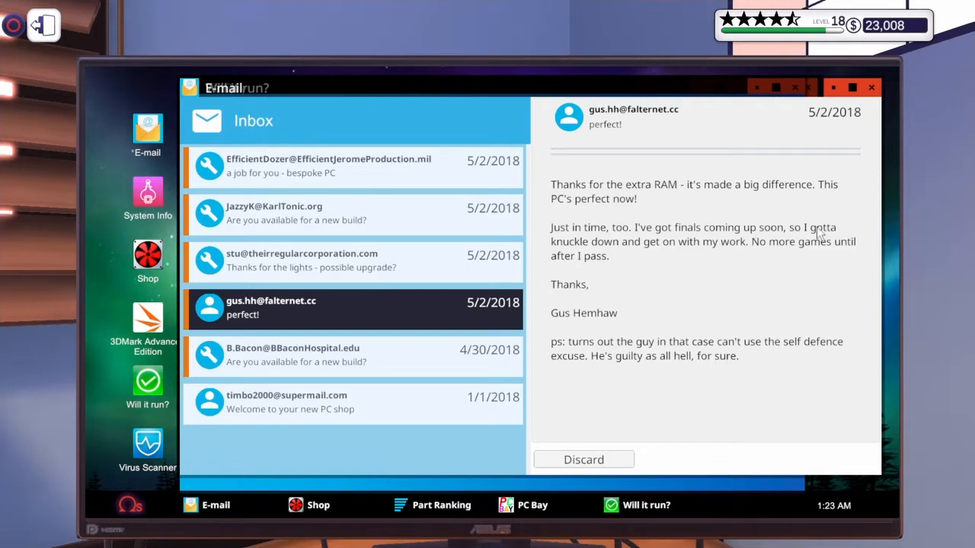
{"action": "mouse_move", "coordinate": [740, 261]}
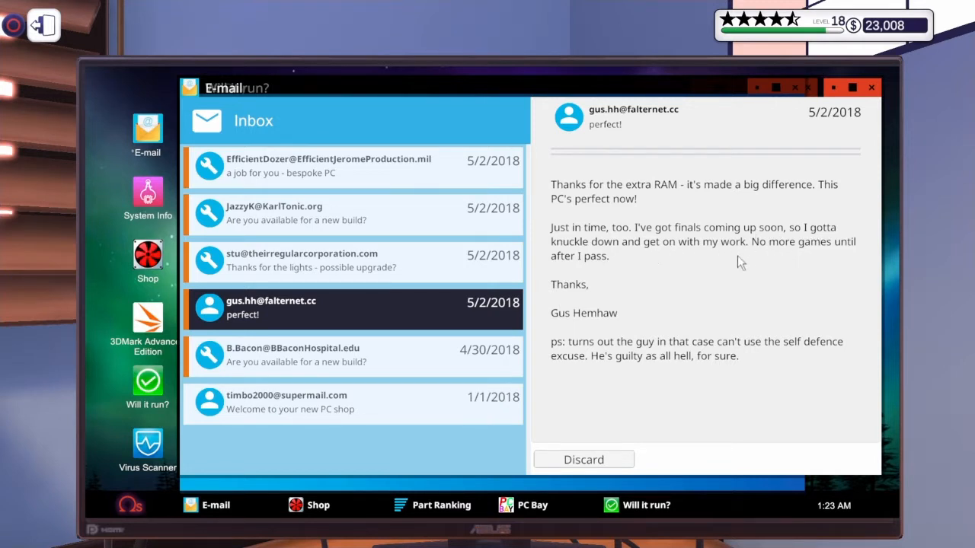
{"action": "mouse_move", "coordinate": [600, 305]}
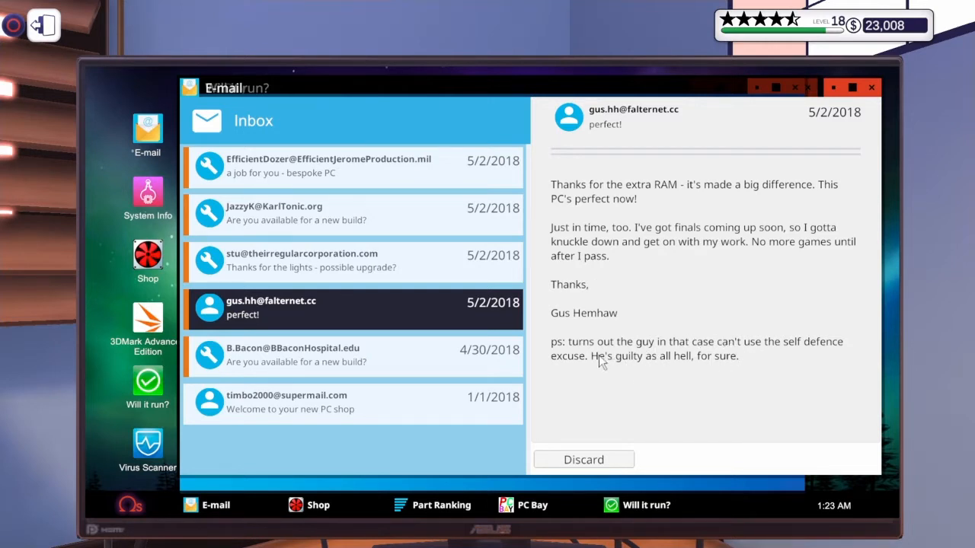
{"action": "mouse_move", "coordinate": [643, 374]}
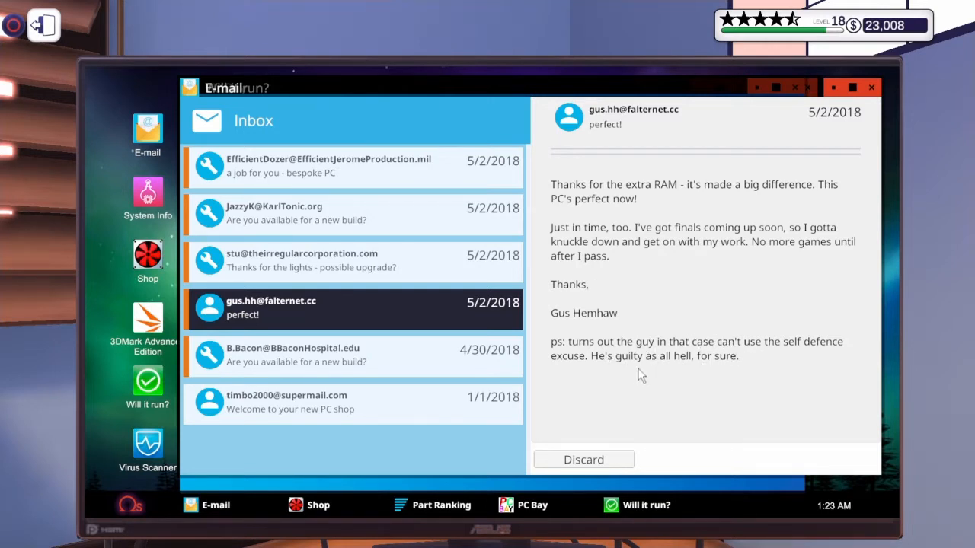
{"action": "mouse_move", "coordinate": [583, 459]}
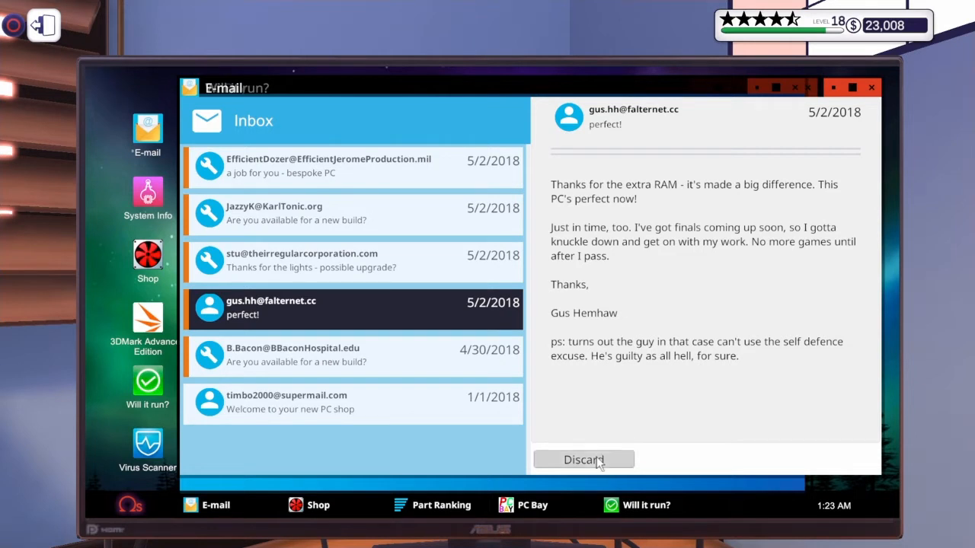
Discard Gus's 'perfect!' email, leaving Stuart's upgrade job email showing.
{"action": "left_click", "coordinate": [583, 460]}
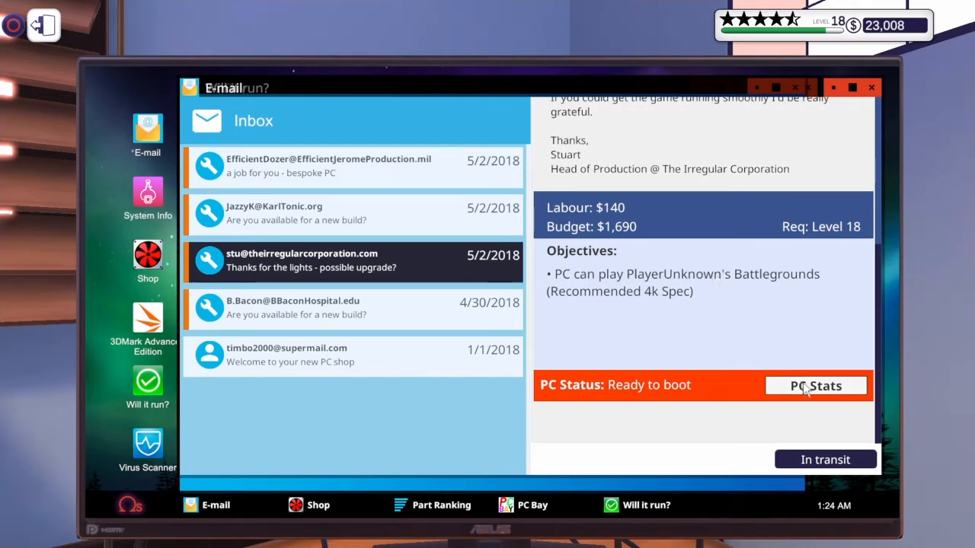
{"action": "left_click", "coordinate": [816, 385]}
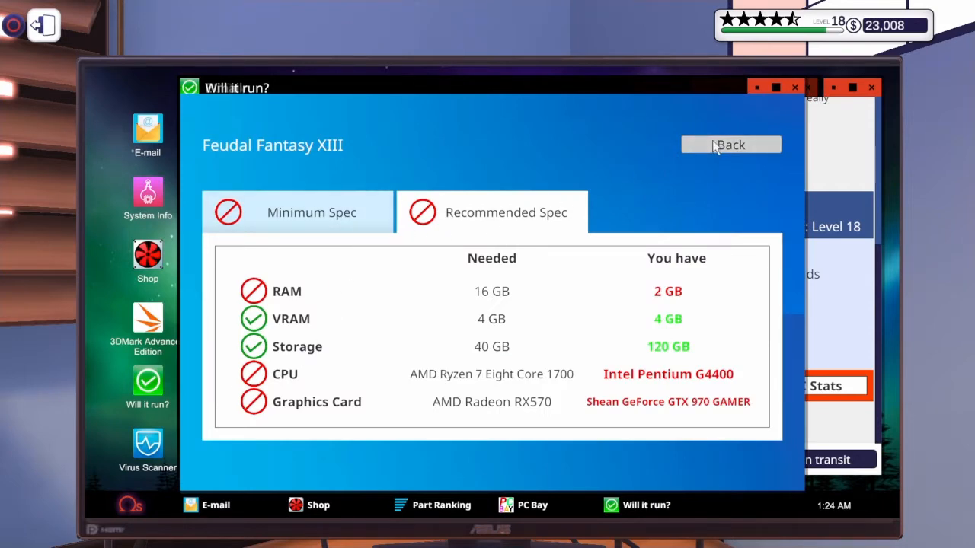
{"action": "left_click", "coordinate": [730, 145]}
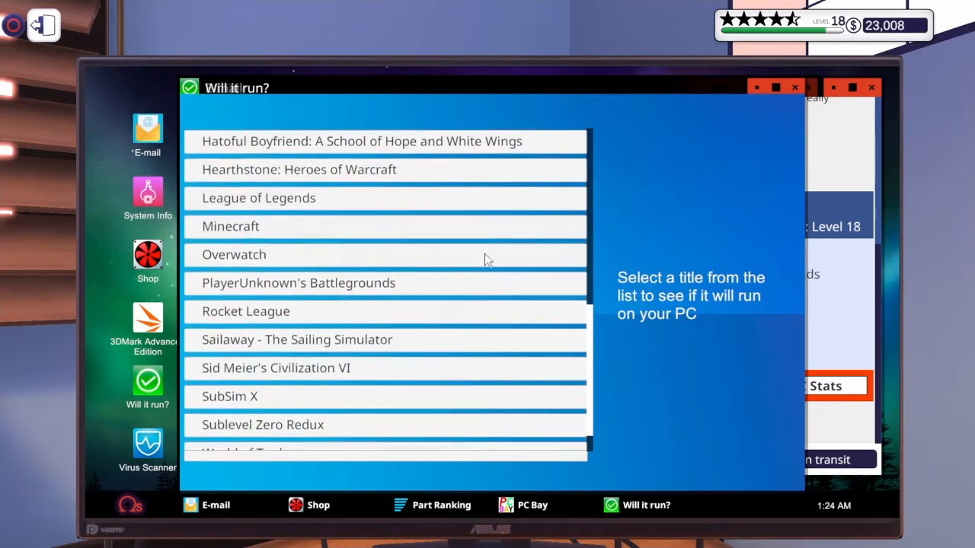
{"action": "left_click", "coordinate": [298, 281]}
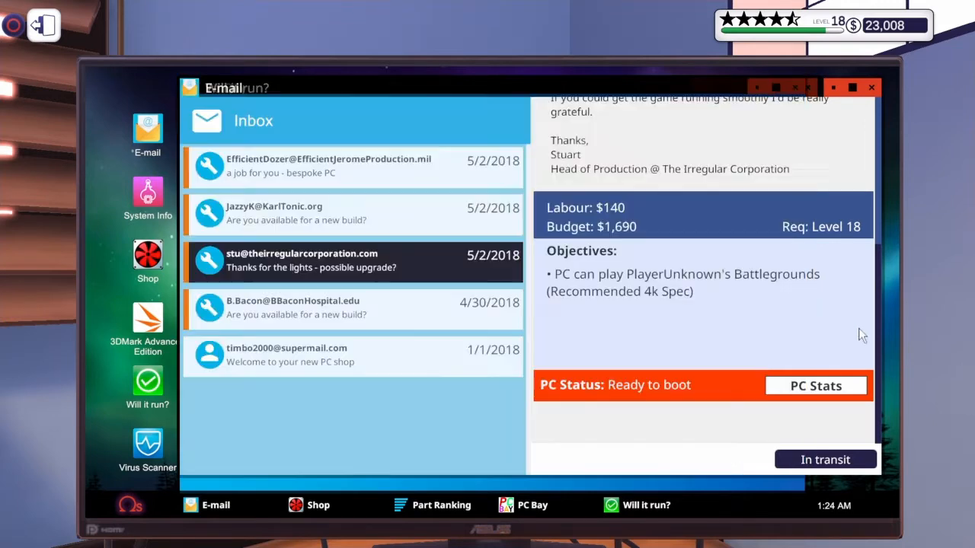
{"action": "left_click", "coordinate": [816, 385]}
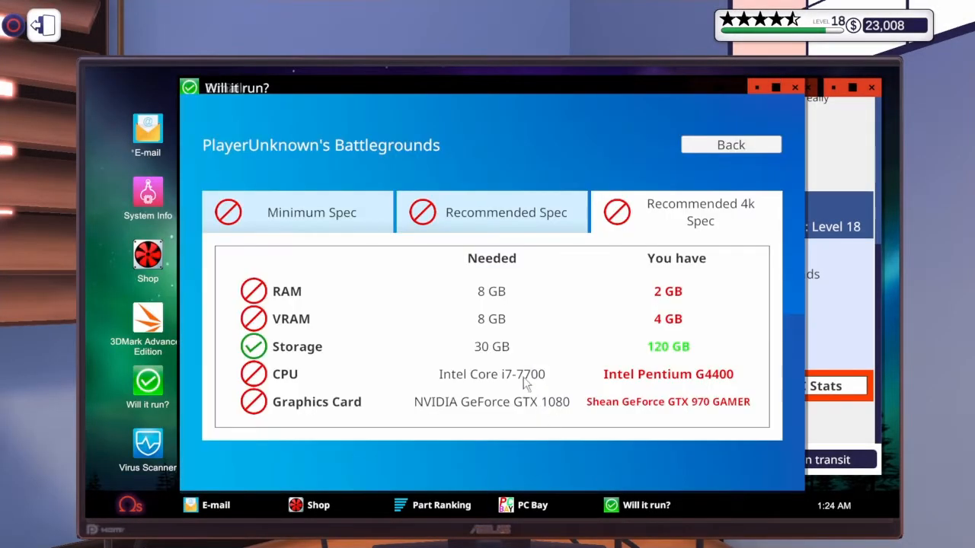
{"action": "mouse_move", "coordinate": [351, 495]}
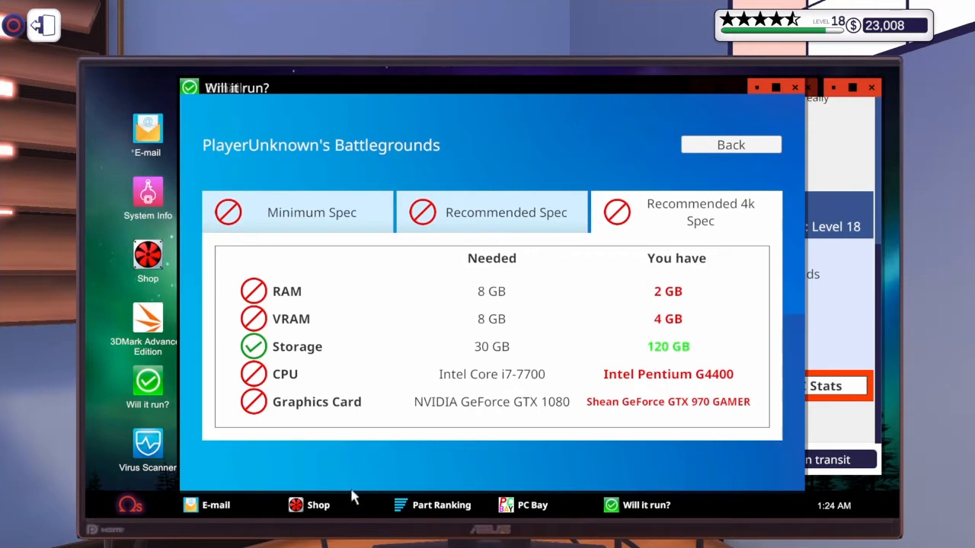
{"action": "mouse_move", "coordinate": [317, 511]}
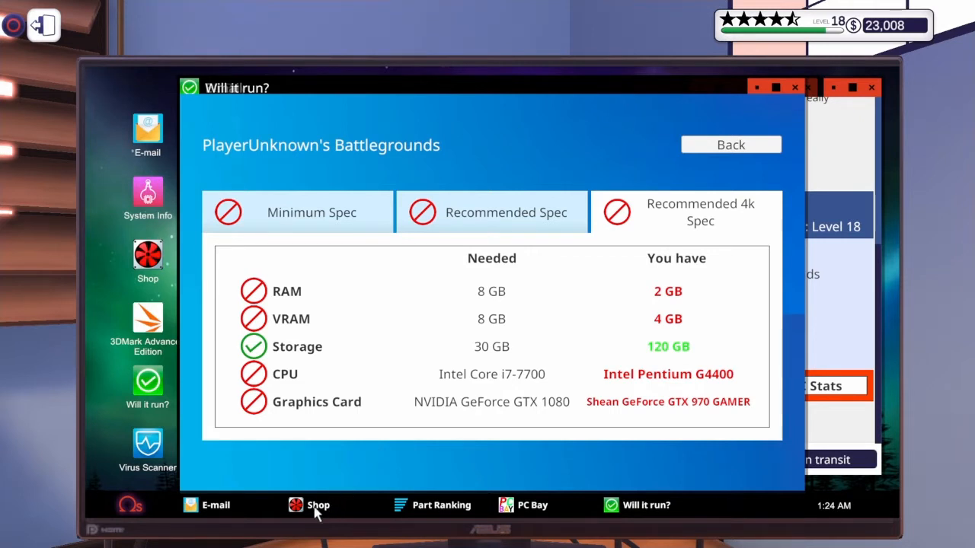
{"action": "left_click", "coordinate": [216, 505]}
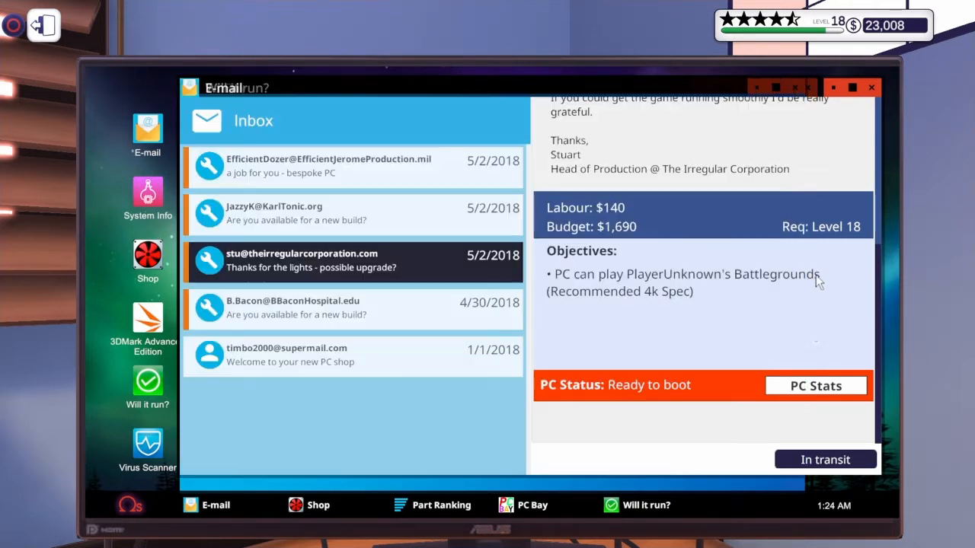
{"action": "left_click", "coordinate": [816, 386]}
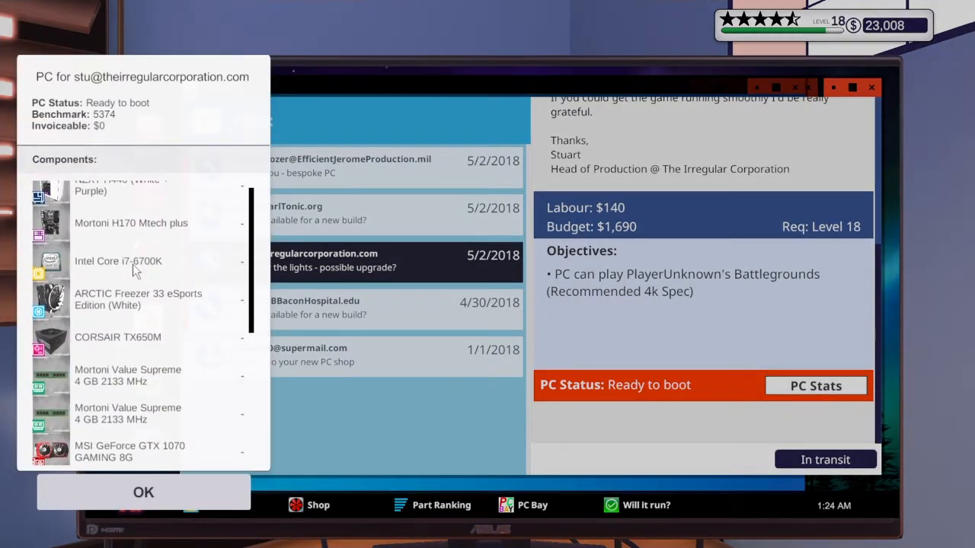
{"action": "mouse_move", "coordinate": [332, 419]}
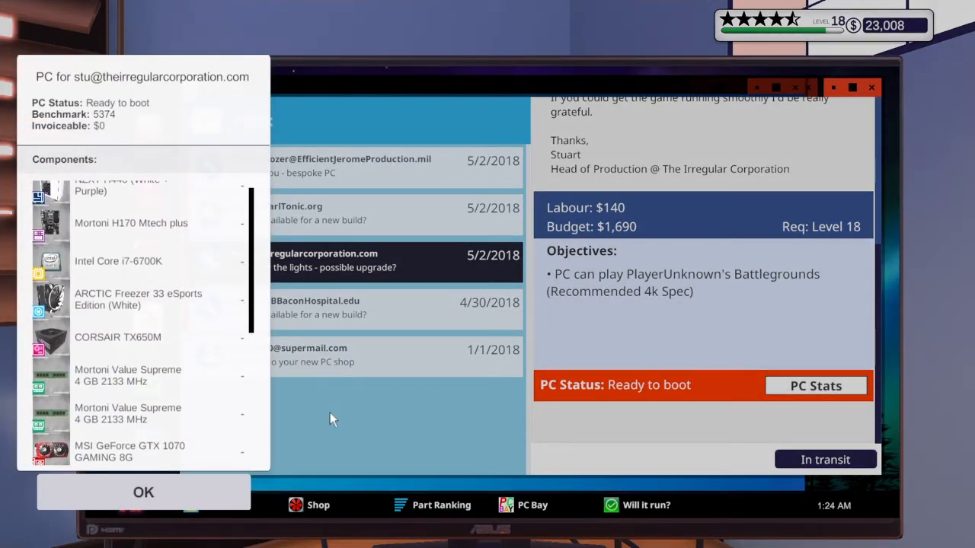
{"action": "left_click", "coordinate": [144, 492]}
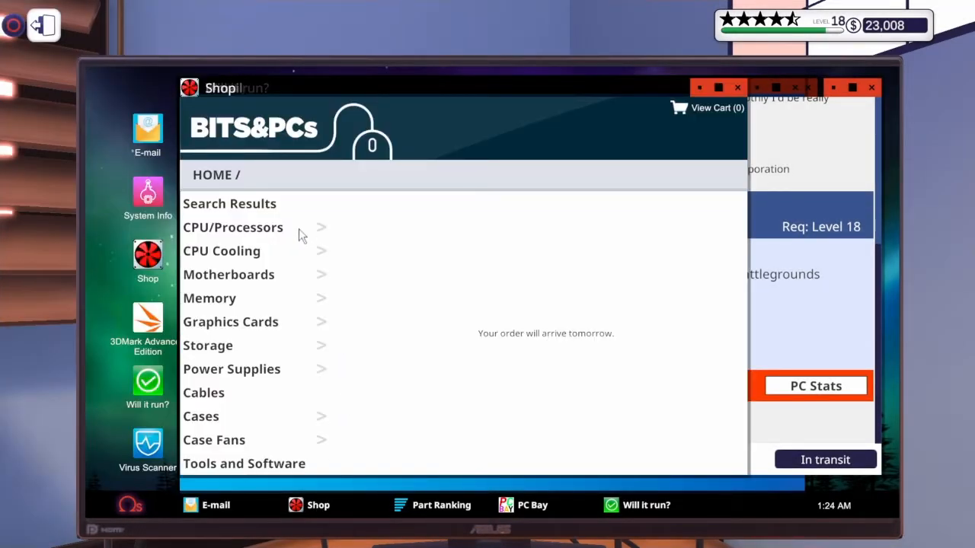
Add the Intel Core i7-7700 ($260) from the processor listings to the cart.
{"action": "left_click", "coordinate": [231, 227]}
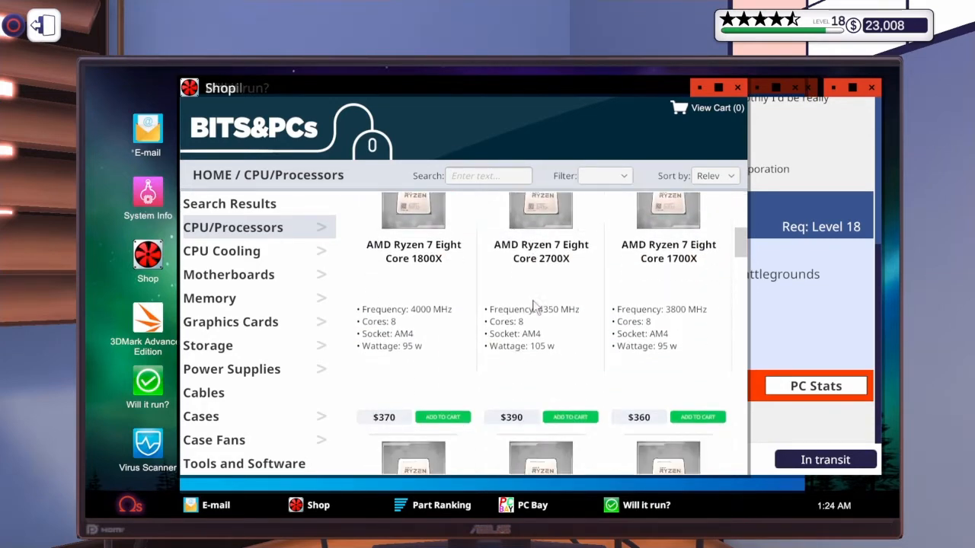
{"action": "scroll", "scroll_direction": "down", "scroll_amount": 3}
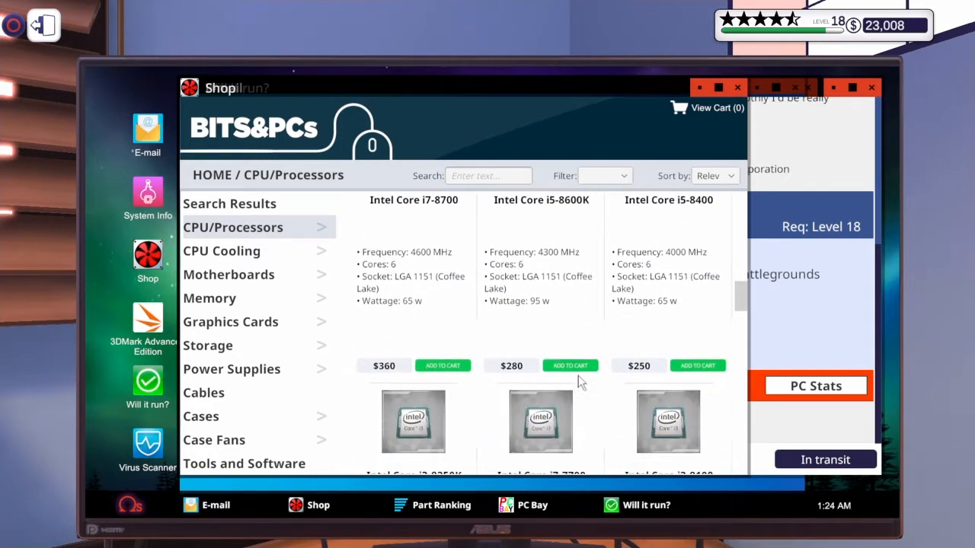
{"action": "scroll", "scroll_direction": "down", "scroll_amount": 3}
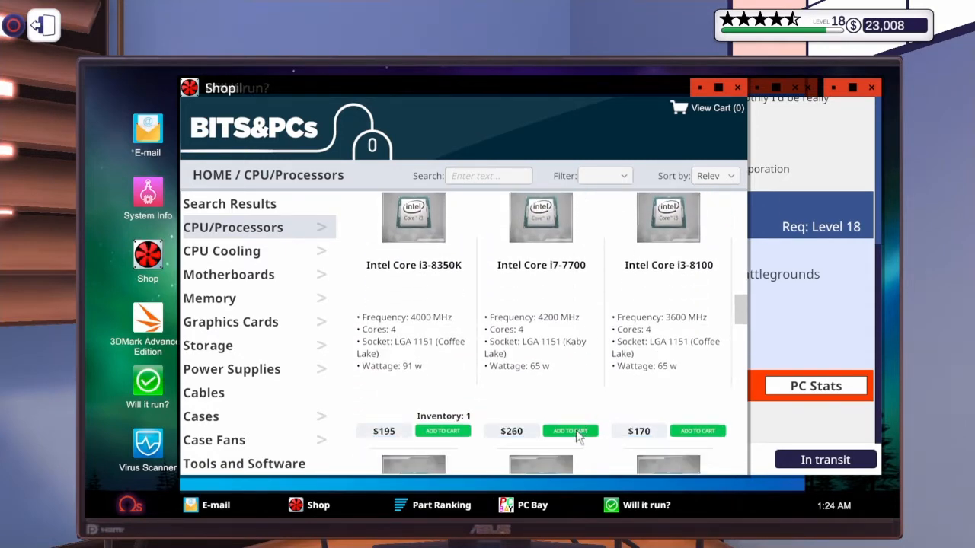
{"action": "left_click", "coordinate": [569, 429]}
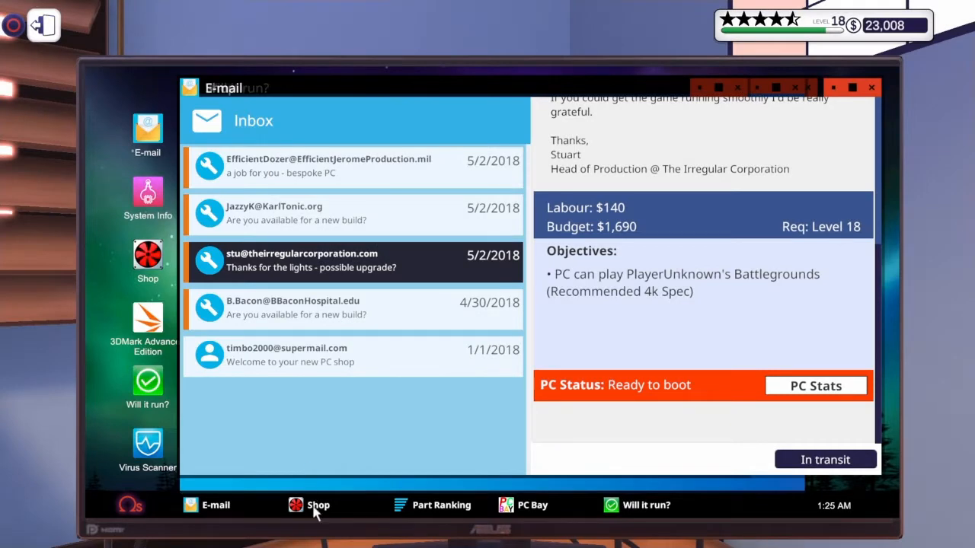
{"action": "left_click", "coordinate": [319, 505]}
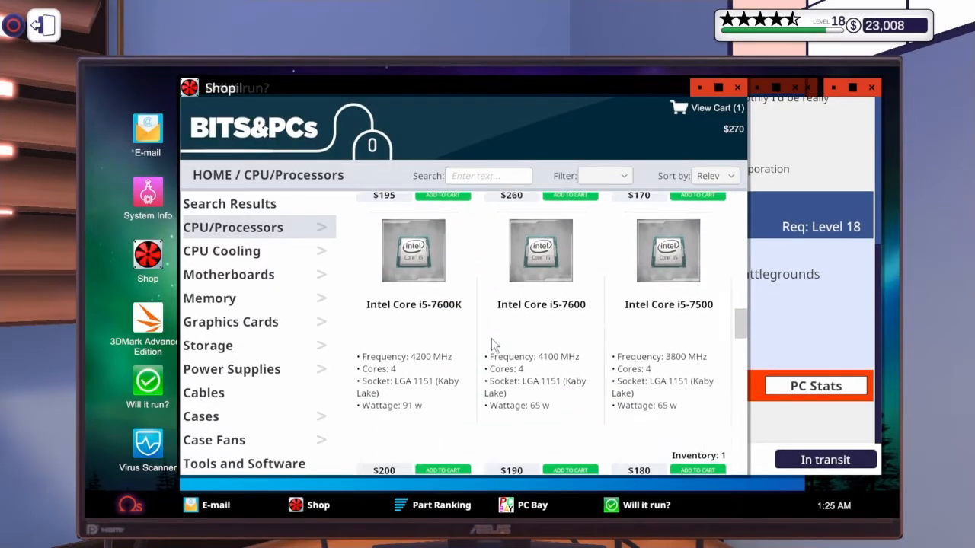
Scroll through the shop home page and view the cart, totaling $270 with delivery.
{"action": "scroll", "scroll_direction": "down", "scroll_amount": 3}
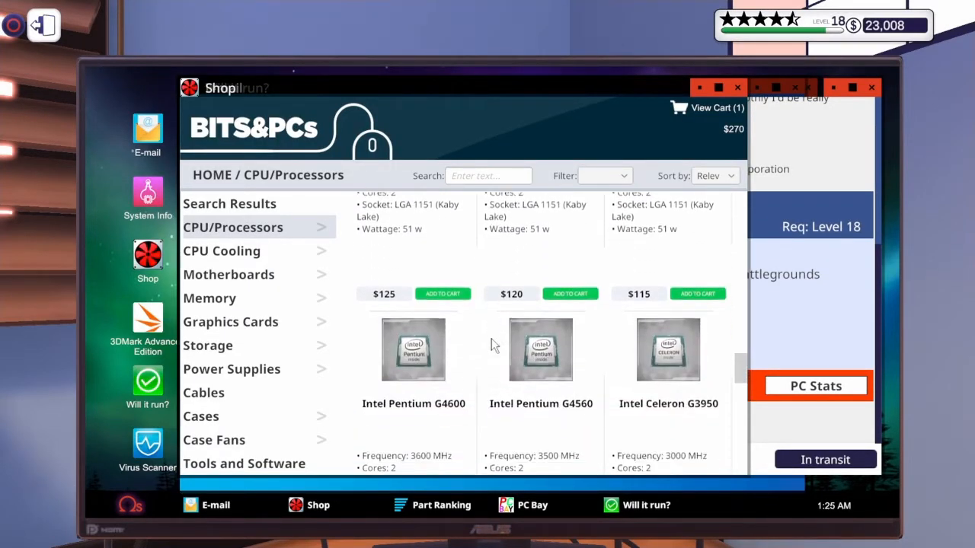
{"action": "scroll", "scroll_direction": "down", "scroll_amount": 3}
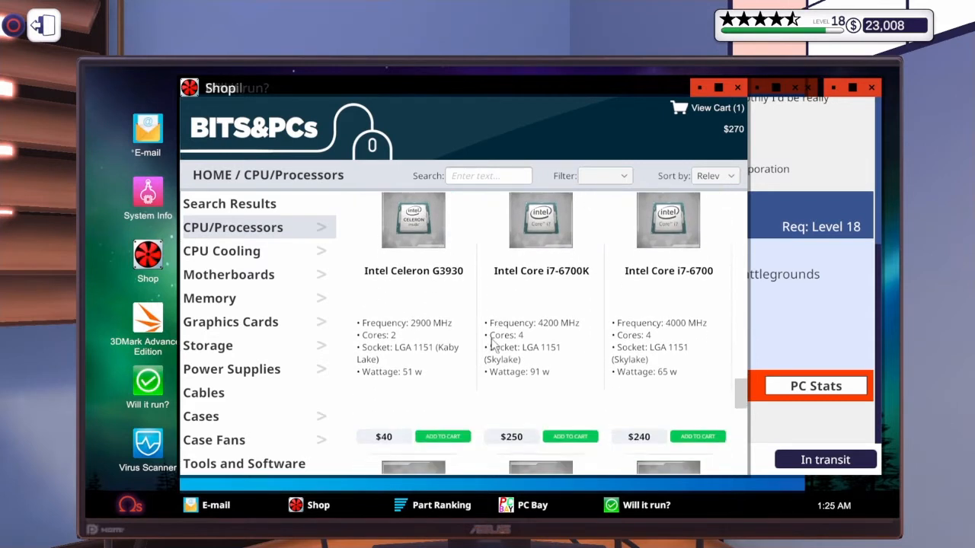
{"action": "scroll", "scroll_direction": "down", "scroll_amount": 3}
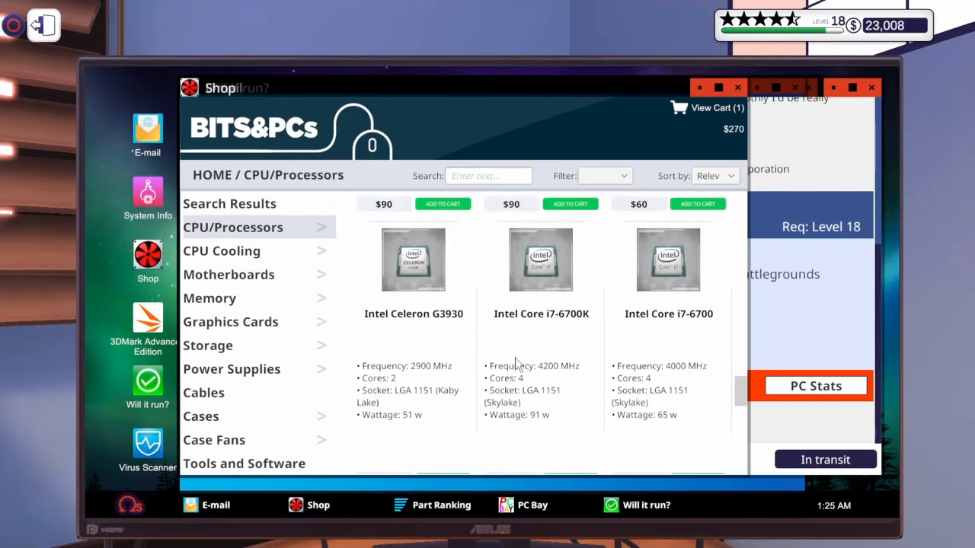
{"action": "scroll", "scroll_direction": "down", "scroll_amount": 3}
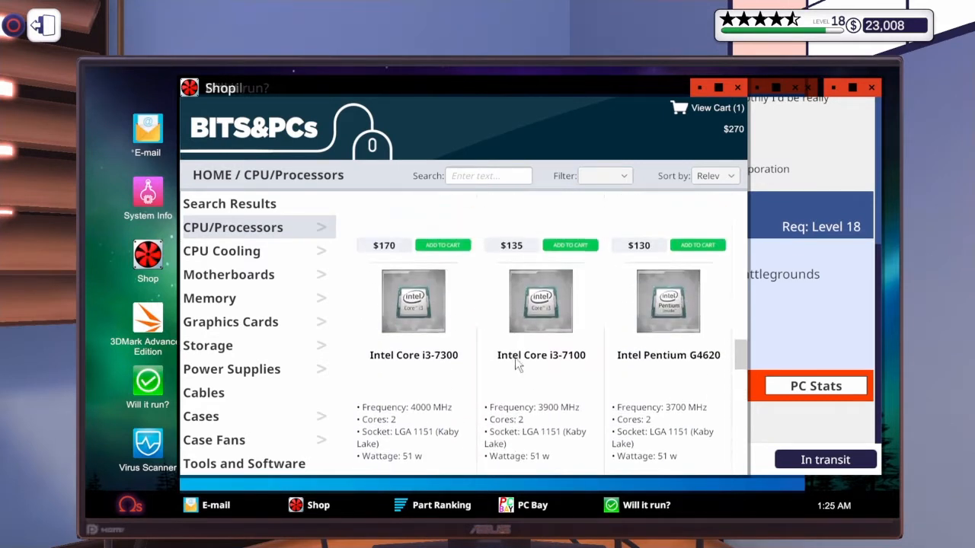
{"action": "scroll", "scroll_direction": "down", "scroll_amount": 3}
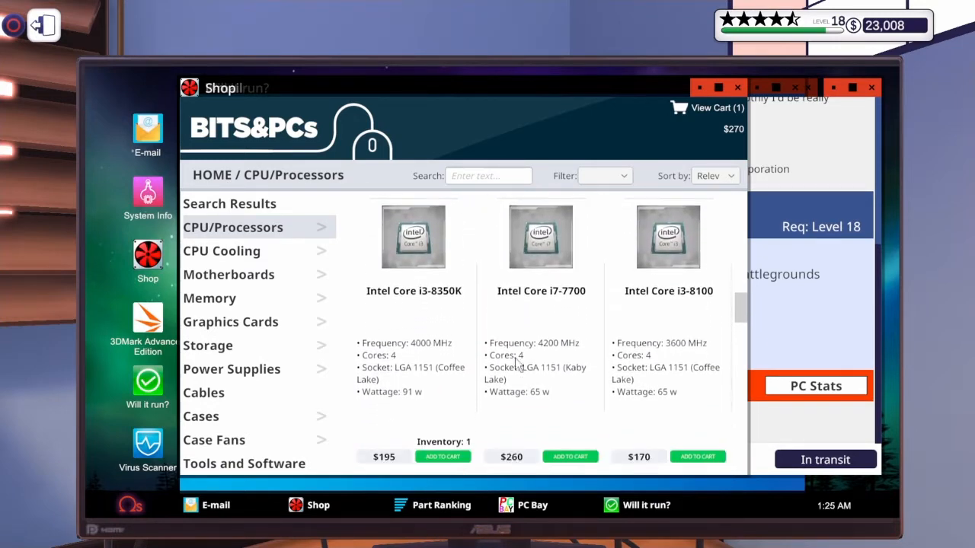
{"action": "scroll", "scroll_direction": "down", "scroll_amount": 3}
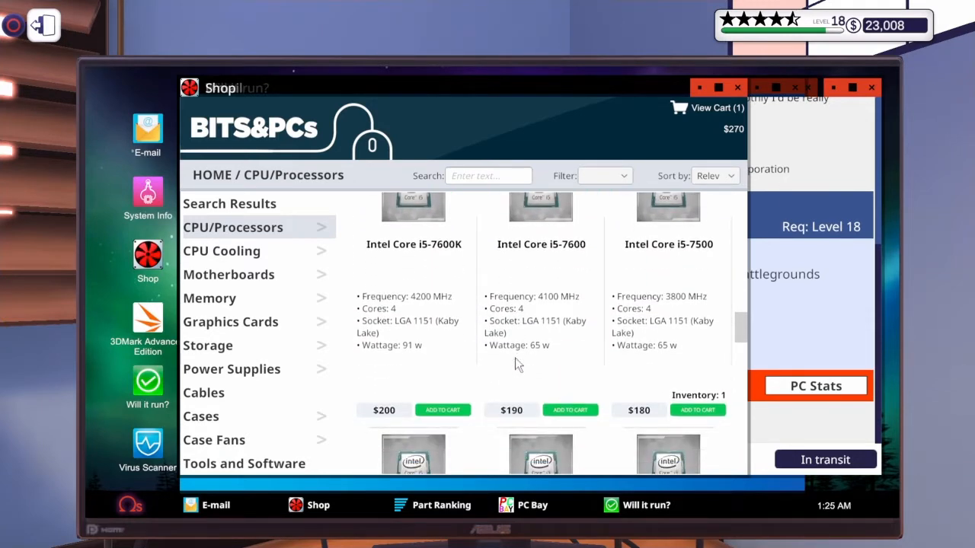
{"action": "scroll", "scroll_direction": "down", "scroll_amount": 3}
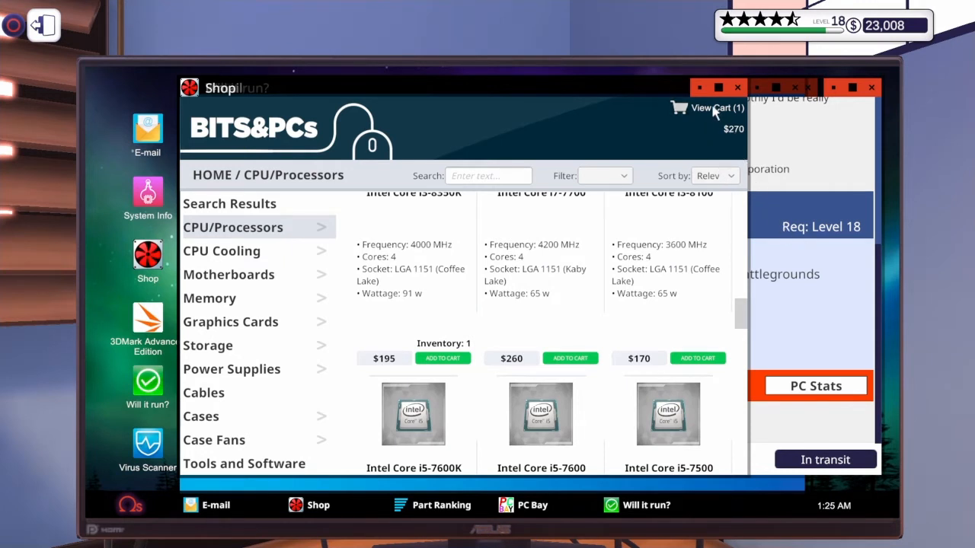
{"action": "left_click", "coordinate": [714, 107]}
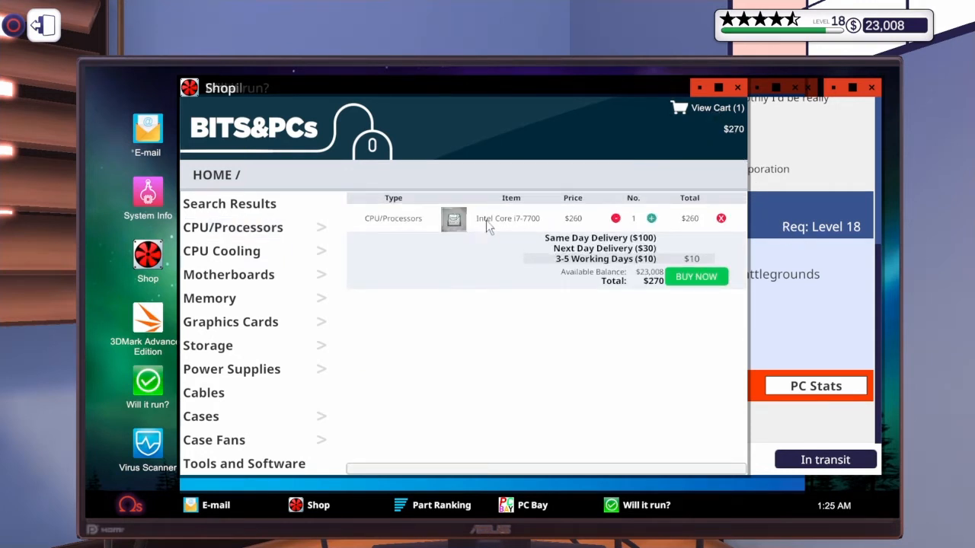
{"action": "mouse_move", "coordinate": [271, 253]}
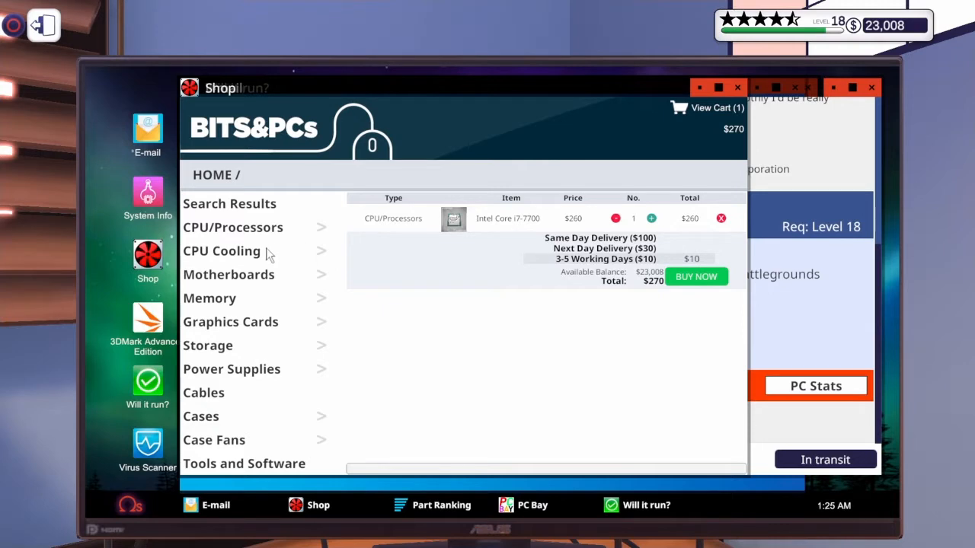
Scroll through the shop's processor listings to compare options.
{"action": "left_click", "coordinate": [233, 227]}
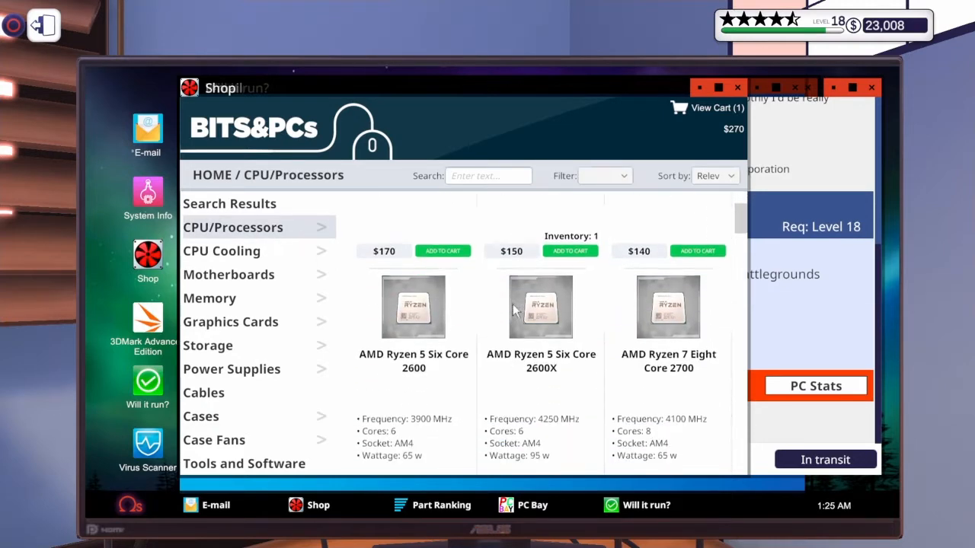
{"action": "scroll", "scroll_direction": "down", "scroll_amount": 3}
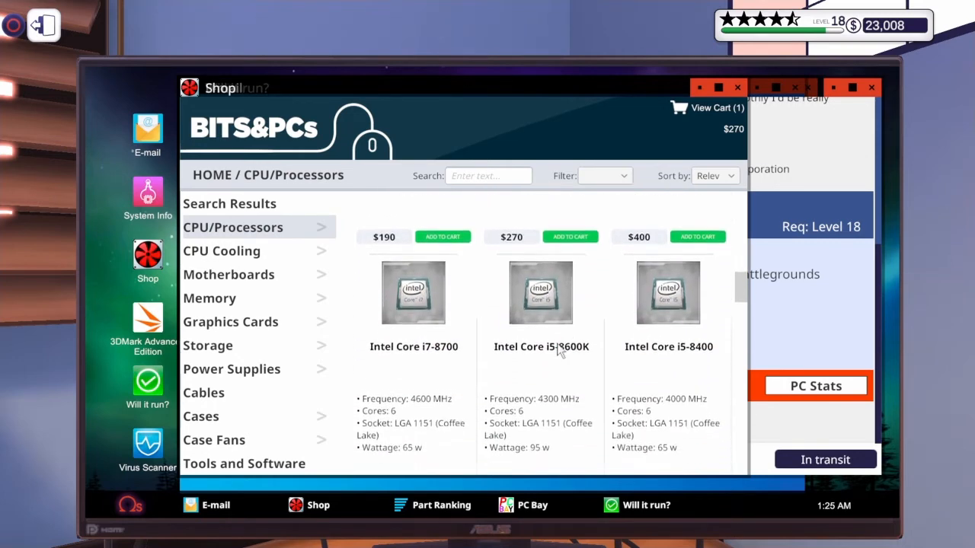
{"action": "scroll", "scroll_direction": "down", "scroll_amount": 3}
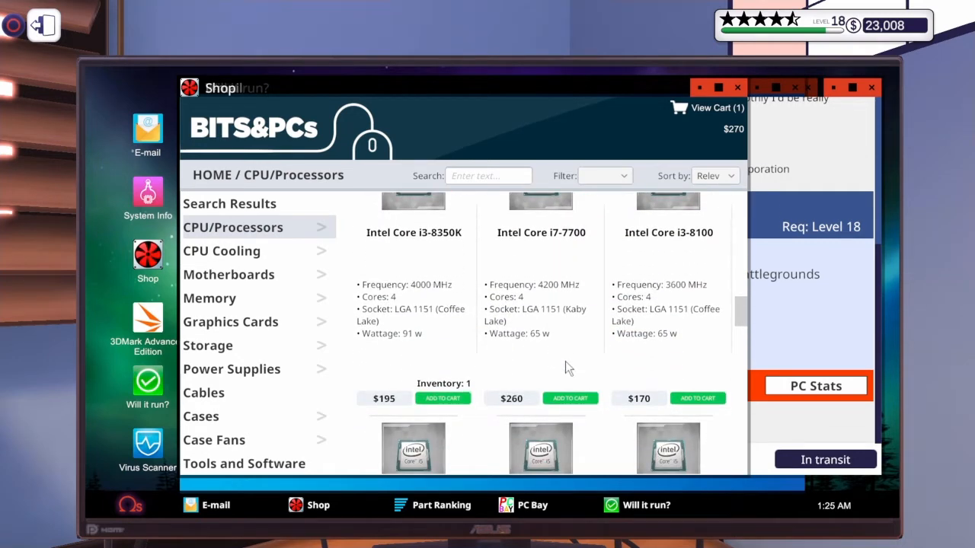
{"action": "scroll", "scroll_direction": "down", "scroll_amount": 3}
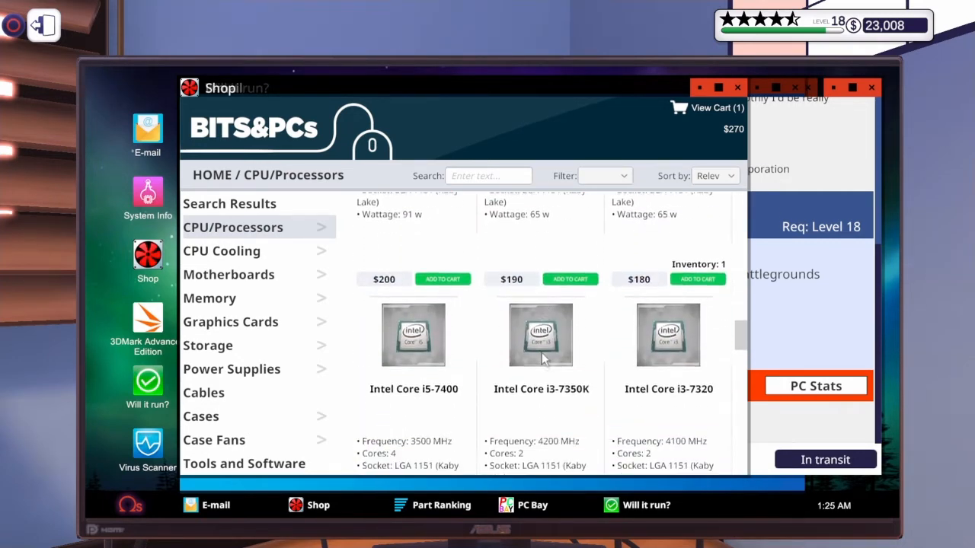
{"action": "scroll", "scroll_direction": "down", "scroll_amount": 3}
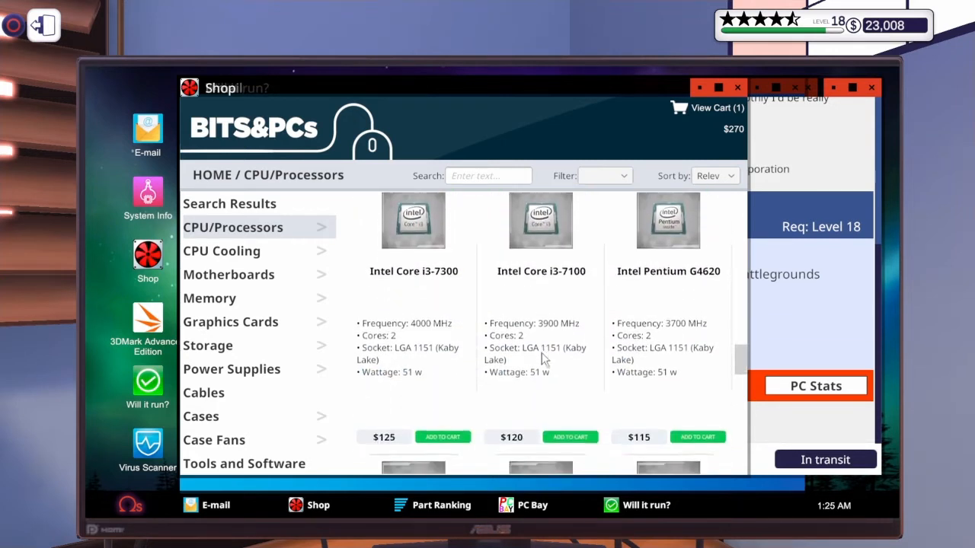
{"action": "scroll", "scroll_direction": "down", "scroll_amount": 3}
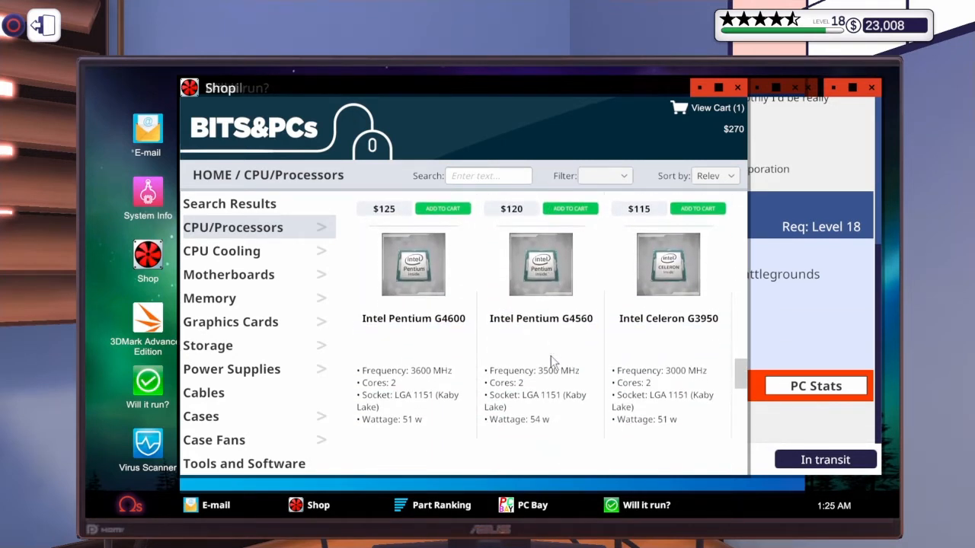
{"action": "scroll", "scroll_direction": "down", "scroll_amount": 3}
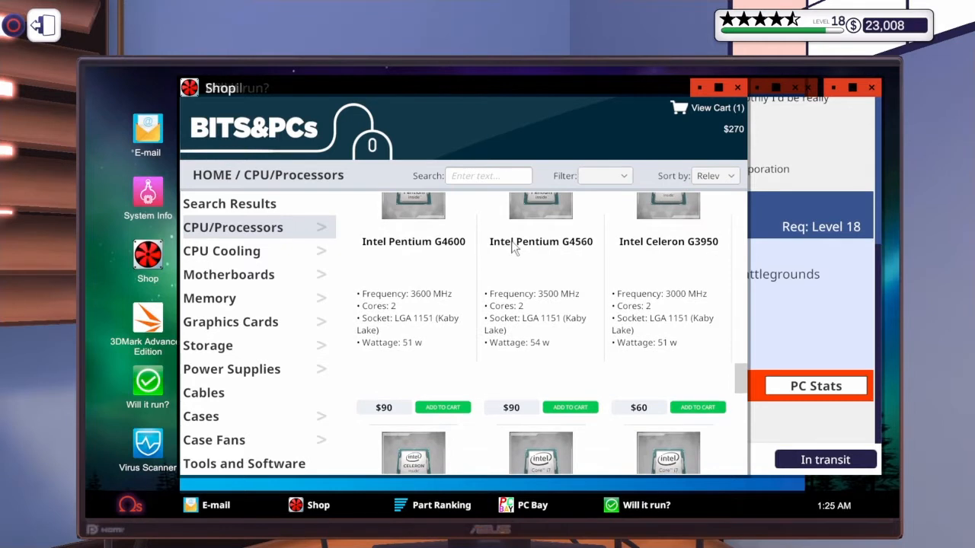
{"action": "scroll", "scroll_direction": "down", "scroll_amount": 3}
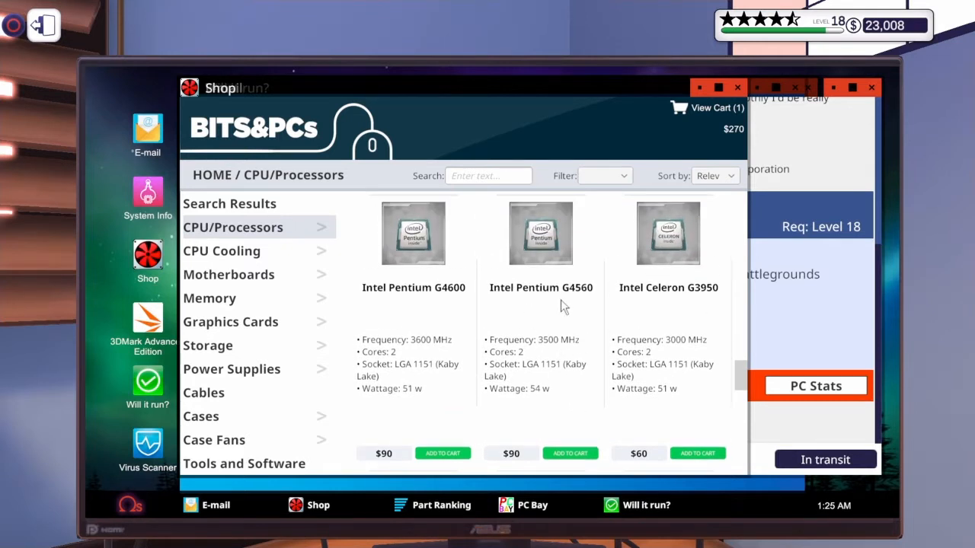
{"action": "mouse_move", "coordinate": [575, 374]}
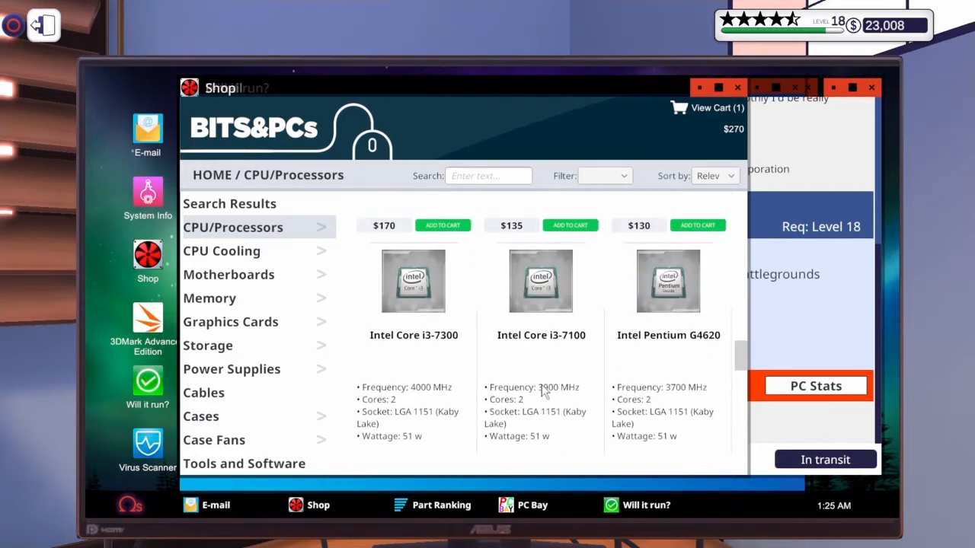
{"action": "scroll", "scroll_direction": "down", "scroll_amount": 3}
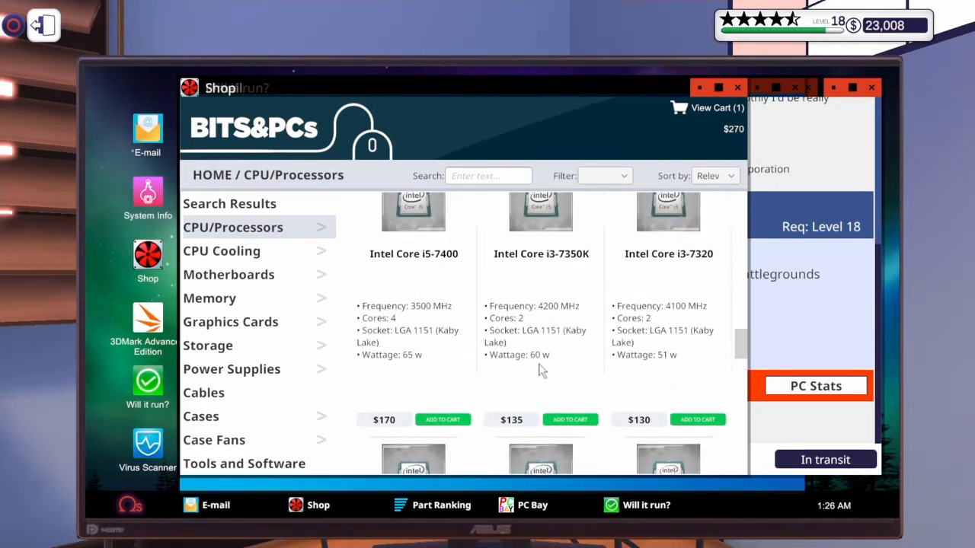
{"action": "scroll", "scroll_direction": "down", "scroll_amount": 3}
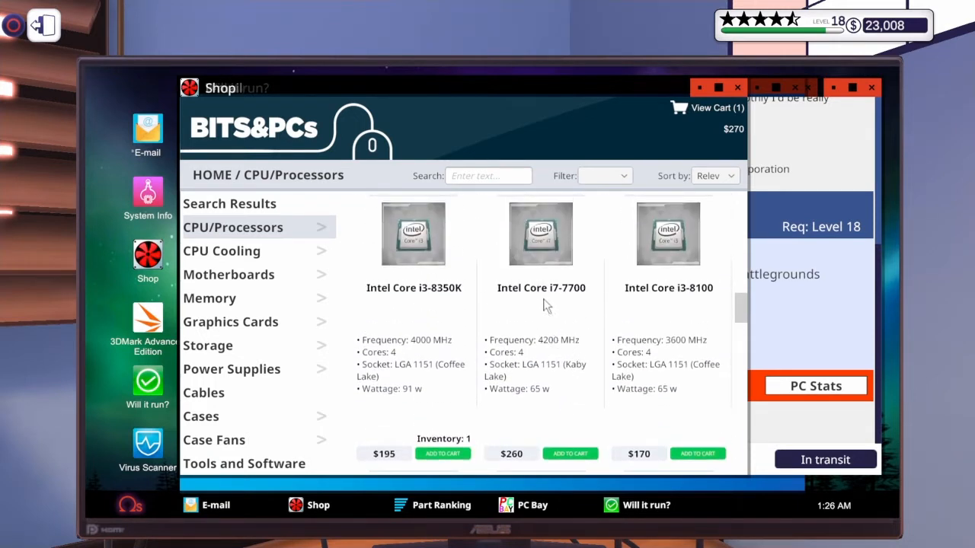
{"action": "mouse_move", "coordinate": [533, 241]}
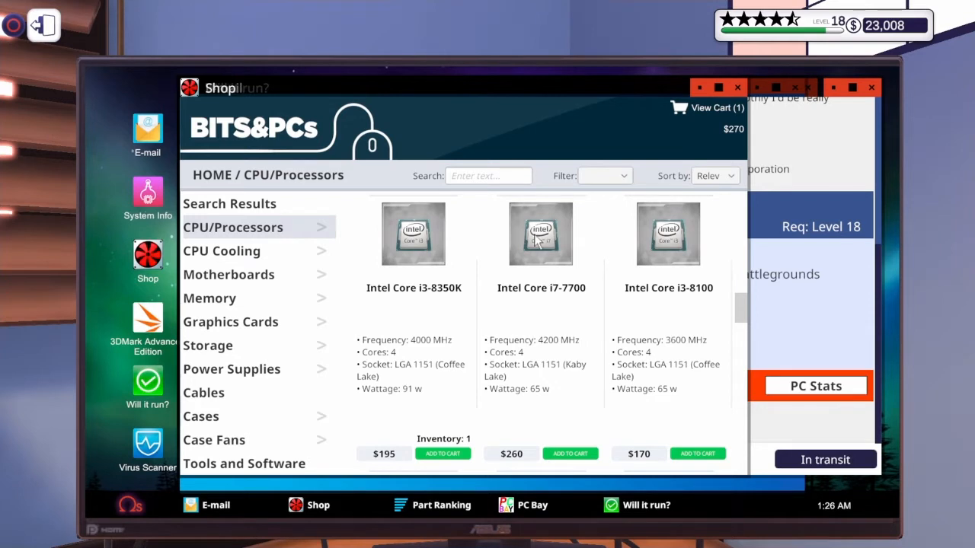
{"action": "mouse_move", "coordinate": [765, 297]}
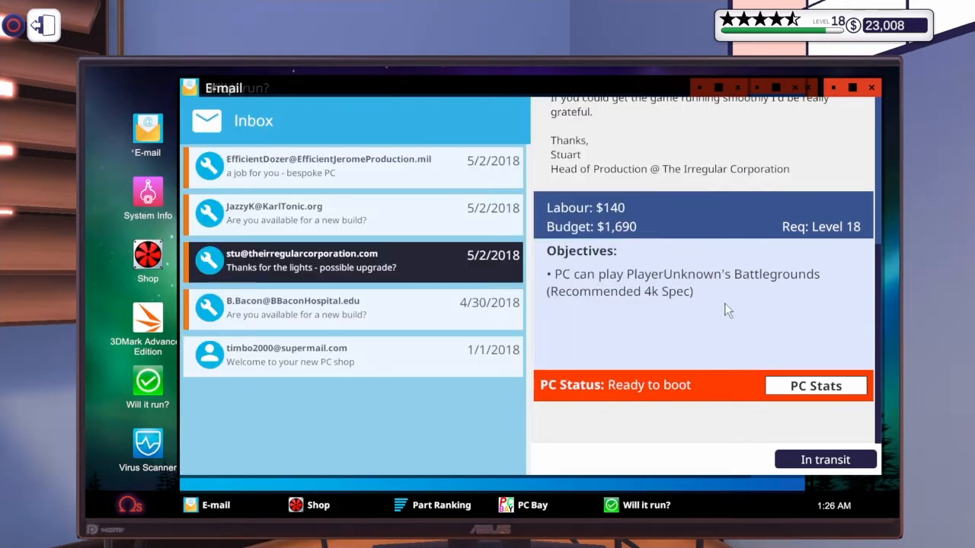
{"action": "left_click", "coordinate": [815, 385]}
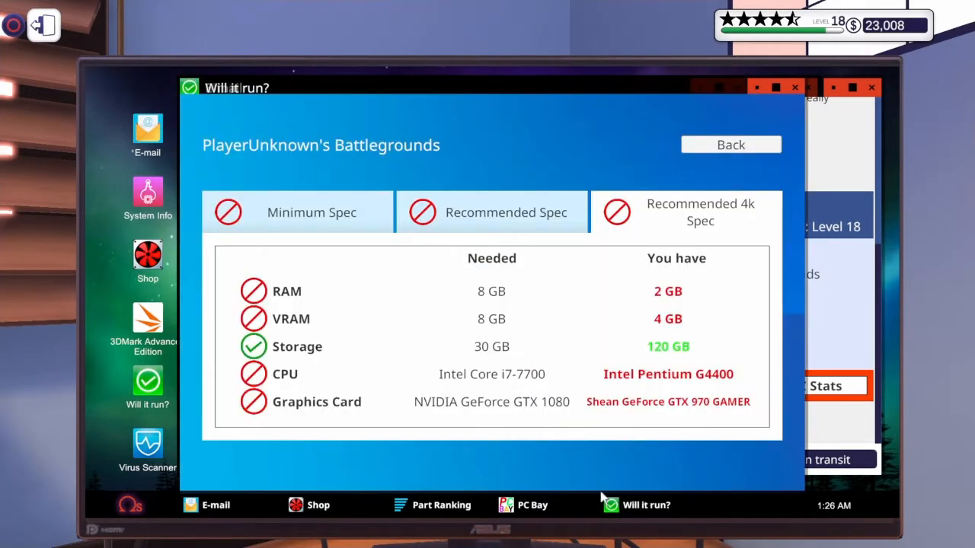
{"action": "mouse_move", "coordinate": [470, 472]}
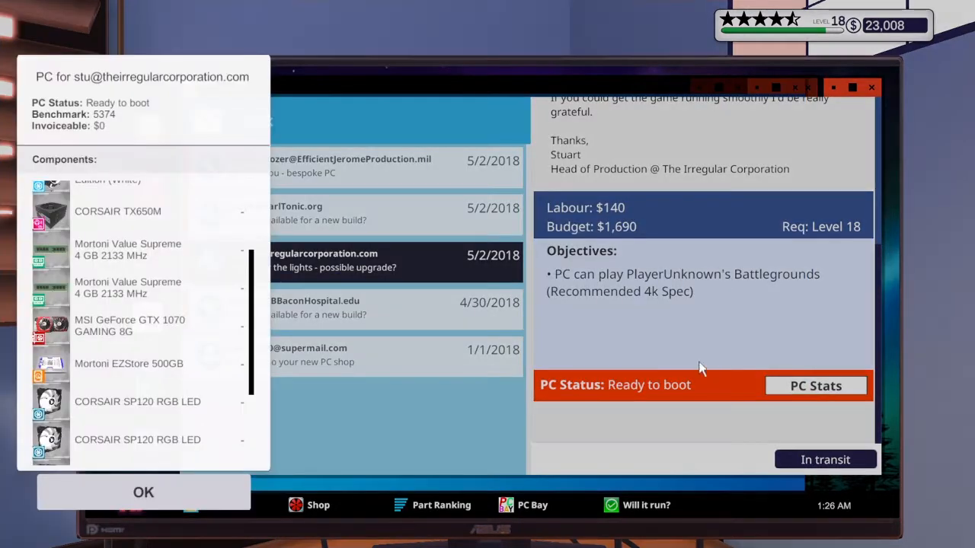
{"action": "scroll", "scroll_direction": "down", "scroll_amount": 3}
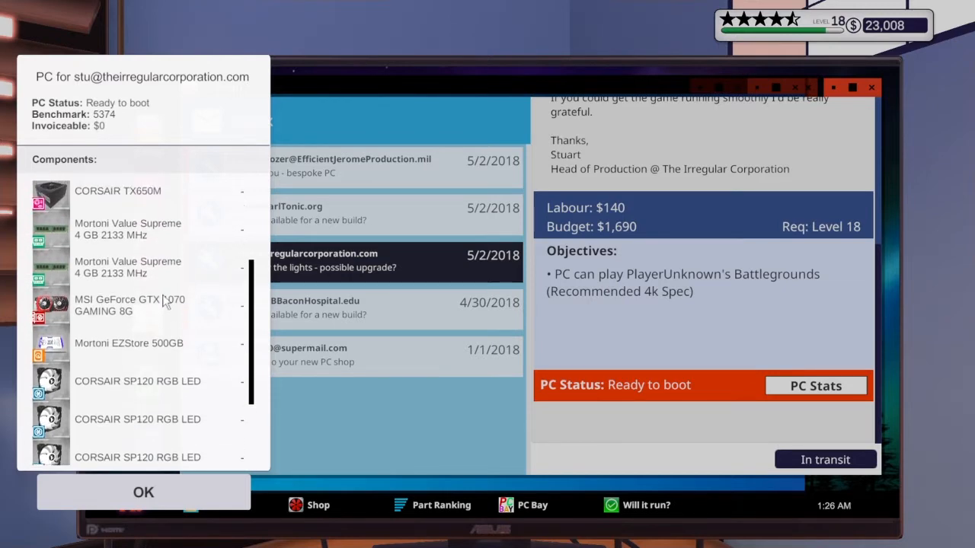
{"action": "left_click", "coordinate": [143, 492]}
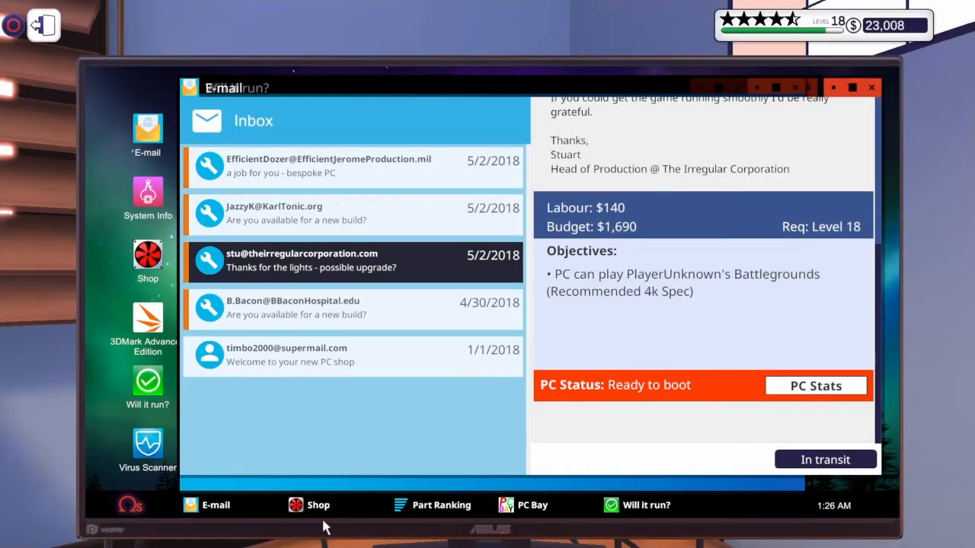
{"action": "left_click", "coordinate": [308, 505]}
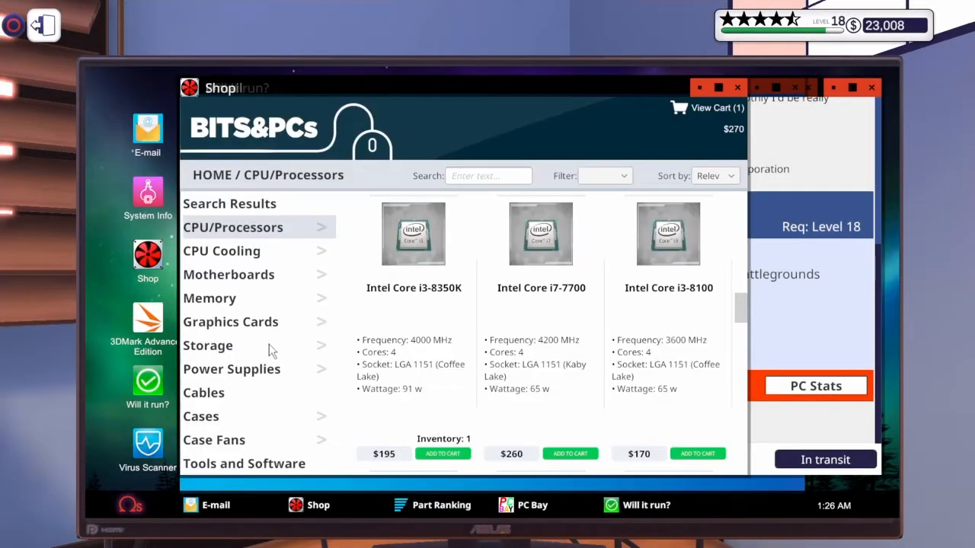
{"action": "mouse_move", "coordinate": [273, 335]}
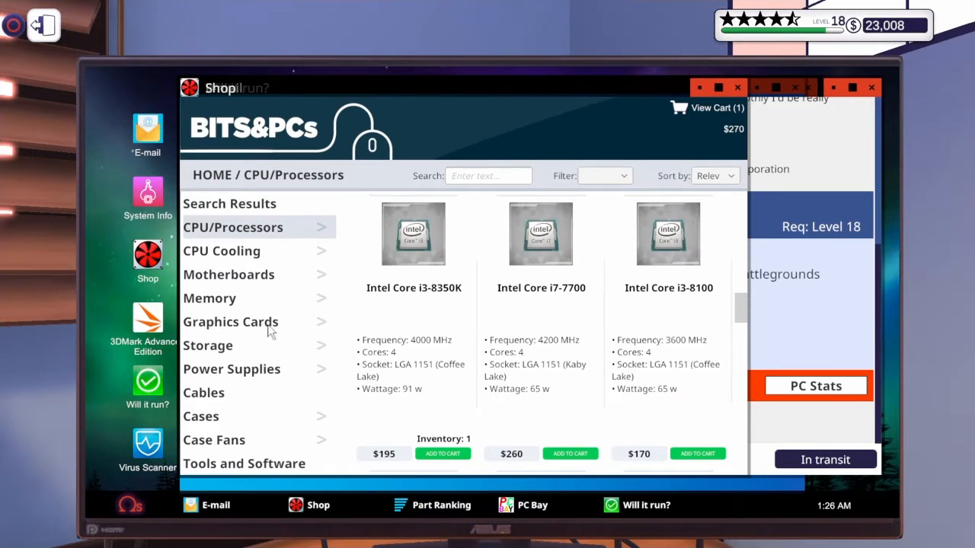
Add the NVIDIA GeForce GTX 1080 Founders Edition to the cart, bringing it to $960.
{"action": "left_click", "coordinate": [230, 321]}
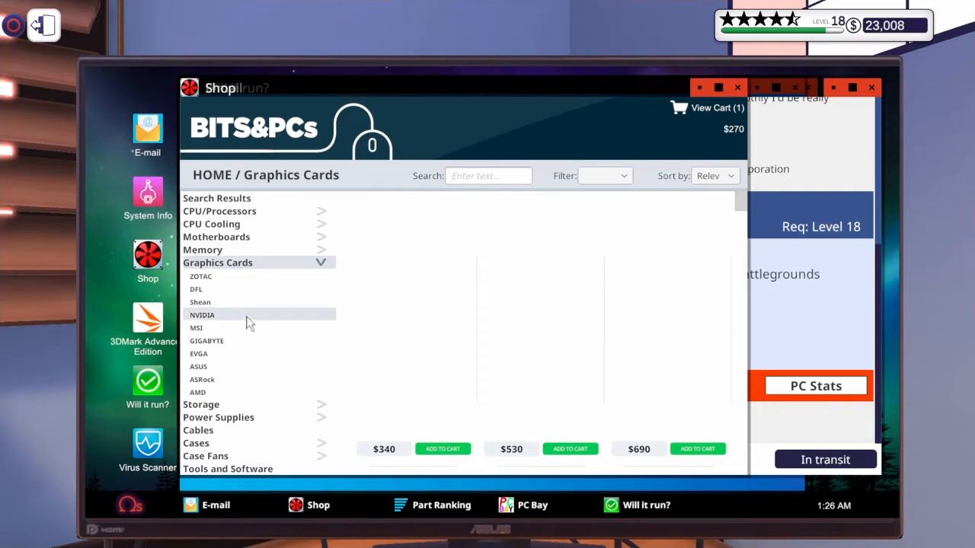
{"action": "left_click", "coordinate": [201, 313]}
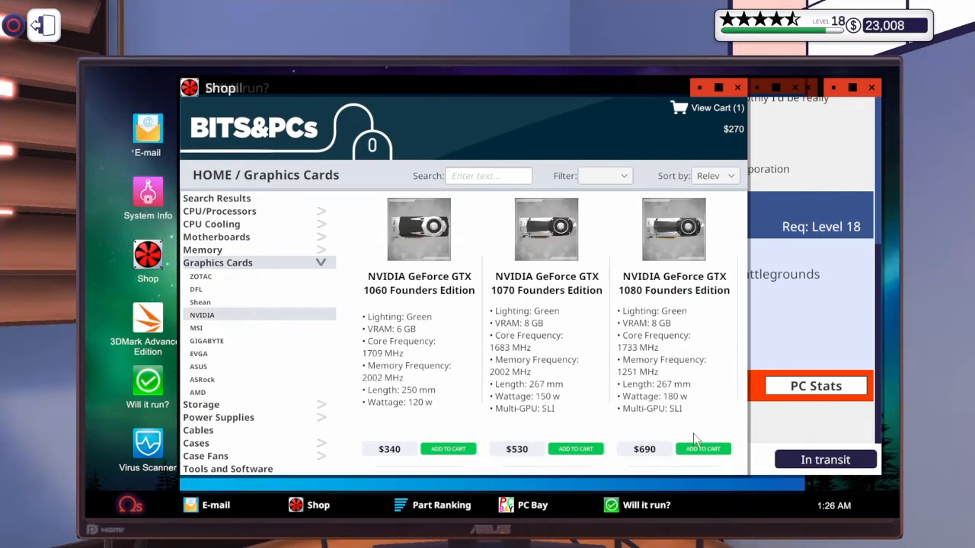
{"action": "left_click", "coordinate": [701, 448]}
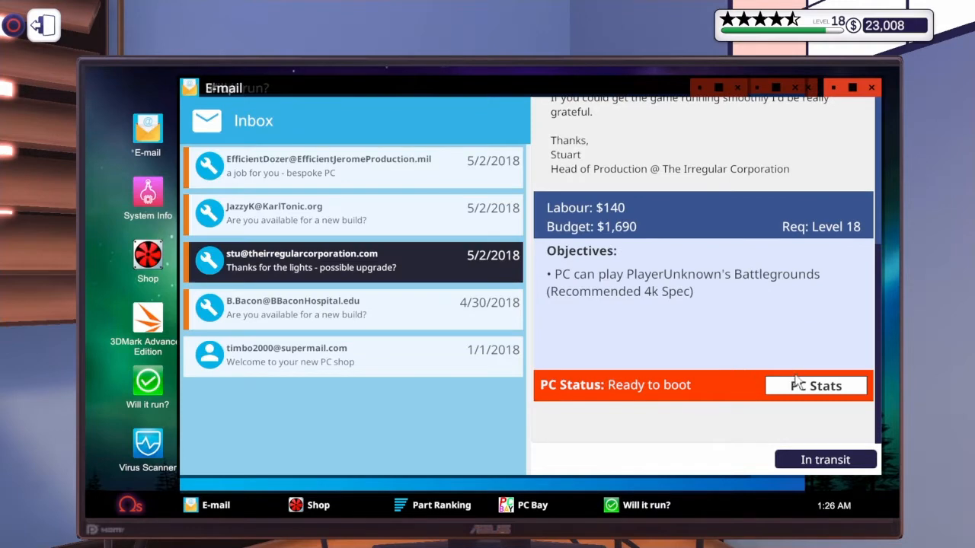
Recheck the customer PC's benchmark and the job email, then return to the shop.
{"action": "left_click", "coordinate": [816, 385]}
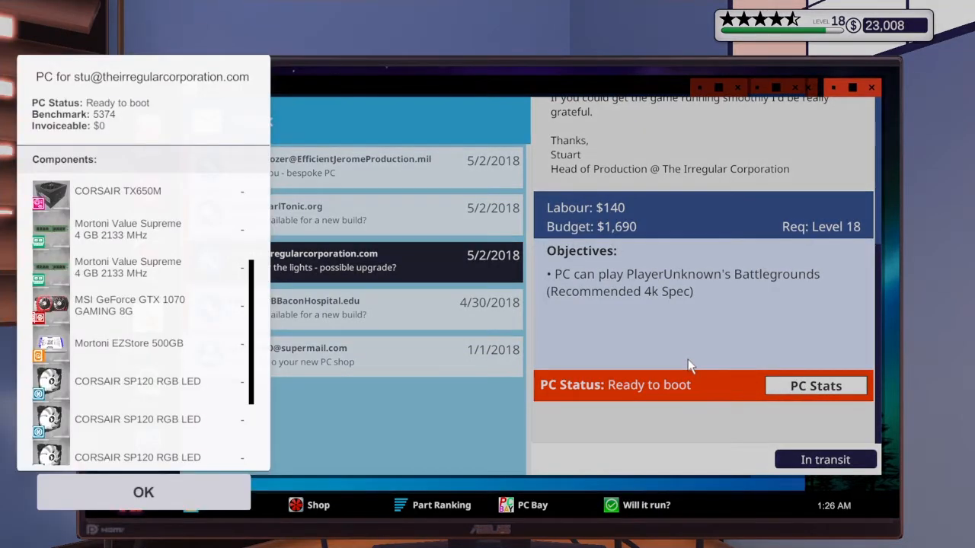
{"action": "mouse_move", "coordinate": [130, 252]}
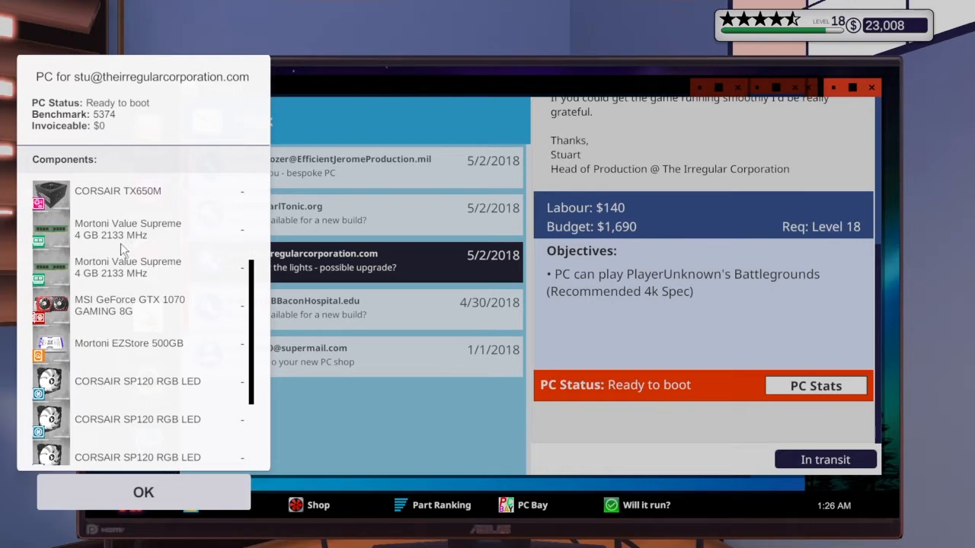
{"action": "mouse_move", "coordinate": [241, 315]}
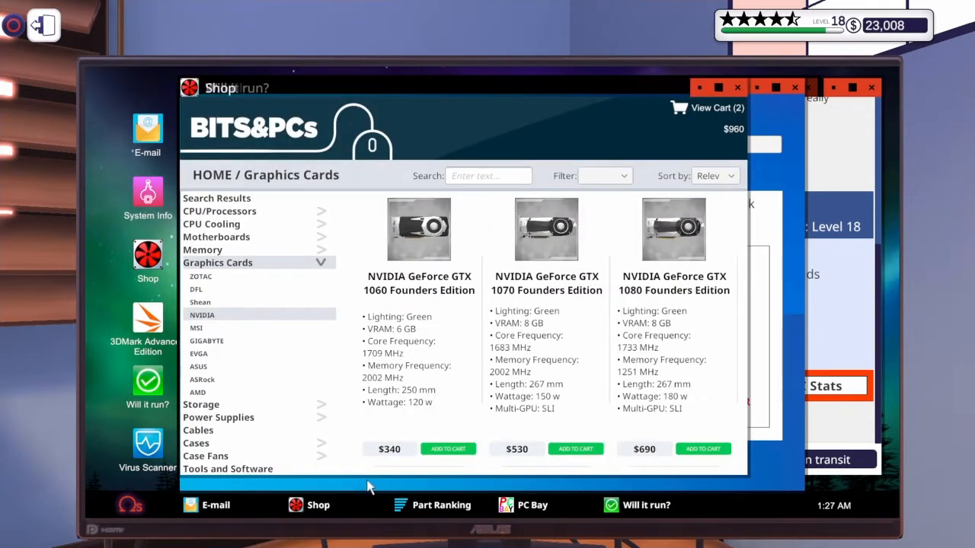
{"action": "left_click", "coordinate": [636, 506]}
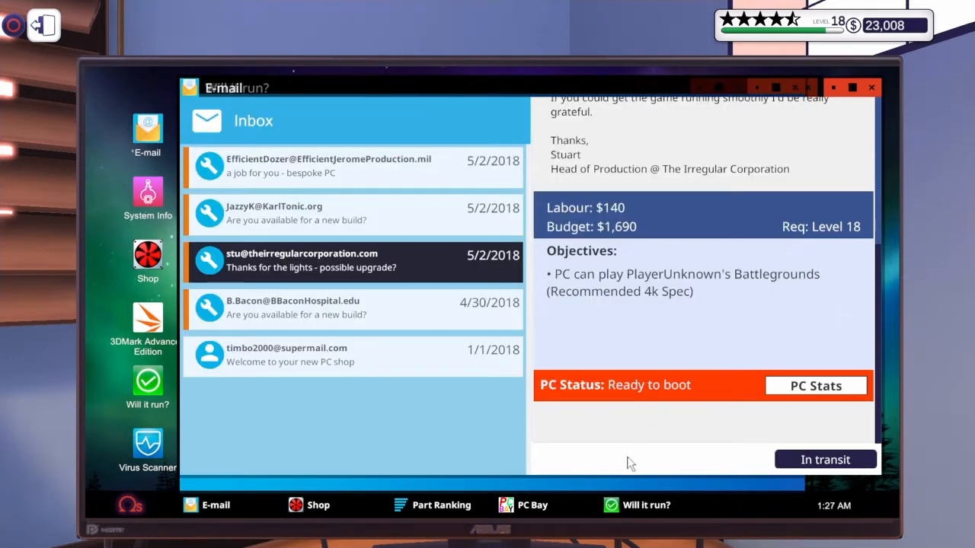
{"action": "left_click", "coordinate": [308, 505]}
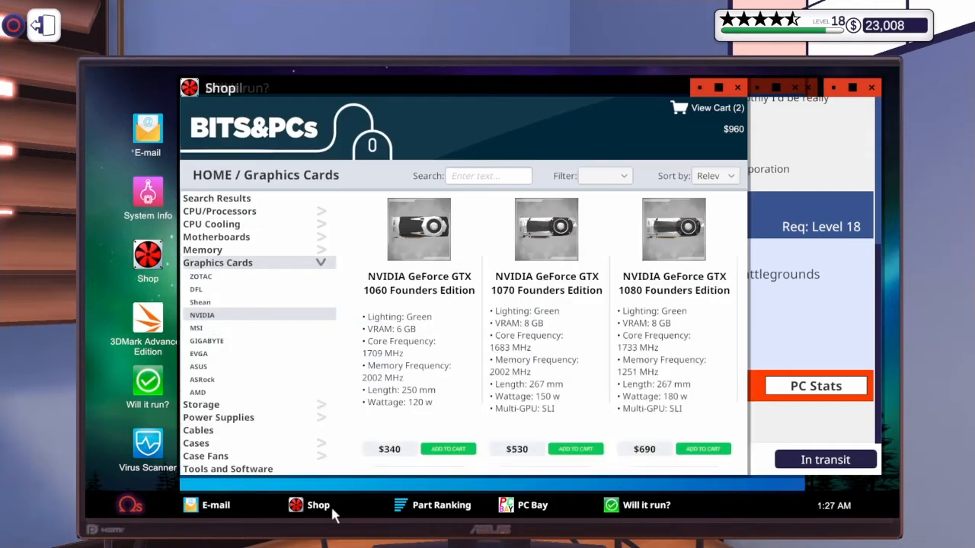
{"action": "mouse_move", "coordinate": [788, 326]}
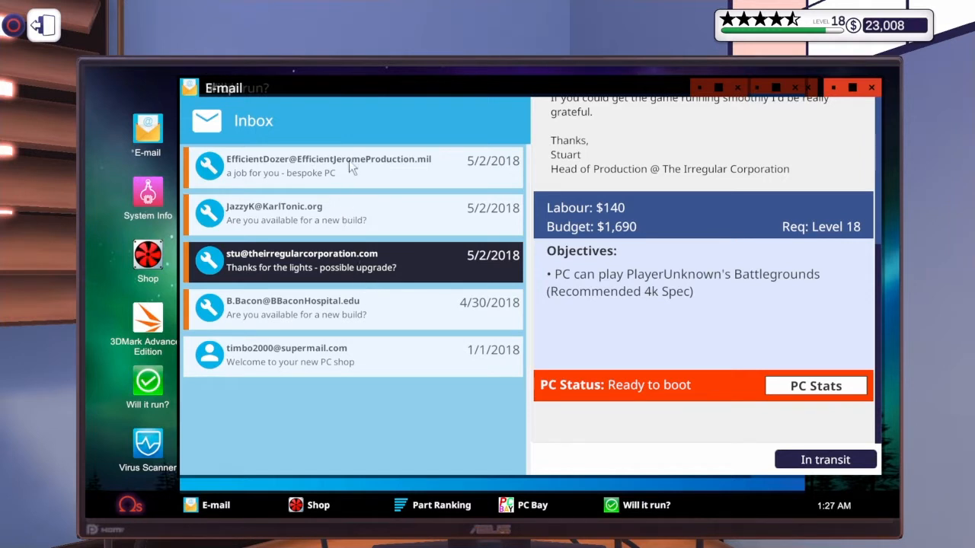
{"action": "left_click", "coordinate": [329, 166]}
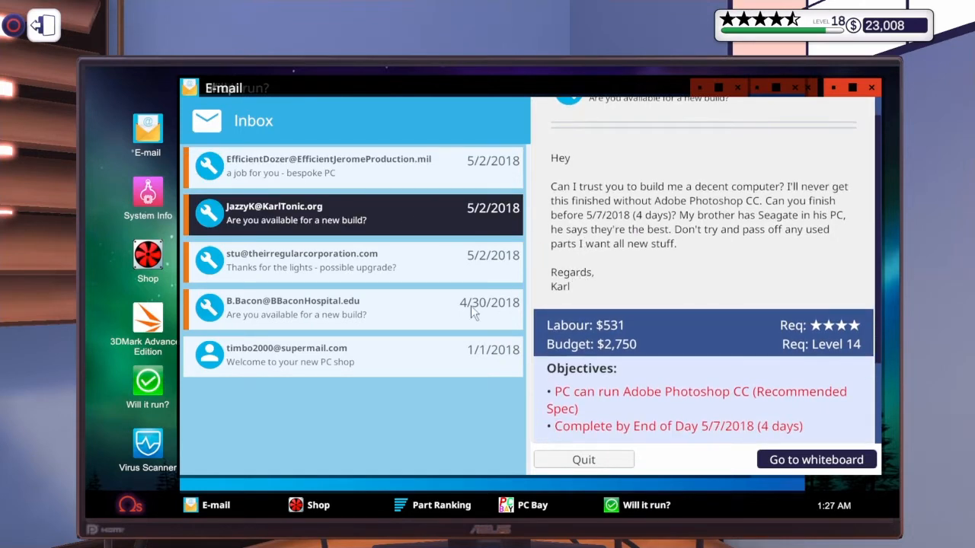
{"action": "left_click", "coordinate": [353, 308]}
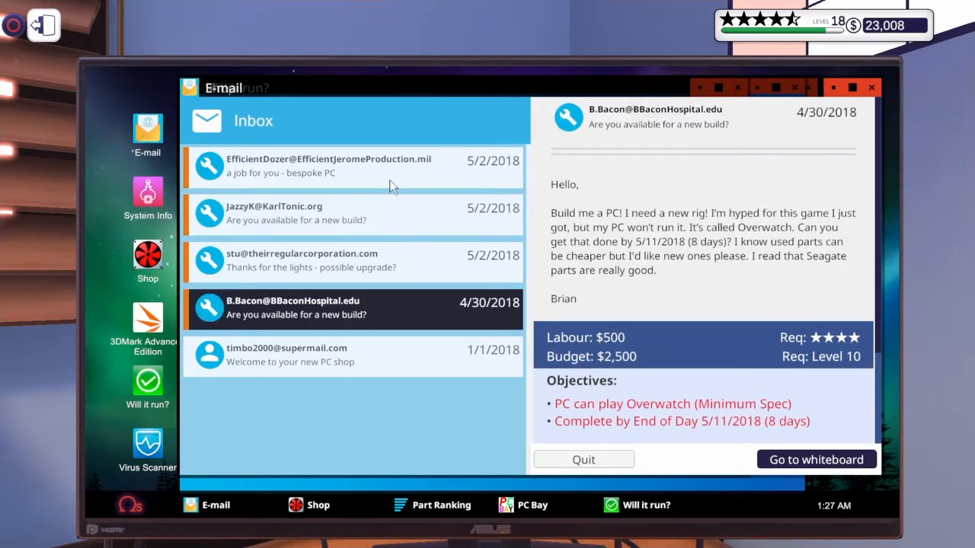
{"action": "left_click", "coordinate": [329, 166]}
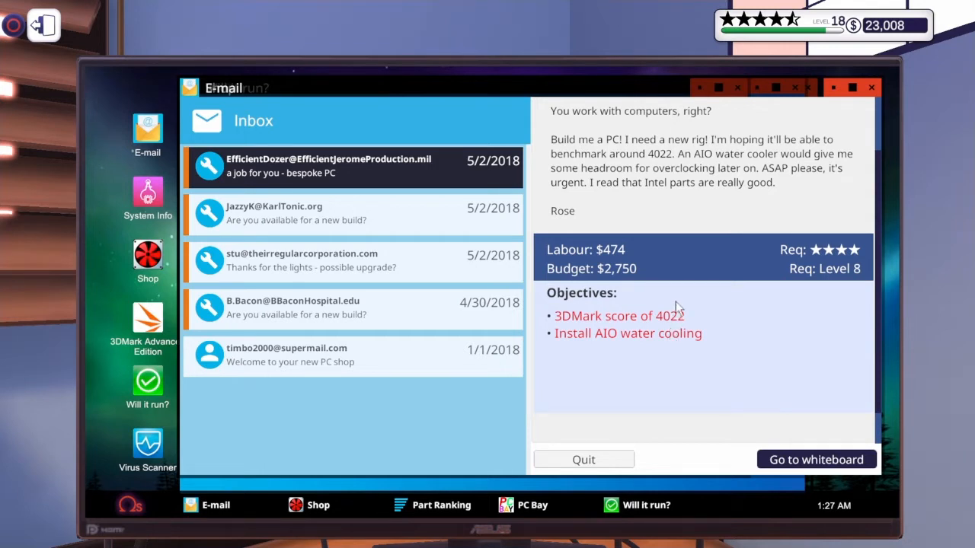
{"action": "mouse_move", "coordinate": [764, 186]}
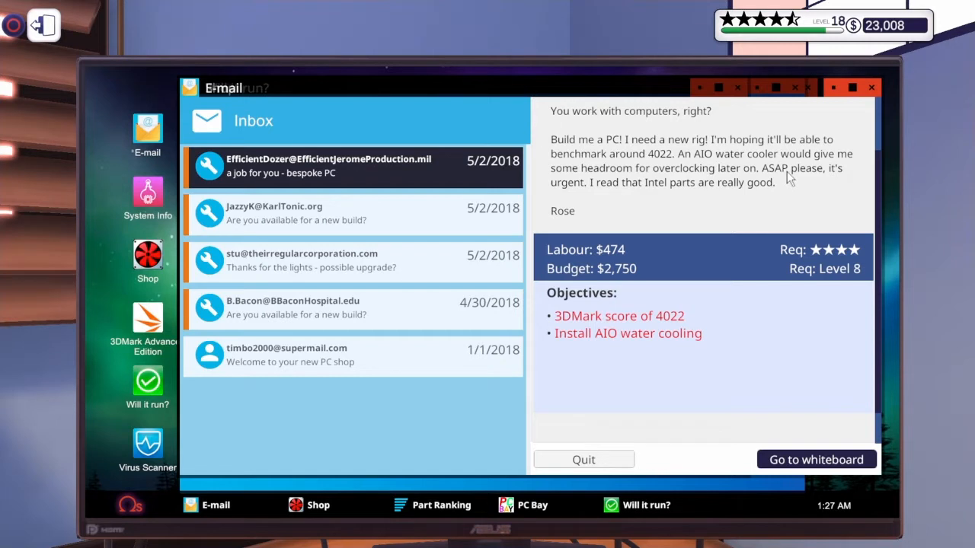
{"action": "mouse_move", "coordinate": [683, 189]}
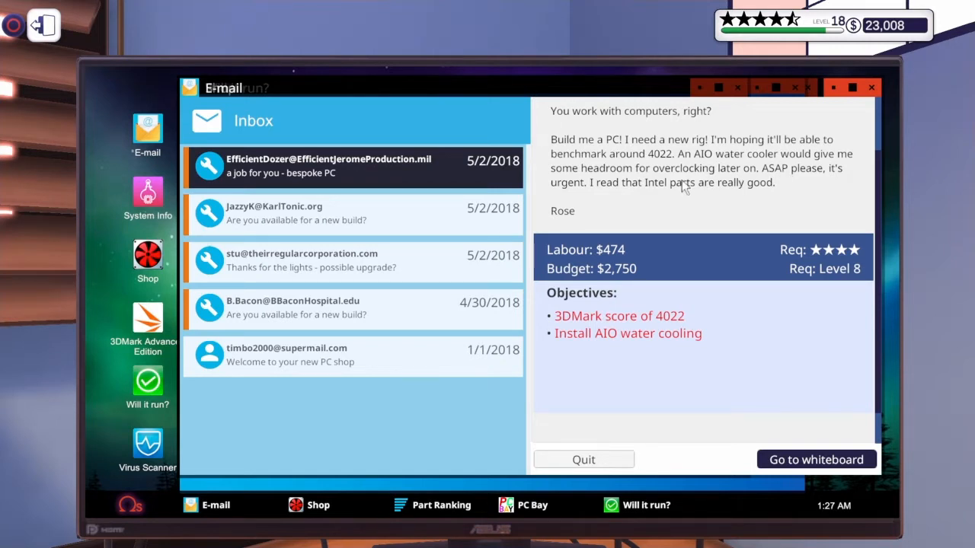
{"action": "mouse_move", "coordinate": [646, 197]}
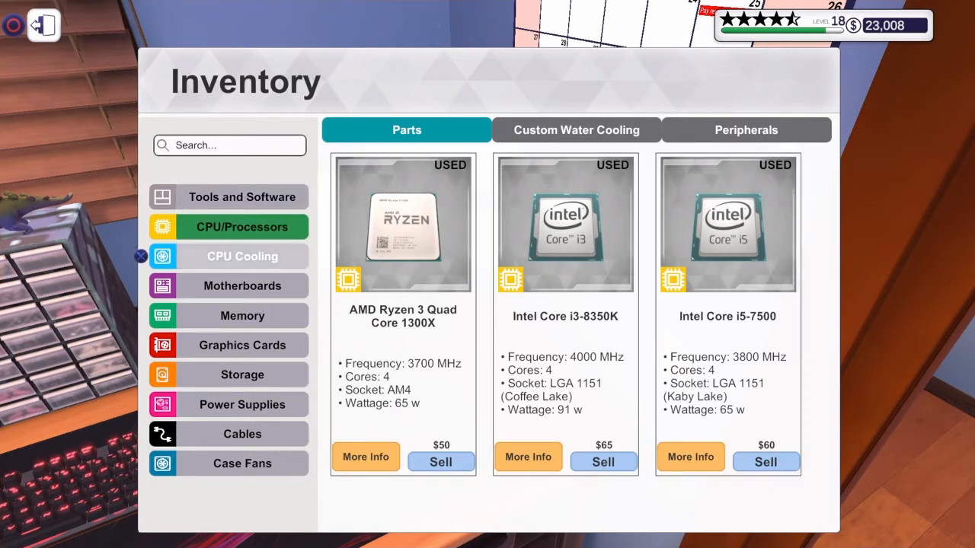
{"action": "left_click", "coordinate": [242, 286]}
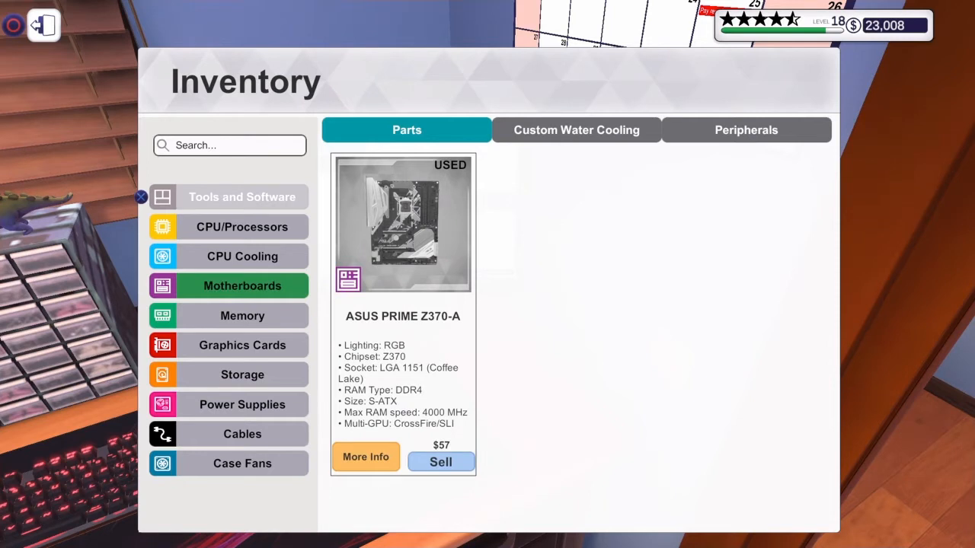
{"action": "left_click", "coordinate": [242, 225]}
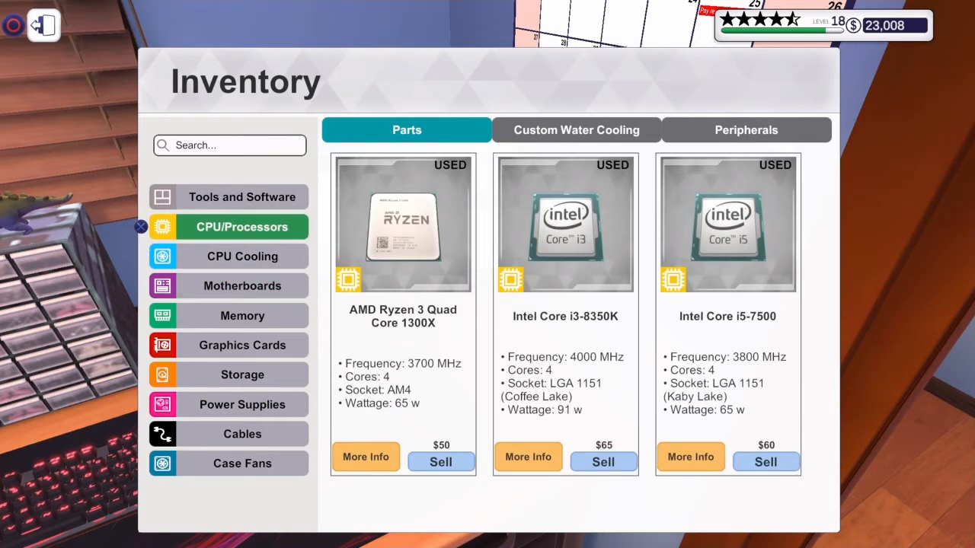
{"action": "left_click", "coordinate": [565, 223]}
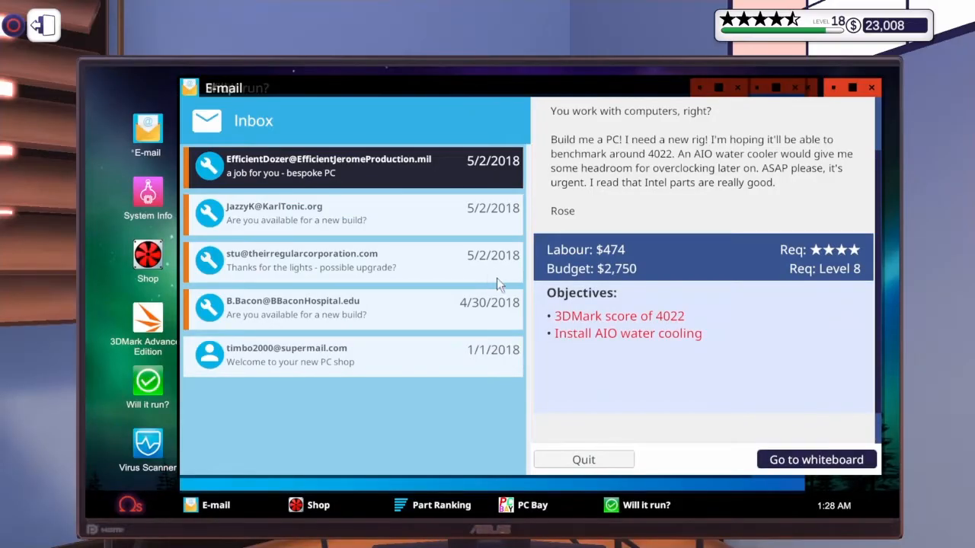
{"action": "mouse_move", "coordinate": [677, 323]}
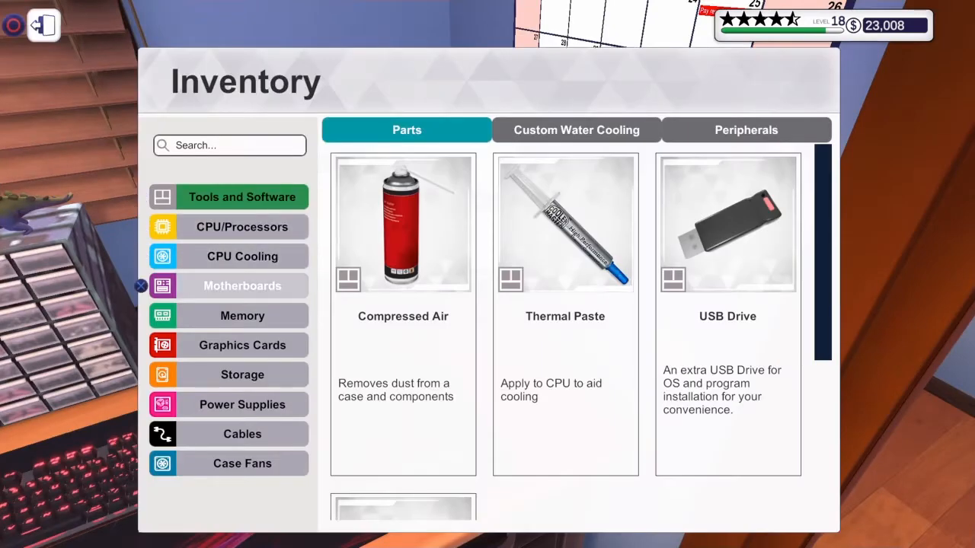
{"action": "left_click", "coordinate": [242, 256]}
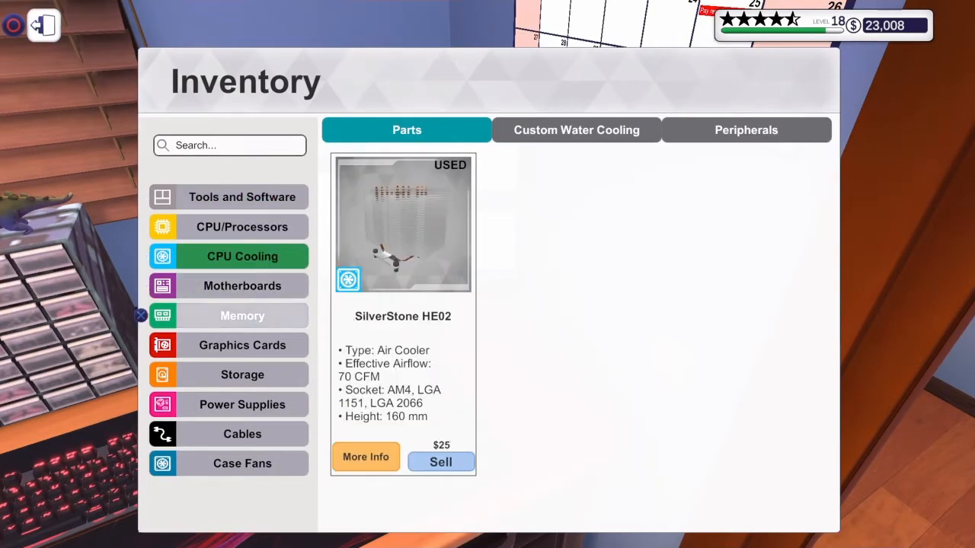
{"action": "left_click", "coordinate": [242, 315]}
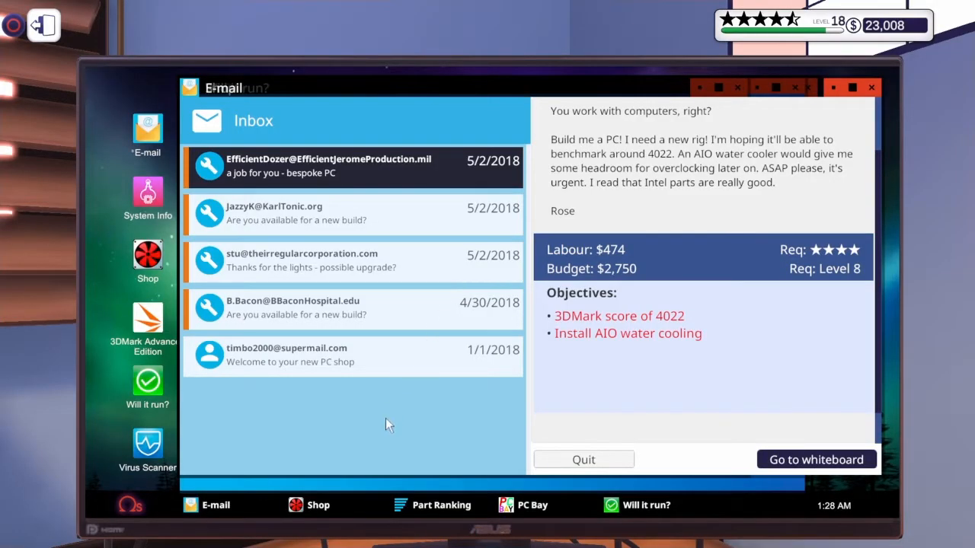
{"action": "left_click", "coordinate": [146, 259]}
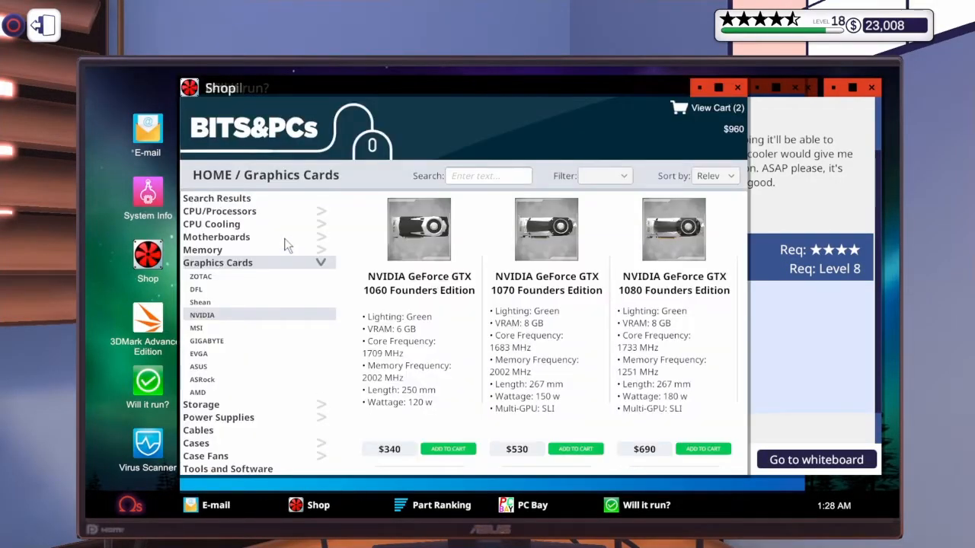
{"action": "mouse_move", "coordinate": [282, 256]}
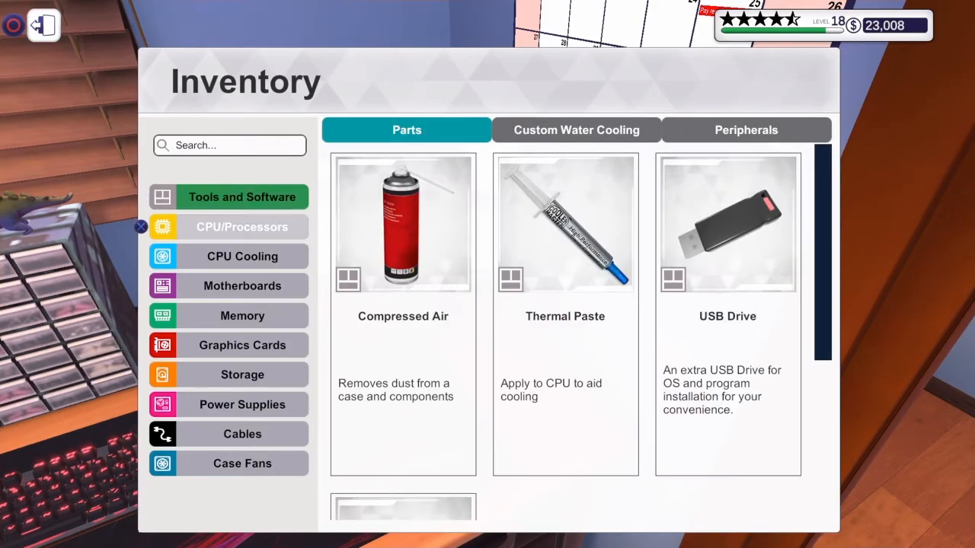
{"action": "left_click", "coordinate": [242, 287]}
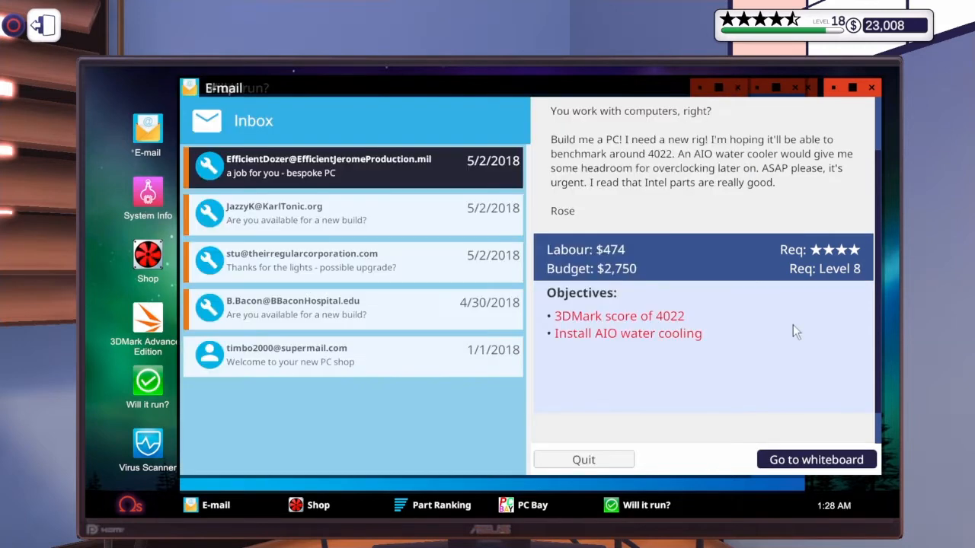
{"action": "mouse_move", "coordinate": [320, 496]}
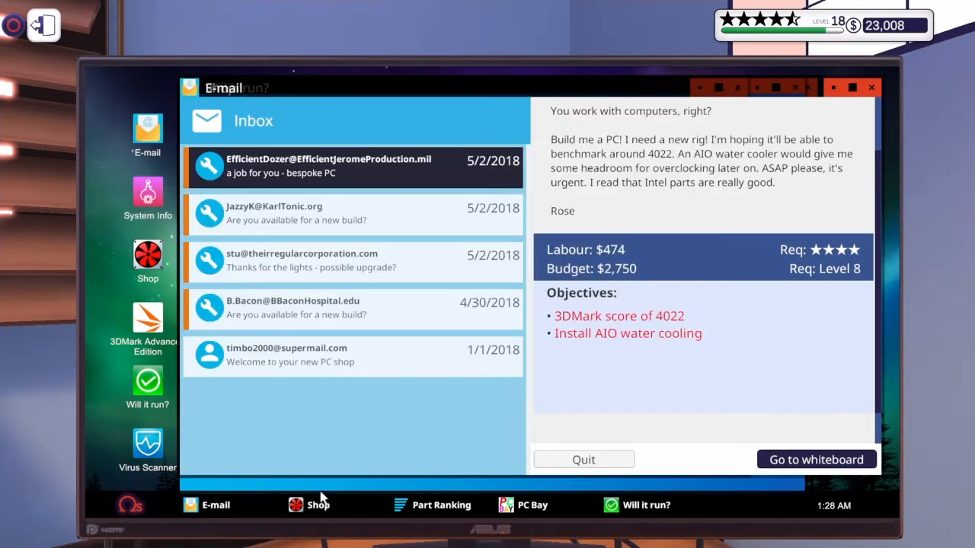
Add the ADATA XPG Flame 16GB memory ($190) to the cart, then check the owned graphics cards.
{"action": "left_click", "coordinate": [308, 505]}
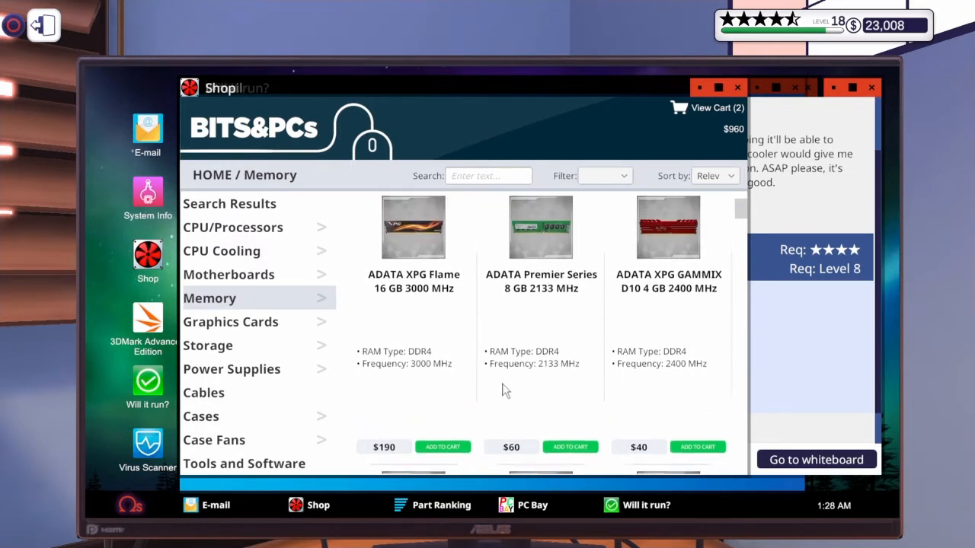
{"action": "left_click", "coordinate": [442, 447]}
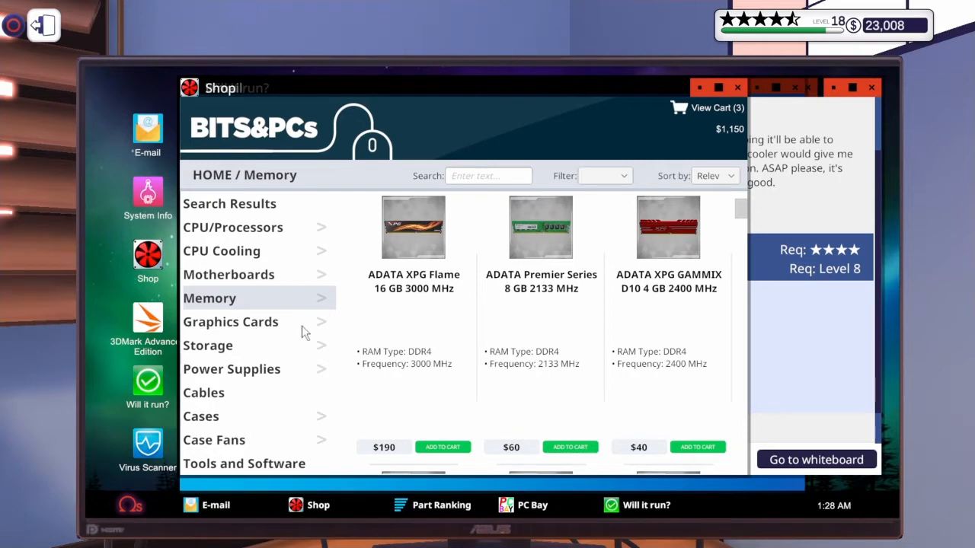
{"action": "left_click", "coordinate": [232, 321]}
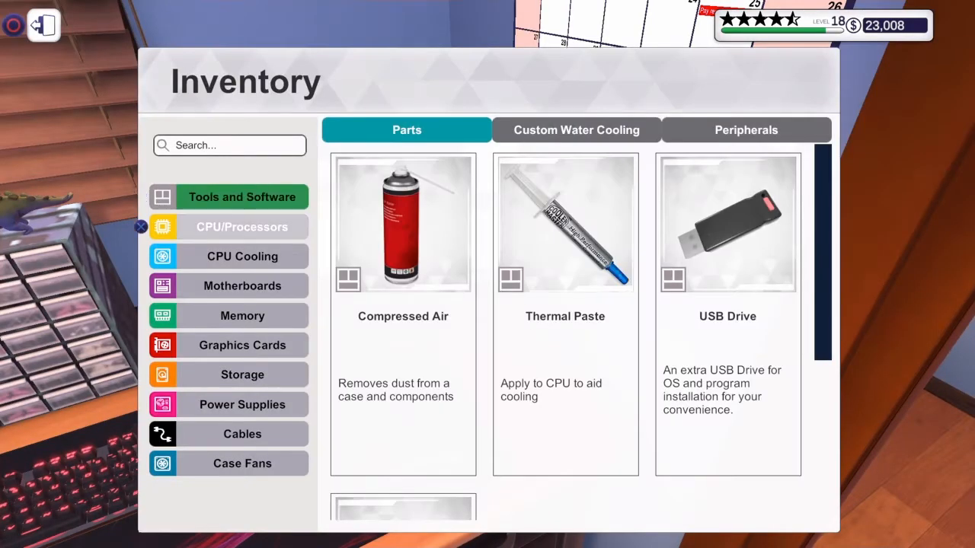
{"action": "left_click", "coordinate": [242, 344]}
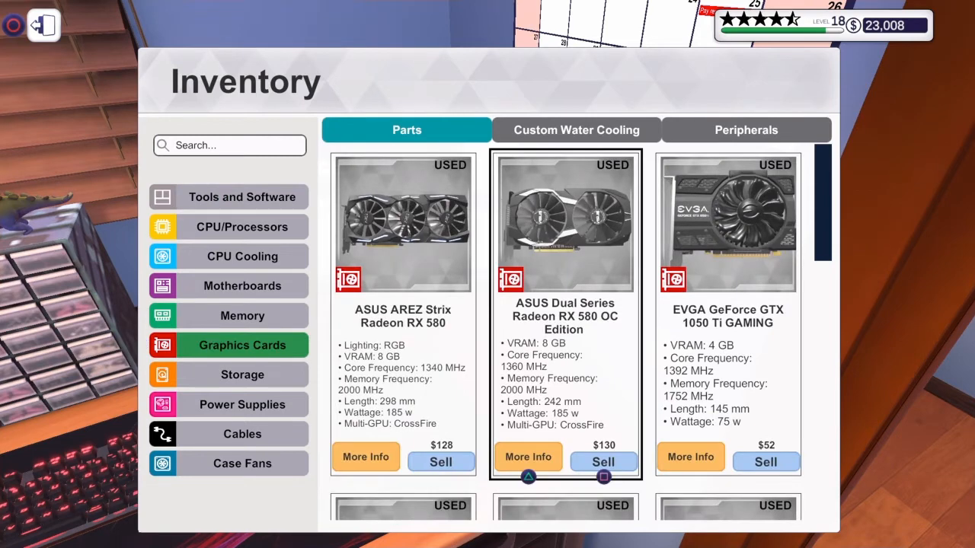
{"action": "scroll", "scroll_direction": "down", "scroll_amount": 3}
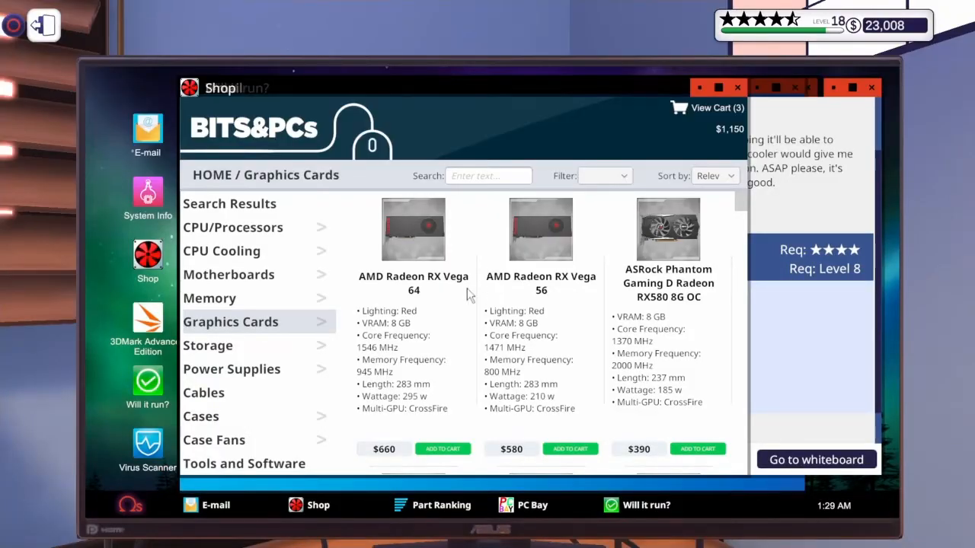
{"action": "mouse_move", "coordinate": [246, 352]}
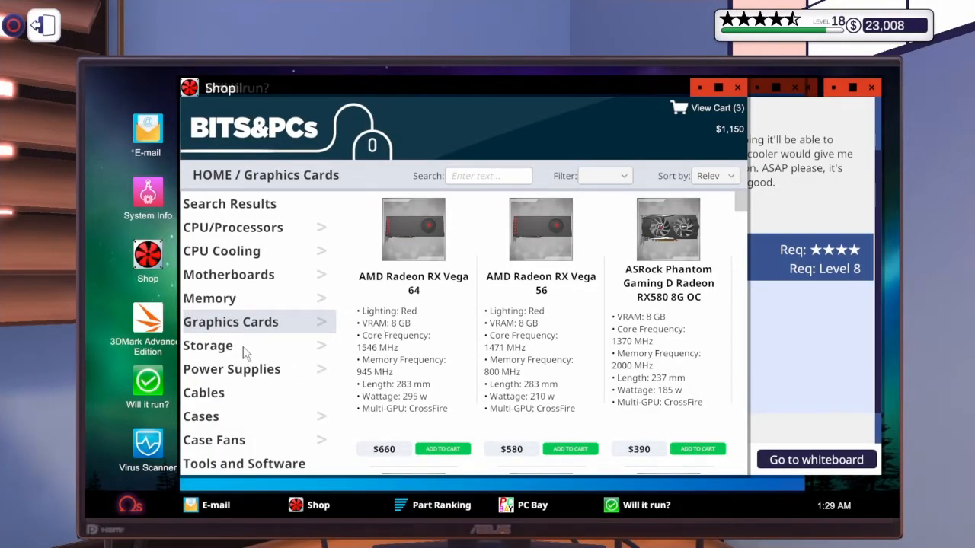
Add the Seagate BarraCuda 2TB drive and Cooler Master MWE Bronze 500 PSU to the cart.
{"action": "left_click", "coordinate": [207, 344]}
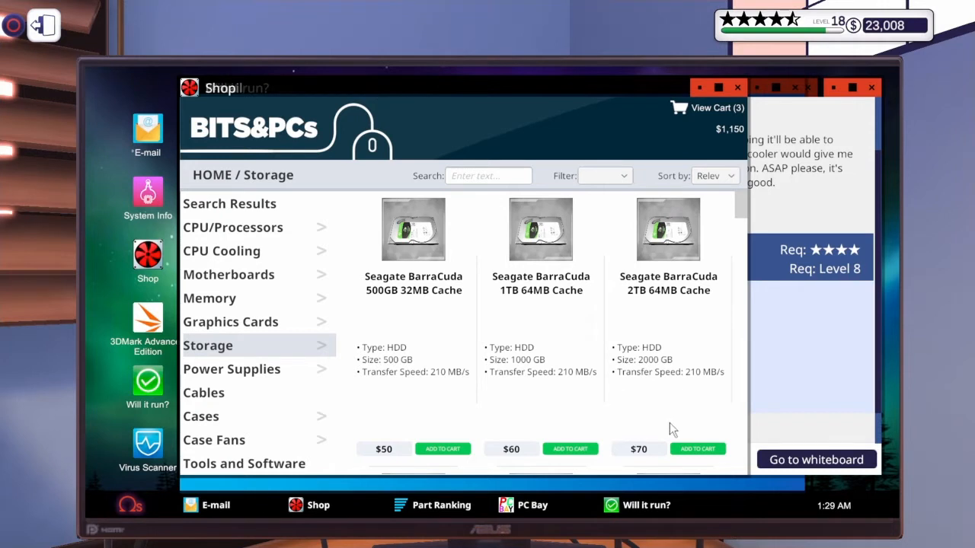
{"action": "left_click", "coordinate": [698, 447]}
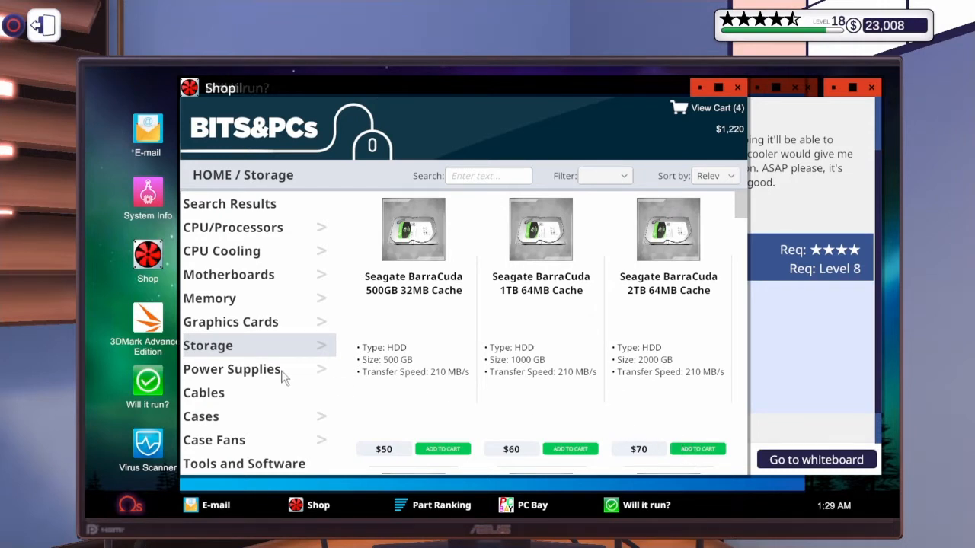
{"action": "left_click", "coordinate": [231, 368]}
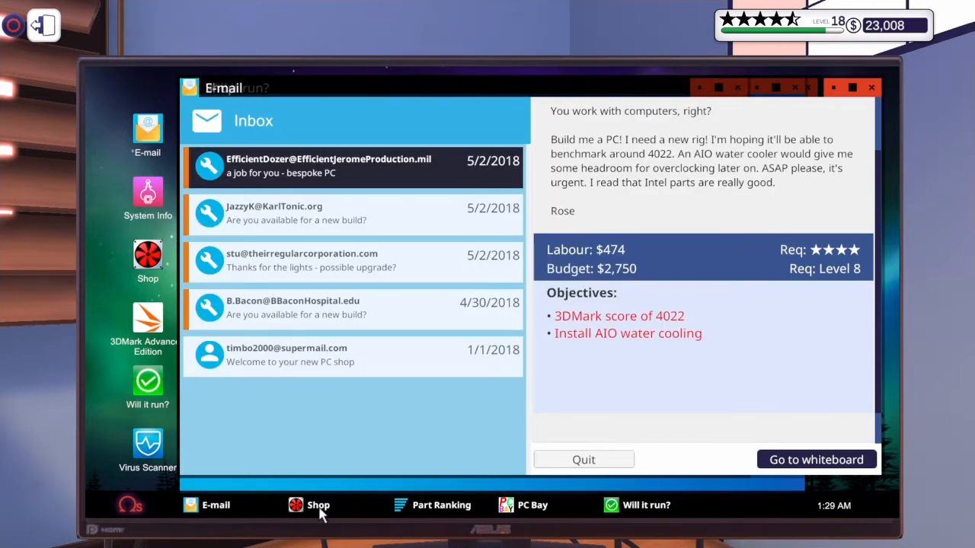
{"action": "left_click", "coordinate": [316, 505]}
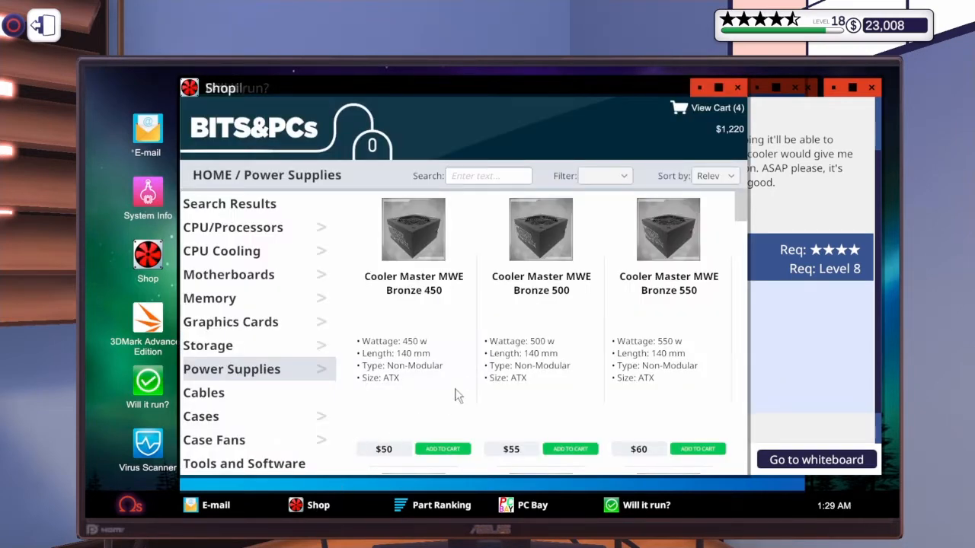
{"action": "mouse_move", "coordinate": [571, 448]}
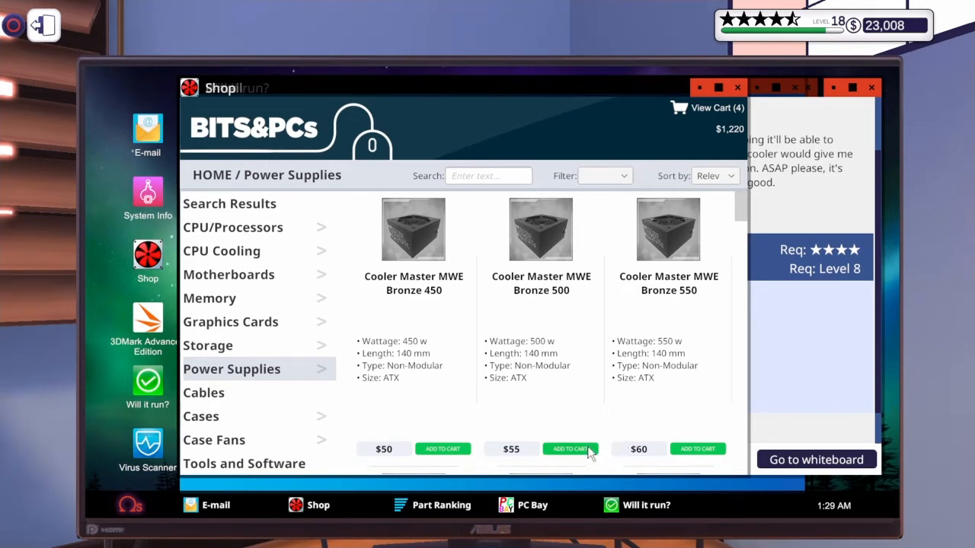
{"action": "left_click", "coordinate": [570, 447]}
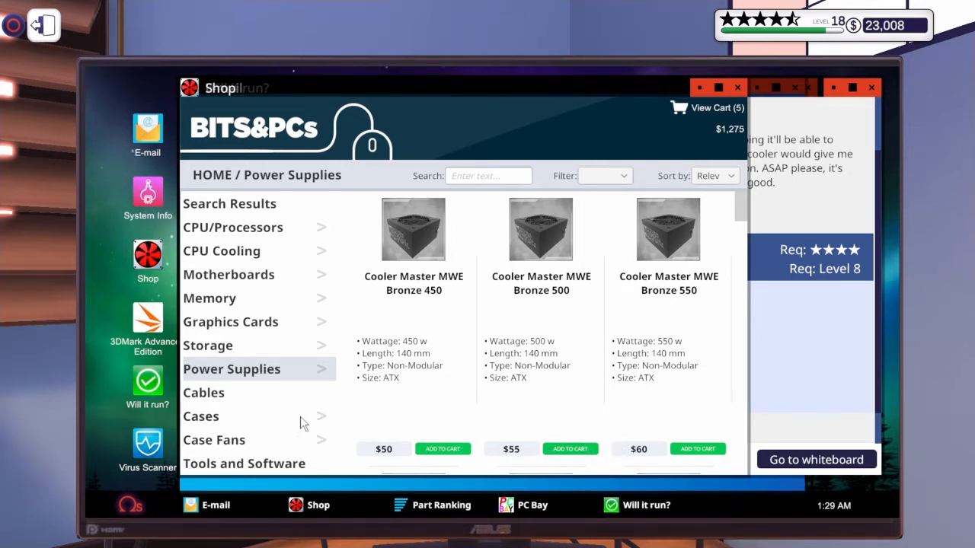
Add the be quiet! Pure Base 600 Window case to the cart.
{"action": "left_click", "coordinate": [201, 415]}
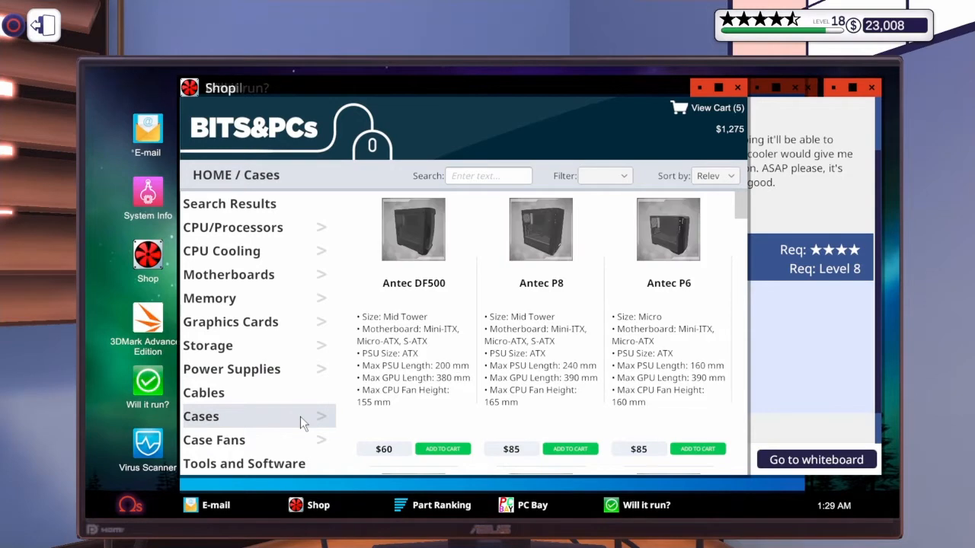
{"action": "scroll", "scroll_direction": "down", "scroll_amount": 3}
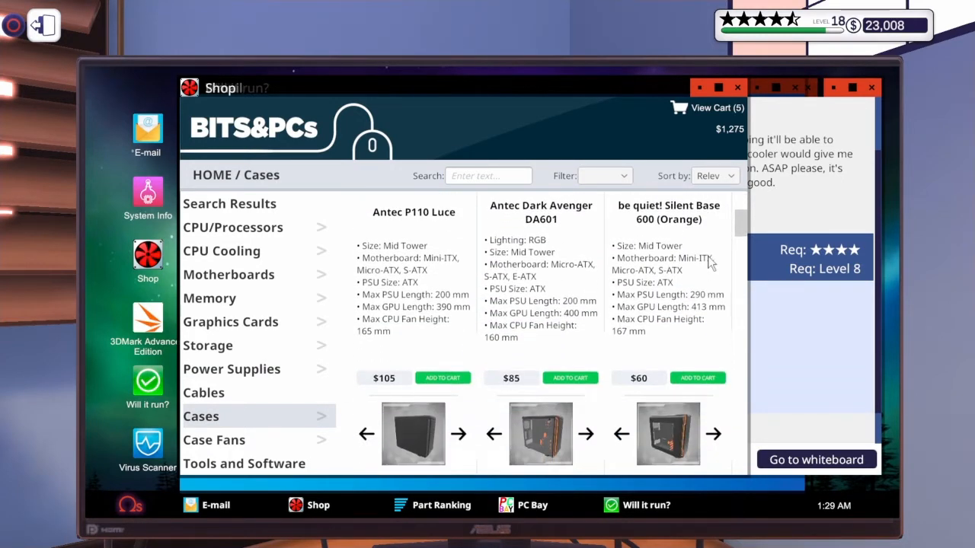
{"action": "scroll", "scroll_direction": "down", "scroll_amount": 3}
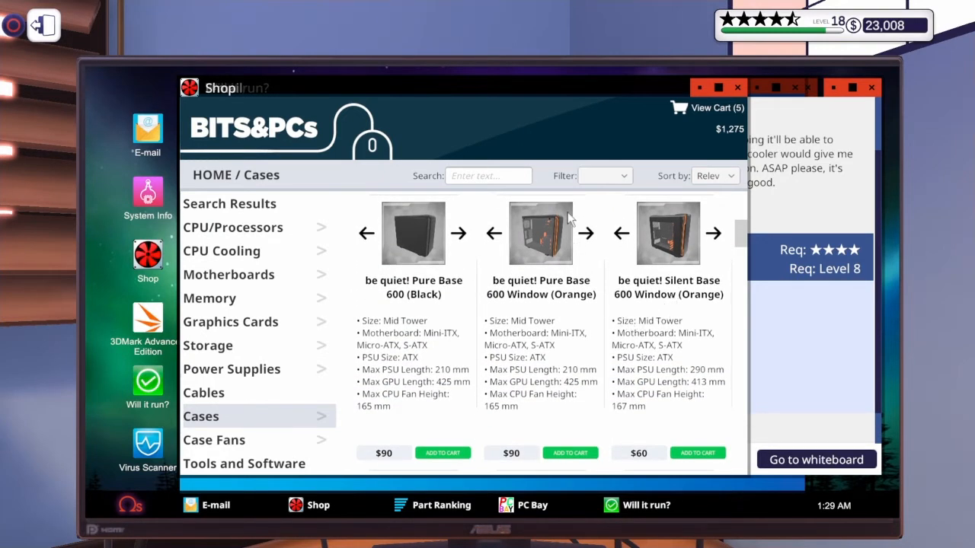
{"action": "left_click", "coordinate": [569, 452]}
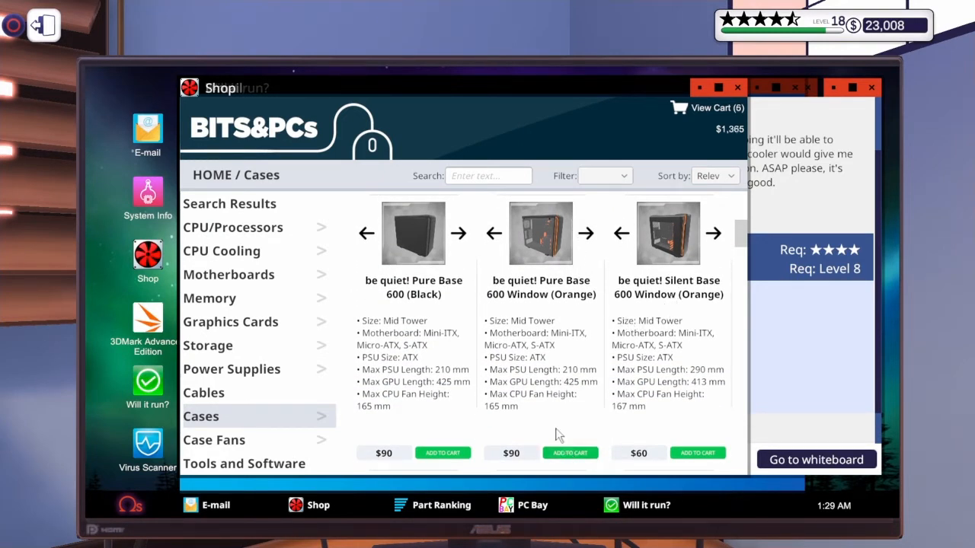
{"action": "mouse_move", "coordinate": [582, 349]}
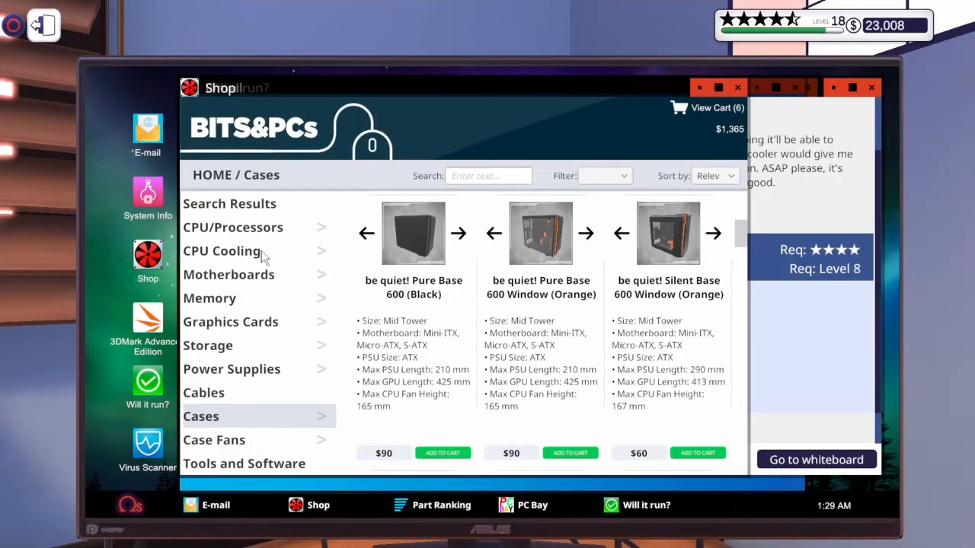
Add the NZXT Kraken X42 liquid cooler ($130), bringing the cart to seven items, $1,495.
{"action": "left_click", "coordinate": [223, 250]}
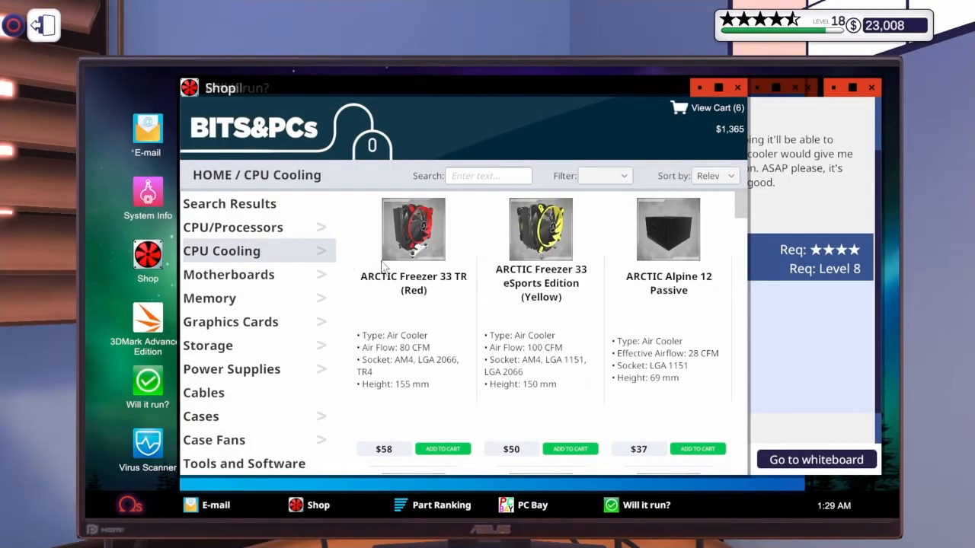
{"action": "left_click", "coordinate": [223, 250]}
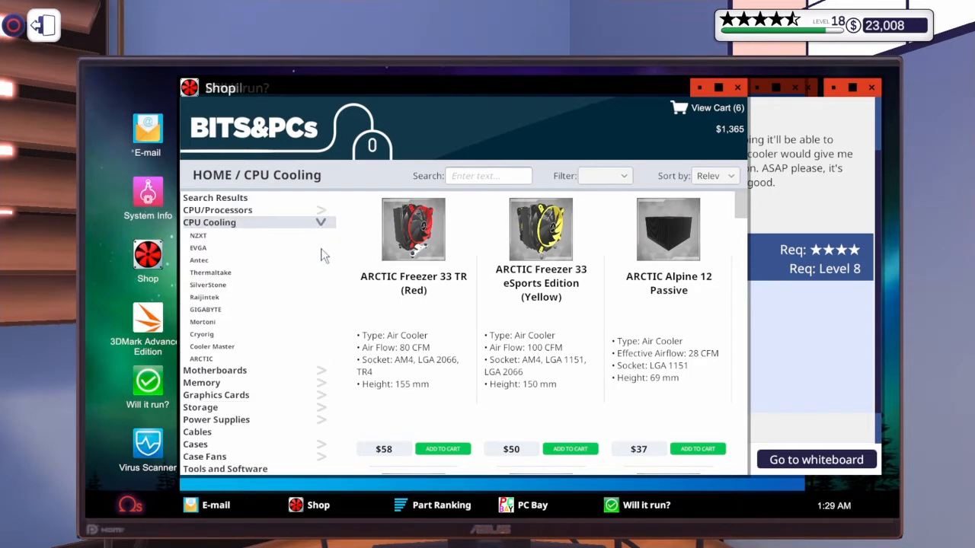
{"action": "mouse_move", "coordinate": [223, 323]}
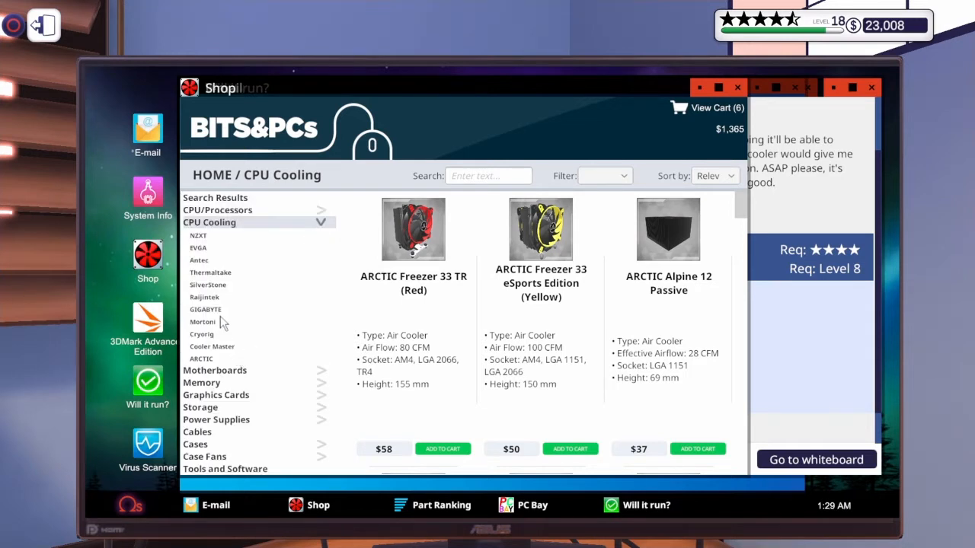
{"action": "mouse_move", "coordinate": [213, 252]}
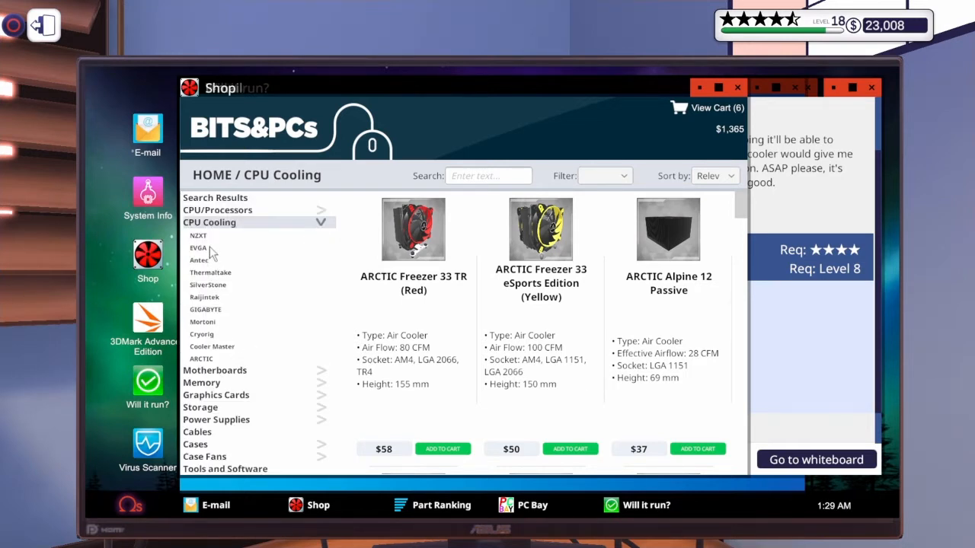
{"action": "left_click", "coordinate": [198, 246]}
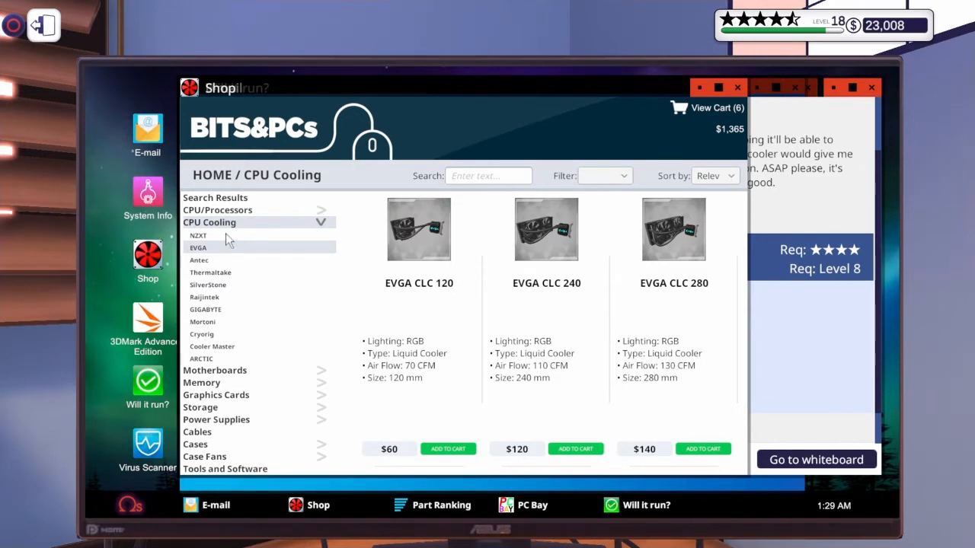
{"action": "left_click", "coordinate": [198, 235]}
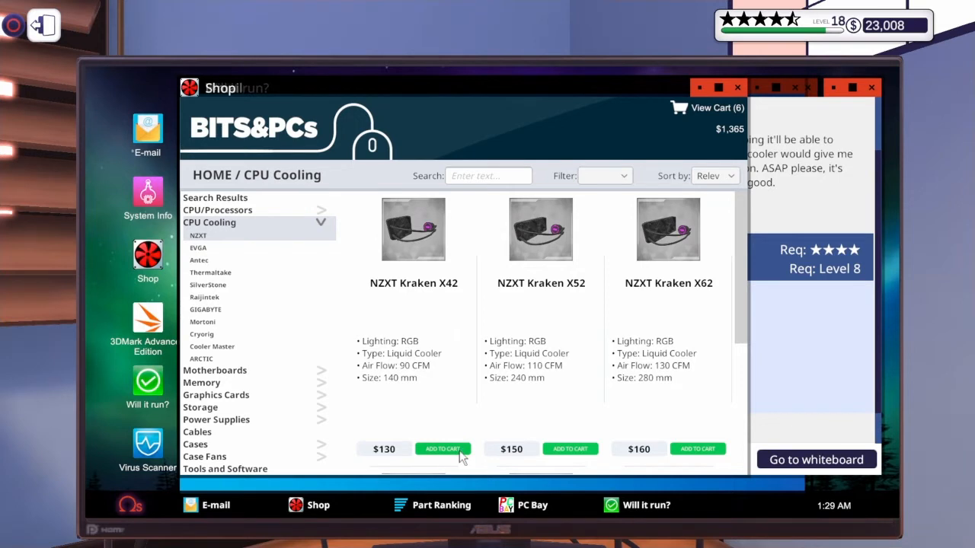
{"action": "left_click", "coordinate": [444, 448]}
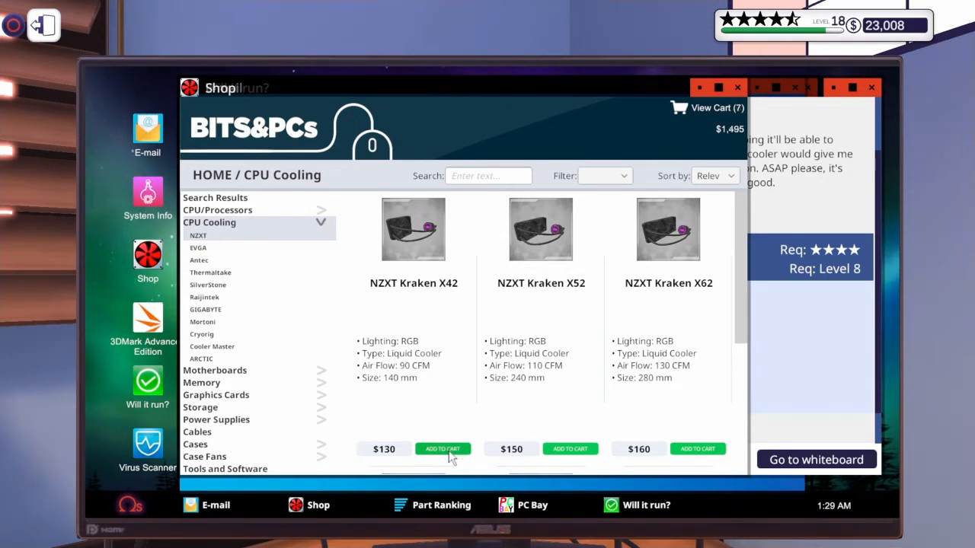
{"action": "mouse_move", "coordinate": [408, 279]}
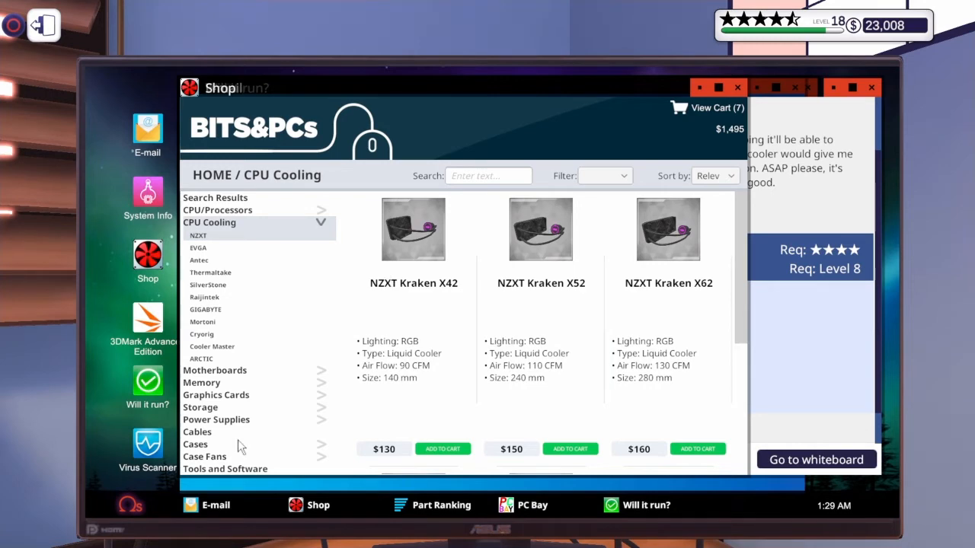
{"action": "left_click", "coordinate": [195, 445]}
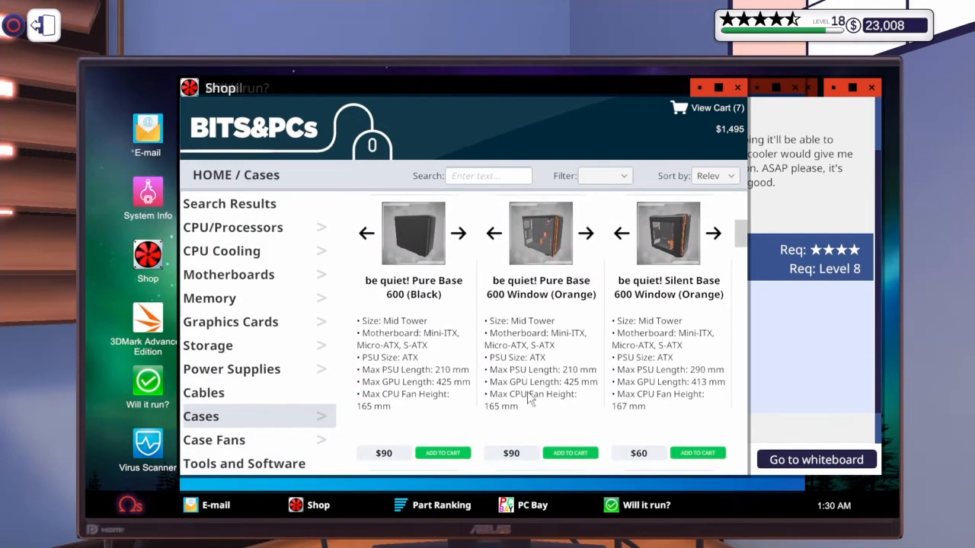
{"action": "mouse_move", "coordinate": [533, 384]}
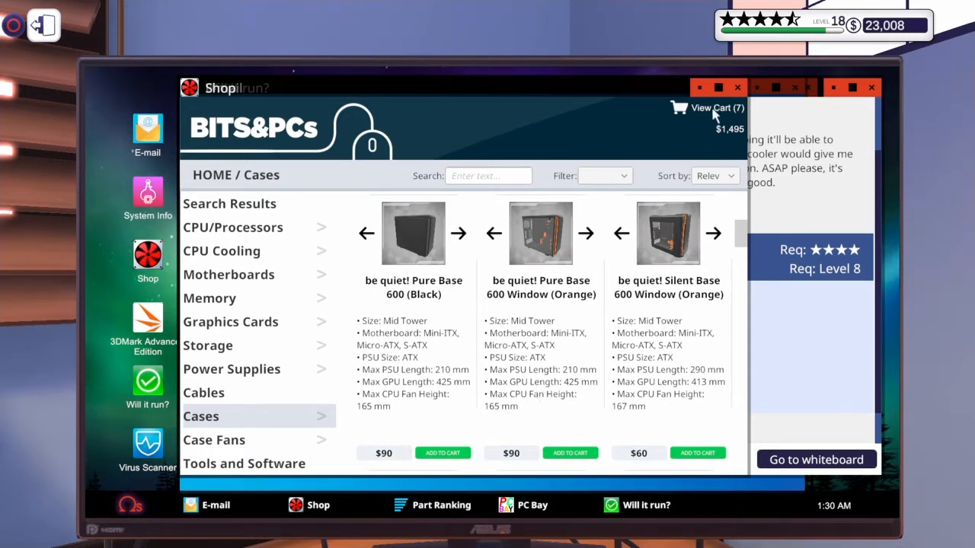
Review the seven-item cart and buy it with next-day delivery for $1,515.
{"action": "left_click", "coordinate": [708, 106]}
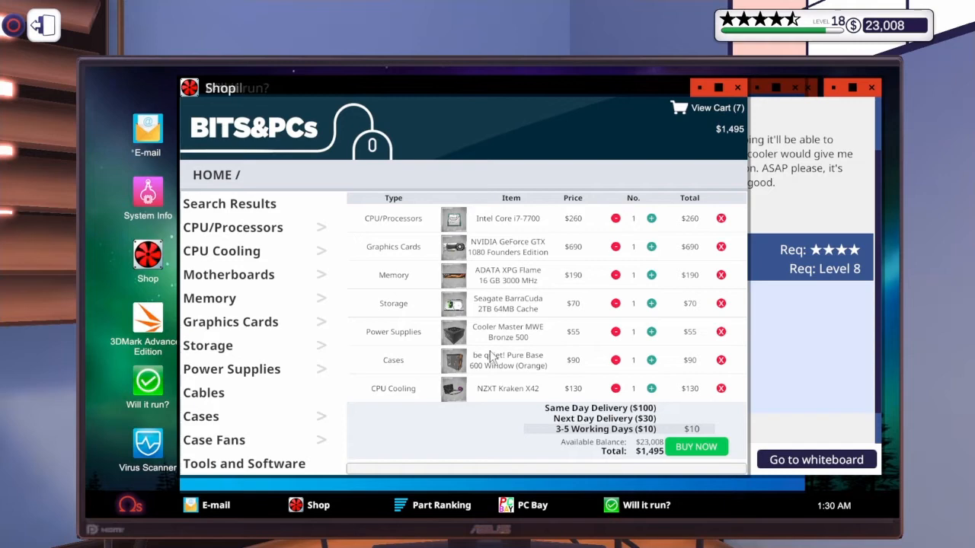
{"action": "mouse_move", "coordinate": [594, 426]}
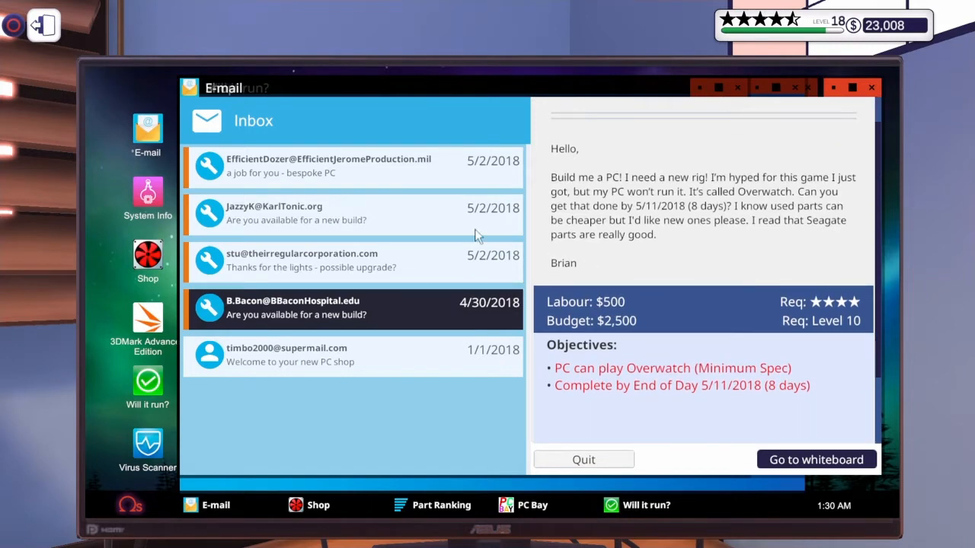
{"action": "left_click", "coordinate": [353, 166]}
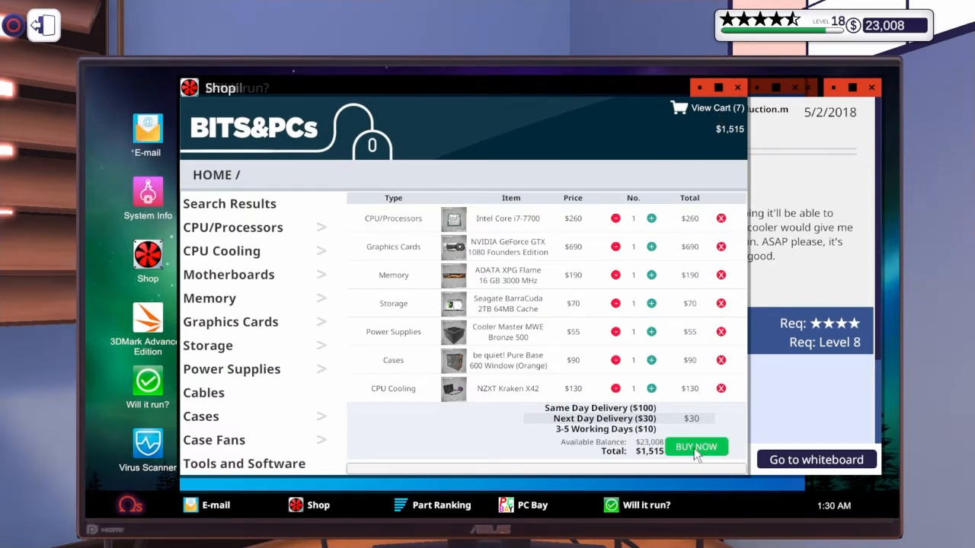
{"action": "left_click", "coordinate": [695, 447]}
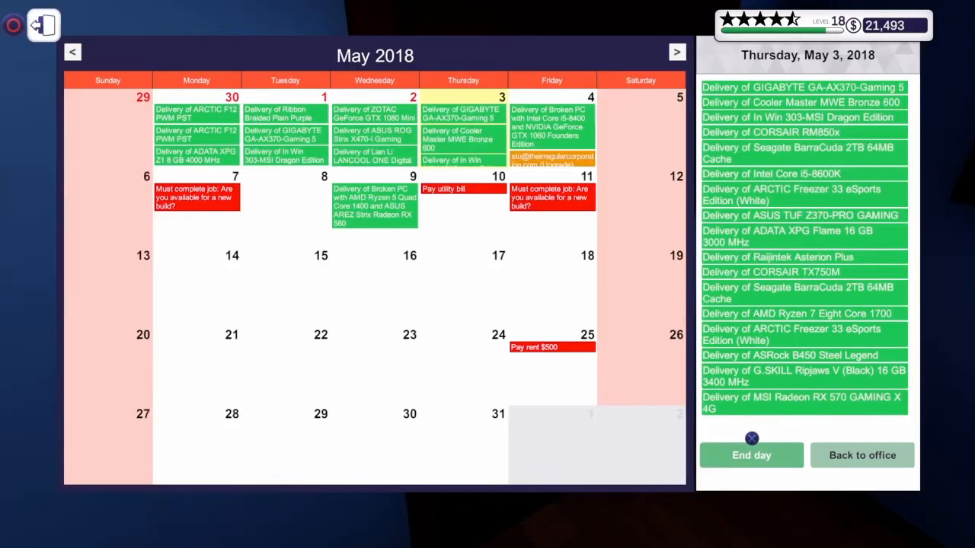
End the day to reach Friday, May 4 and go to work.
{"action": "left_click", "coordinate": [751, 453]}
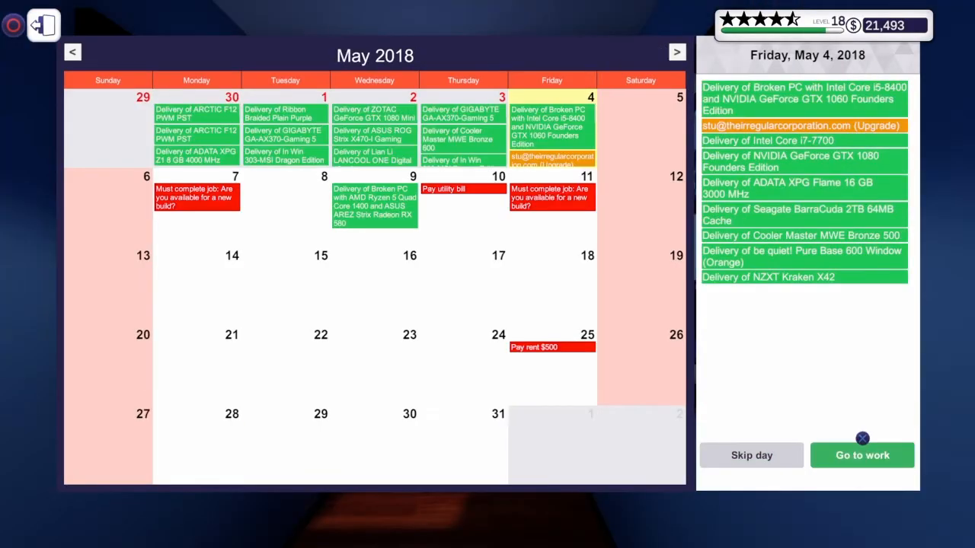
{"action": "left_click", "coordinate": [861, 454]}
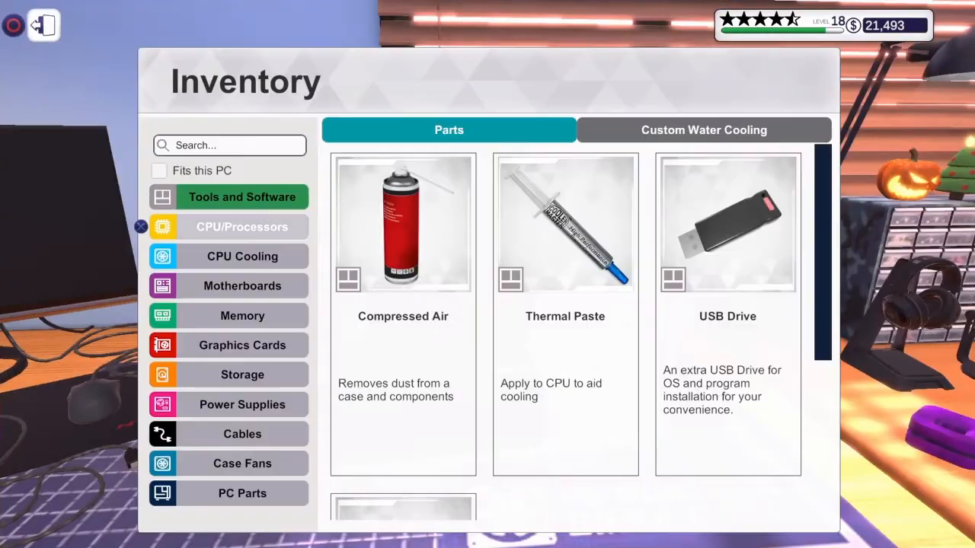
Apply thermal paste to the i7-7700 and connect the graphics card's power cable.
{"action": "left_click", "coordinate": [242, 226]}
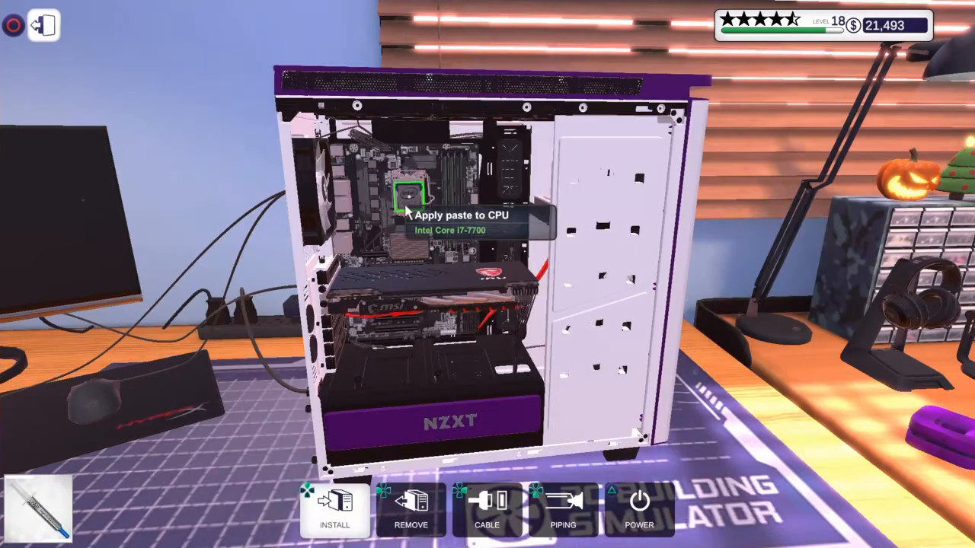
{"action": "left_click", "coordinate": [335, 510]}
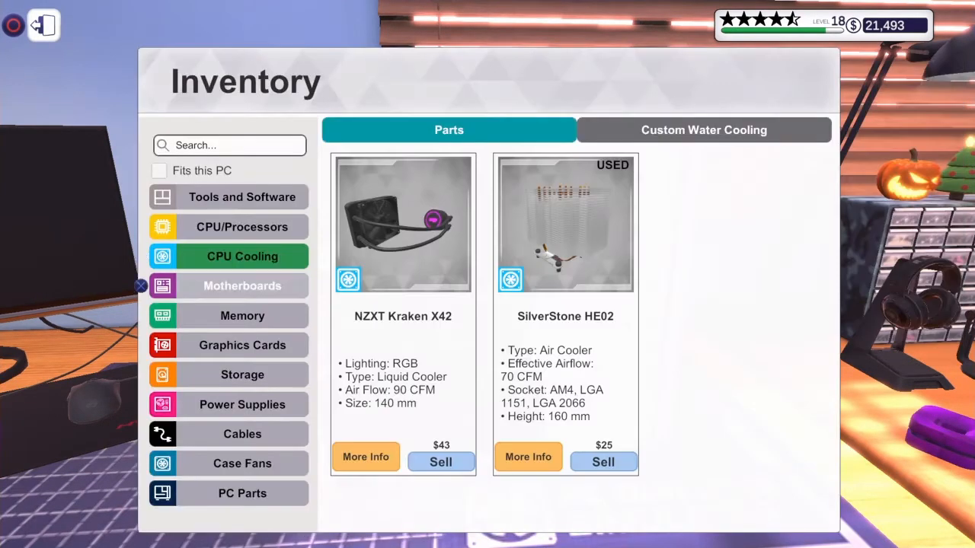
{"action": "mouse_move", "coordinate": [242, 344]}
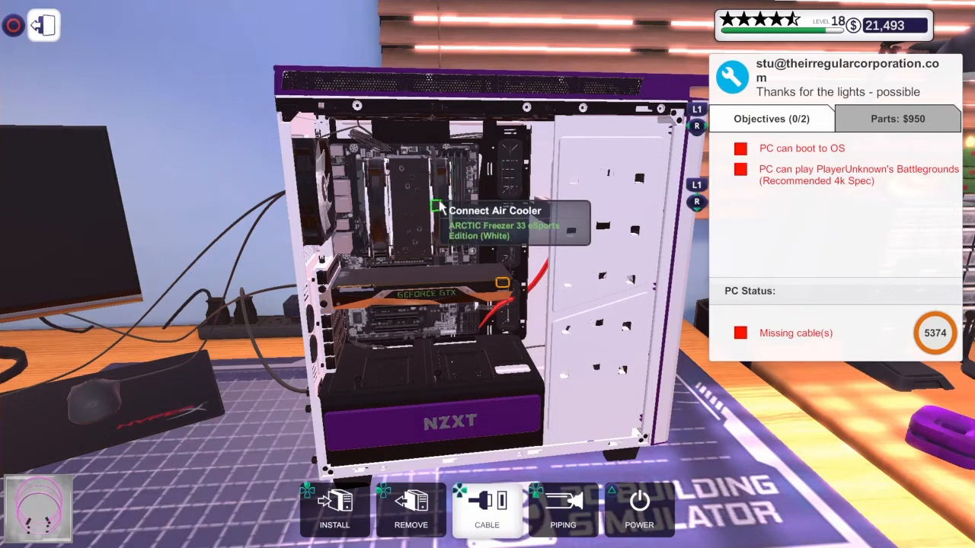
{"action": "mouse_move", "coordinate": [502, 285]}
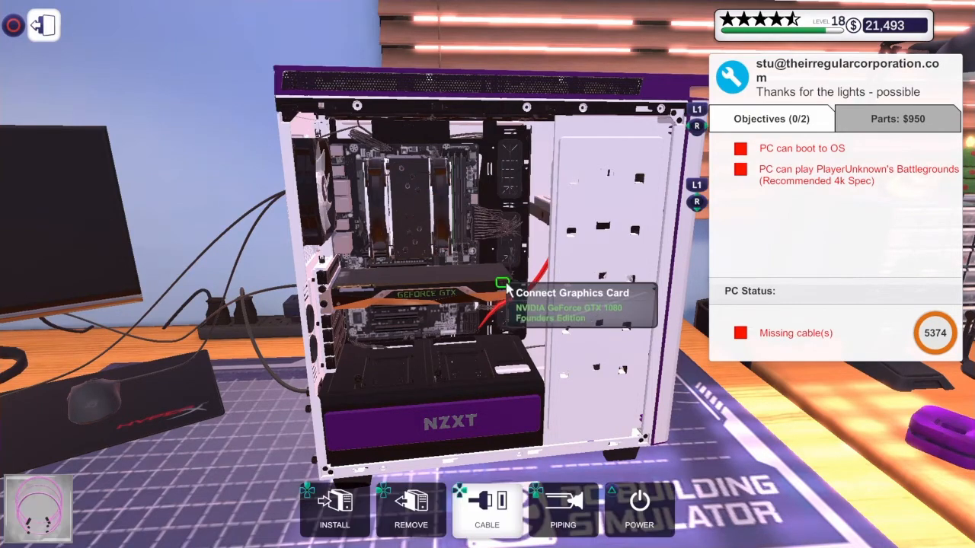
{"action": "left_click", "coordinate": [503, 283]}
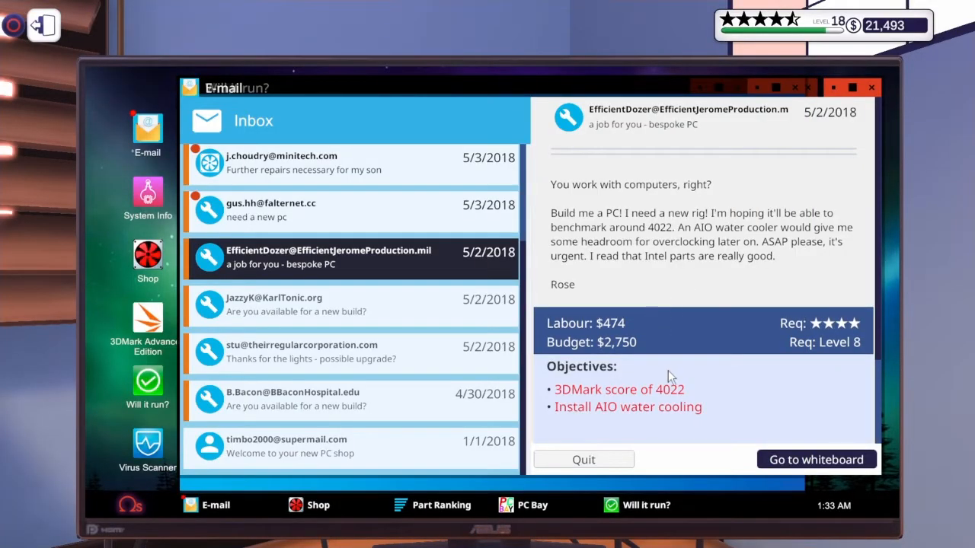
{"action": "mouse_move", "coordinate": [388, 370]}
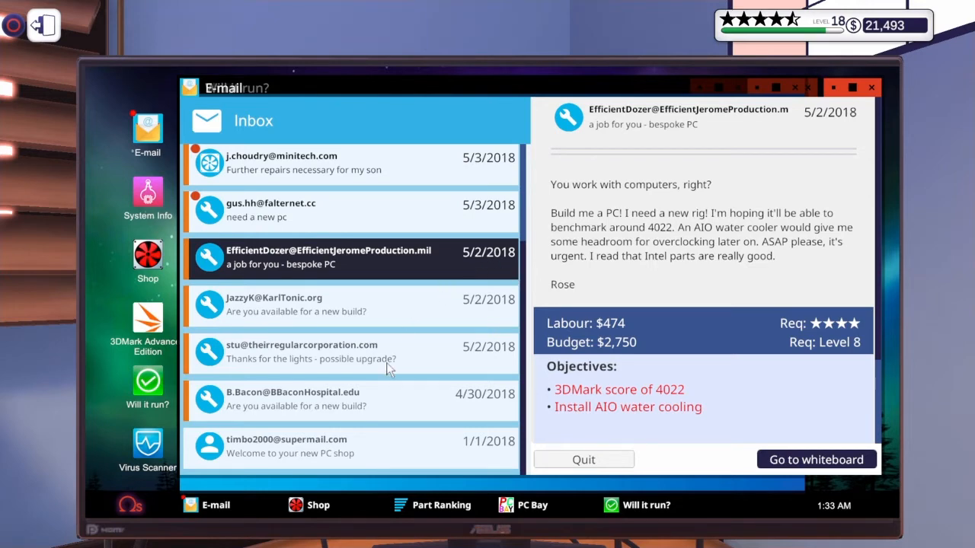
Collect Stuart's lights upgrade job for $1,090 with a five-star review.
{"action": "left_click", "coordinate": [350, 353]}
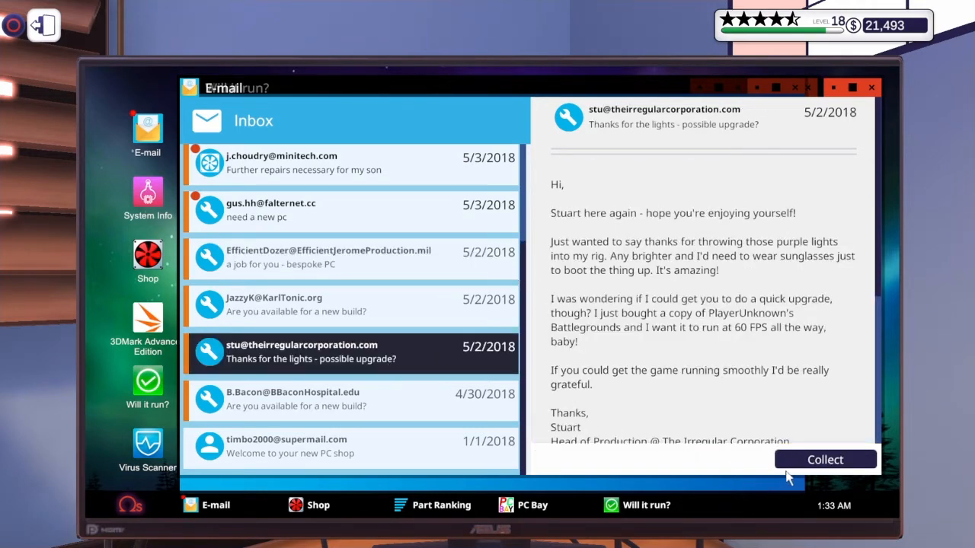
{"action": "left_click", "coordinate": [823, 460]}
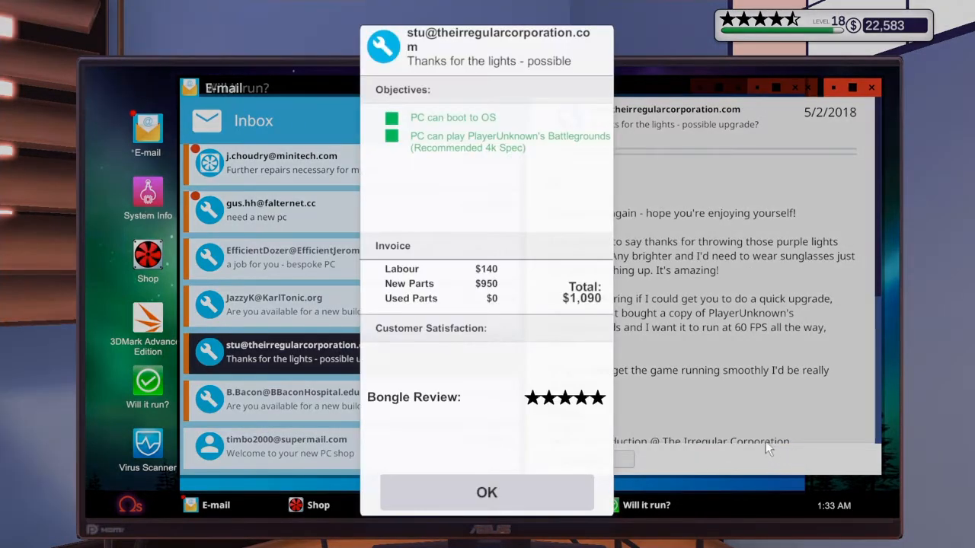
{"action": "left_click", "coordinate": [488, 492]}
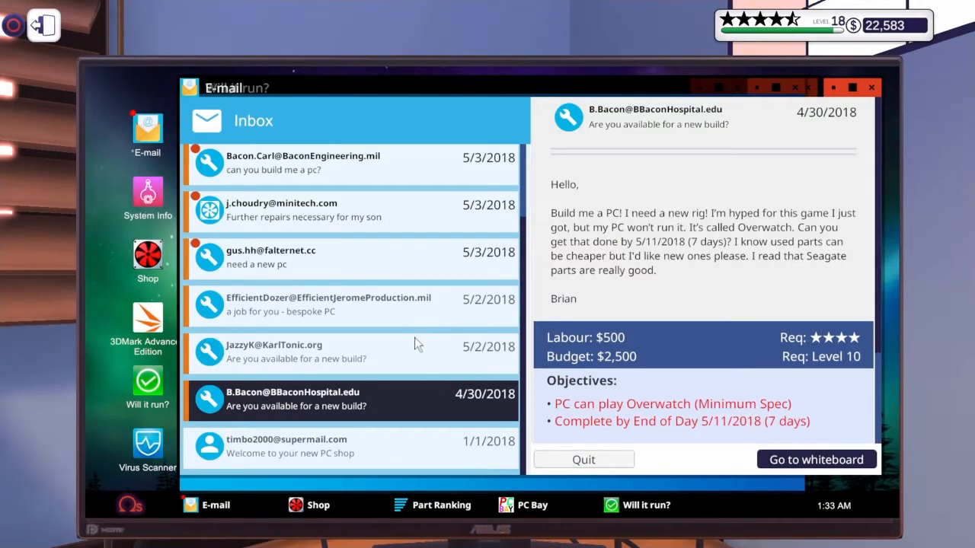
{"action": "left_click", "coordinate": [350, 304]}
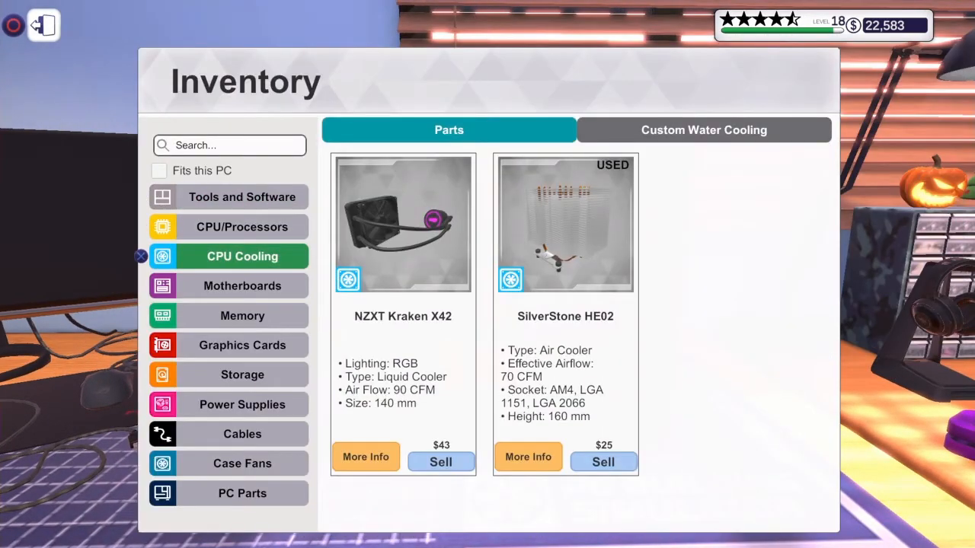
Mount the ASUS PRIME Z370-A motherboard in the be quiet! Pure Base 600 Window case.
{"action": "left_click", "coordinate": [243, 225]}
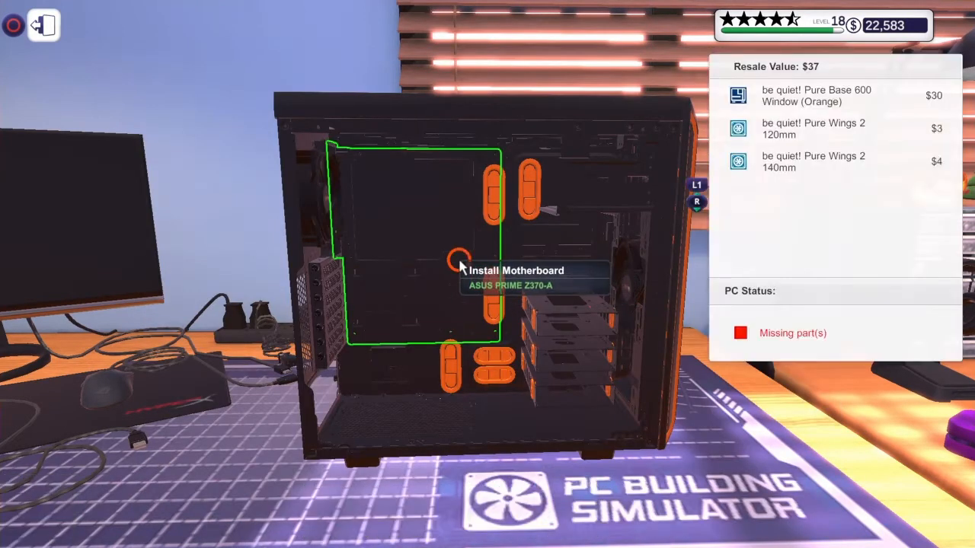
{"action": "left_click", "coordinate": [456, 259]}
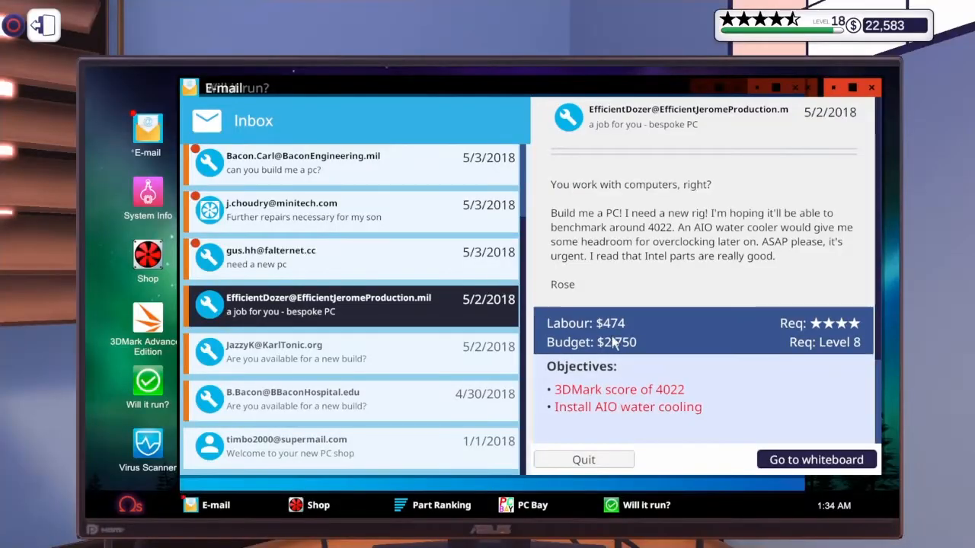
{"action": "left_click", "coordinate": [816, 460]}
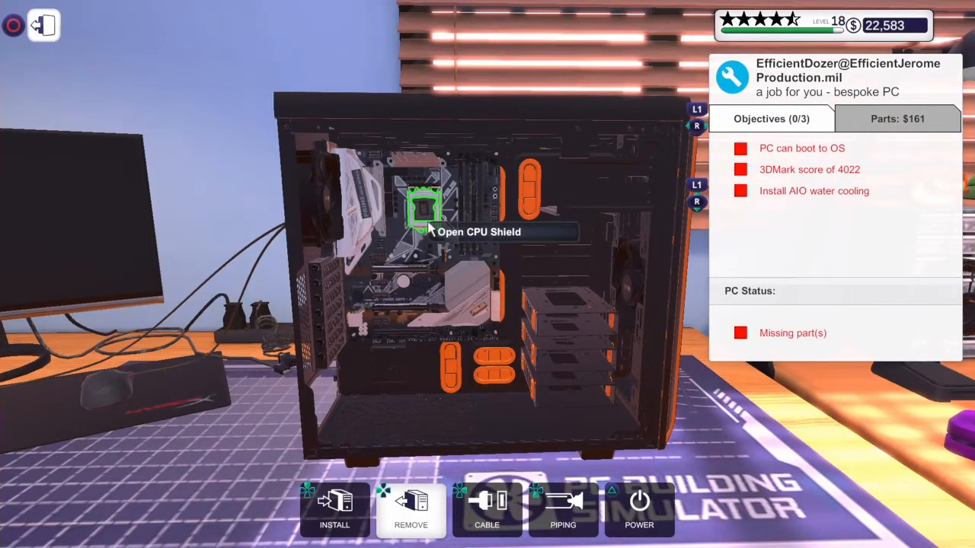
{"action": "mouse_move", "coordinate": [426, 228]}
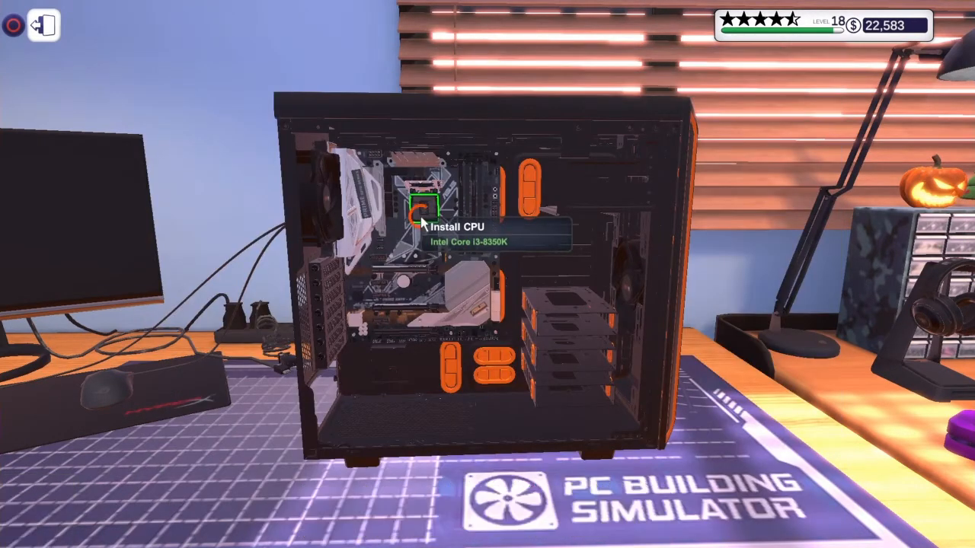
{"action": "left_click", "coordinate": [425, 213]}
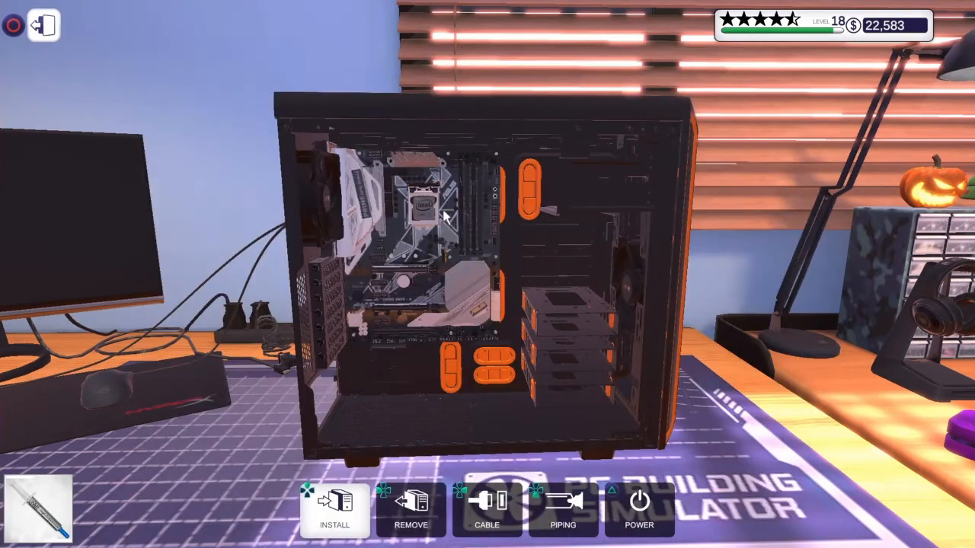
{"action": "left_click", "coordinate": [335, 509]}
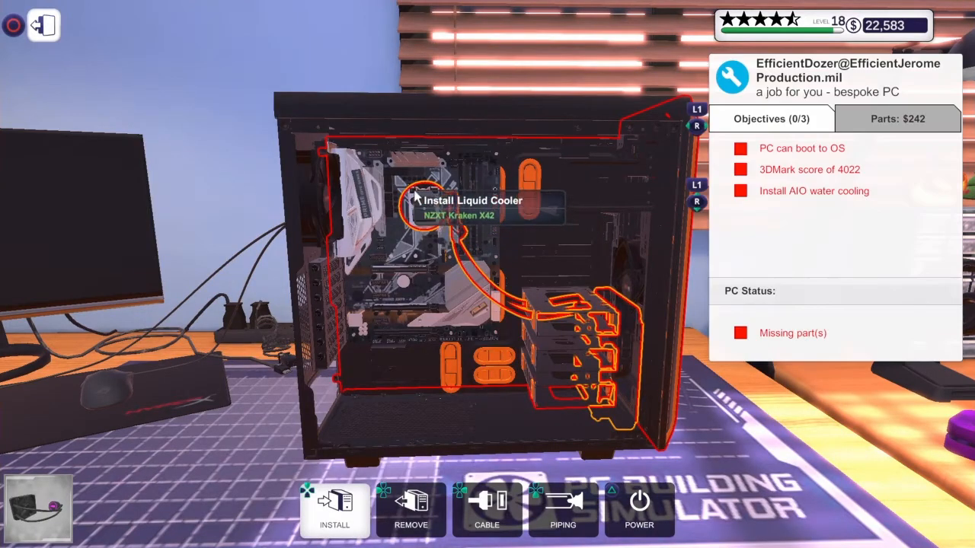
{"action": "mouse_move", "coordinate": [297, 295]}
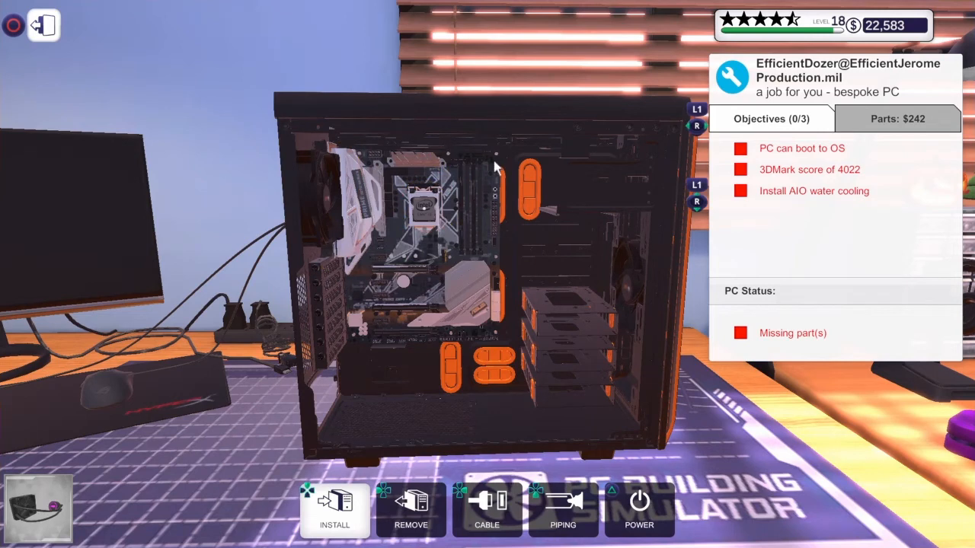
{"action": "mouse_move", "coordinate": [327, 190]}
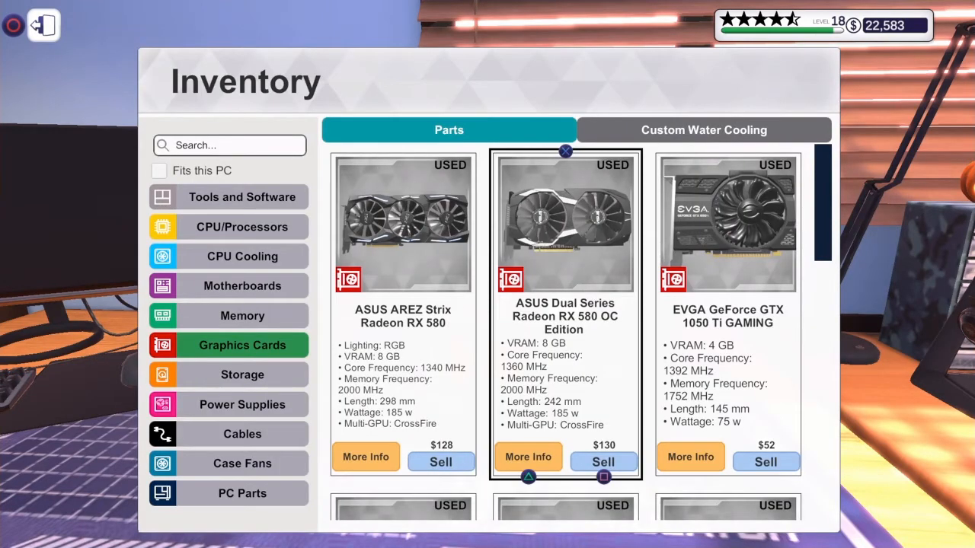
Fit the AIO cooler and remaining parts into Rose's build and begin the Omega System install.
{"action": "scroll", "scroll_direction": "down", "scroll_amount": 3}
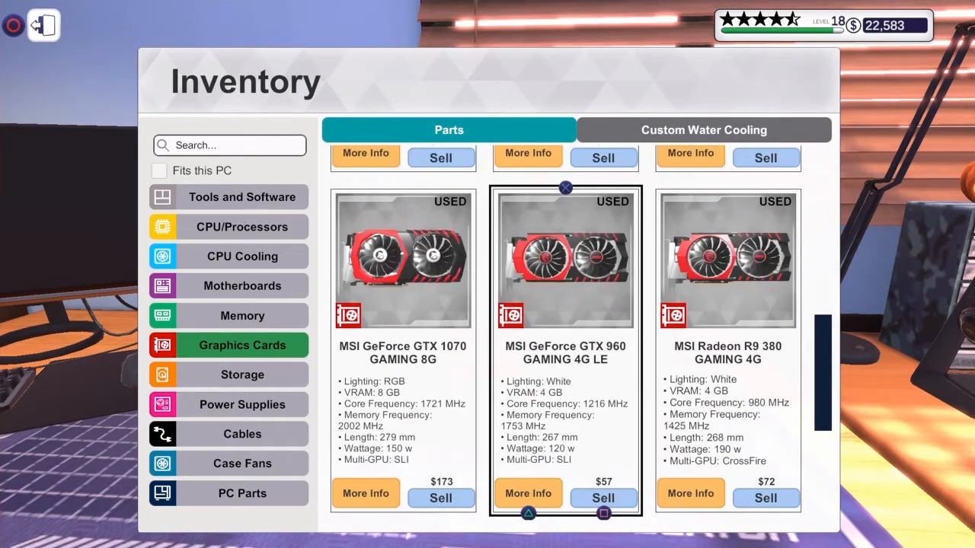
{"action": "scroll", "scroll_direction": "down", "scroll_amount": 3}
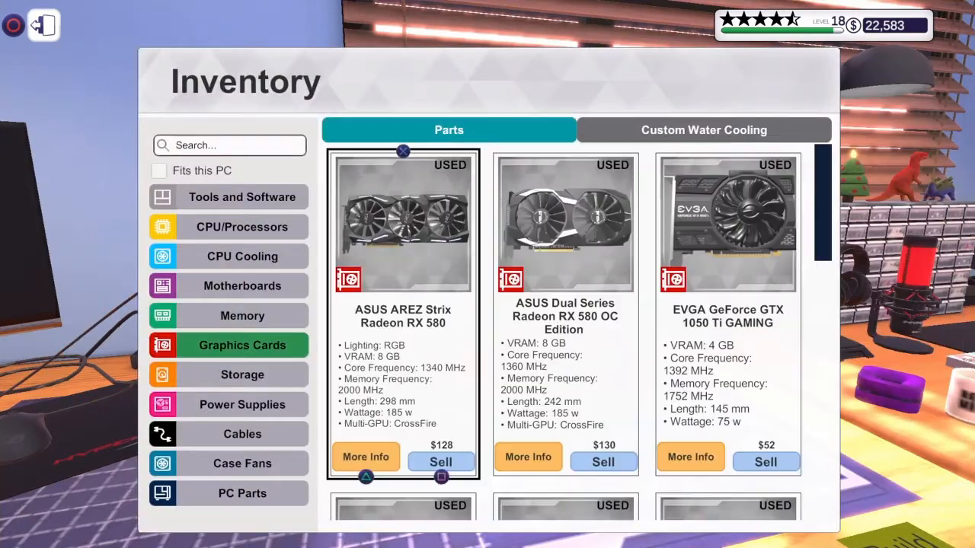
{"action": "scroll", "scroll_direction": "down", "scroll_amount": 3}
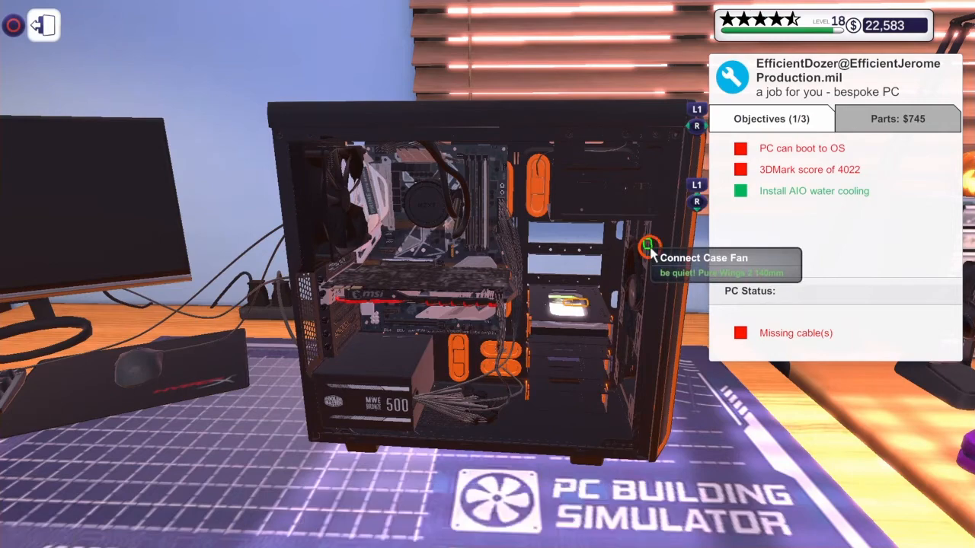
{"action": "mouse_move", "coordinate": [571, 307]}
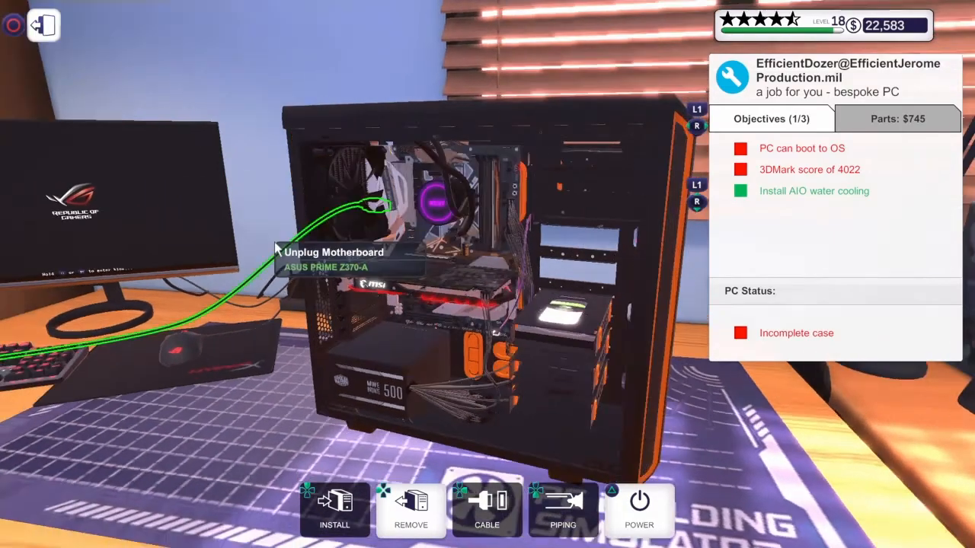
{"action": "left_click", "coordinate": [638, 509]}
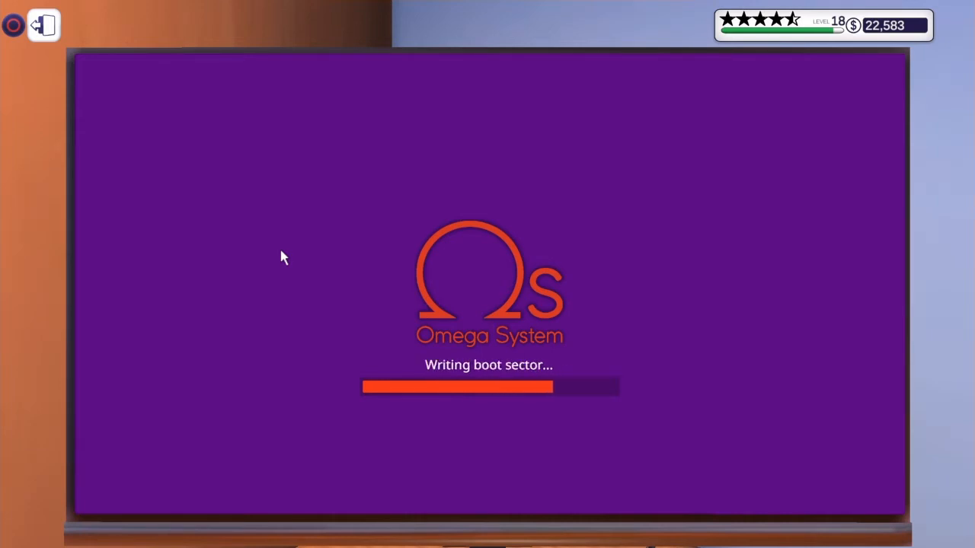
{"action": "mouse_move", "coordinate": [137, 159]}
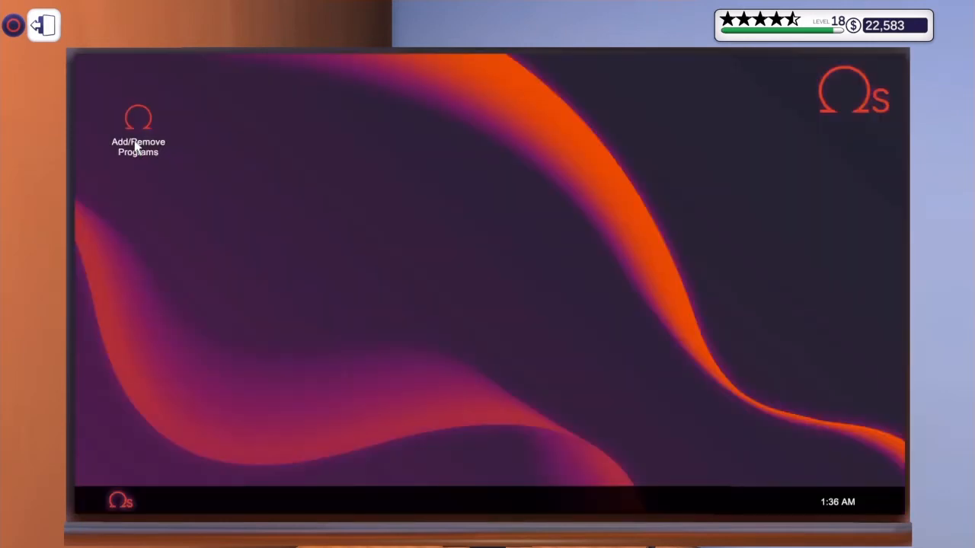
Install 3DMark Advanced Edition via Add/Remove Programs, restart, and launch it.
{"action": "double_click", "coordinate": [137, 122]}
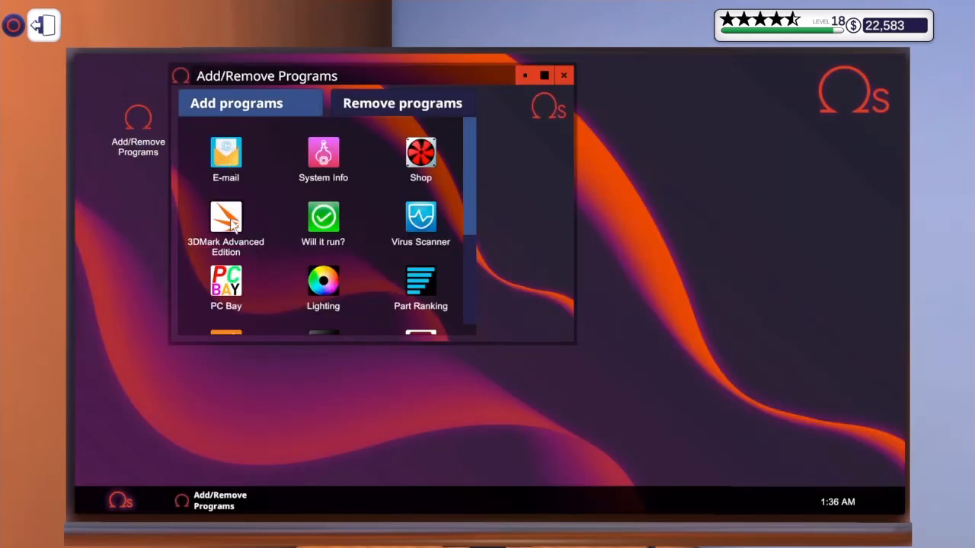
{"action": "left_click", "coordinate": [225, 221]}
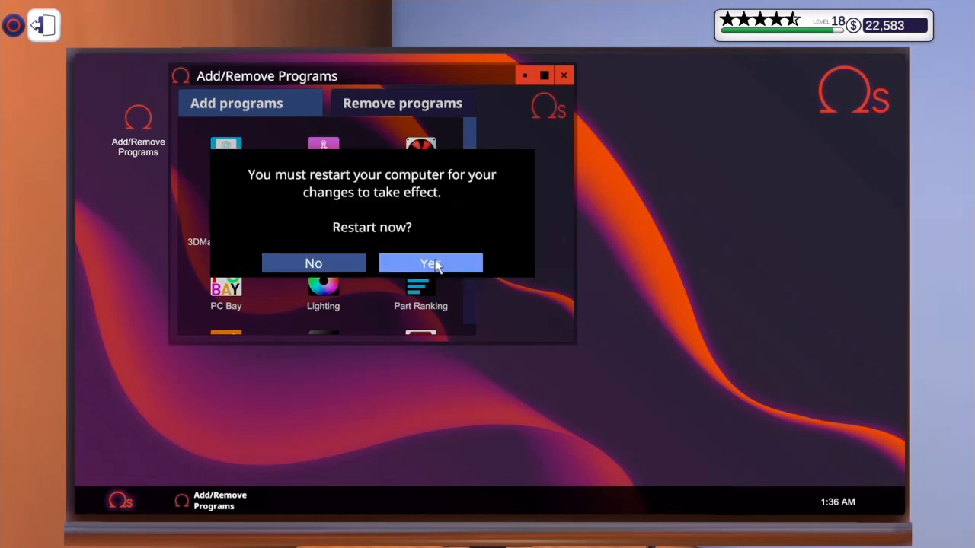
{"action": "left_click", "coordinate": [430, 262]}
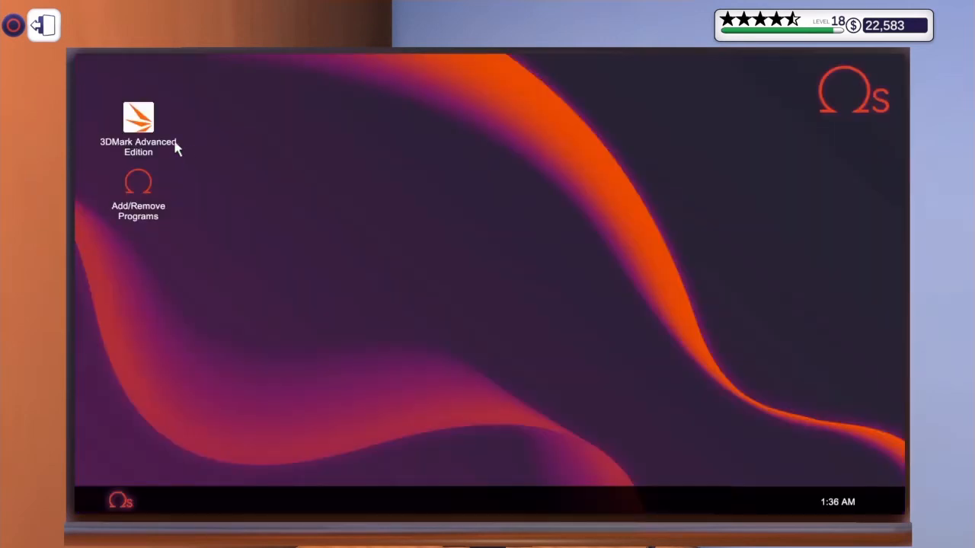
{"action": "double_click", "coordinate": [139, 125]}
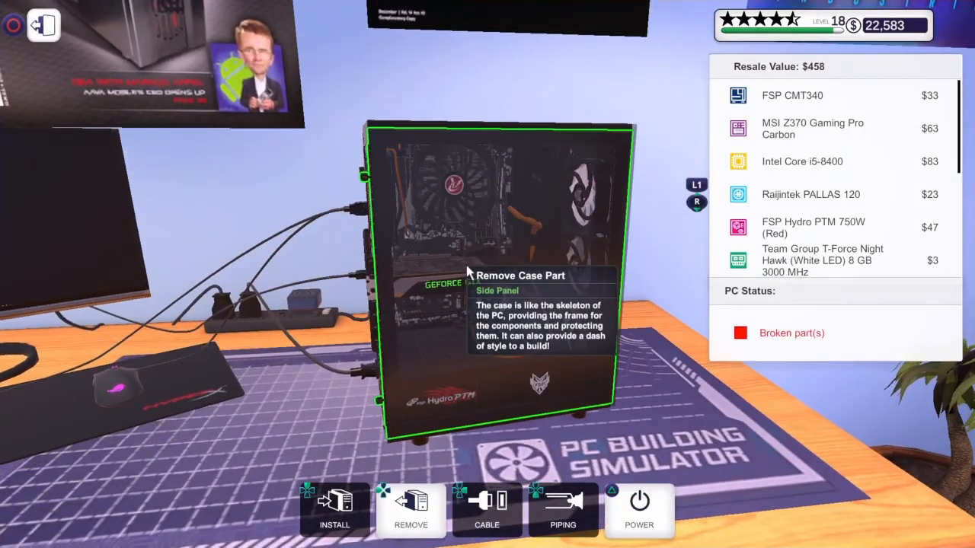
Remove the side panel and pull the broken T-Force memory stick from the bench PC.
{"action": "left_click", "coordinate": [640, 505]}
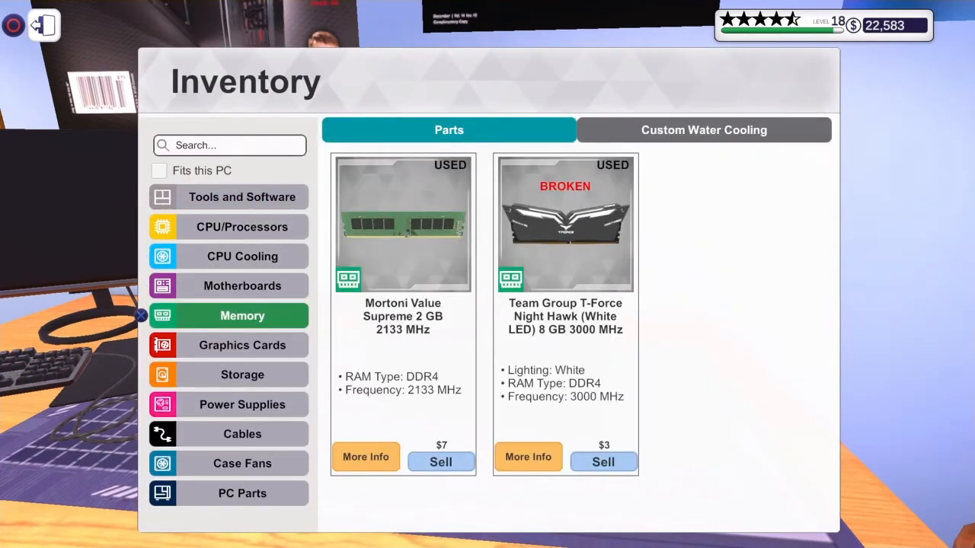
{"action": "left_click", "coordinate": [565, 222]}
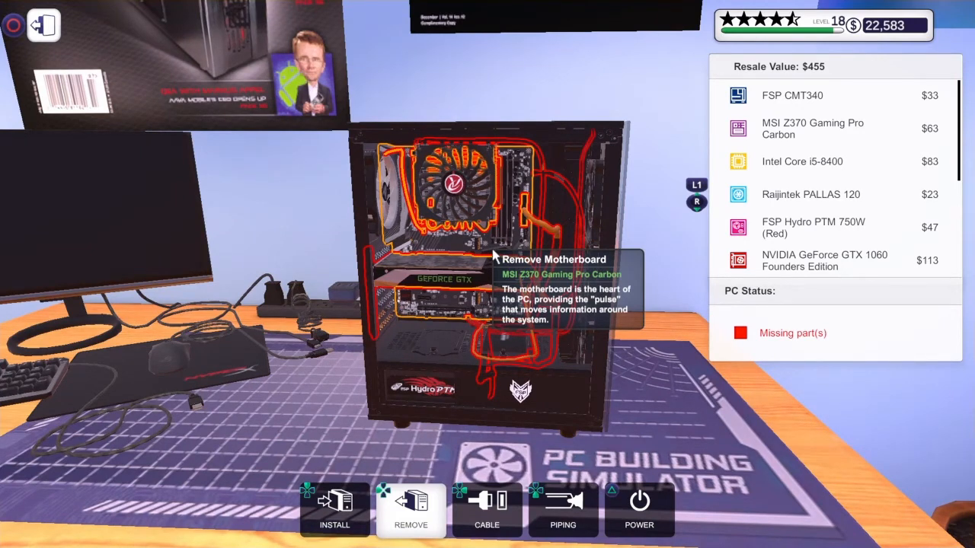
{"action": "mouse_move", "coordinate": [789, 245]}
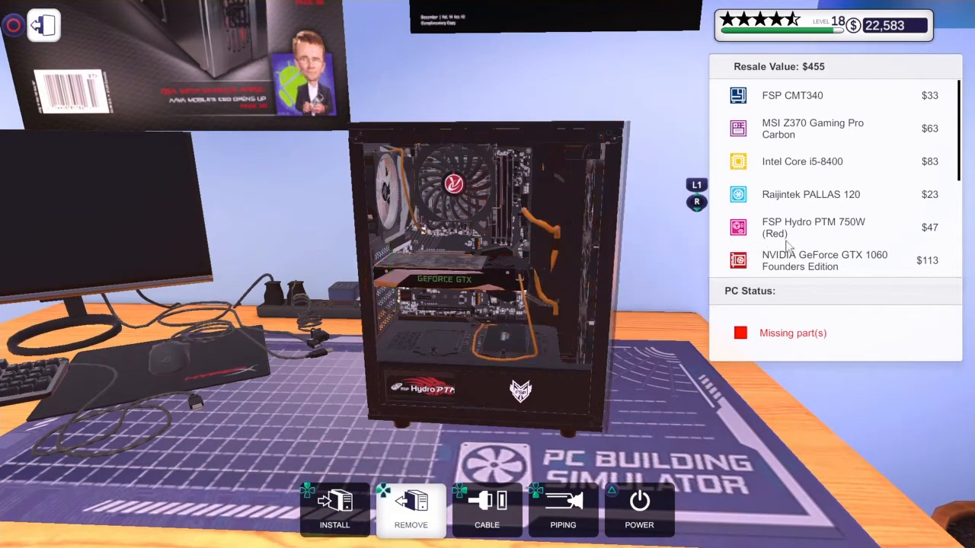
{"action": "scroll", "scroll_direction": "down", "scroll_amount": 3}
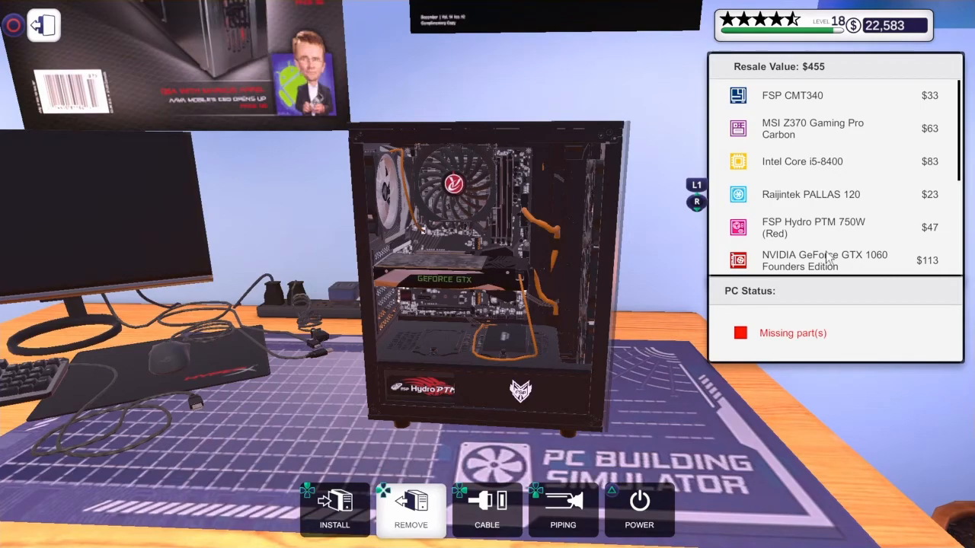
{"action": "mouse_move", "coordinate": [807, 177]}
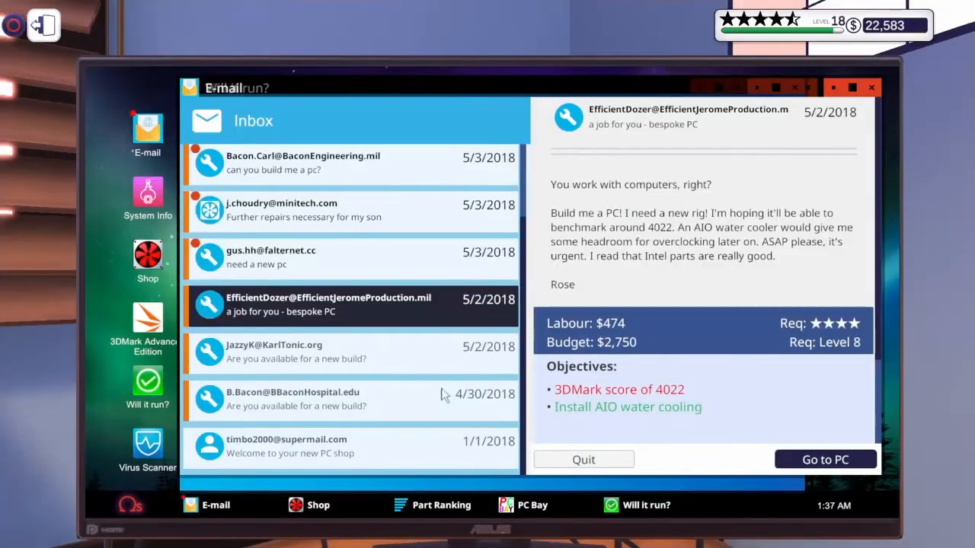
Browse the shop's MSI motherboard listings.
{"action": "left_click", "coordinate": [146, 258]}
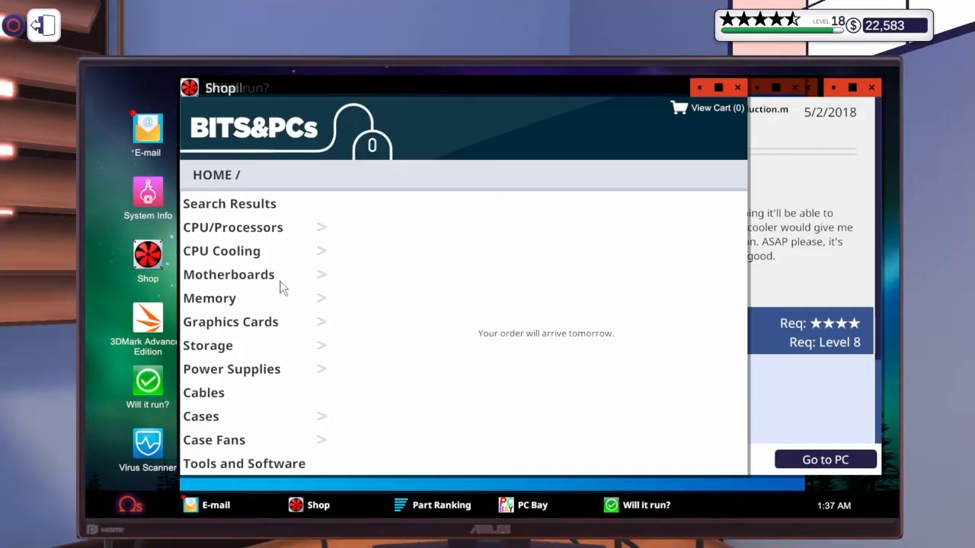
{"action": "left_click", "coordinate": [229, 274]}
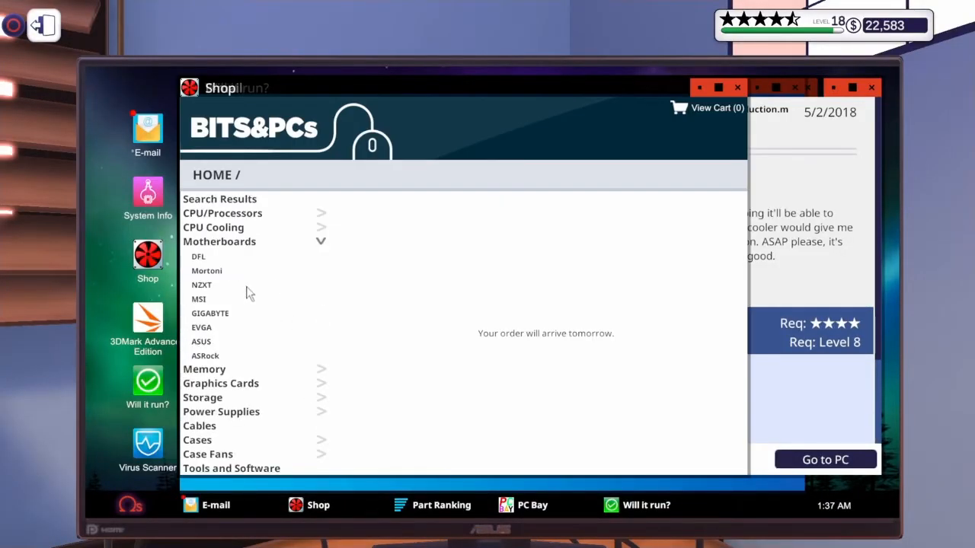
{"action": "left_click", "coordinate": [198, 299]}
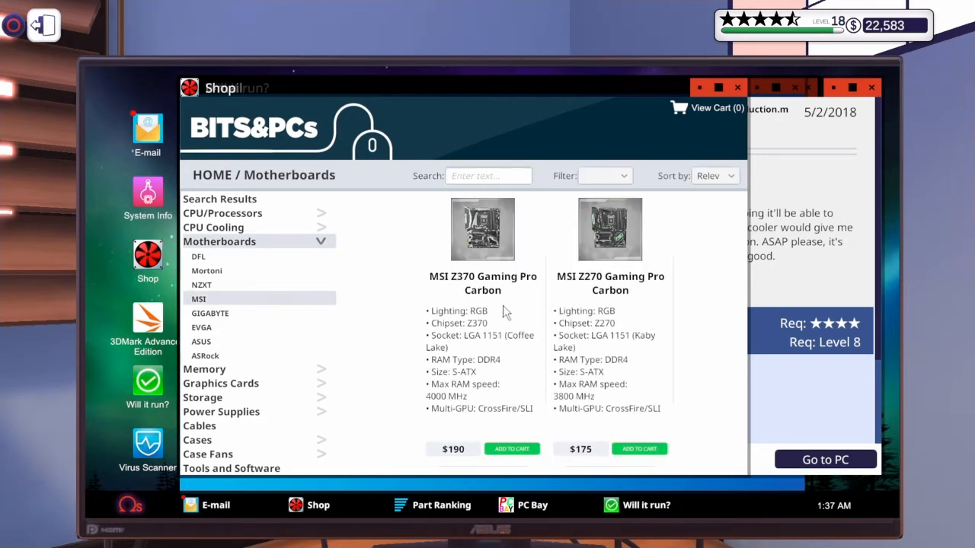
{"action": "mouse_move", "coordinate": [491, 393]}
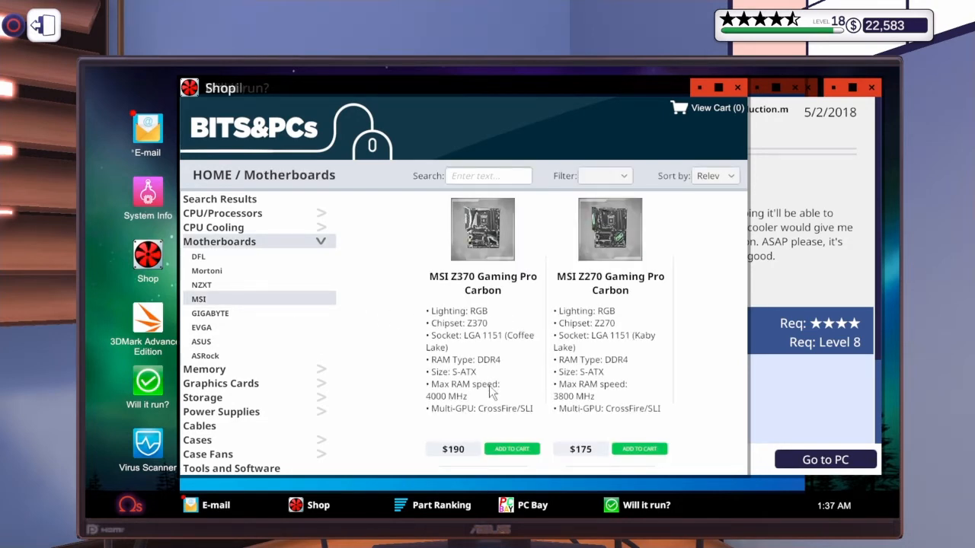
{"action": "mouse_move", "coordinate": [265, 372]}
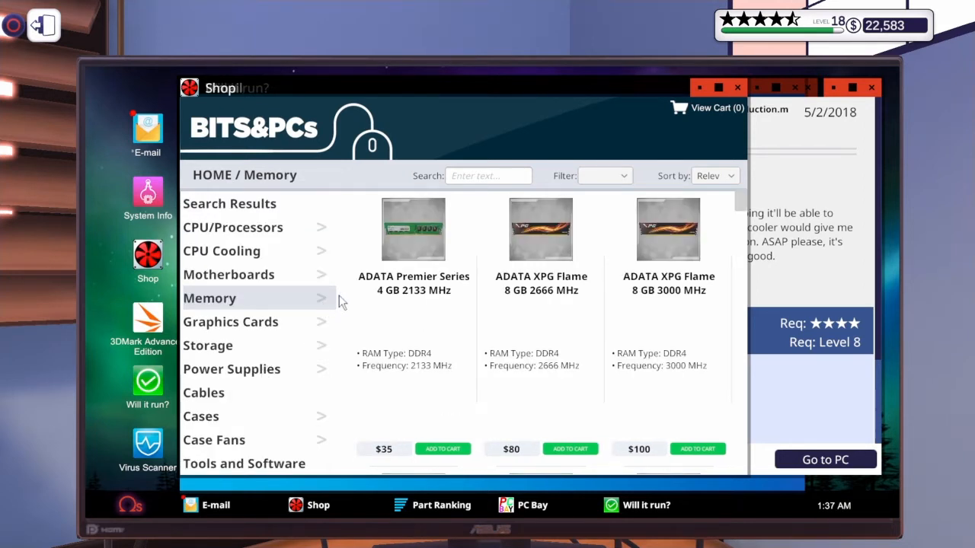
Filter the shop's memory to 4000 MHz kits and browse the results.
{"action": "left_click", "coordinate": [603, 177]}
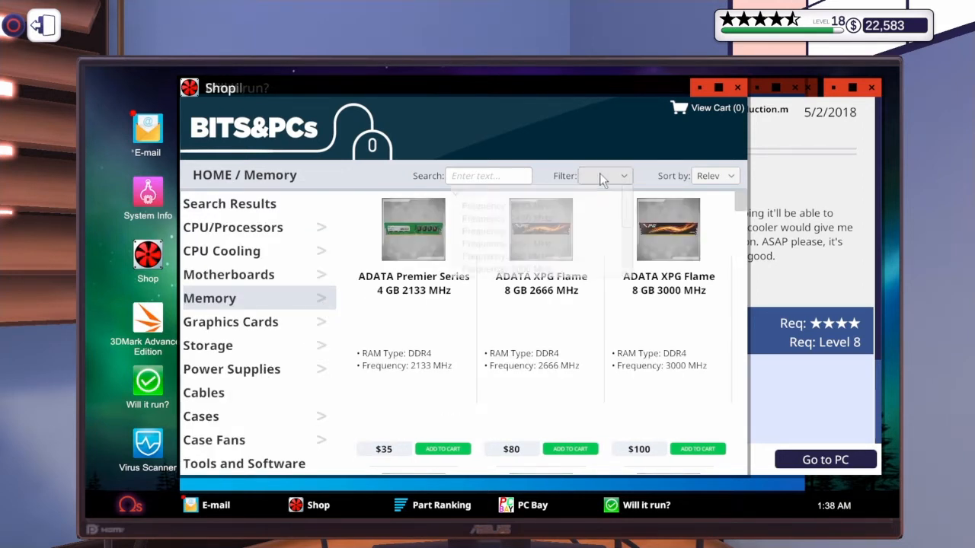
{"action": "left_click", "coordinate": [605, 175]}
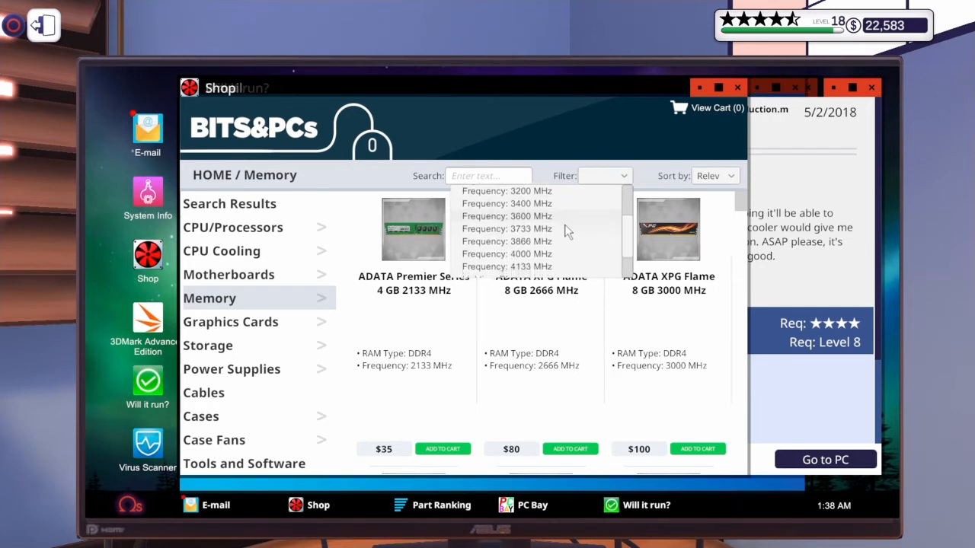
{"action": "left_click", "coordinate": [506, 253]}
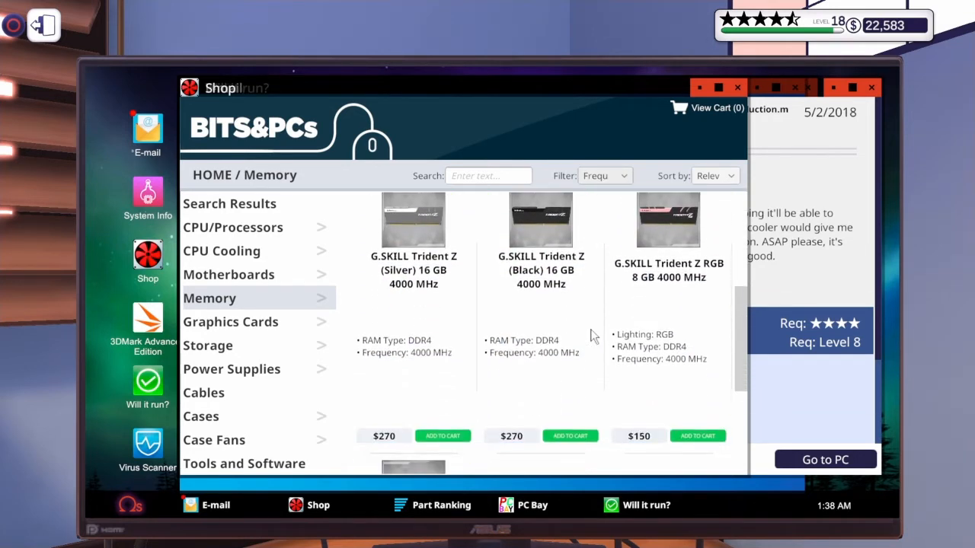
{"action": "scroll", "scroll_direction": "down", "scroll_amount": 3}
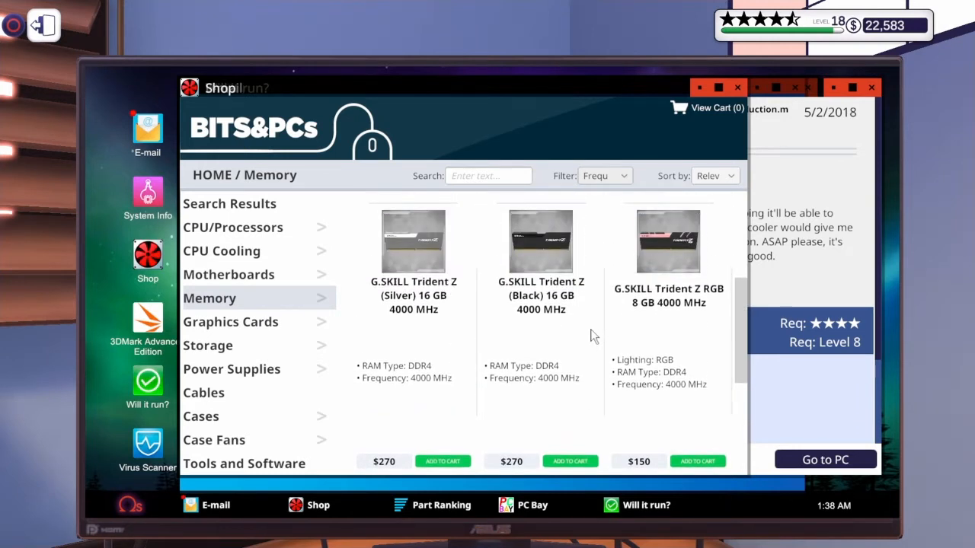
{"action": "left_click", "coordinate": [441, 460]}
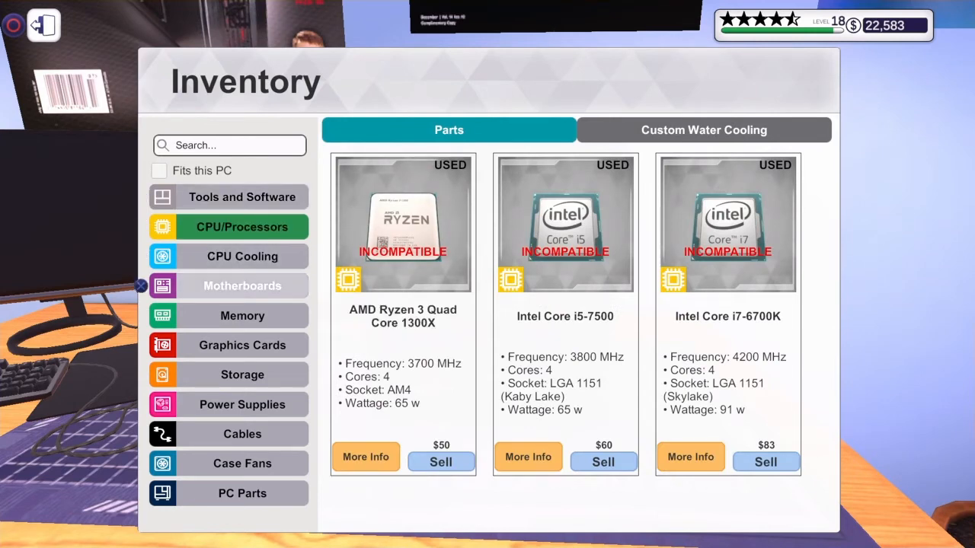
{"action": "mouse_move", "coordinate": [242, 345]}
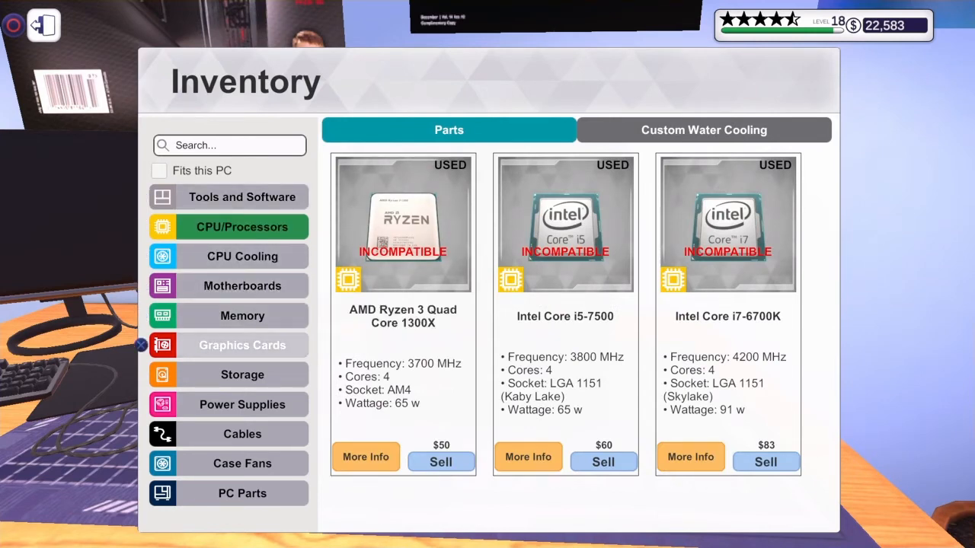
Browse the graphics cards stored in inventory as candidates for the build.
{"action": "left_click", "coordinate": [243, 344]}
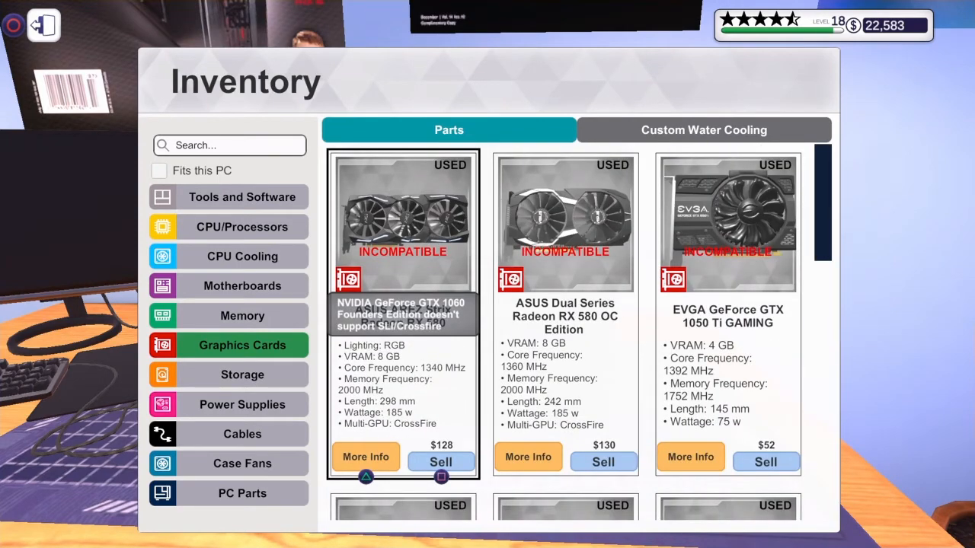
{"action": "scroll", "scroll_direction": "down", "scroll_amount": 3}
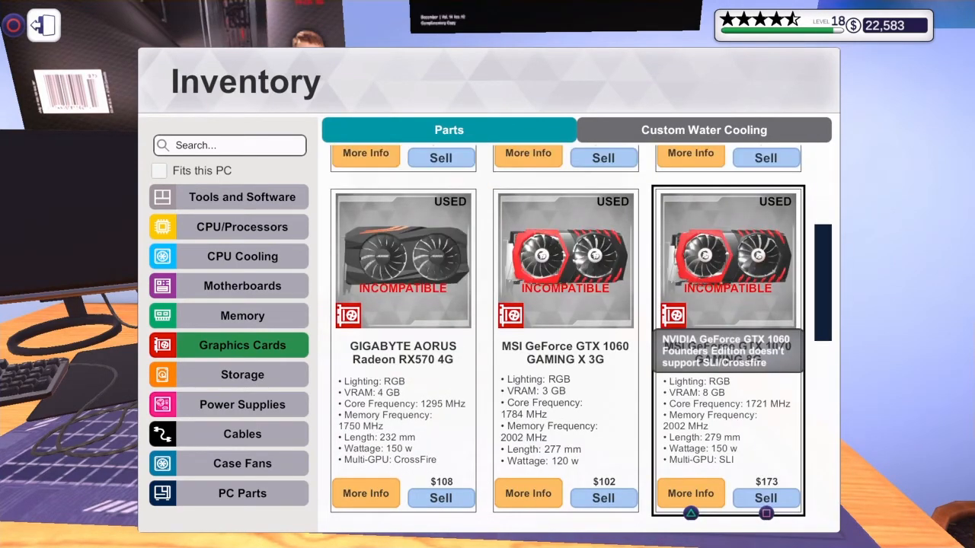
{"action": "scroll", "scroll_direction": "down", "scroll_amount": 3}
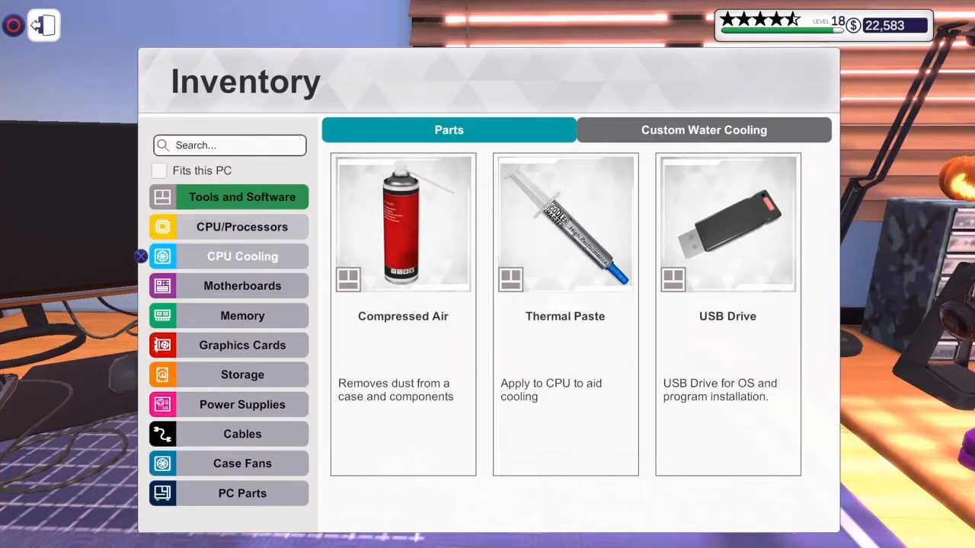
{"action": "left_click", "coordinate": [242, 345]}
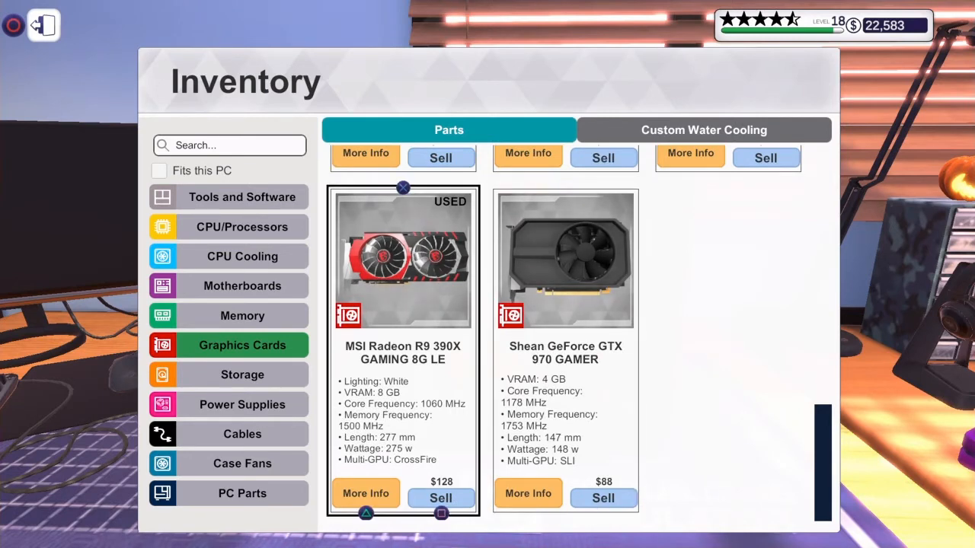
{"action": "scroll", "scroll_direction": "down", "scroll_amount": 3}
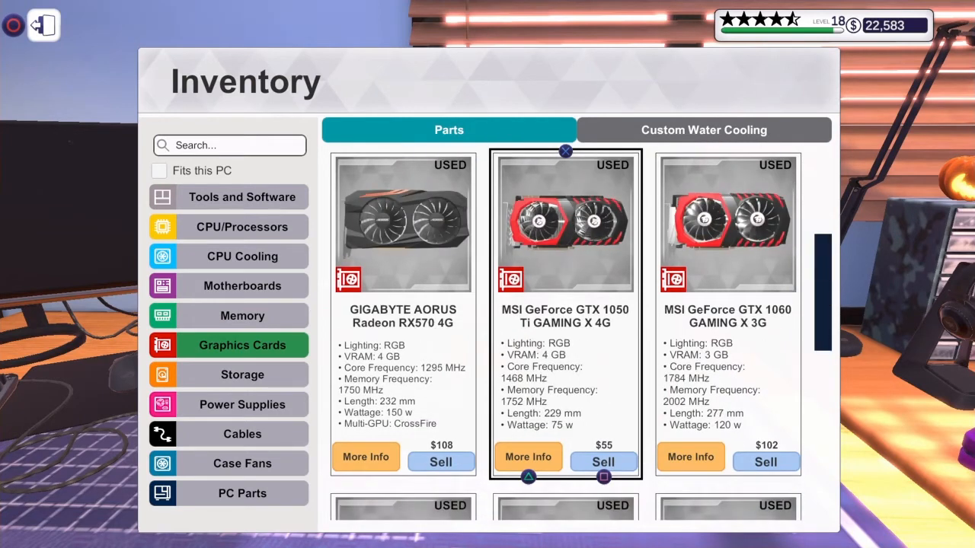
{"action": "scroll", "scroll_direction": "down", "scroll_amount": 3}
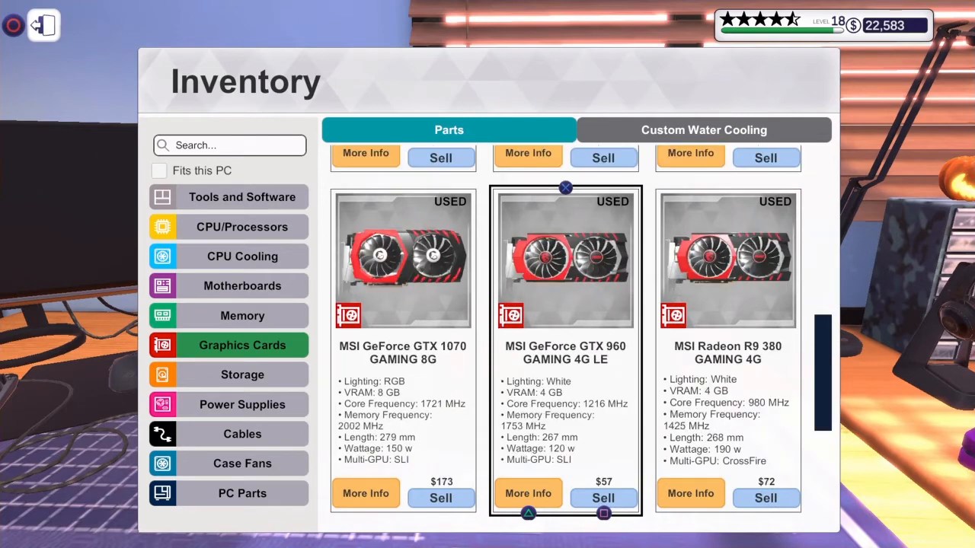
{"action": "scroll", "scroll_direction": "down", "scroll_amount": 3}
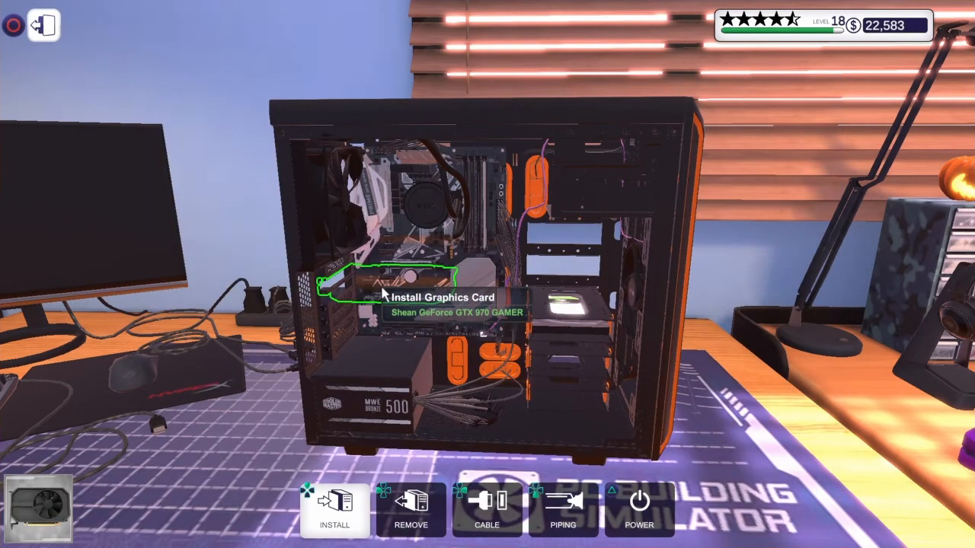
Select Install Graphics Card on the case and review the compatible cards offered.
{"action": "left_click", "coordinate": [335, 506]}
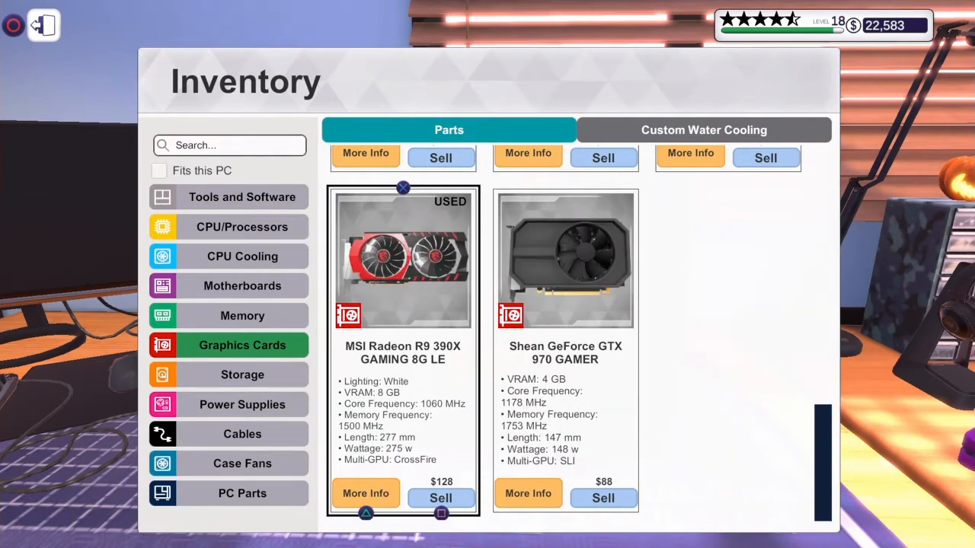
{"action": "scroll", "scroll_direction": "down", "scroll_amount": 3}
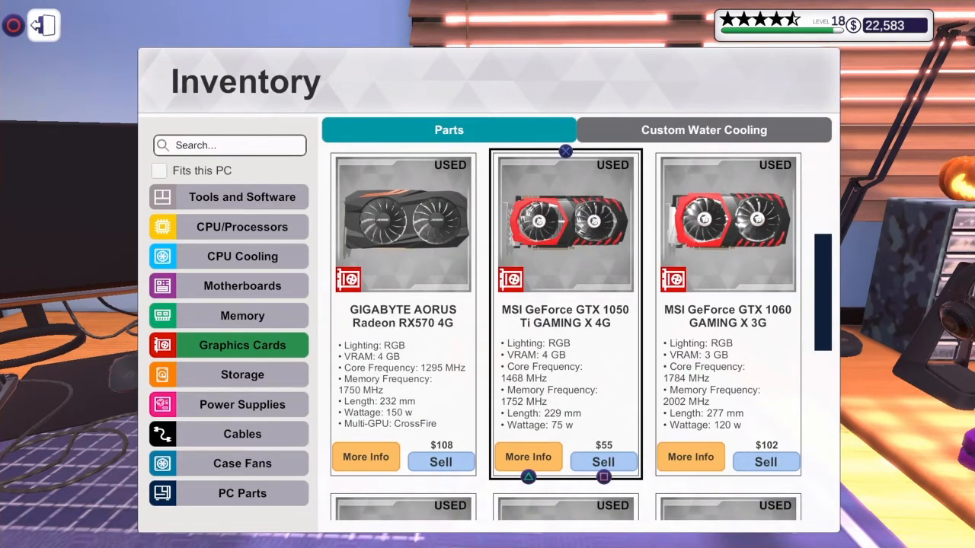
{"action": "scroll", "scroll_direction": "down", "scroll_amount": 3}
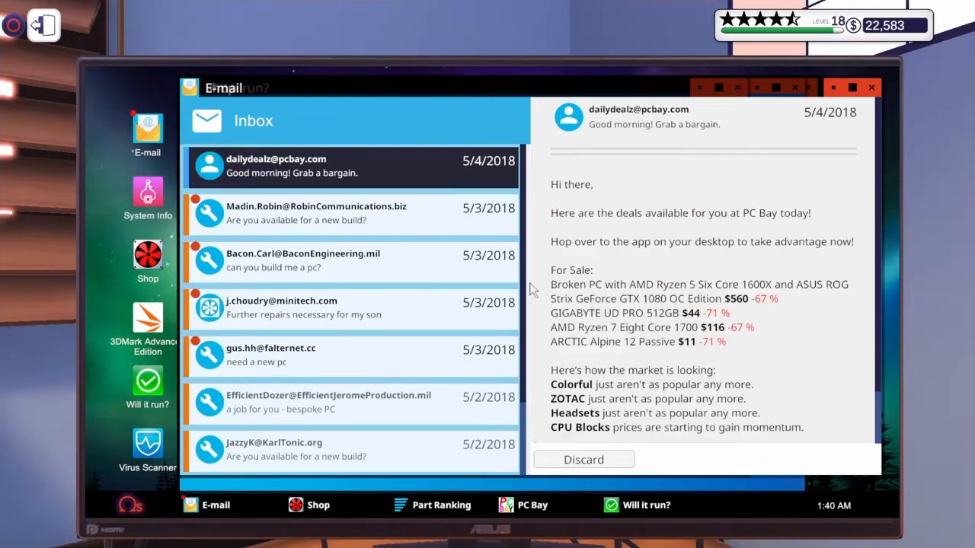
Buy the broken Ryzen 5 1600X PC with the ROG Strix GTX 1080 on PC Bay for $560.
{"action": "left_click", "coordinate": [317, 166]}
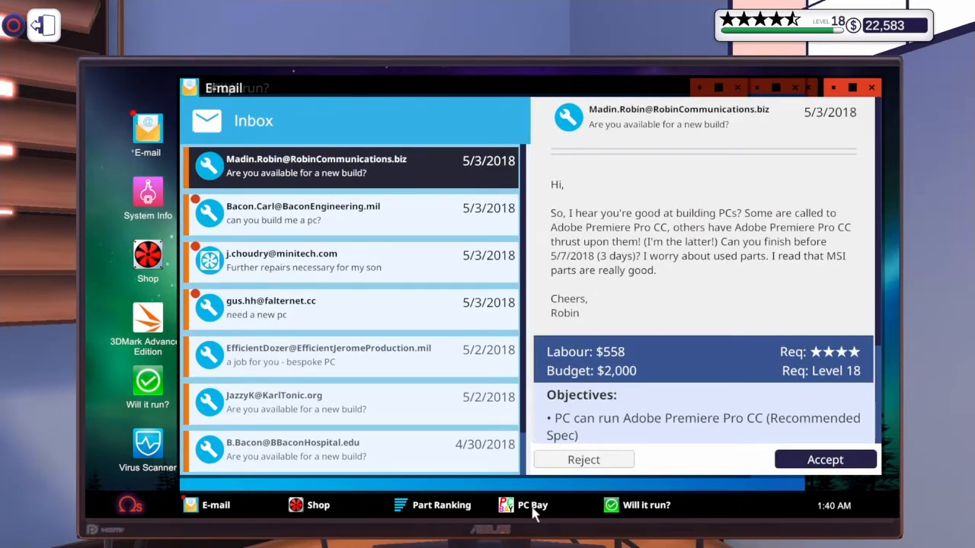
{"action": "left_click", "coordinate": [520, 505]}
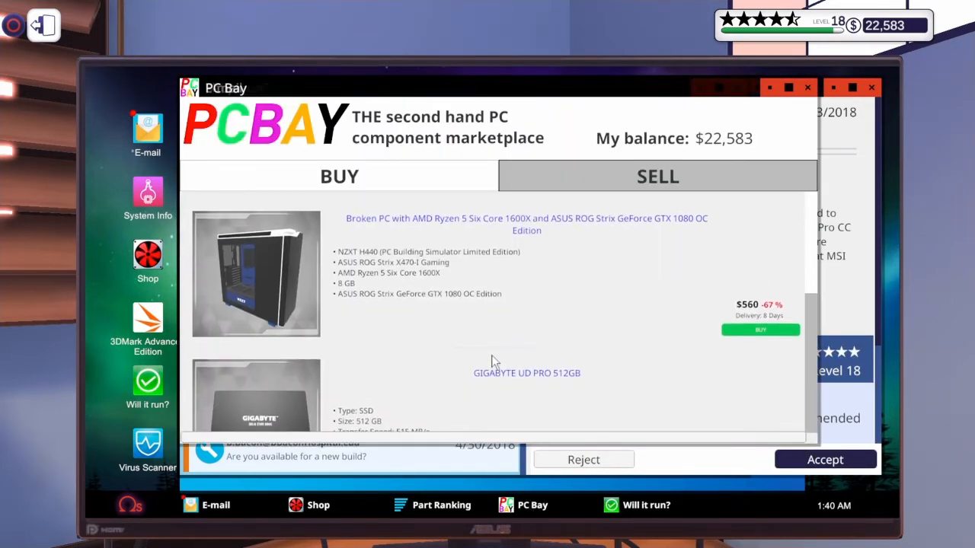
{"action": "scroll", "scroll_direction": "down", "scroll_amount": 3}
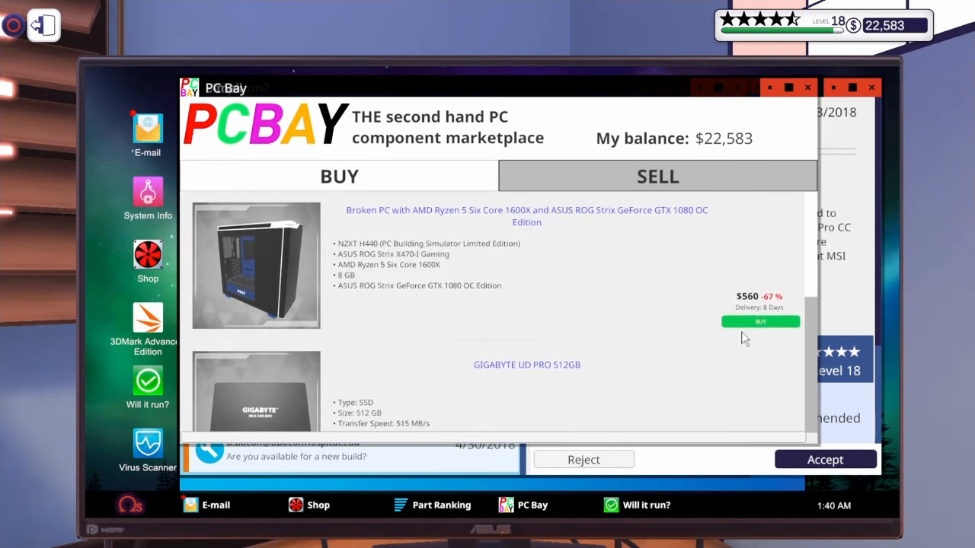
{"action": "left_click", "coordinate": [758, 321]}
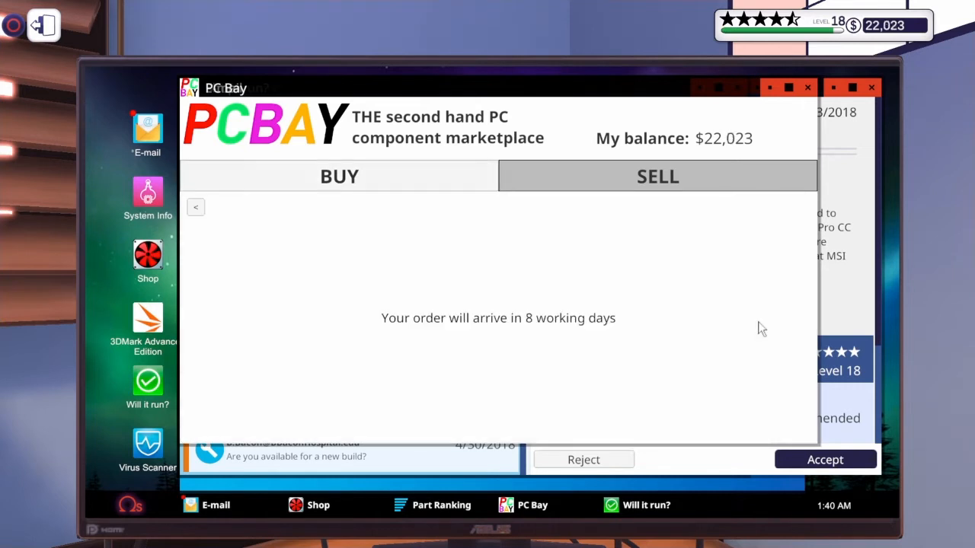
{"action": "left_click", "coordinate": [338, 176]}
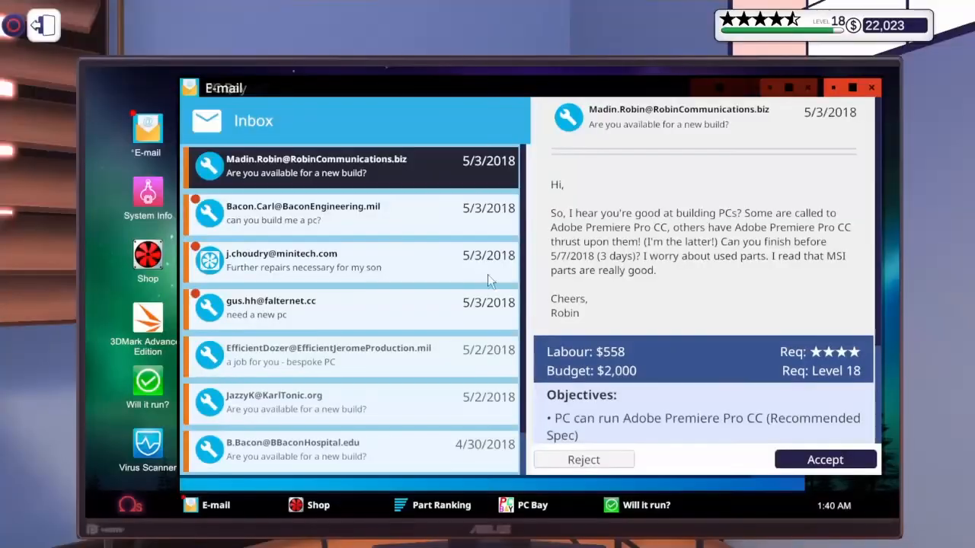
{"action": "mouse_move", "coordinate": [597, 207]}
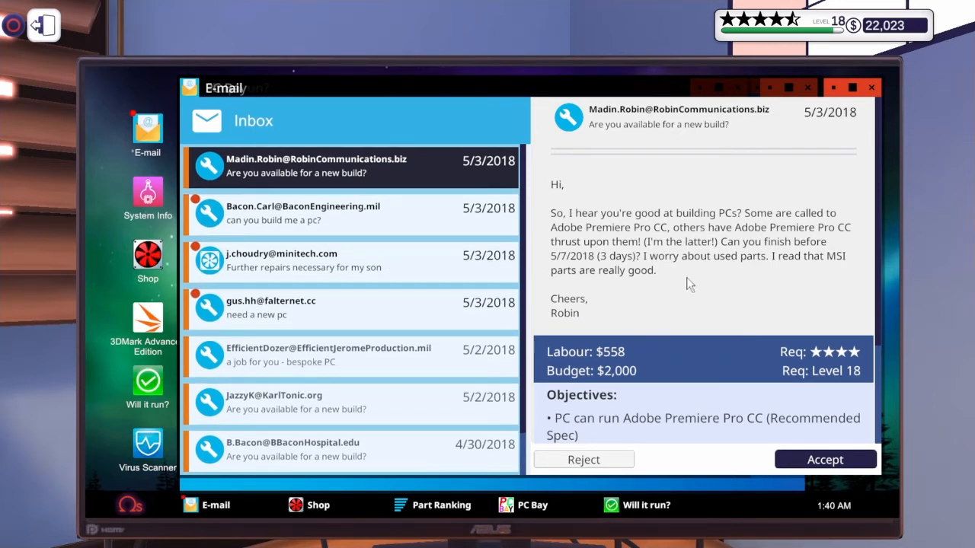
{"action": "scroll", "scroll_direction": "down", "scroll_amount": 3}
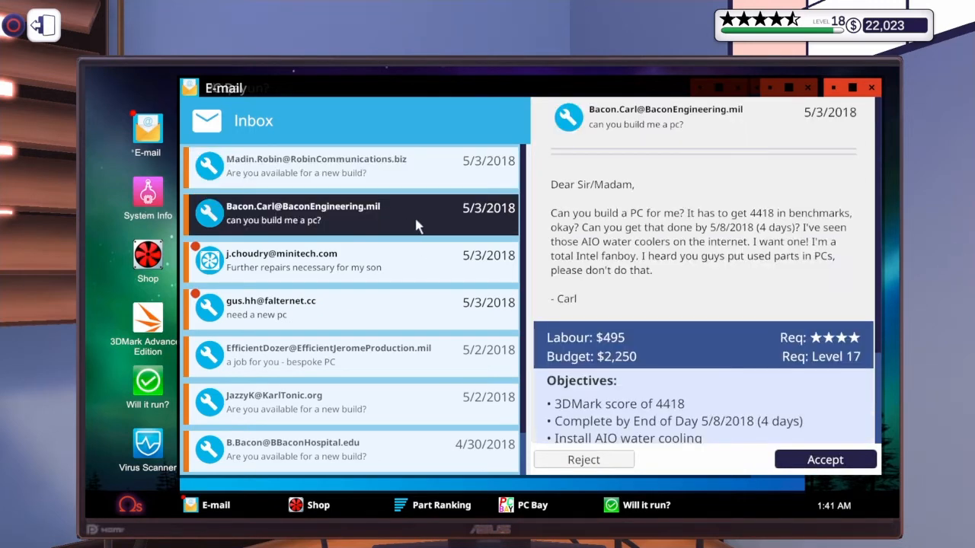
{"action": "mouse_move", "coordinate": [724, 280]}
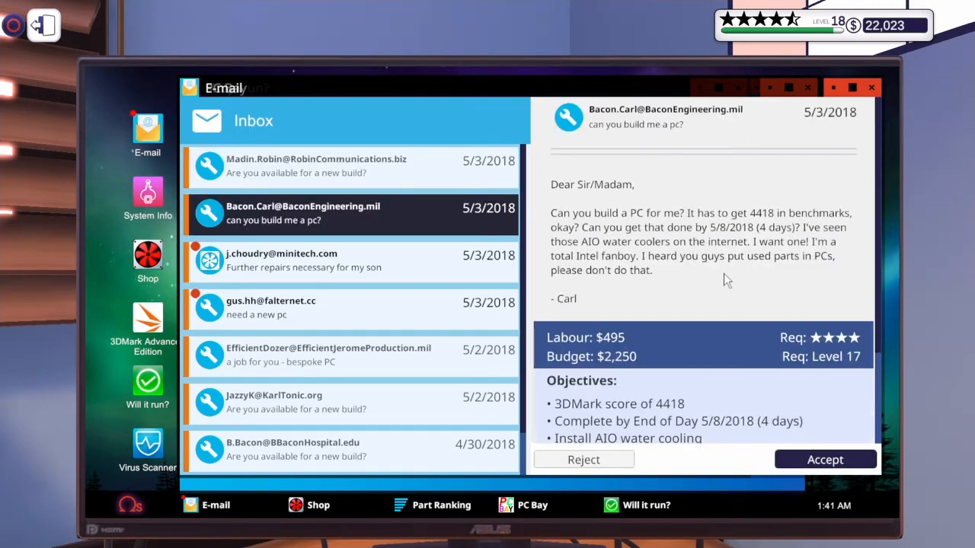
{"action": "scroll", "scroll_direction": "down", "scroll_amount": 3}
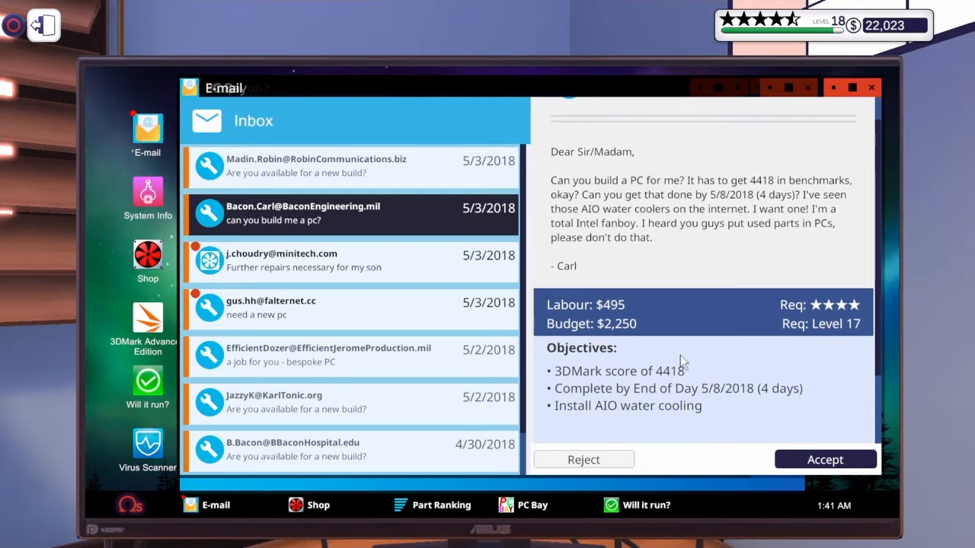
{"action": "mouse_move", "coordinate": [673, 384]}
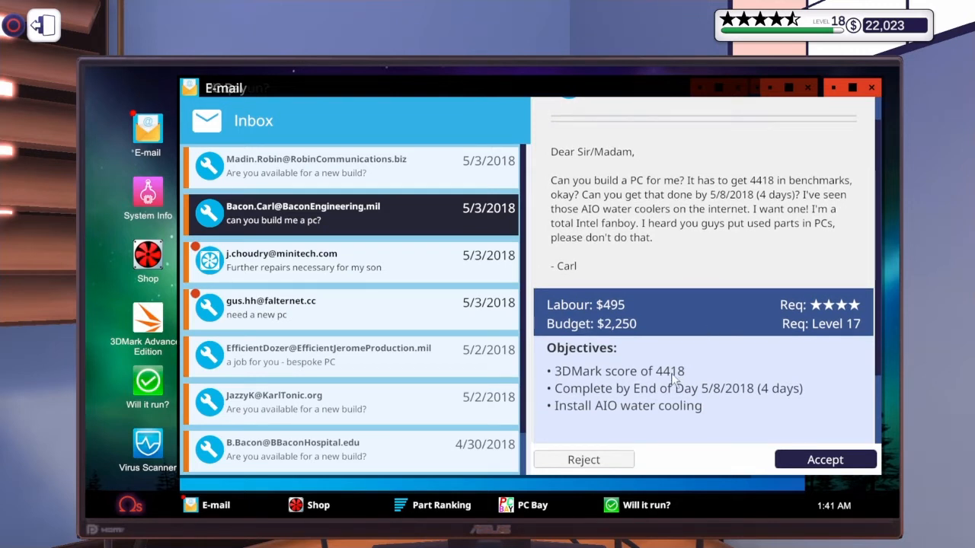
{"action": "mouse_move", "coordinate": [815, 412]}
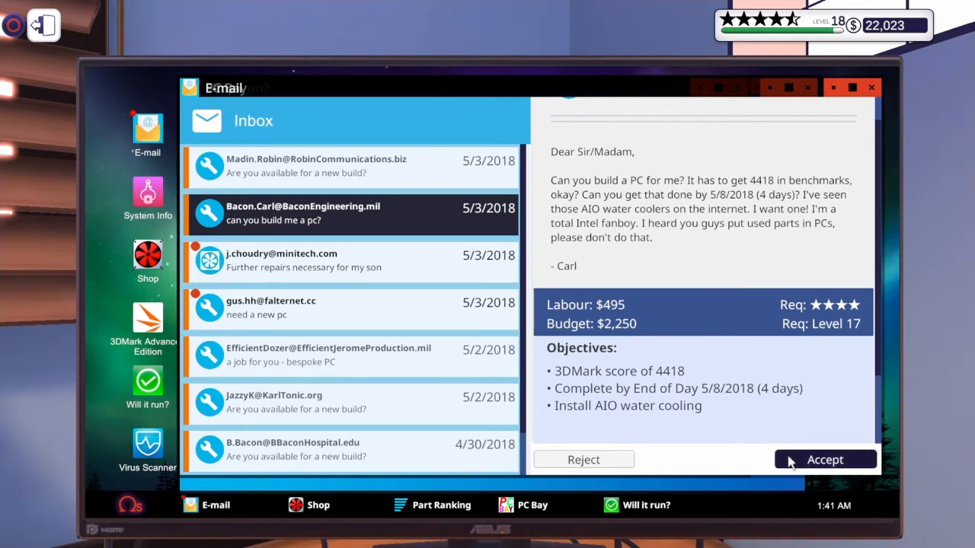
{"action": "left_click", "coordinate": [826, 459]}
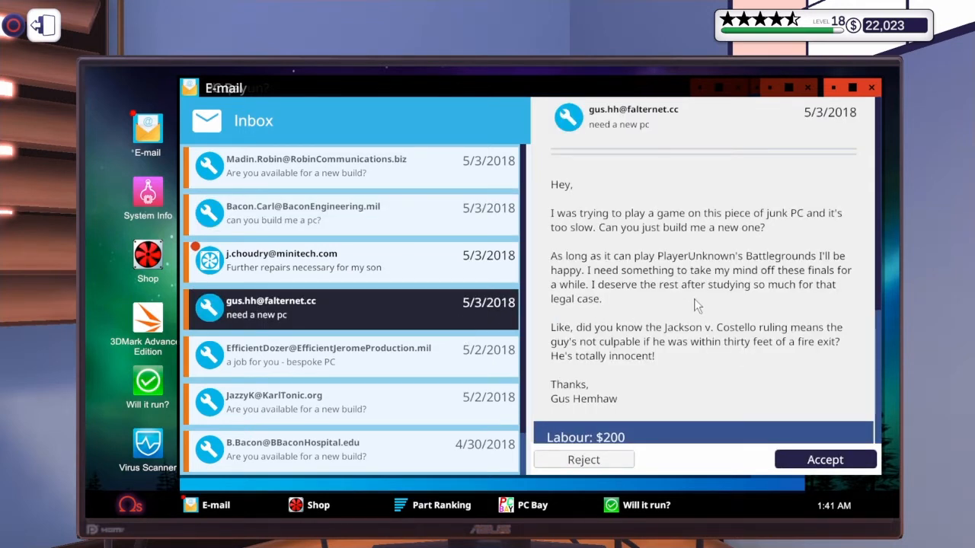
{"action": "mouse_move", "coordinate": [593, 267]}
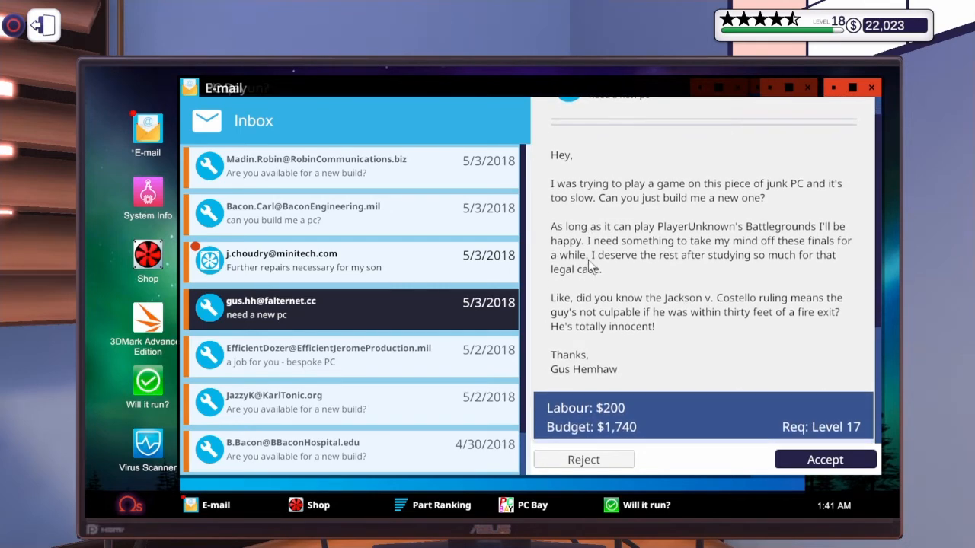
{"action": "scroll", "scroll_direction": "down", "scroll_amount": 3}
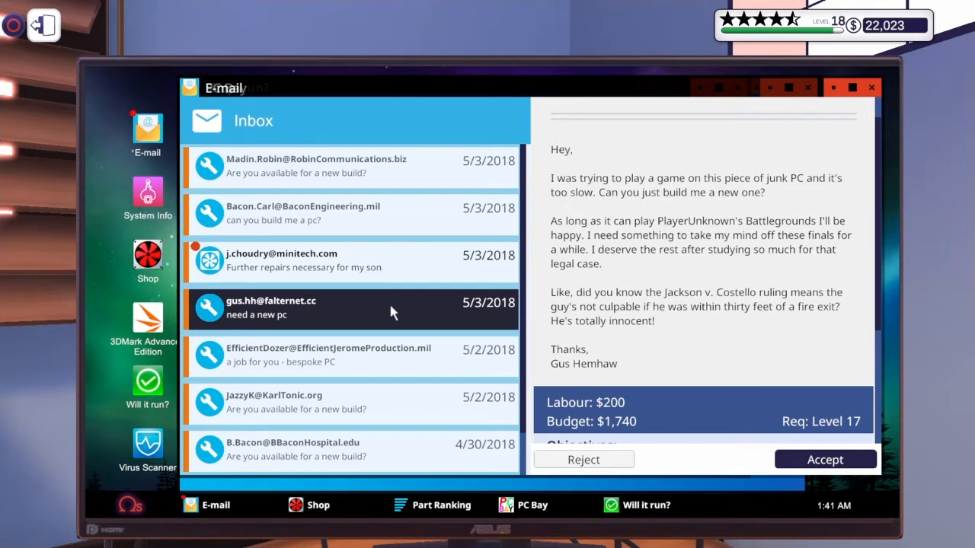
{"action": "mouse_move", "coordinate": [708, 266]}
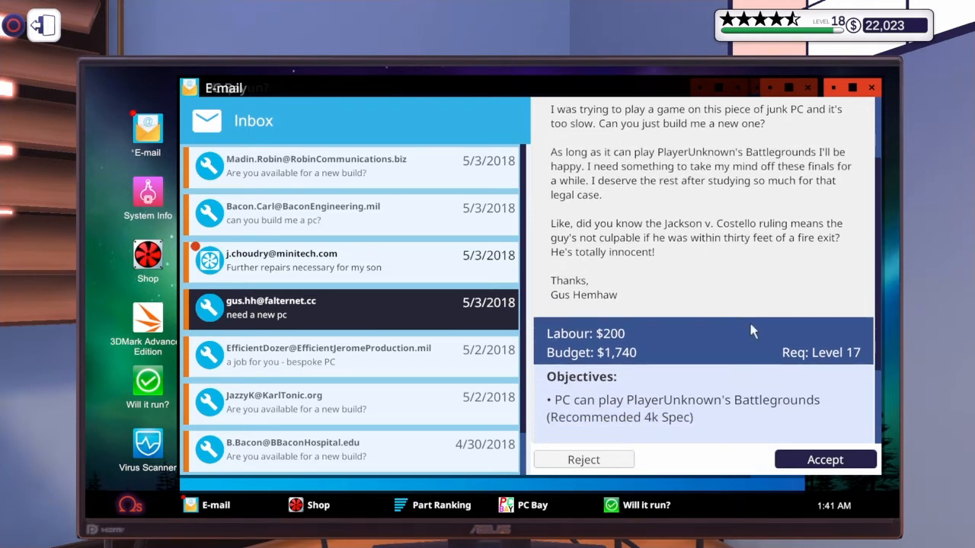
{"action": "left_click", "coordinate": [826, 460]}
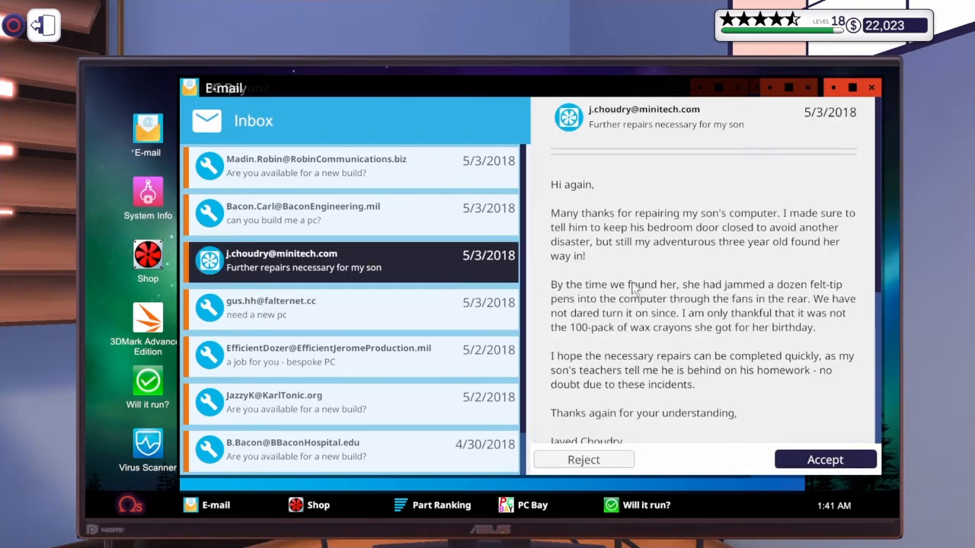
{"action": "mouse_move", "coordinate": [674, 267]}
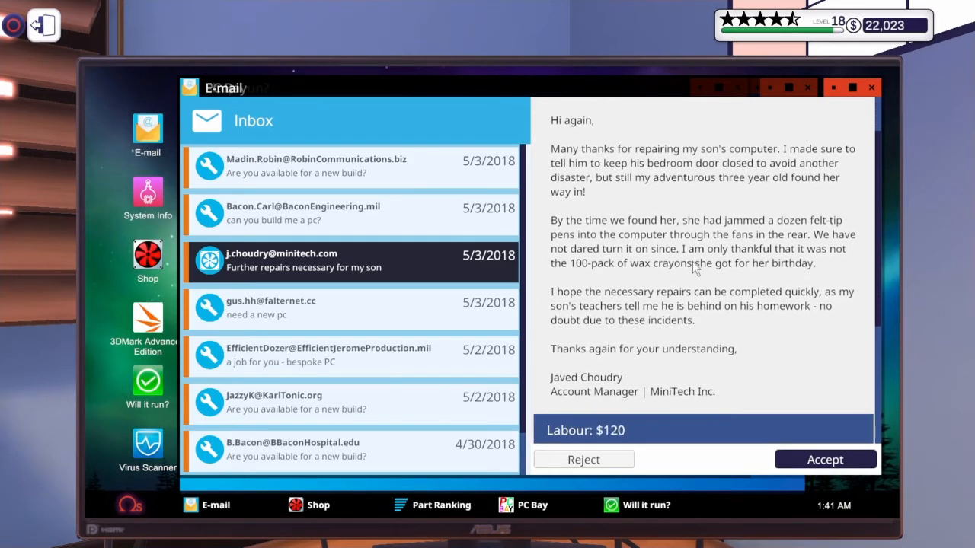
Accept the MiniTech repair job to replace the graphics card.
{"action": "scroll", "scroll_direction": "down", "scroll_amount": 3}
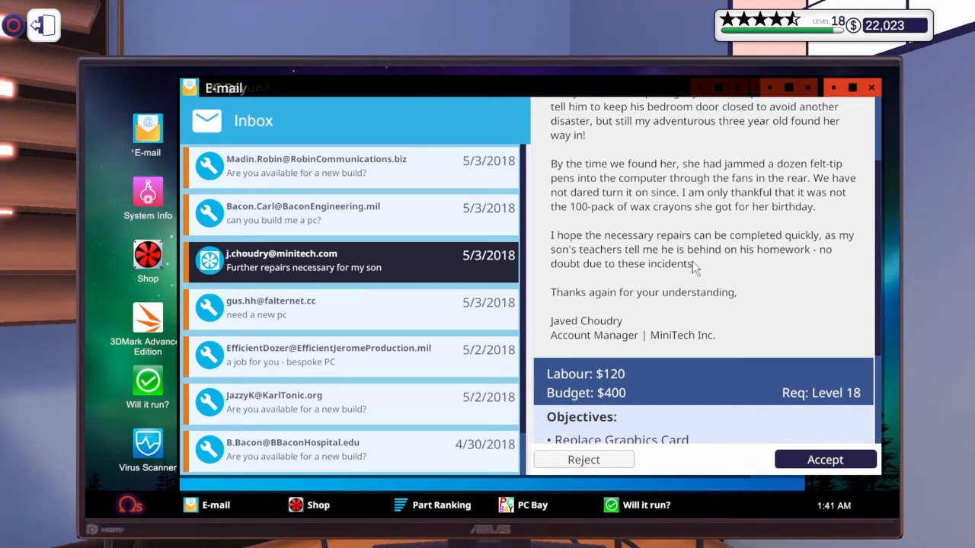
{"action": "scroll", "scroll_direction": "down", "scroll_amount": 3}
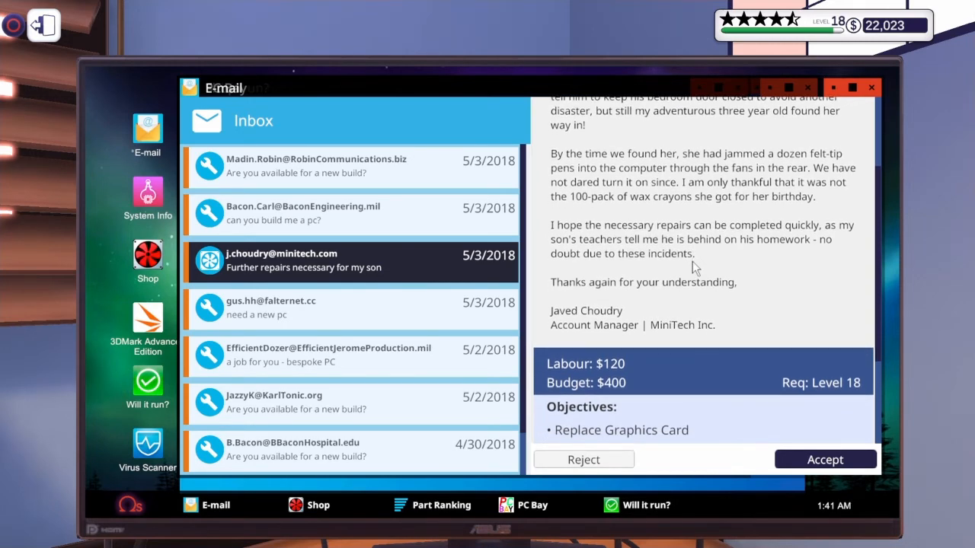
{"action": "scroll", "scroll_direction": "down", "scroll_amount": 3}
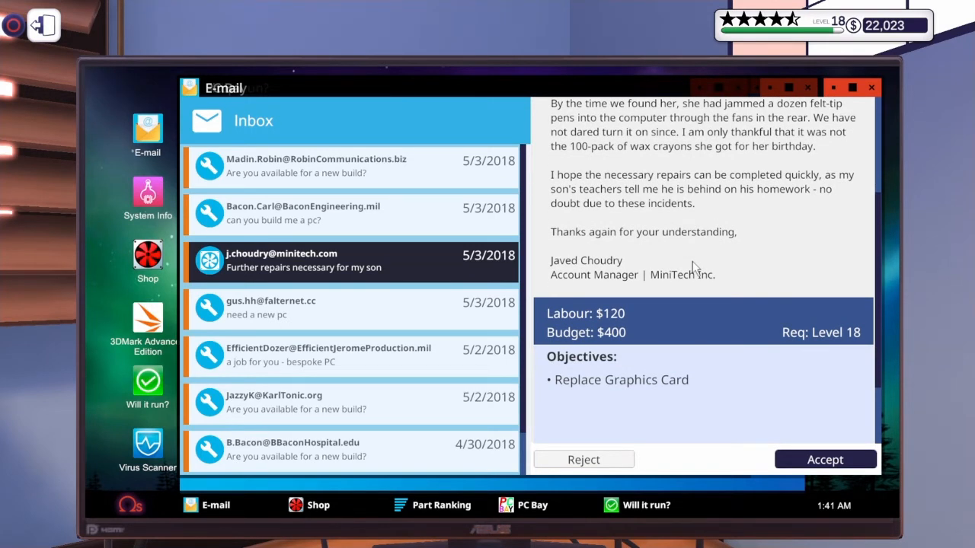
{"action": "scroll", "scroll_direction": "down", "scroll_amount": 3}
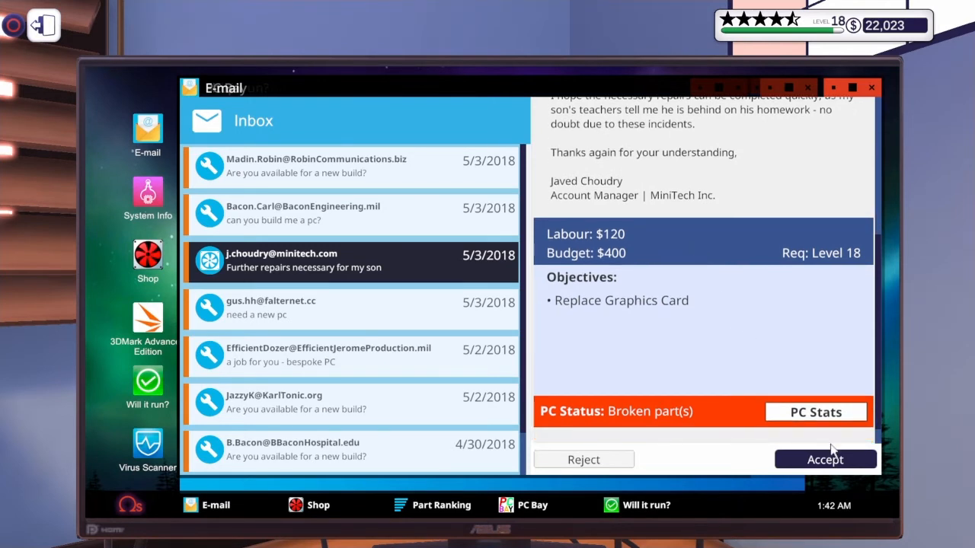
{"action": "left_click", "coordinate": [825, 460]}
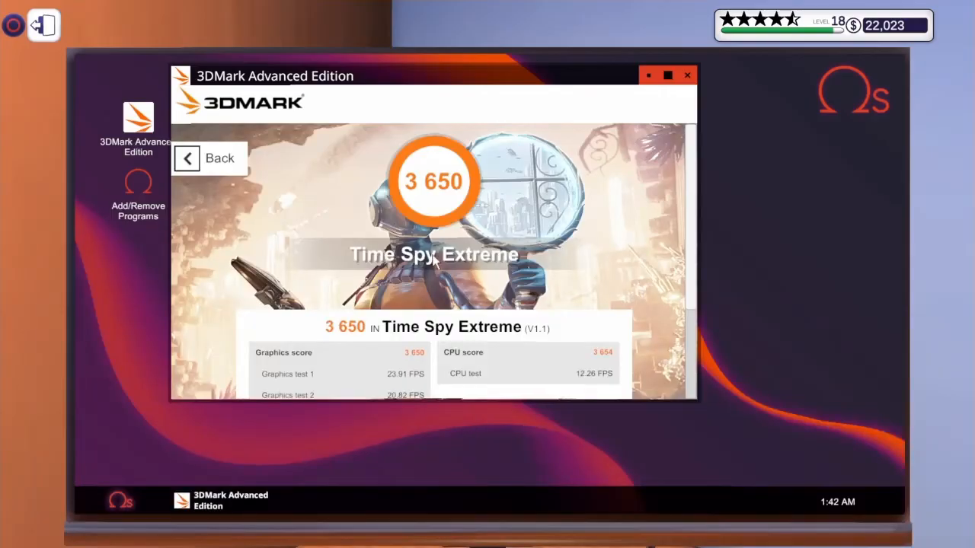
Install OCCT via Add/Remove Programs and restart the PC to apply it.
{"action": "left_click", "coordinate": [138, 190]}
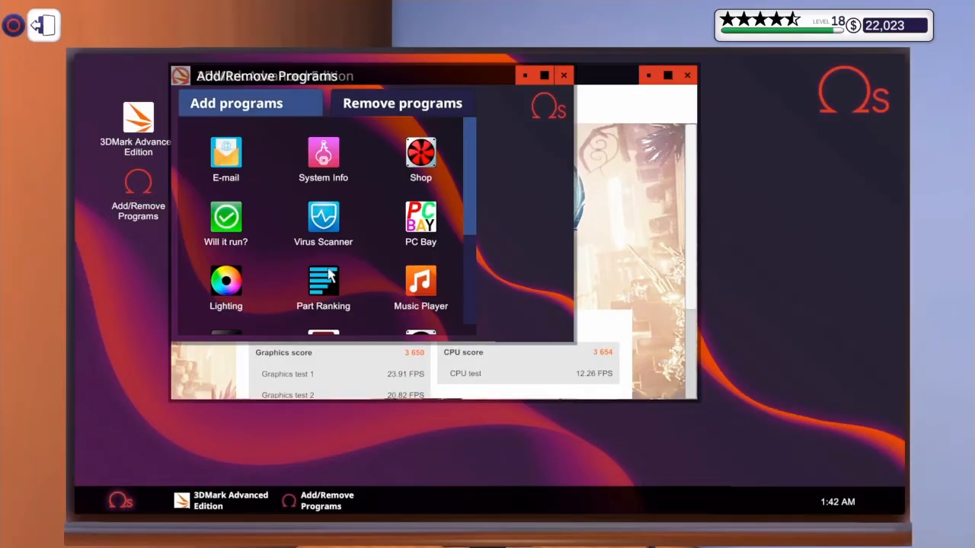
{"action": "left_click", "coordinate": [323, 287]}
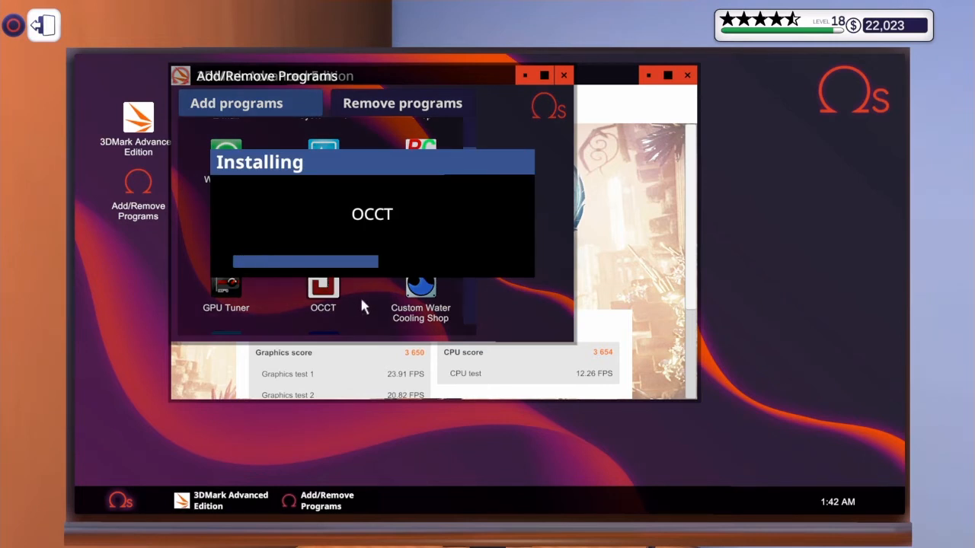
{"action": "mouse_move", "coordinate": [303, 262]}
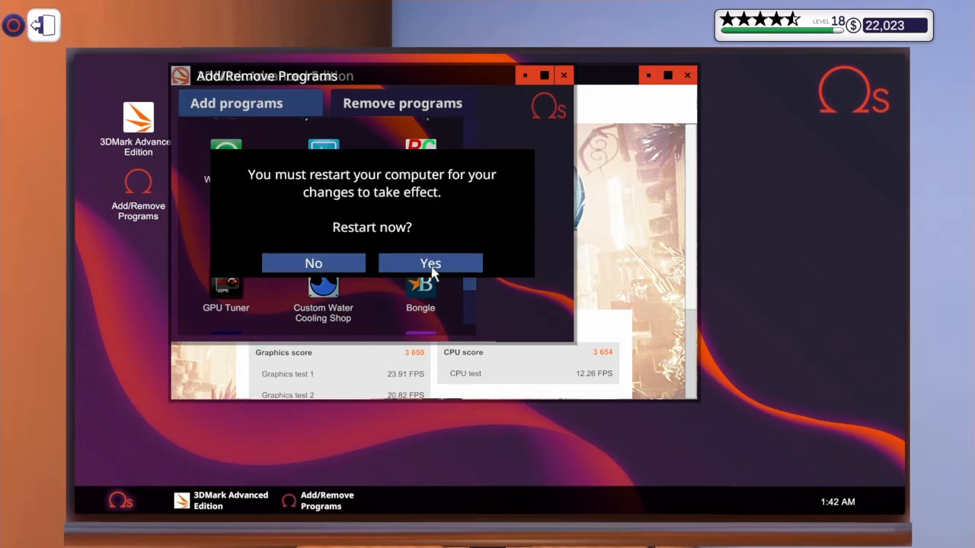
{"action": "left_click", "coordinate": [429, 262]}
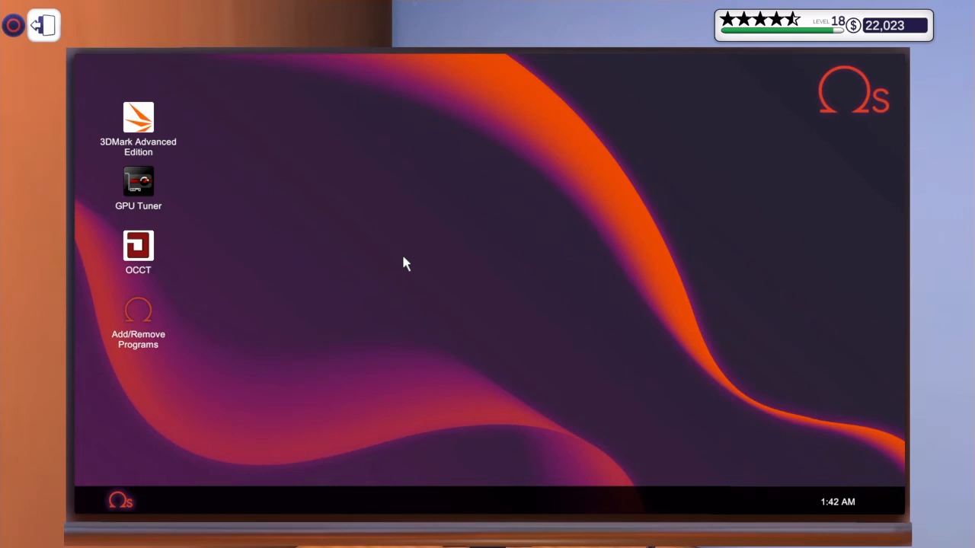
{"action": "mouse_move", "coordinate": [341, 238]}
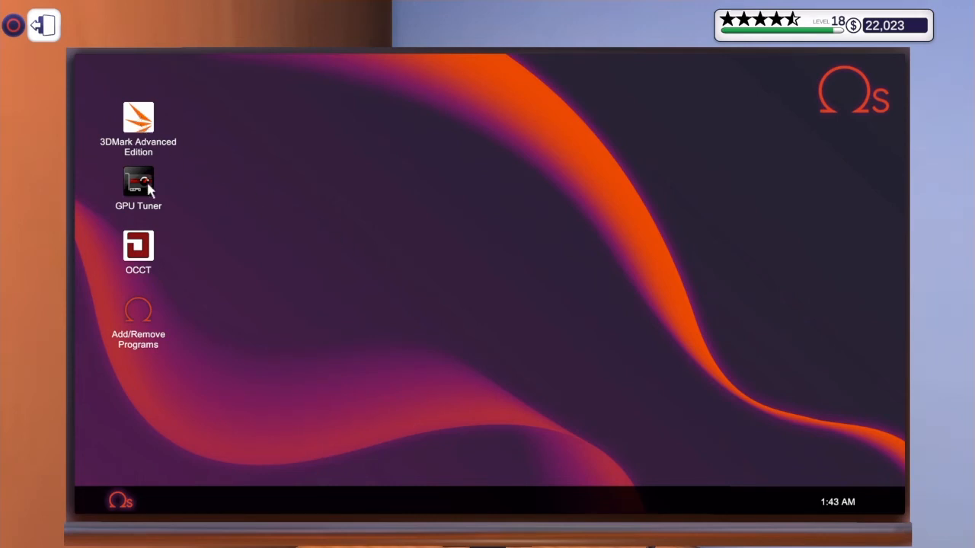
With OCCT stress-testing, raise GPU core voltage to +20% and core clock to +339 MHz.
{"action": "double_click", "coordinate": [137, 180]}
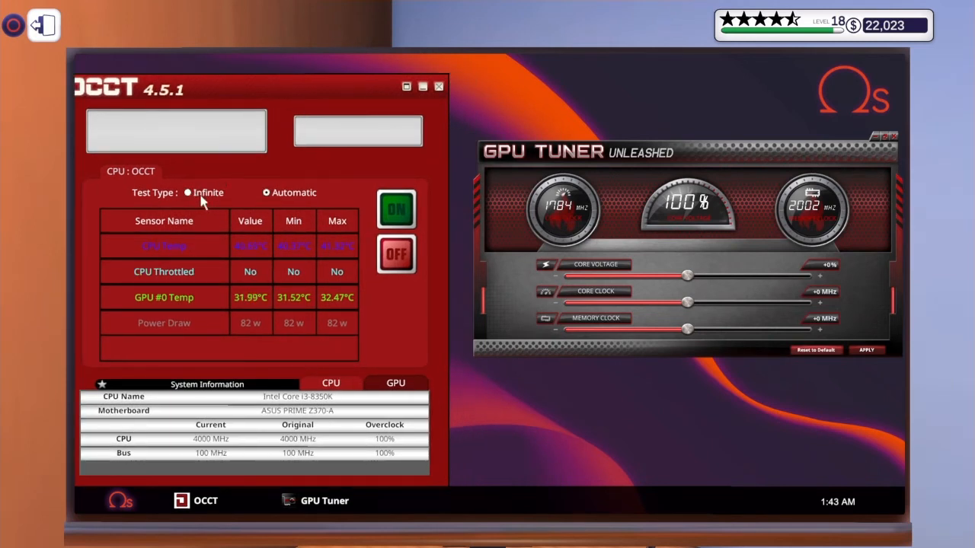
{"action": "left_click", "coordinate": [396, 211]}
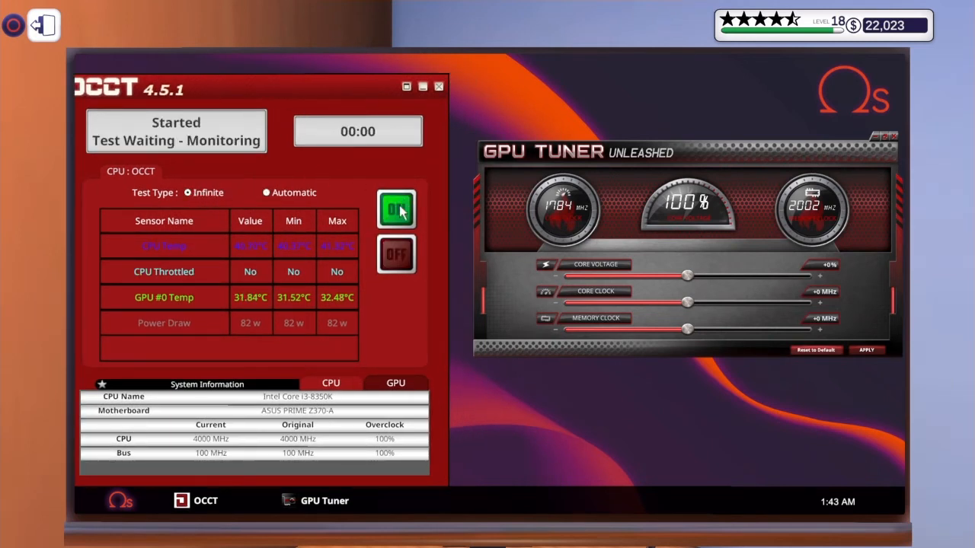
{"action": "left_click_drag", "start_coordinate": [689, 276], "coordinate": [789, 276]}
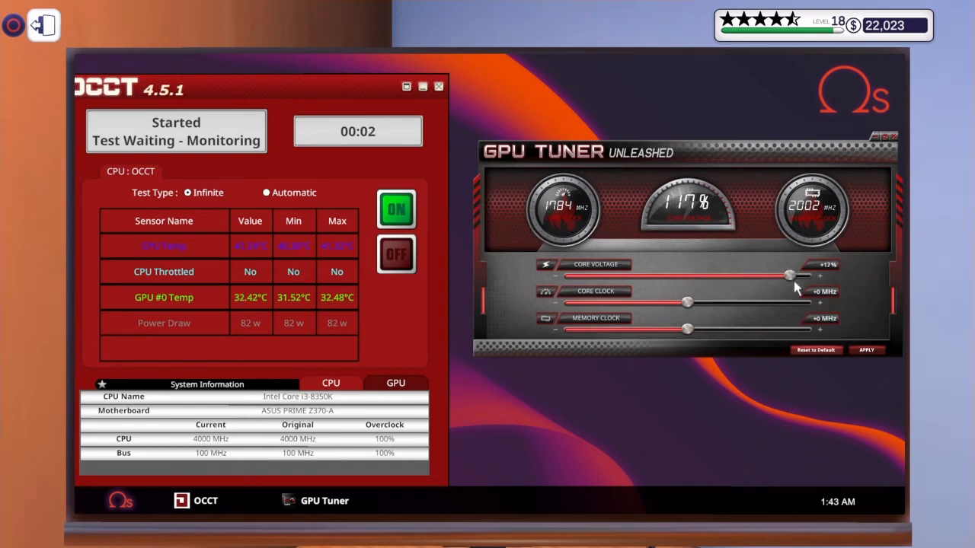
{"action": "left_click_drag", "start_coordinate": [788, 275], "coordinate": [807, 276]}
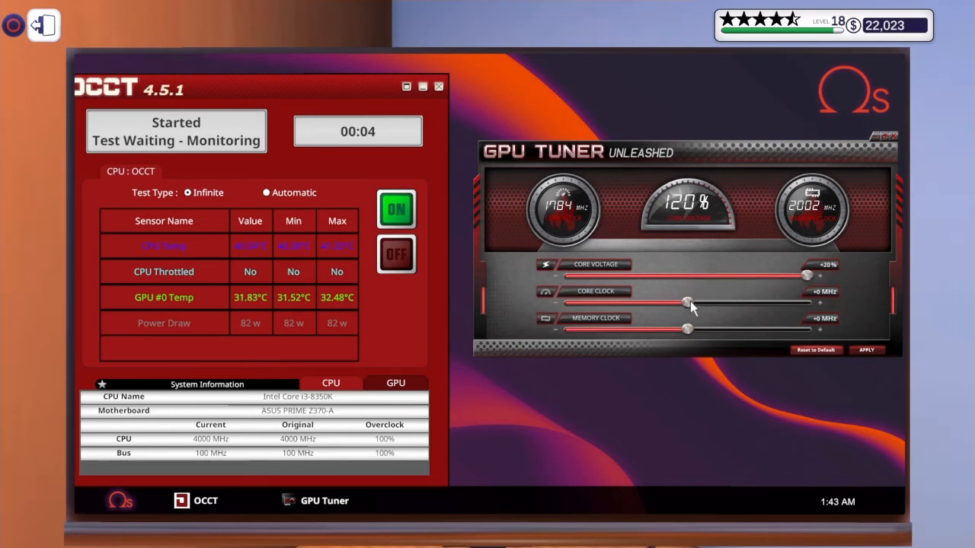
{"action": "left_click_drag", "start_coordinate": [688, 303], "coordinate": [749, 303]}
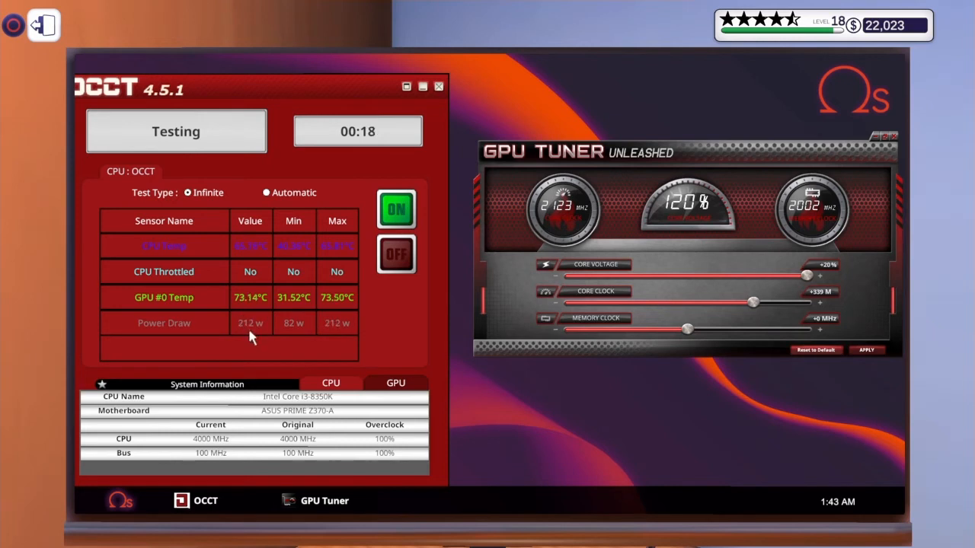
{"action": "mouse_move", "coordinate": [256, 341]}
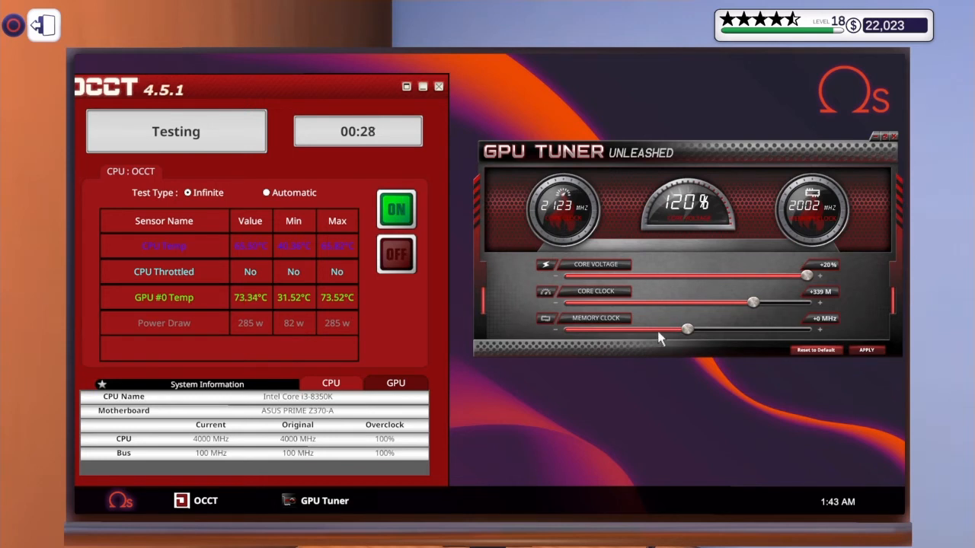
Raise the graphics memory clock step by step to +204 MHz.
{"action": "left_click_drag", "start_coordinate": [689, 329], "coordinate": [708, 329]}
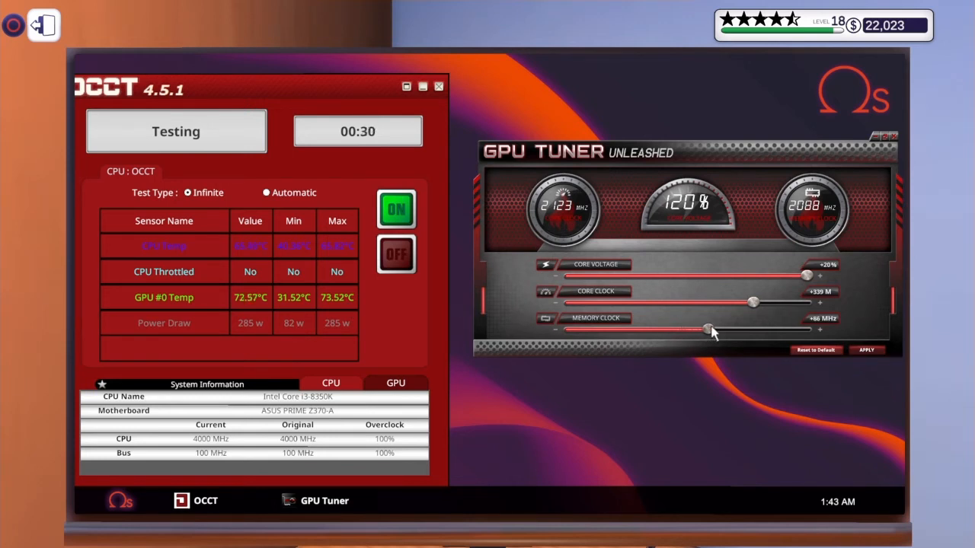
{"action": "left_click_drag", "start_coordinate": [704, 329], "coordinate": [716, 329]}
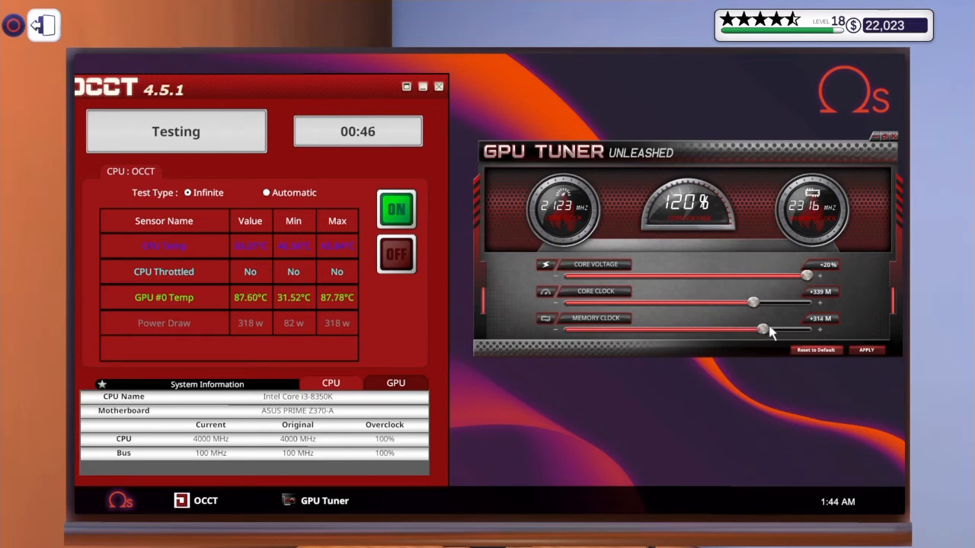
{"action": "left_click", "coordinate": [865, 348]}
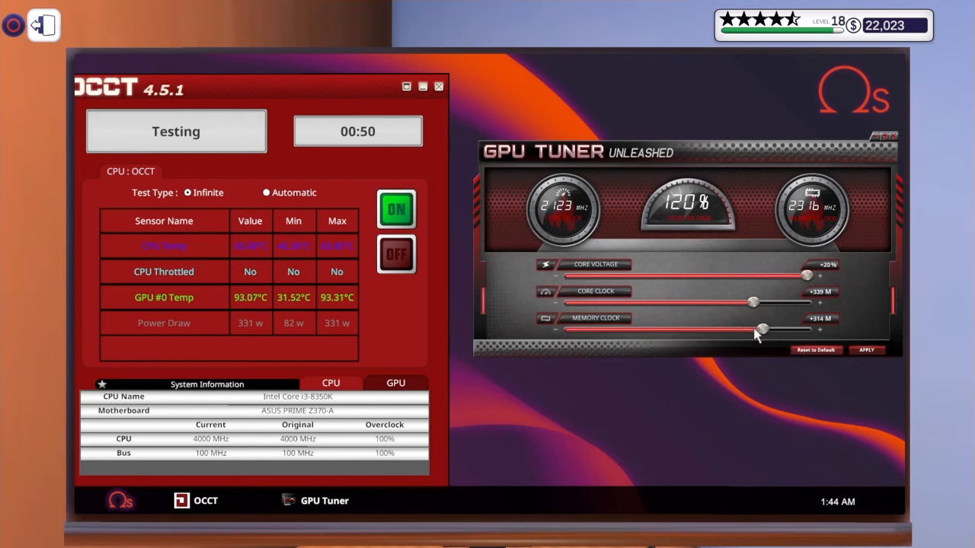
{"action": "left_click_drag", "start_coordinate": [753, 328], "coordinate": [764, 329]}
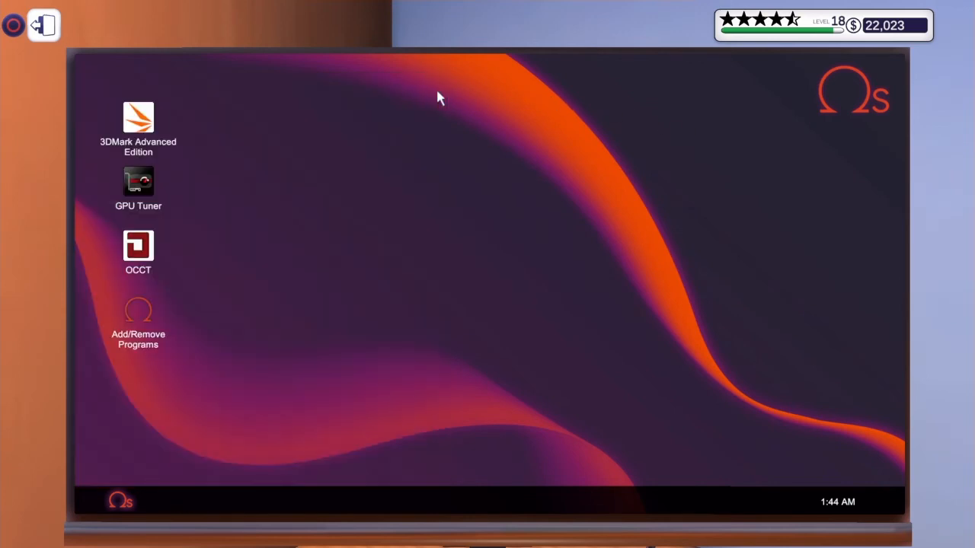
{"action": "double_click", "coordinate": [137, 122]}
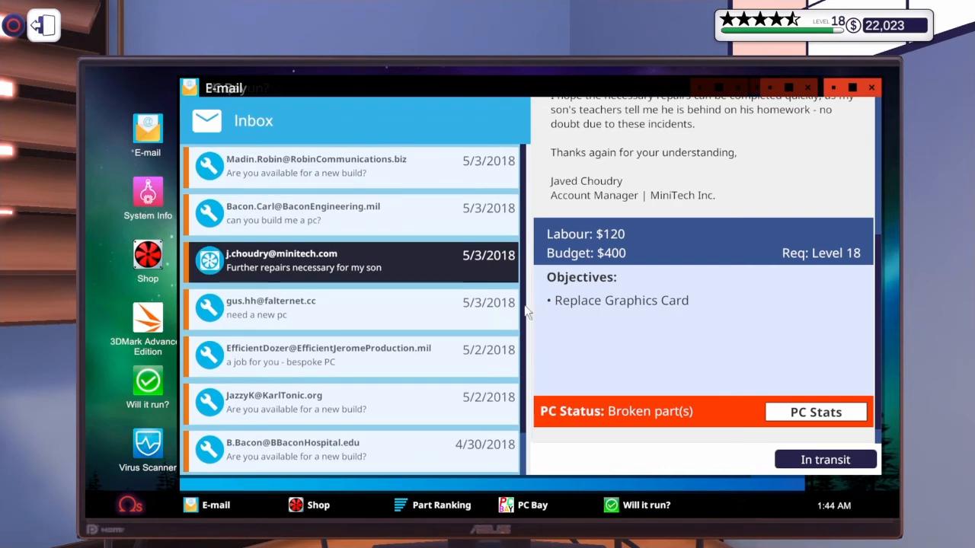
{"action": "left_click", "coordinate": [815, 411]}
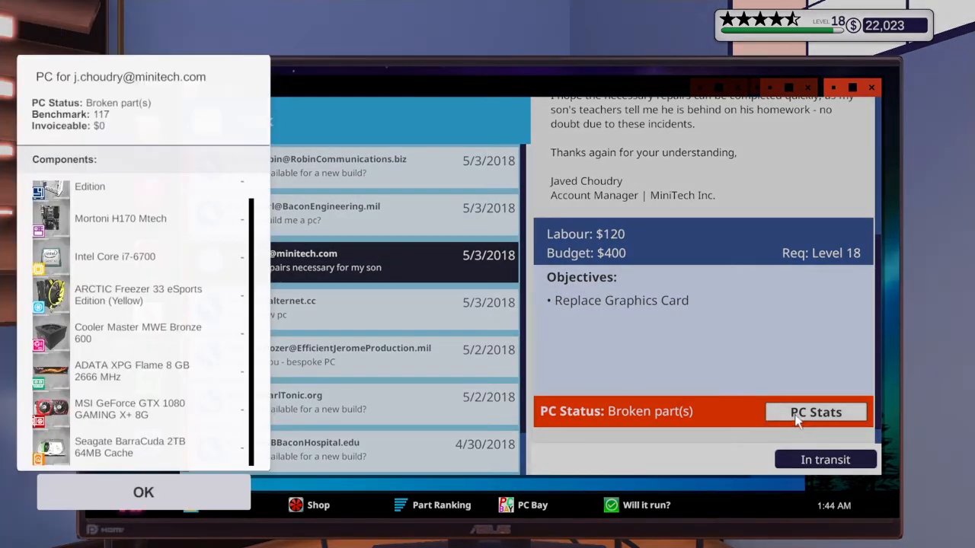
{"action": "scroll", "scroll_direction": "down", "scroll_amount": 3}
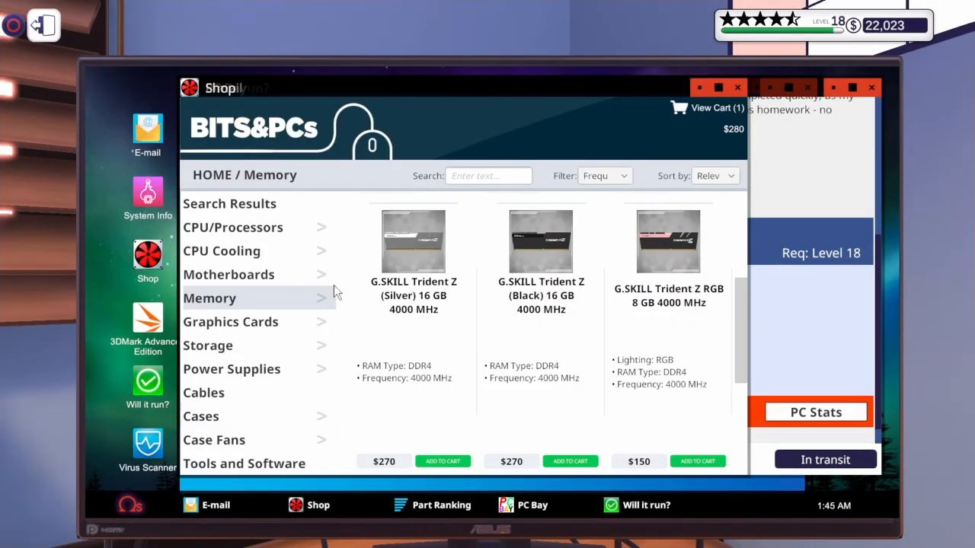
Add the MSI GTX 1080 GAMING+ 8G to the shop cart, bringing it to $970.
{"action": "left_click", "coordinate": [230, 321]}
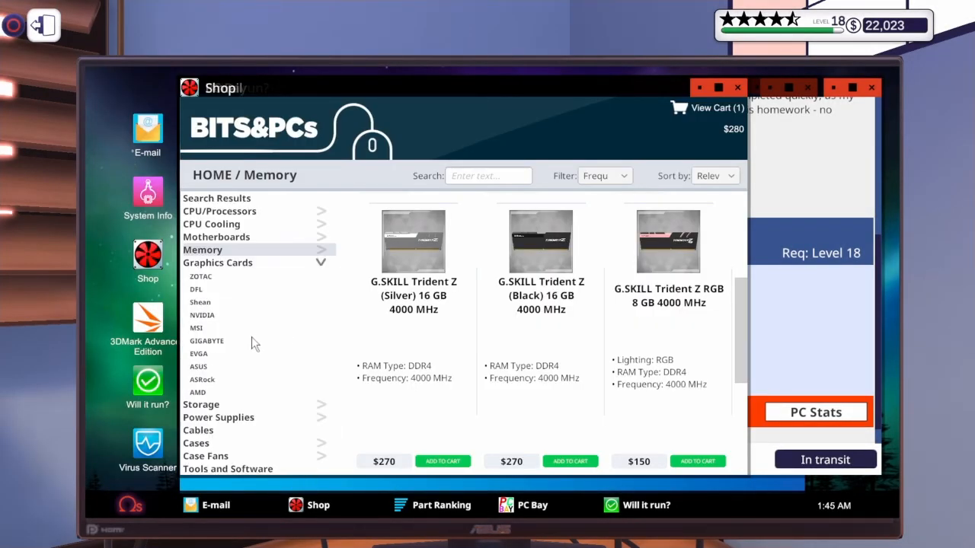
{"action": "mouse_move", "coordinate": [221, 342]}
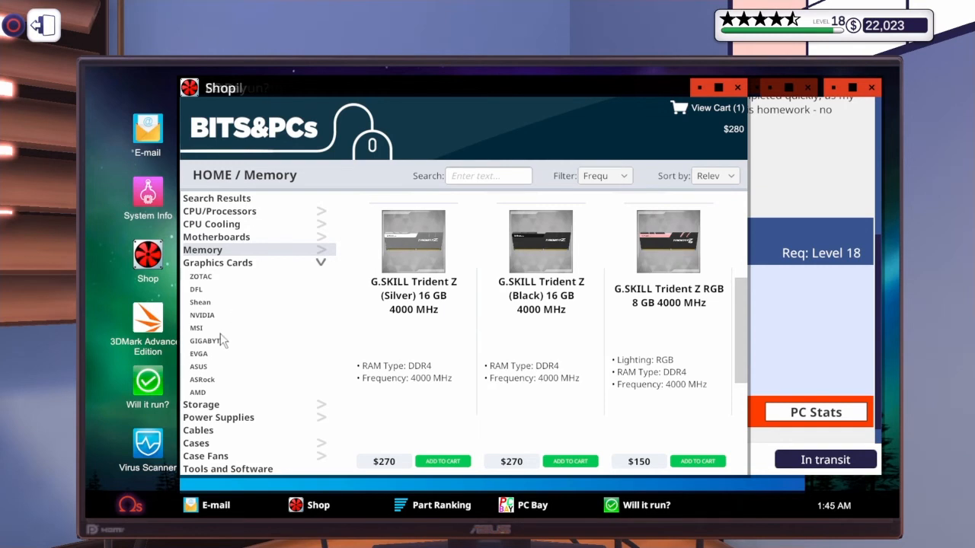
{"action": "left_click", "coordinate": [217, 262]}
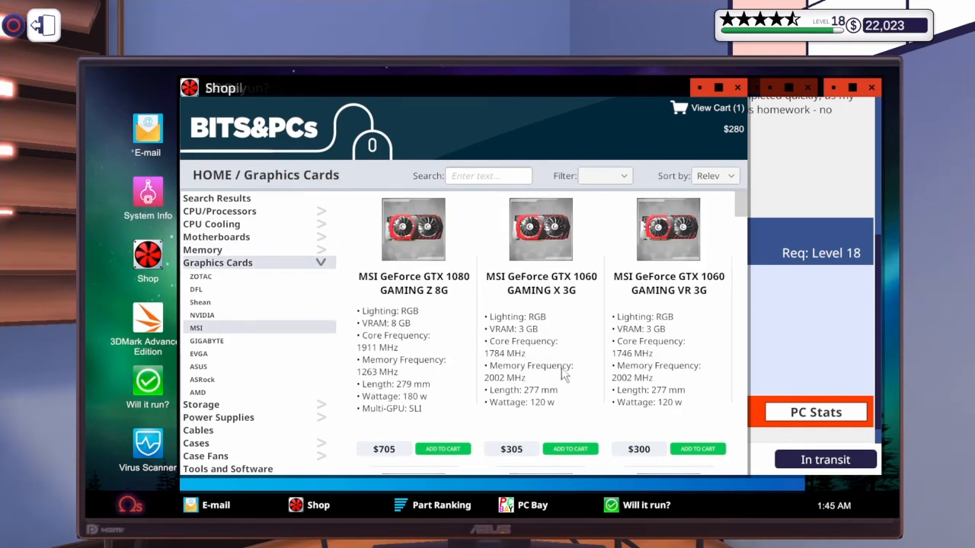
{"action": "scroll", "scroll_direction": "down", "scroll_amount": 3}
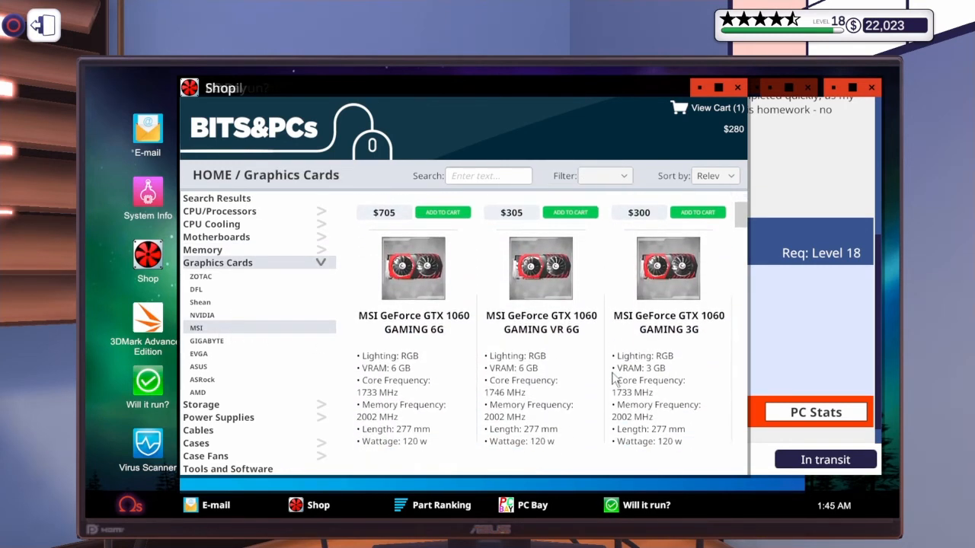
{"action": "scroll", "scroll_direction": "down", "scroll_amount": 3}
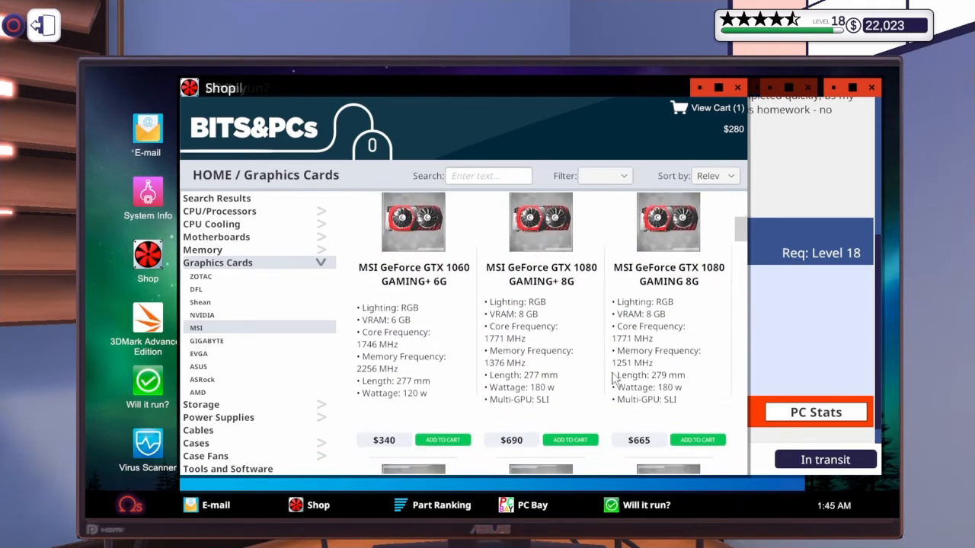
{"action": "scroll", "scroll_direction": "down", "scroll_amount": 3}
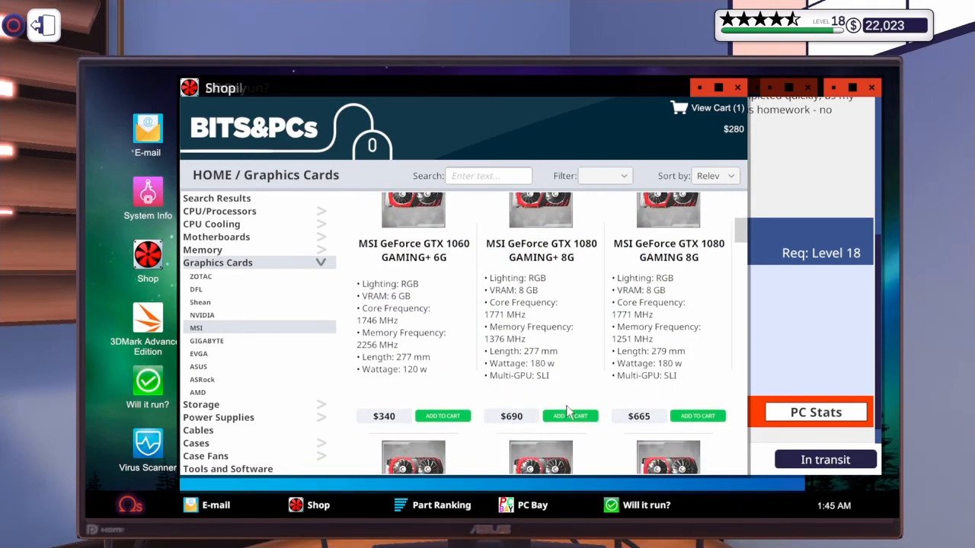
{"action": "left_click", "coordinate": [570, 414]}
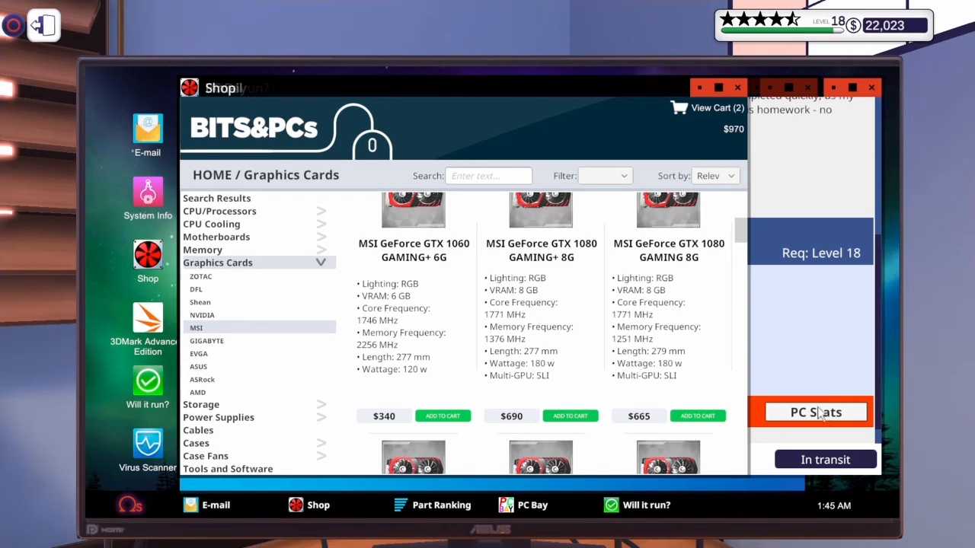
{"action": "left_click", "coordinate": [815, 412]}
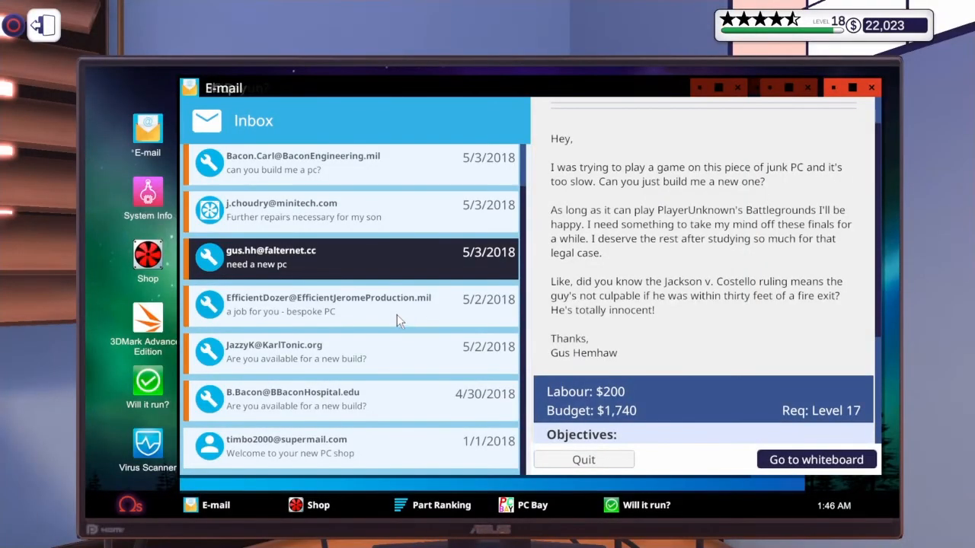
Collect EfficientDozer's finished bespoke PC job with a five-star review, raising cash to $23,301.
{"action": "left_click", "coordinate": [351, 304]}
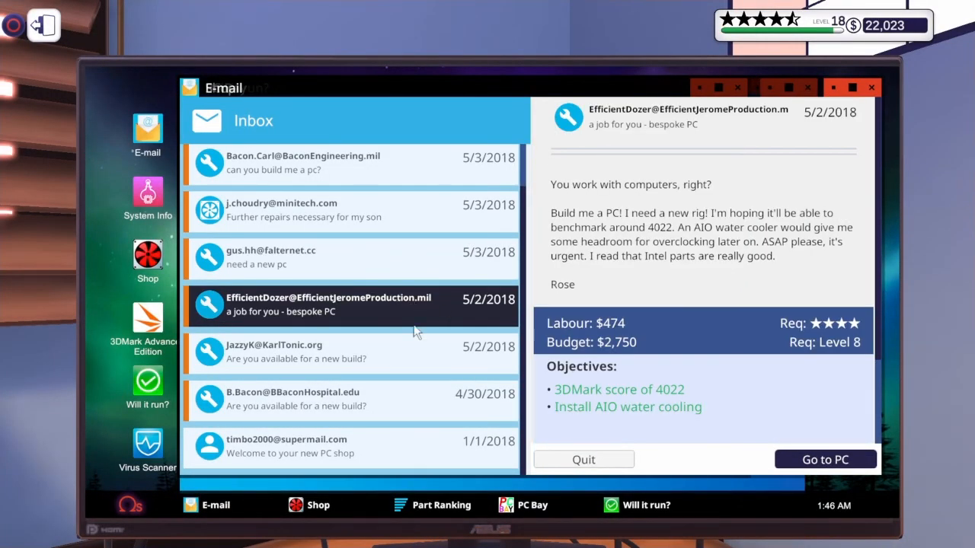
{"action": "left_click", "coordinate": [826, 460]}
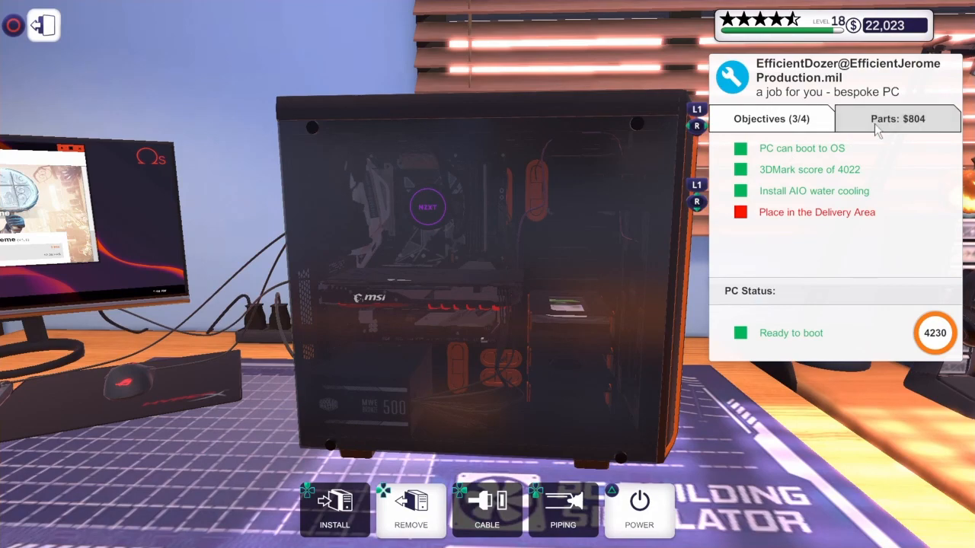
{"action": "left_click", "coordinate": [897, 118]}
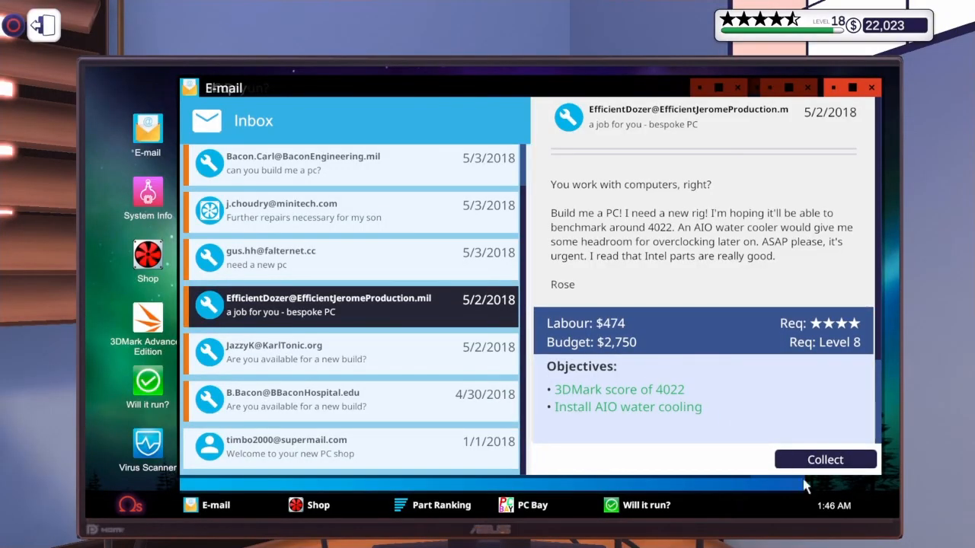
{"action": "left_click", "coordinate": [825, 460]}
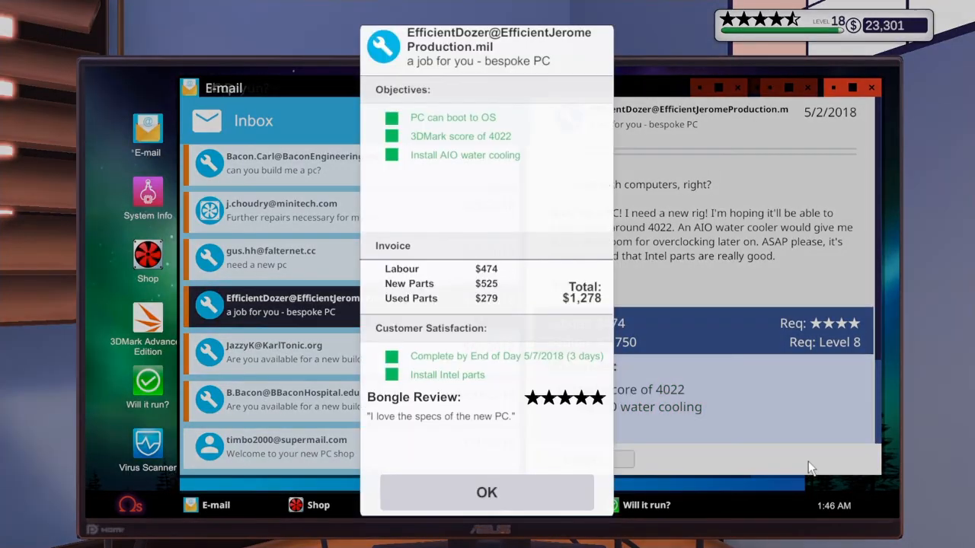
{"action": "left_click", "coordinate": [488, 492]}
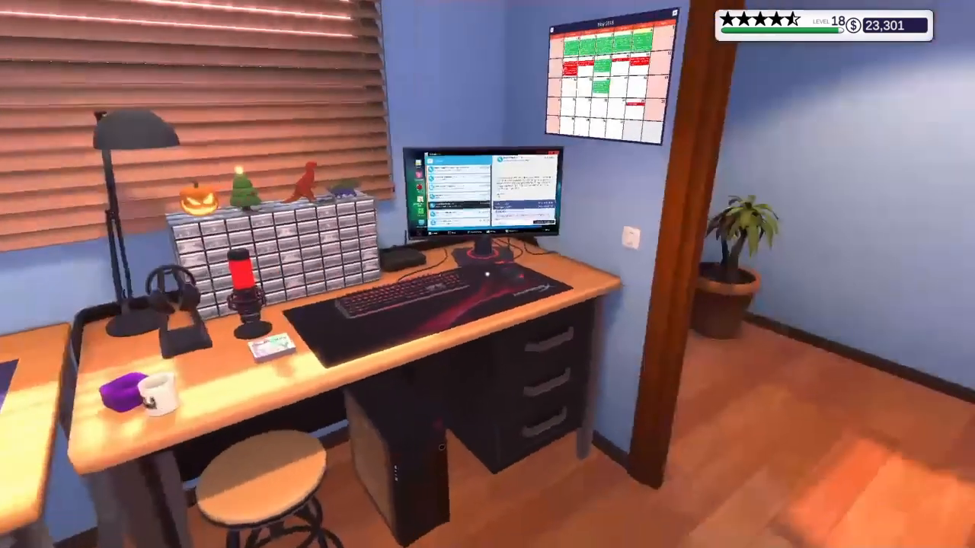
{"action": "mouse_move", "coordinate": [685, 274]}
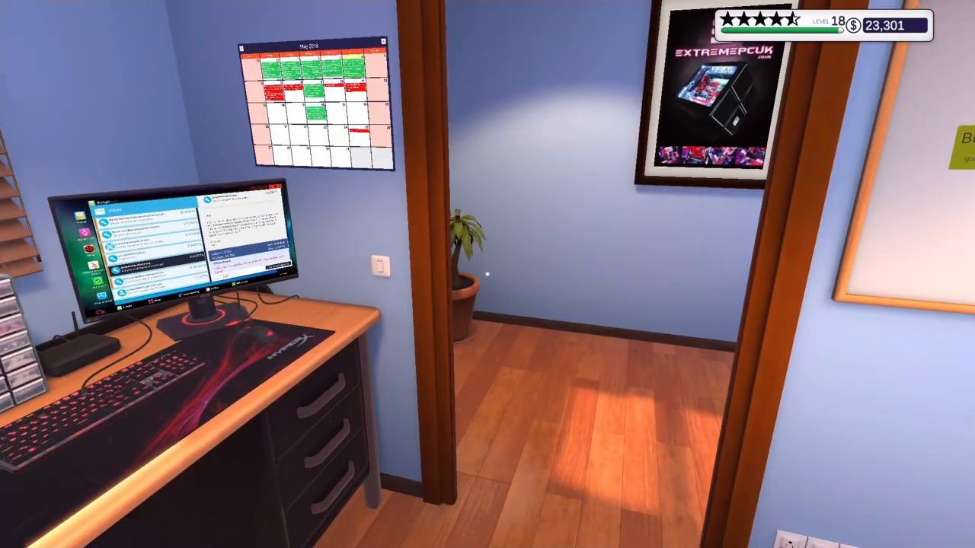